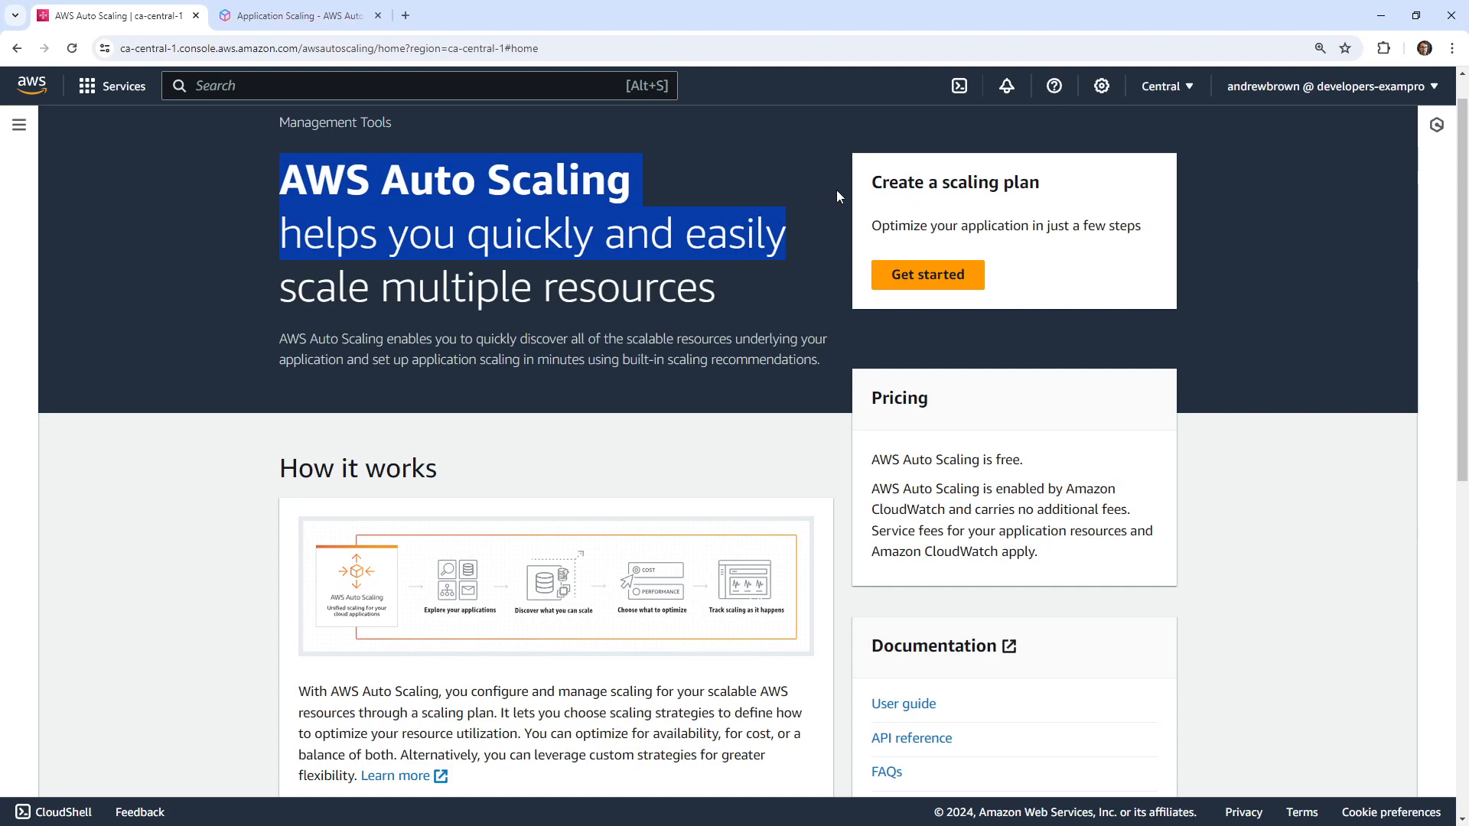
Step: Start a new scaling plan with Get started on the AWS Auto Scaling home page
left_click(927, 274)
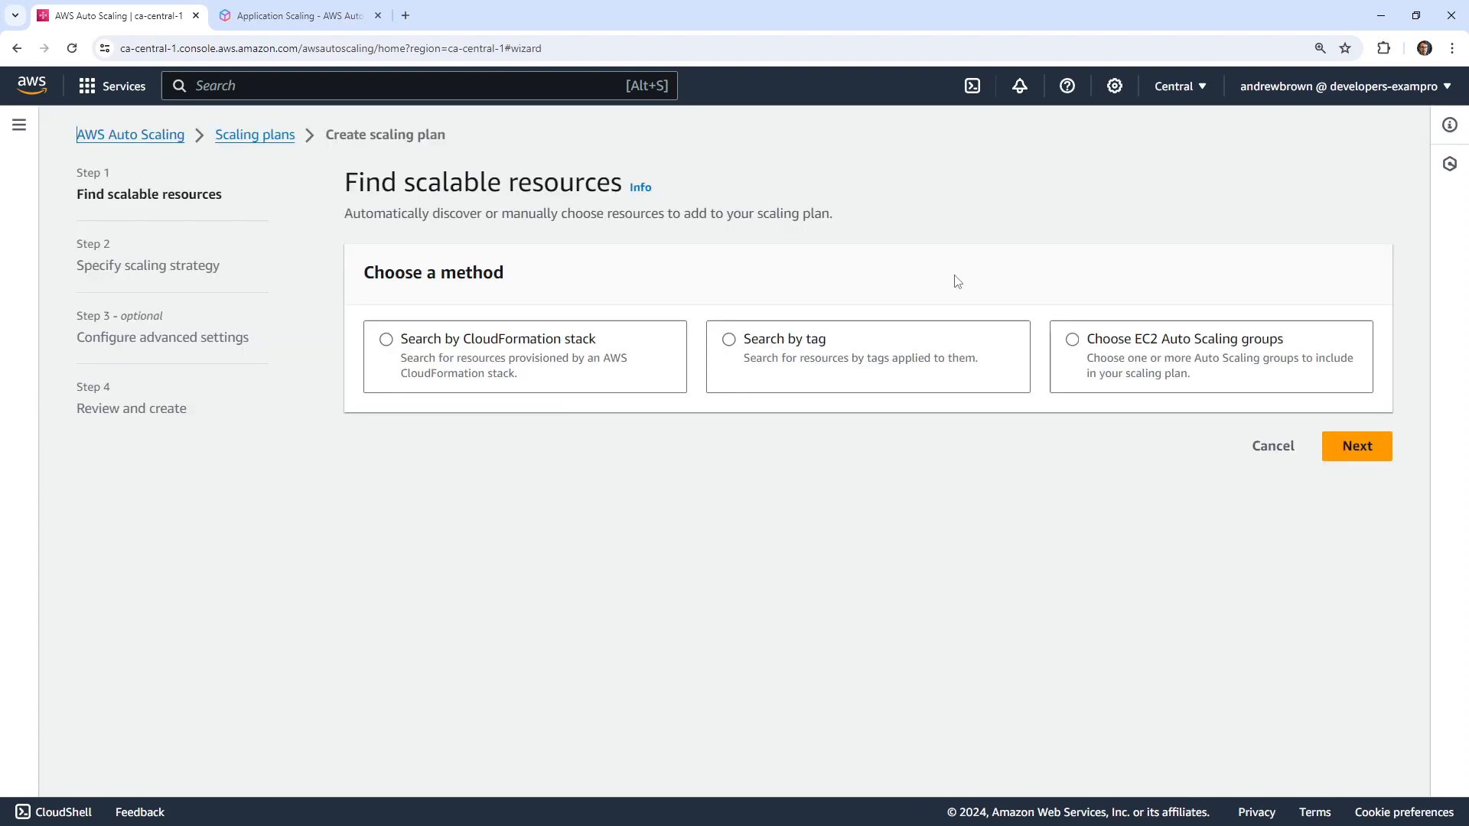
mouse_move(577, 436)
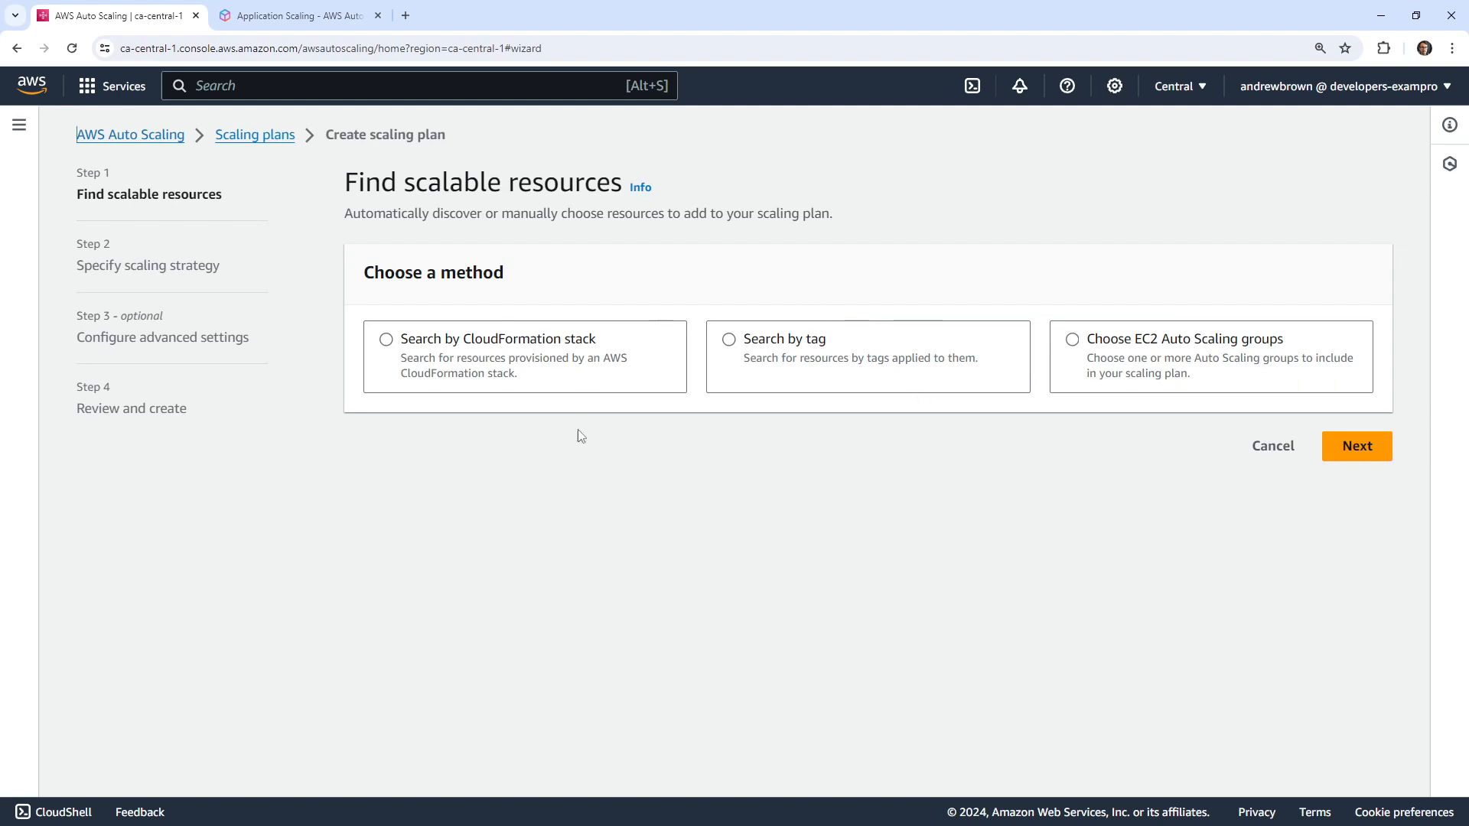
mouse_move(815, 345)
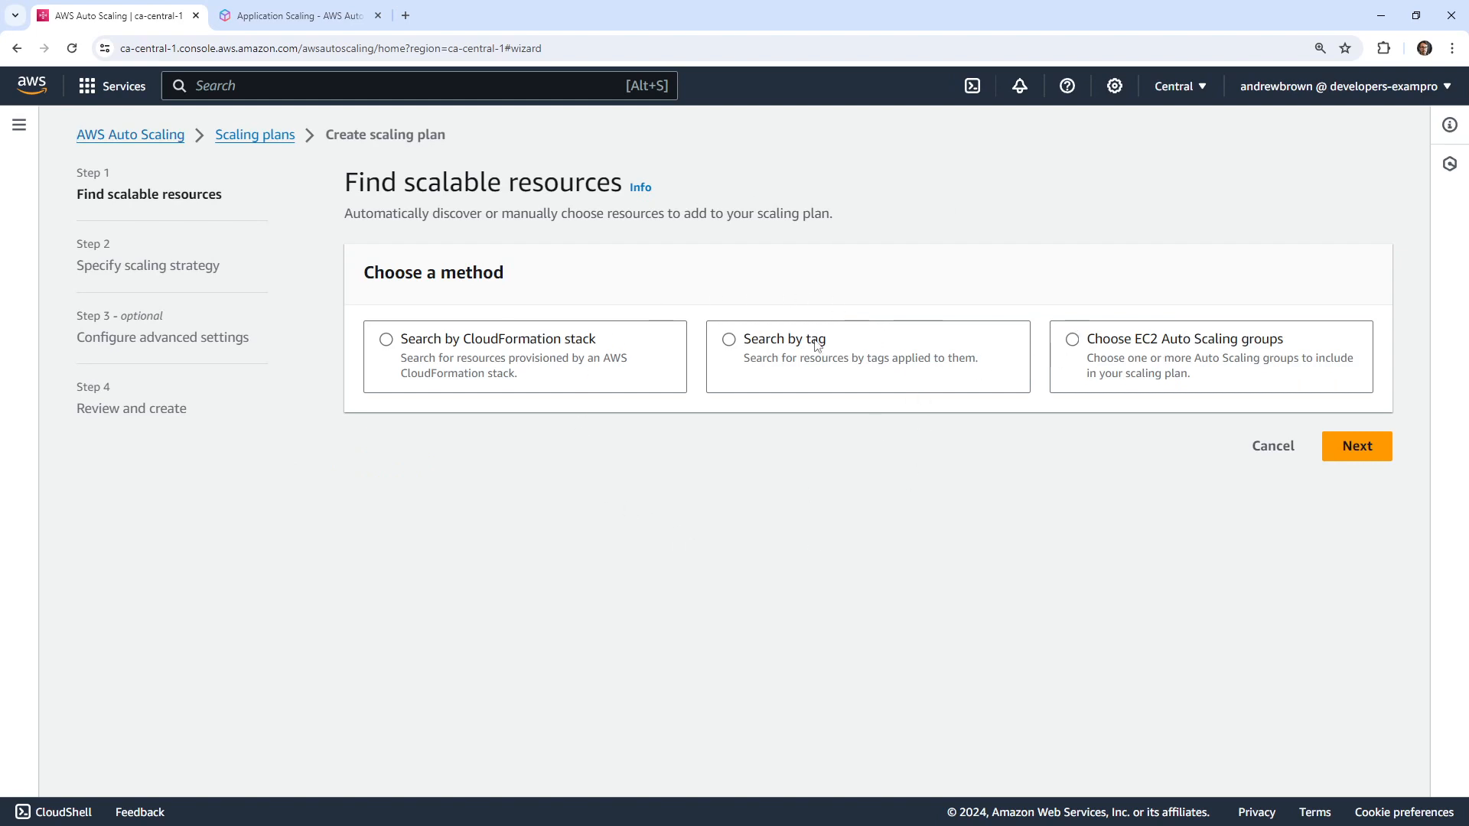
mouse_move(625, 393)
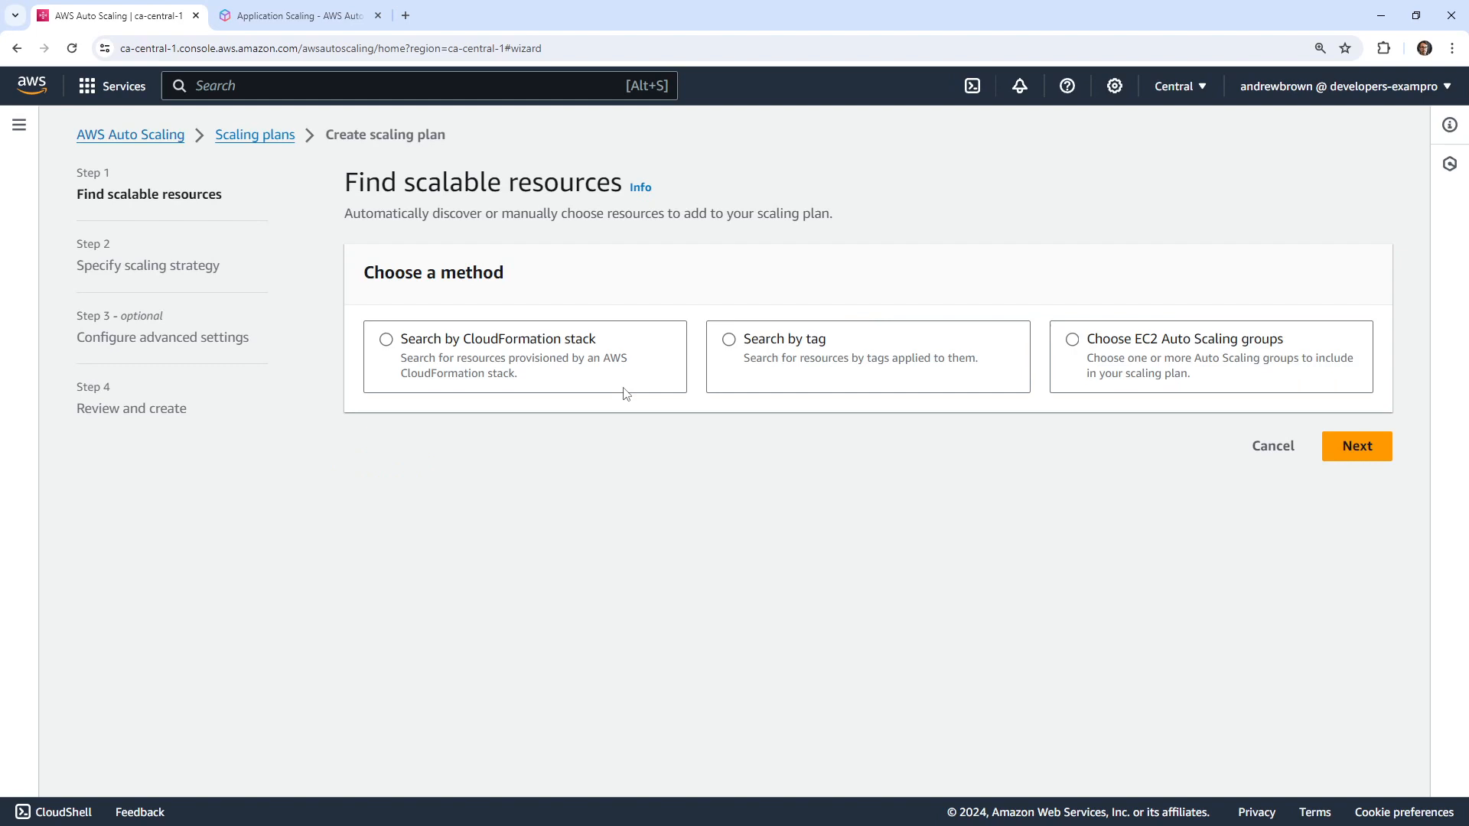
mouse_move(882, 272)
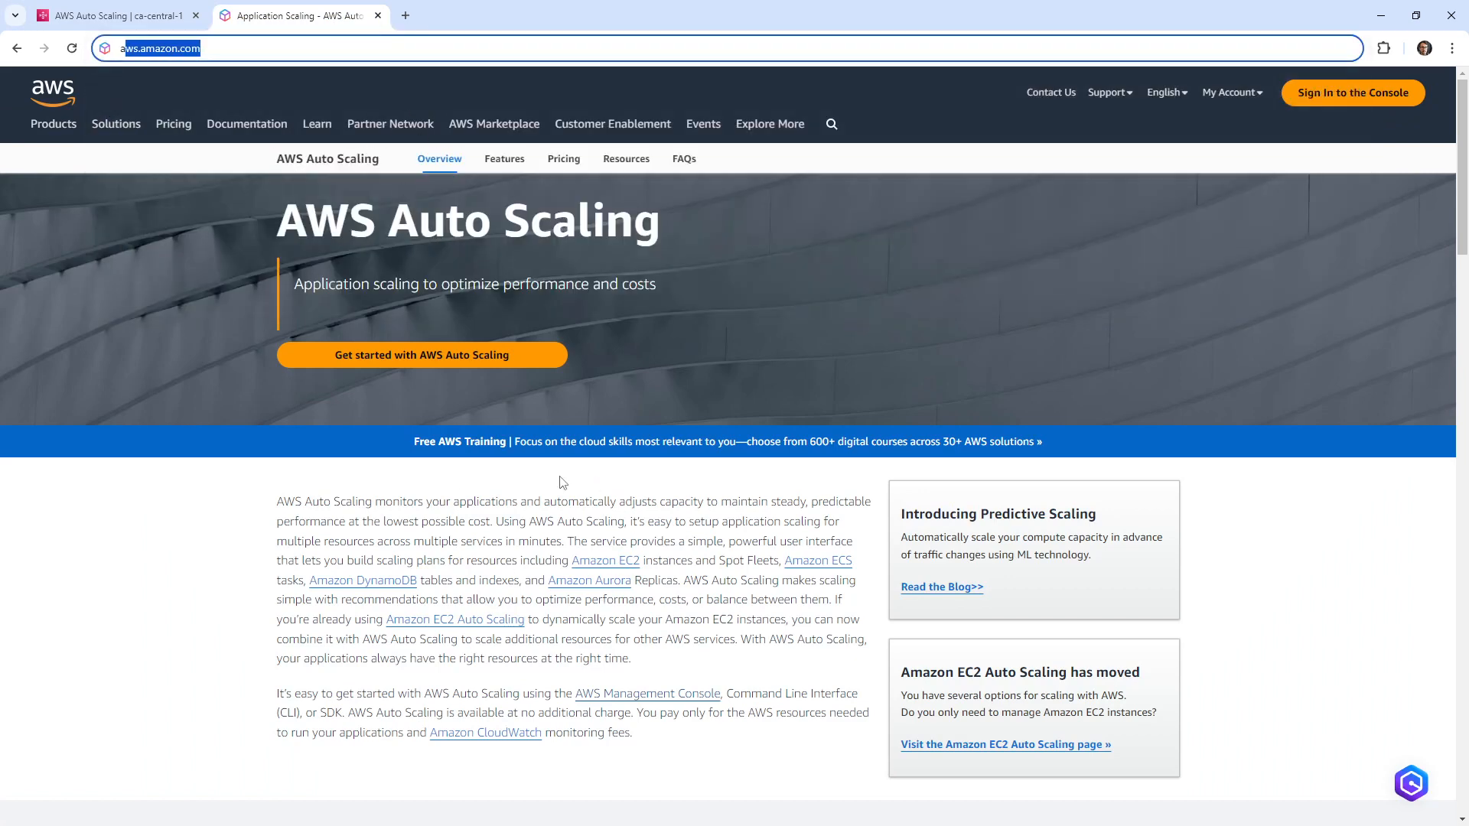
mouse_move(525, 553)
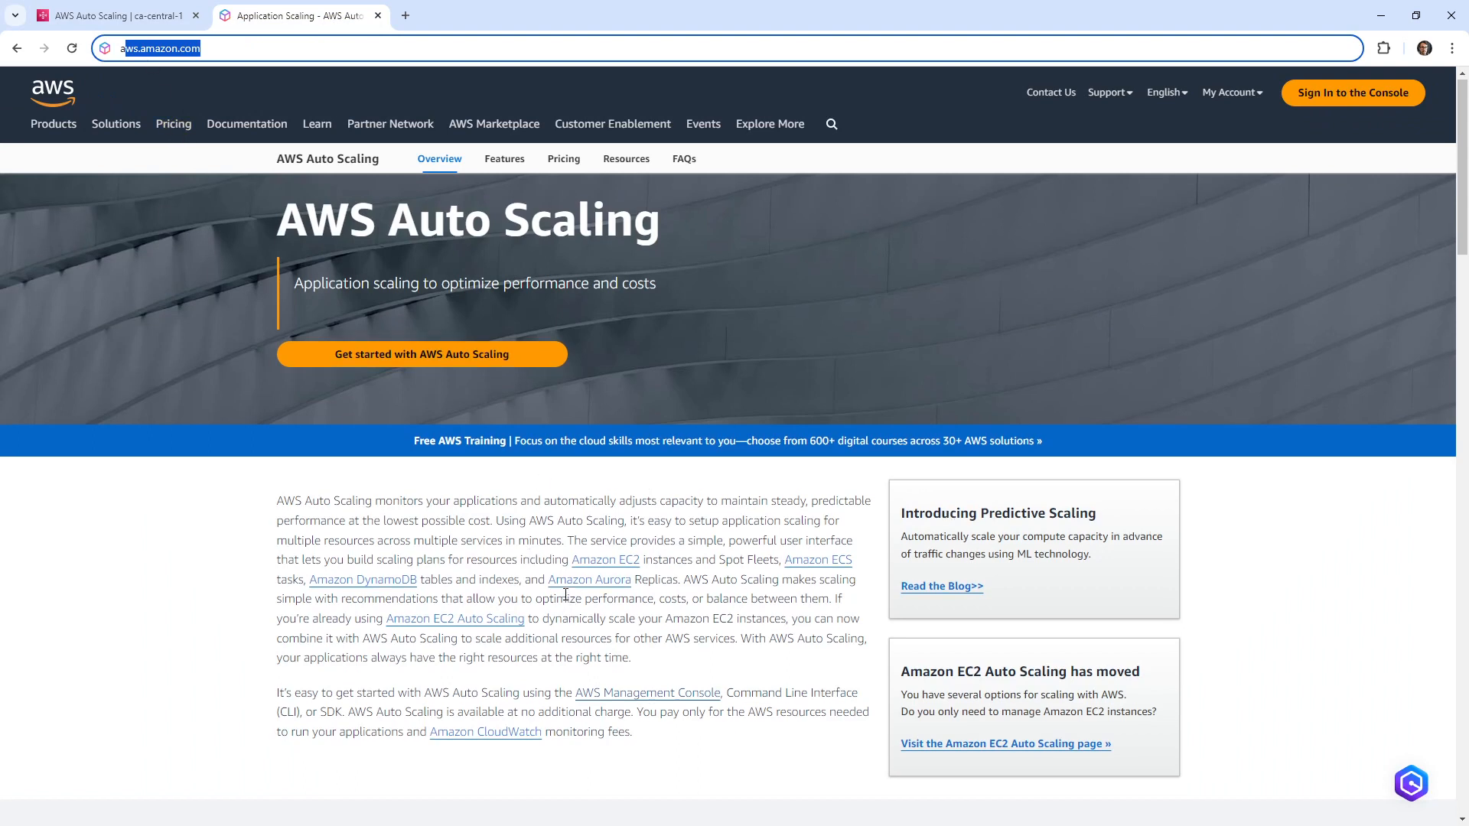
scroll("down", 3)
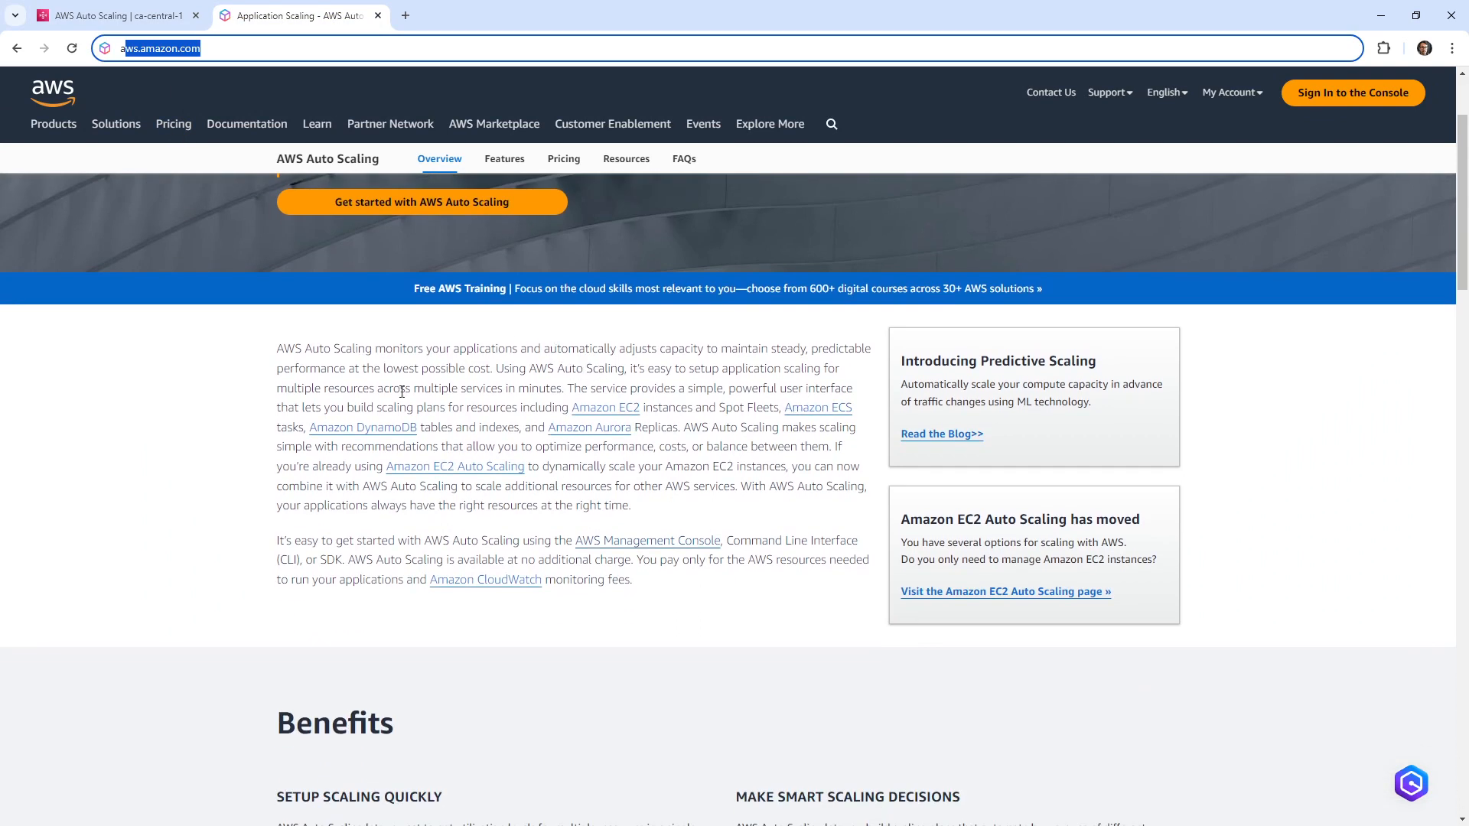
mouse_move(589, 427)
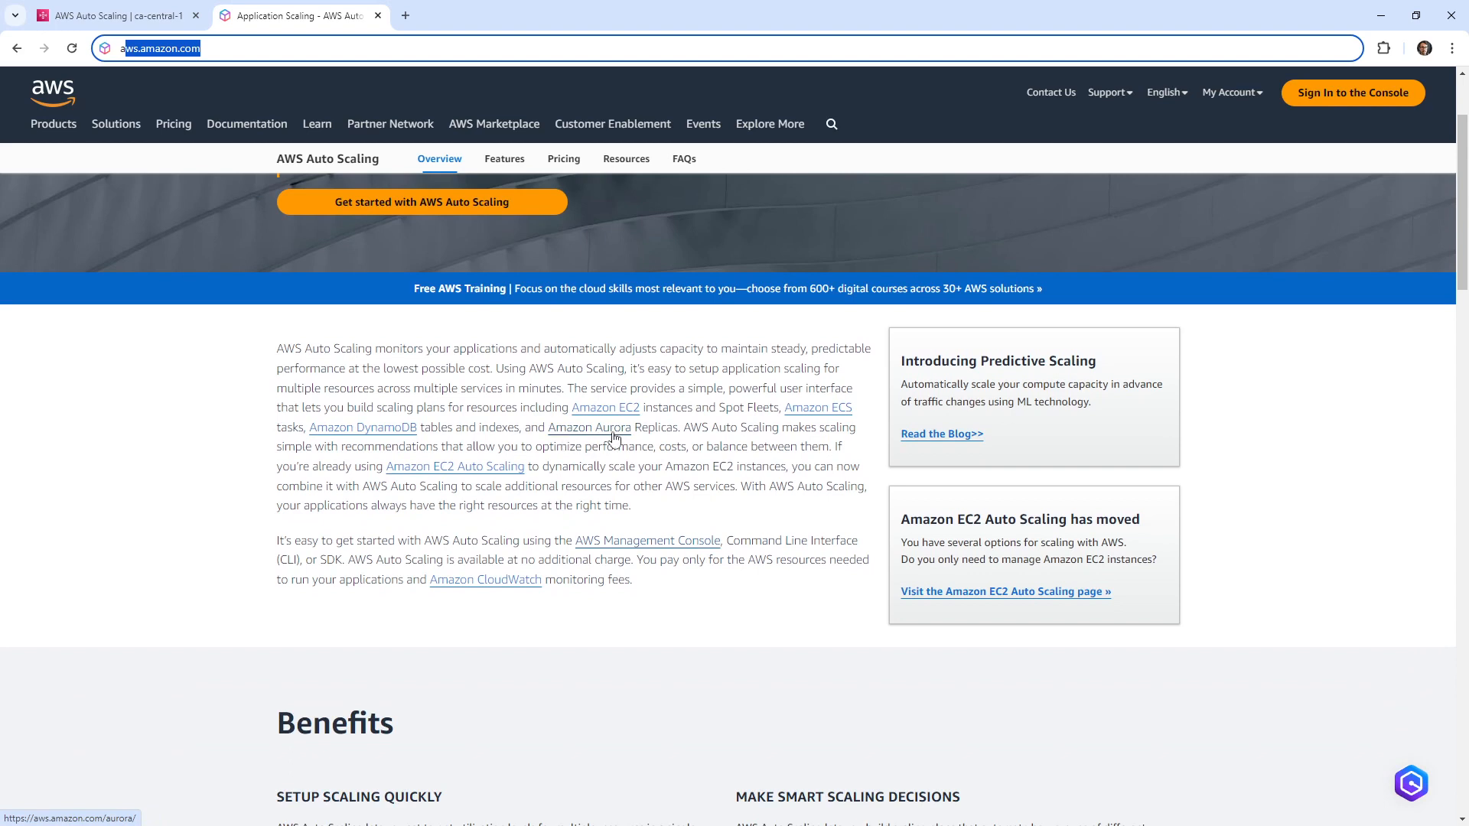
mouse_move(525, 490)
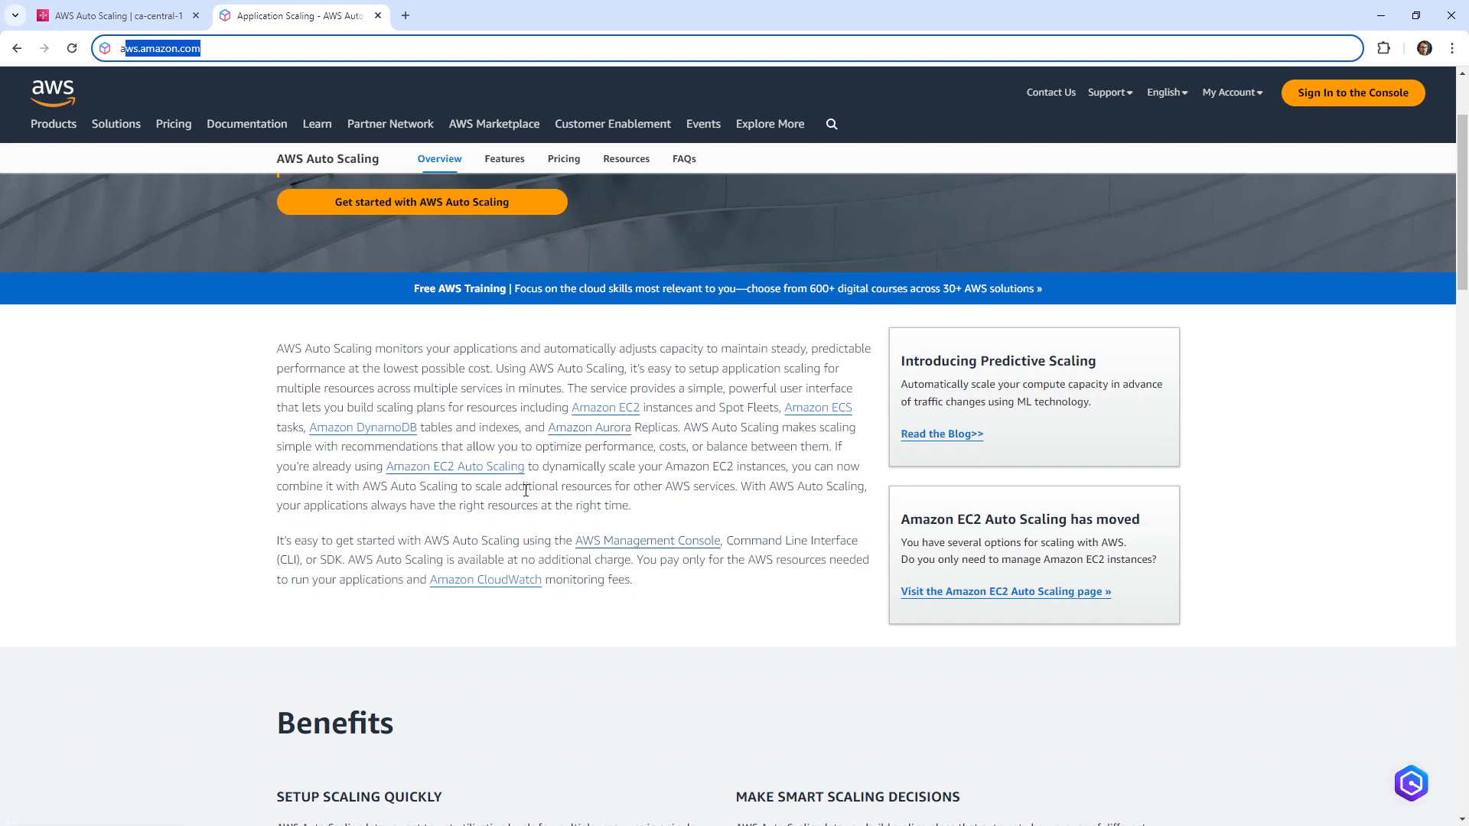
scroll("down", 3)
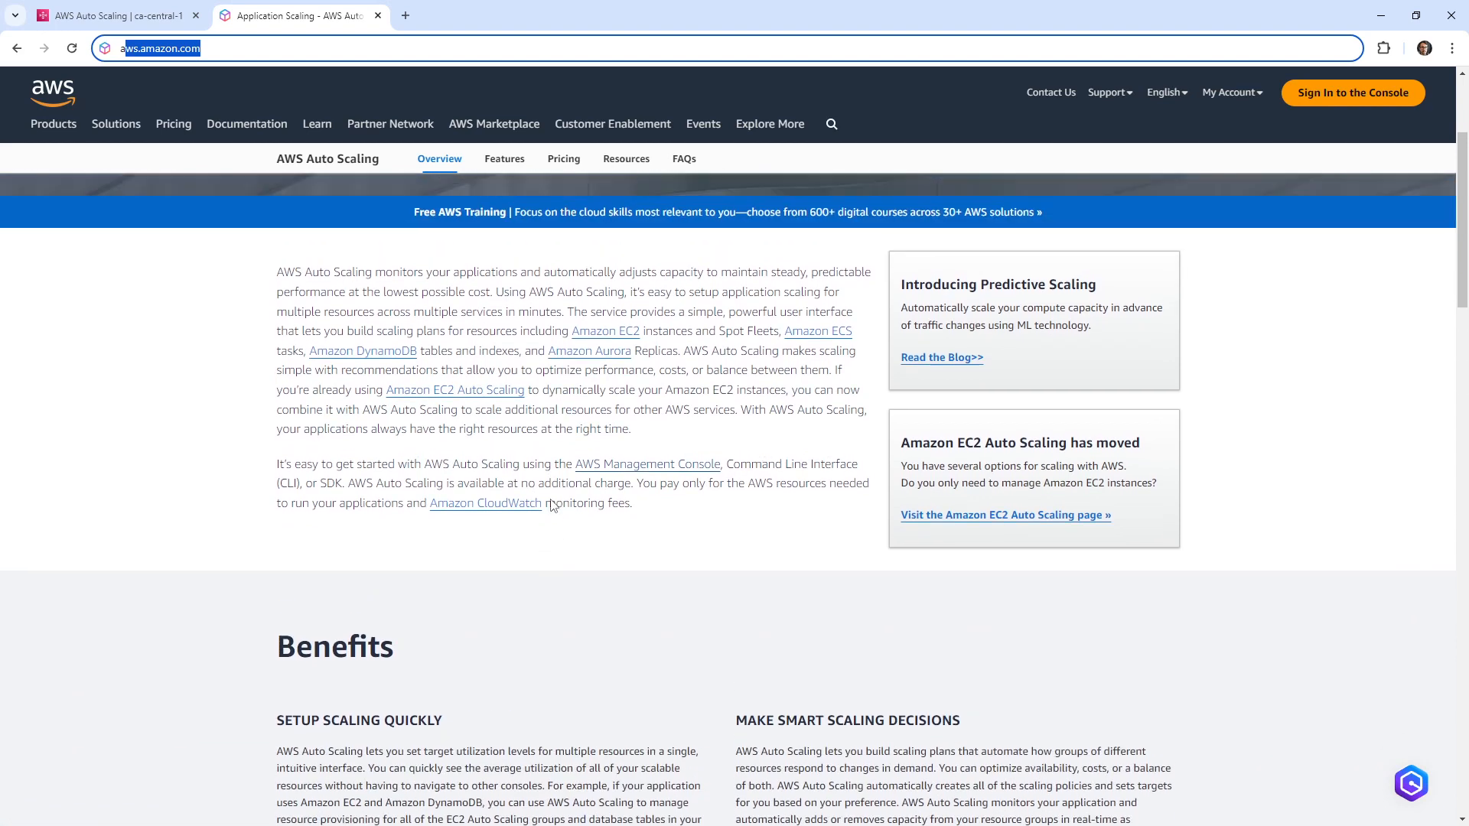
mouse_move(339, 394)
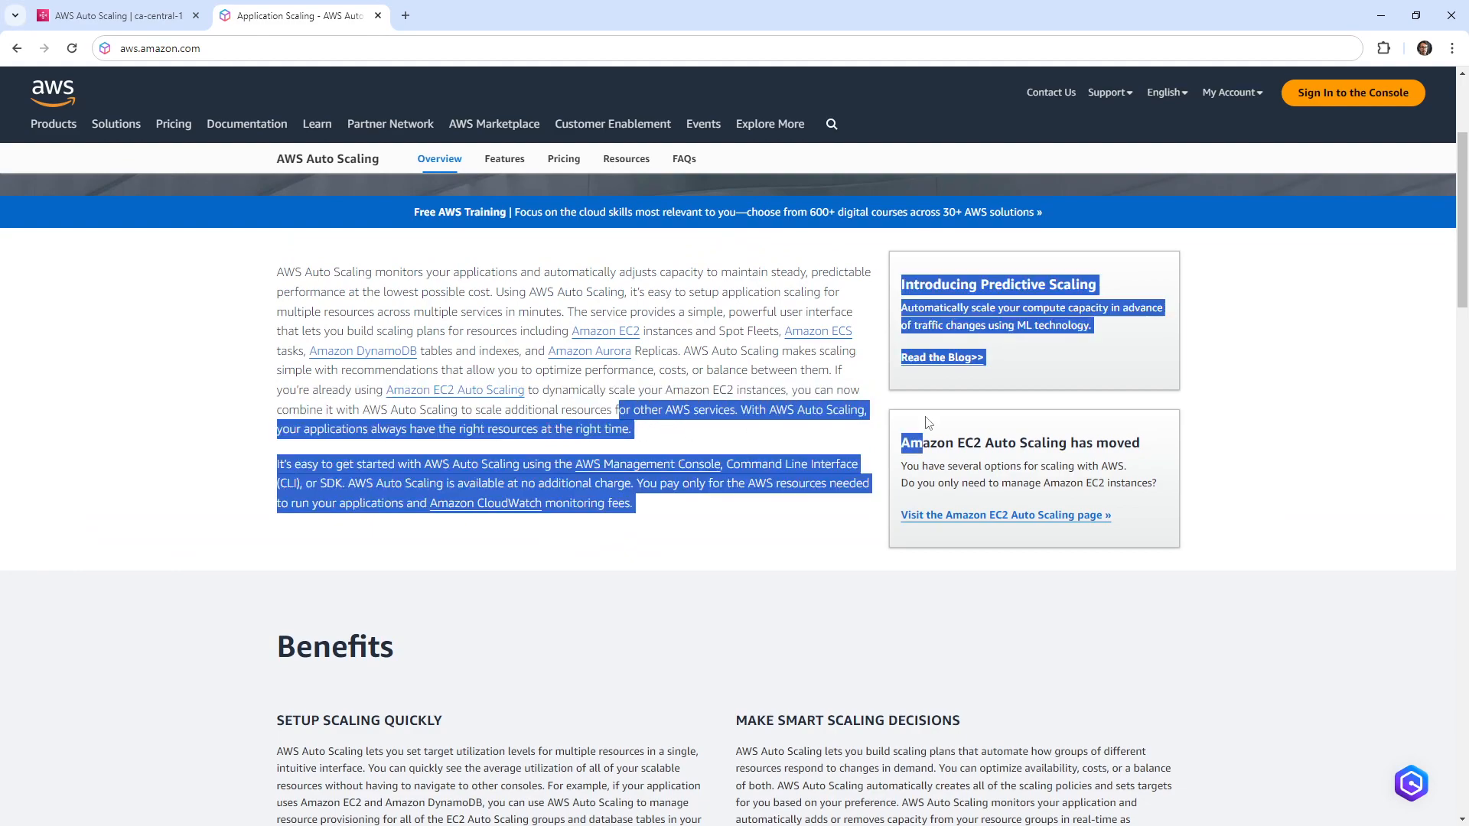
scroll("up", 3)
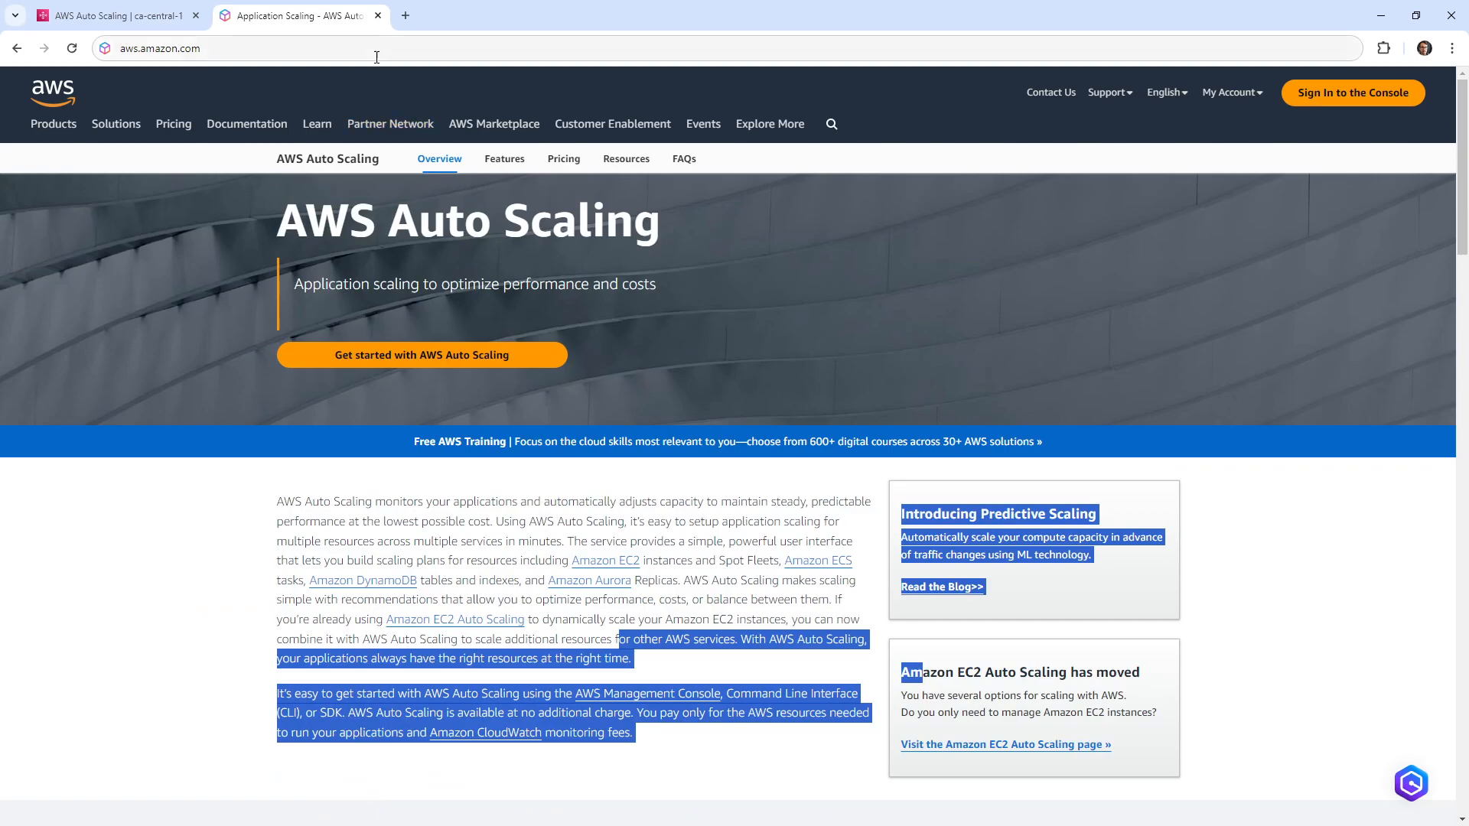
left_click(422, 354)
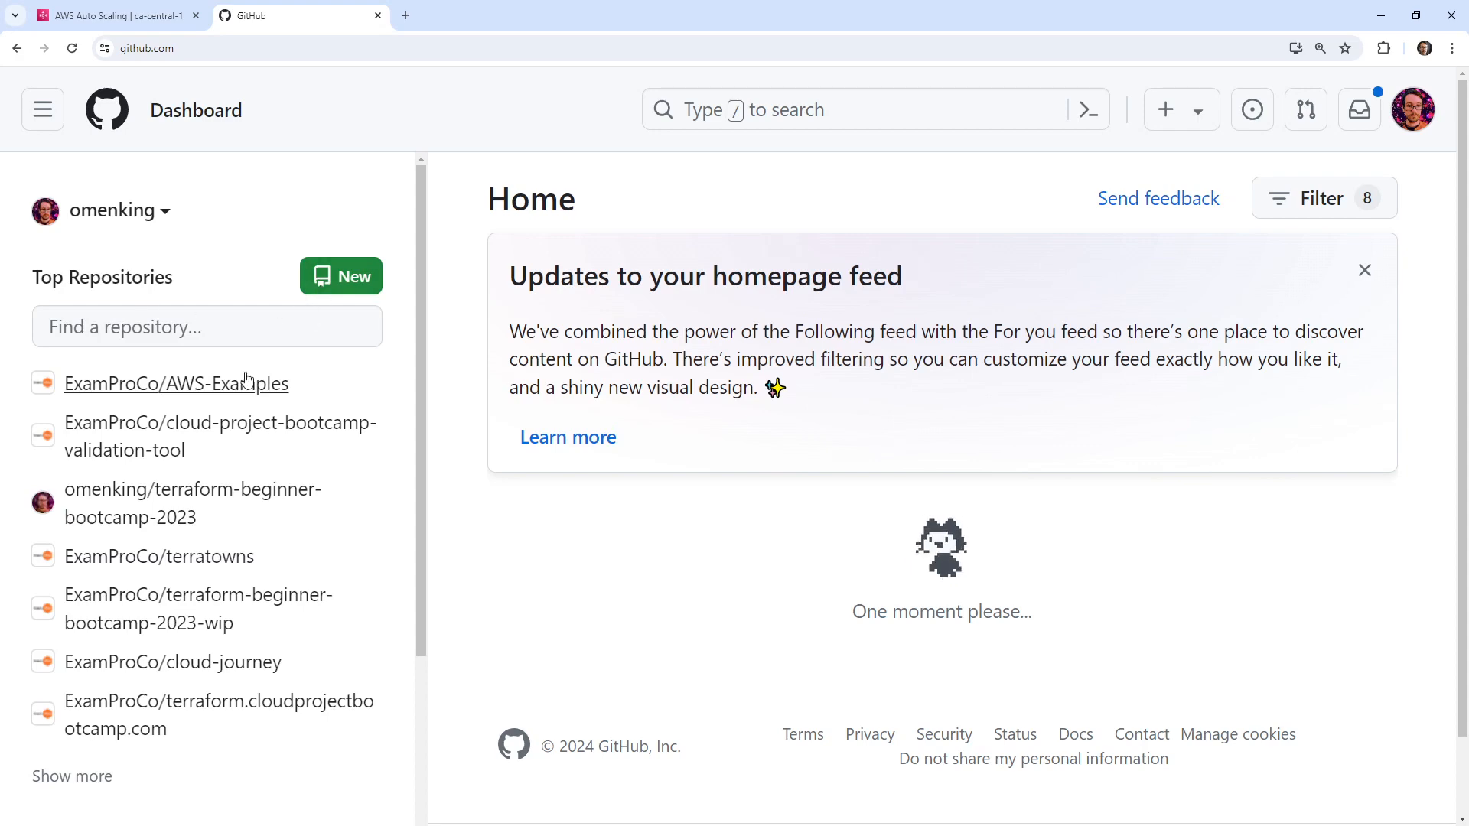
Step: Open the ExamProCo/AWS-Examples repository and launch it in a Gitpod workspace
left_click(176, 384)
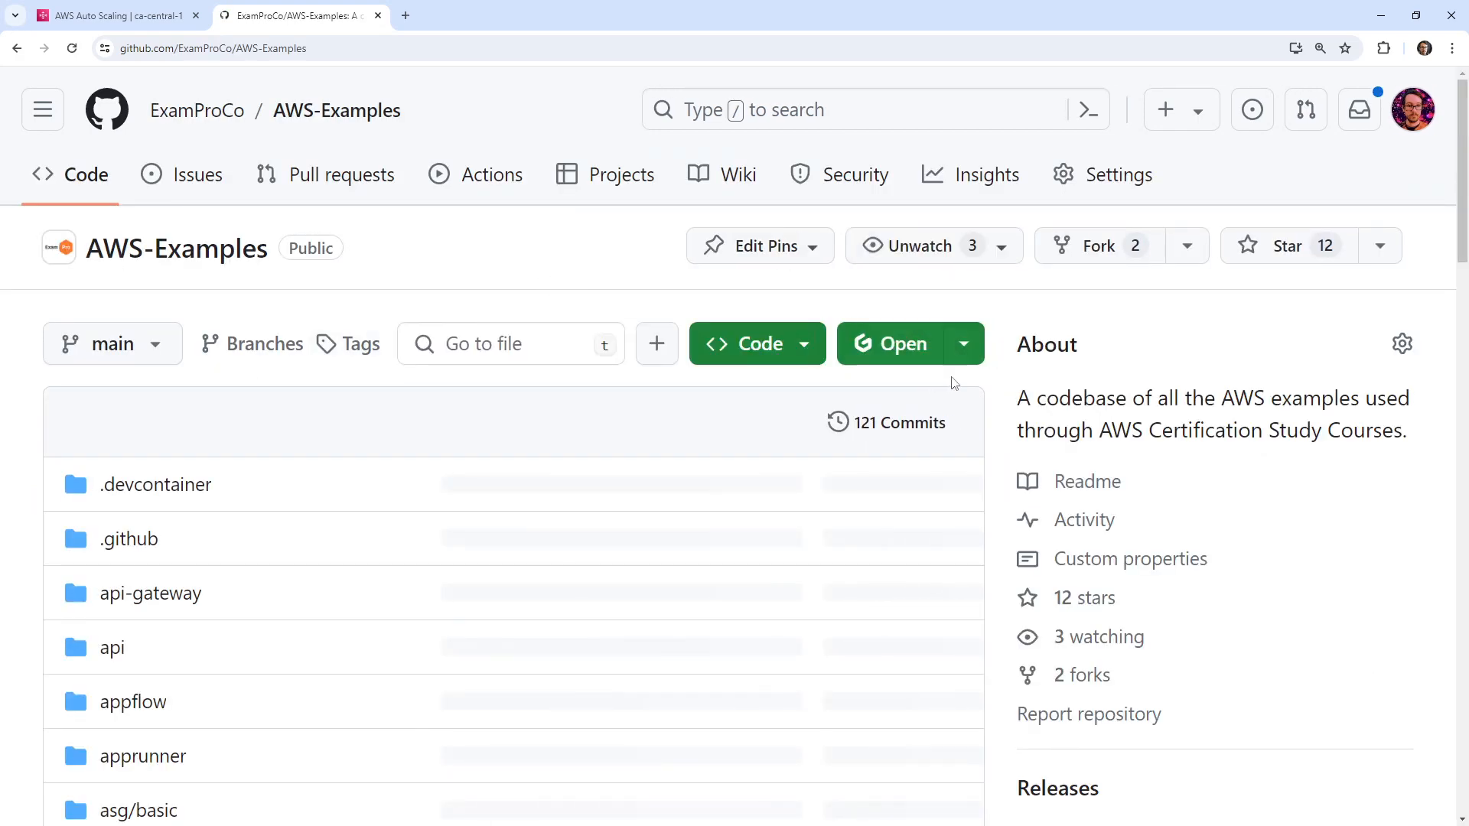
left_click(893, 343)
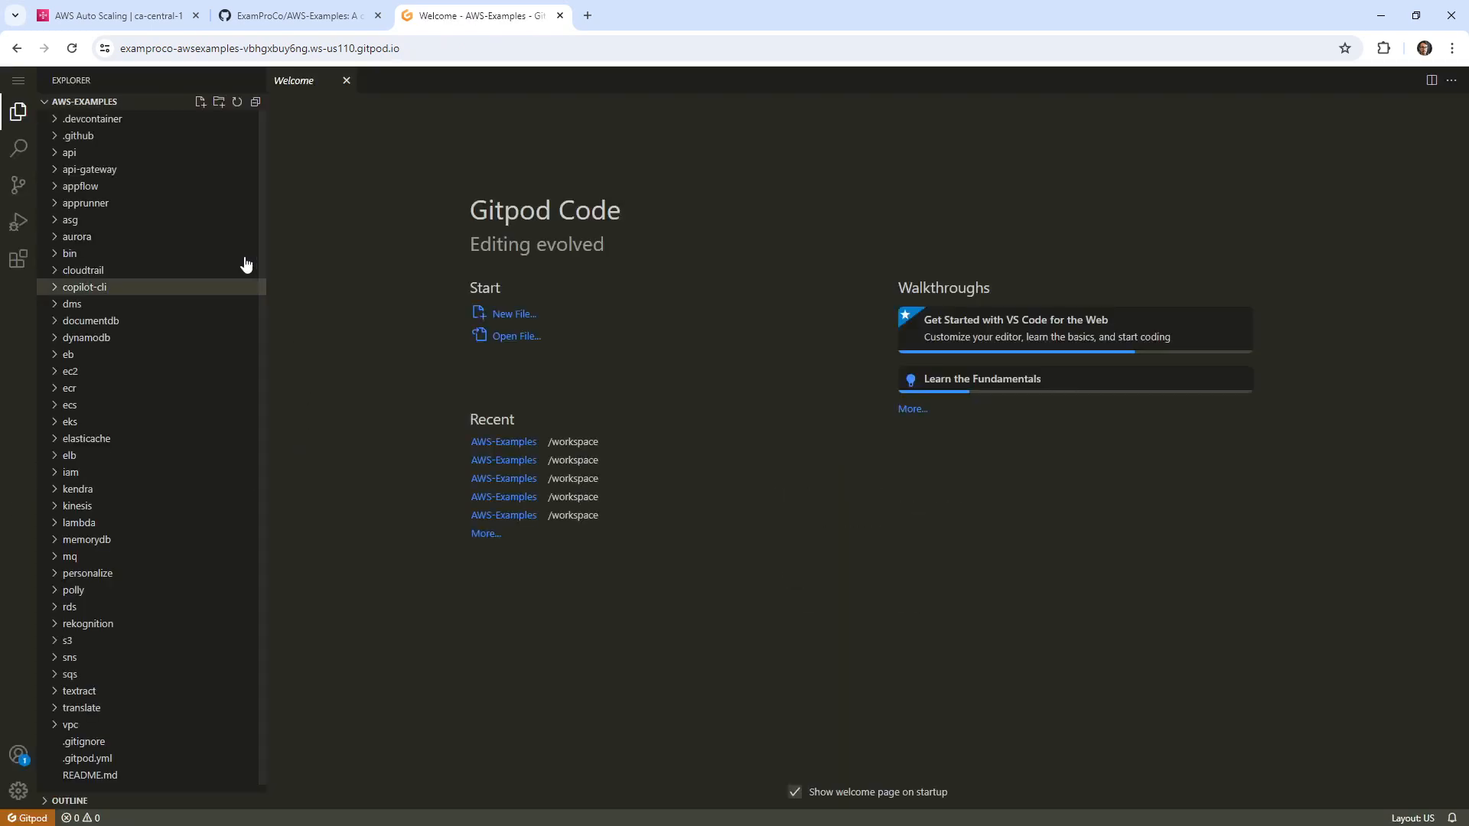
mouse_move(854, 558)
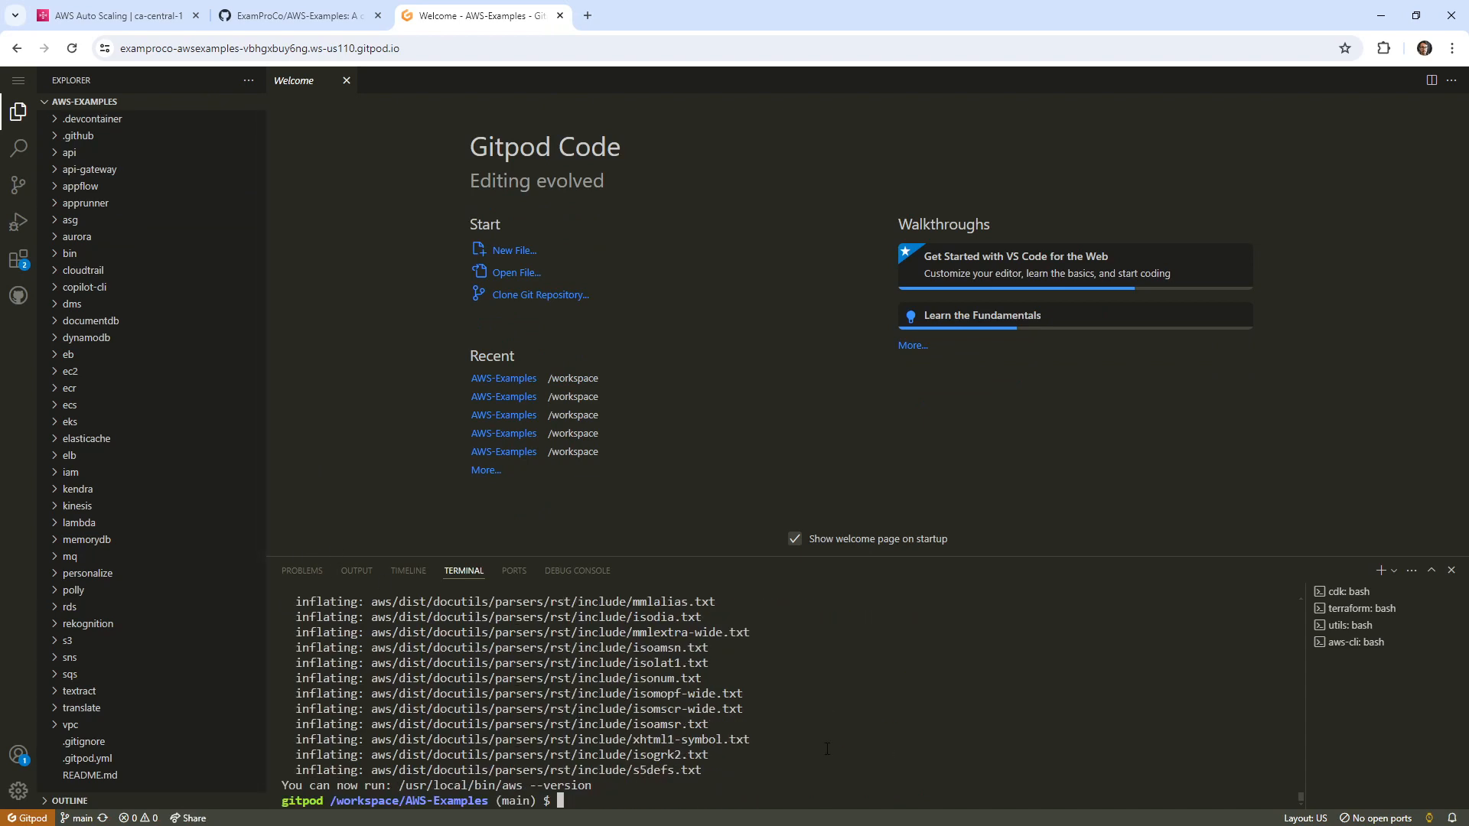
Step: Create the aws-asg folder with mkdir in the terminal and expand it in the Explorer
type("mkdir")
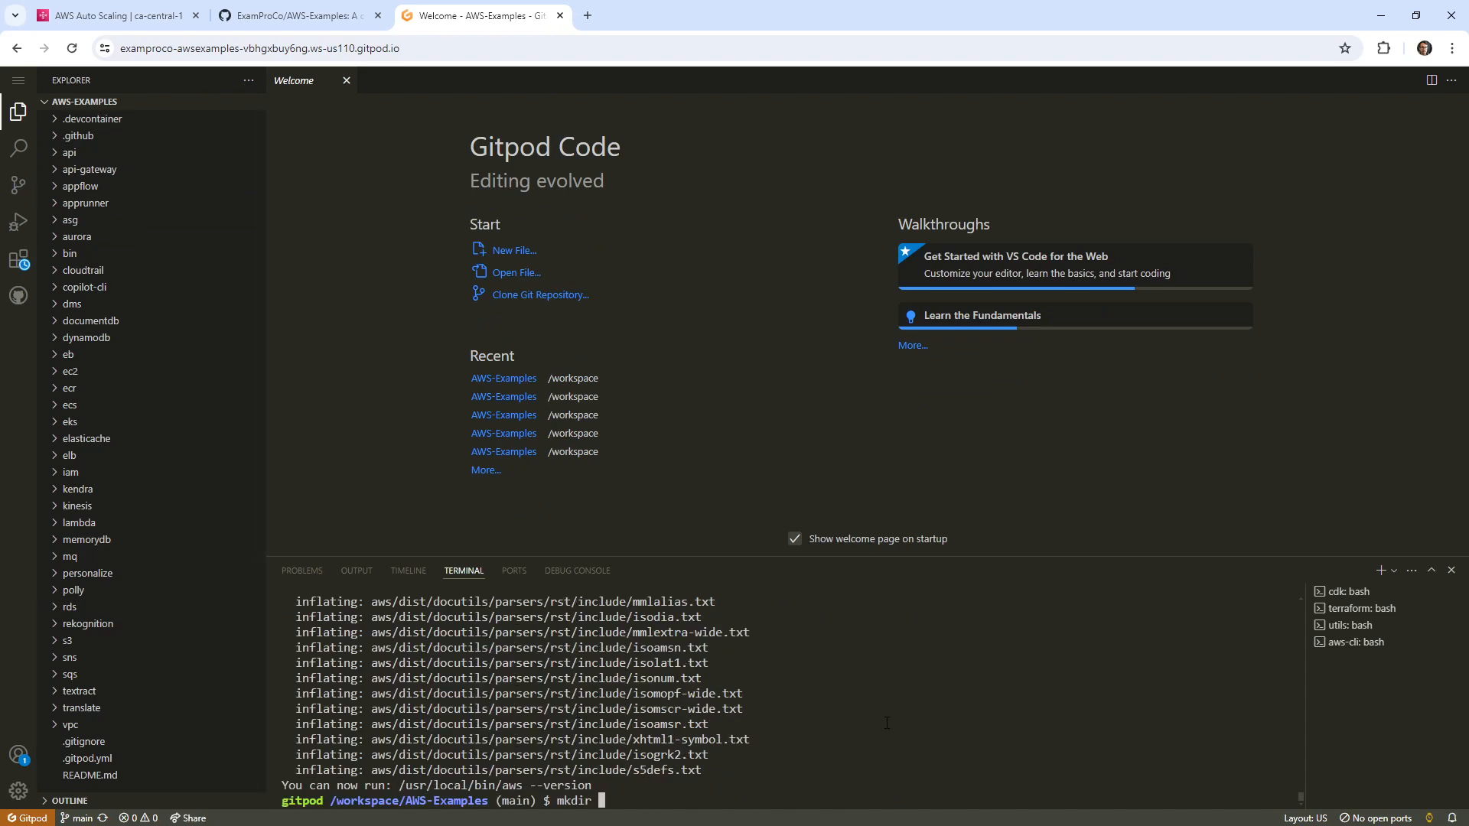
type("aws-asg")
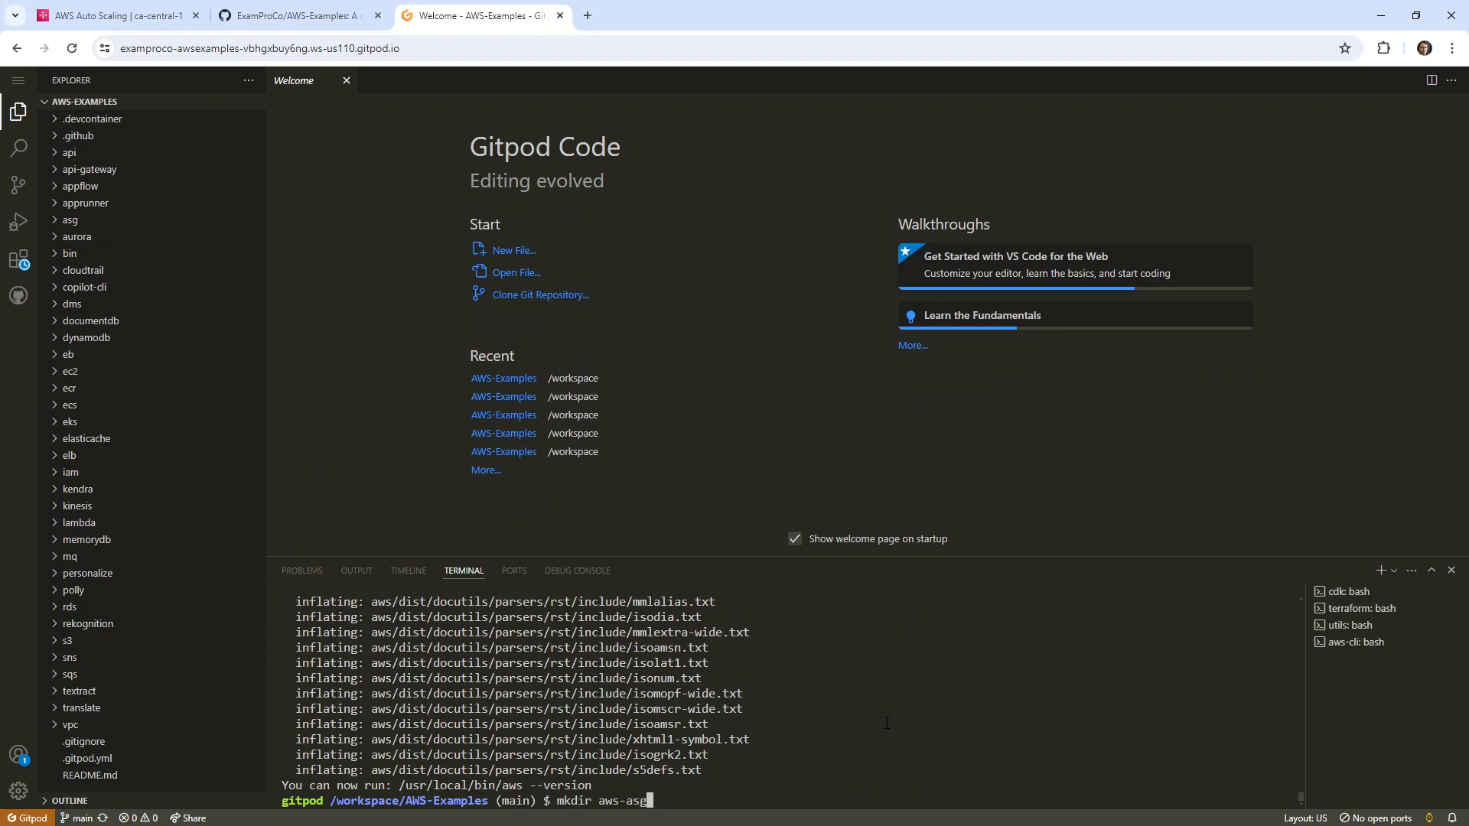
key("Return")
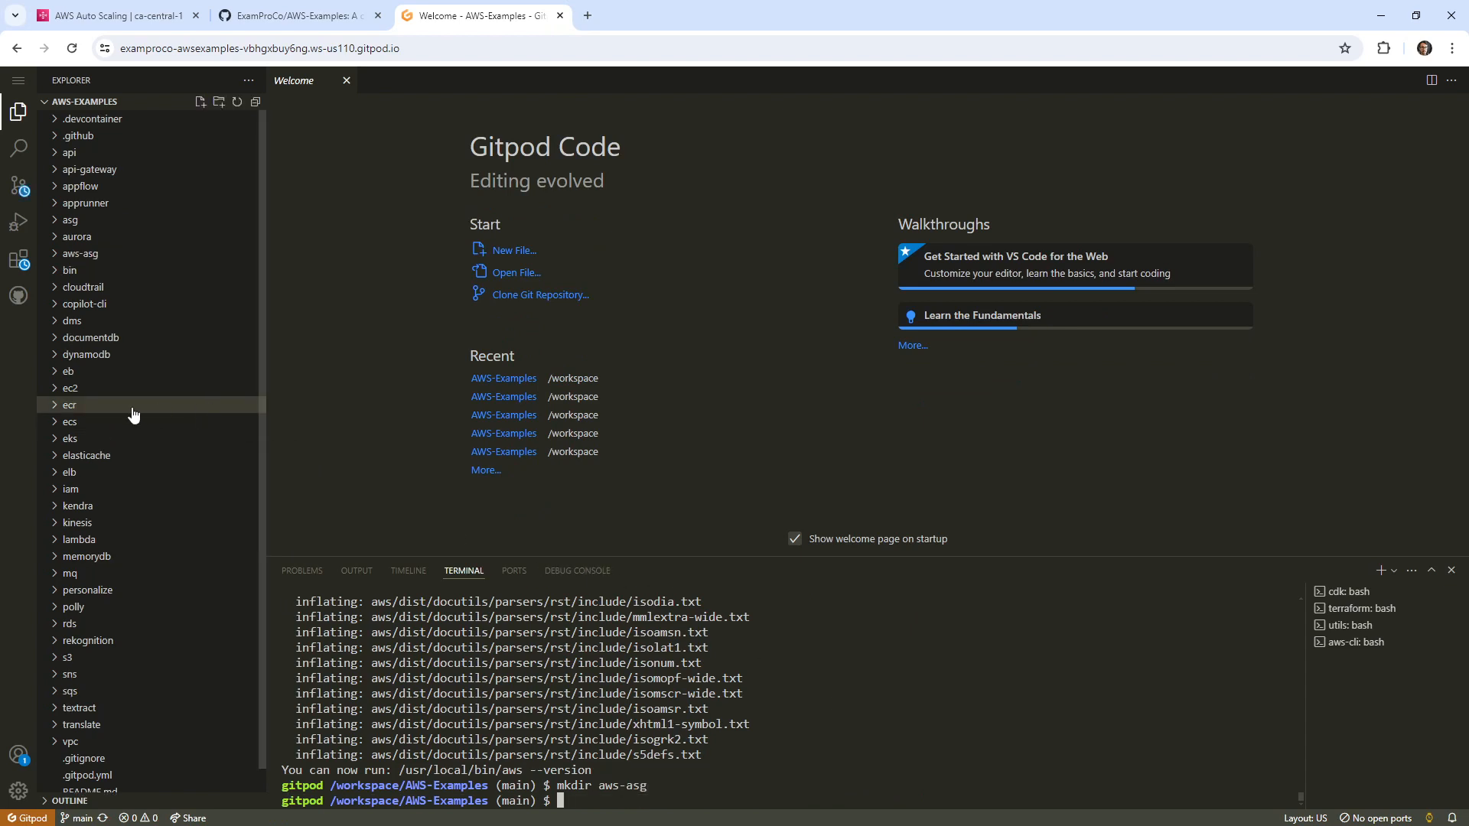
left_click(69, 388)
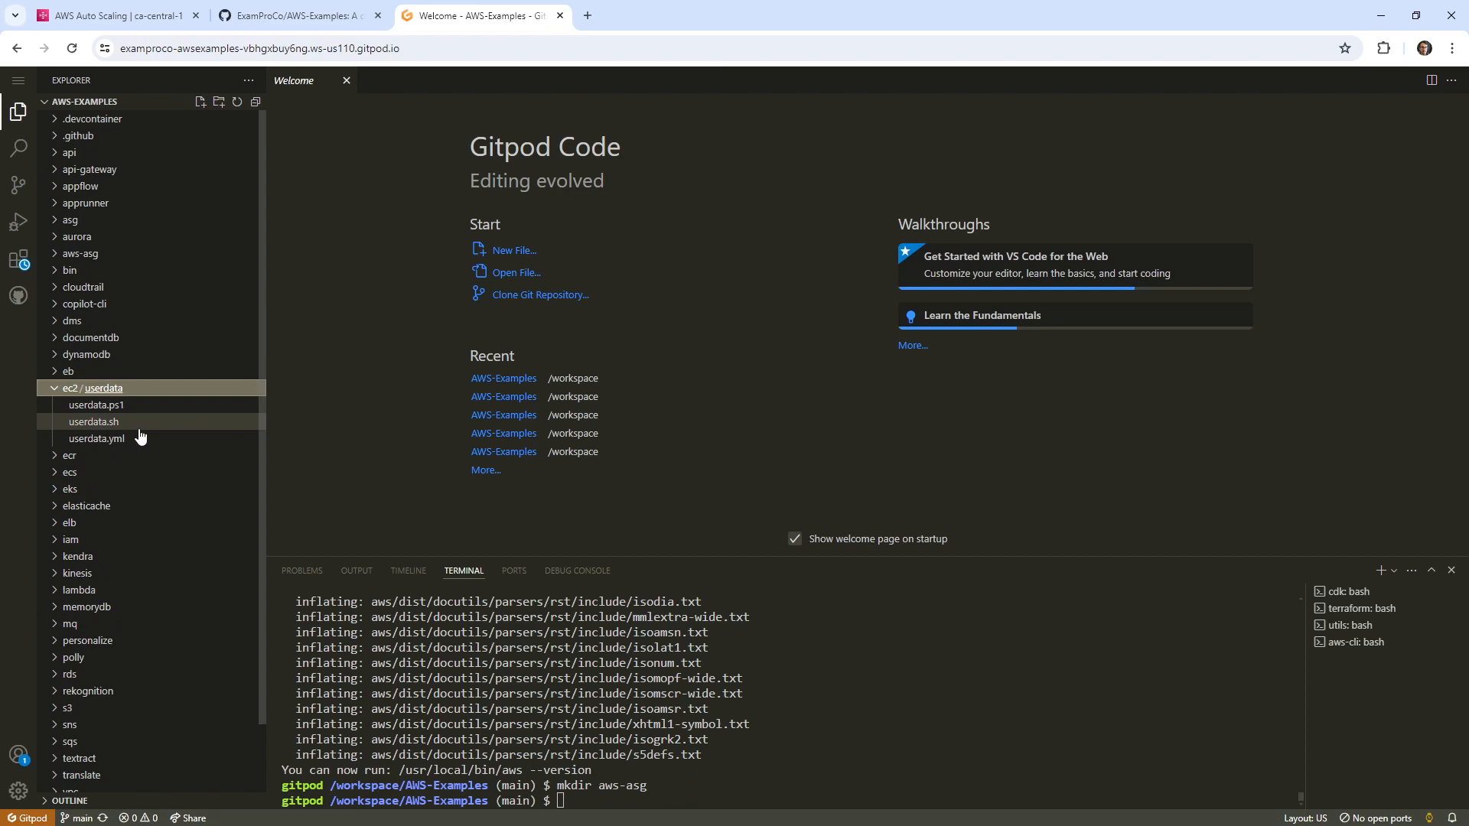
mouse_move(96, 422)
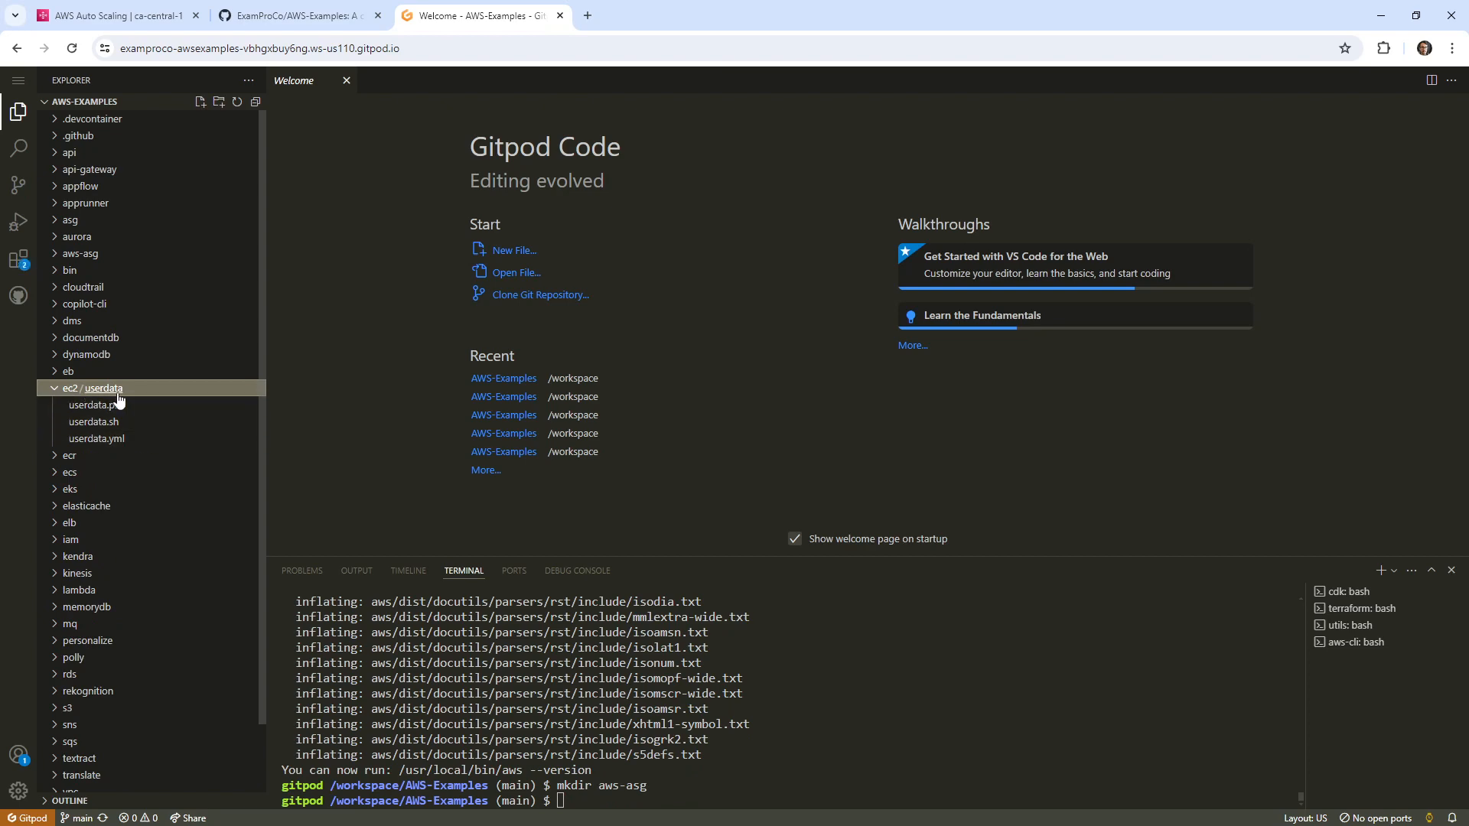
mouse_move(96, 388)
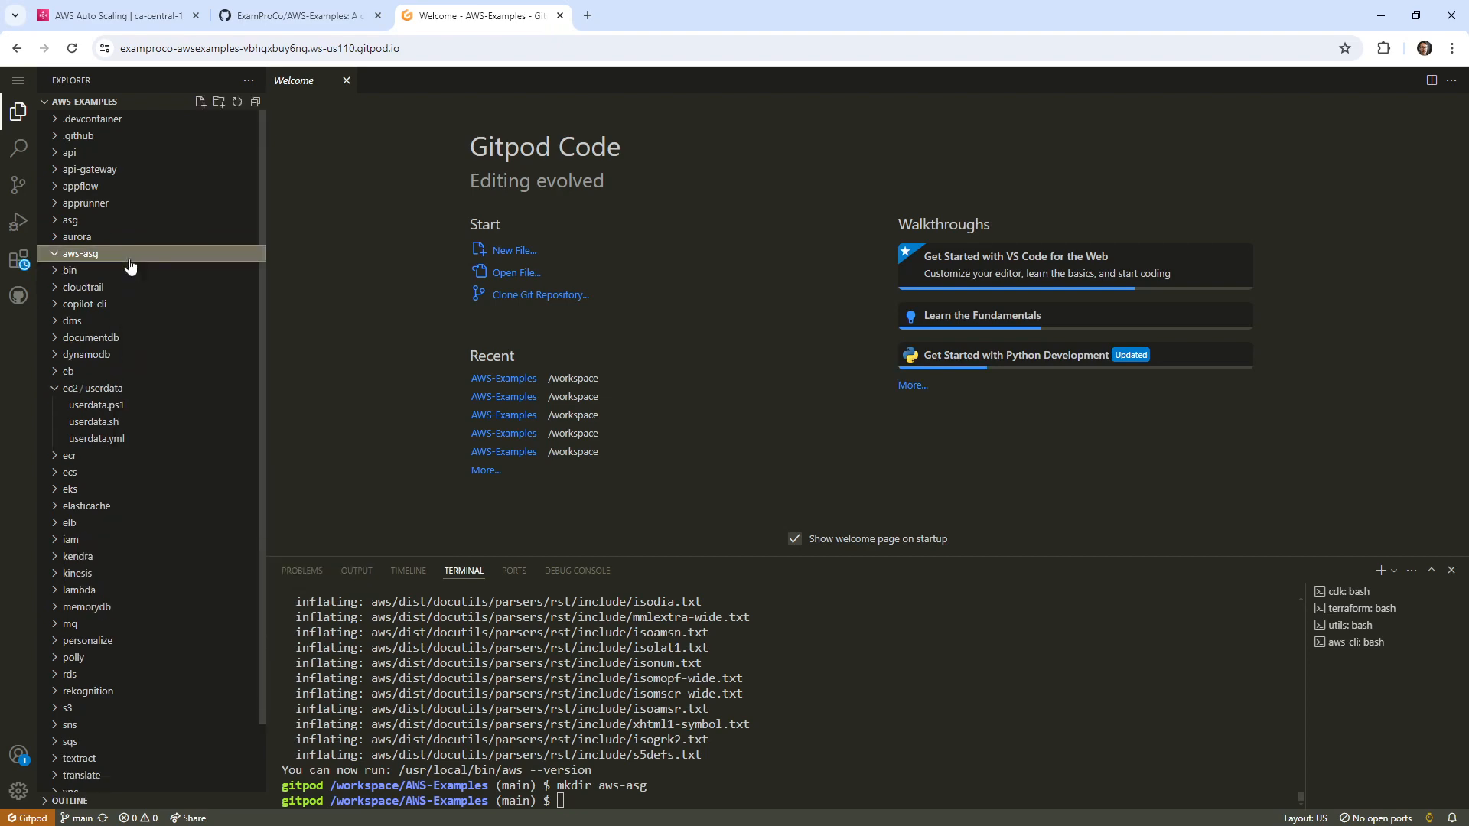
left_click(200, 101)
type("ec2")
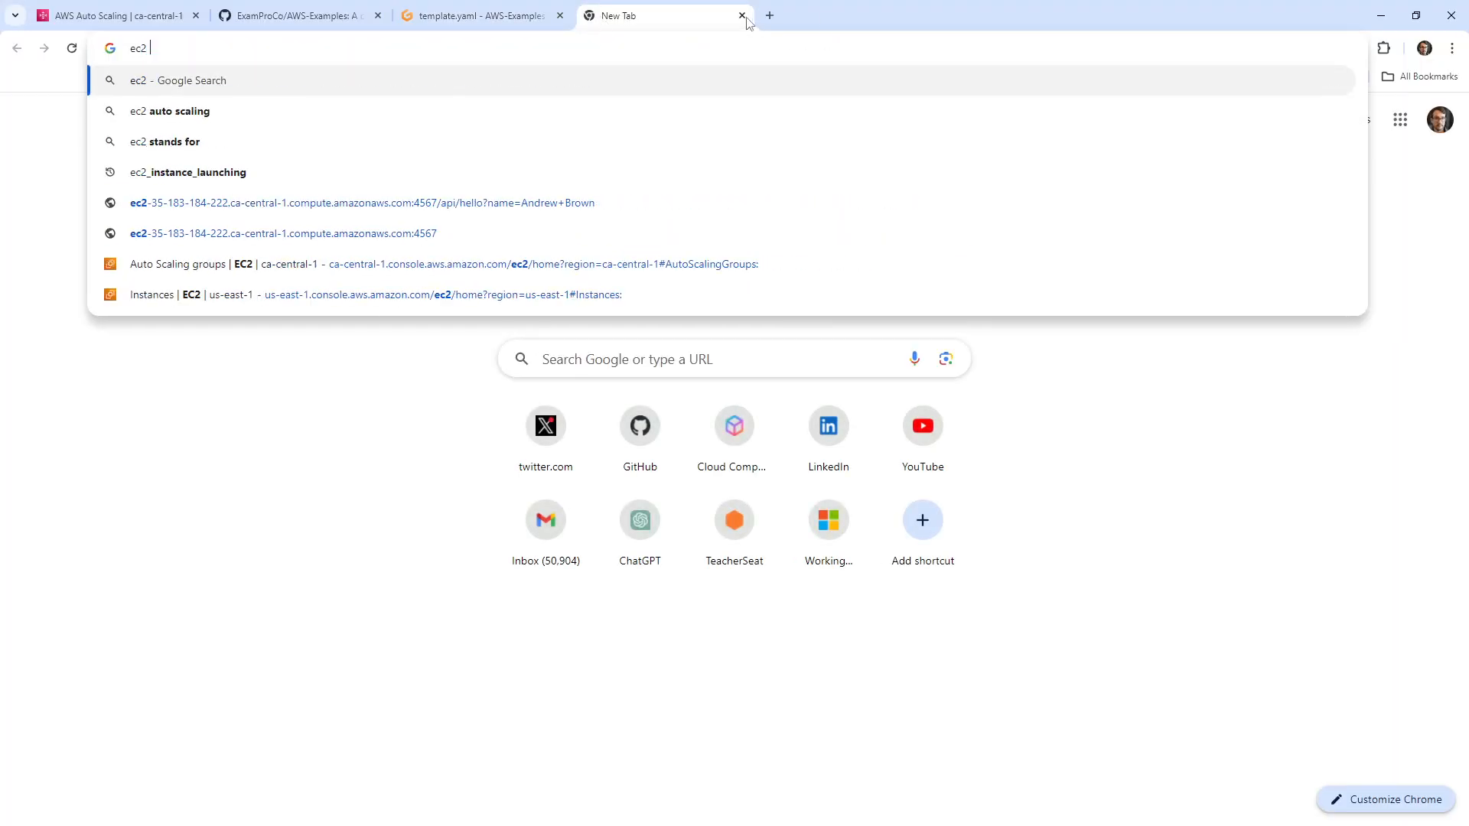
Step: Open the AWS::EC2::Instance CloudFormation reference page and copy its YAML example
left_click(743, 15)
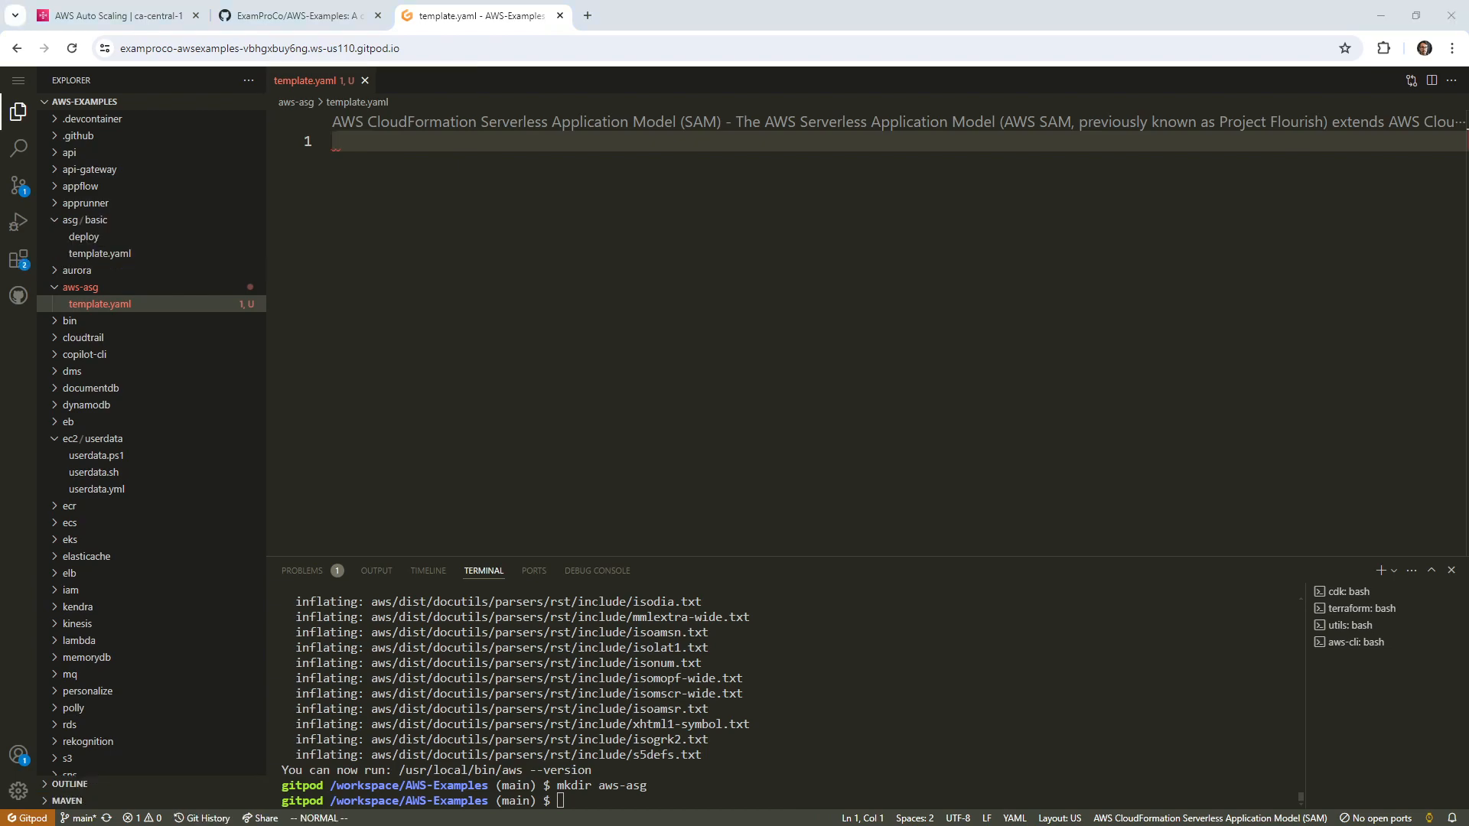
mouse_move(588, 15)
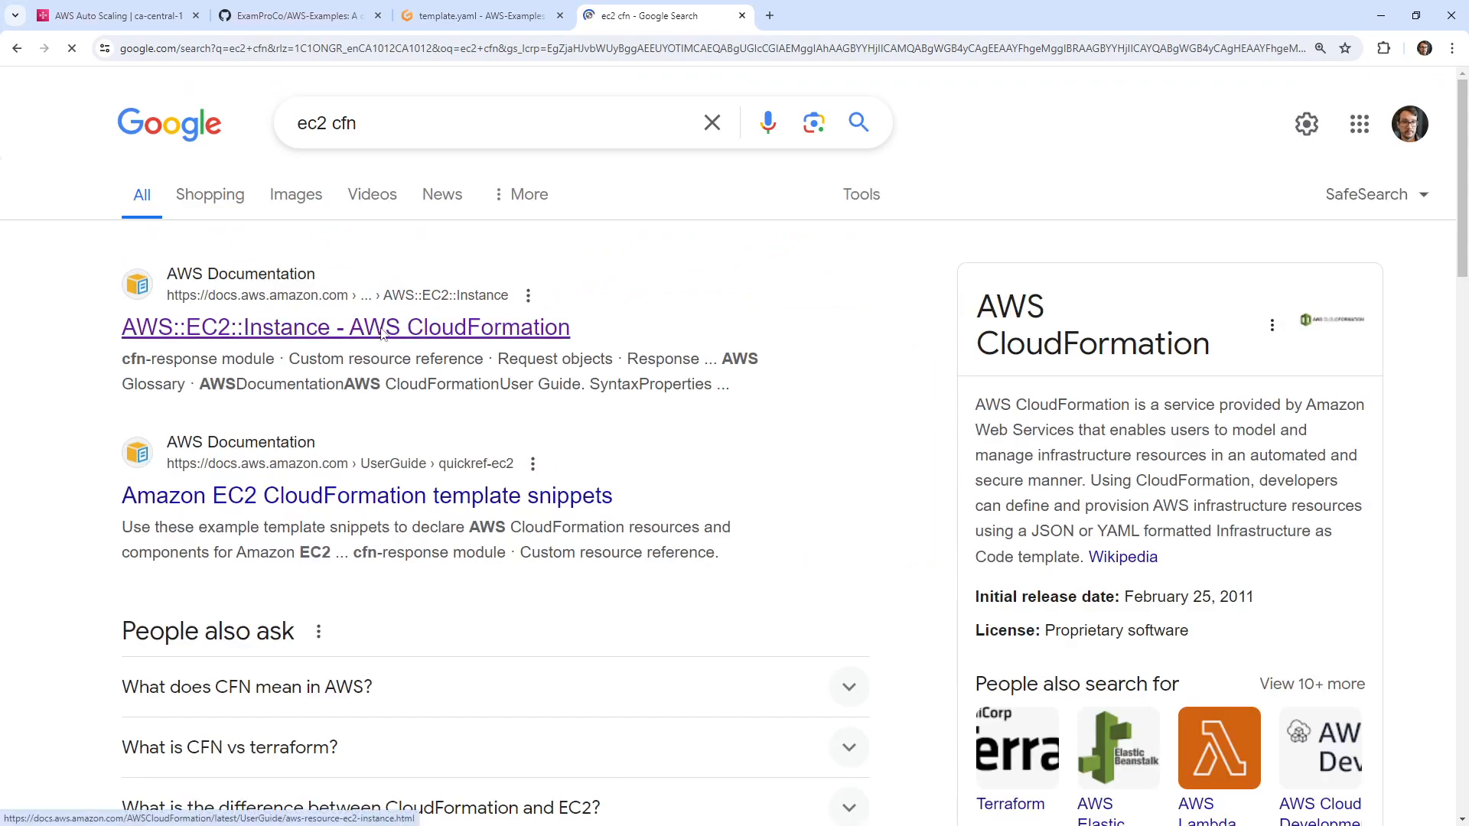
left_click(346, 327)
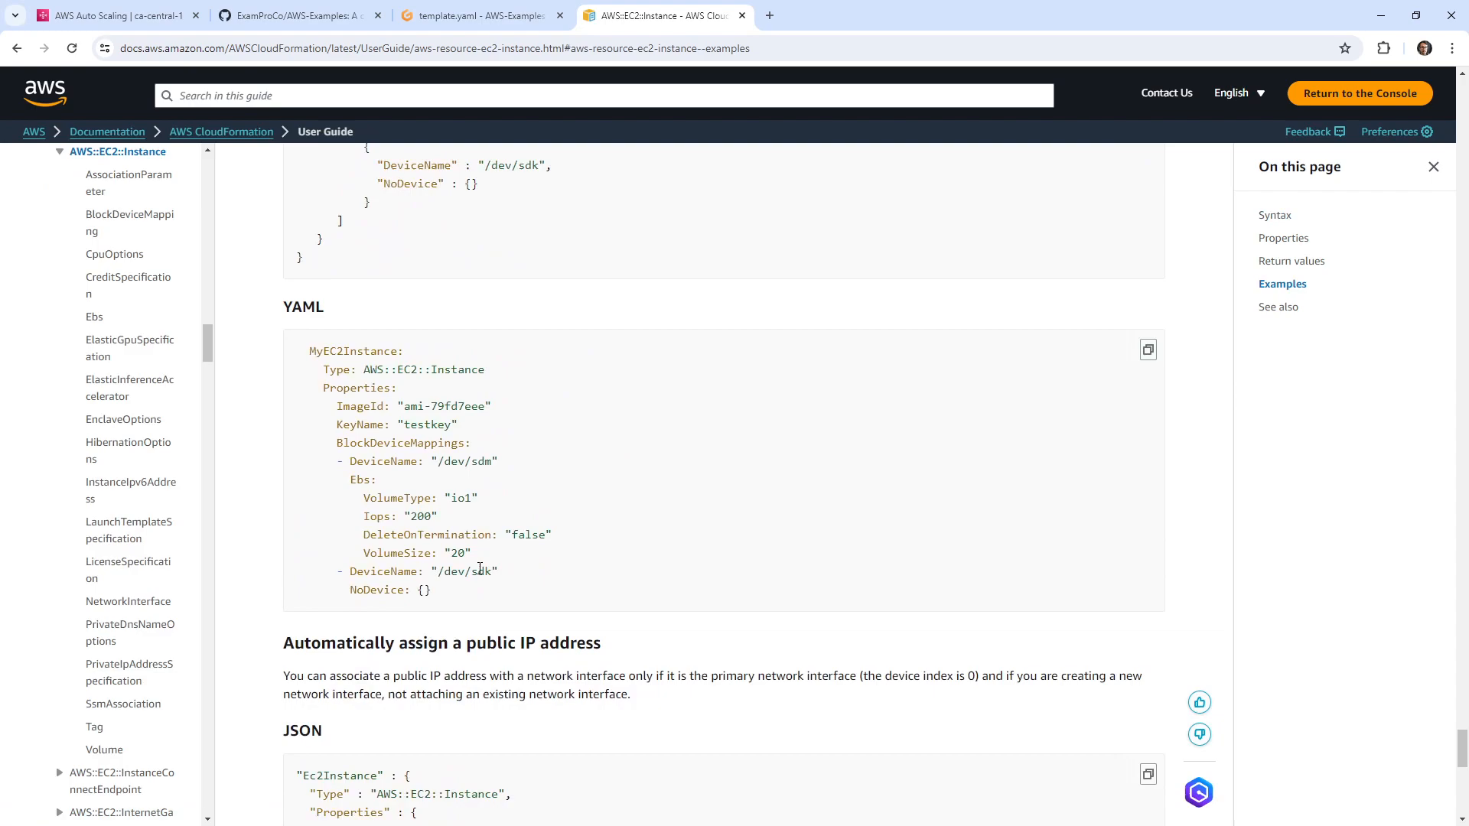
left_click(478, 15)
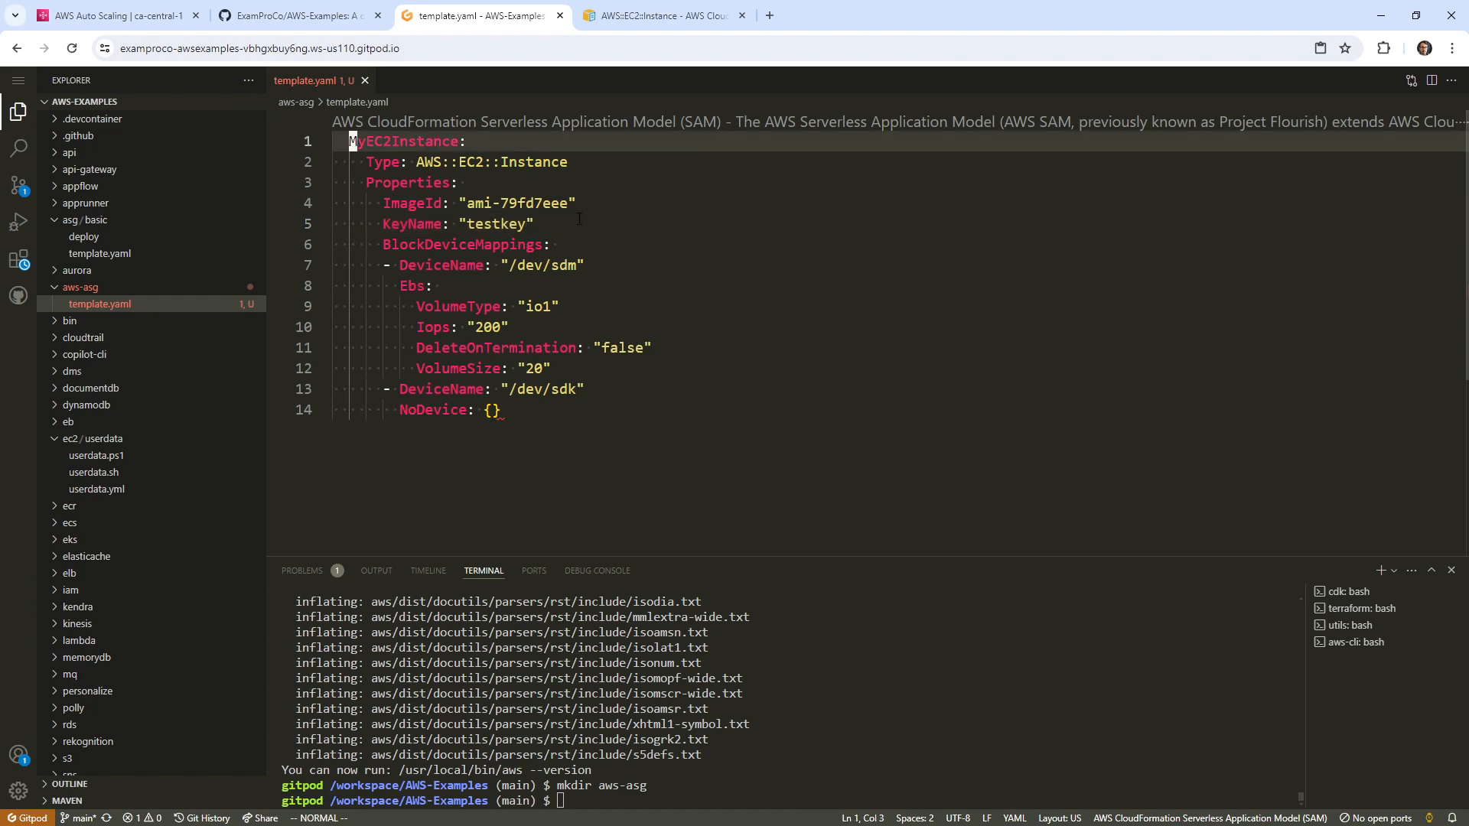
Step: Add AWSTemplateFormatVersion "2010-09-09" on line 1, opening memorydb's template.yaml for reference
type("Resources:")
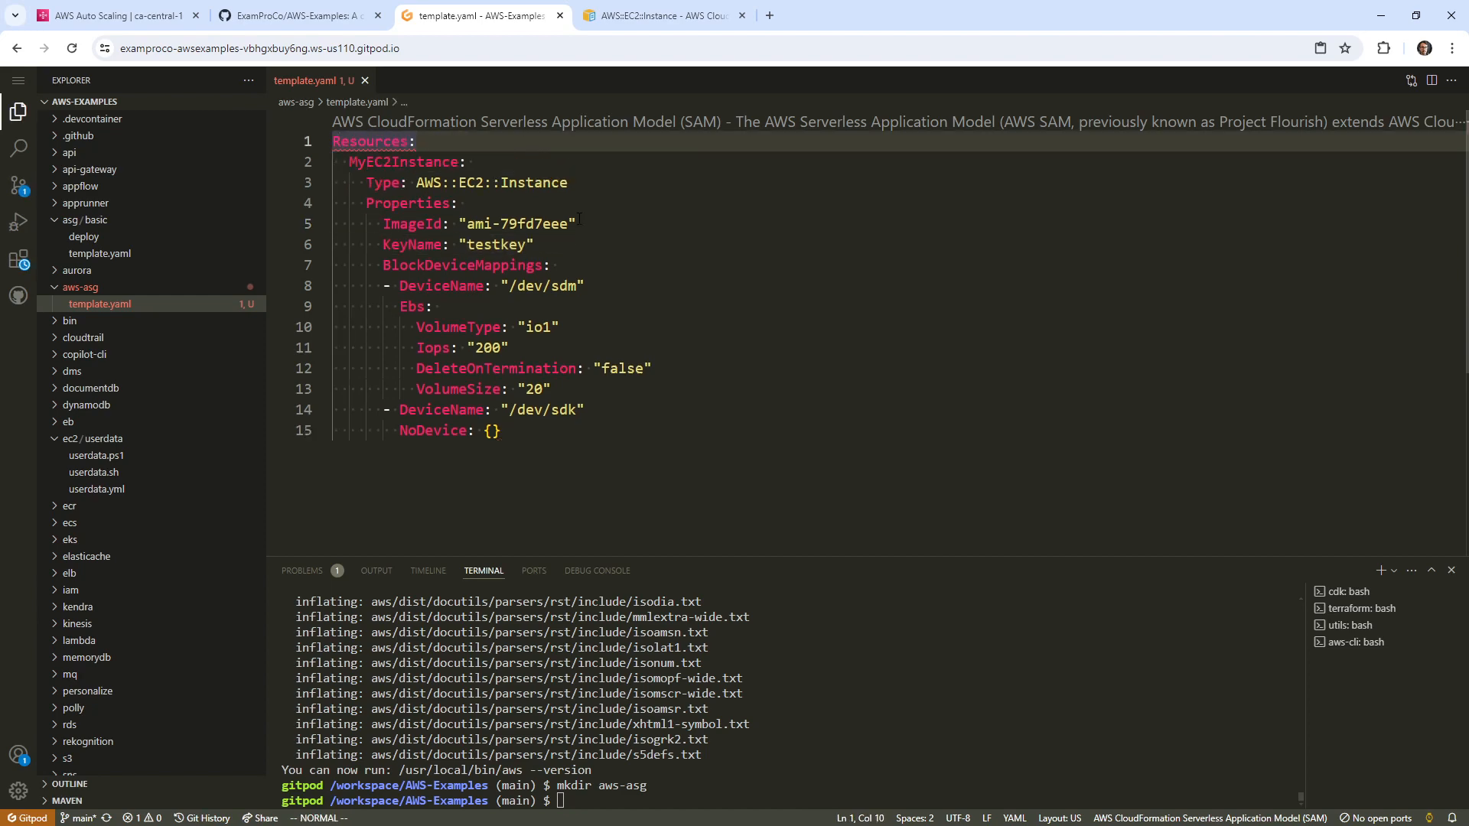
type("Vers")
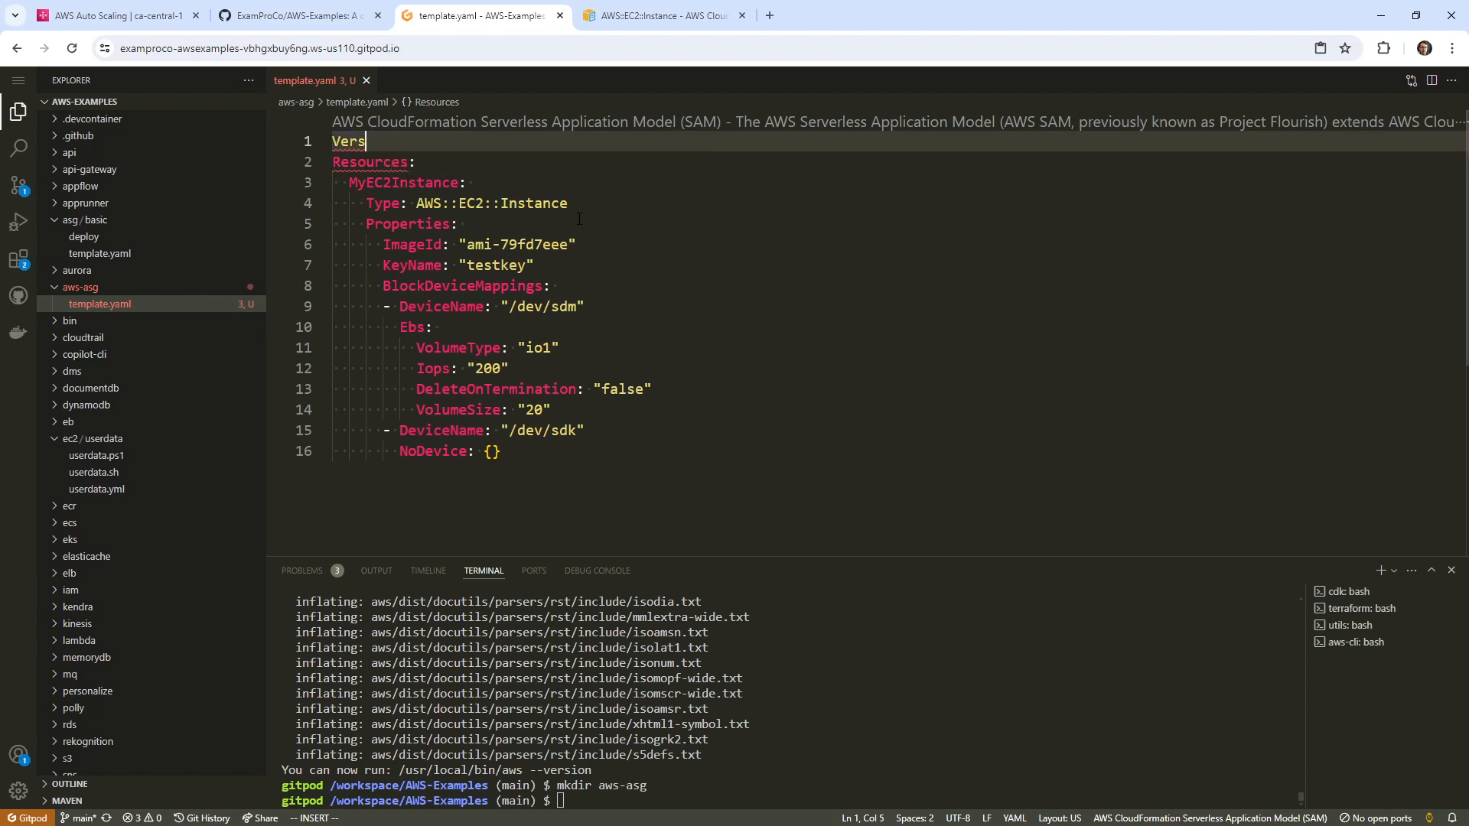
type("ion")
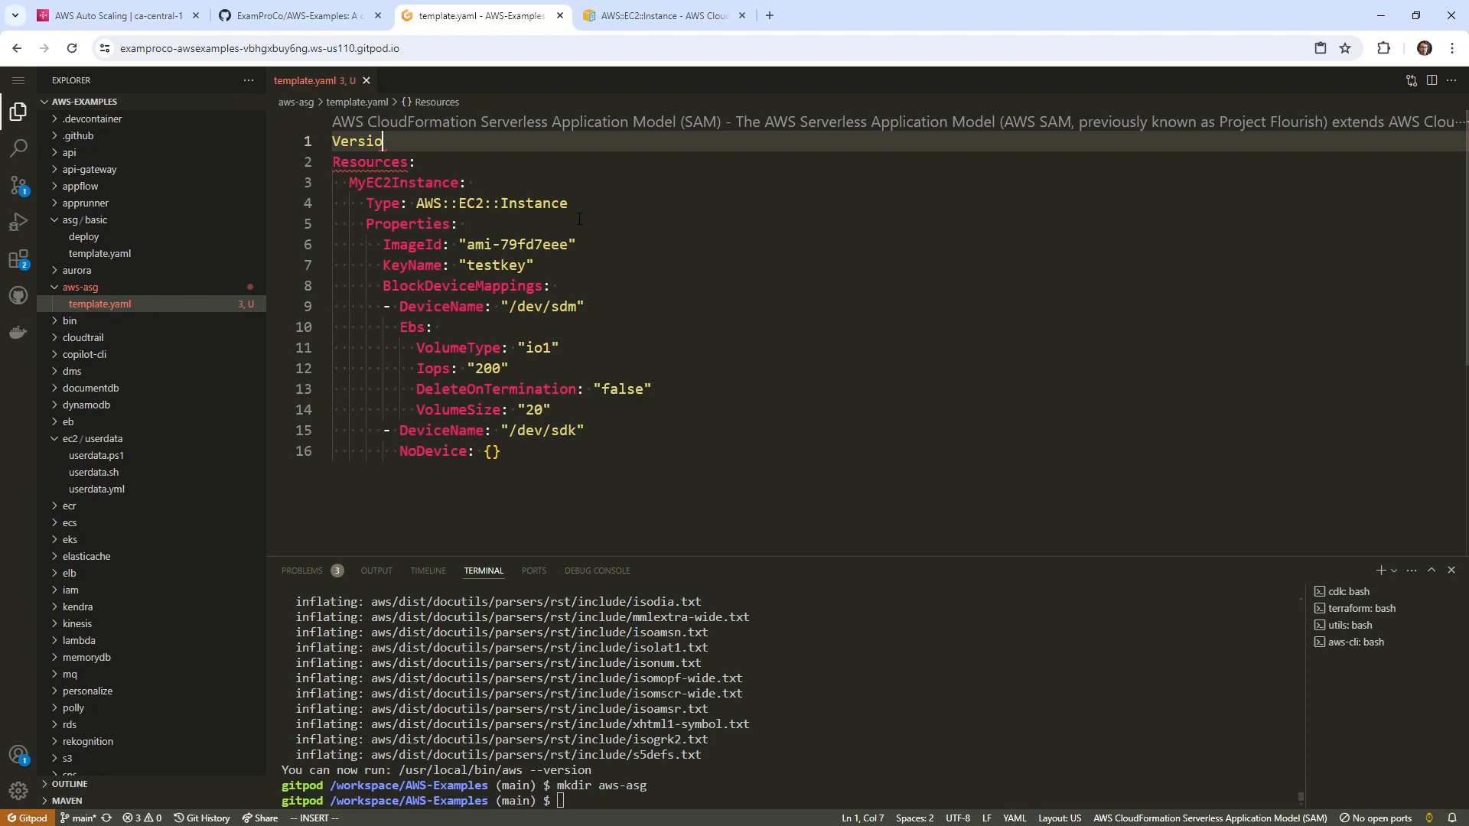
key("Escape")
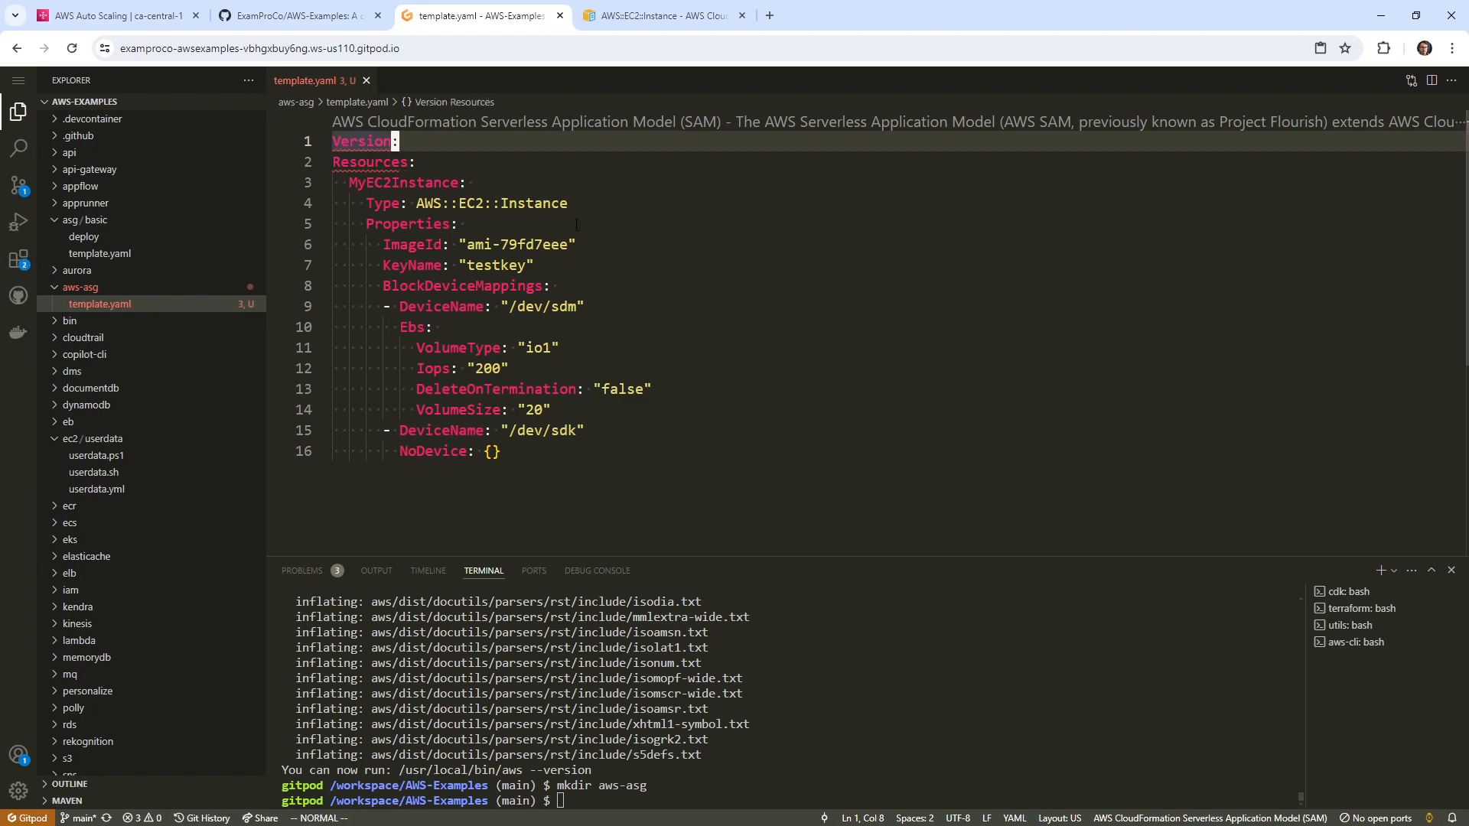
scroll("down", 3)
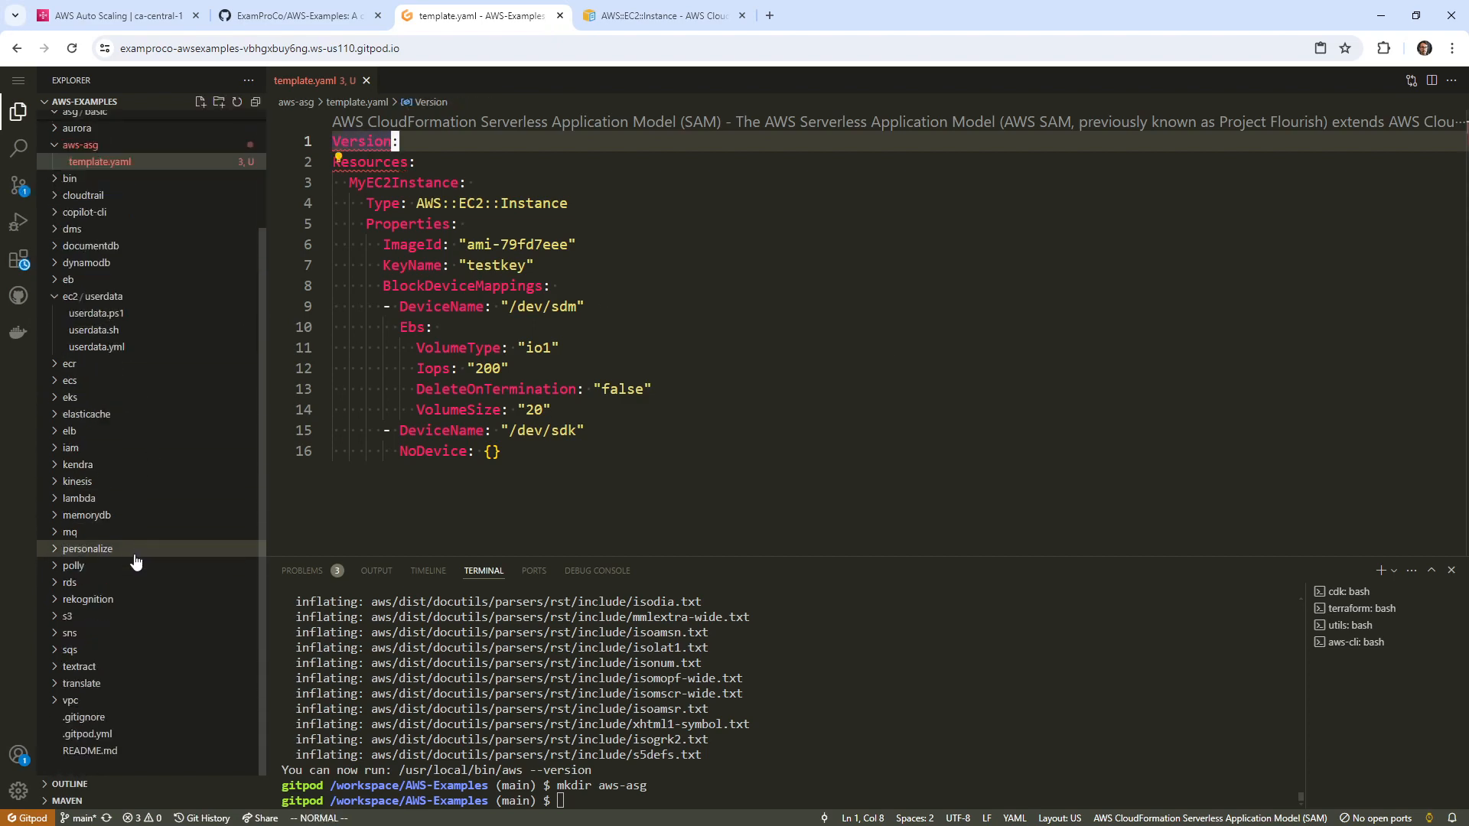
left_click(85, 514)
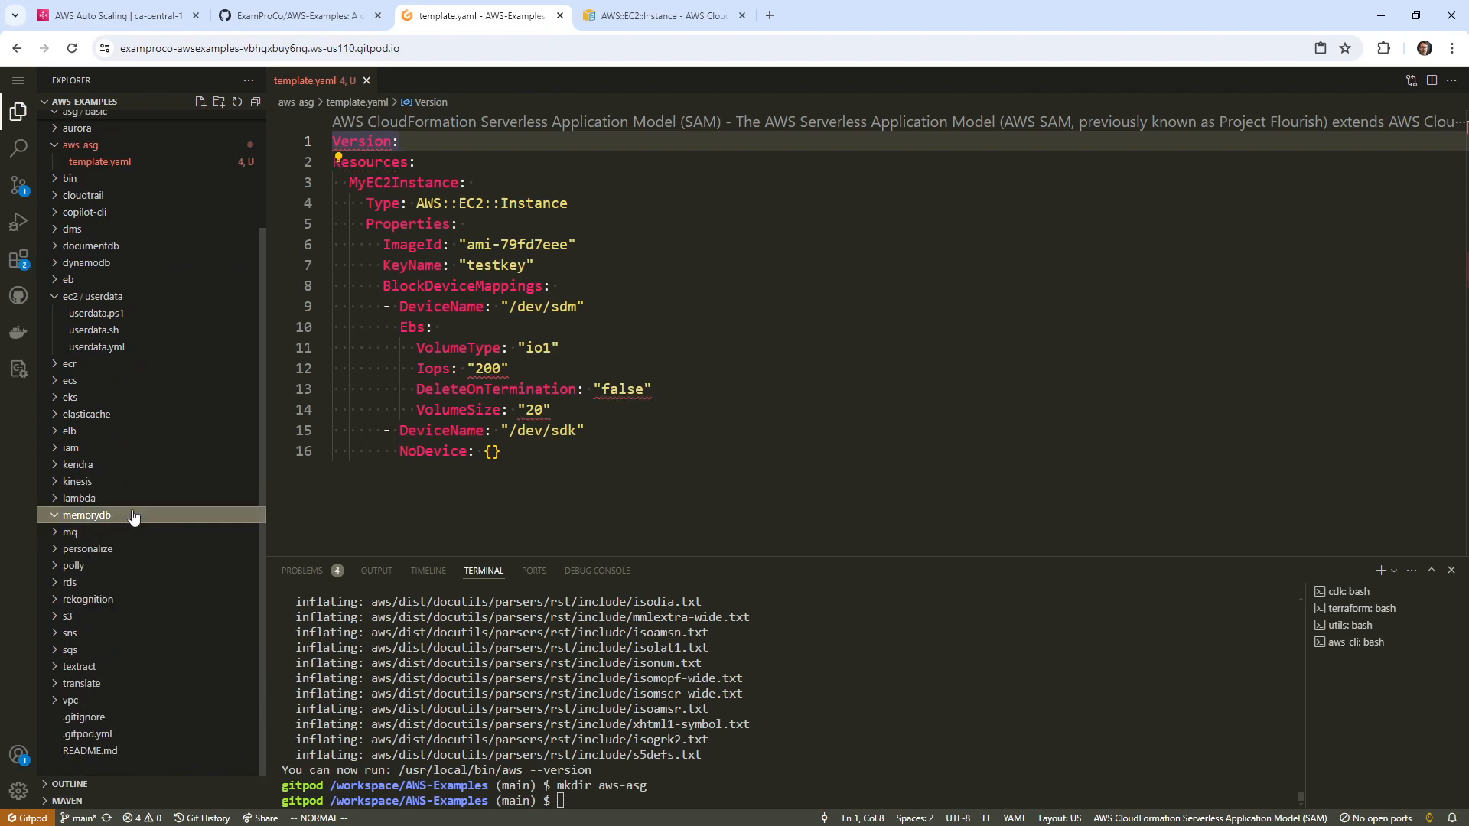
left_click(87, 514)
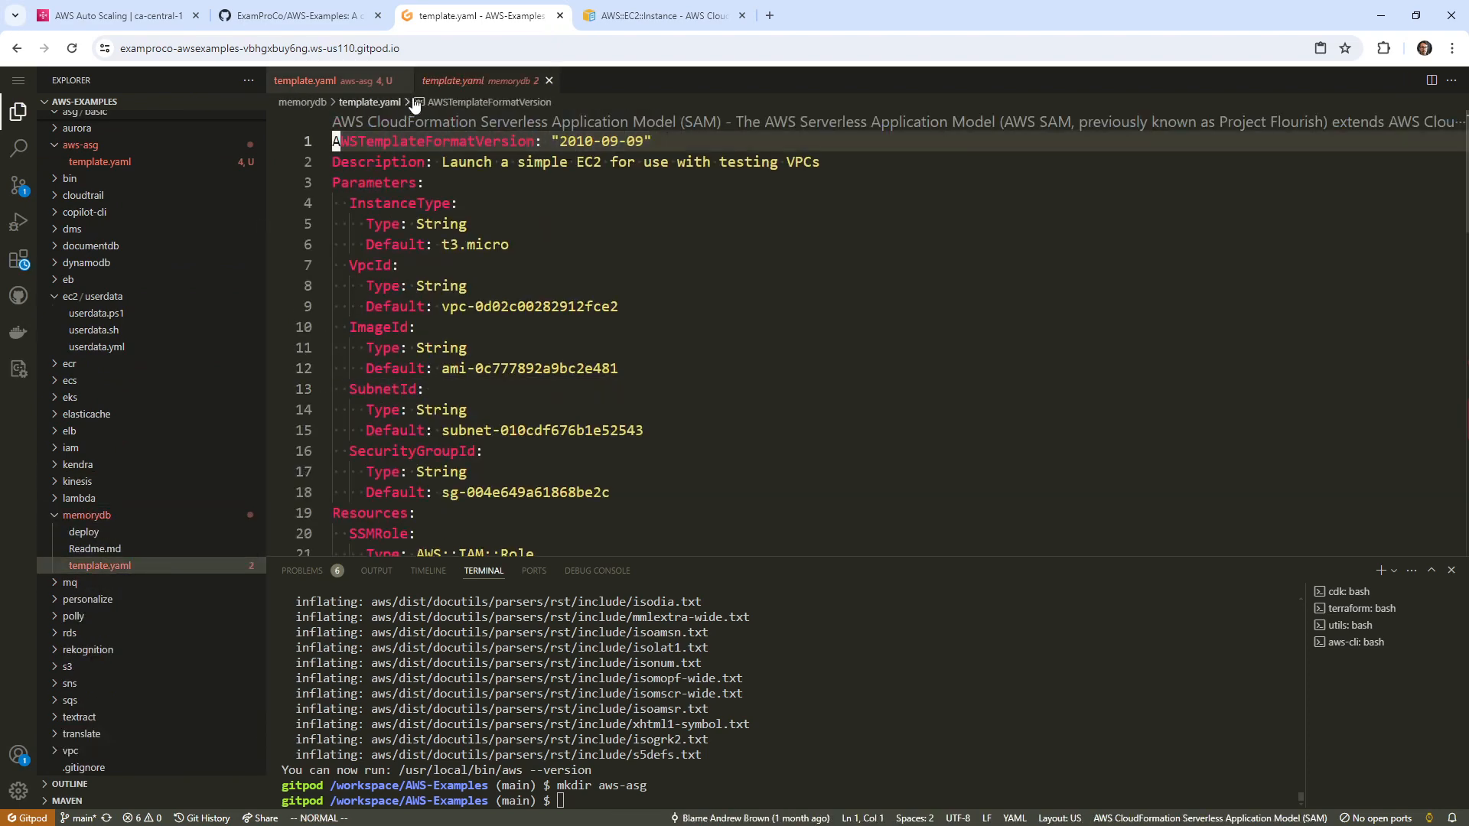
right_click(364, 141)
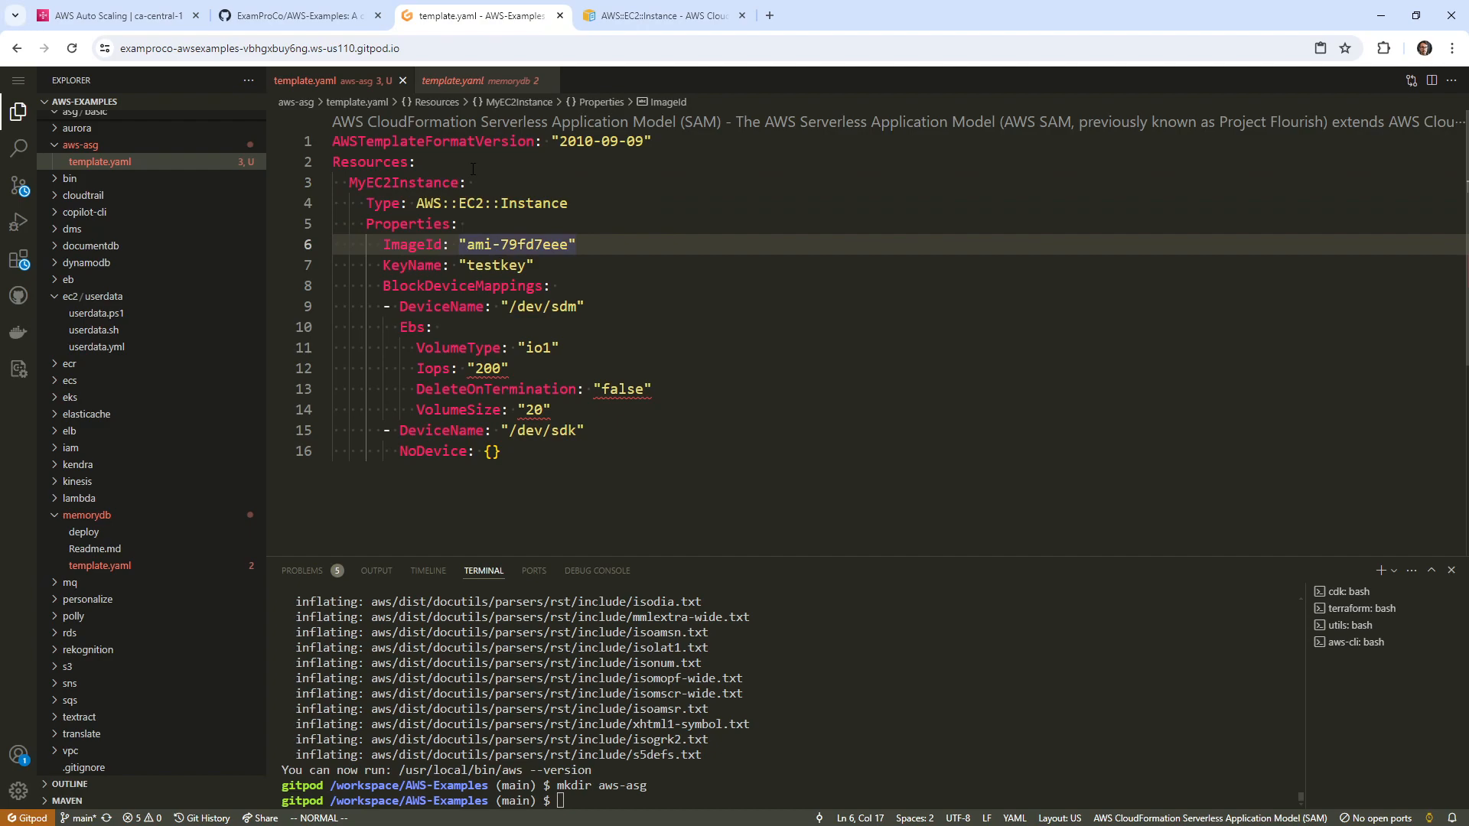
Step: Copy the Amazon Linux 2023 AMI ID ami-07413789aae50b0e0 from EC2's Launch an instance page
left_click(295, 15)
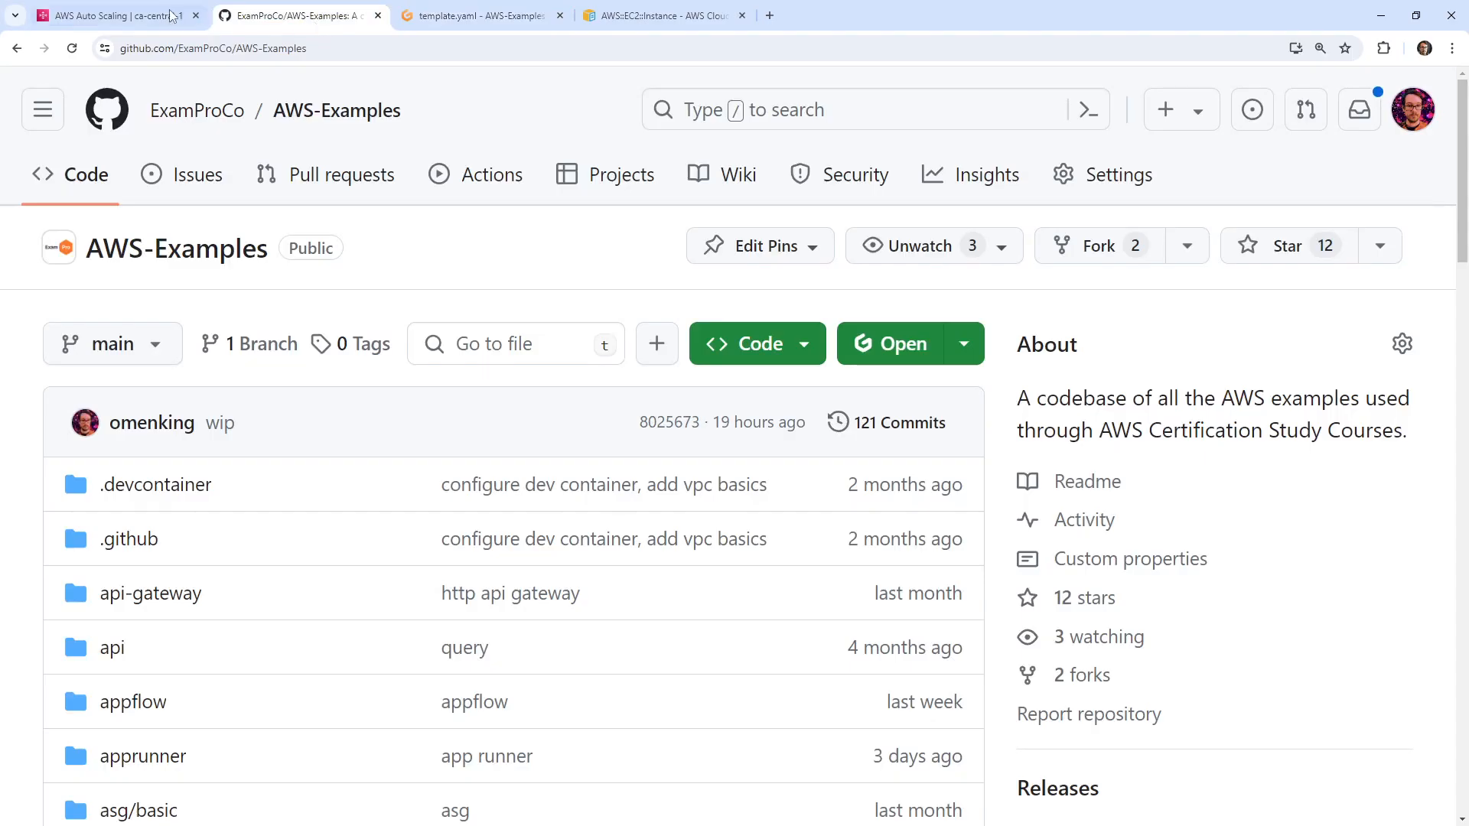
left_click(112, 15)
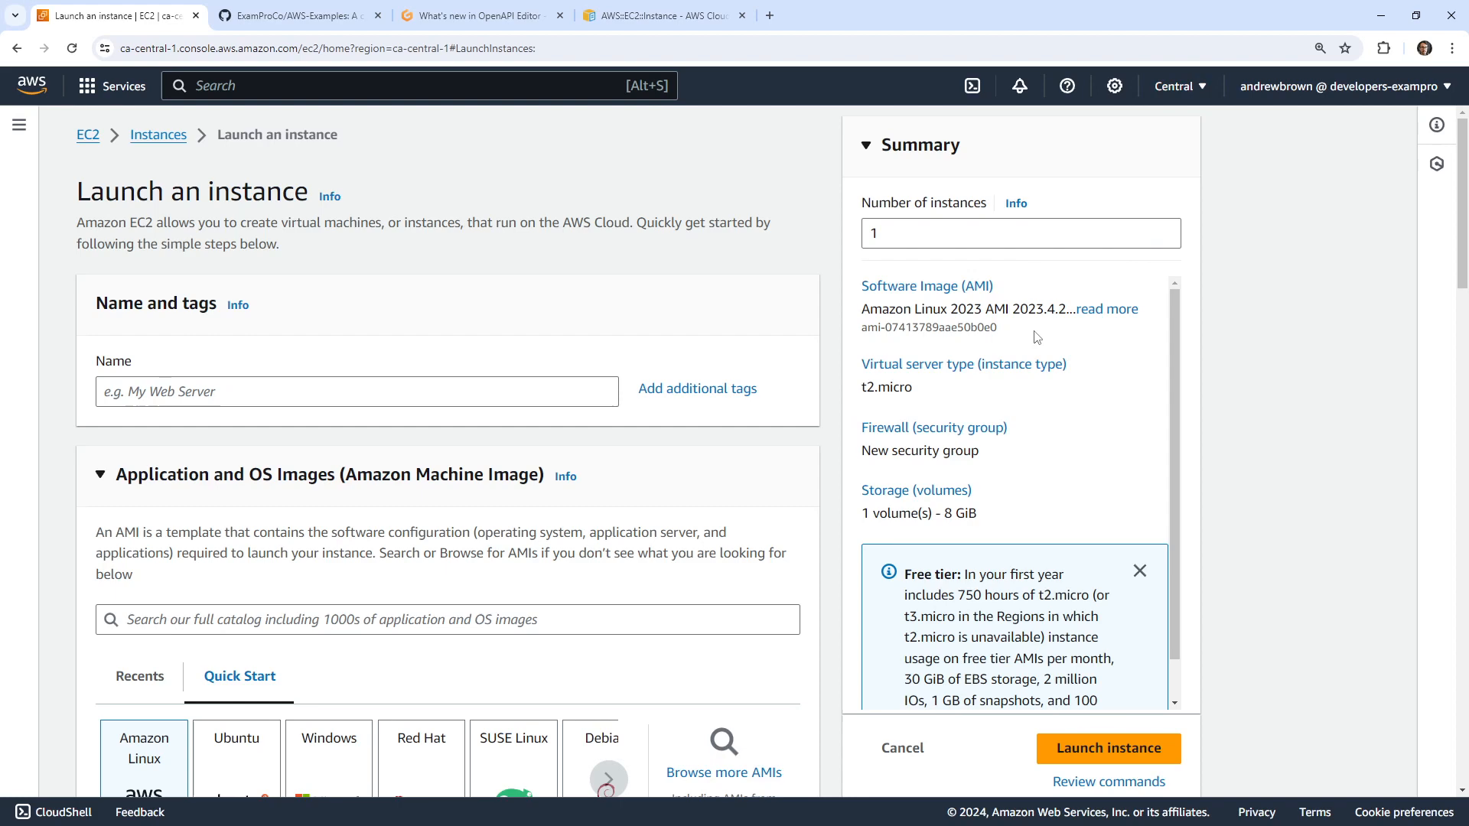
double_click(928, 327)
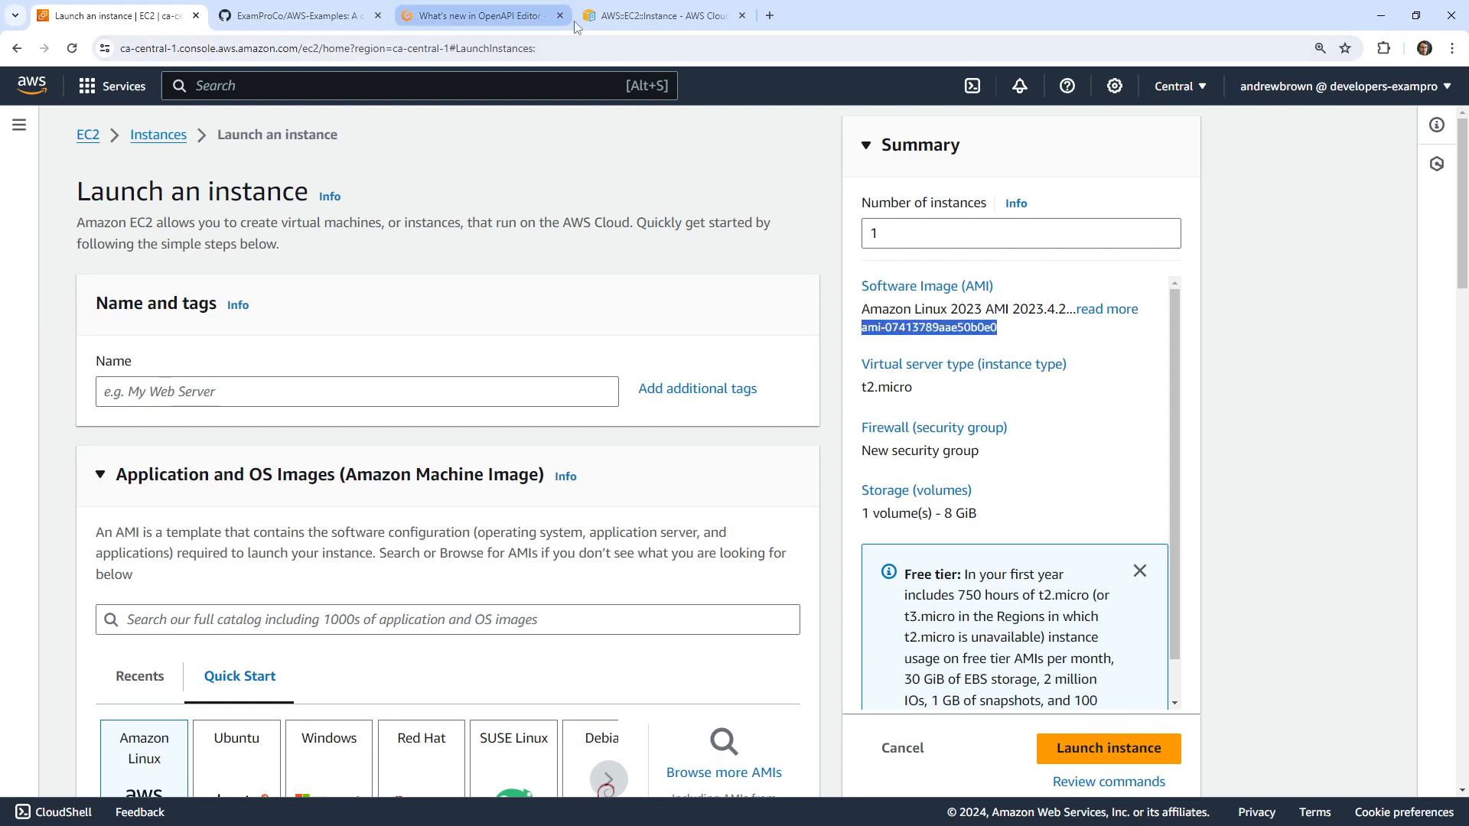
left_click(480, 15)
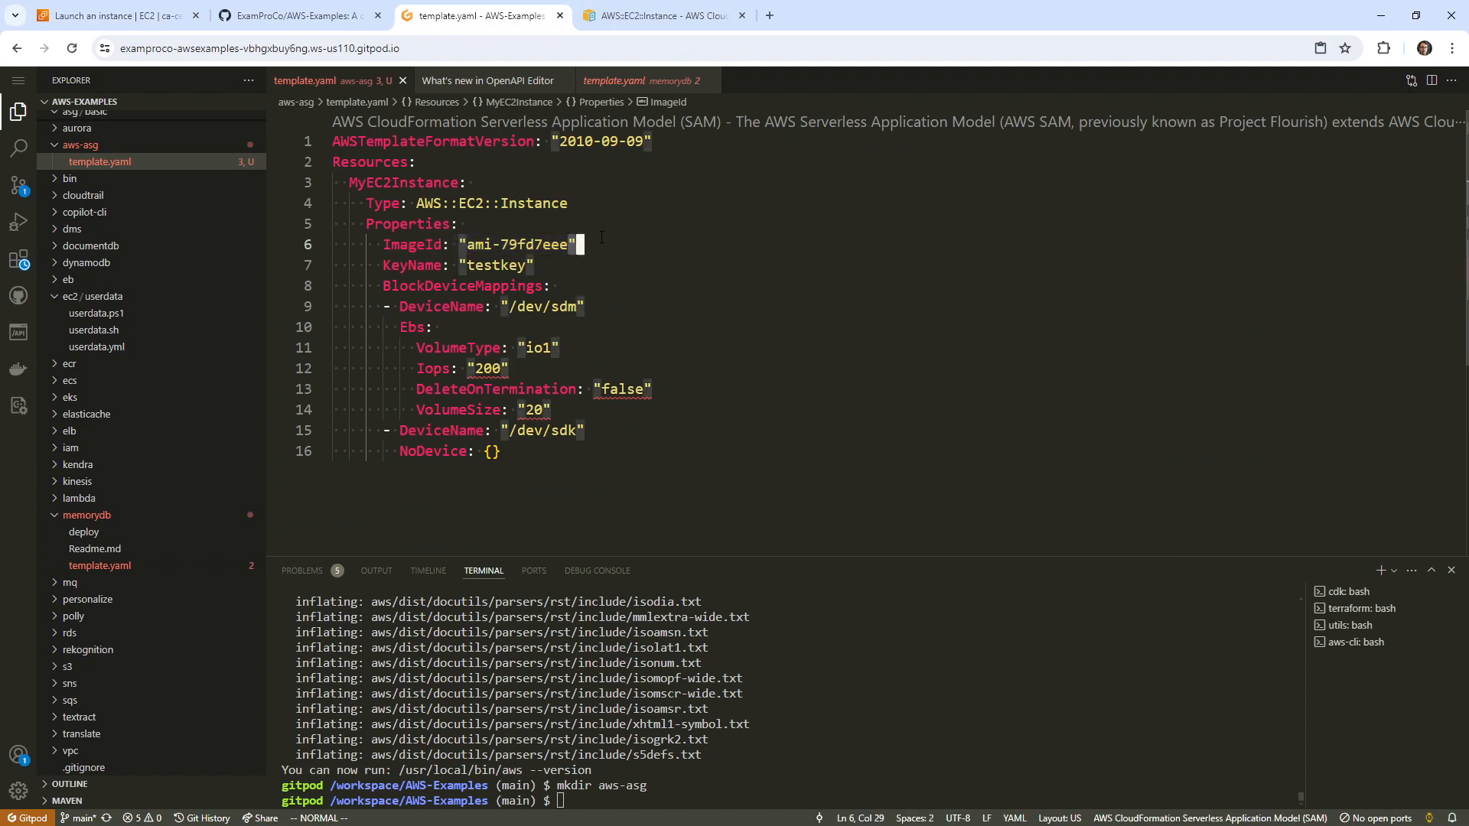
Step: Replace the ImageId value with ami-07413789aae50b0e0 and begin a '# ca-central-1' comment
double_click(515, 244)
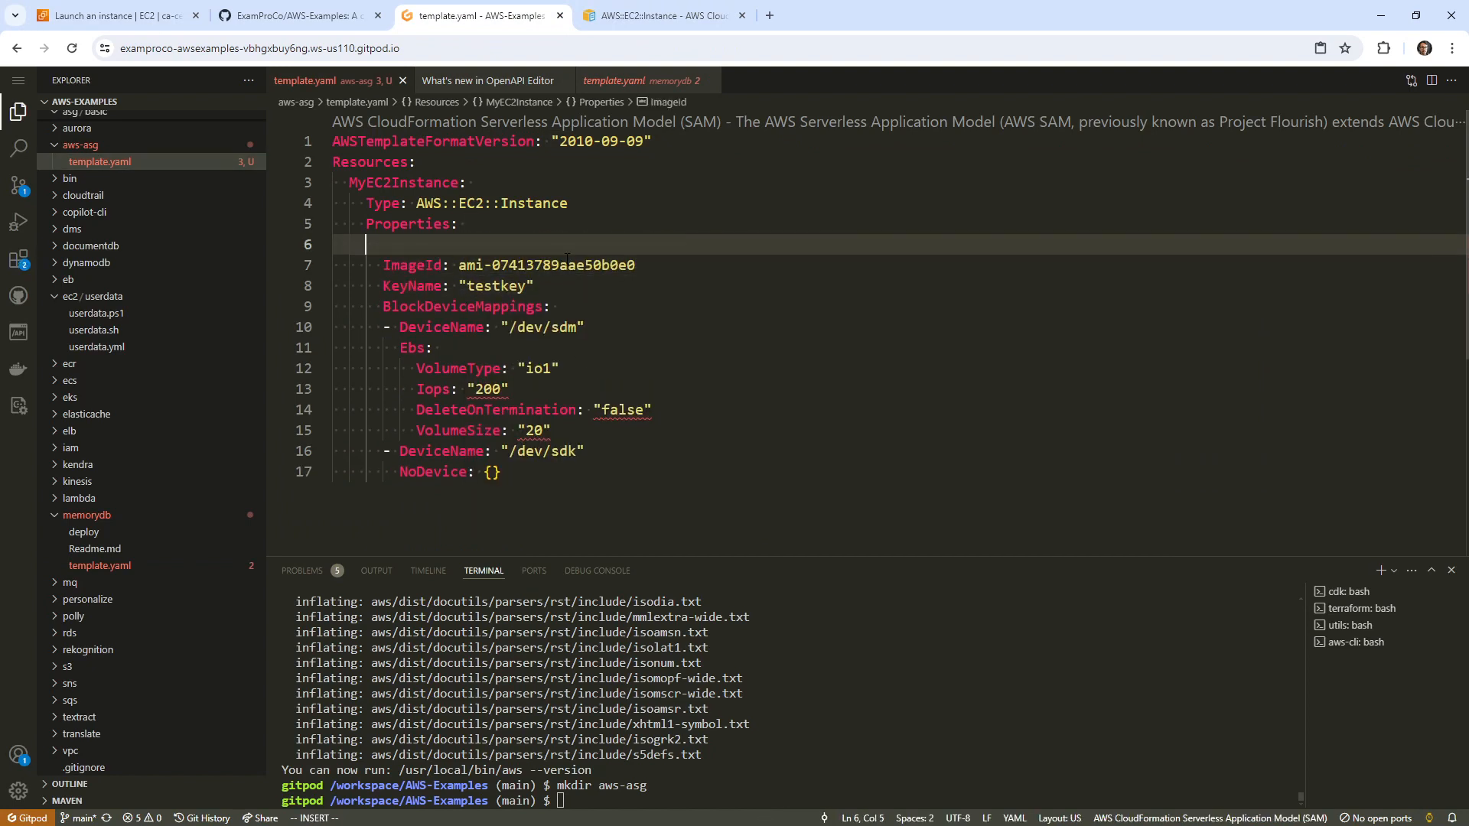
type("# ca-central-1 AMI")
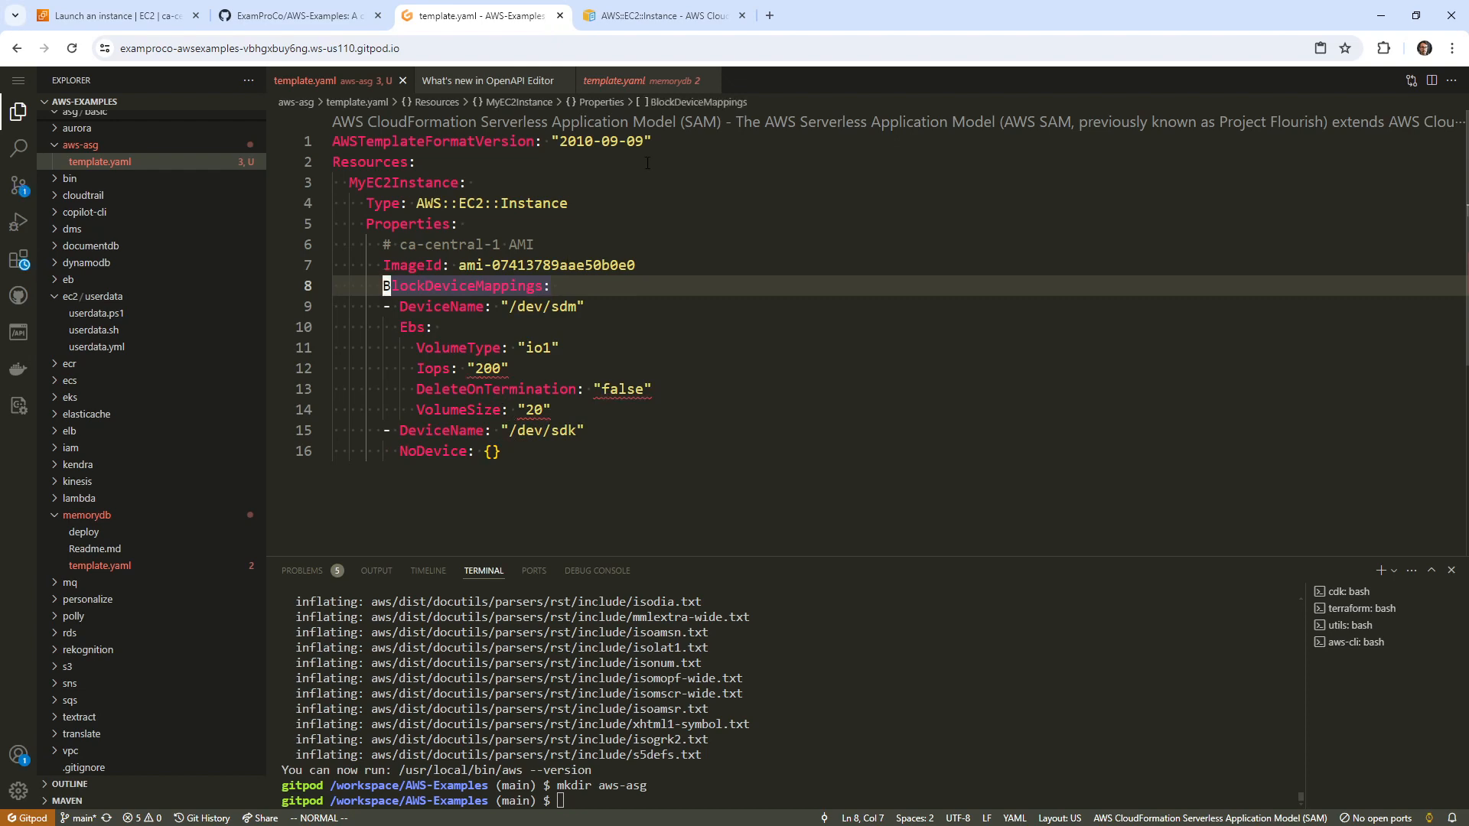
Step: Copy the AWS::EC2::Instance documentation URL into the template as a comment
left_click(658, 17)
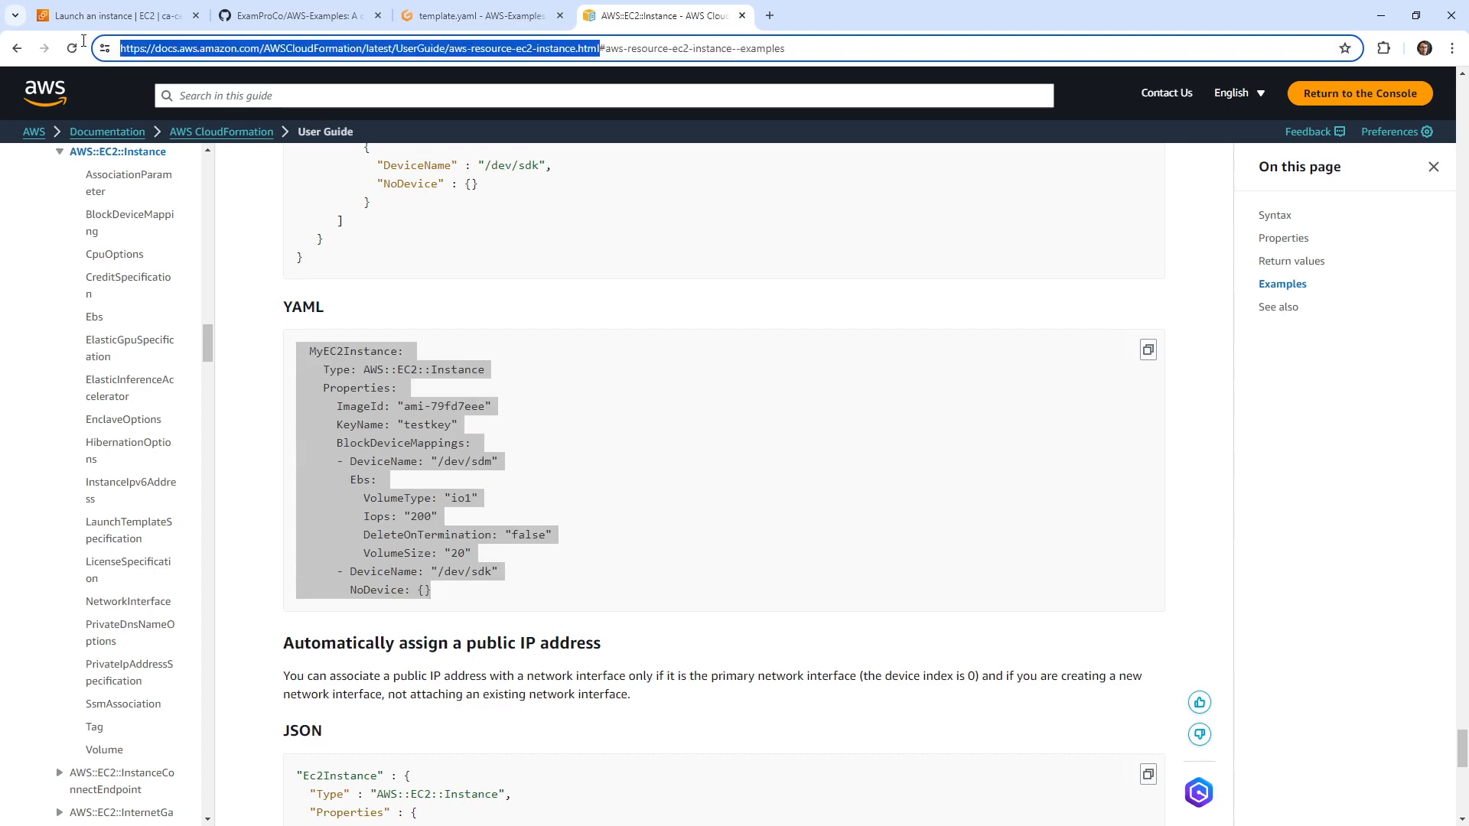
left_click(478, 17)
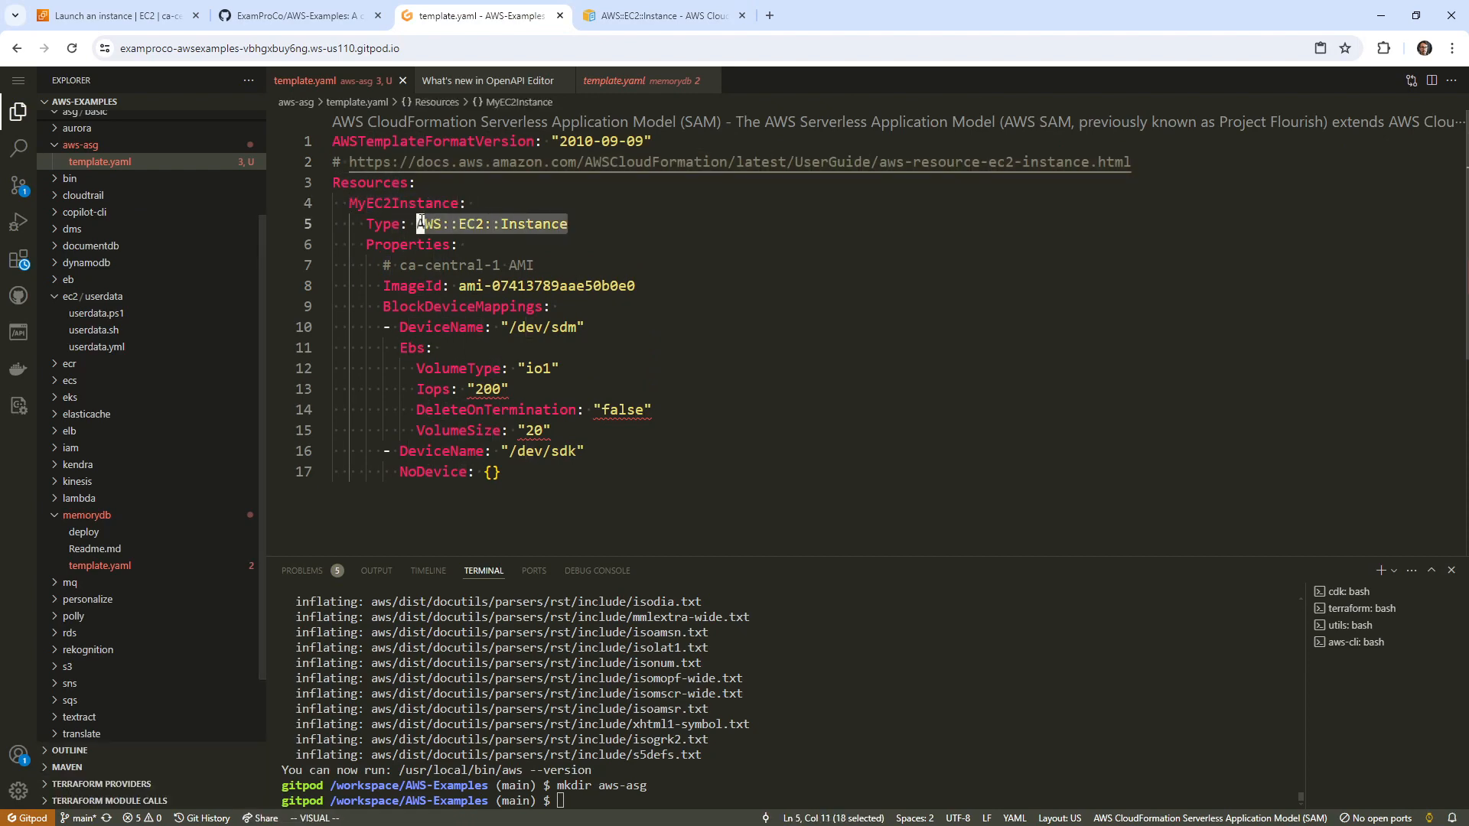
Step: Browse the File, Edit and Selection menus, then search all workspace files for AWS::EC2::Instance
left_click(66, 80)
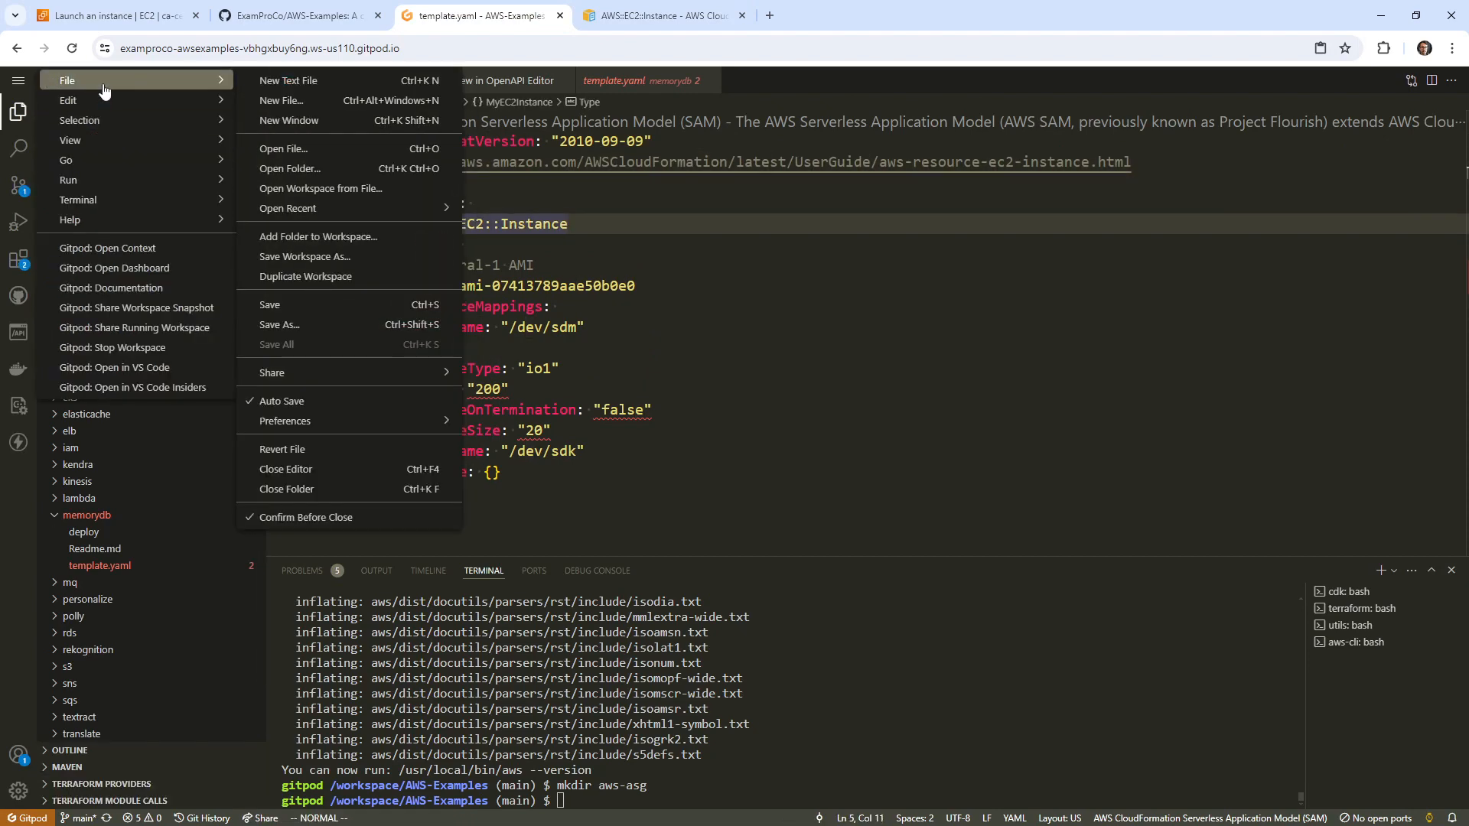
left_click(67, 100)
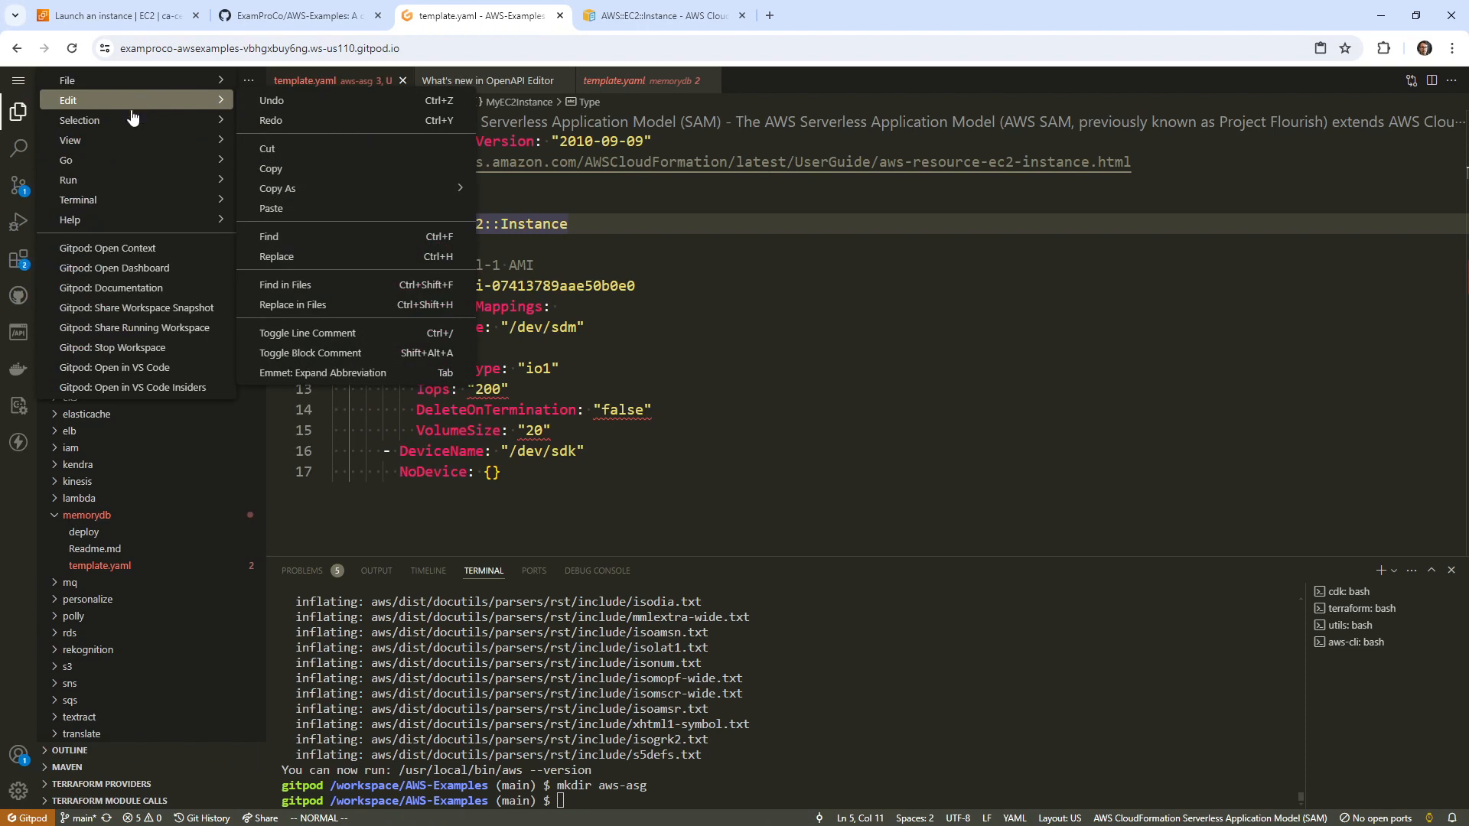
left_click(80, 120)
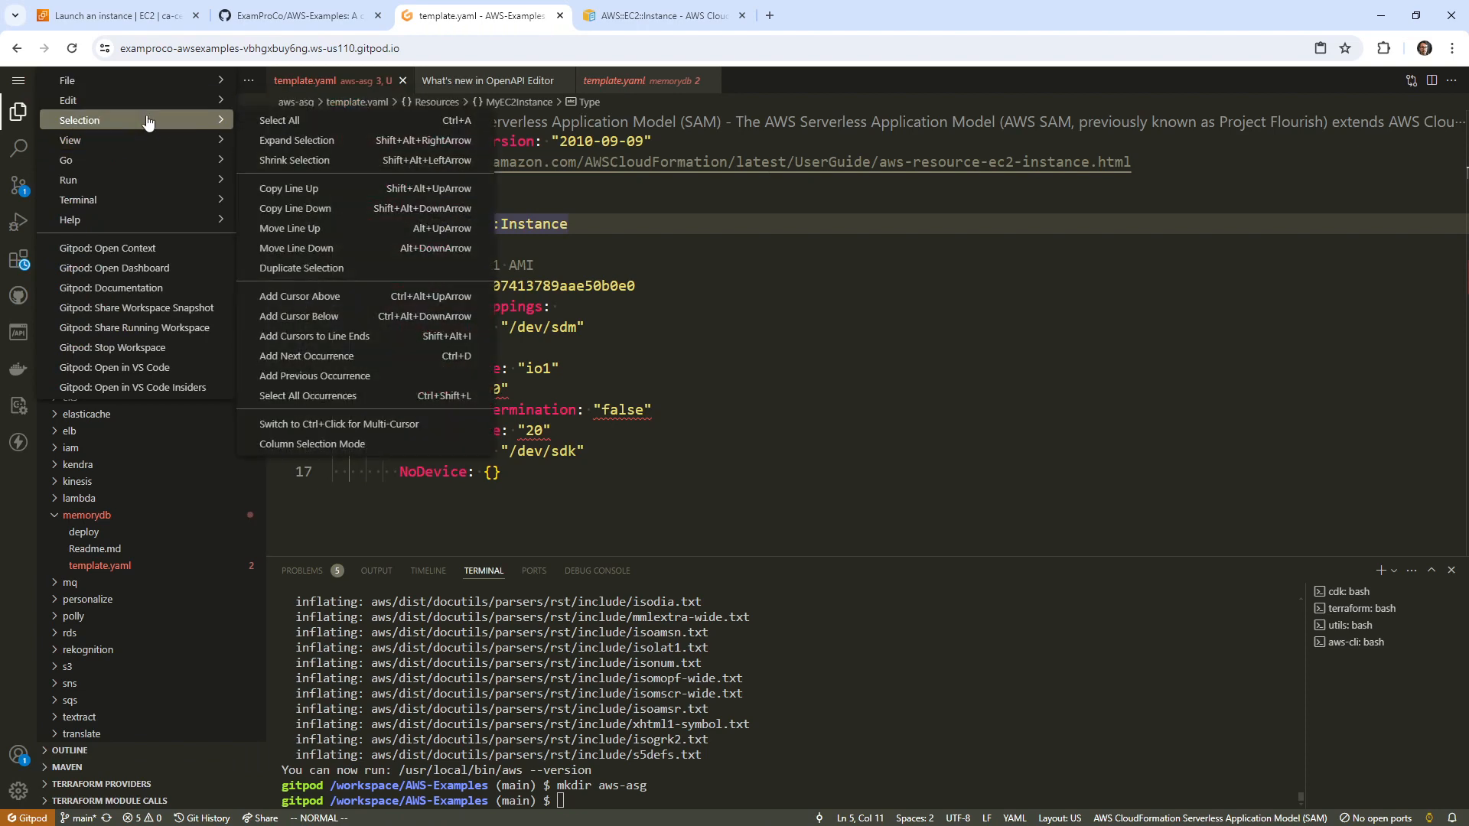
left_click(67, 80)
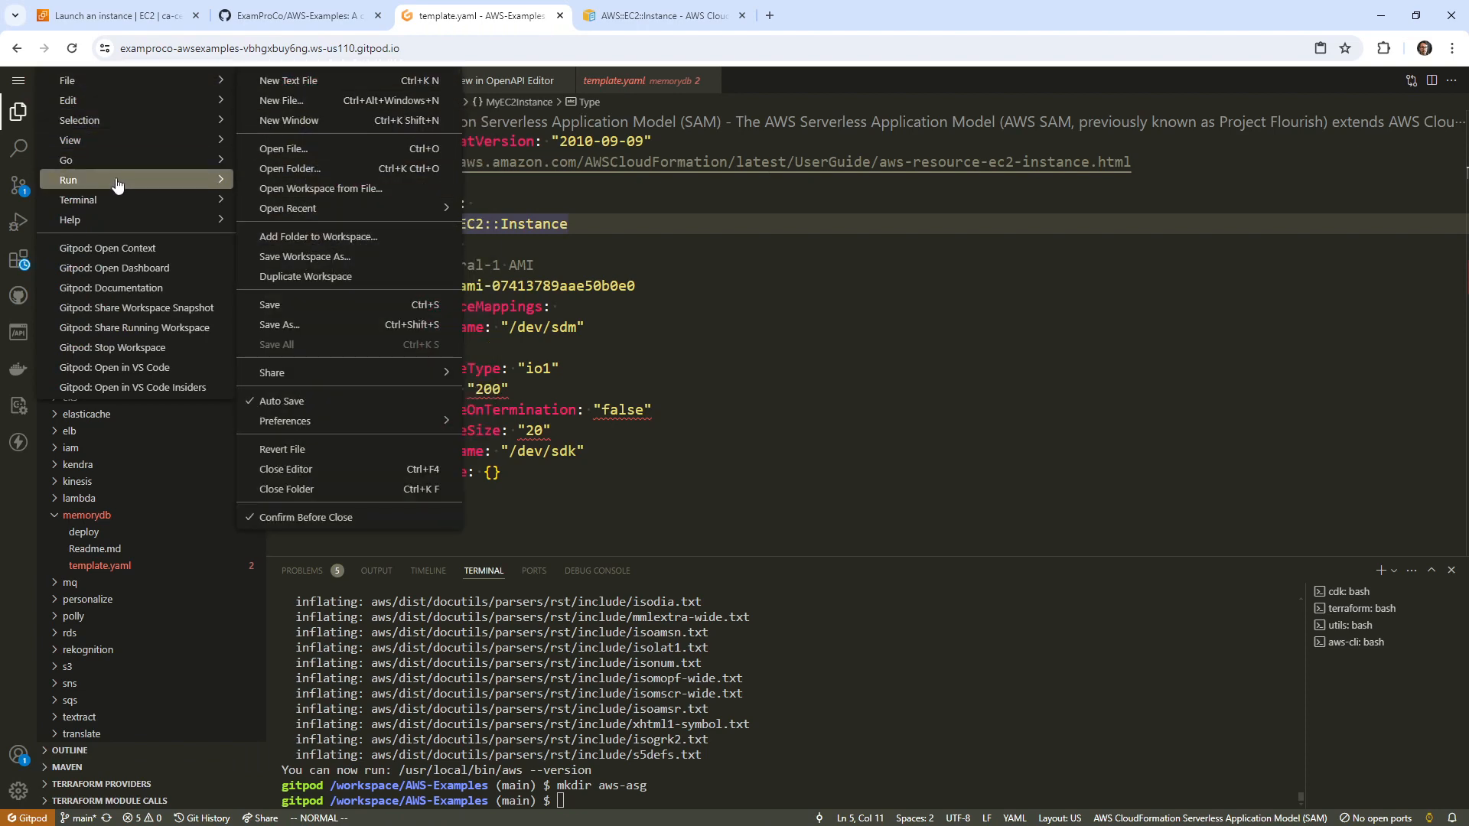
left_click(66, 159)
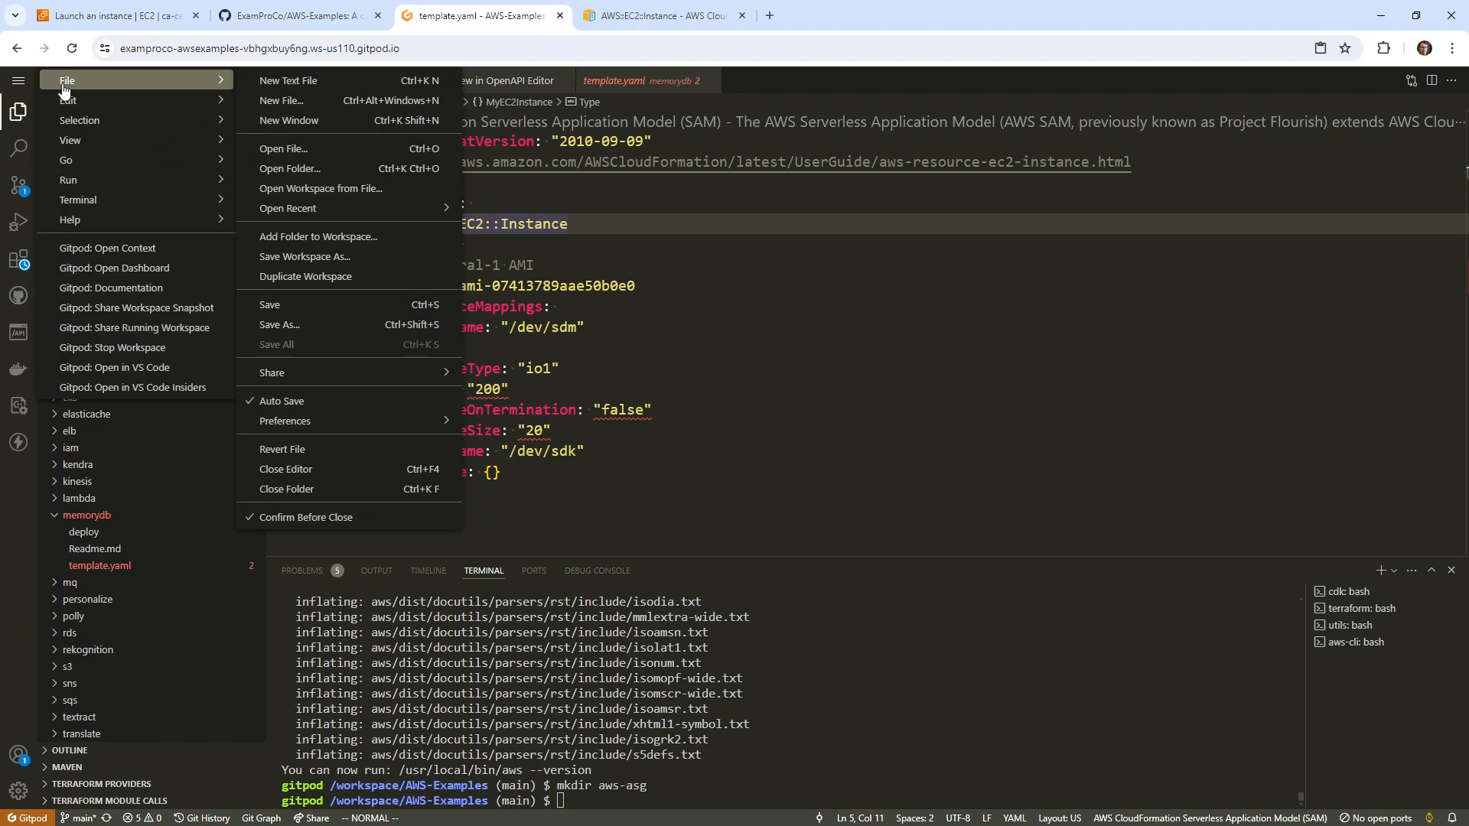
left_click(79, 120)
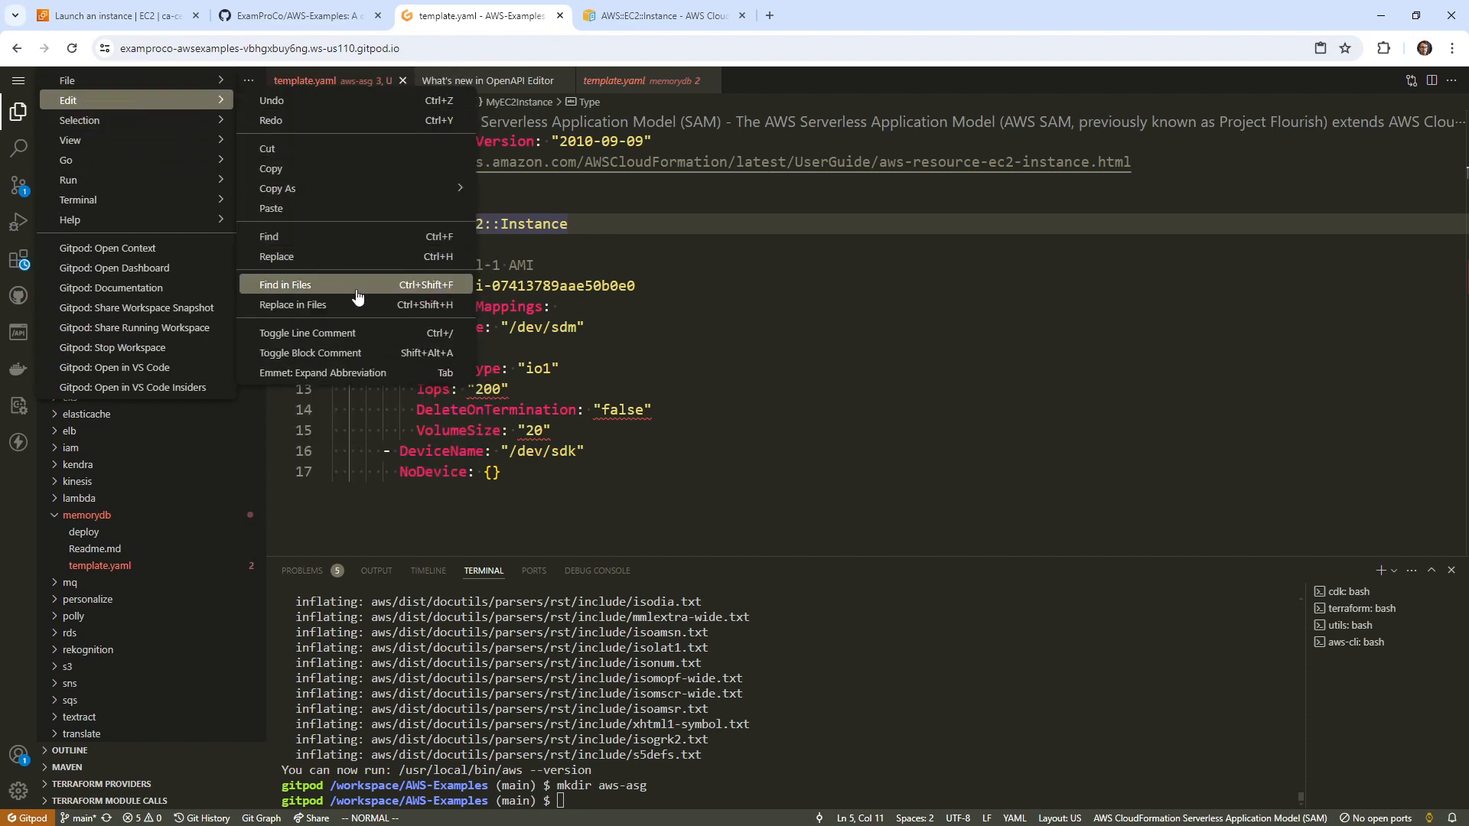
left_click(283, 284)
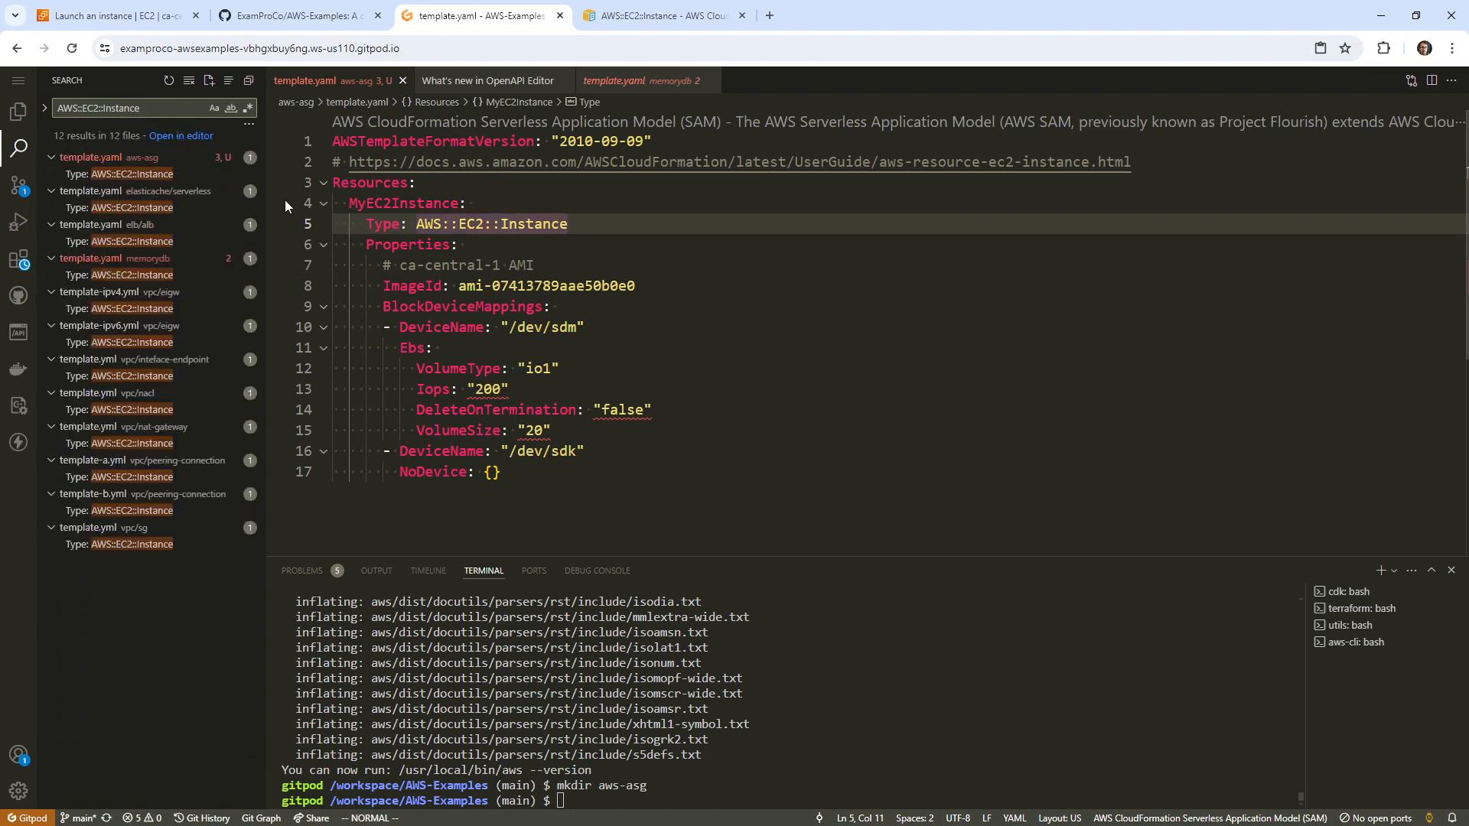
mouse_move(174, 214)
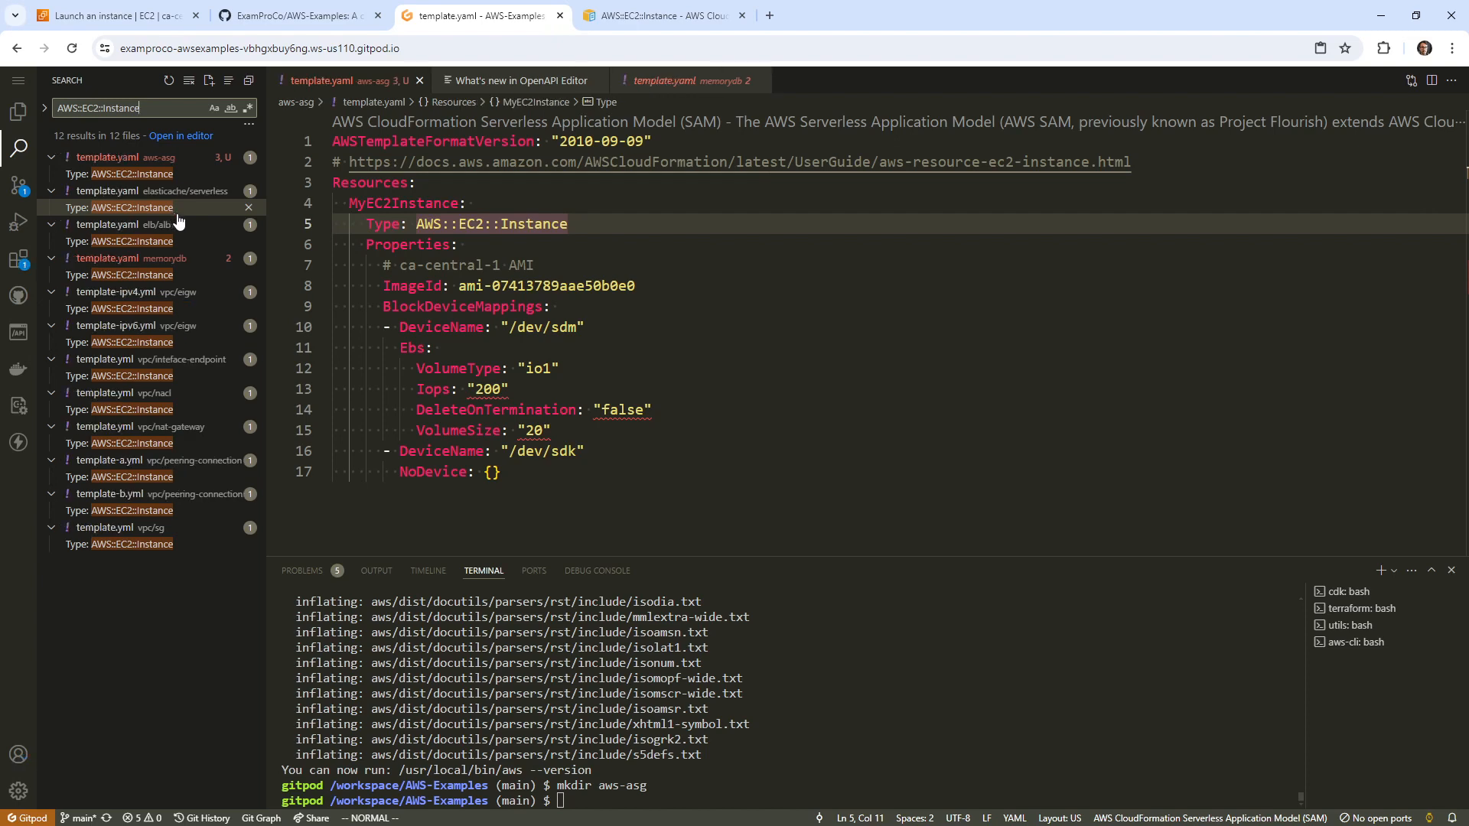
mouse_move(189, 246)
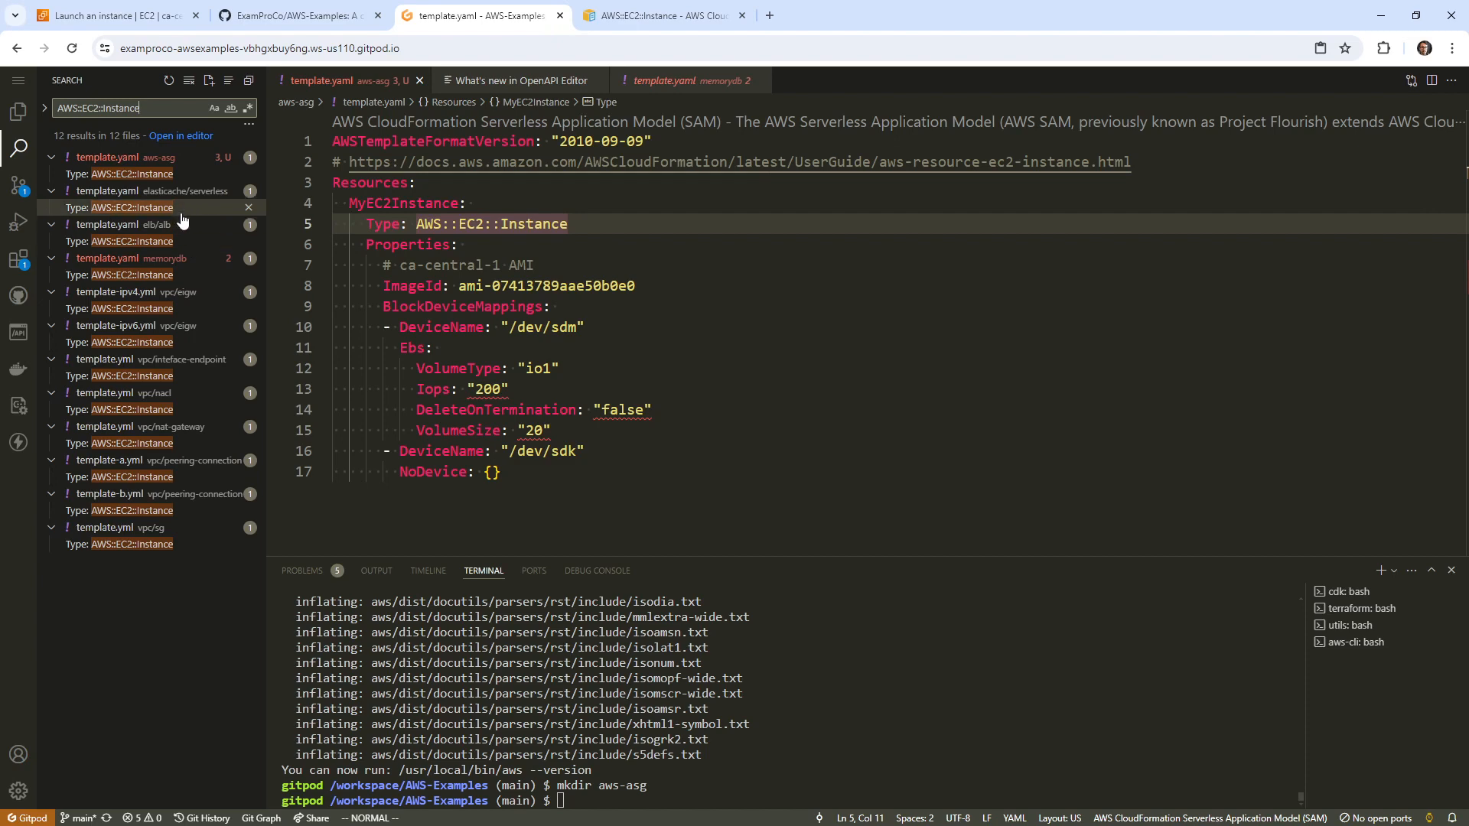
Step: Compare EC2 instances in elasticache serverless, eigw template-ipv4.yml and peering-connection template-b.yml
left_click(155, 207)
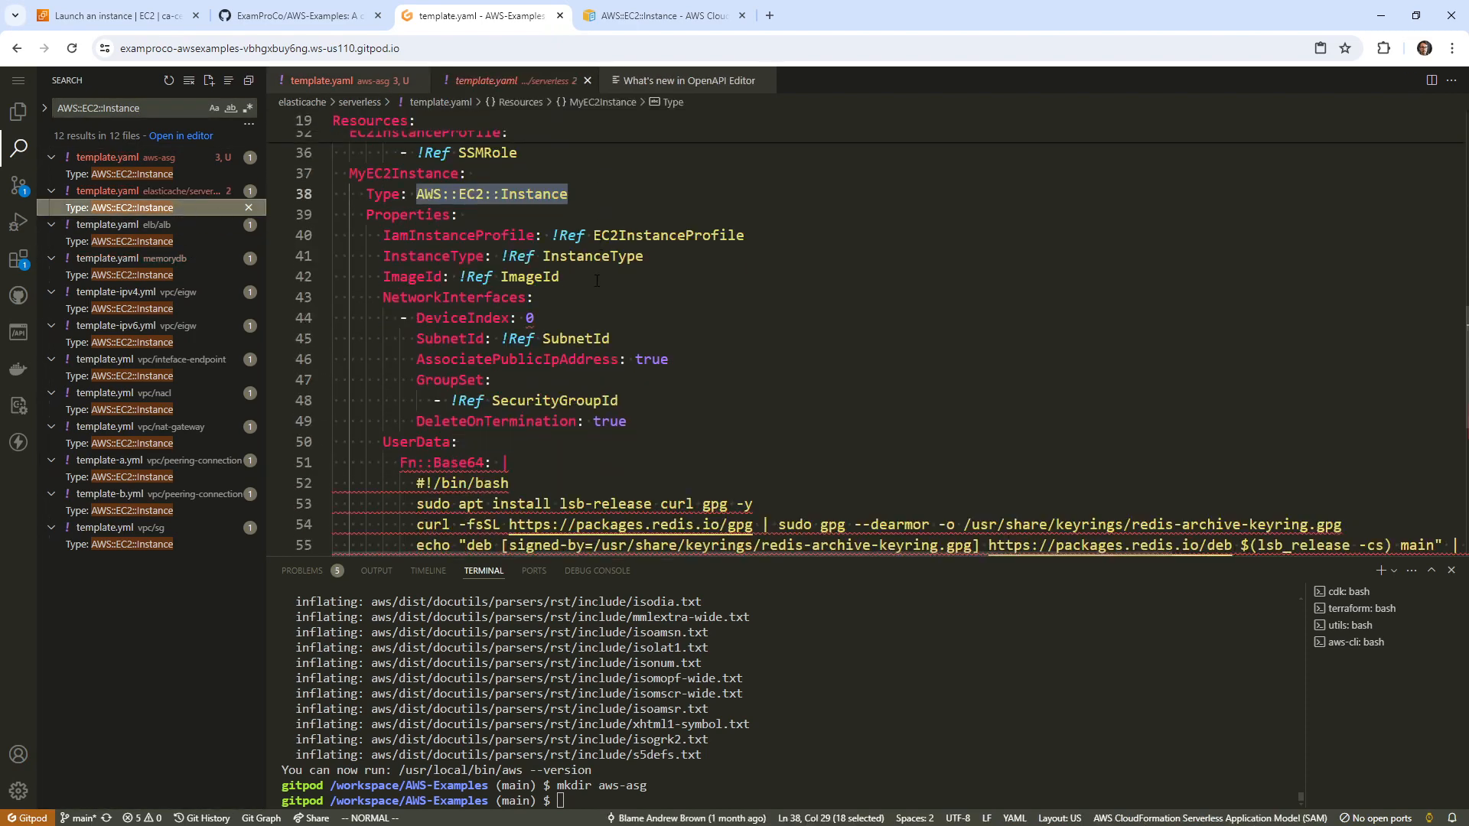
scroll("down", 3)
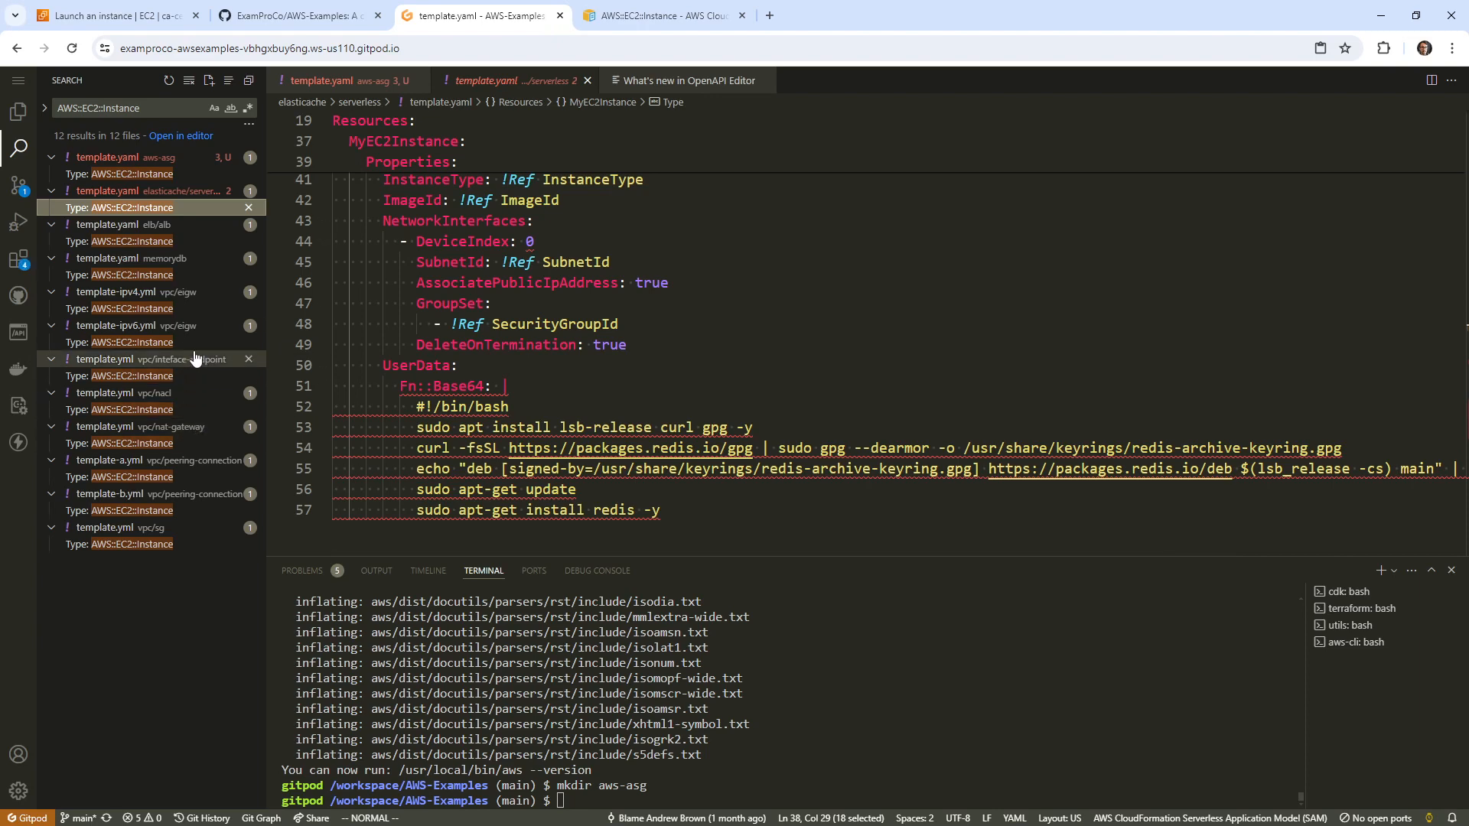
left_click(142, 292)
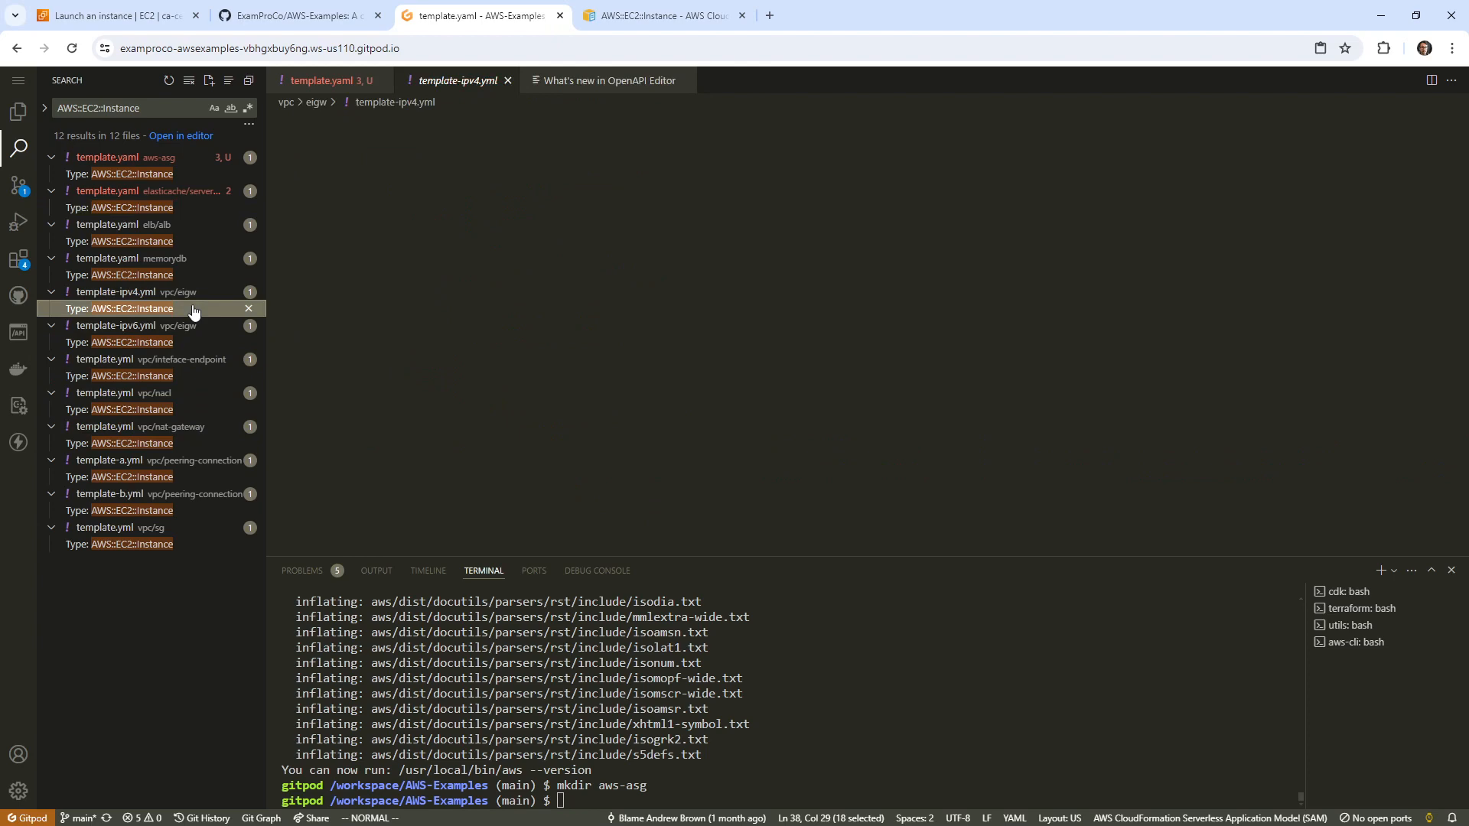
left_click(119, 291)
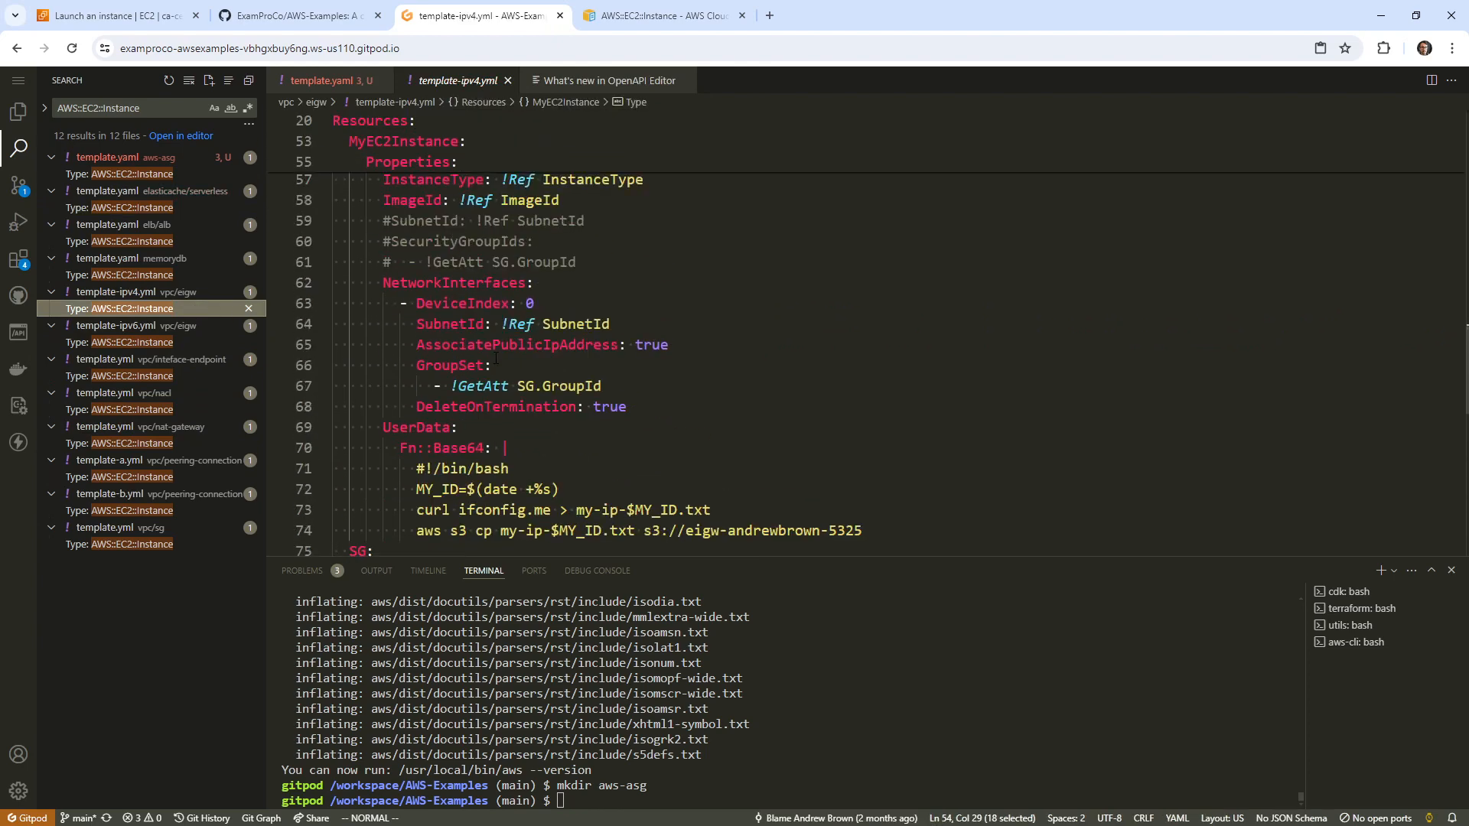
mouse_move(178, 460)
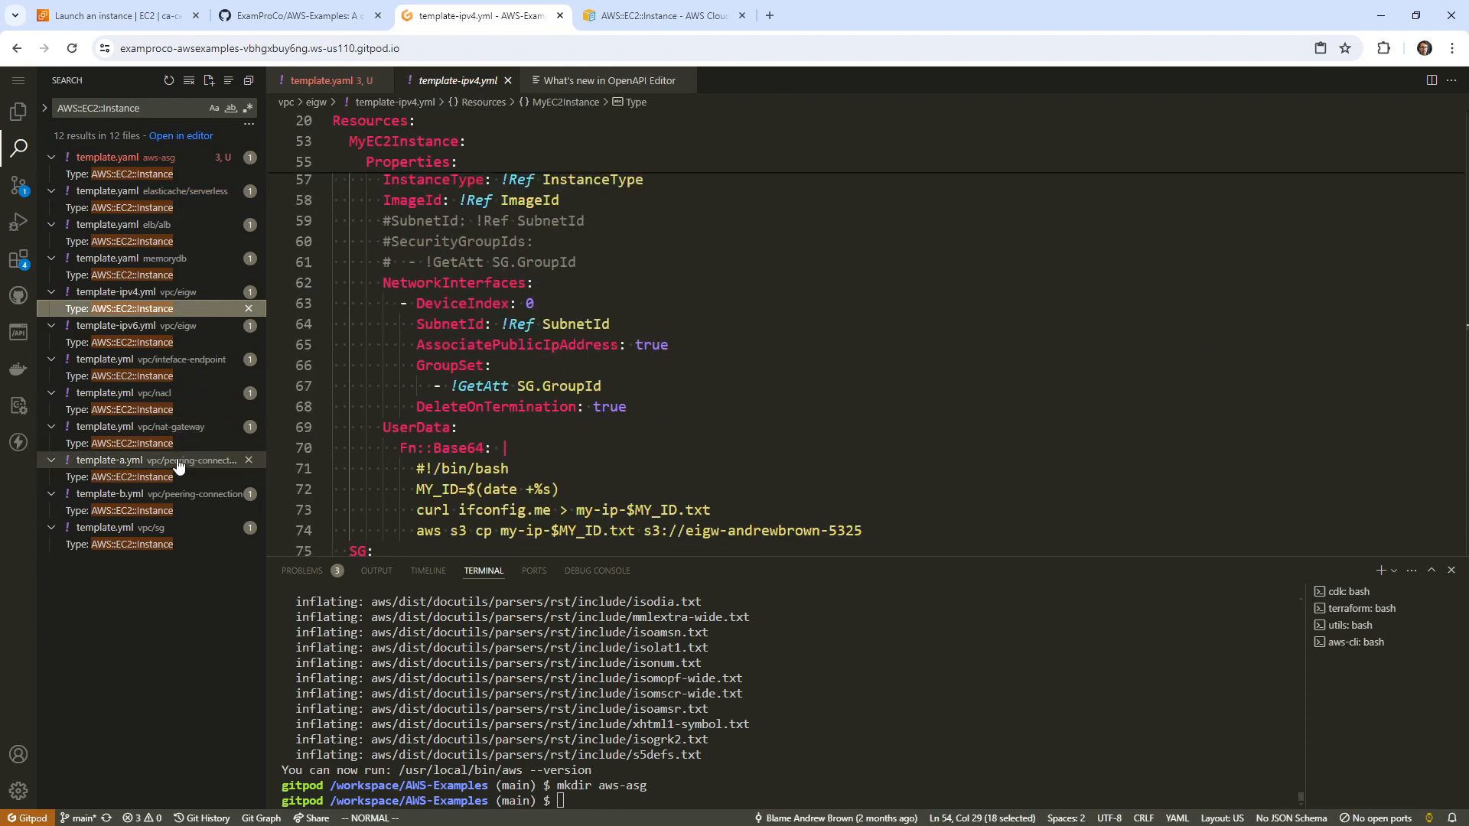
left_click(122, 494)
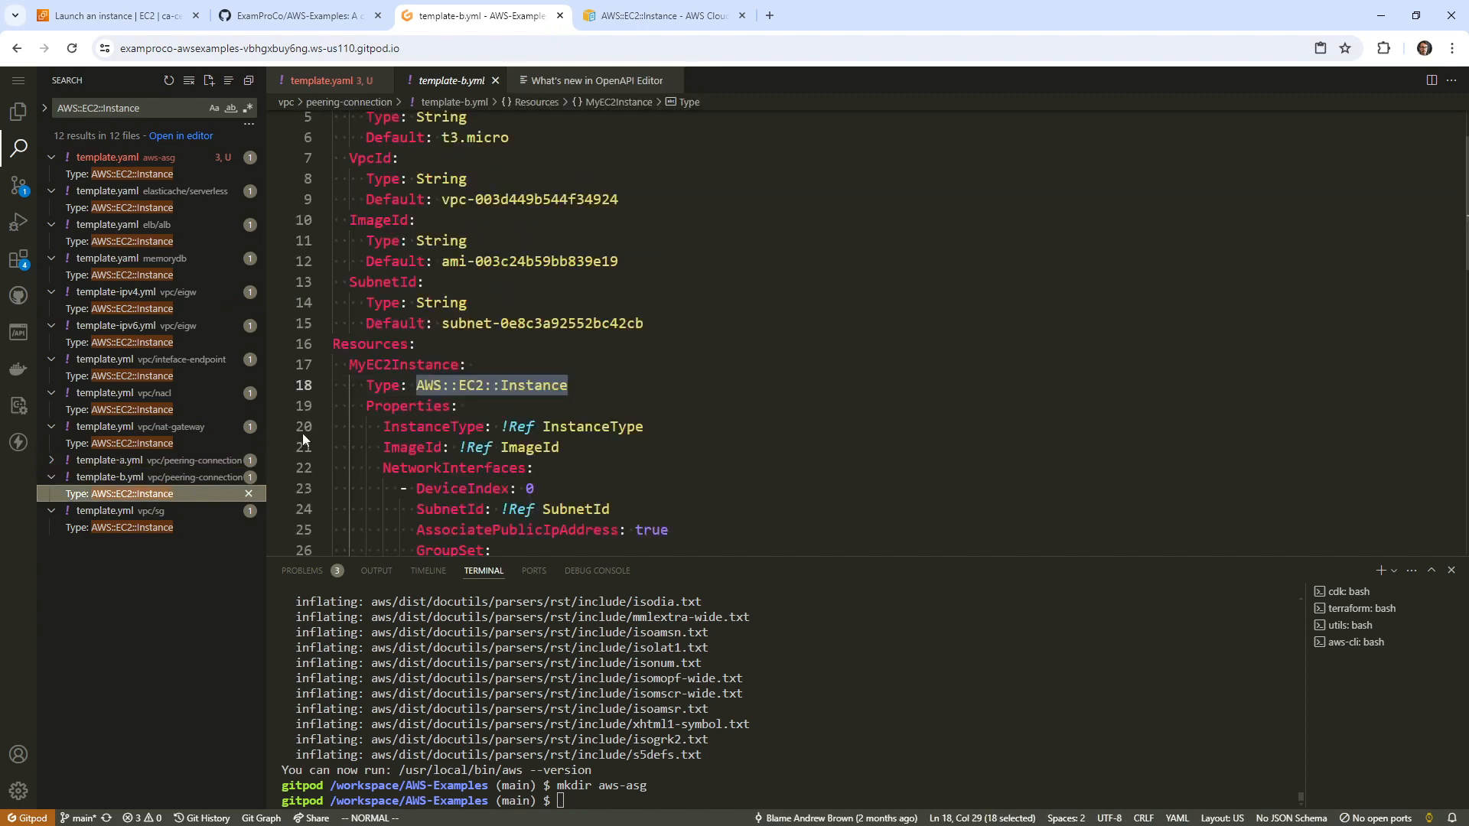
scroll("down", 3)
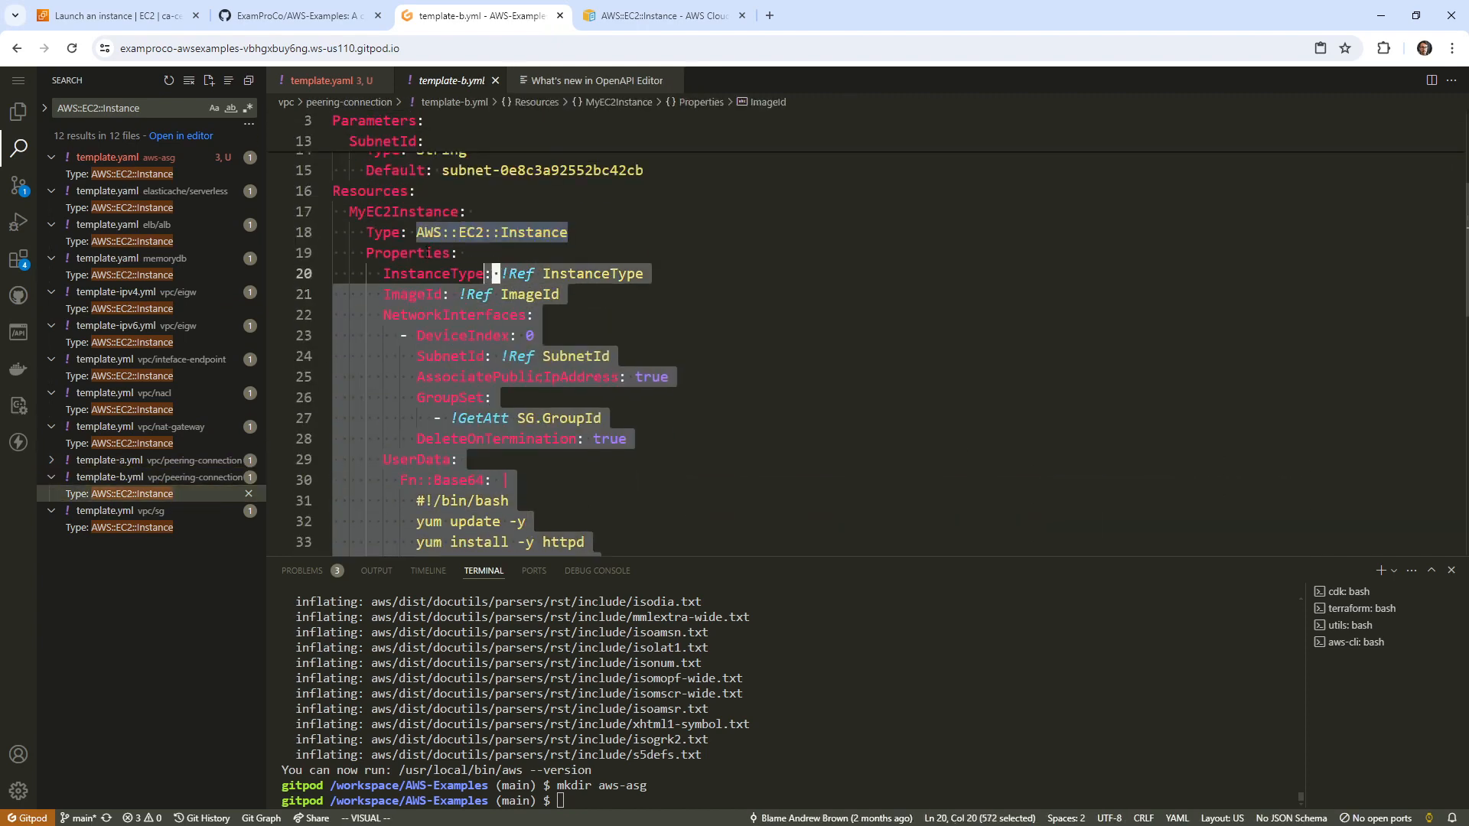
left_click(335, 191)
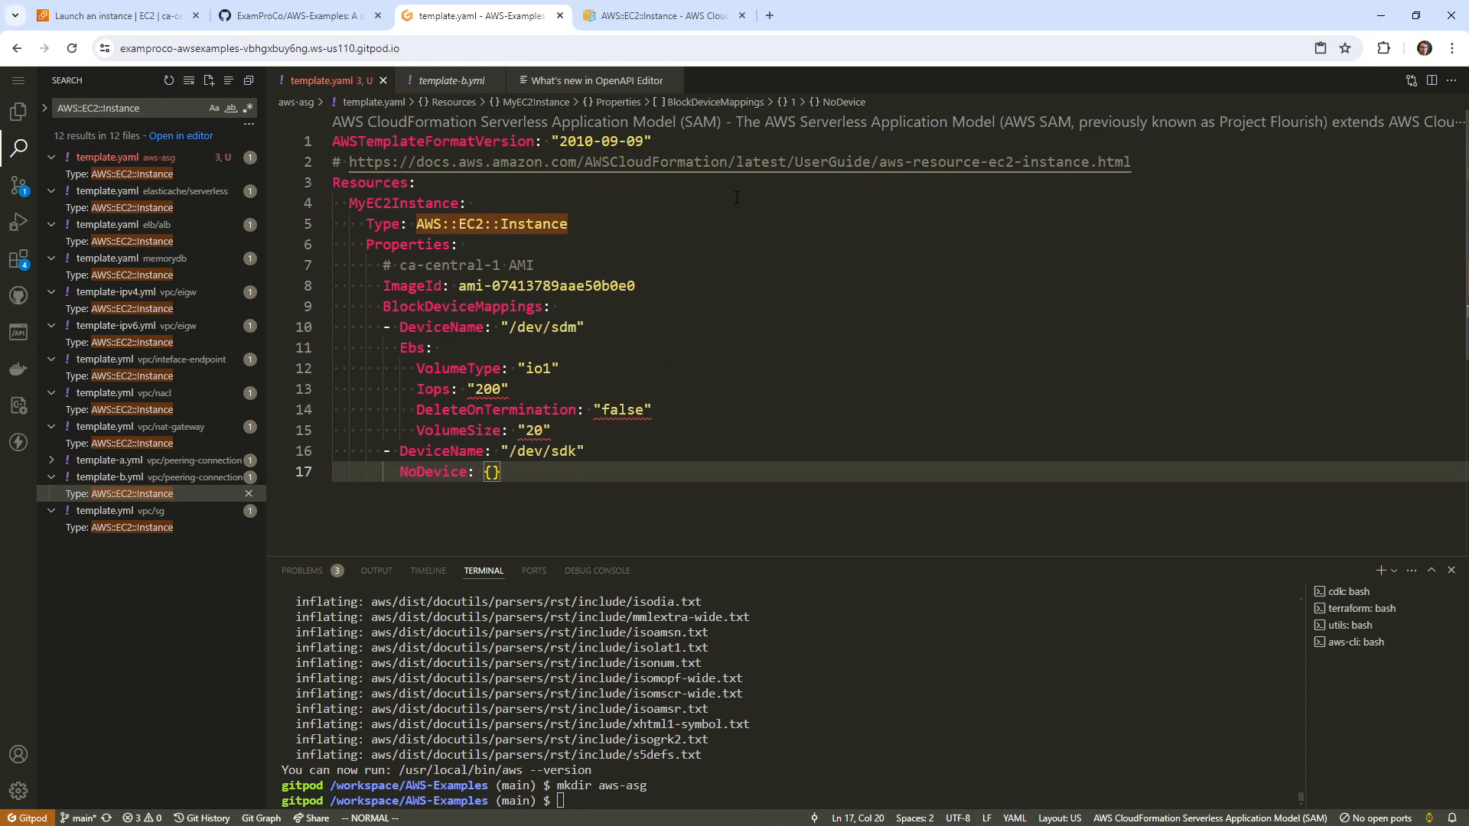
Step: Add an ImageId String parameter defaulting to ami-07413789aae50b0e0 and set the instance's ImageId to !Ref ImageId
key("Enter")
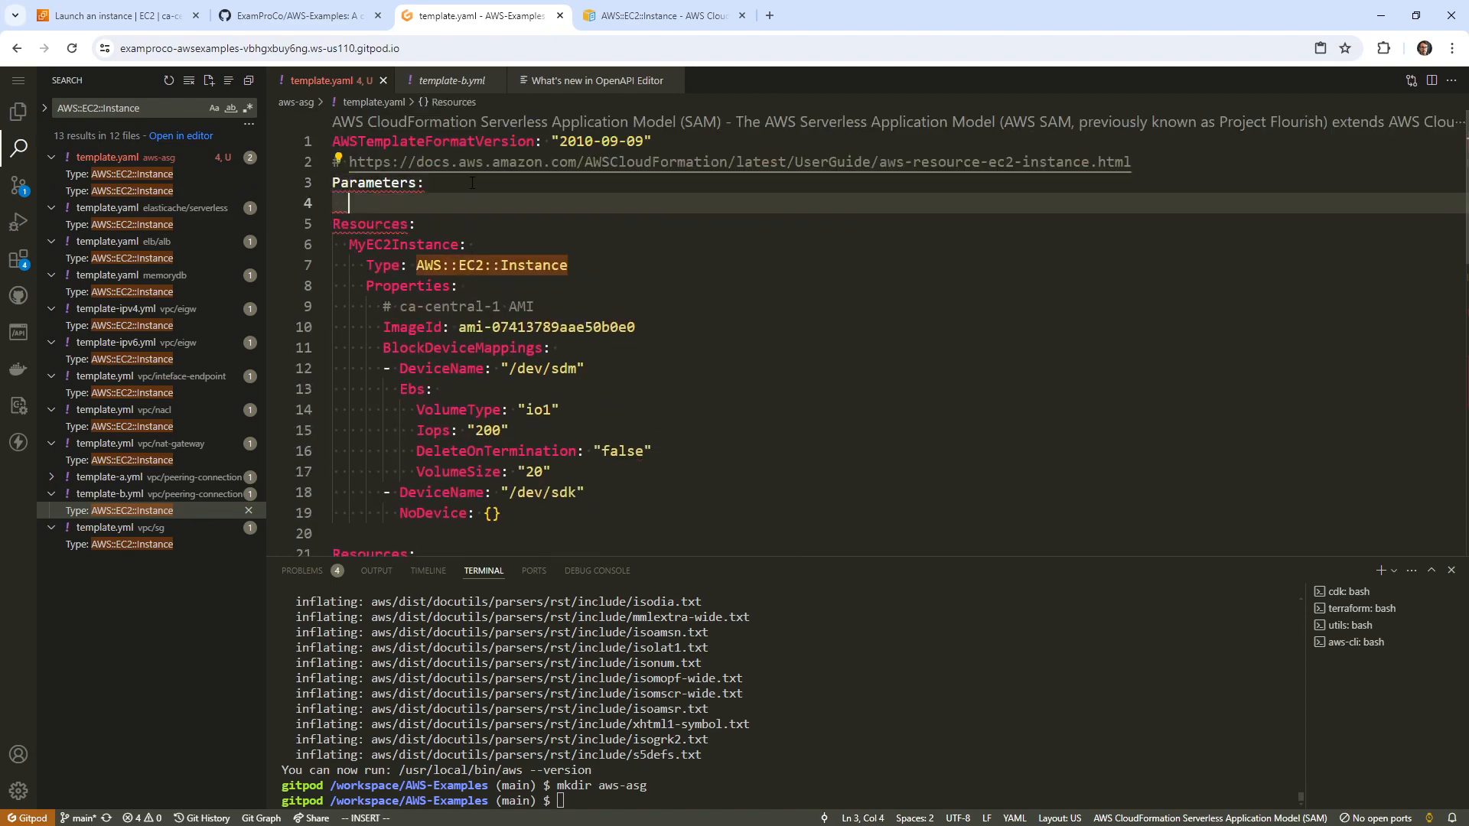
type("ImageId")
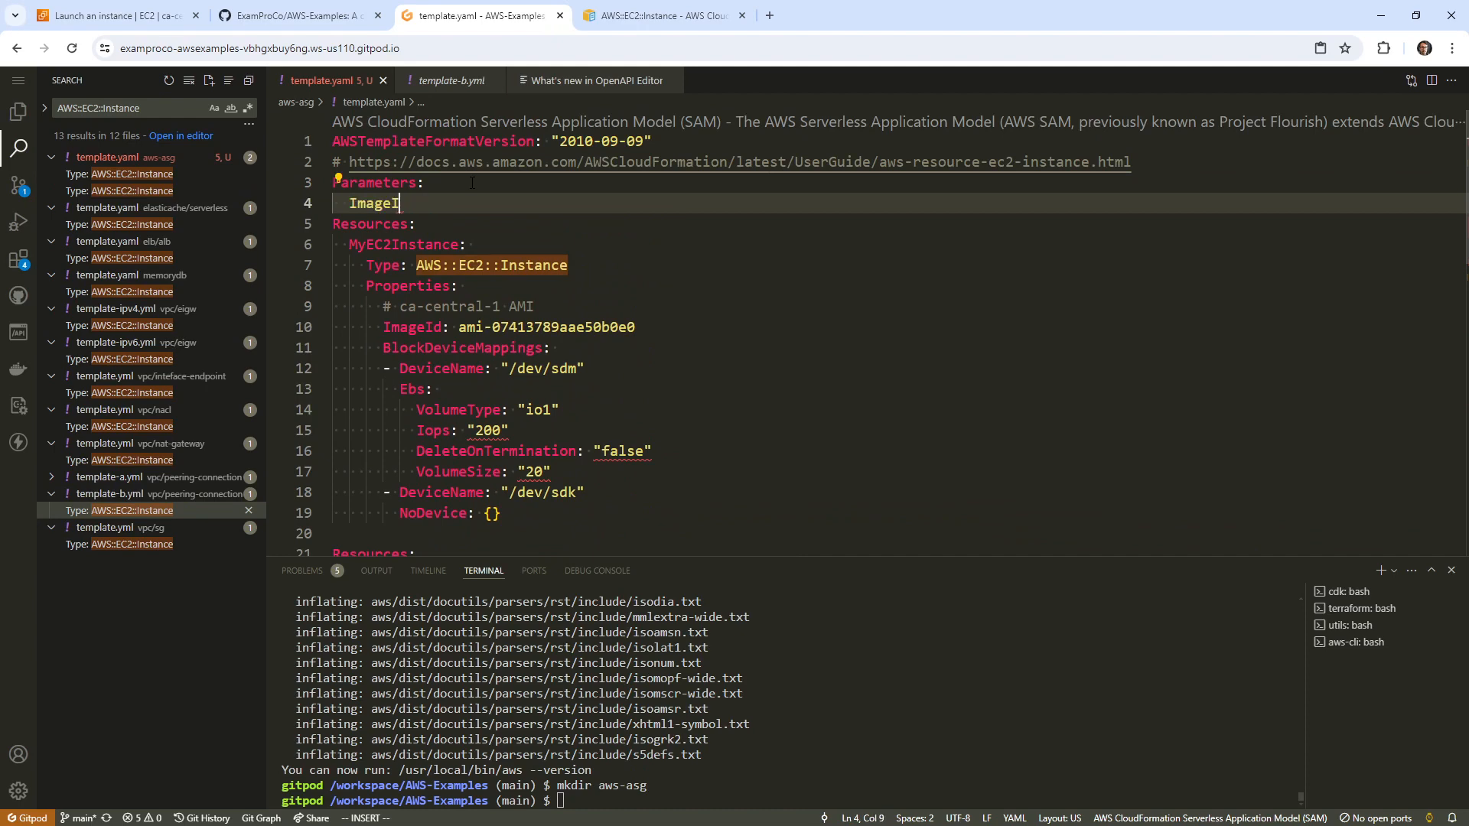
type("D")
type("T")
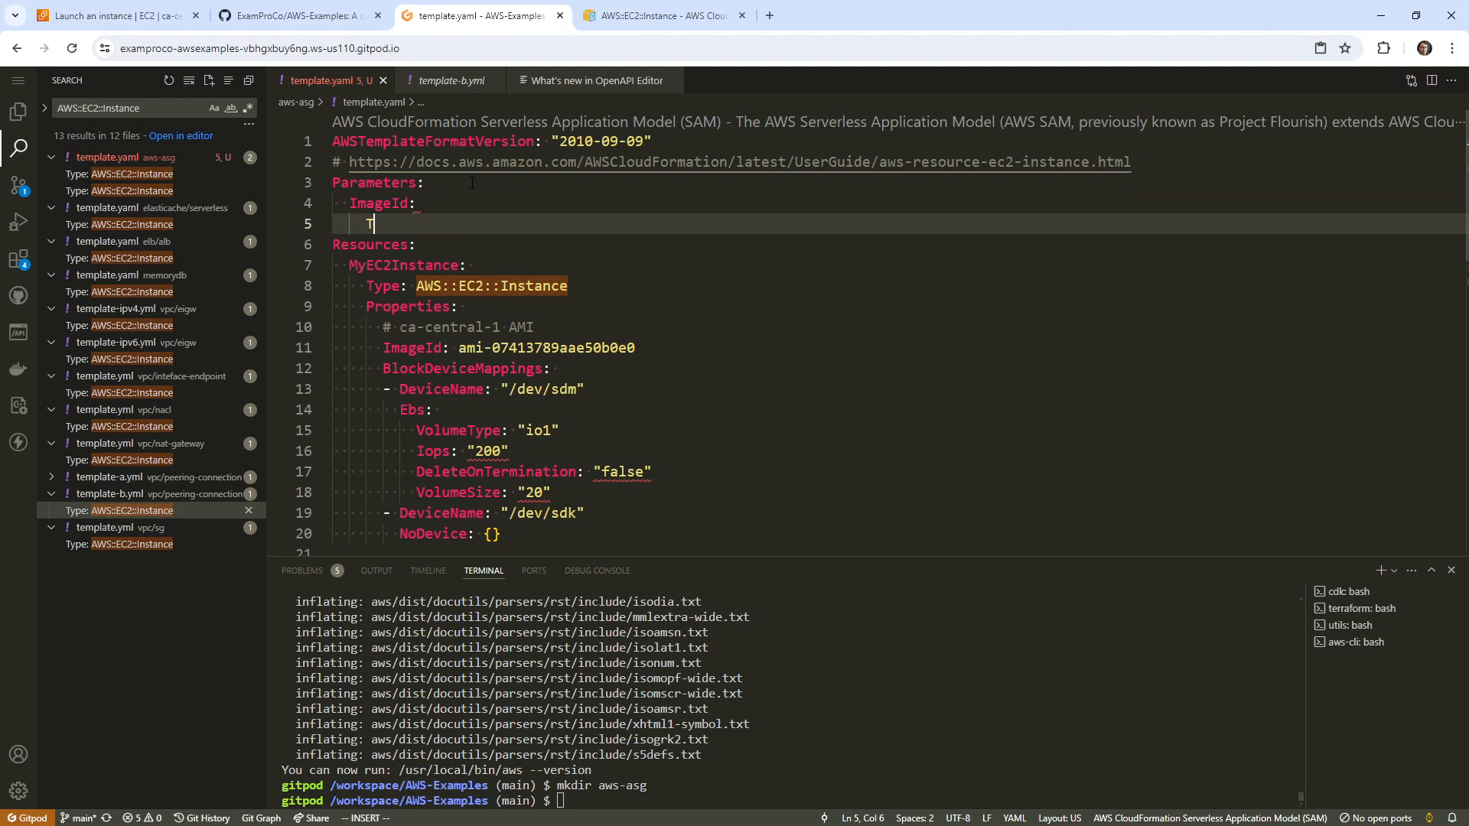
type("ype: String")
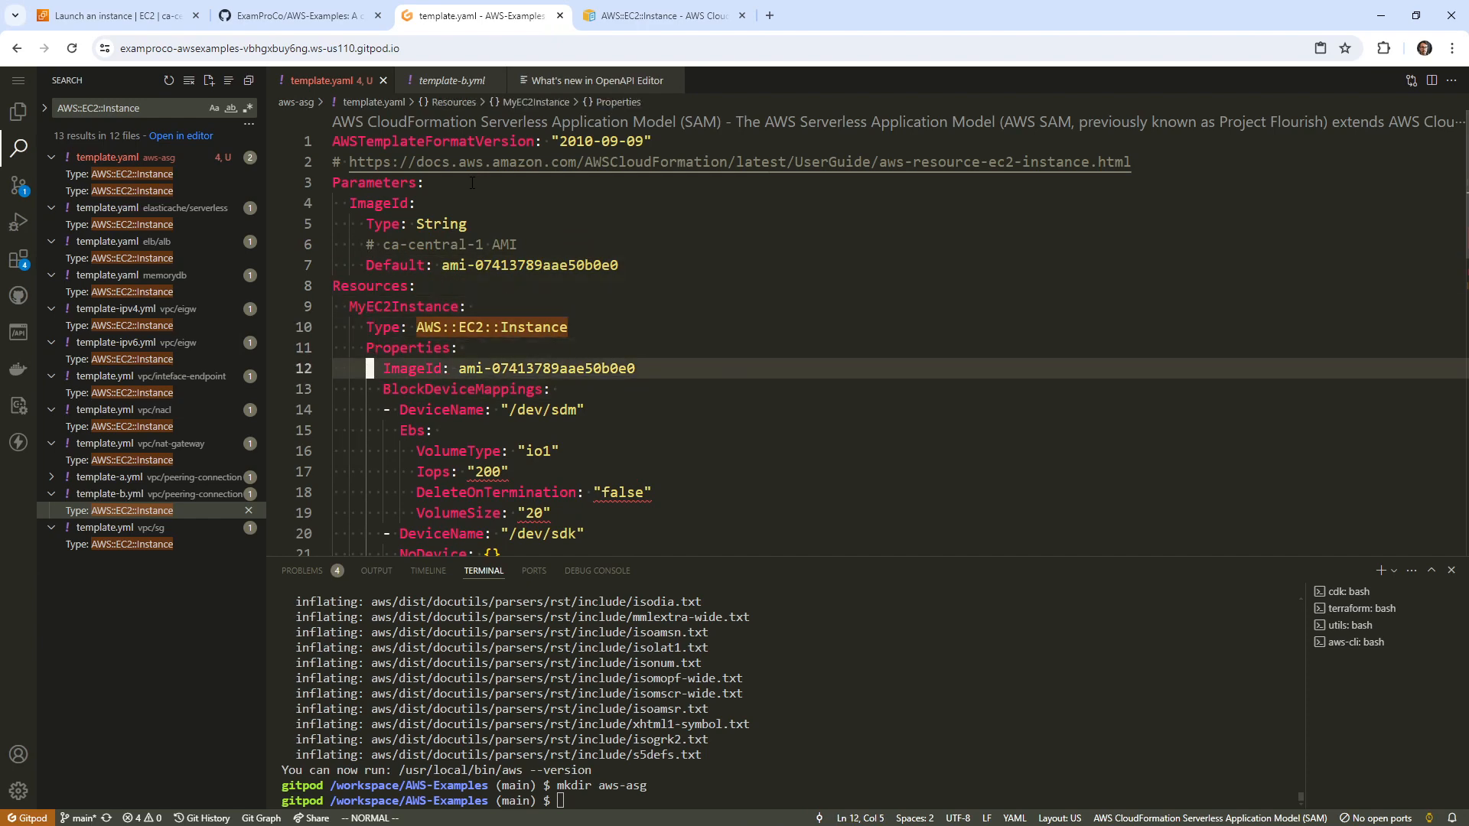
type("!Ref")
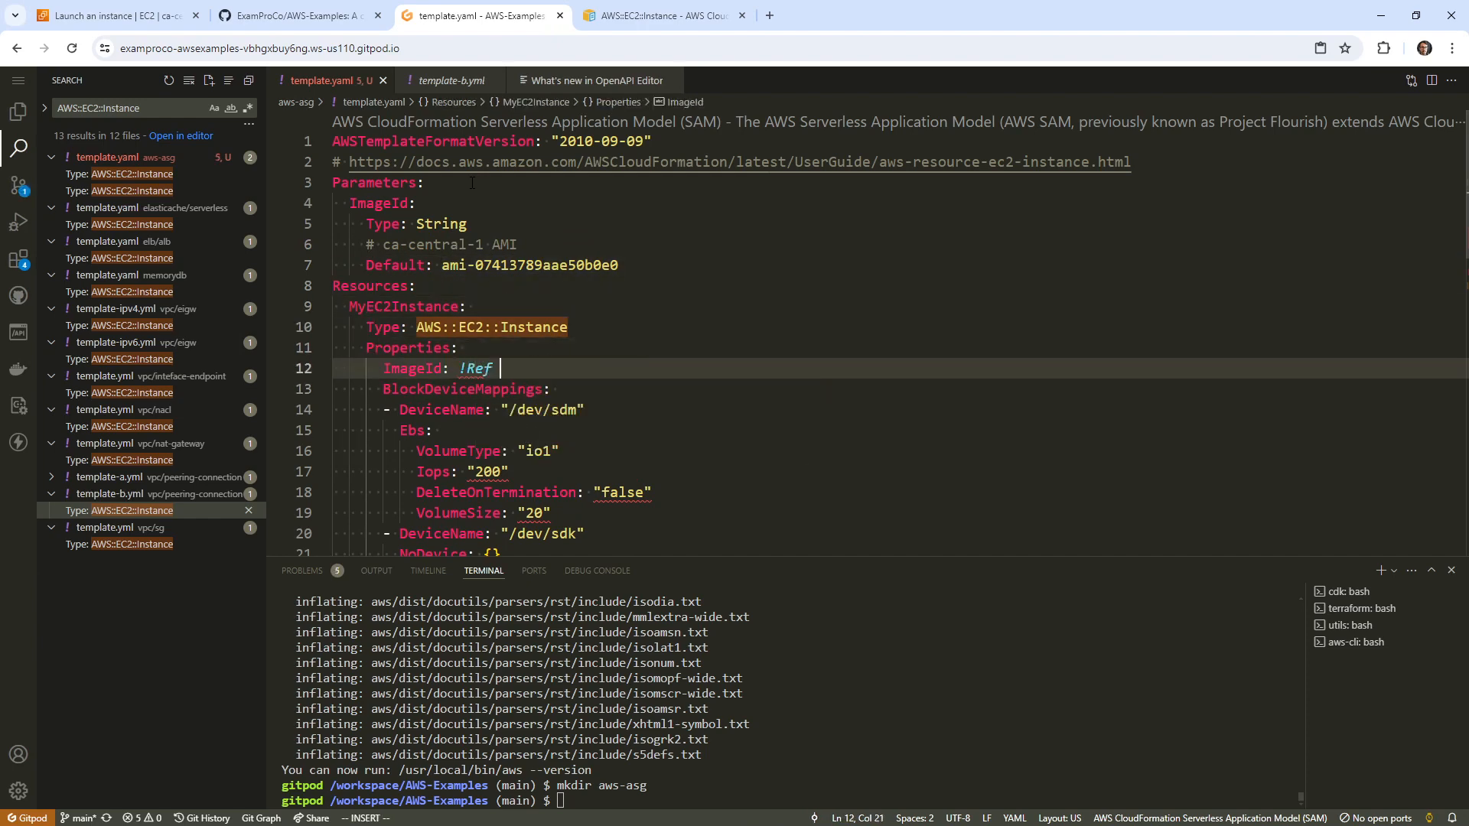
type("ImageId")
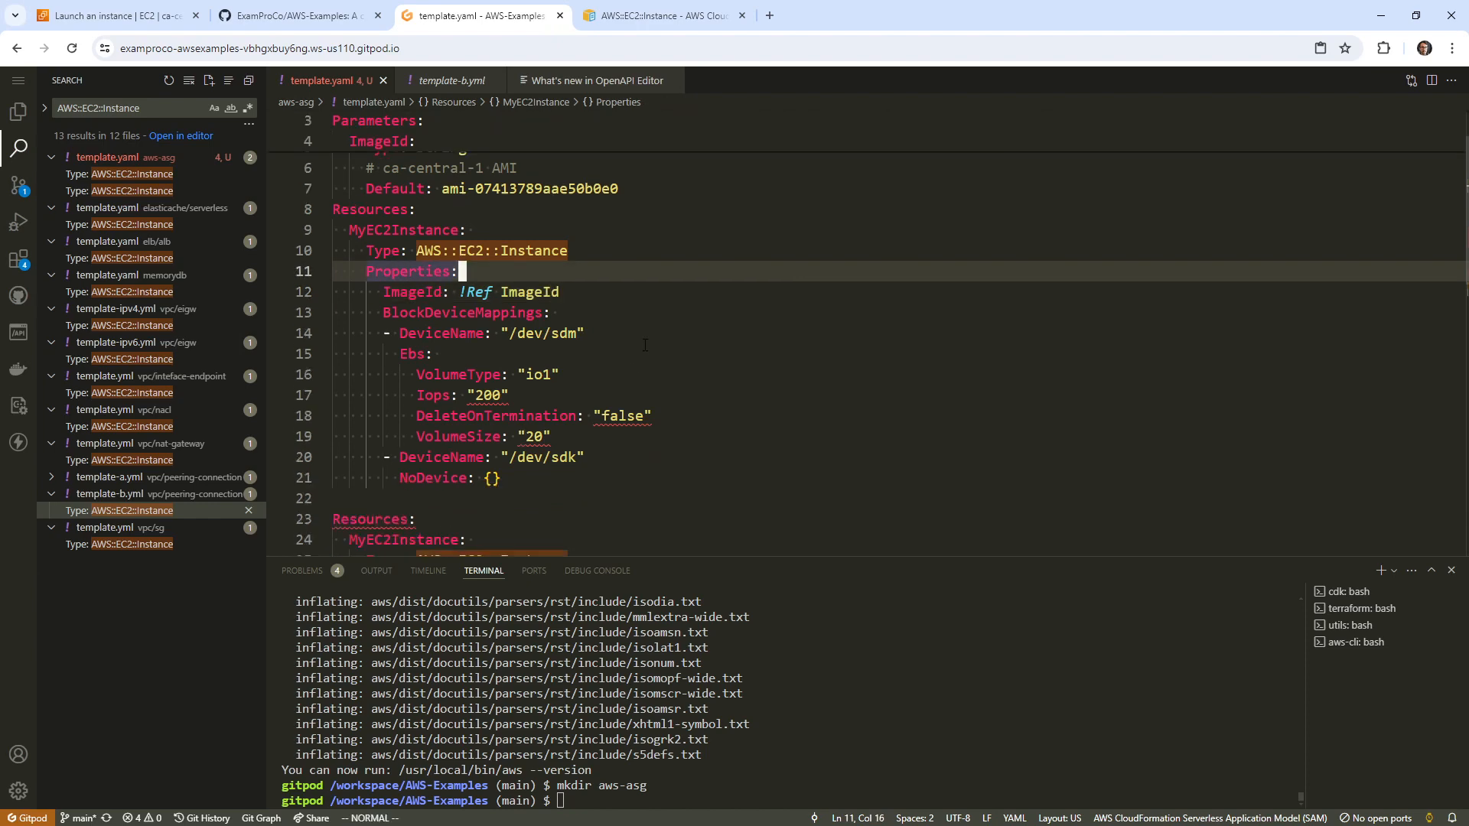
mouse_move(639, 301)
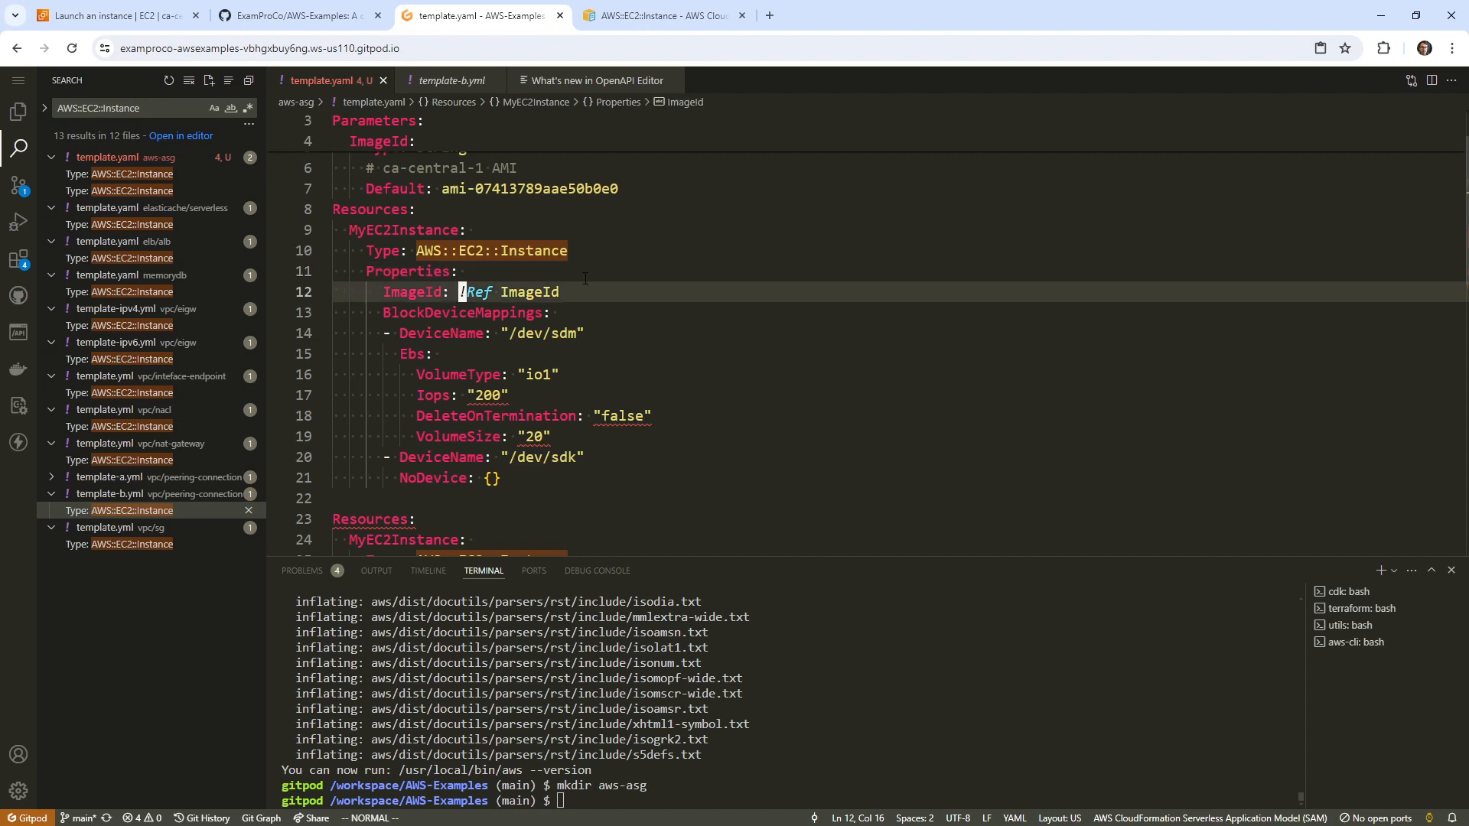
Step: Copy the VpcId, ImageId and SubnetId parameter blocks from template-b.yml into template.yaml's Parameters
scroll("down", 3)
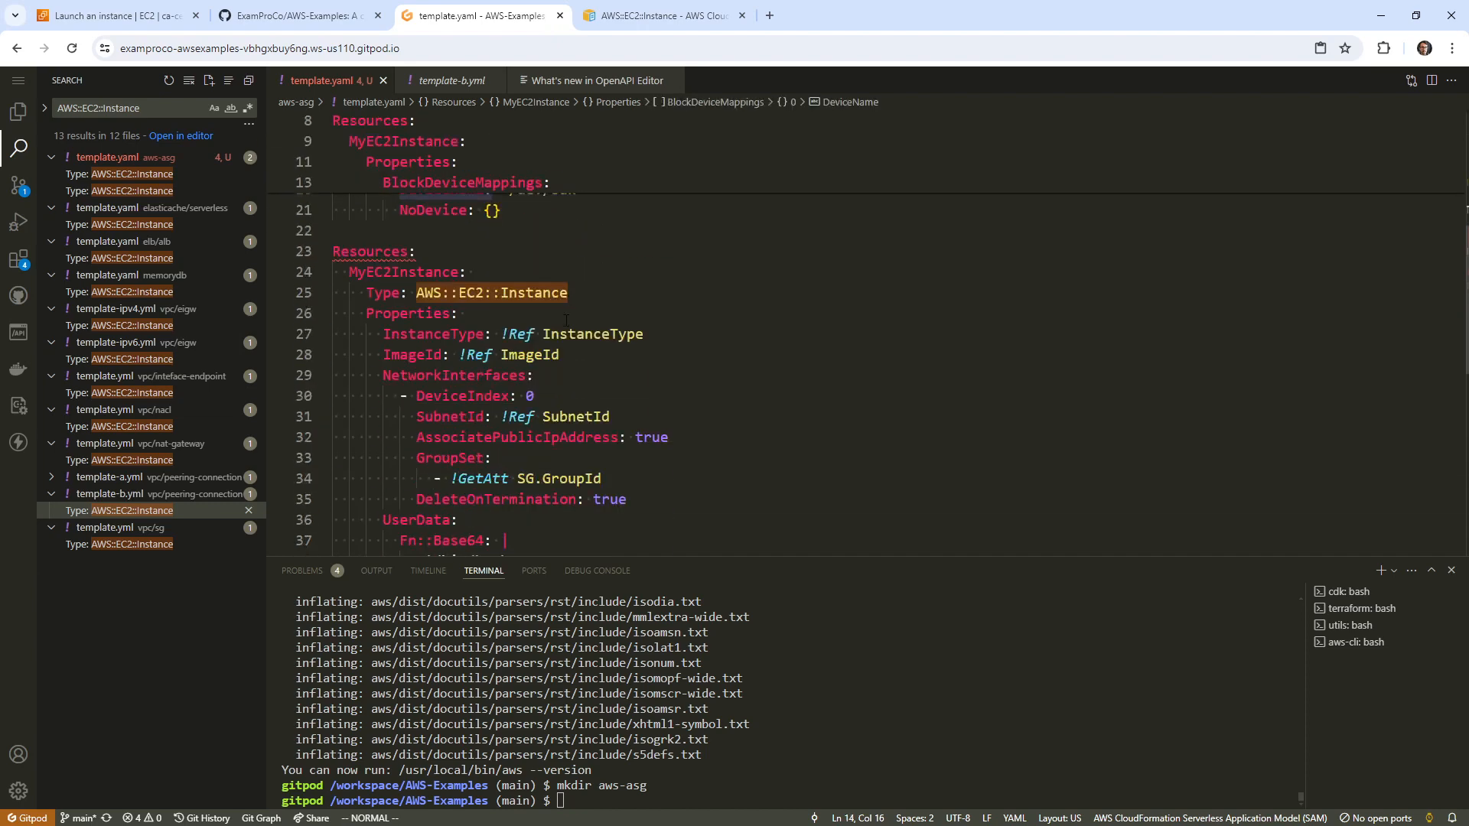
scroll("up", 3)
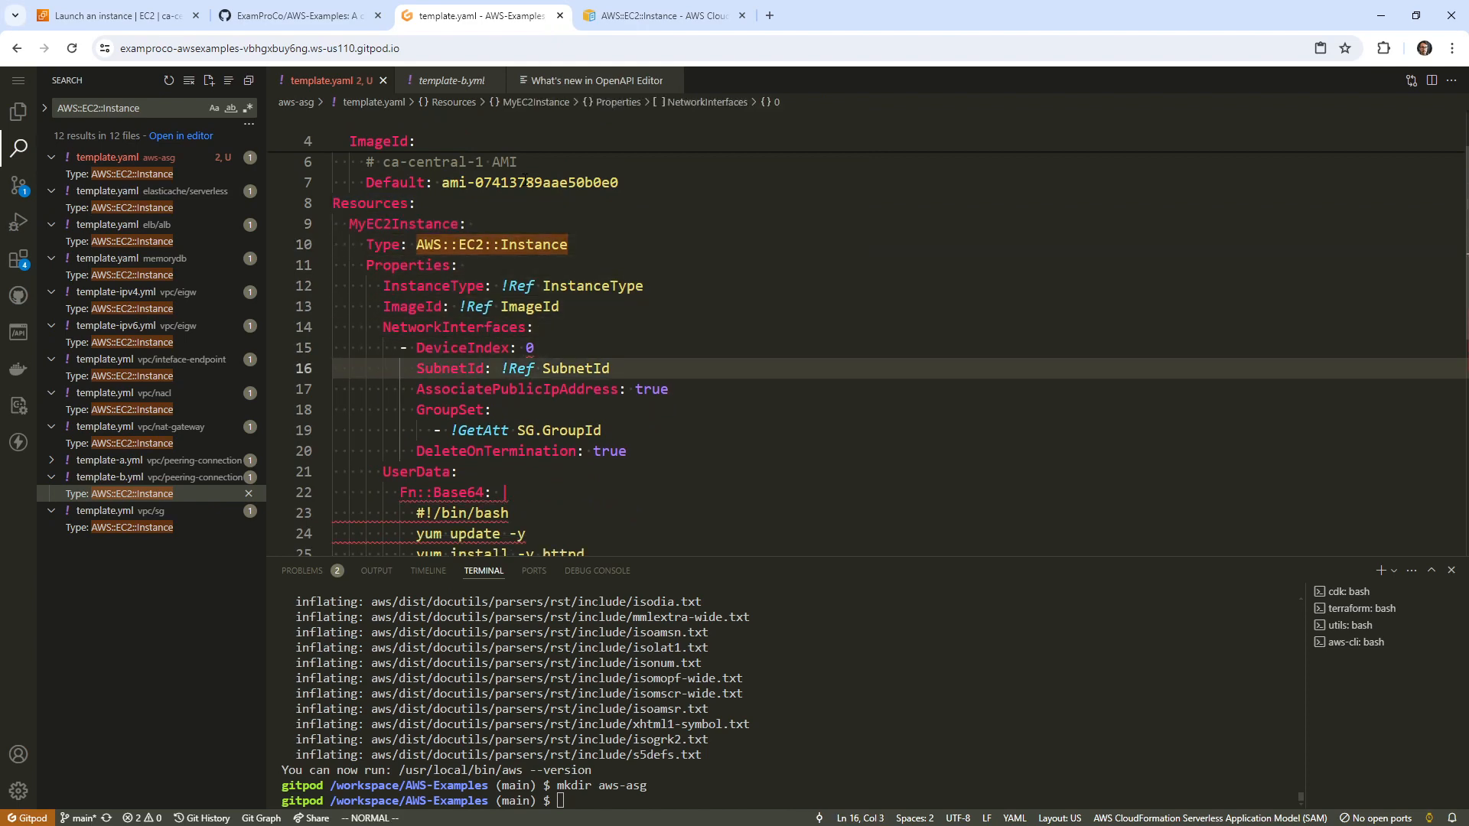
scroll("down", 3)
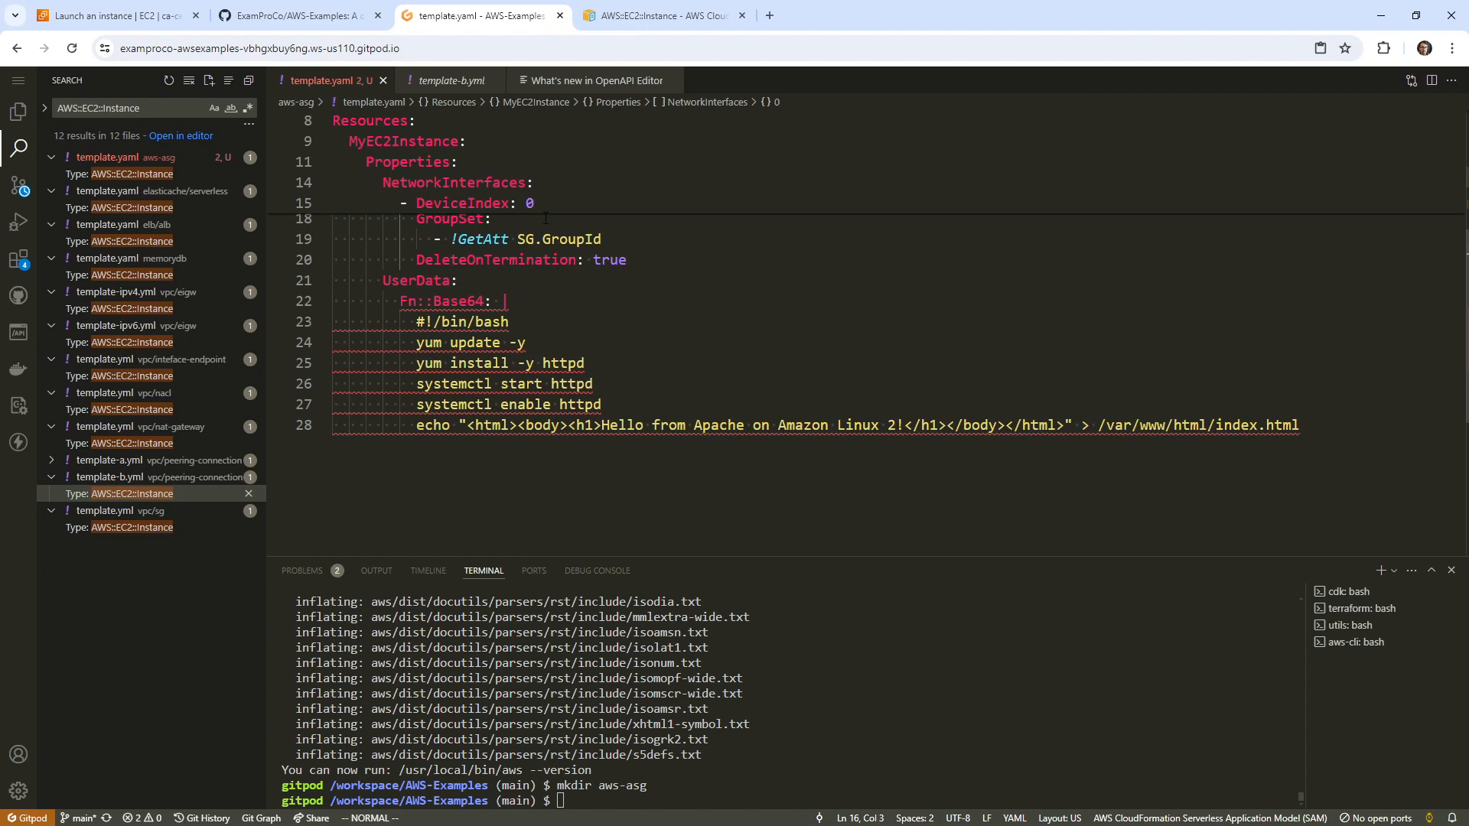
left_click(452, 79)
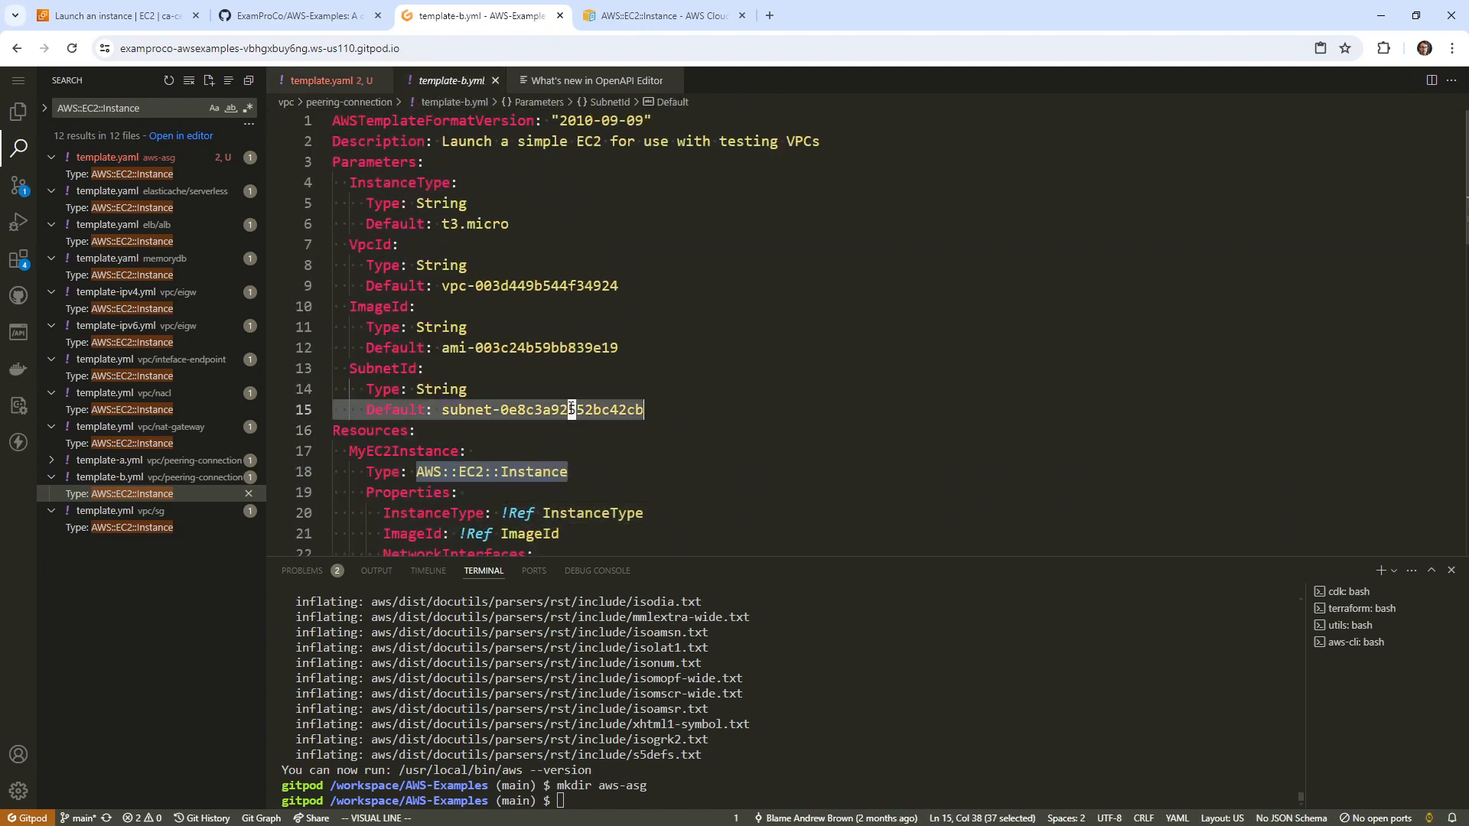
left_click(371, 245)
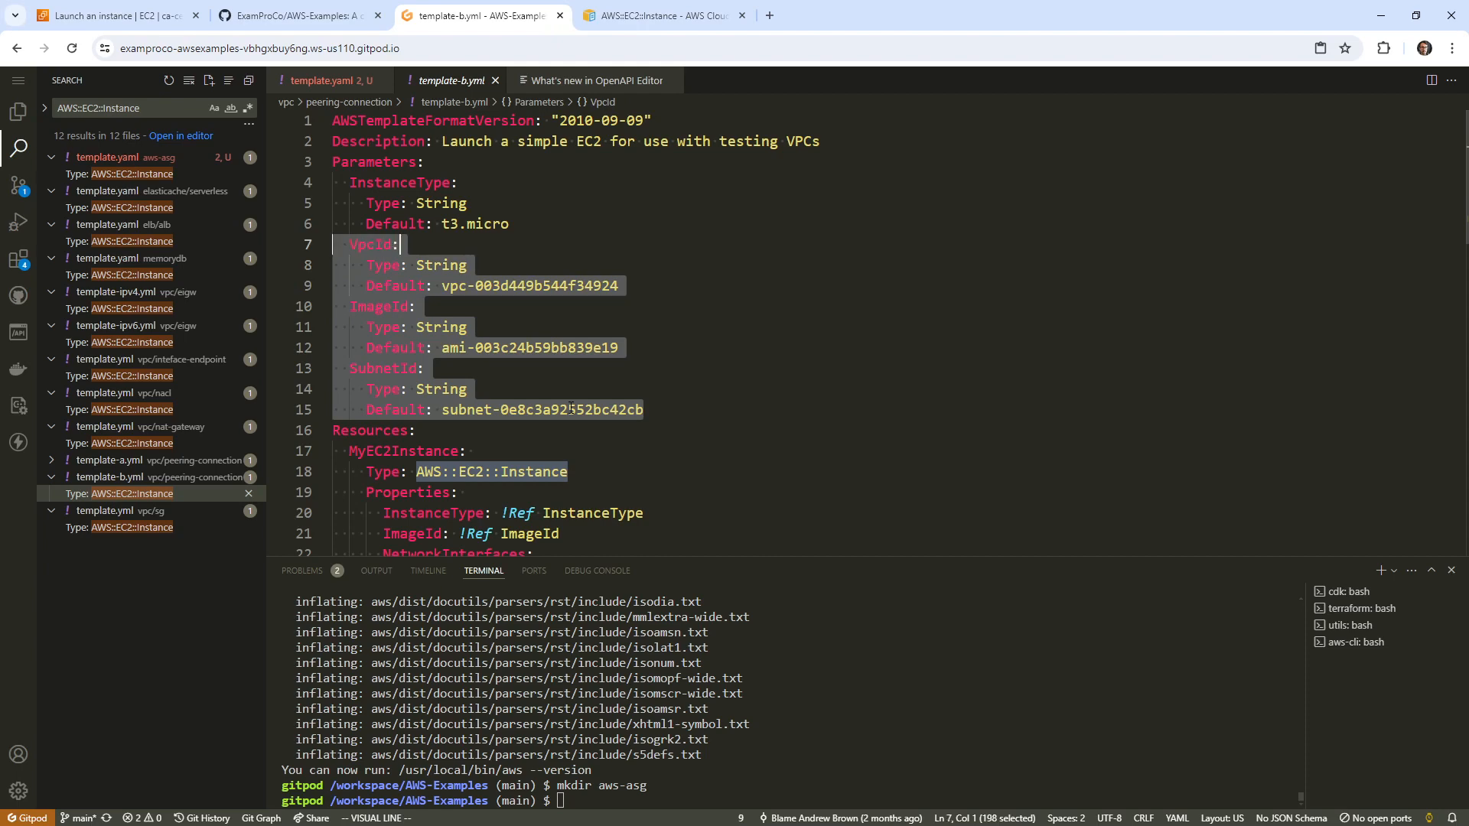
left_click(323, 80)
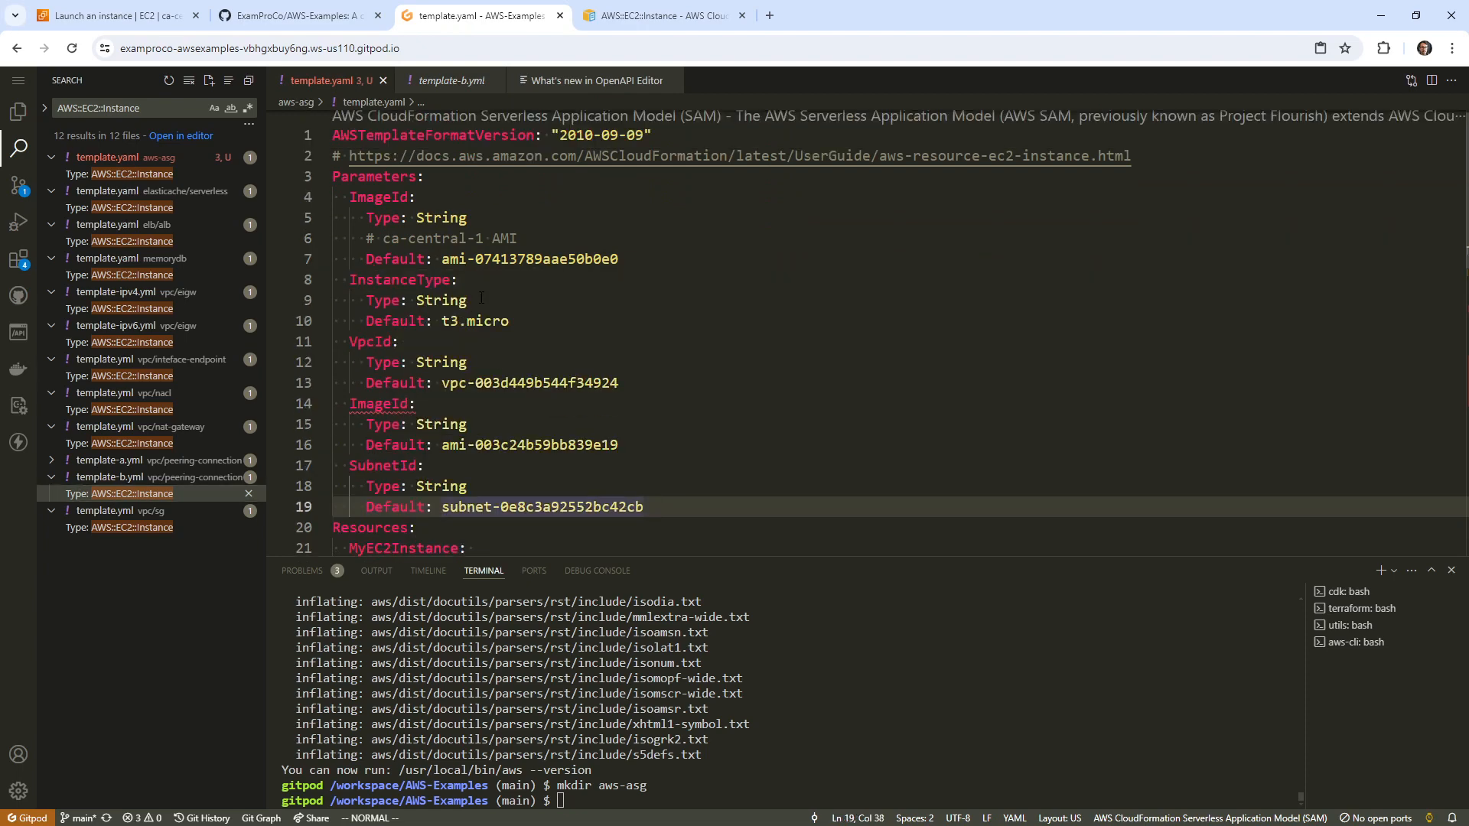
left_click(441, 300)
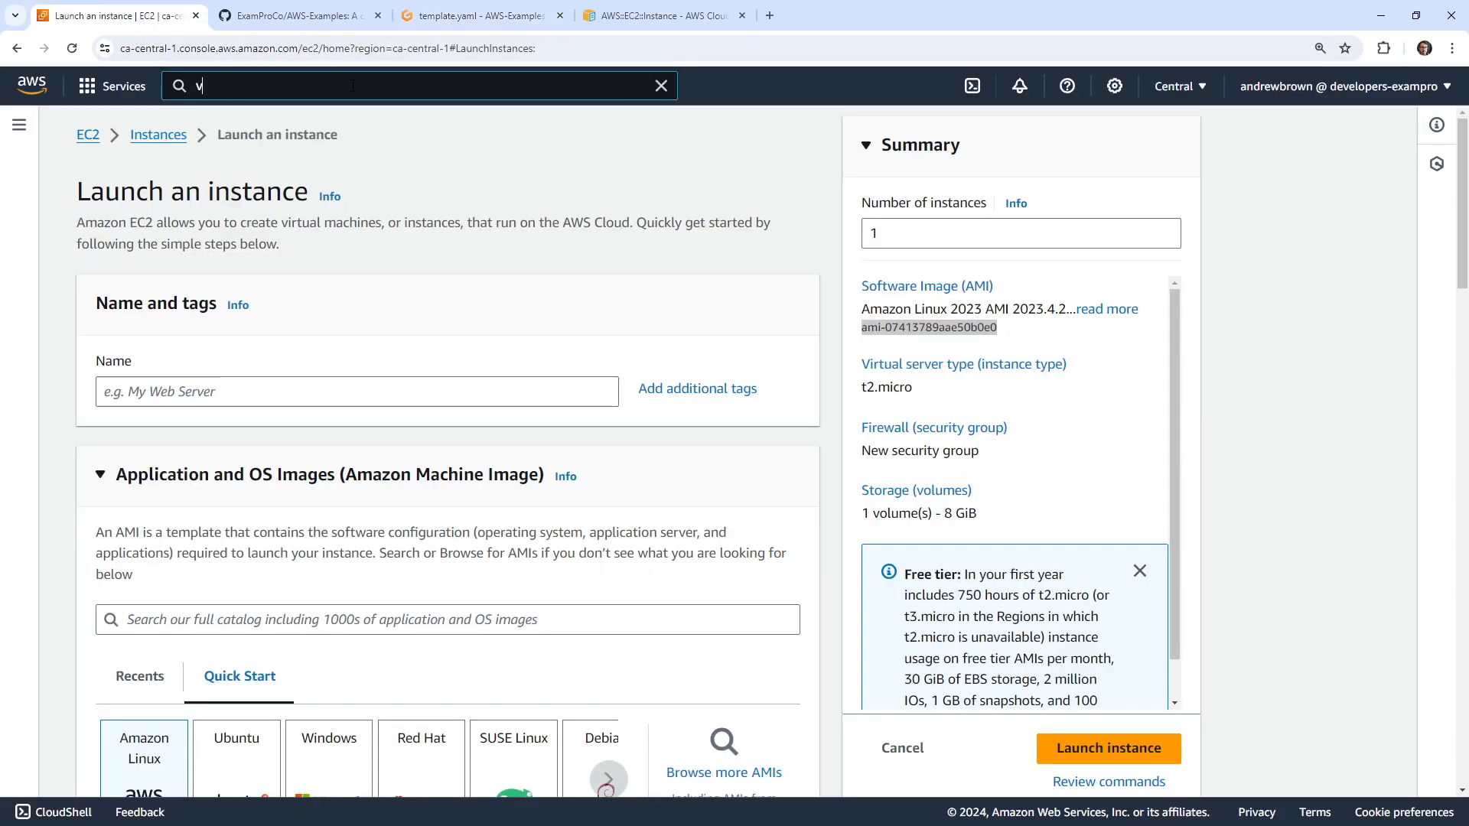
Step: Delete the copilot-my-app-prod VPC and its resources from Your VPCs
type("vpc")
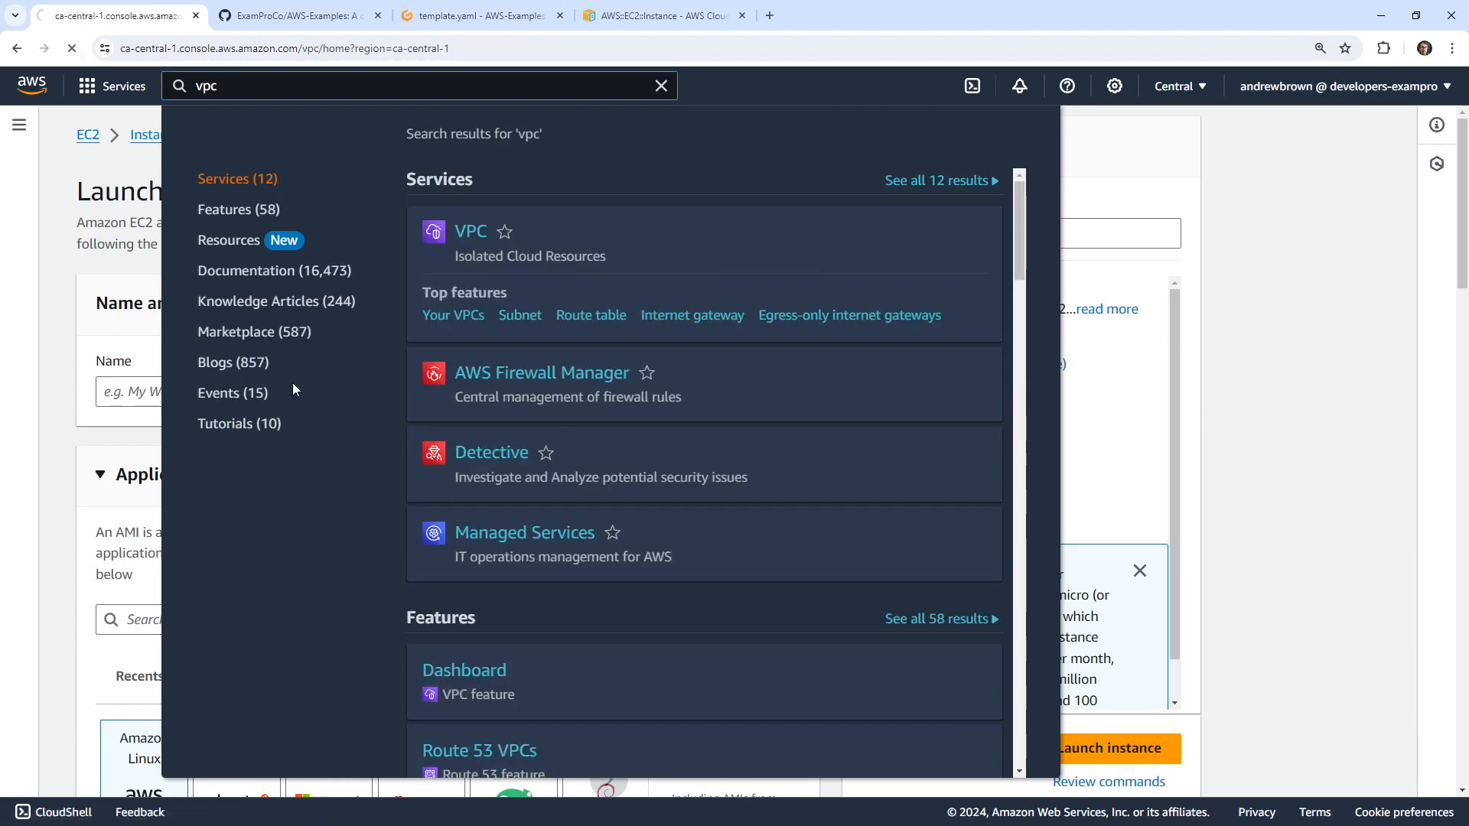
left_click(471, 231)
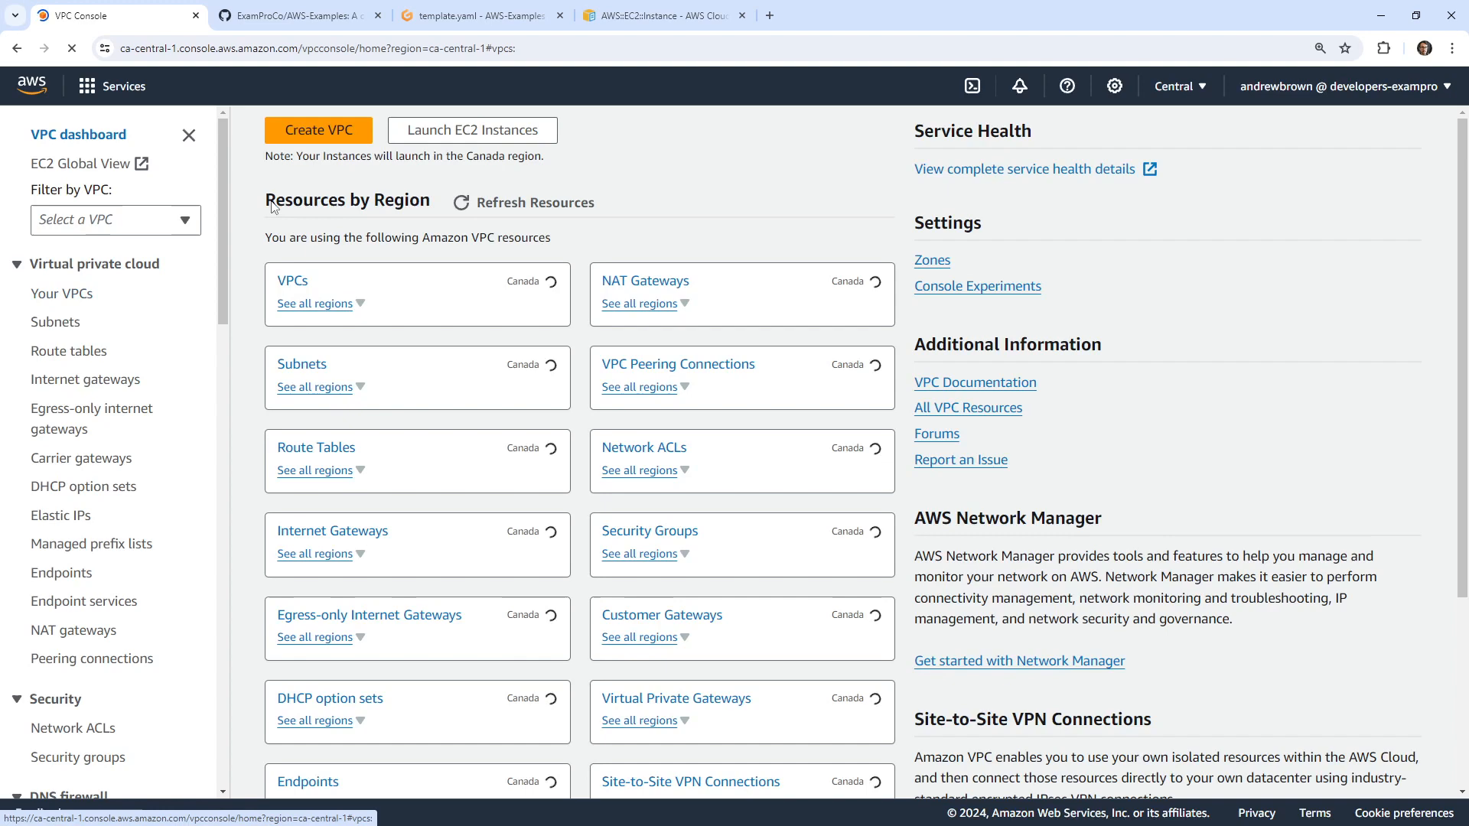
left_click(62, 293)
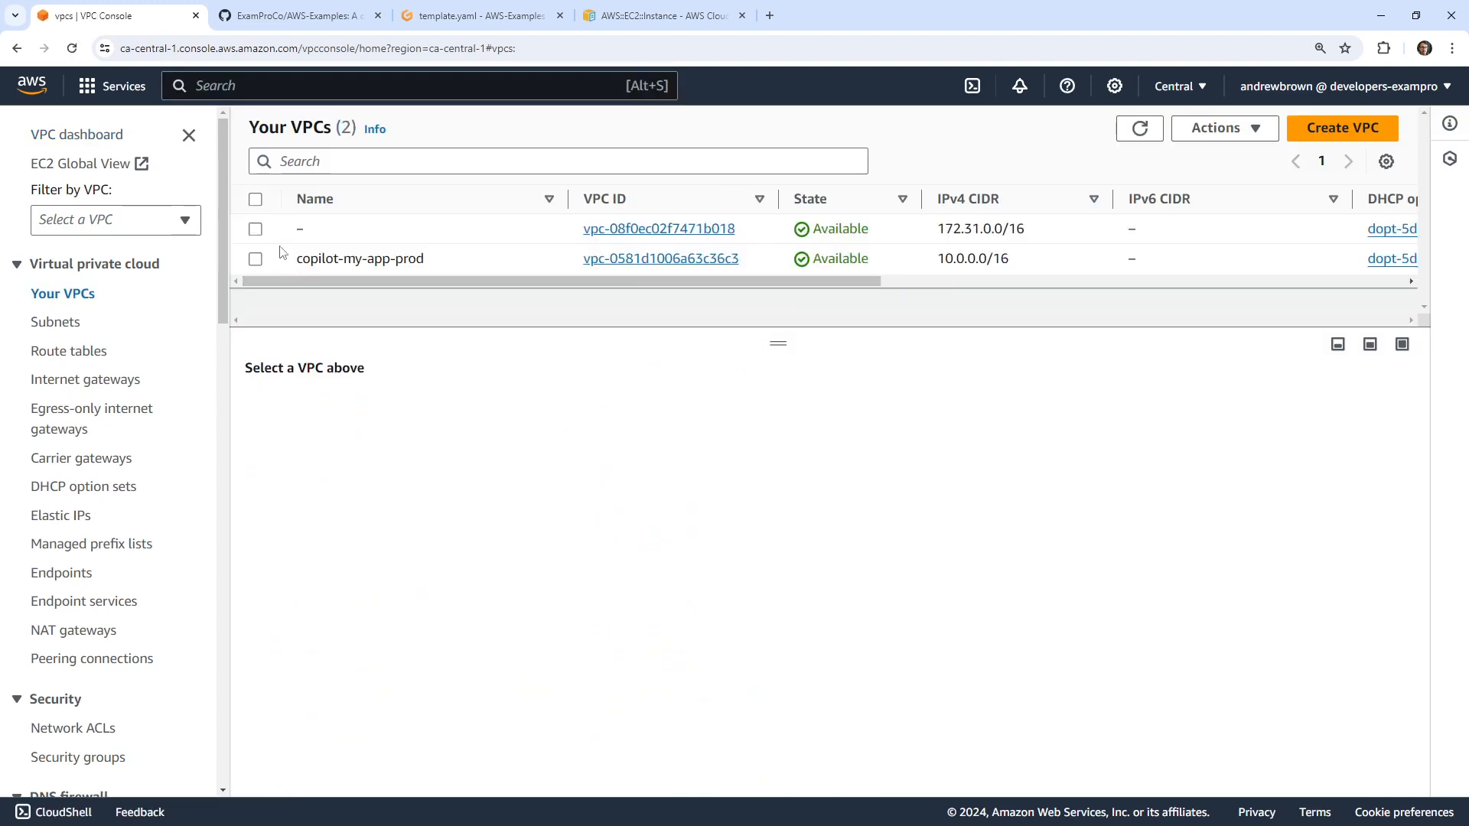
left_click(255, 259)
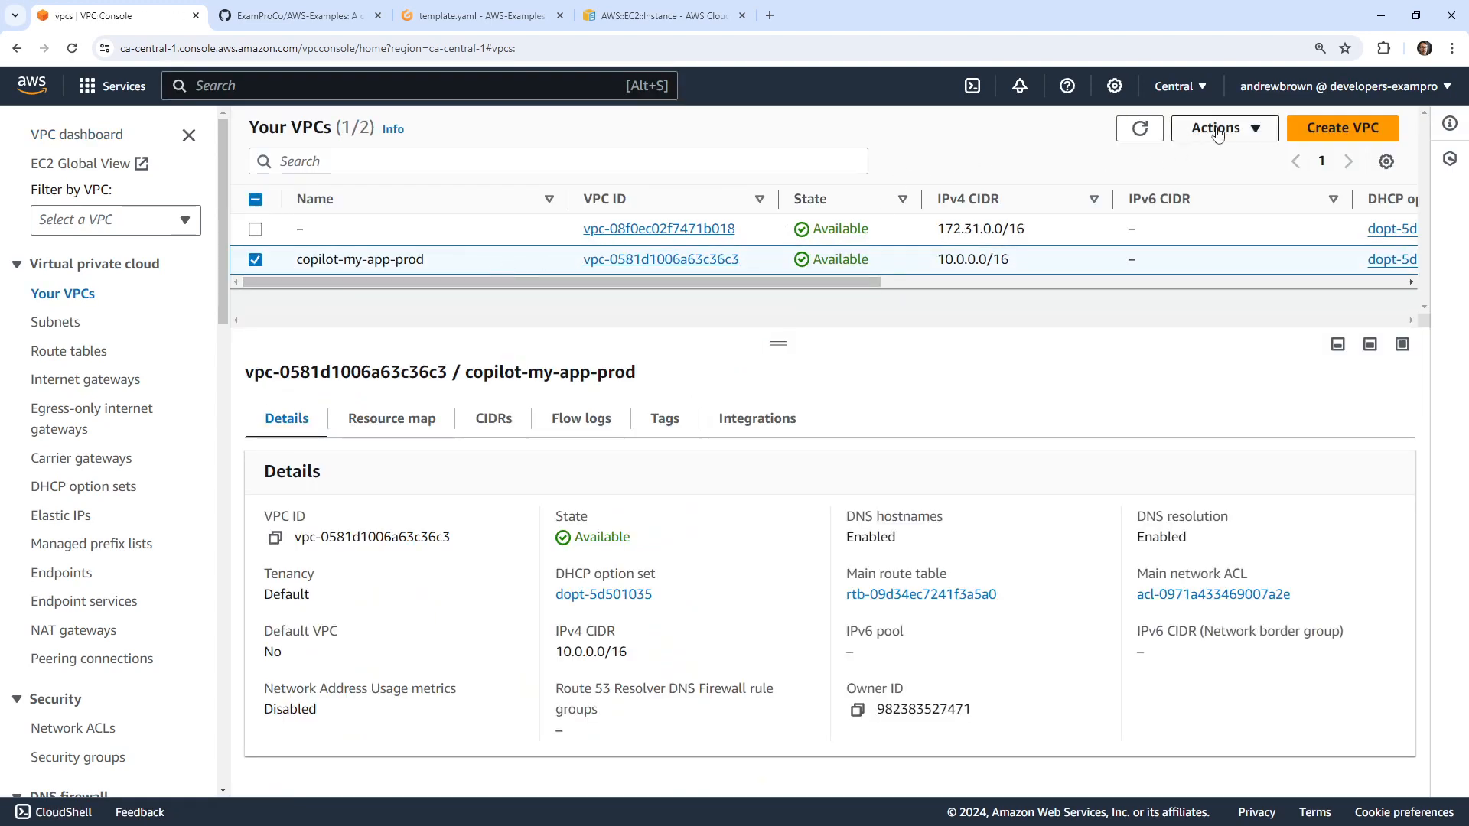
left_click(1223, 128)
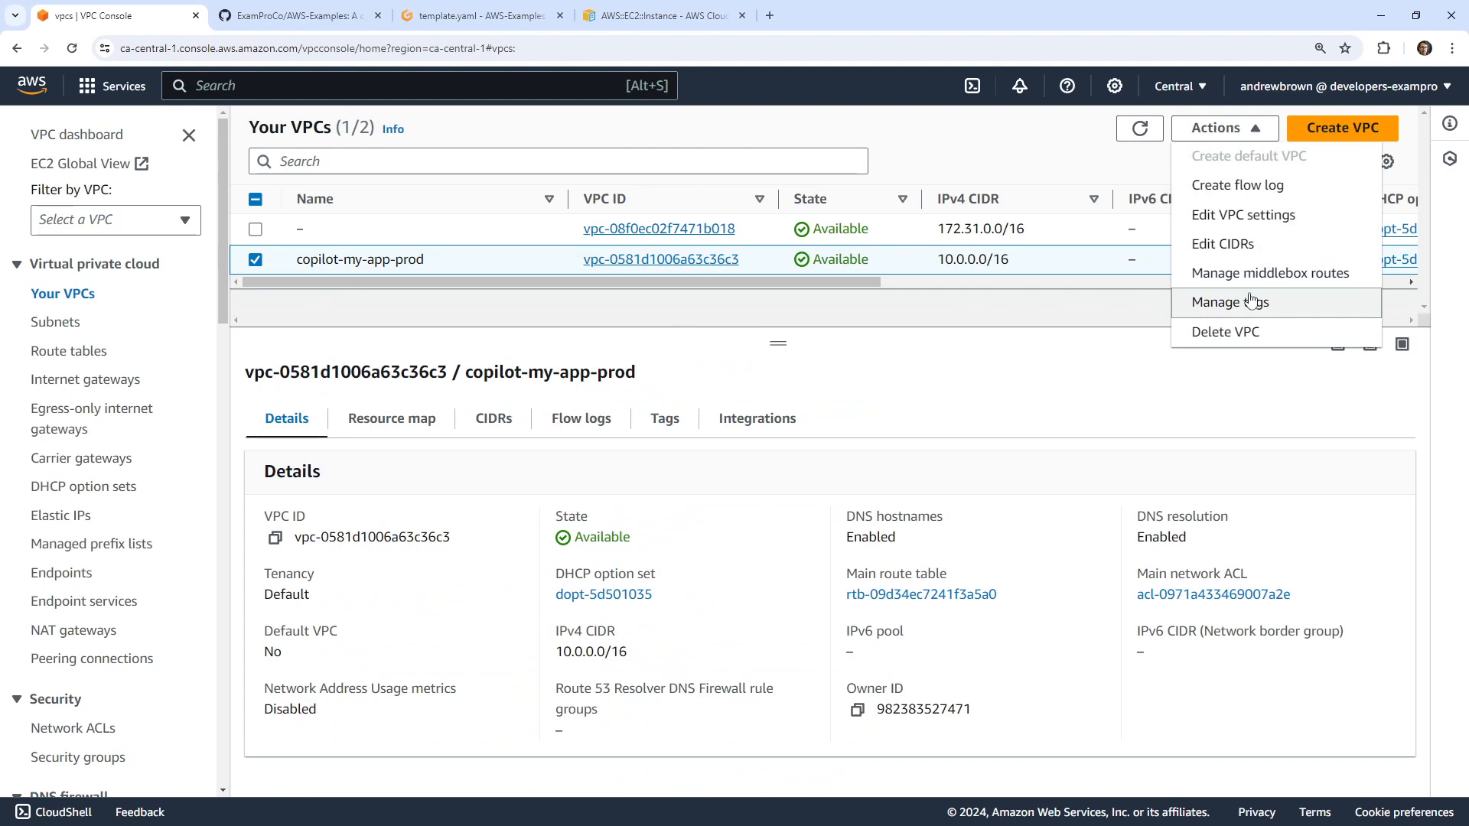
left_click(1224, 332)
type("delete")
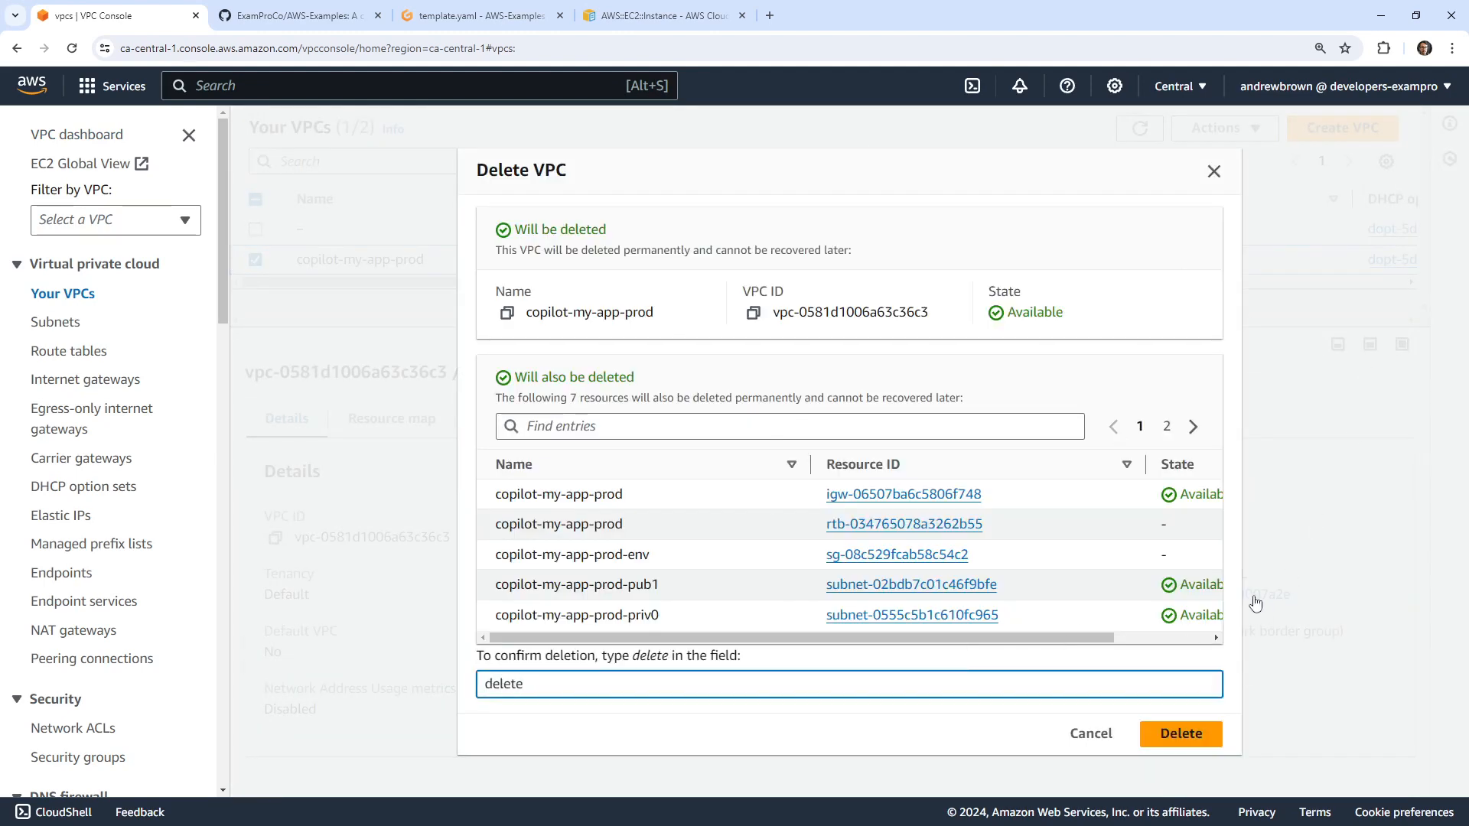
left_click(1180, 734)
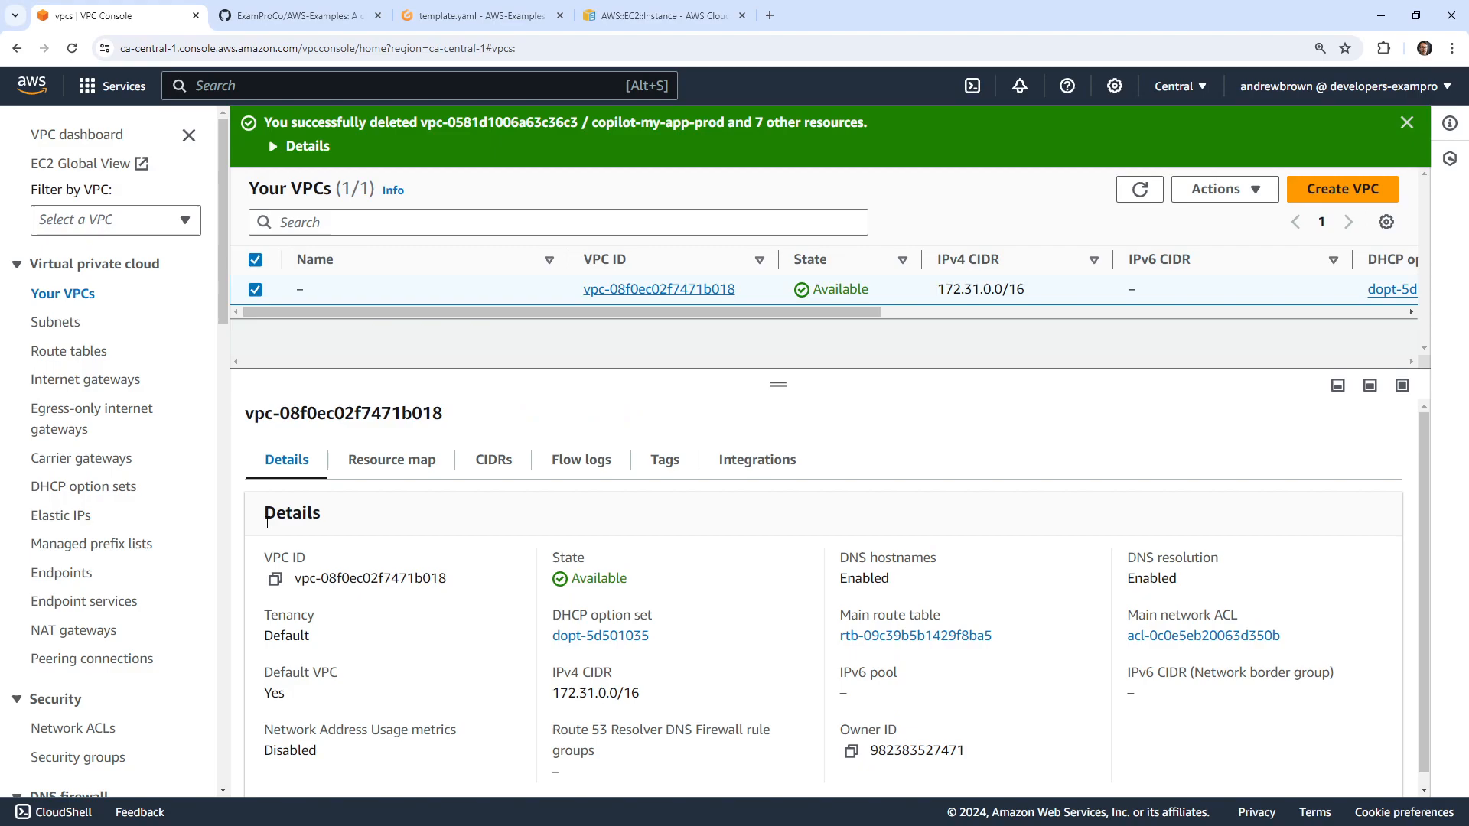
Step: Copy the default VPC ID, then delete the four leftover copilot subnets and refresh the list
left_click(479, 16)
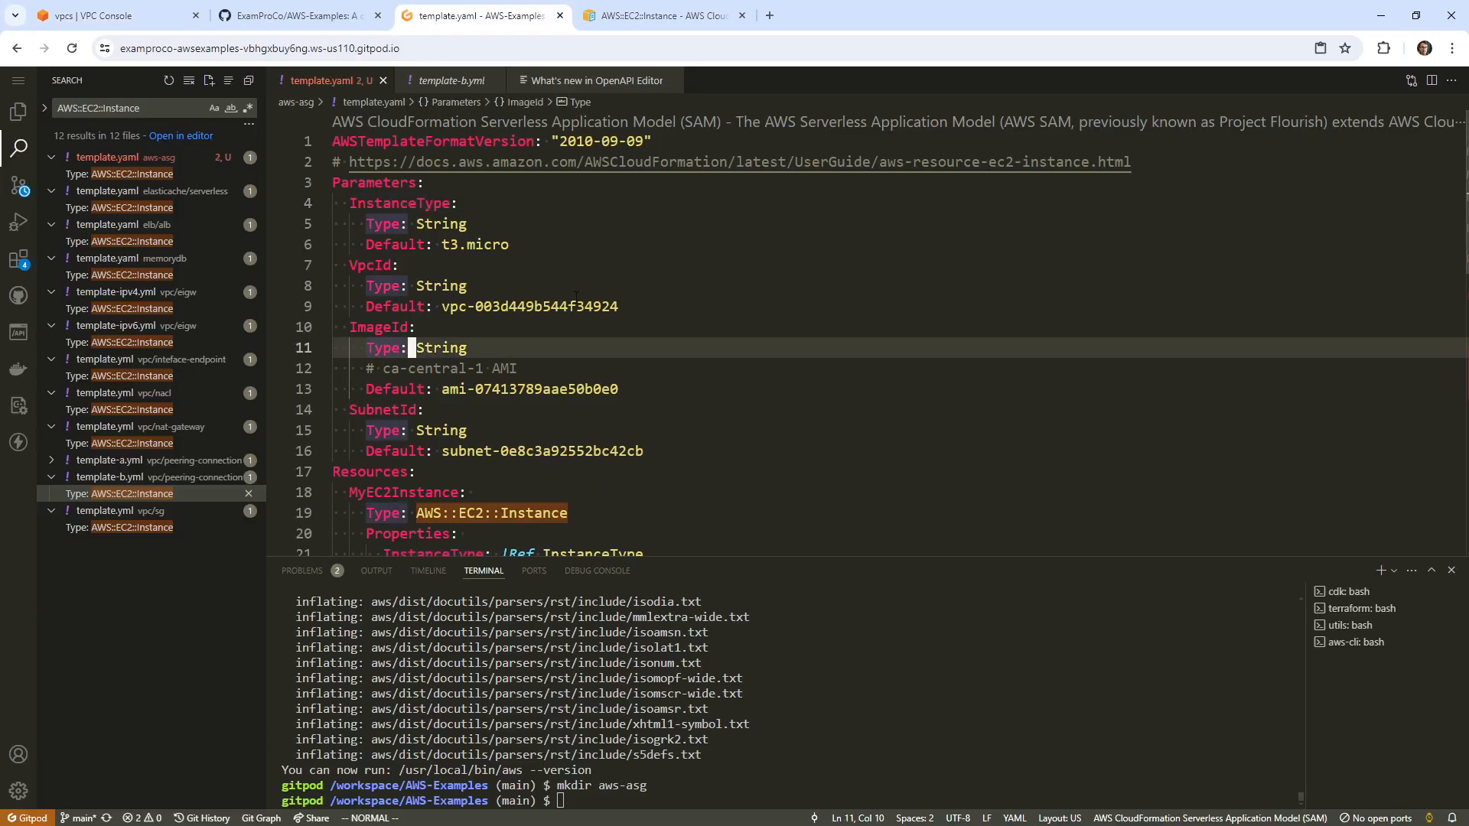
right_click(529, 305)
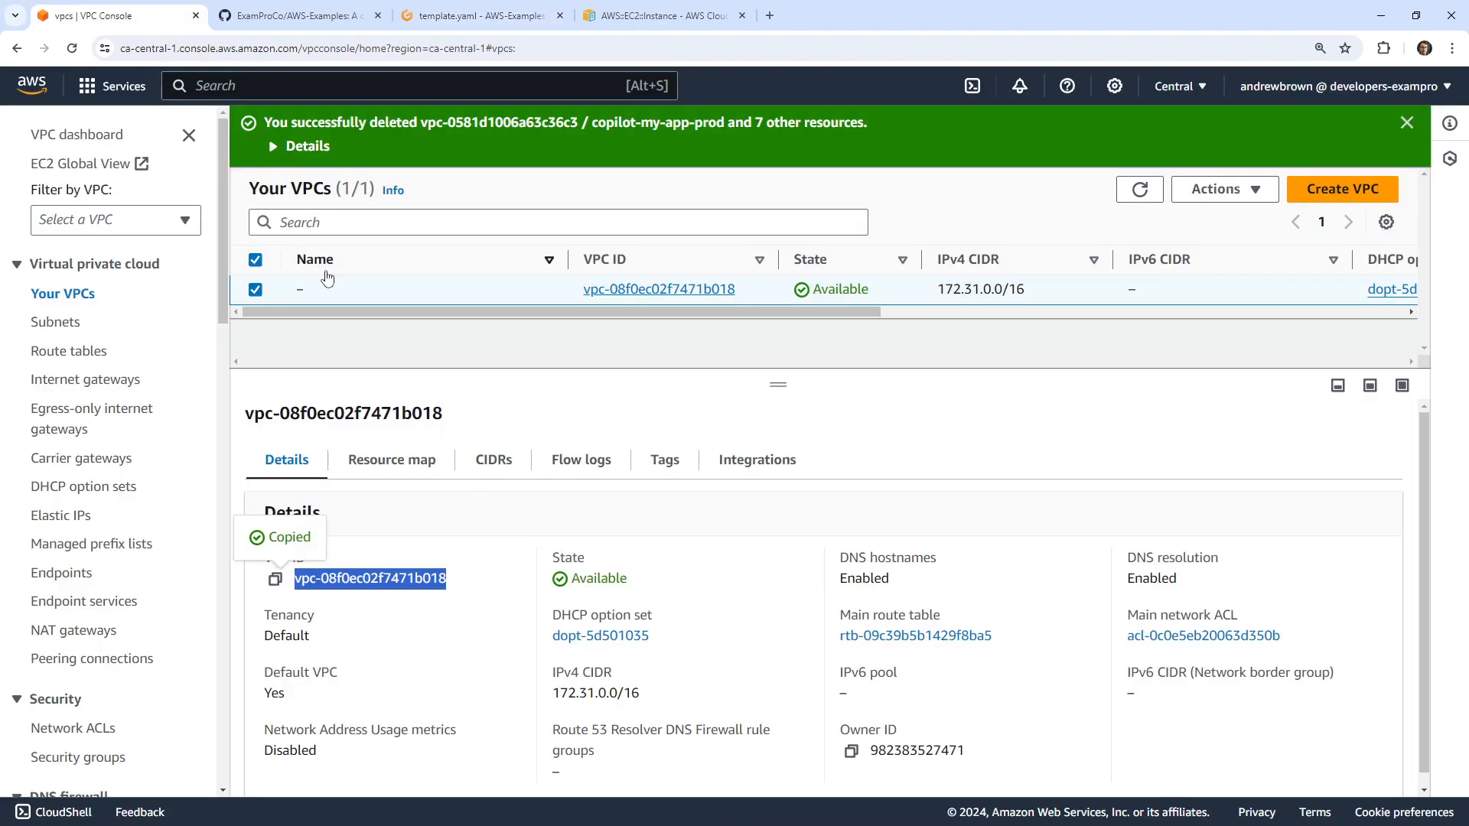
mouse_move(56, 322)
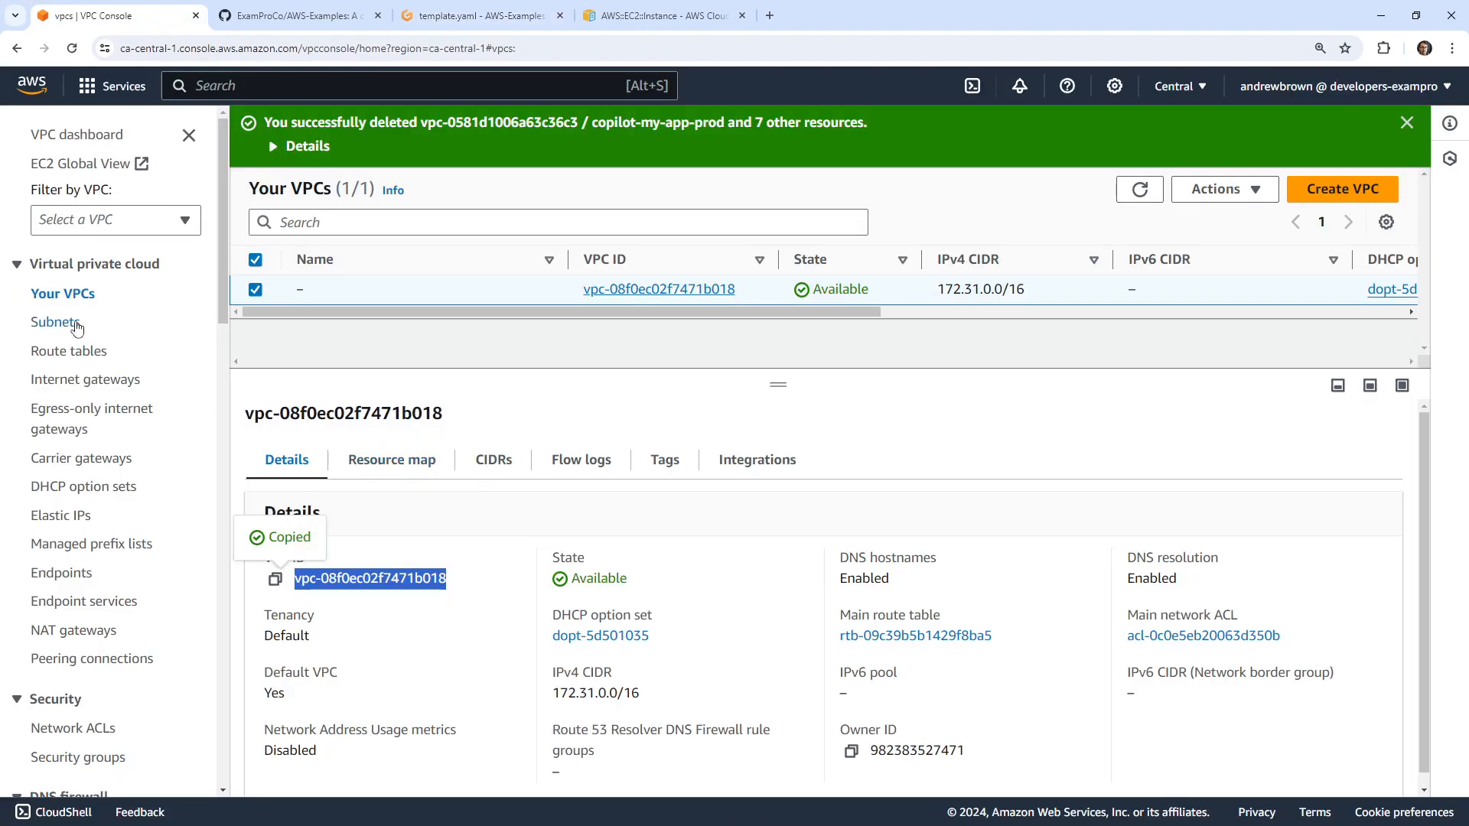
left_click(56, 322)
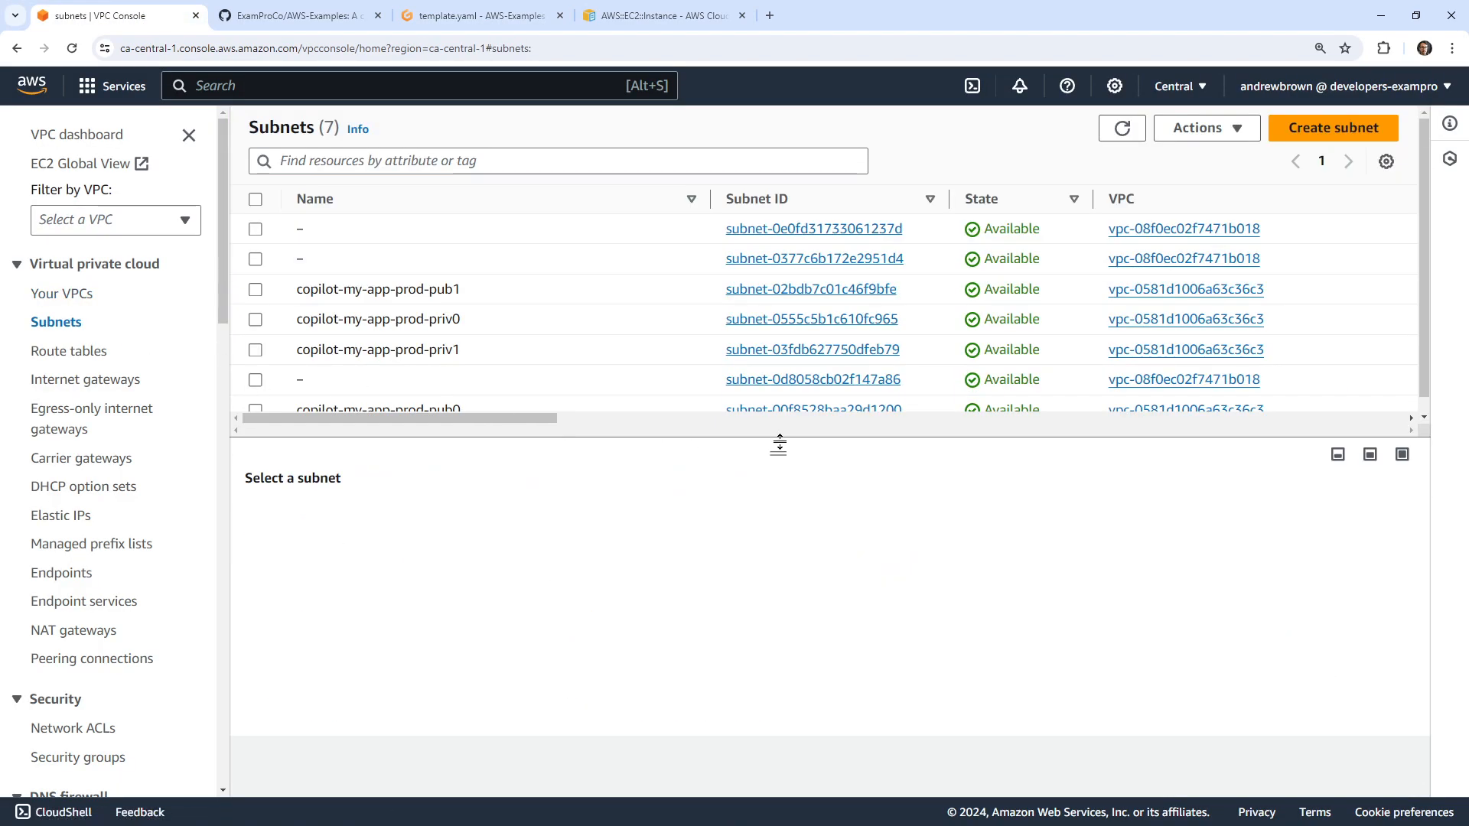
left_click(255, 318)
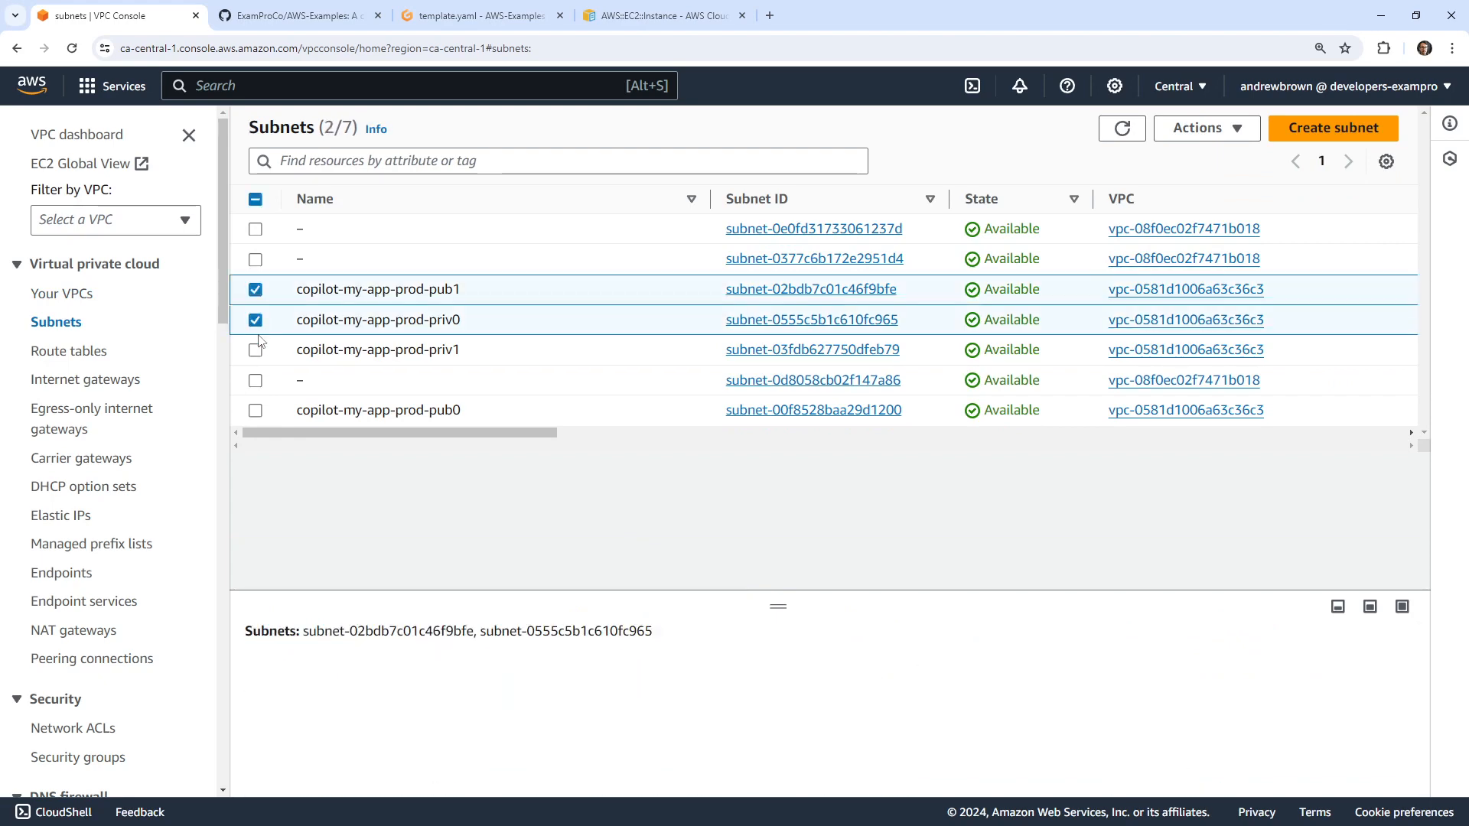
left_click(1207, 128)
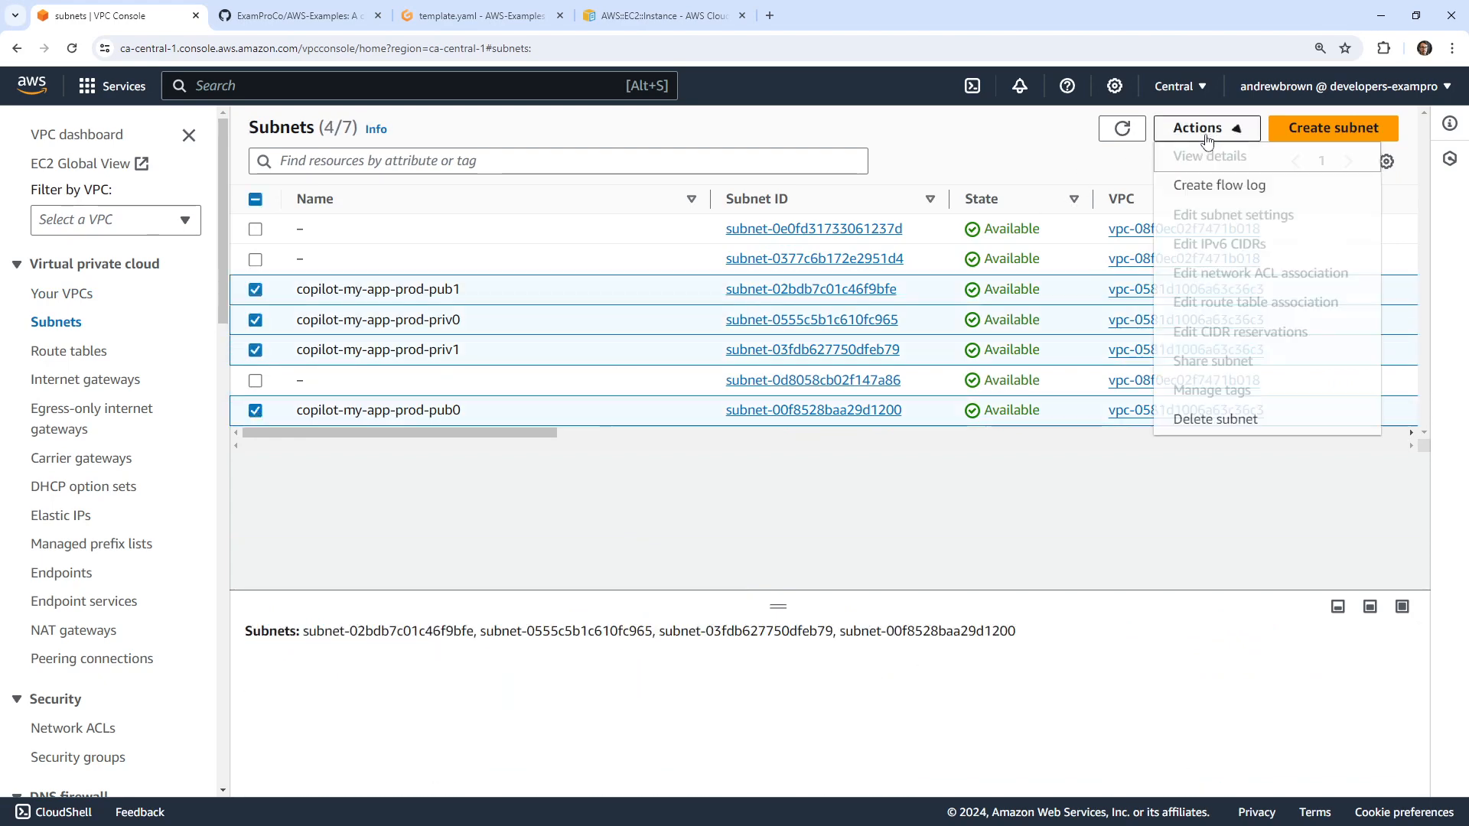
left_click(1214, 418)
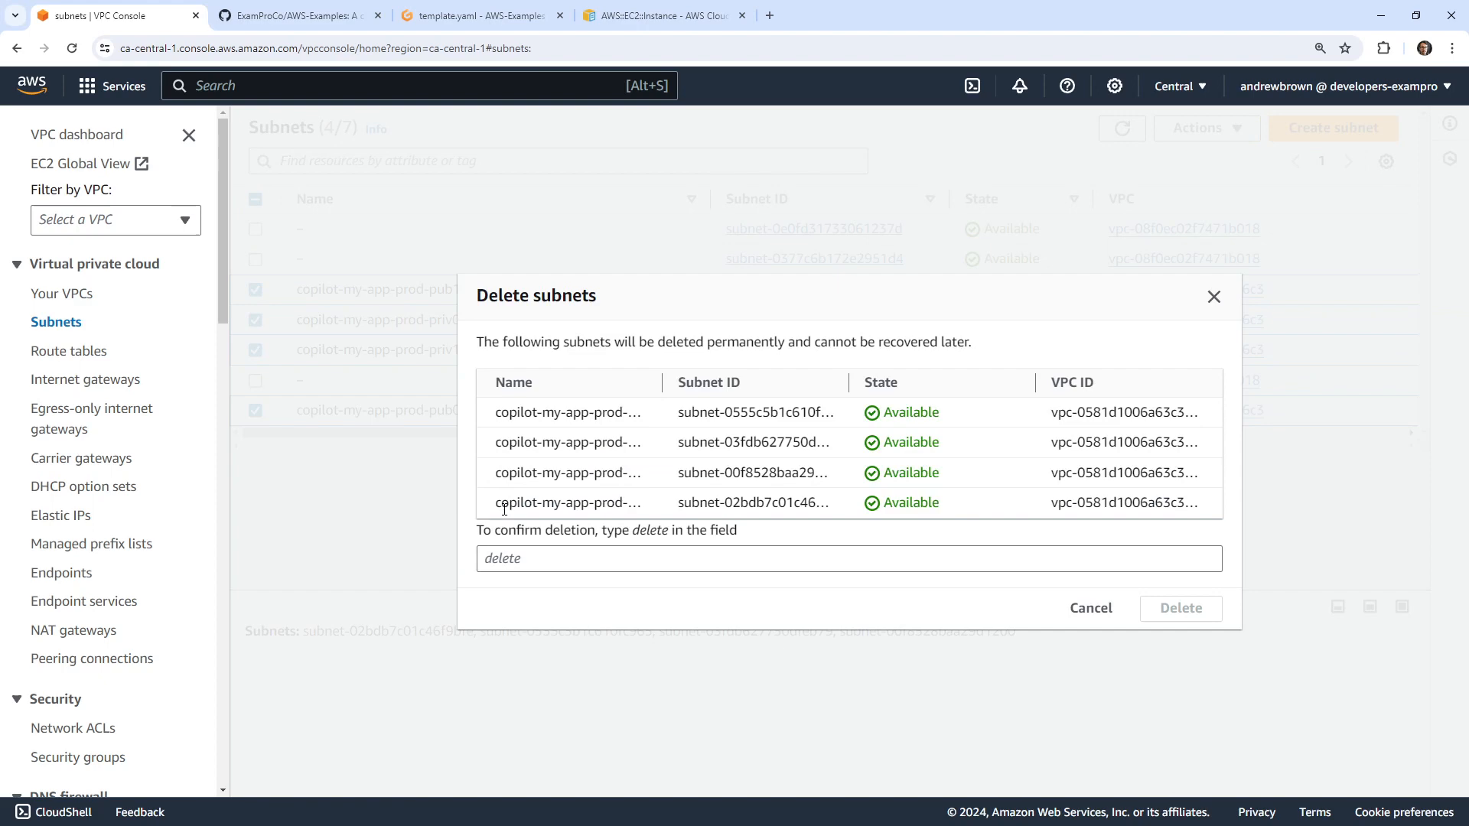
type("delete")
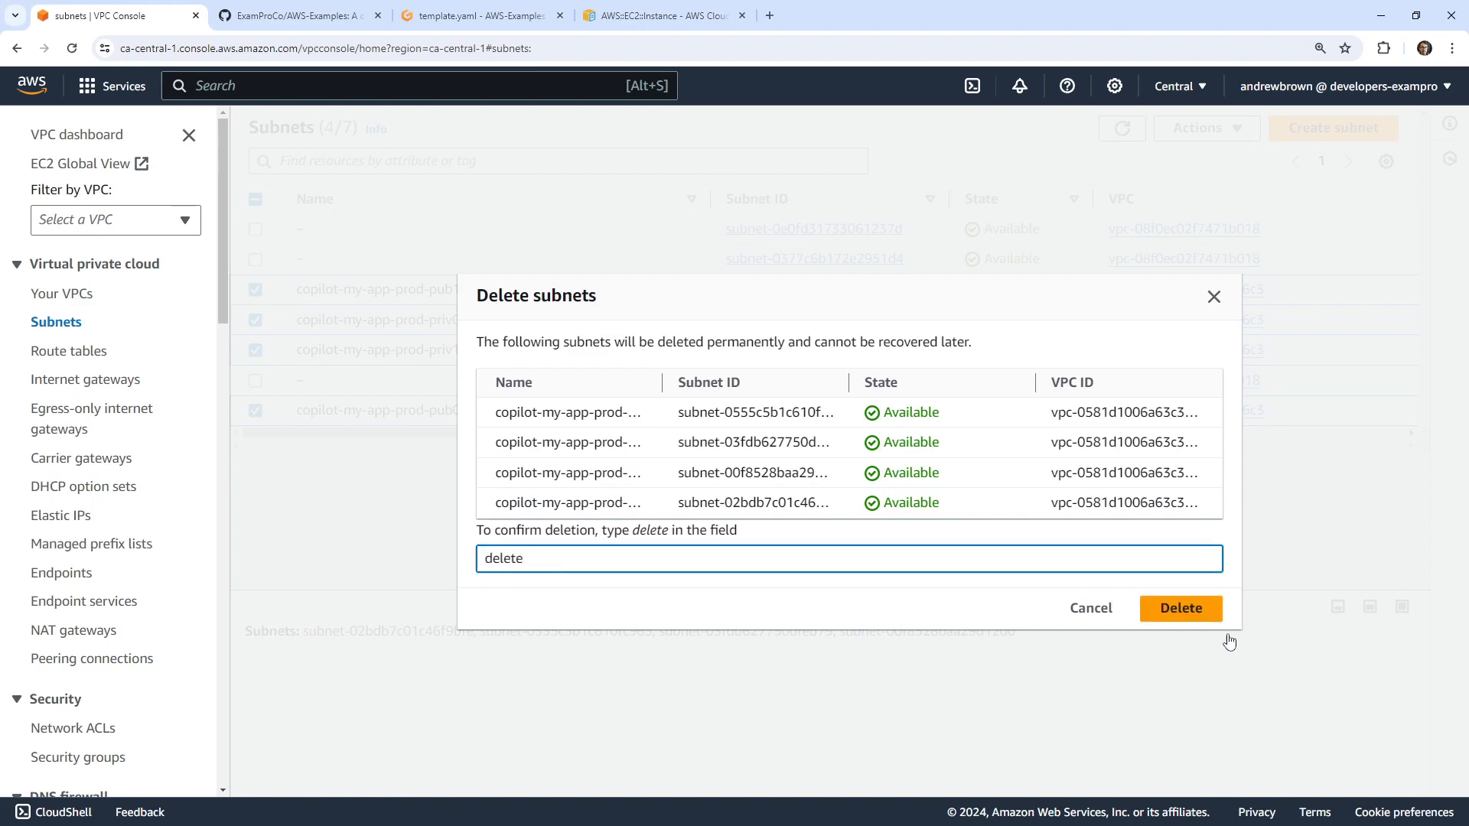
left_click(1180, 609)
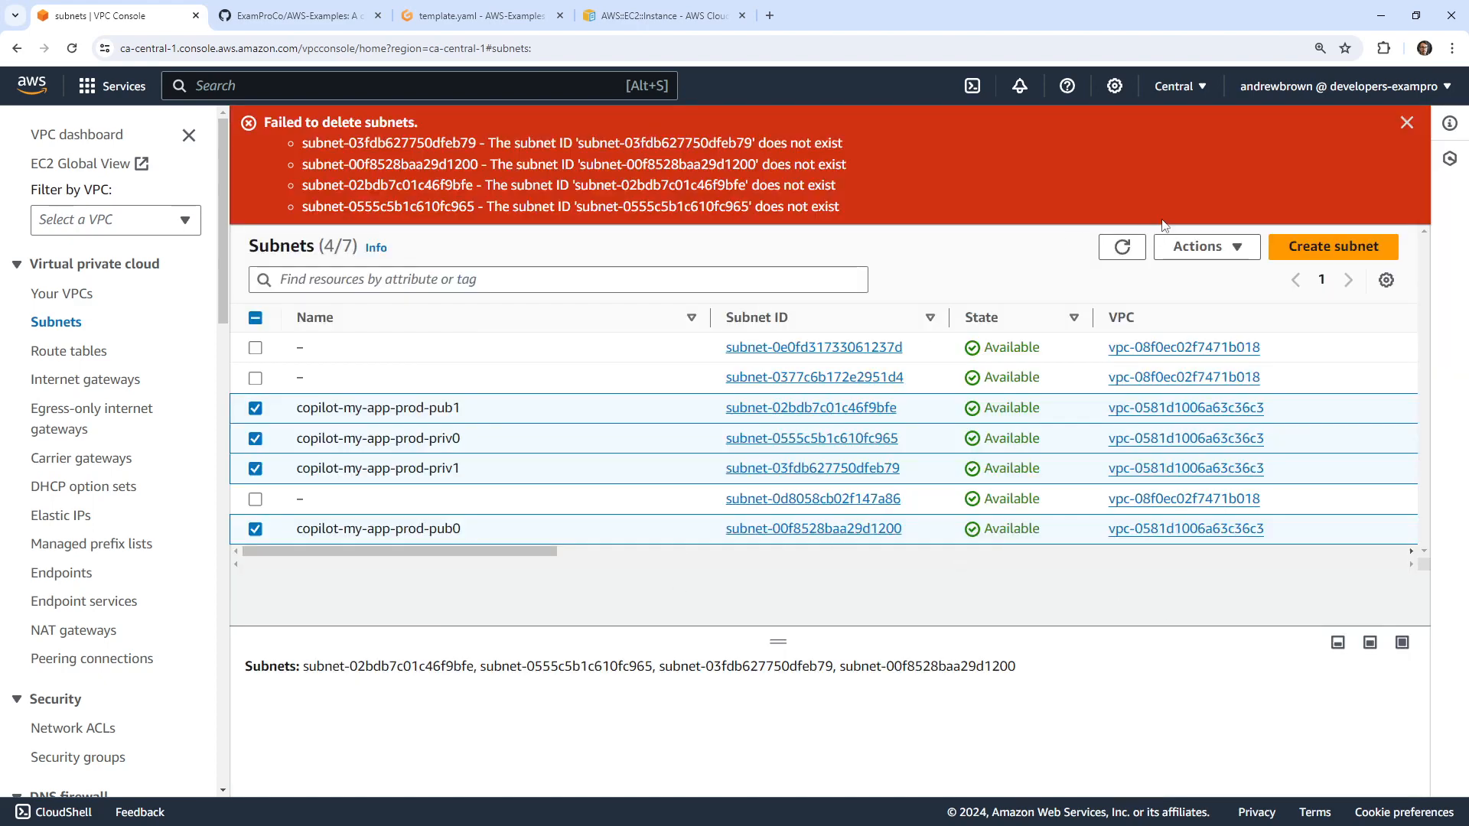
left_click(1122, 246)
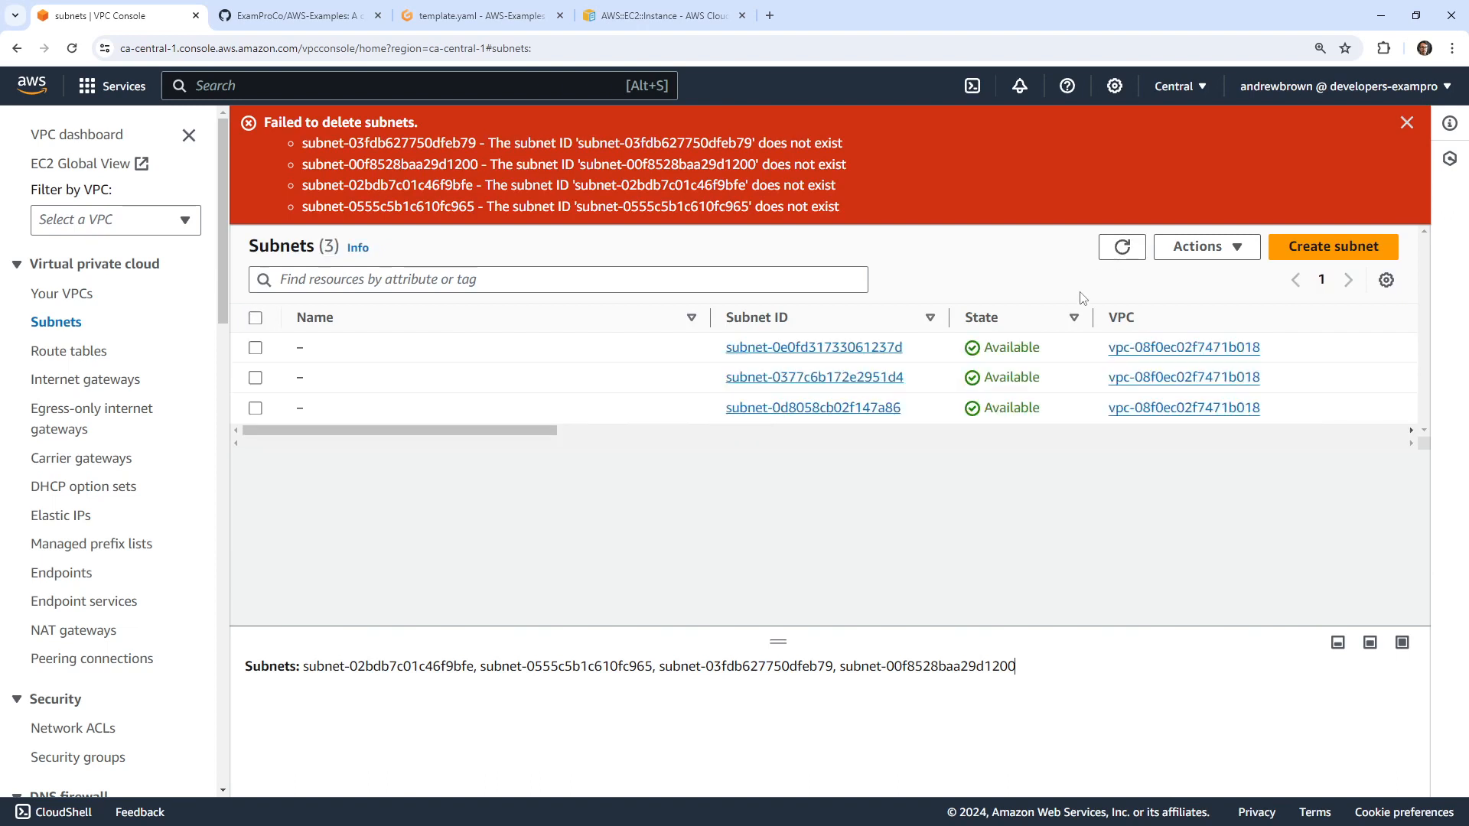
left_click(1407, 122)
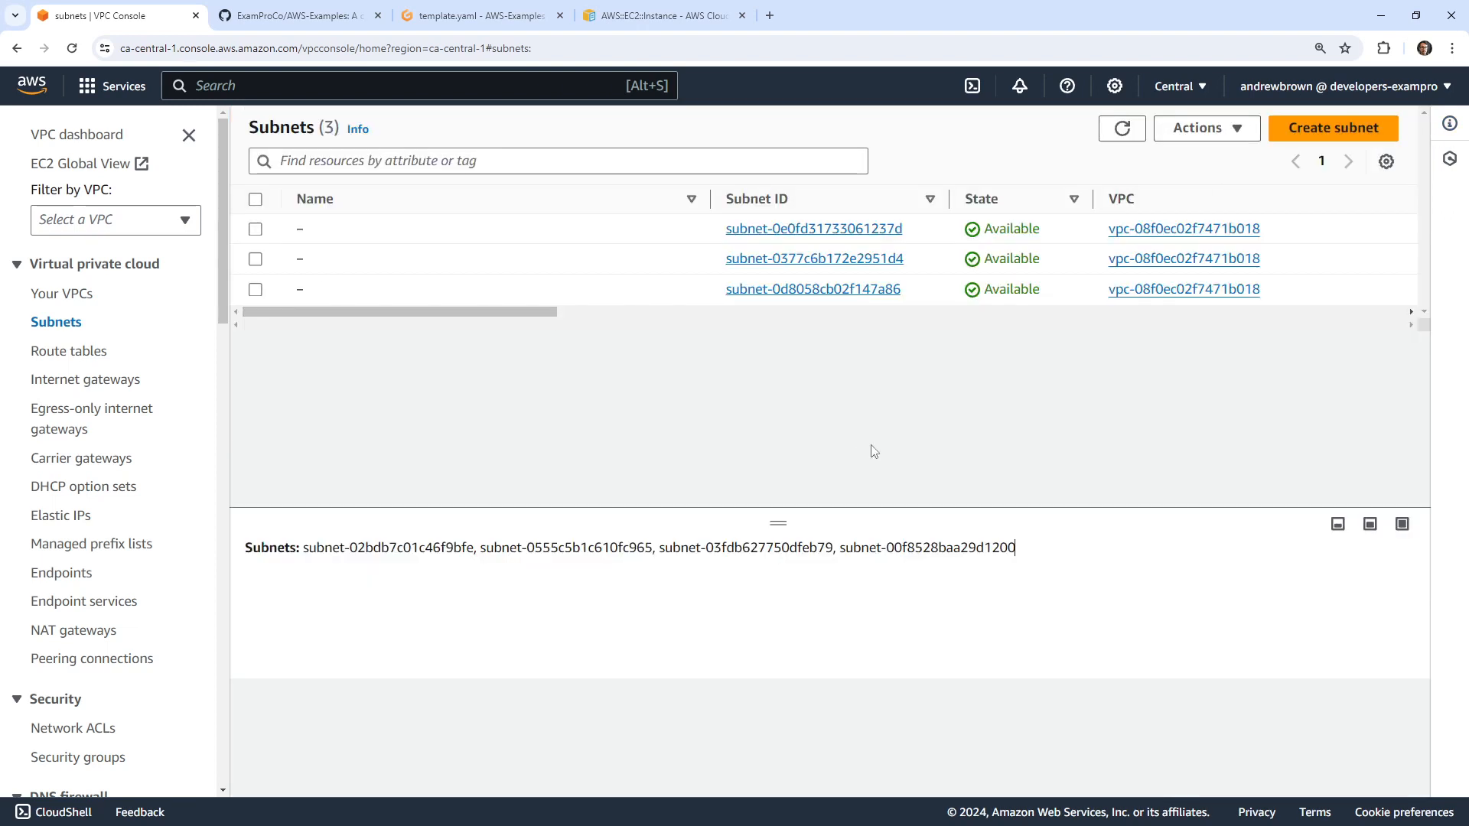
left_click(255, 229)
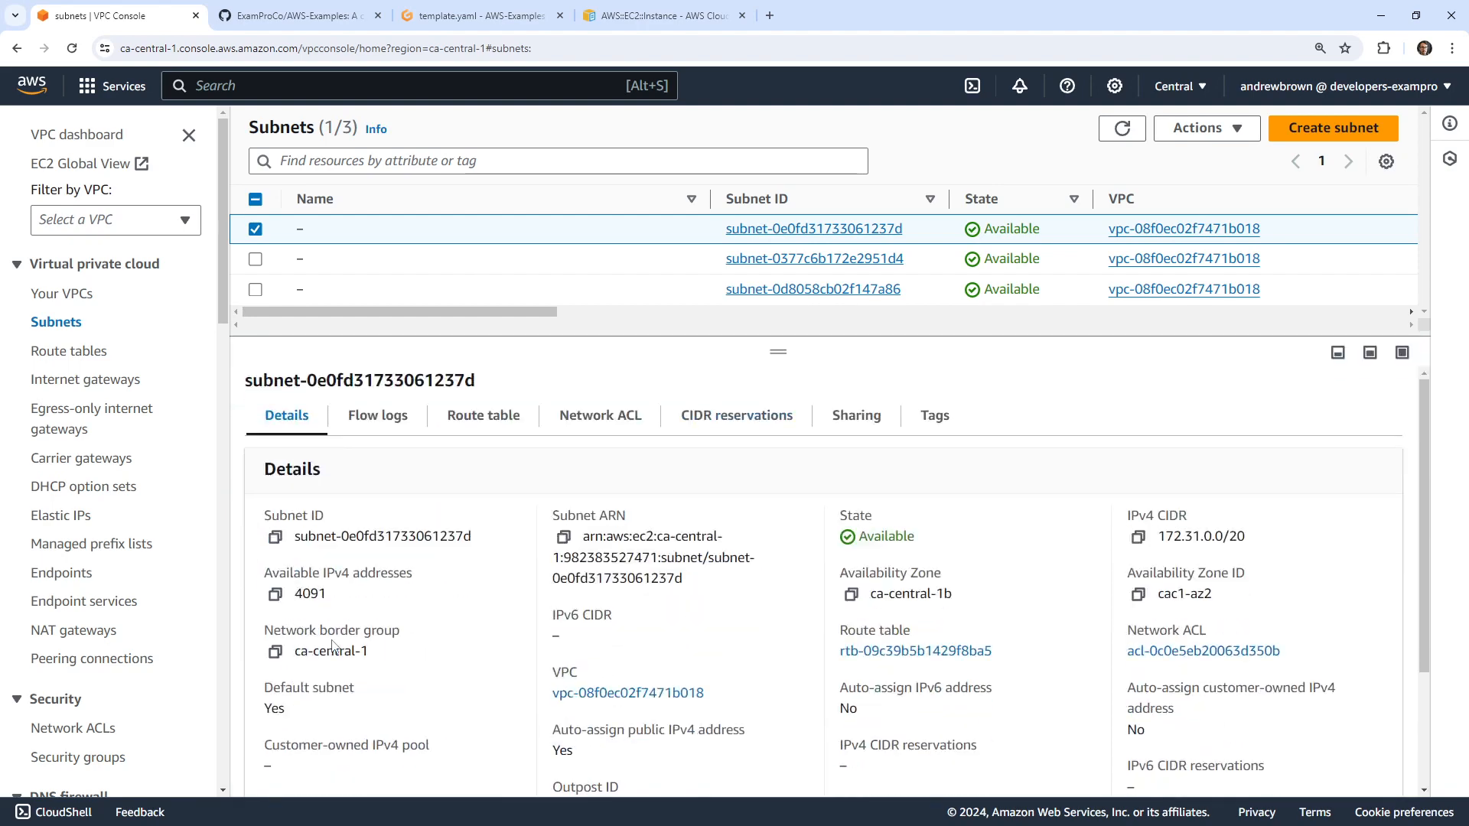
mouse_move(1162, 602)
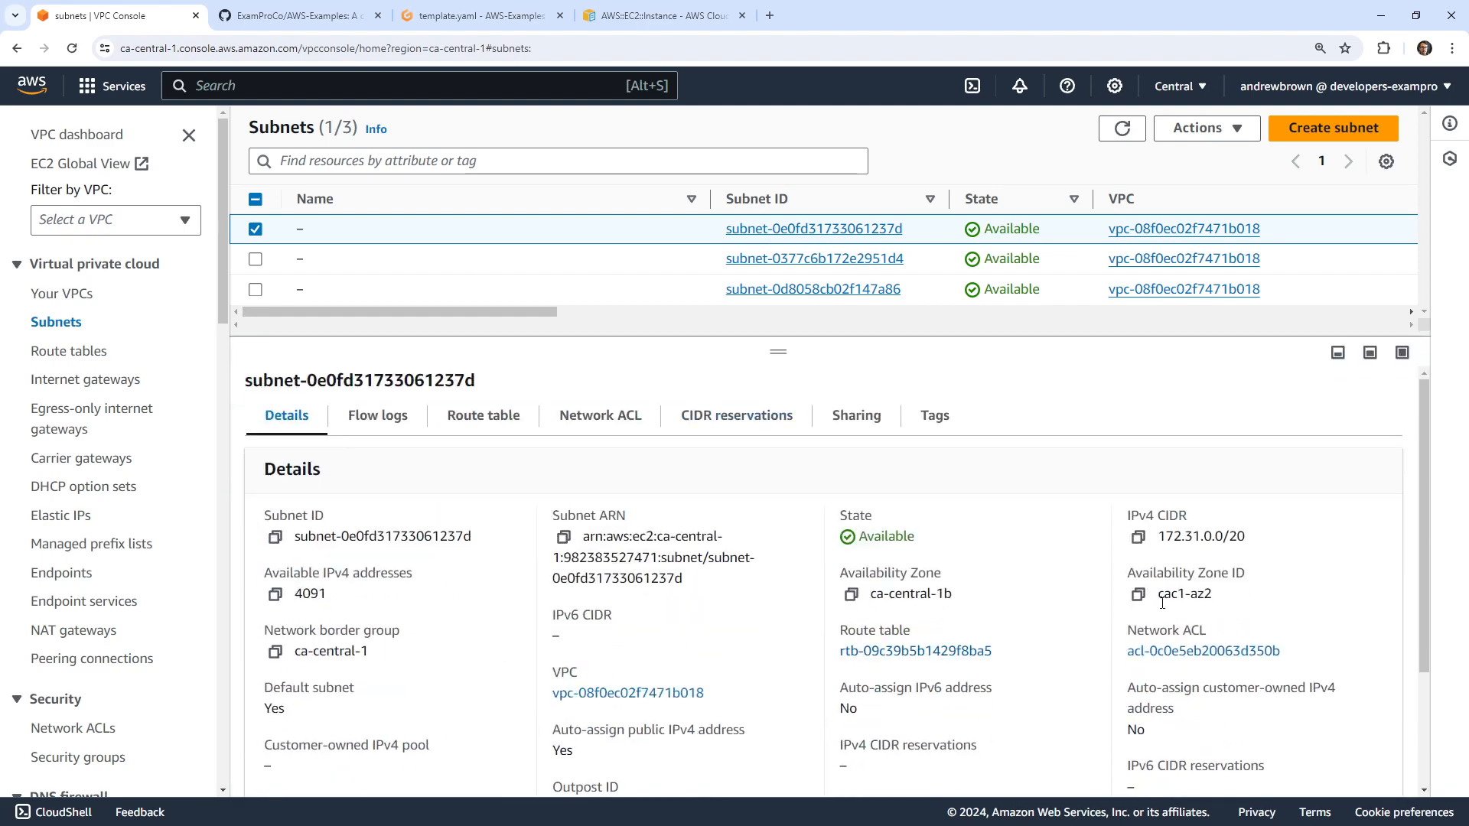
left_click(275, 535)
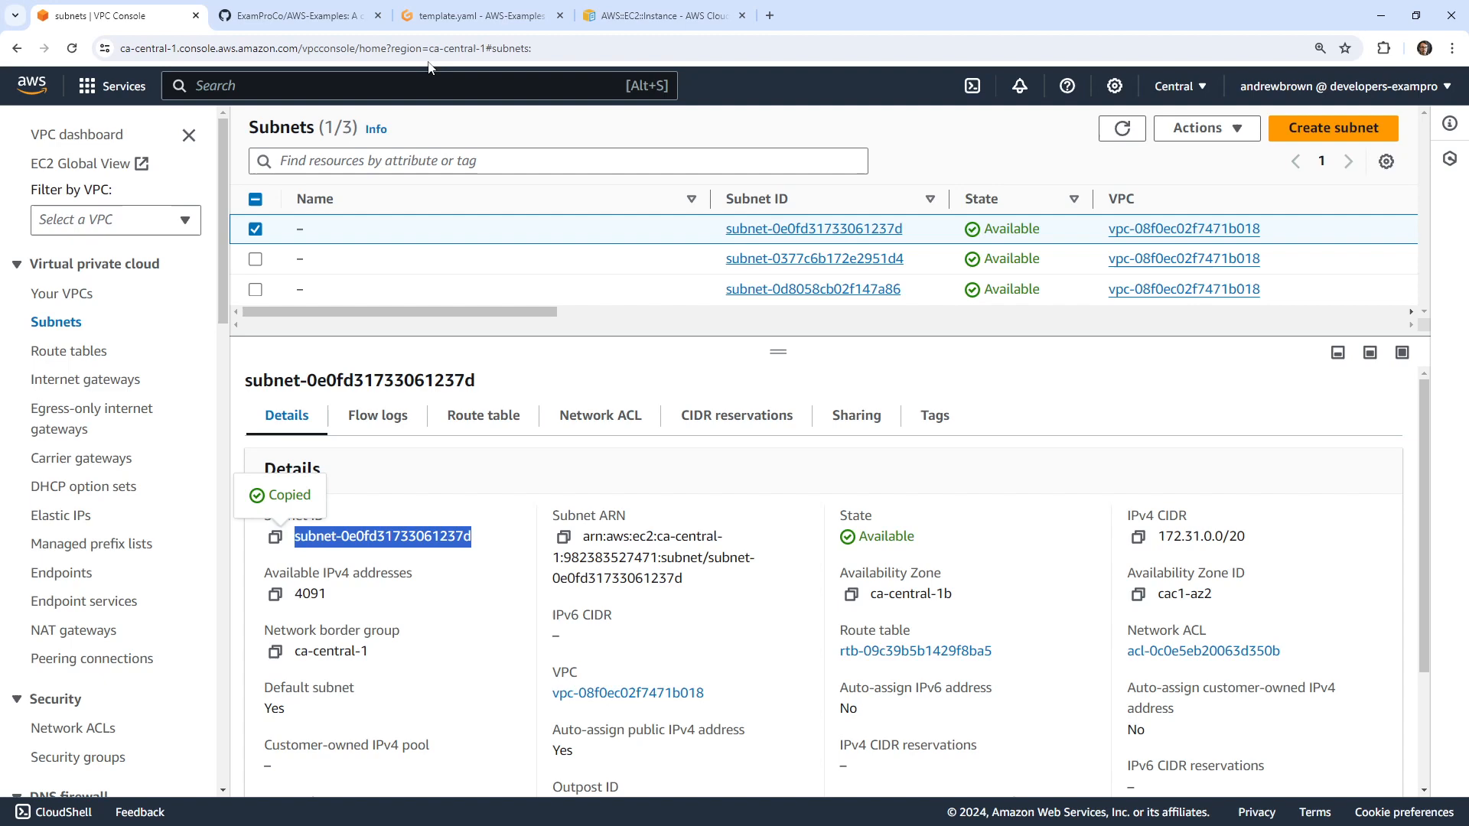
left_click(478, 15)
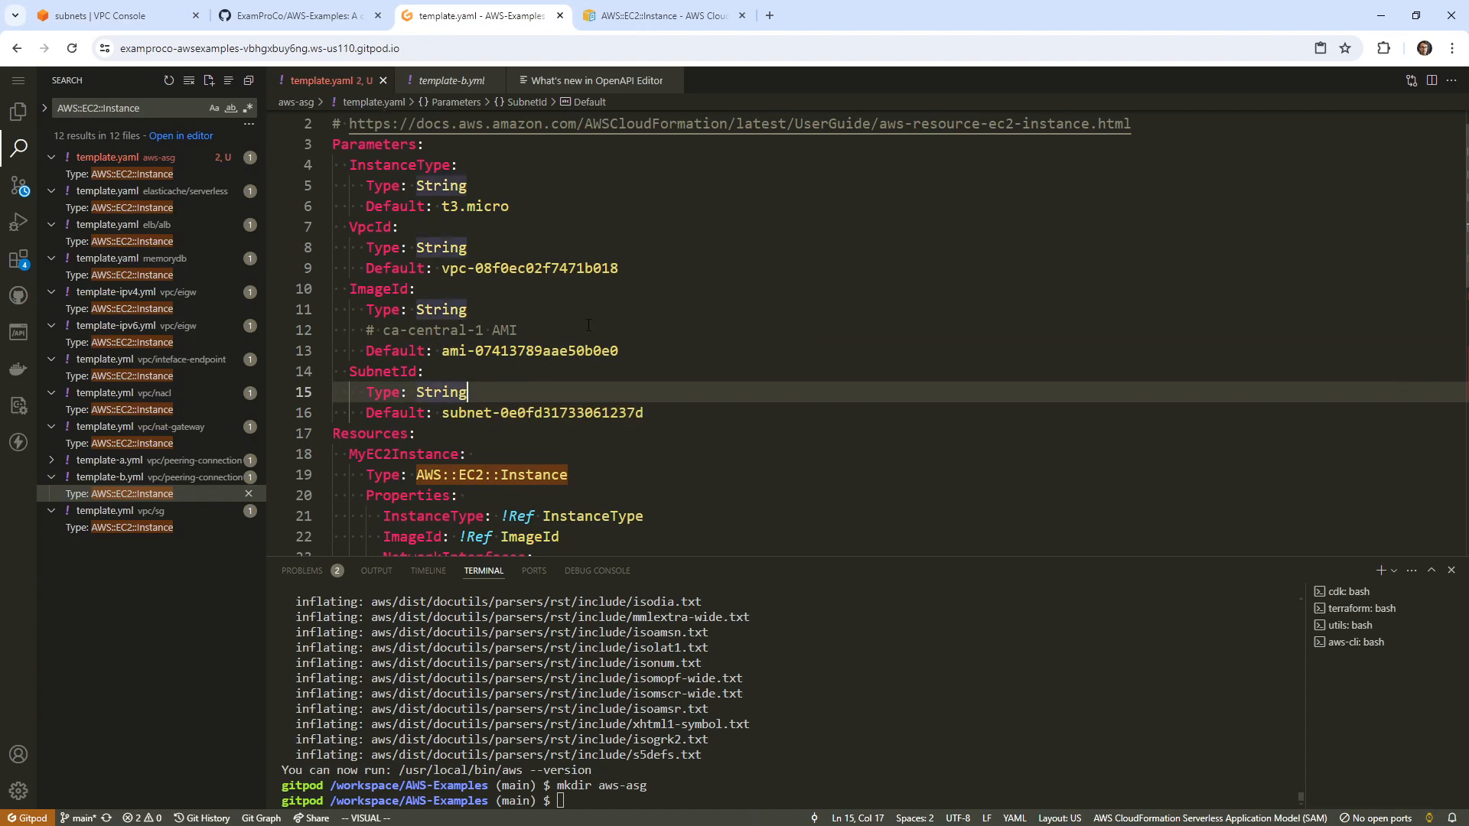
scroll("down", 3)
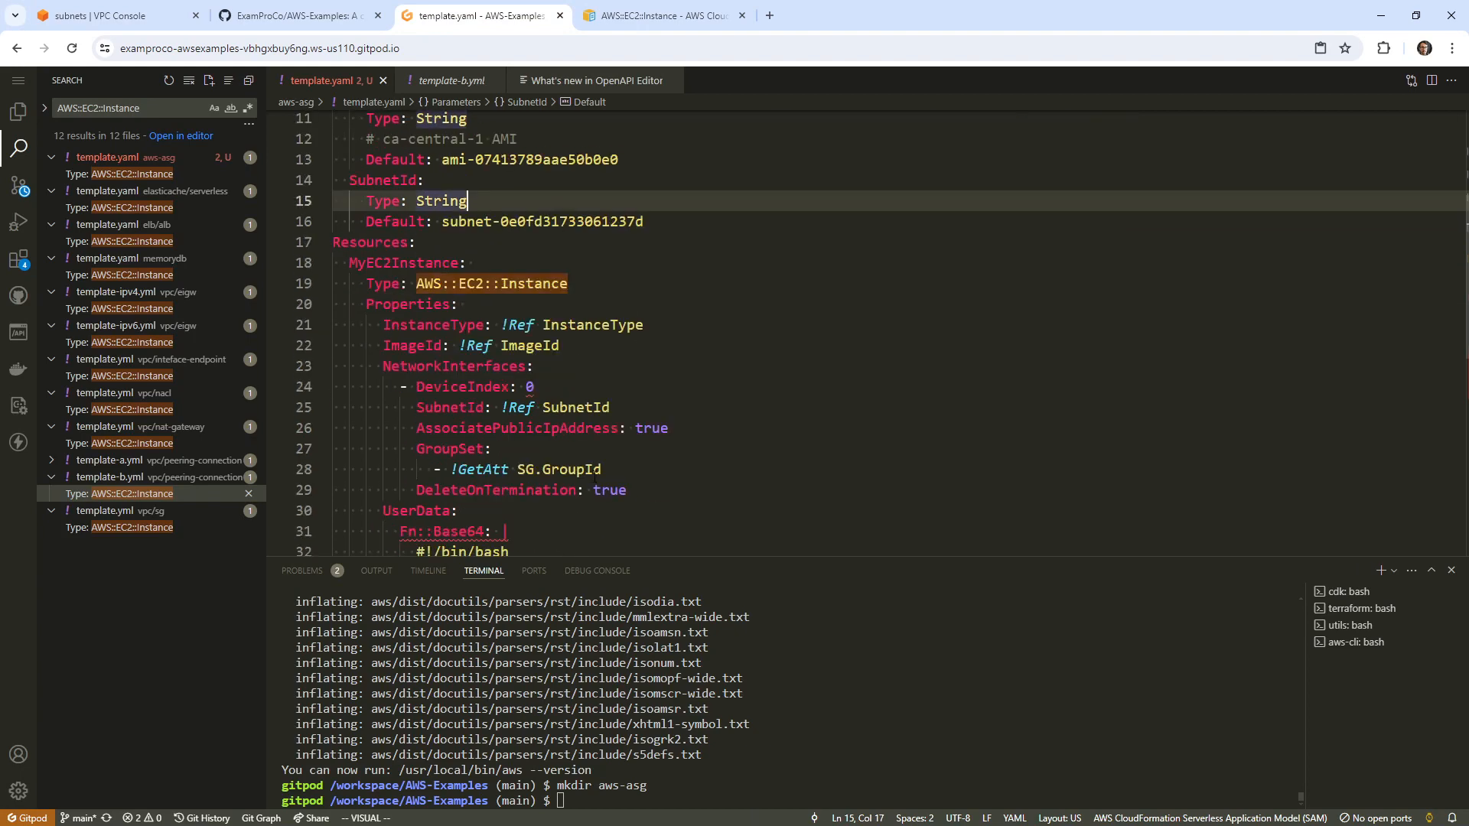
scroll("down", 3)
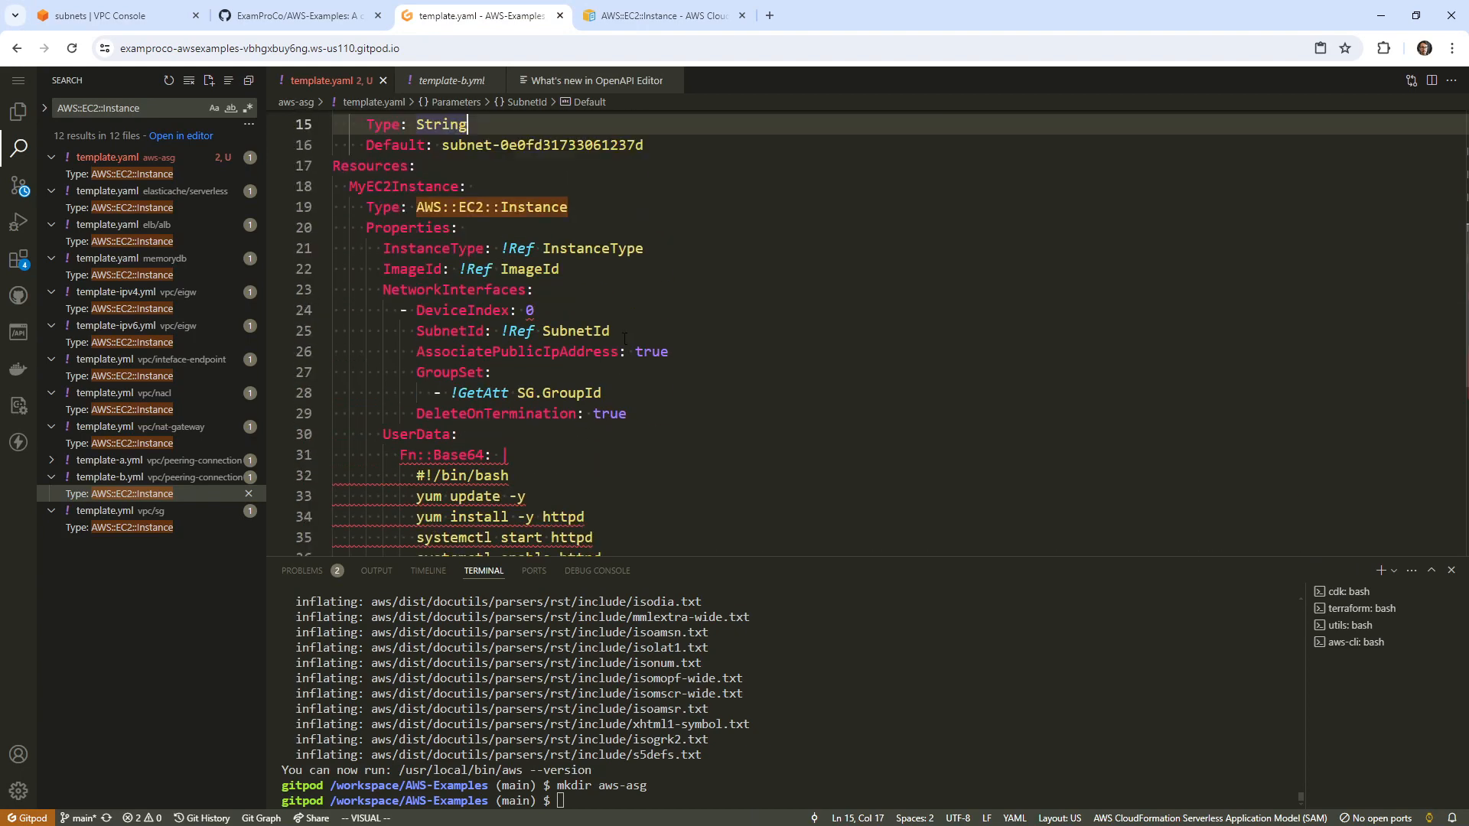
left_click(451, 80)
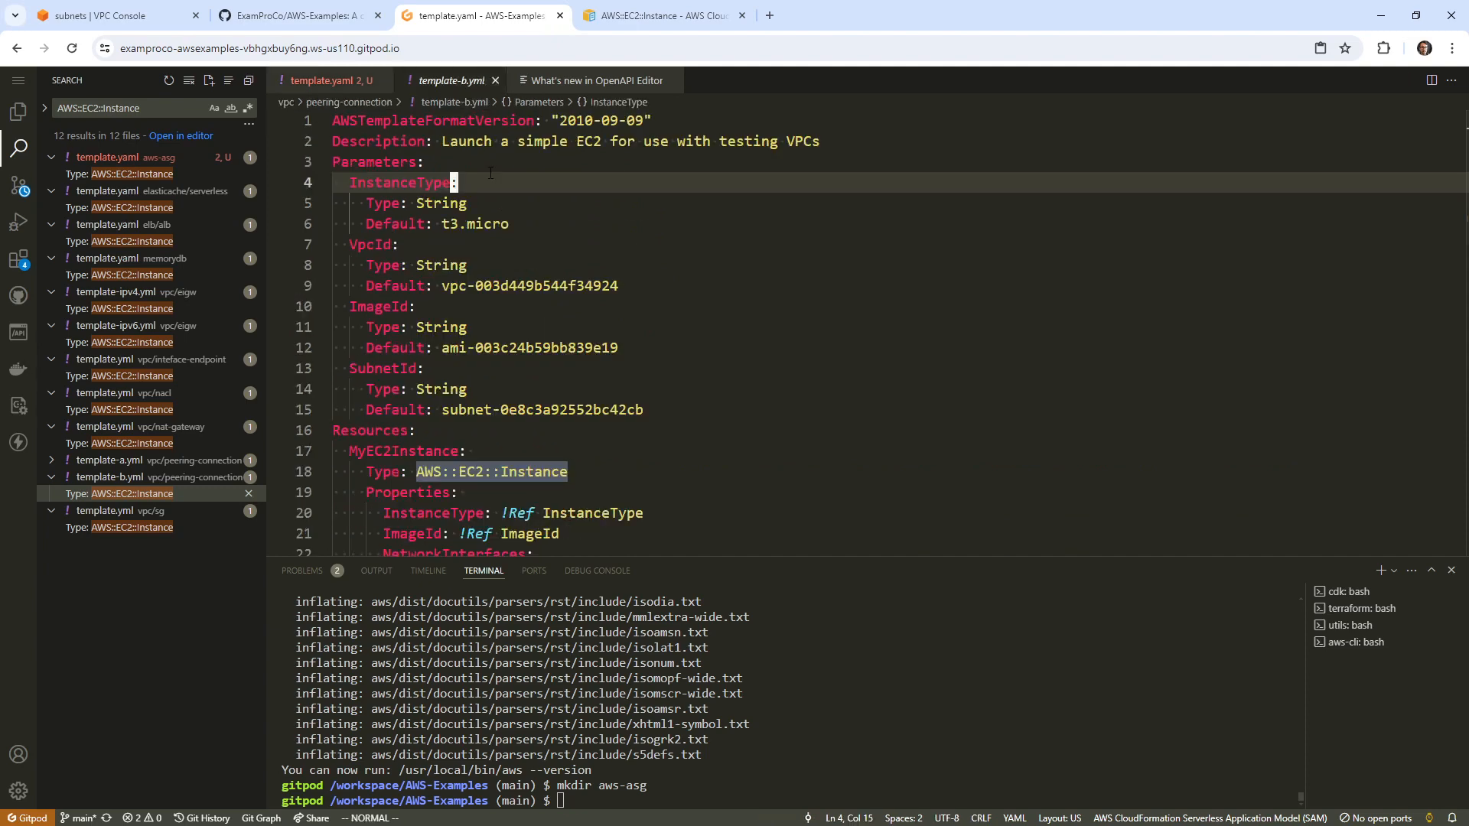
scroll("down", 3)
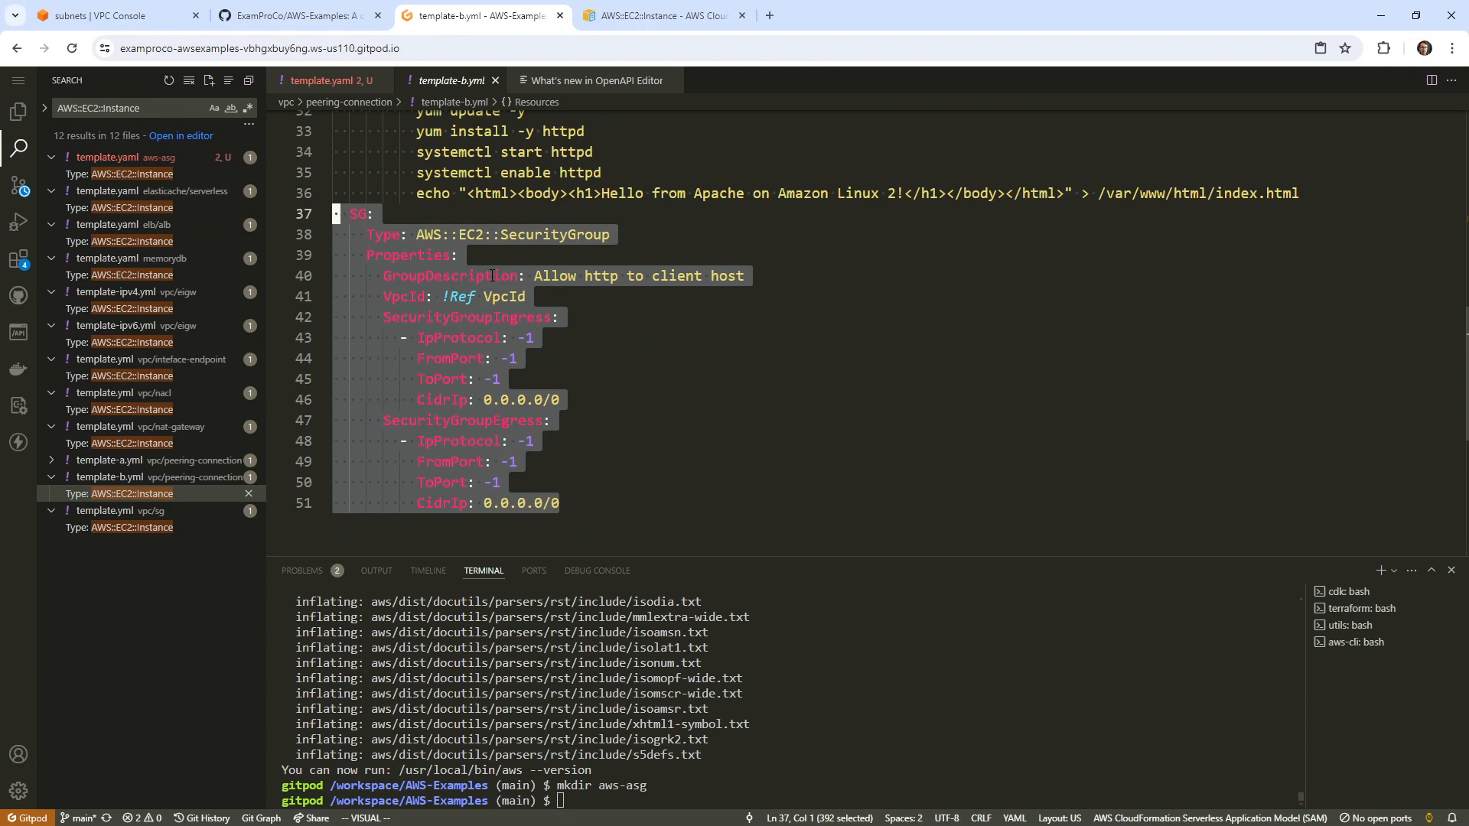
left_click(329, 79)
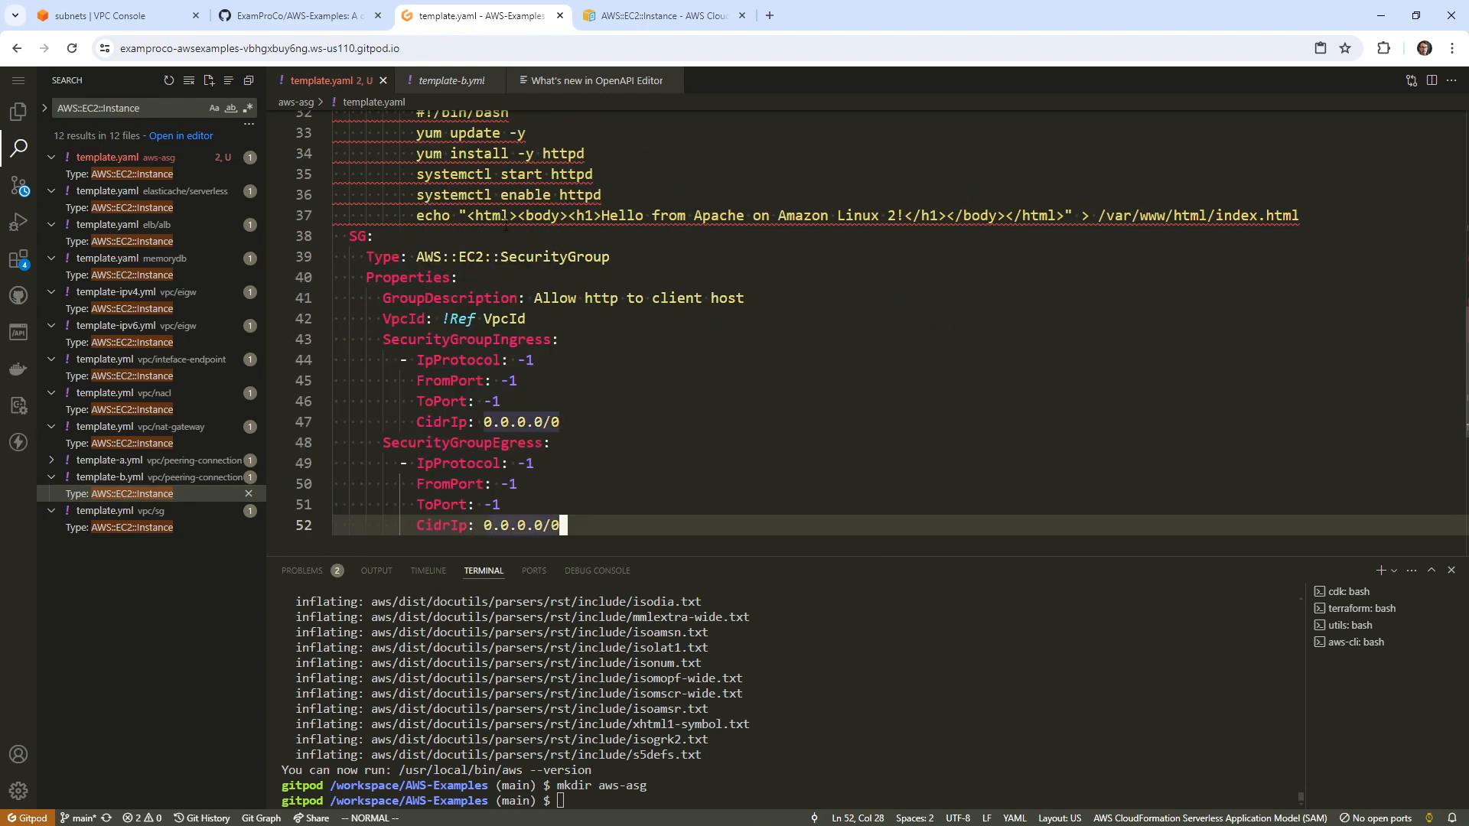
left_click(450, 80)
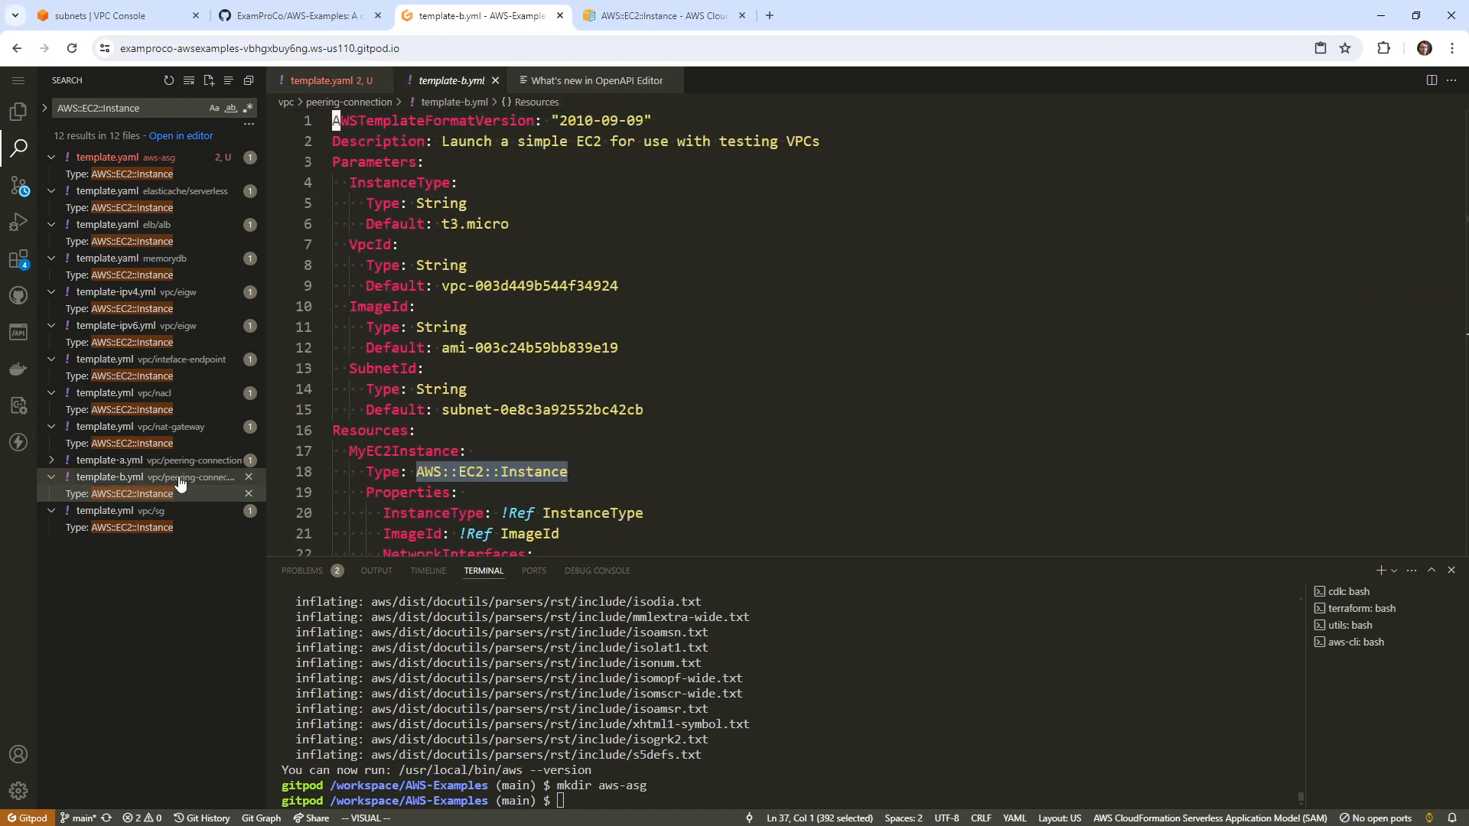
Step: Browse the workspace folders (dynamodb, documentdb, ecr) in the Explorer looking for a deploy script
left_click(18, 110)
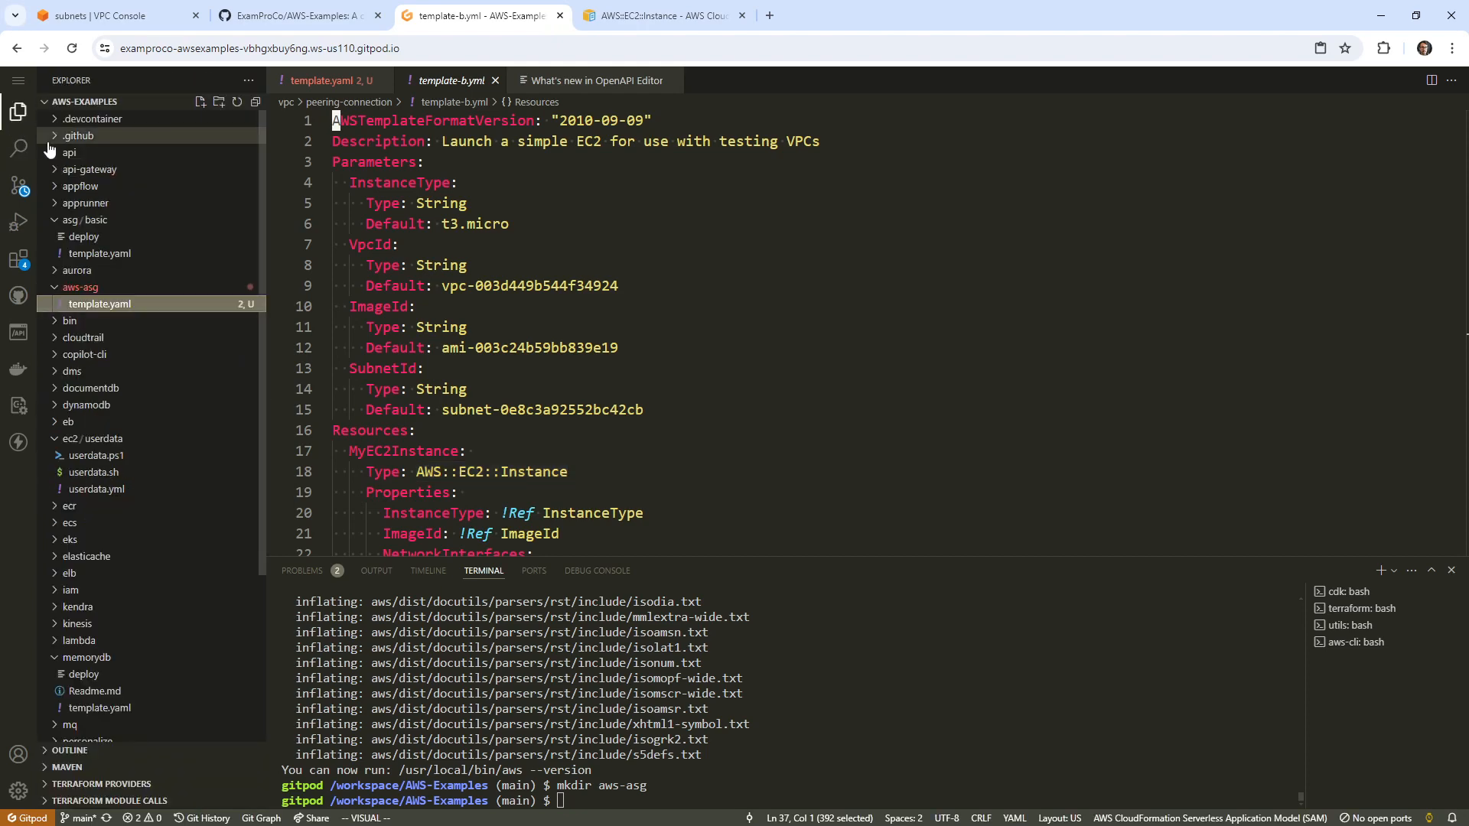
mouse_move(83, 236)
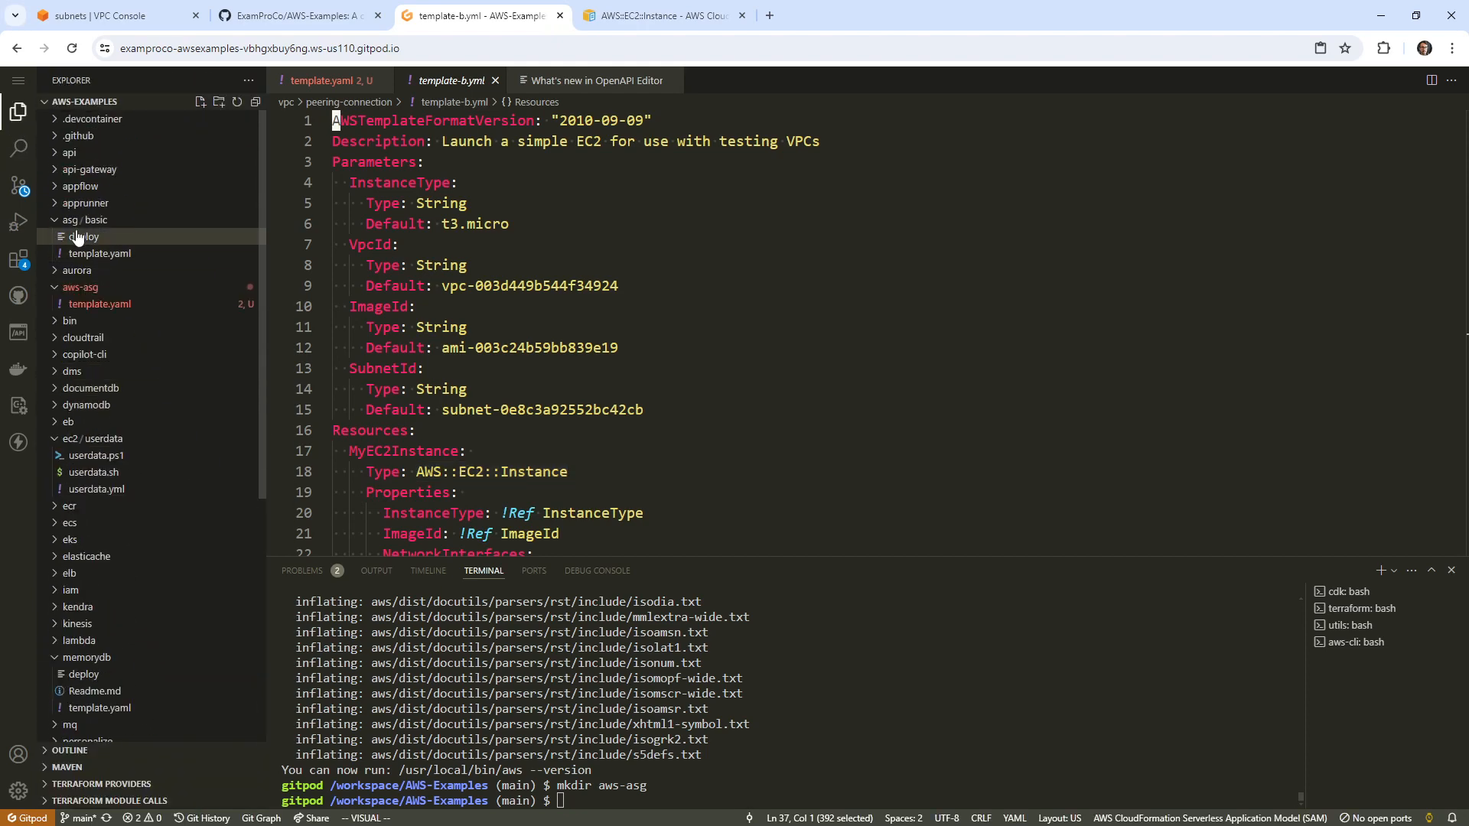
left_click(84, 219)
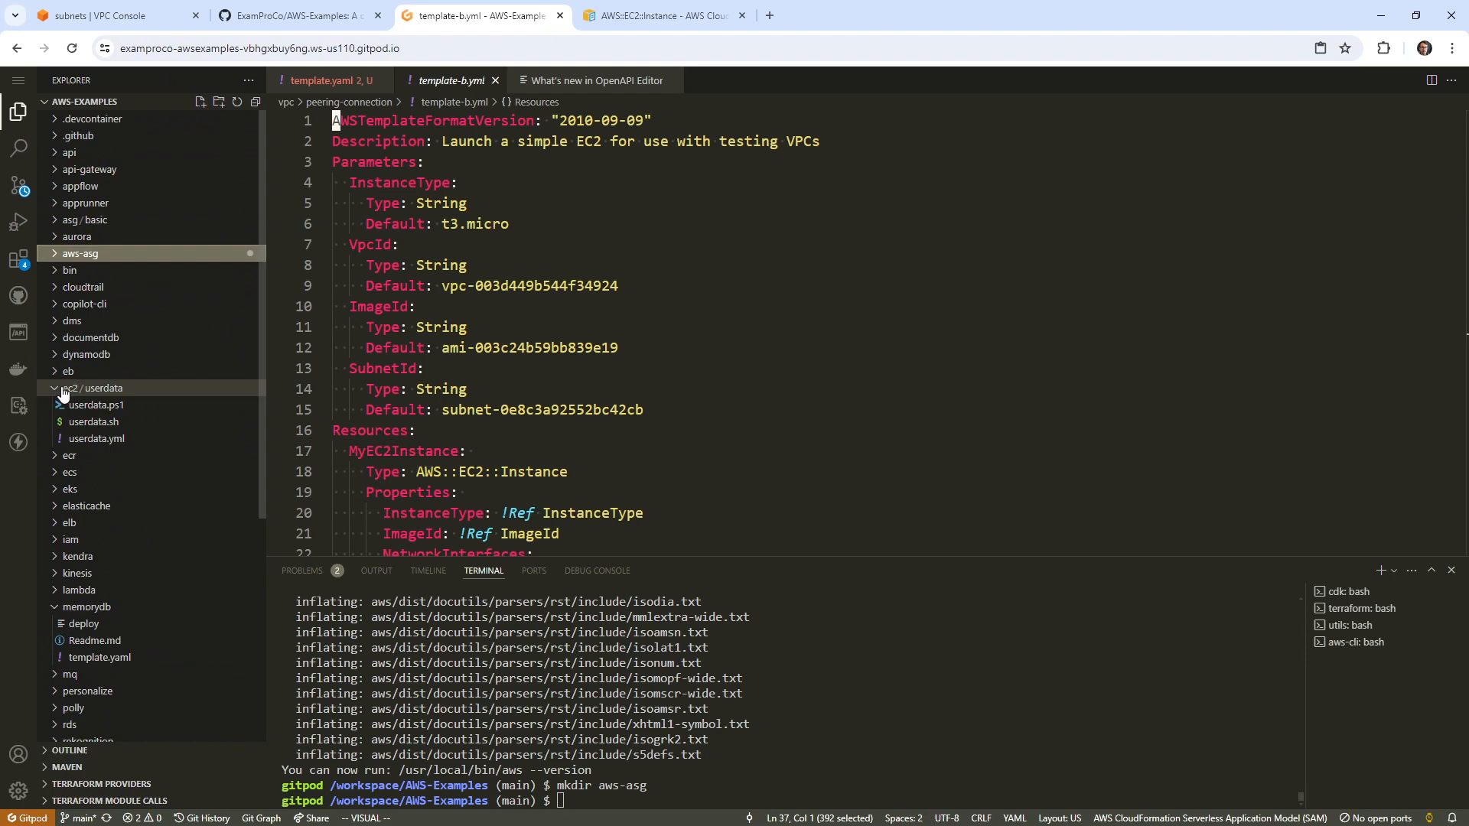
scroll("down", 3)
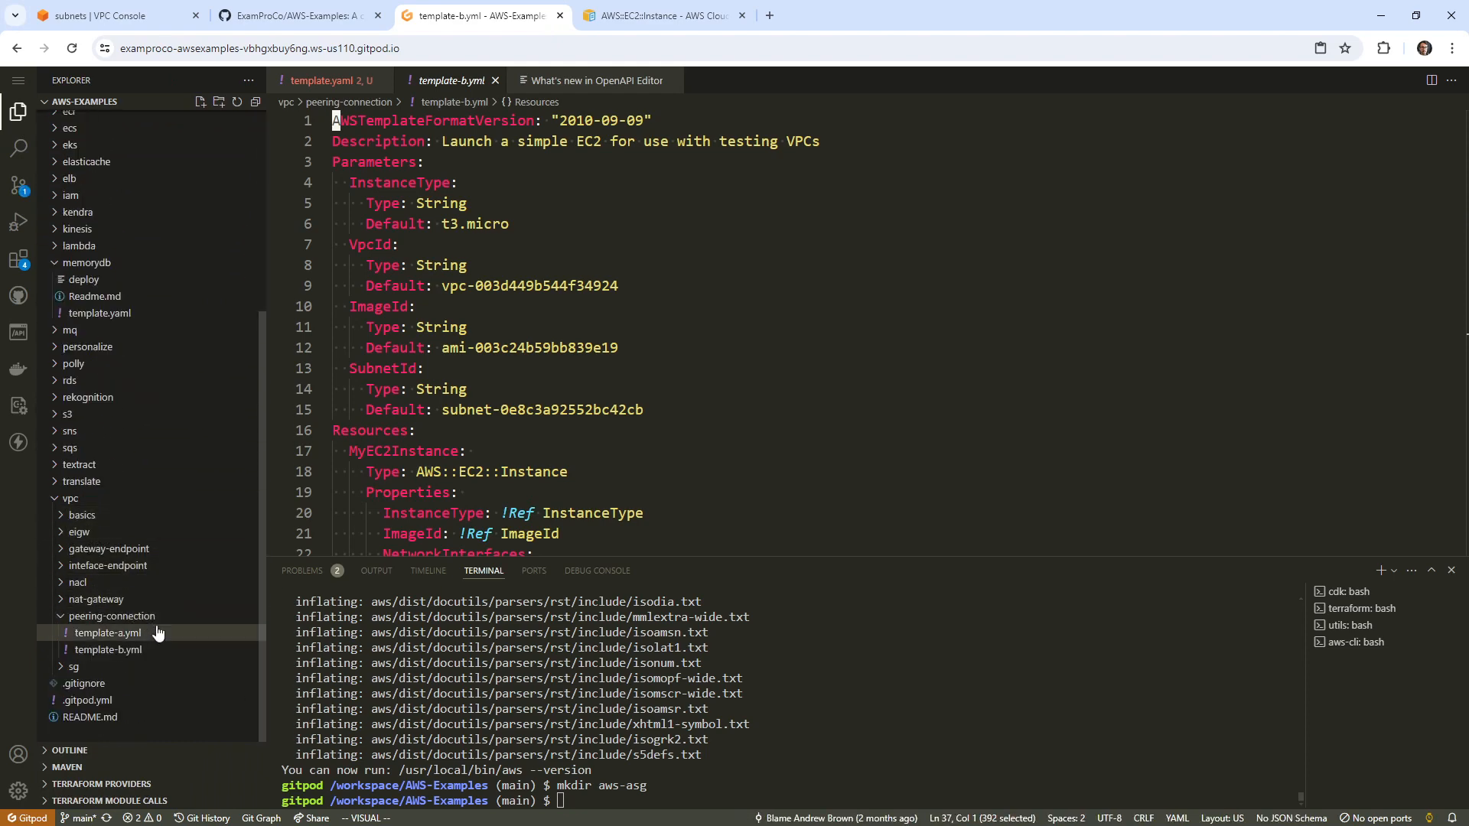
mouse_move(107, 650)
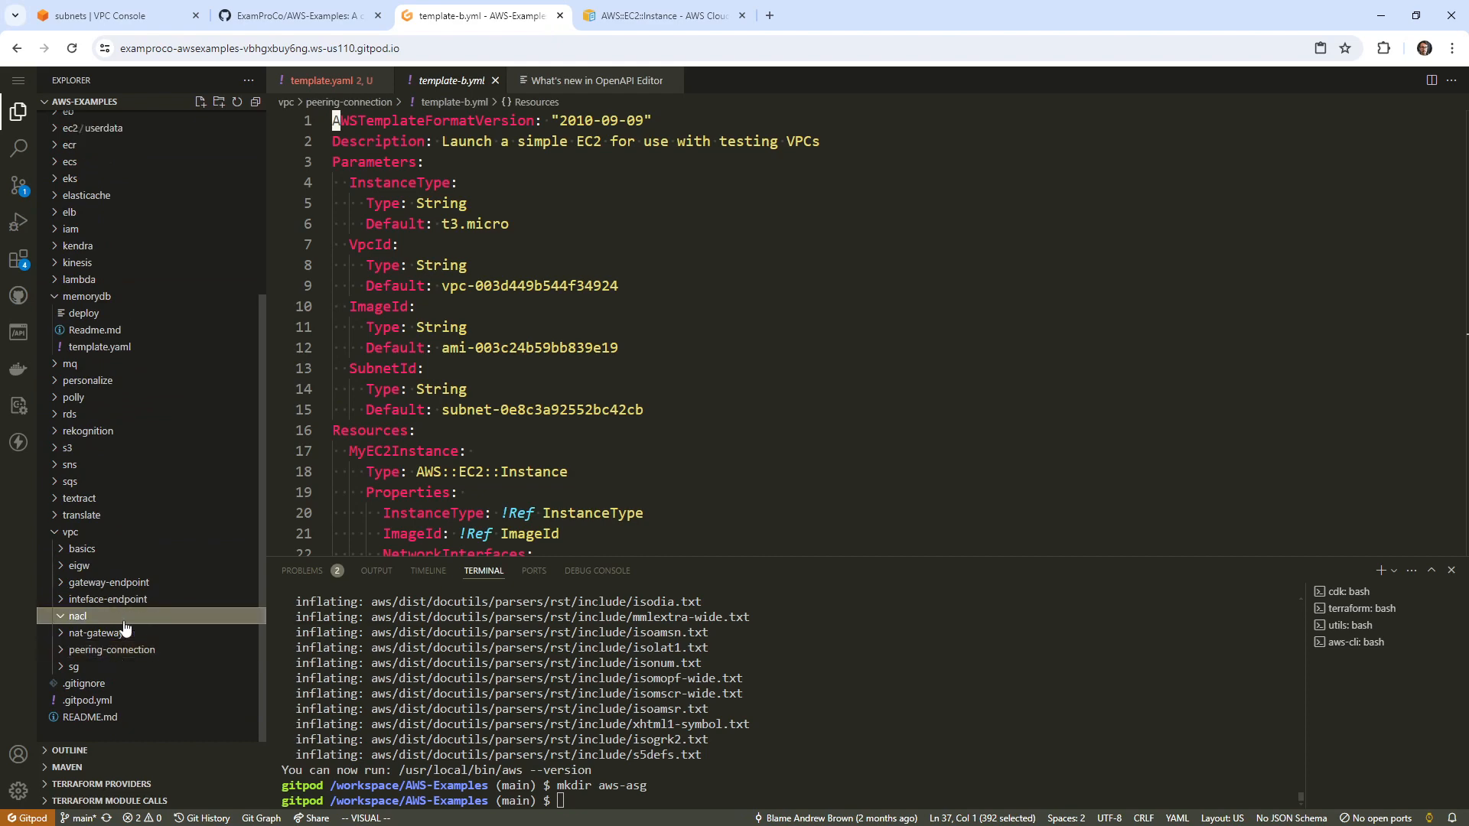
scroll("up", 3)
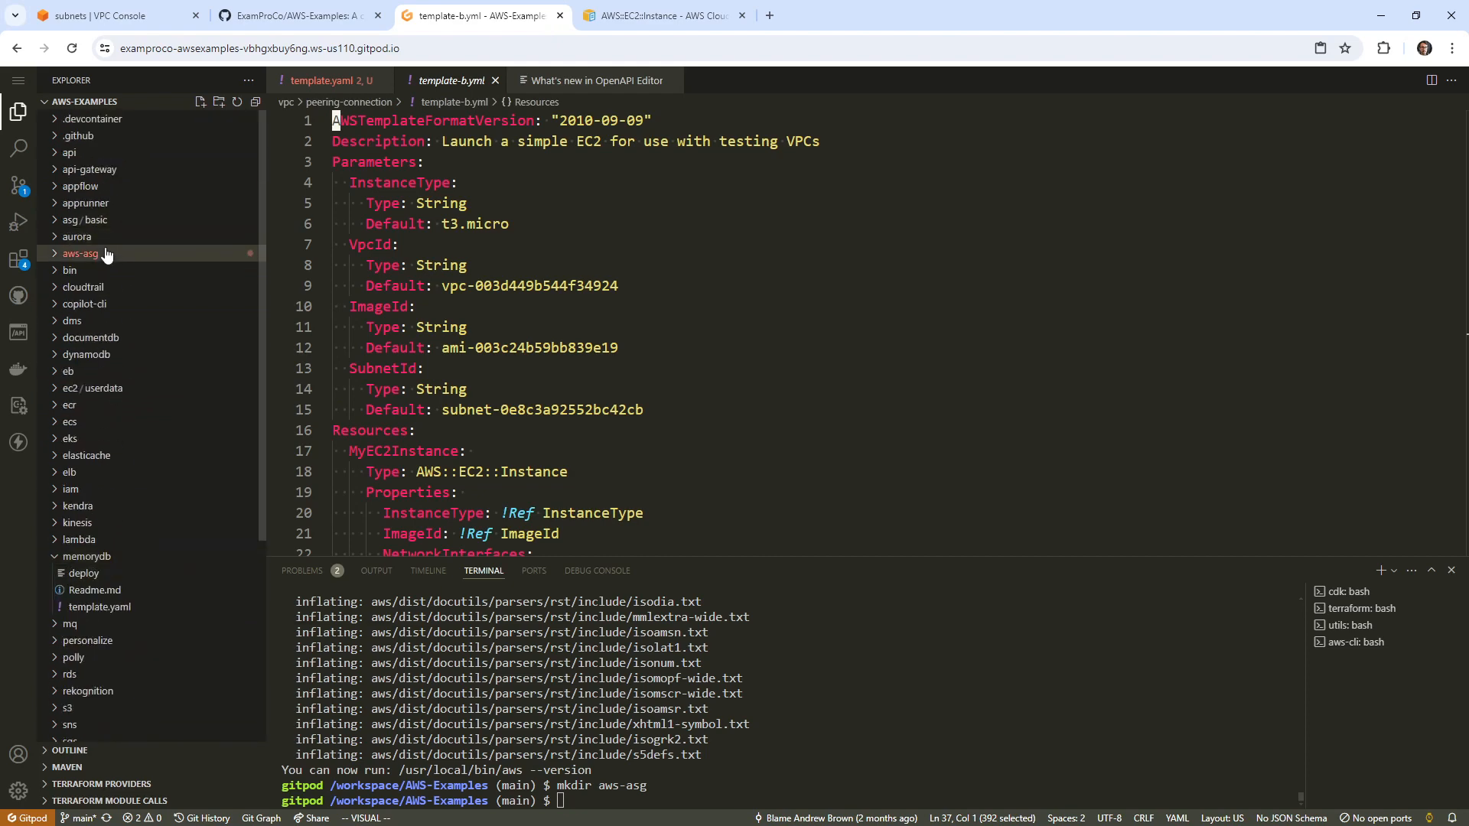
mouse_move(112, 306)
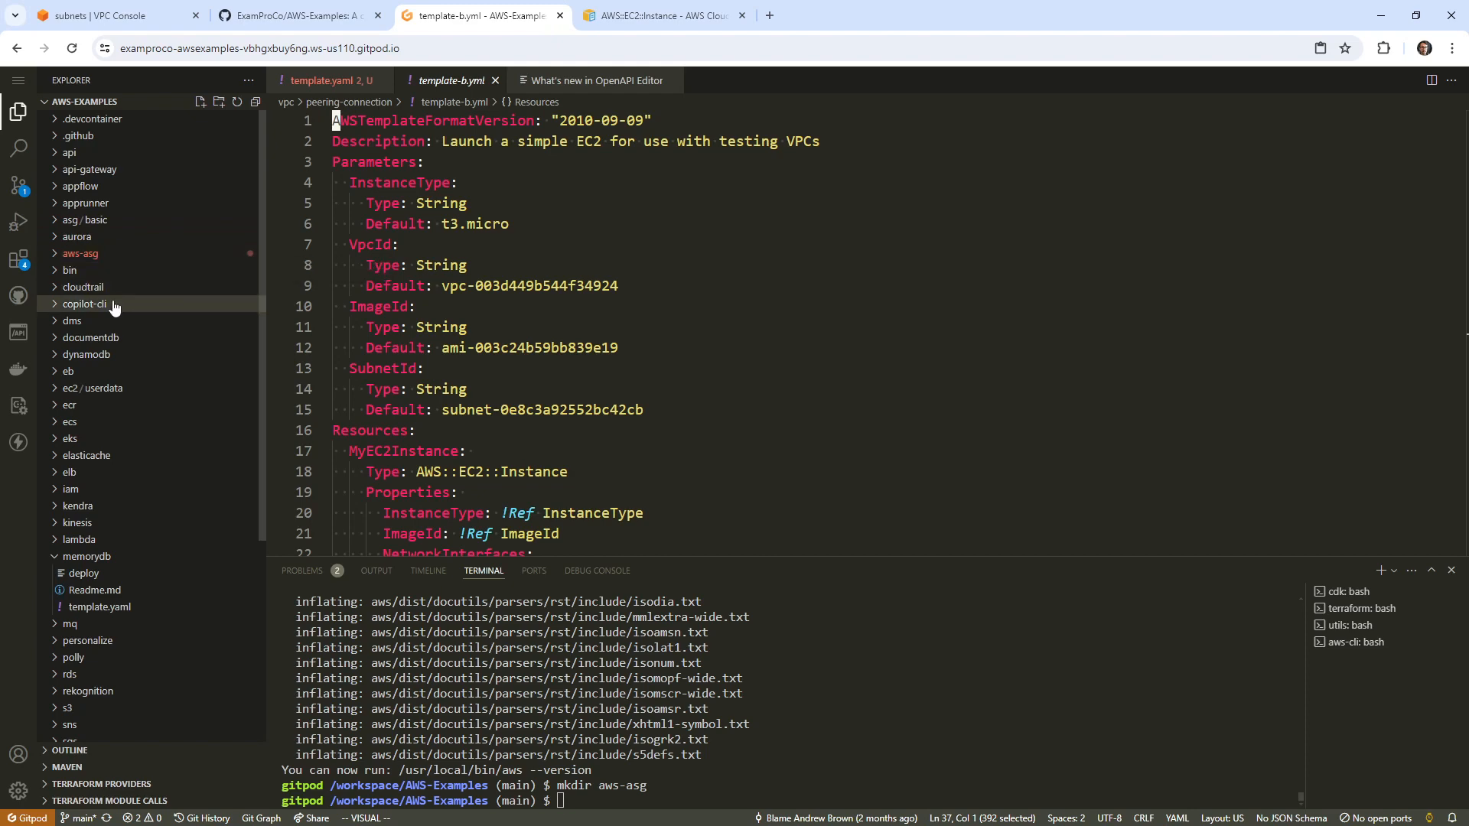
left_click(85, 354)
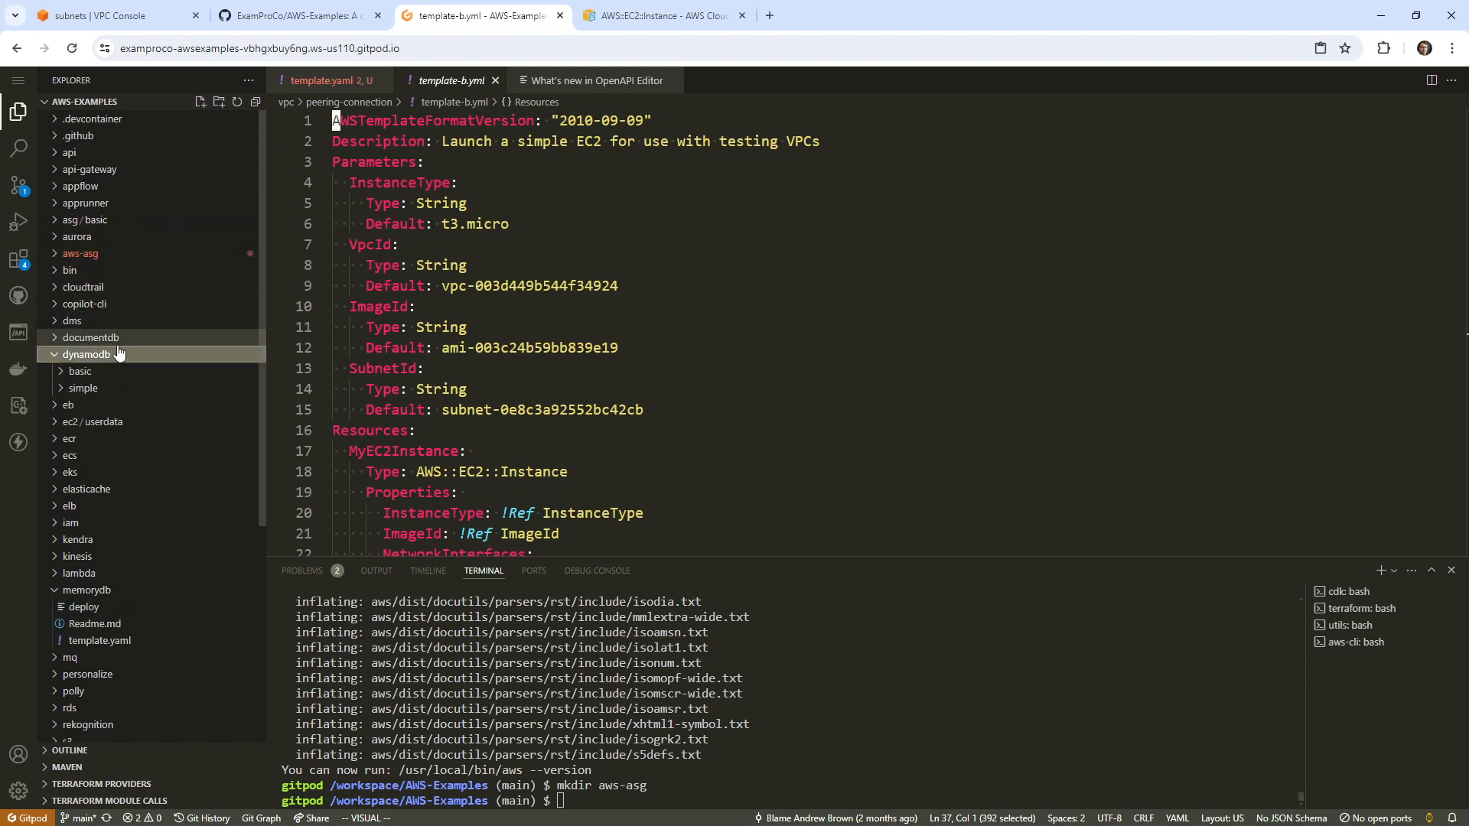
left_click(91, 337)
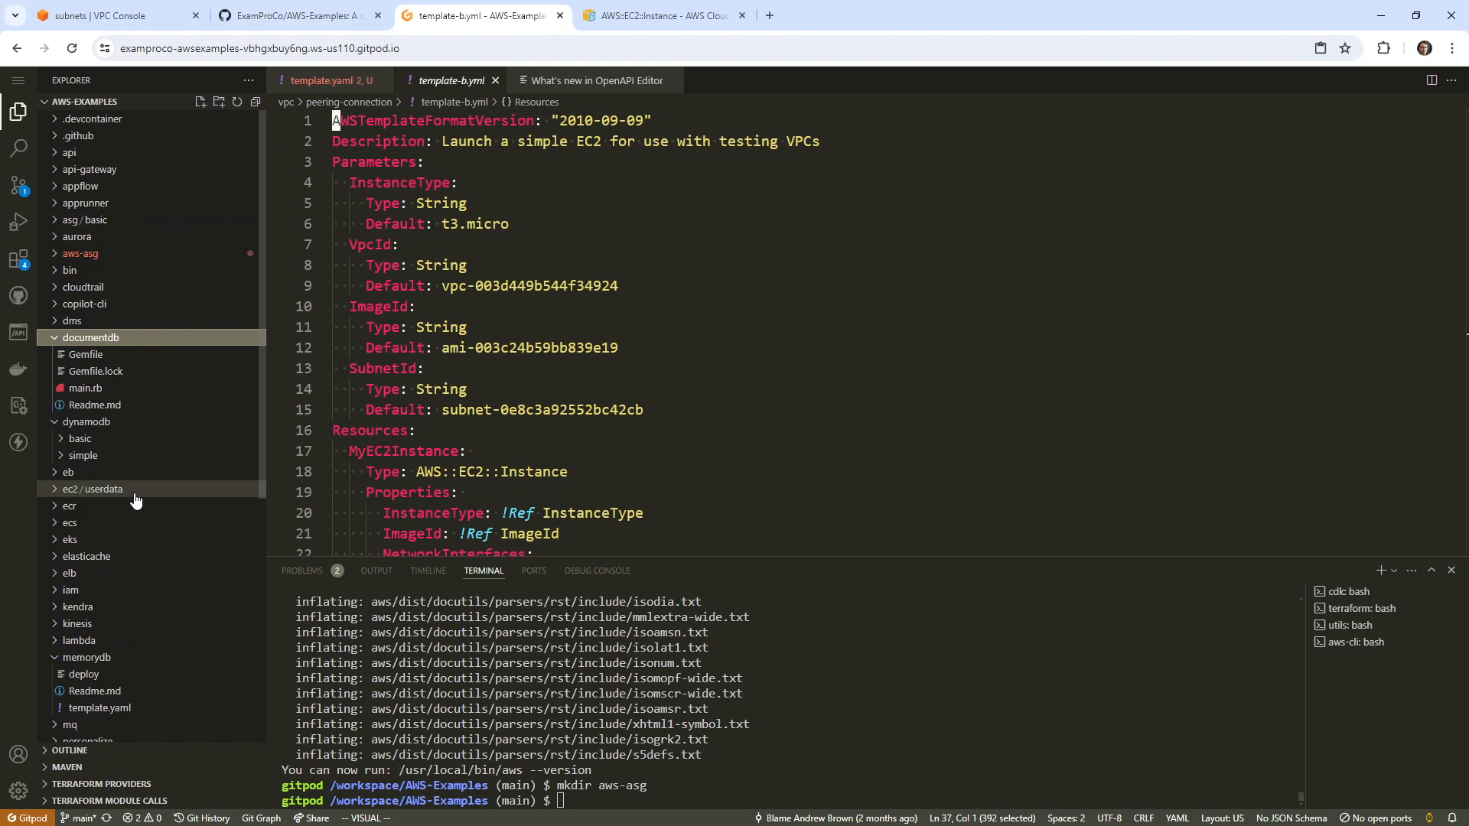
left_click(69, 506)
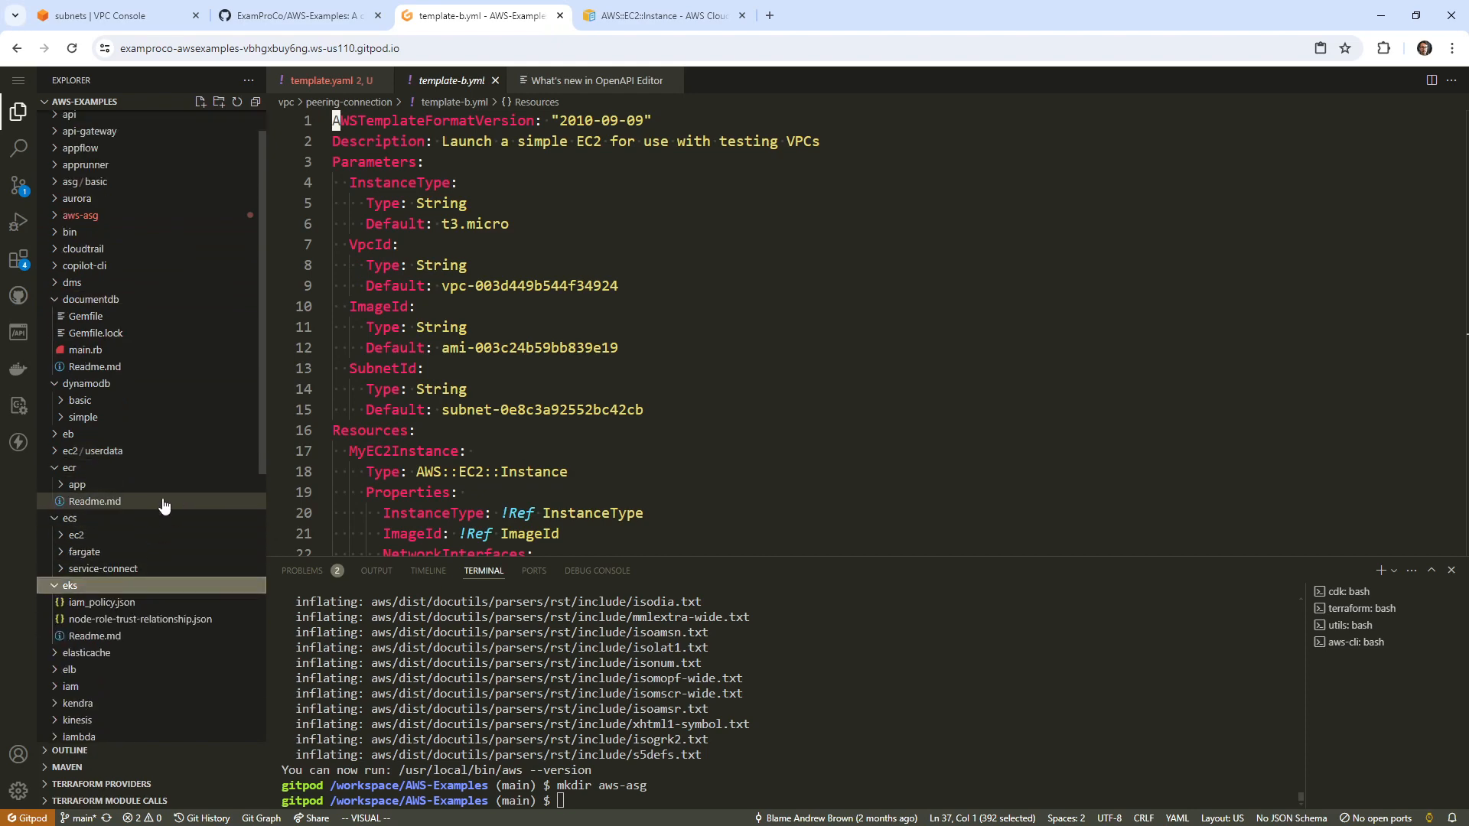
left_click(84, 495)
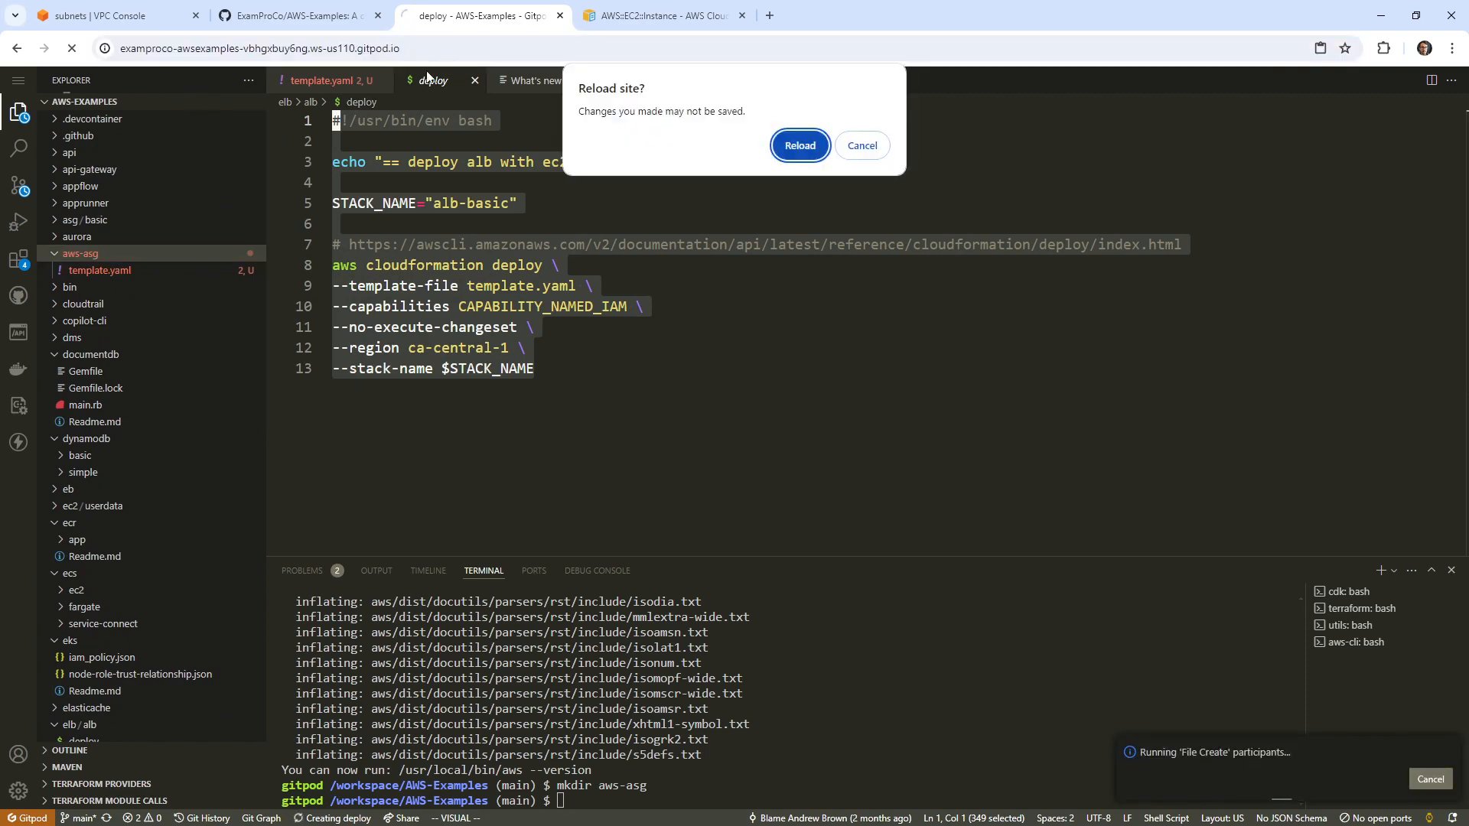
Step: Reload the workspace, then write aws-asg/deploy to deploy template.yaml as stack aws-asg-ec2-basic
left_click(799, 145)
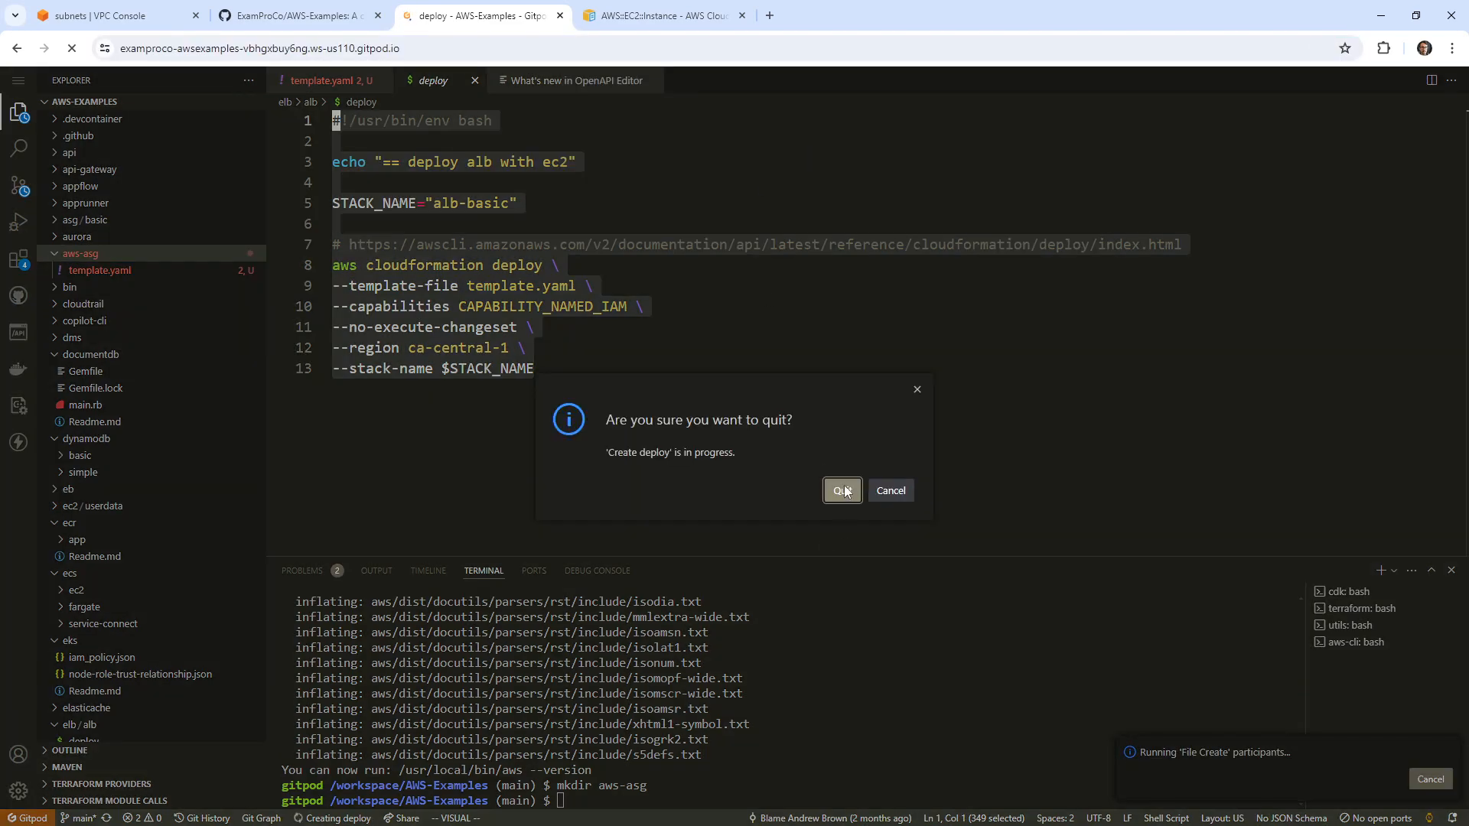
left_click(840, 490)
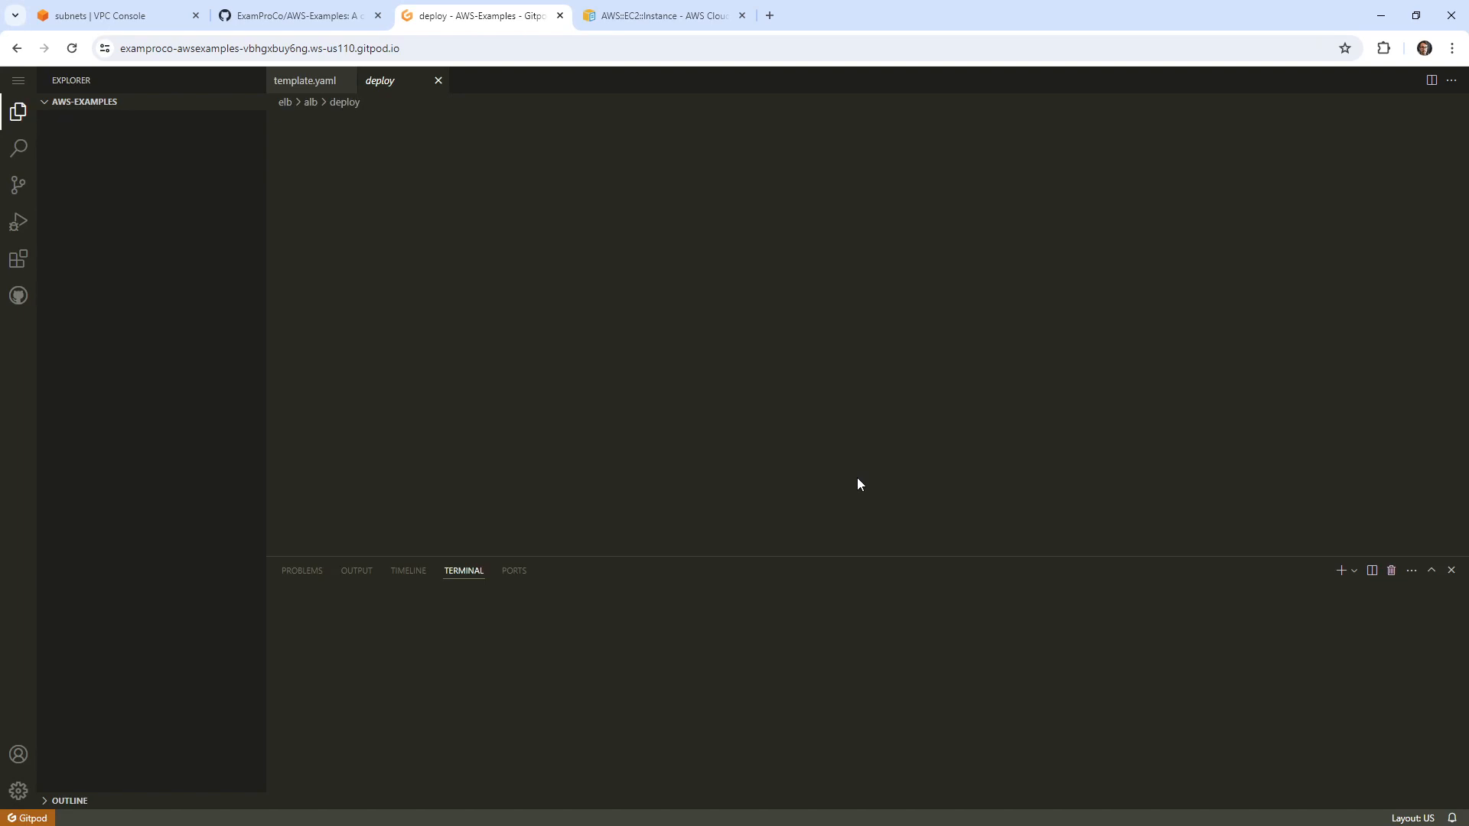
left_click(85, 101)
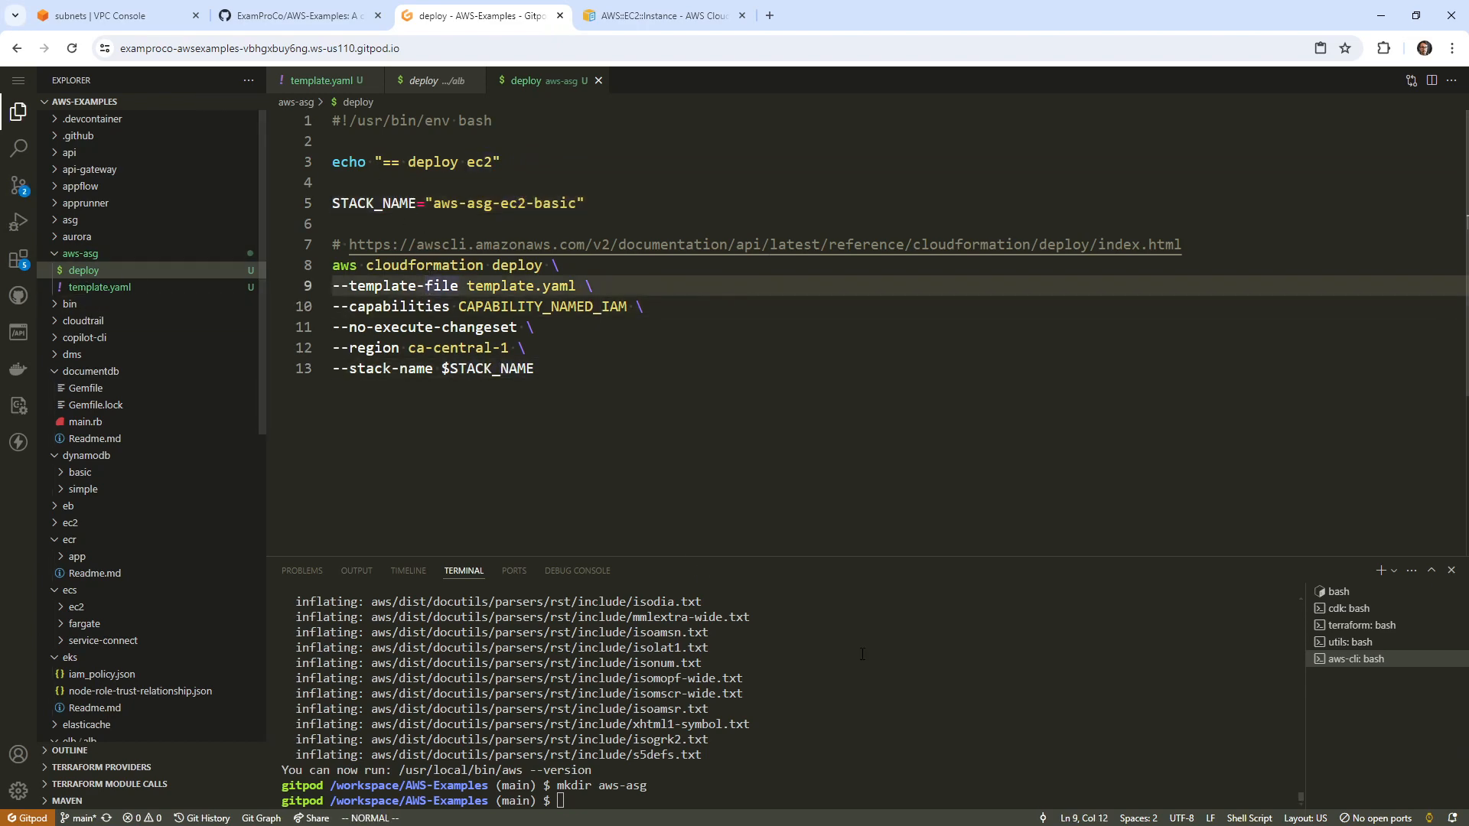
Step: In aws-asg, make deploy executable, confirm credentials with aws sts get-caller-identity, and enter ./deploy
type("cd aws-asg/")
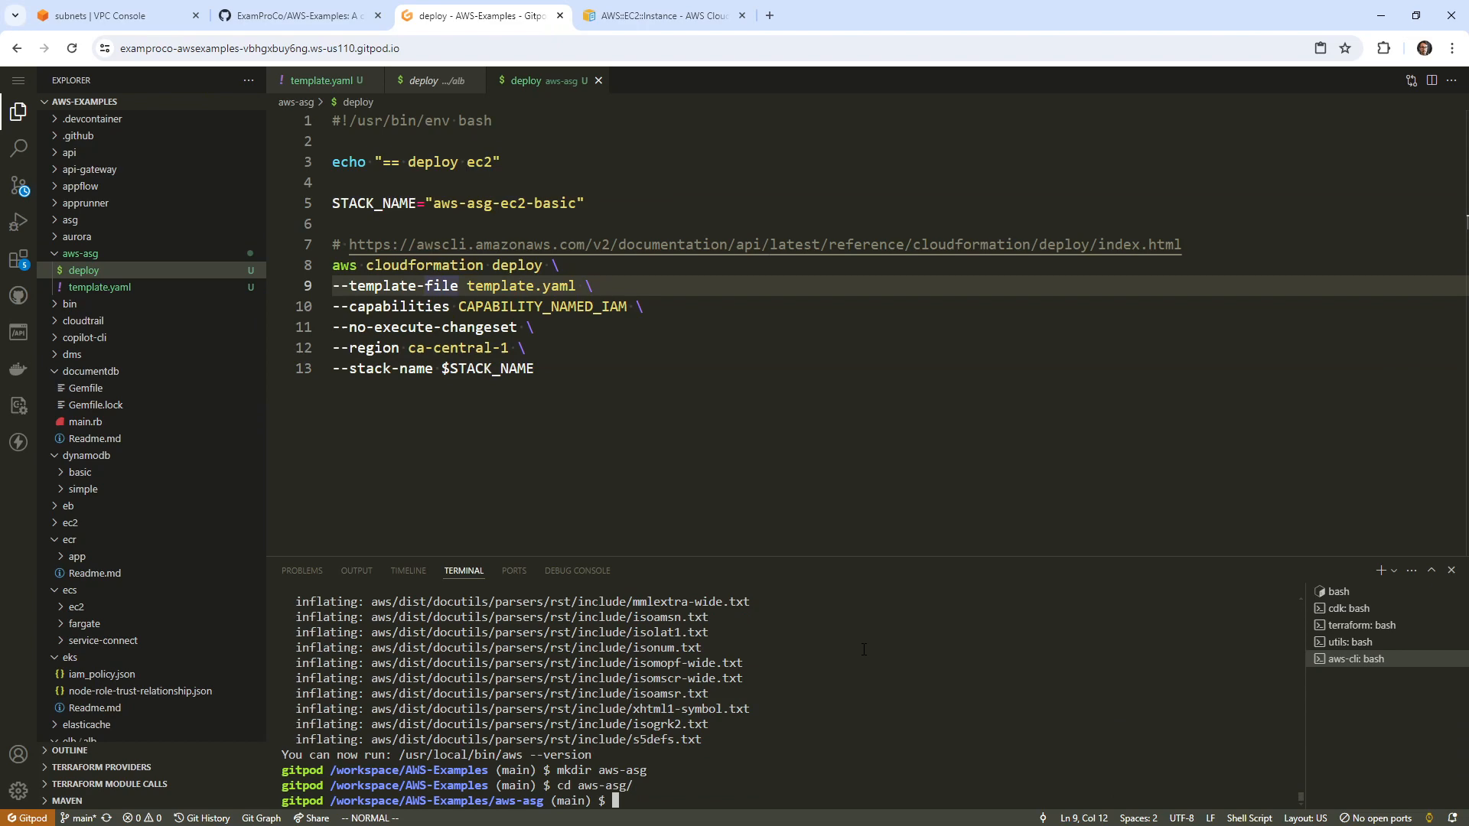
type("chmod u+x")
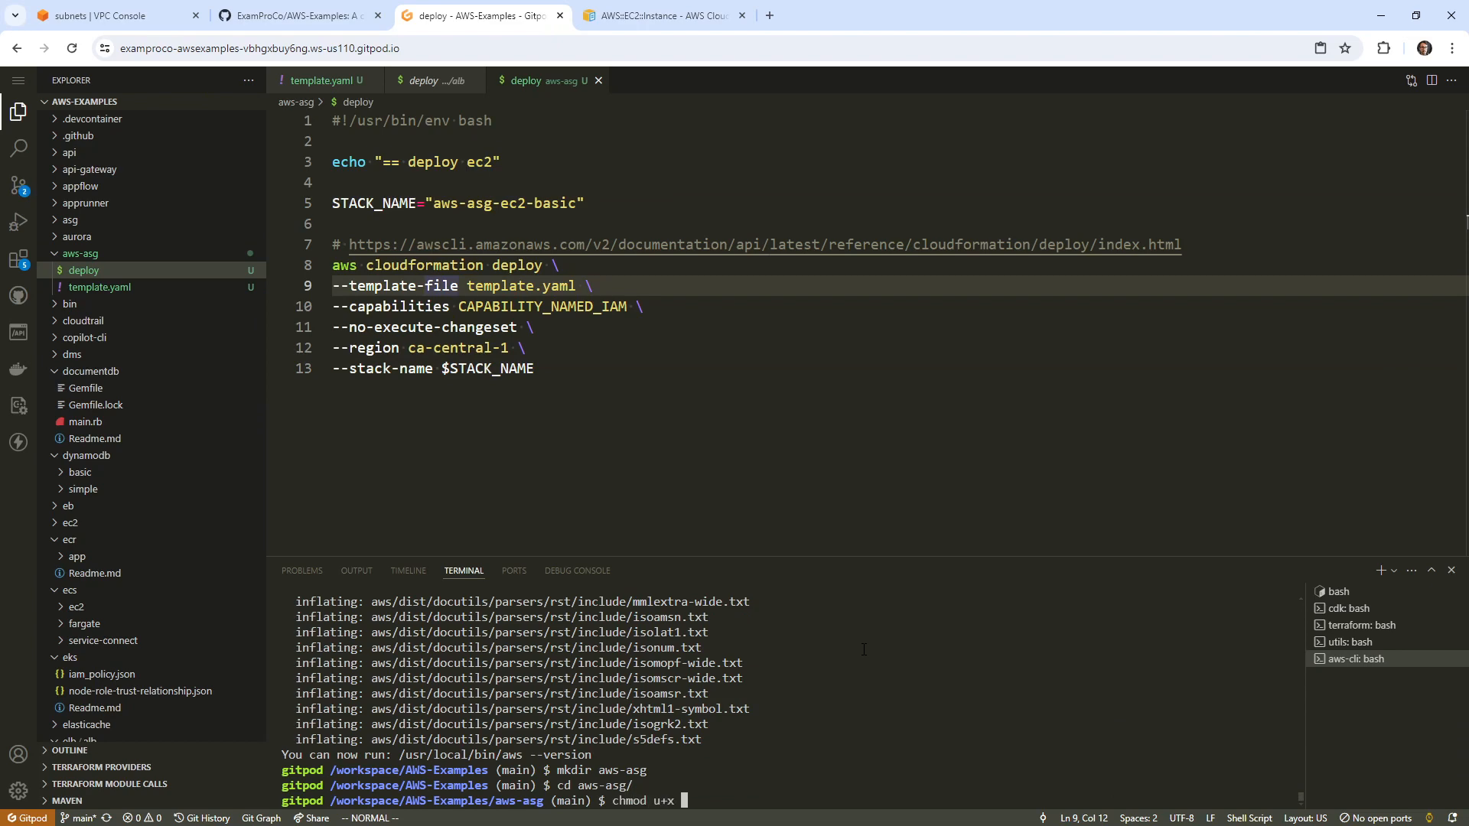
key("Return")
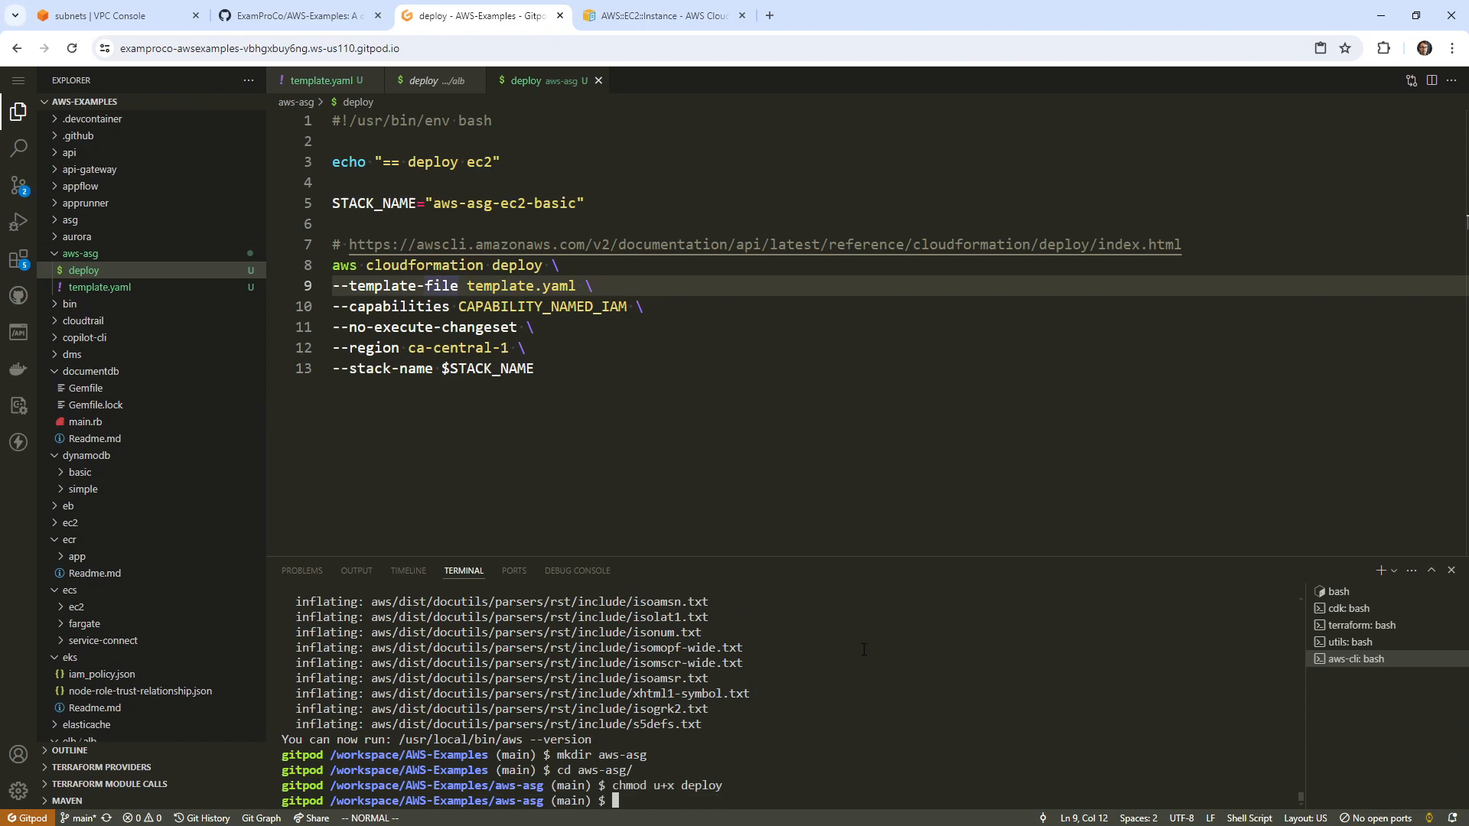
type("aws sts get-c")
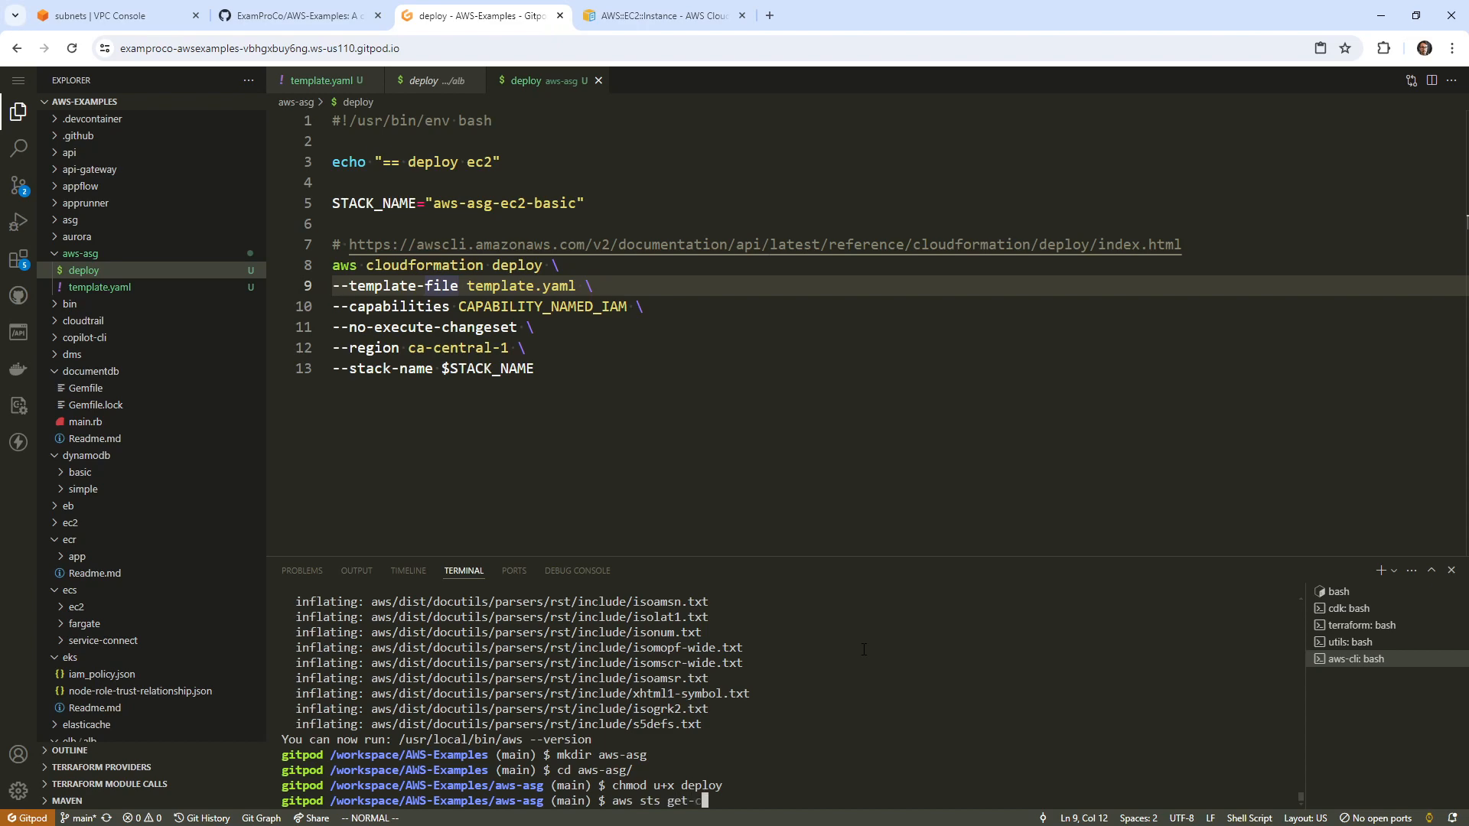
type("caller-identity")
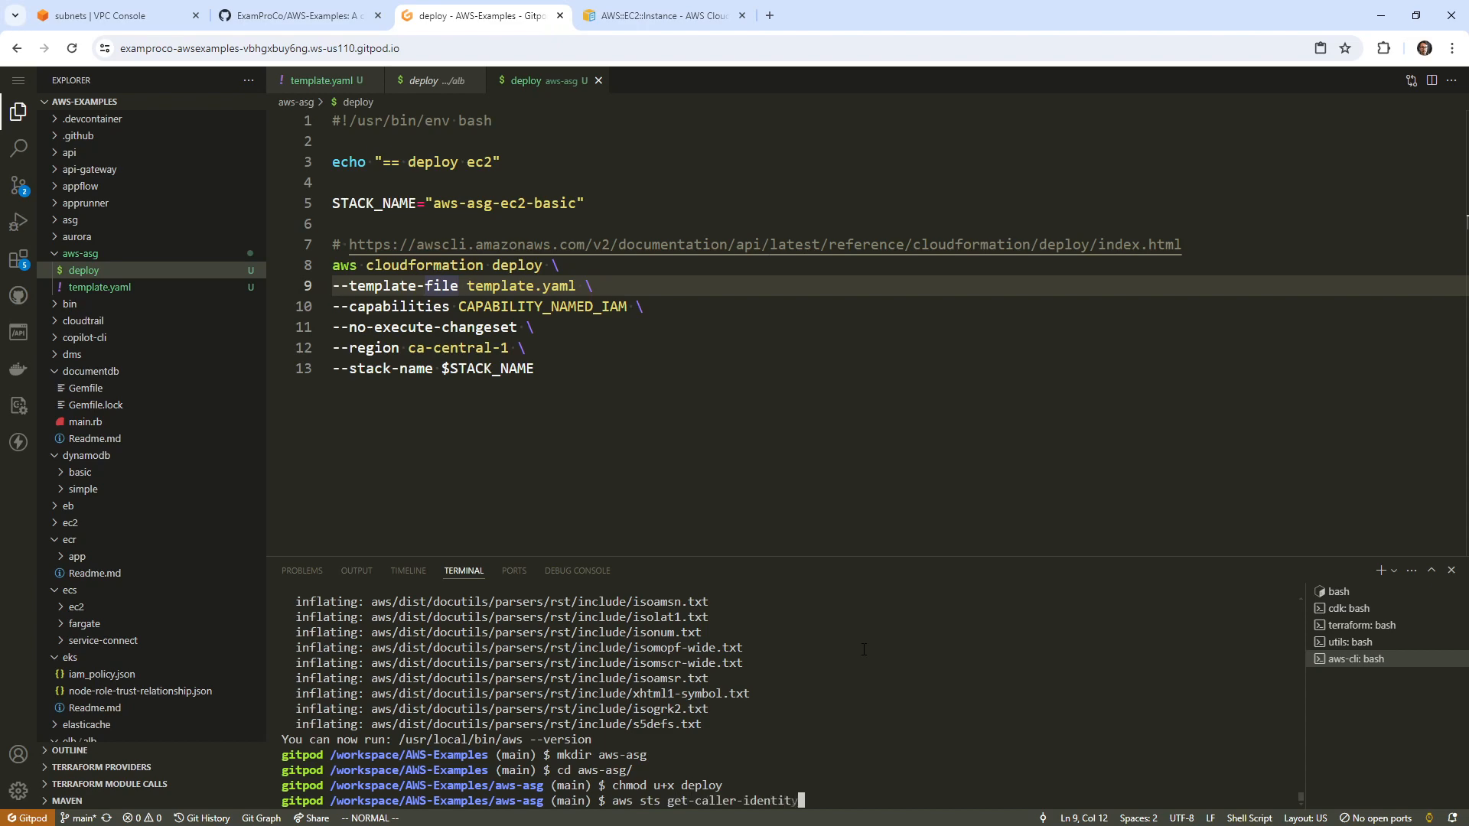
key("Return")
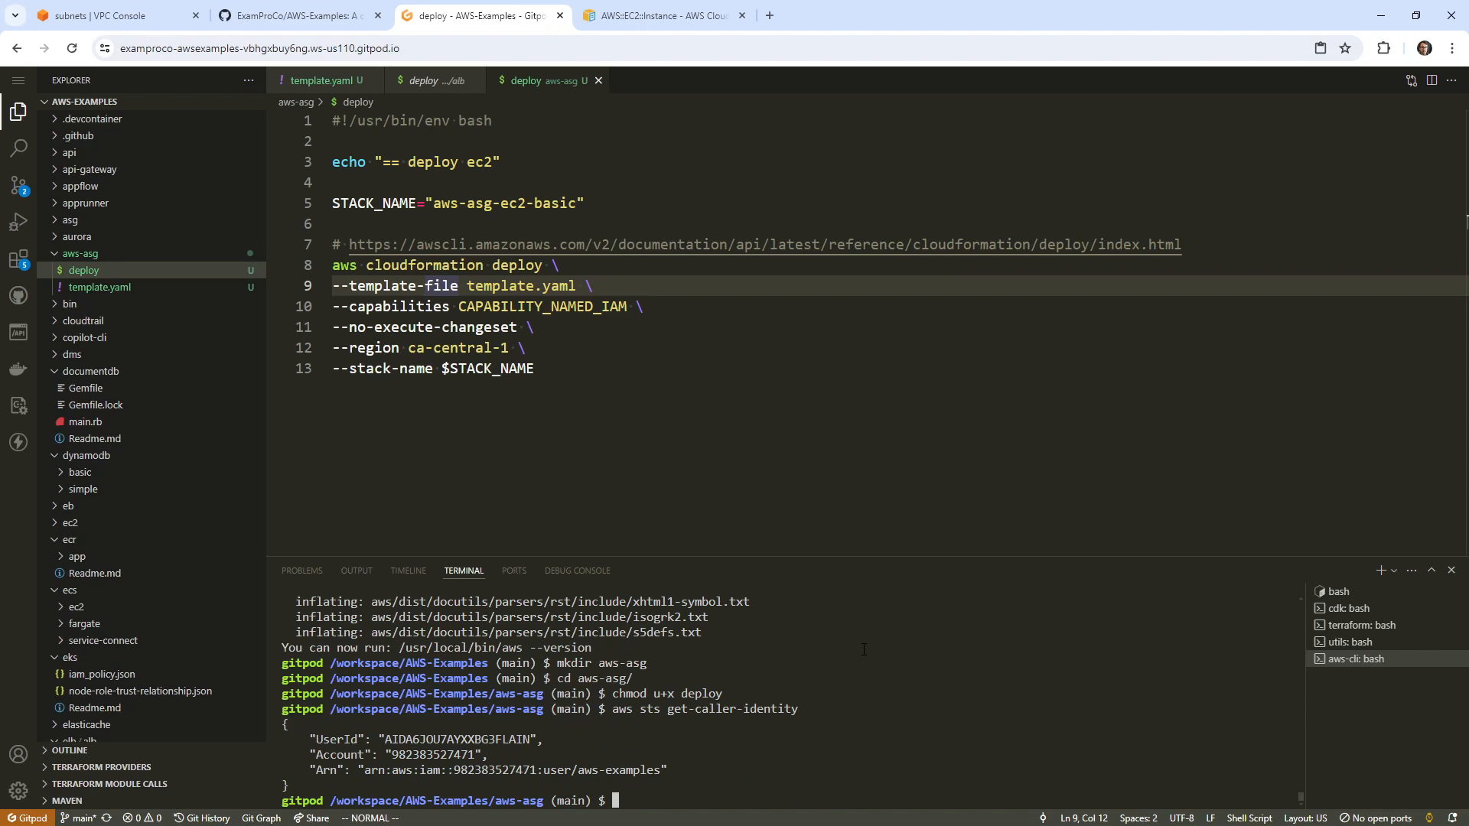
type("./deploy")
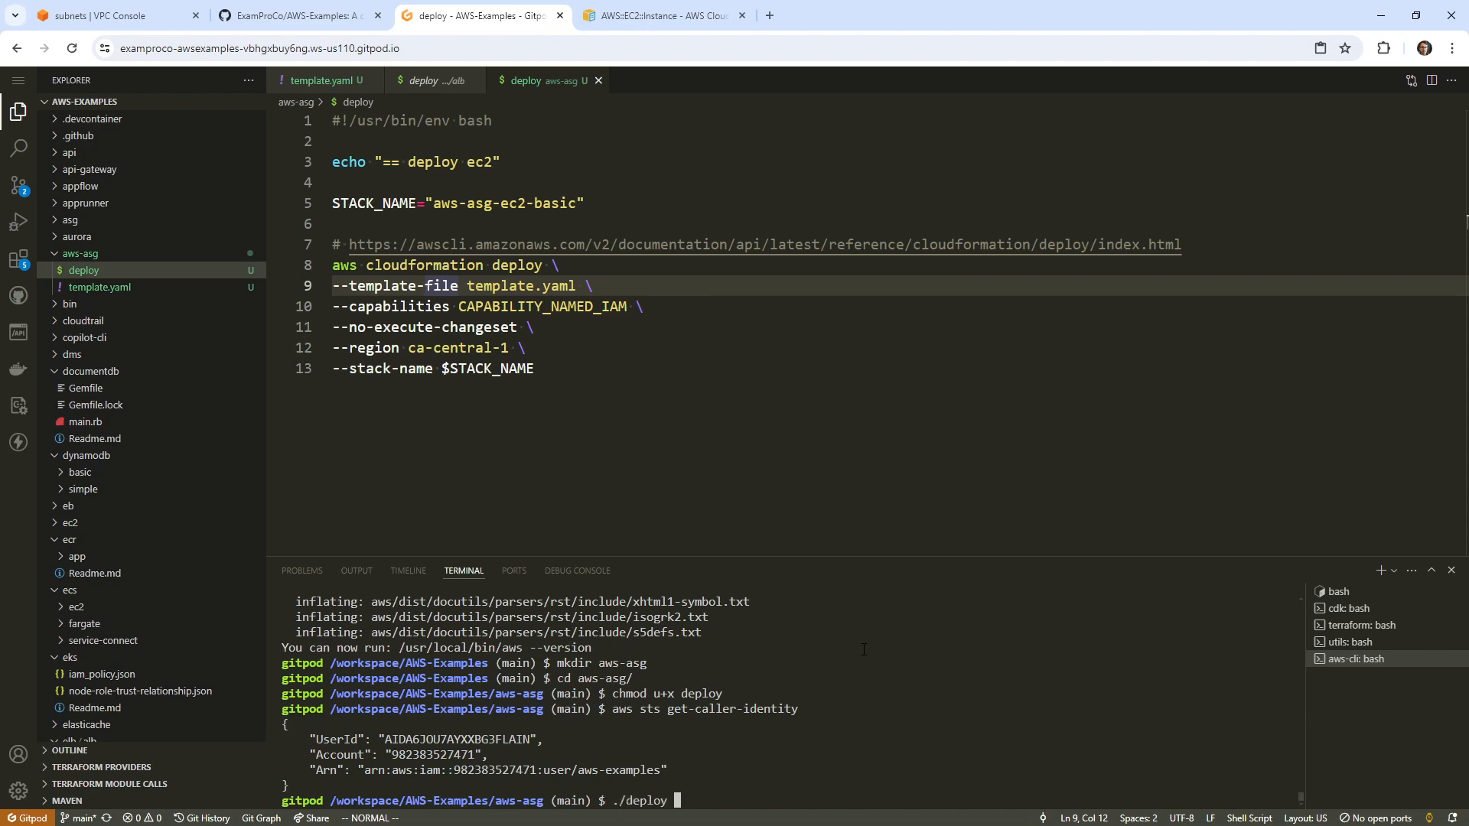
Step: Run ./deploy to create the changeset, then view and close the alb deploy tab
key("Return")
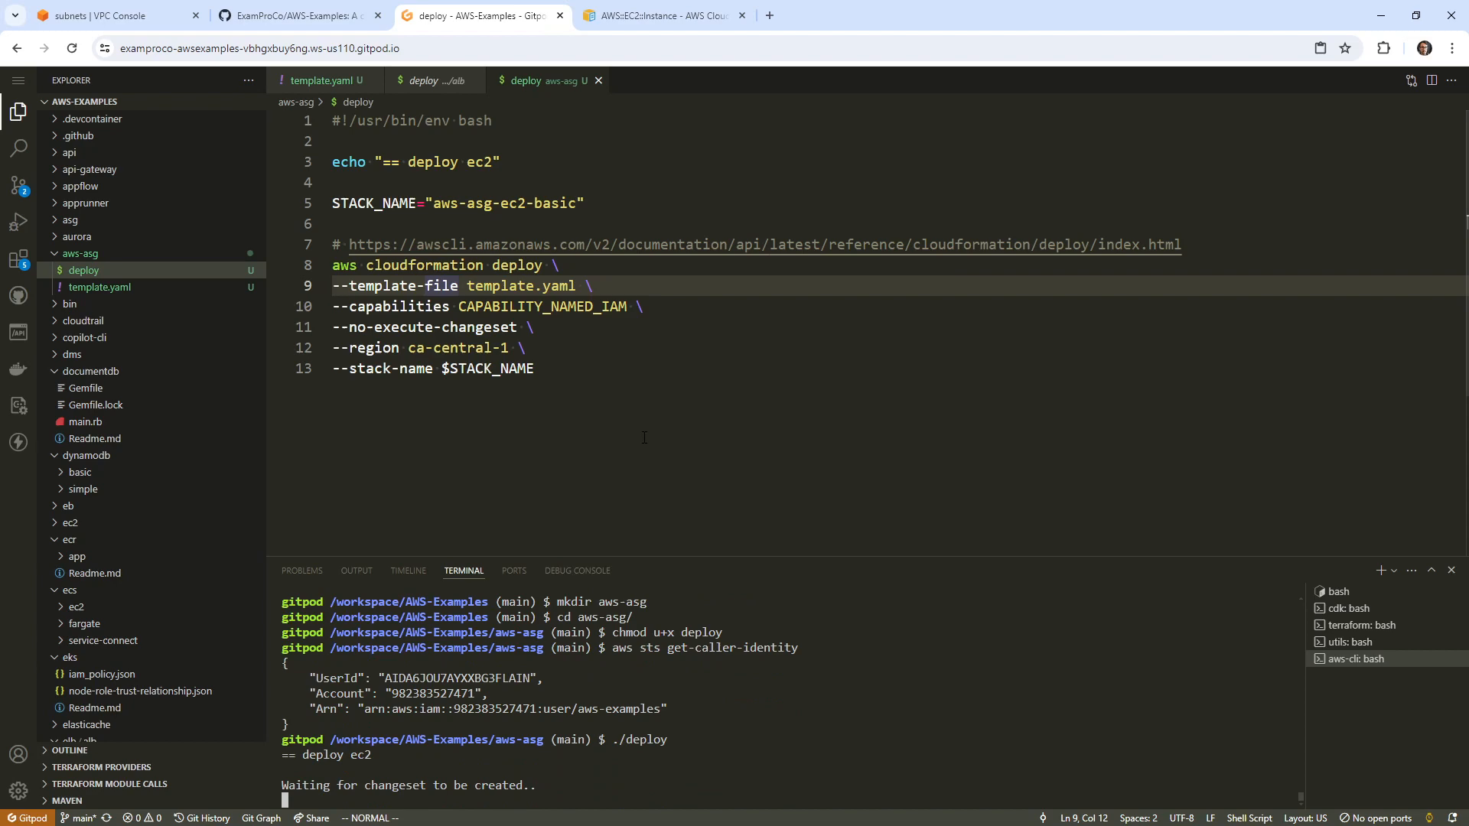
mouse_move(596, 388)
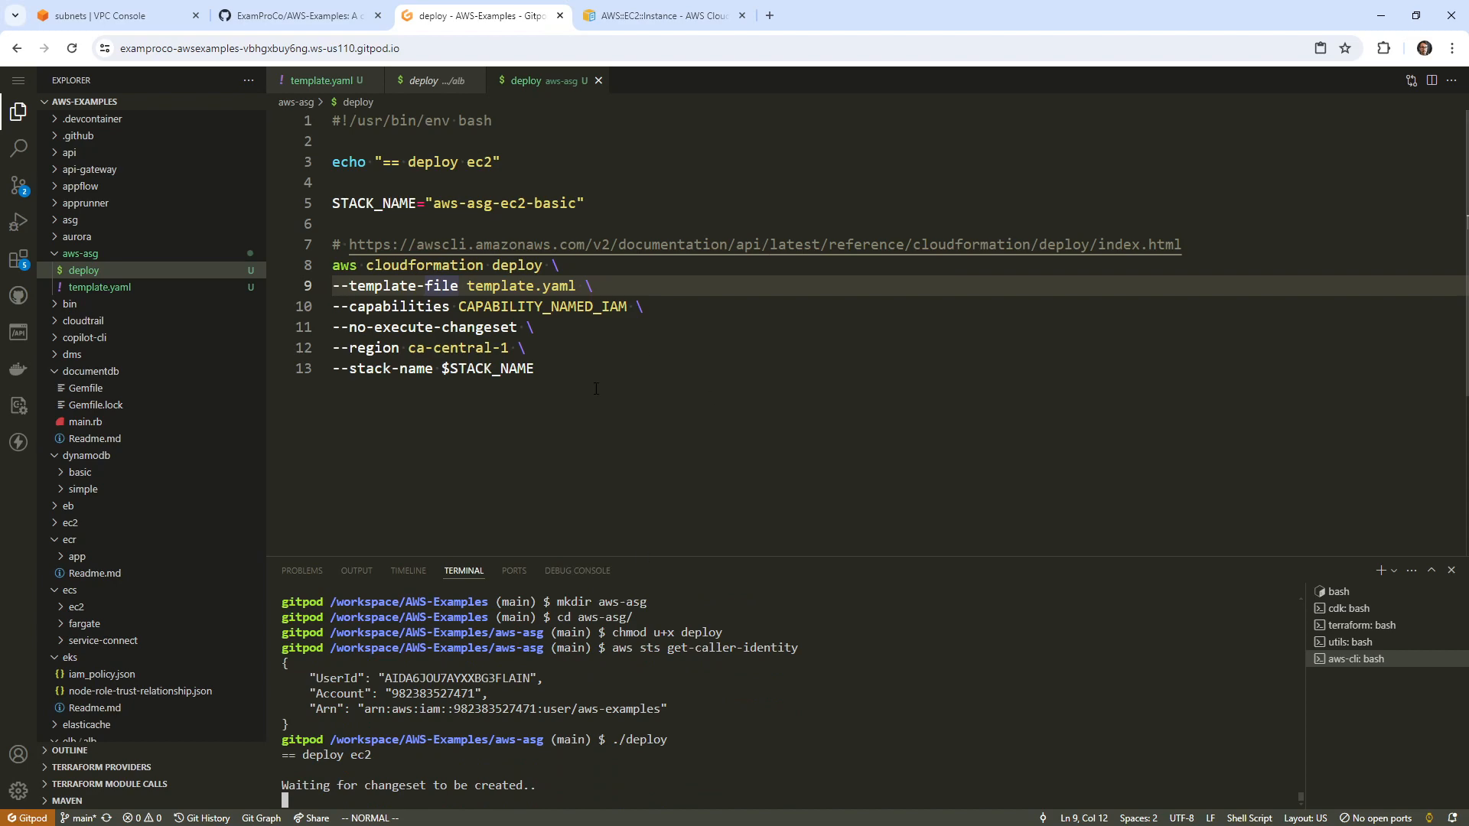
left_click(430, 79)
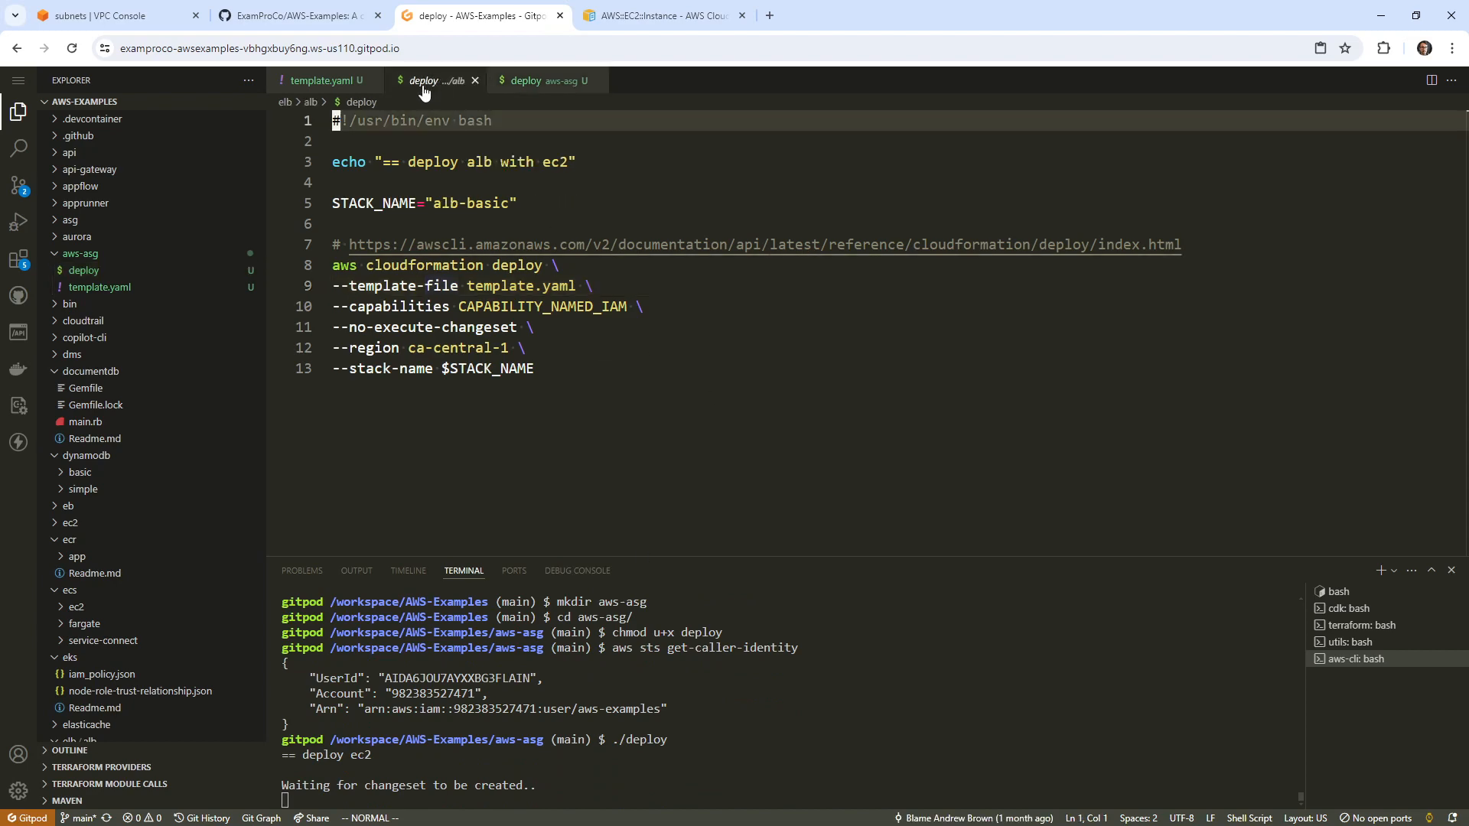
left_click(475, 79)
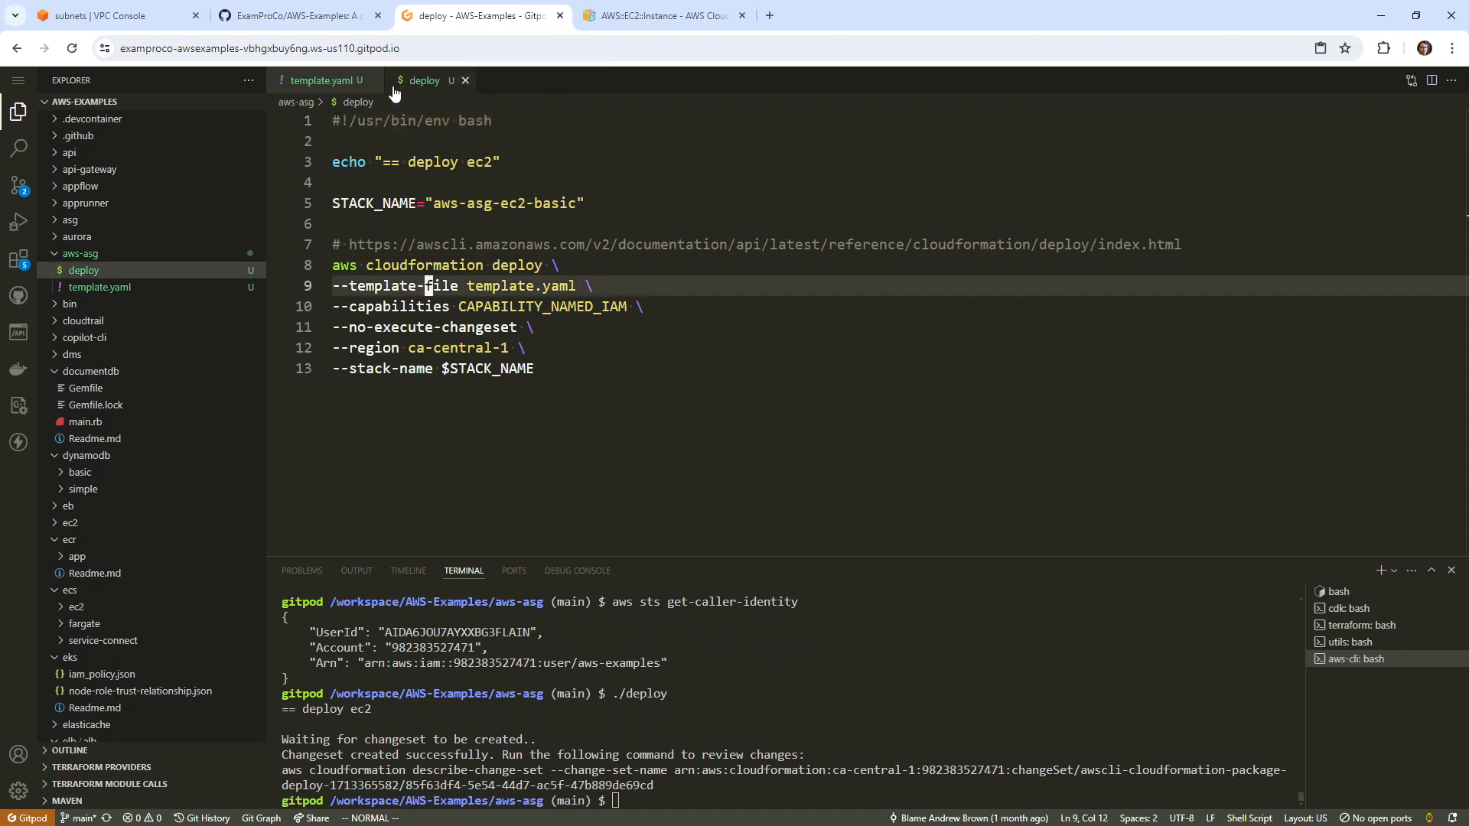
left_click(113, 16)
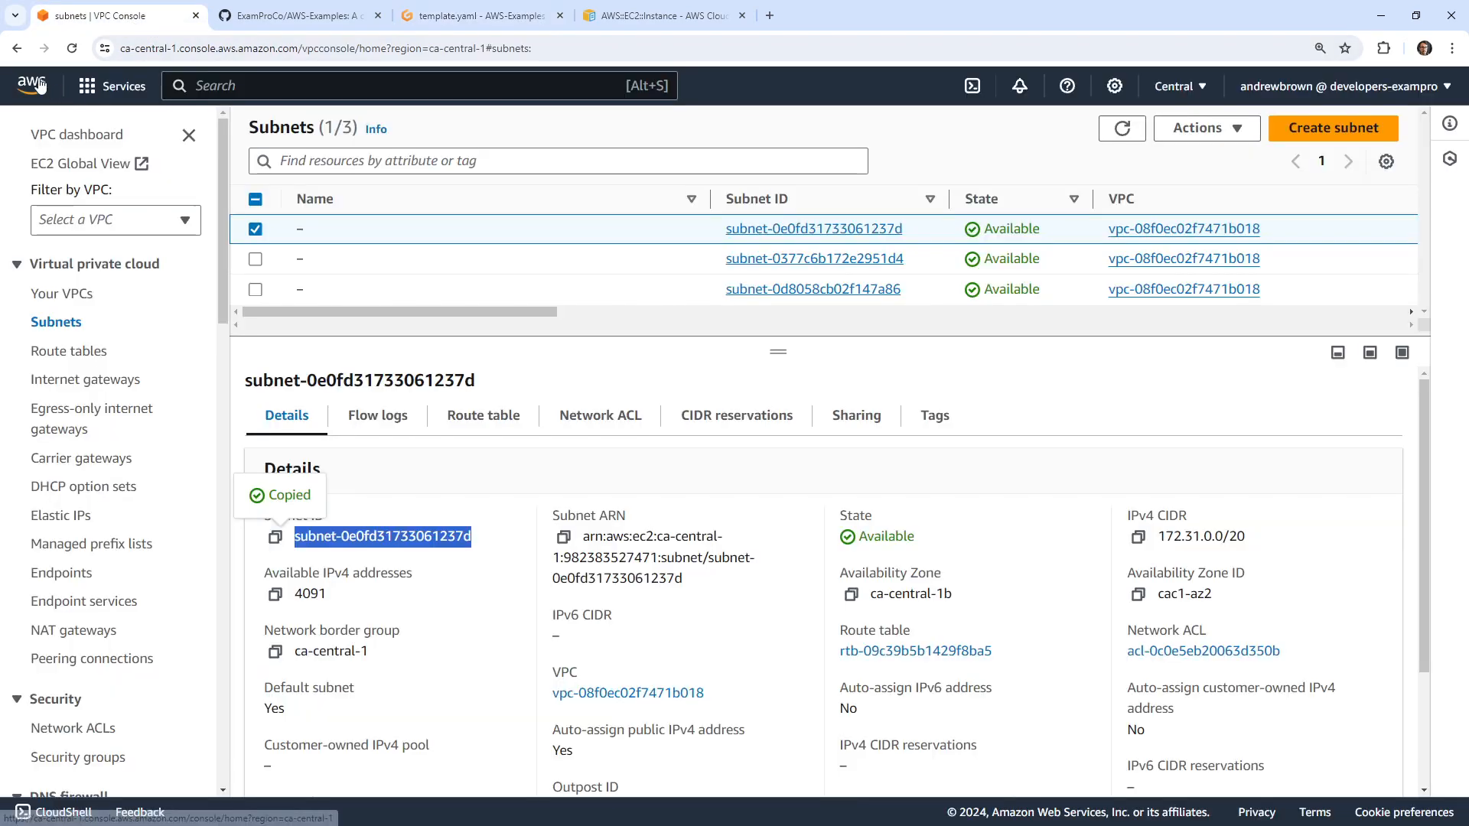
Step: Execute the pending change set on the aws-asg-ec2-basic stack in CloudFormation
left_click(30, 84)
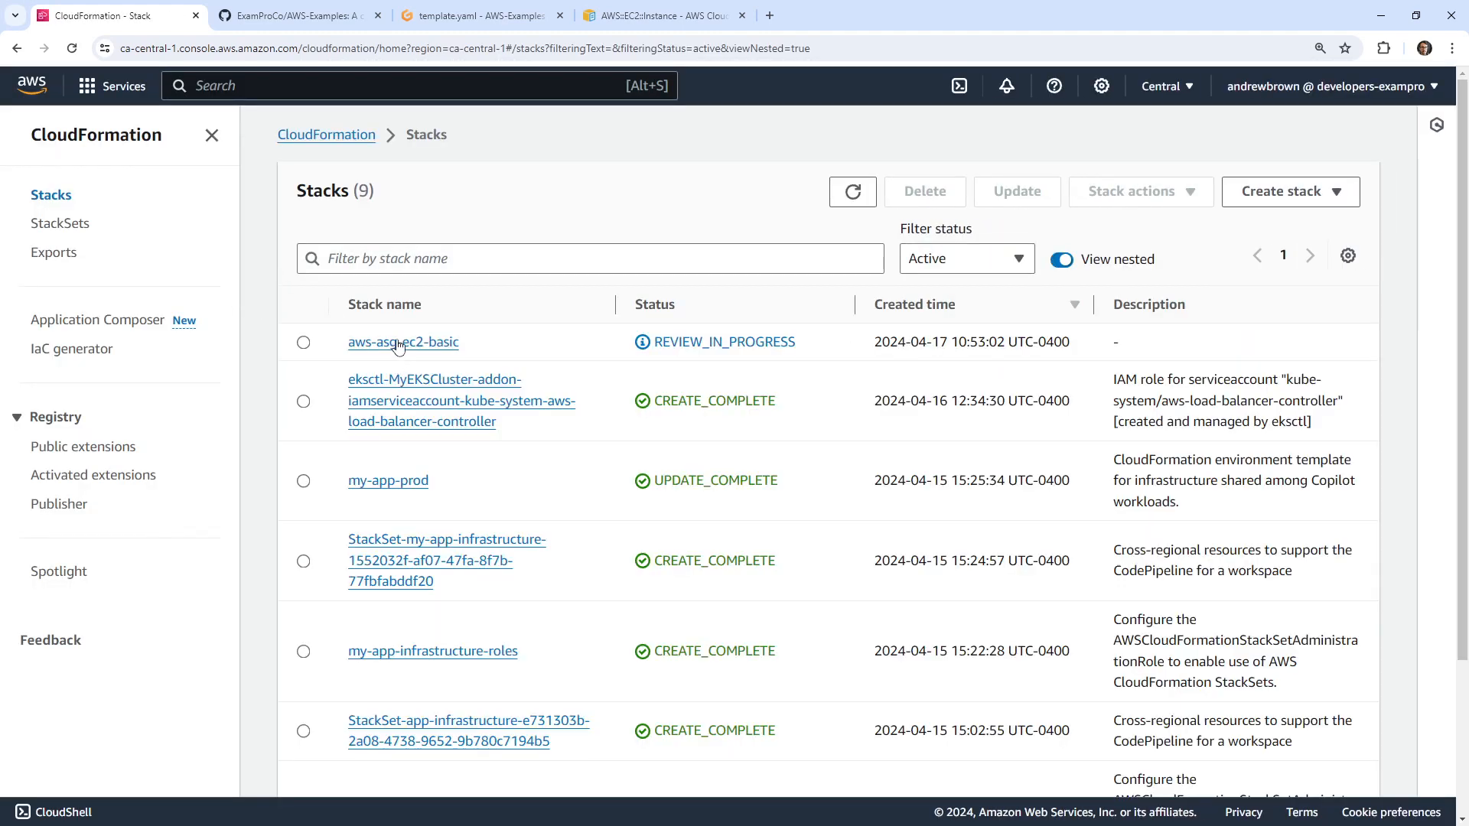
left_click(403, 342)
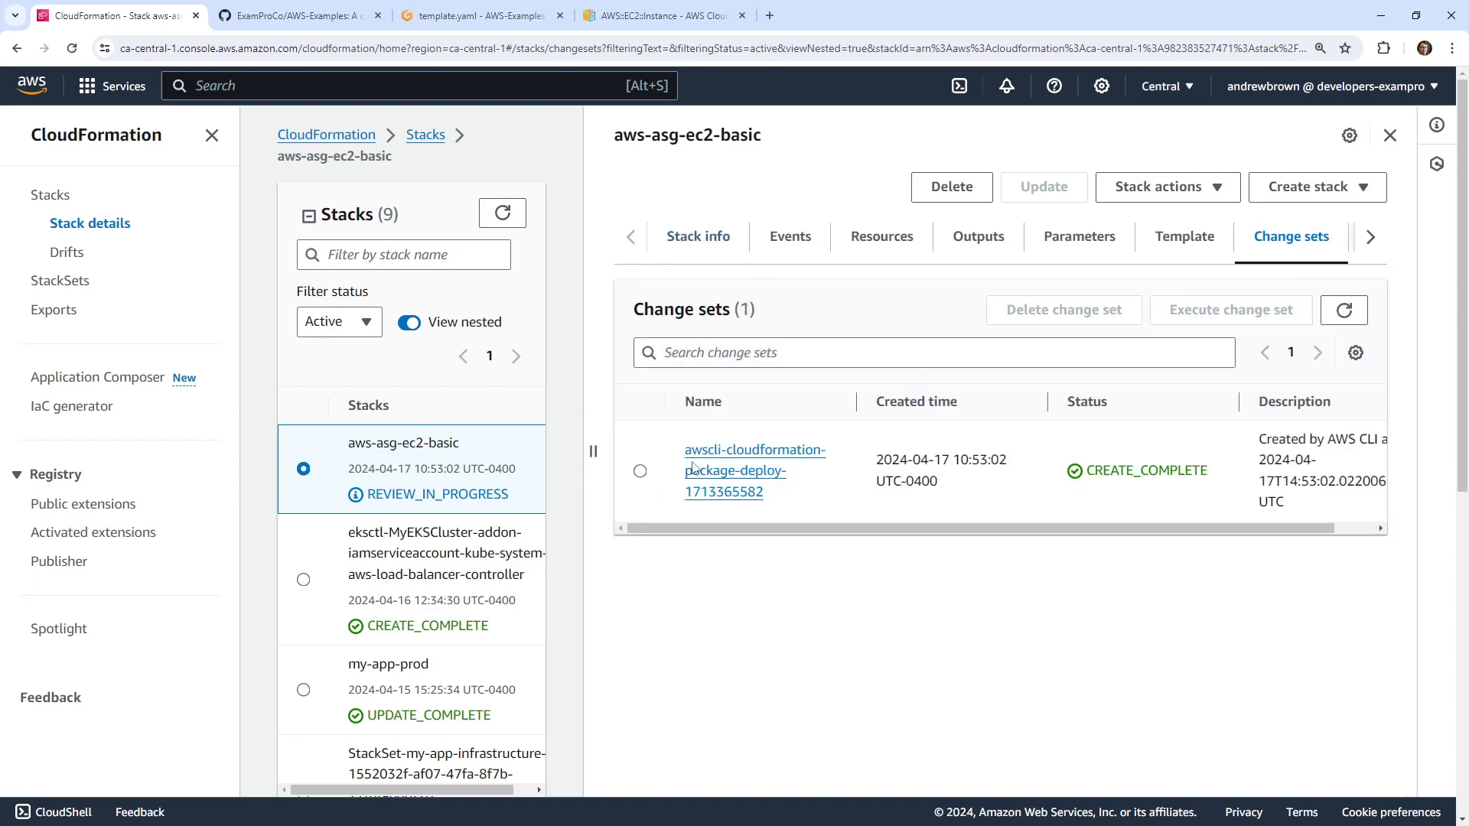
left_click(755, 471)
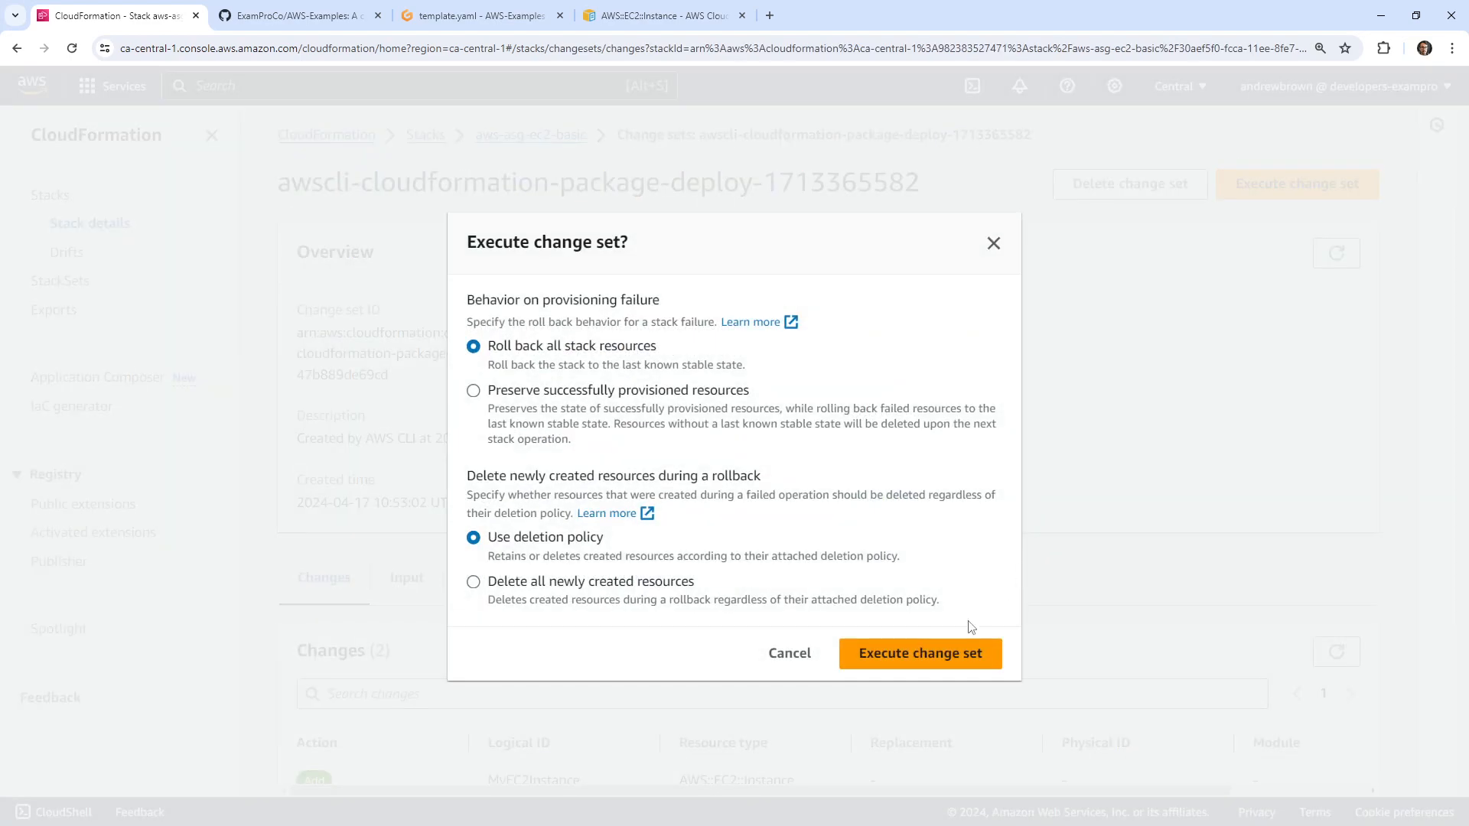
left_click(919, 653)
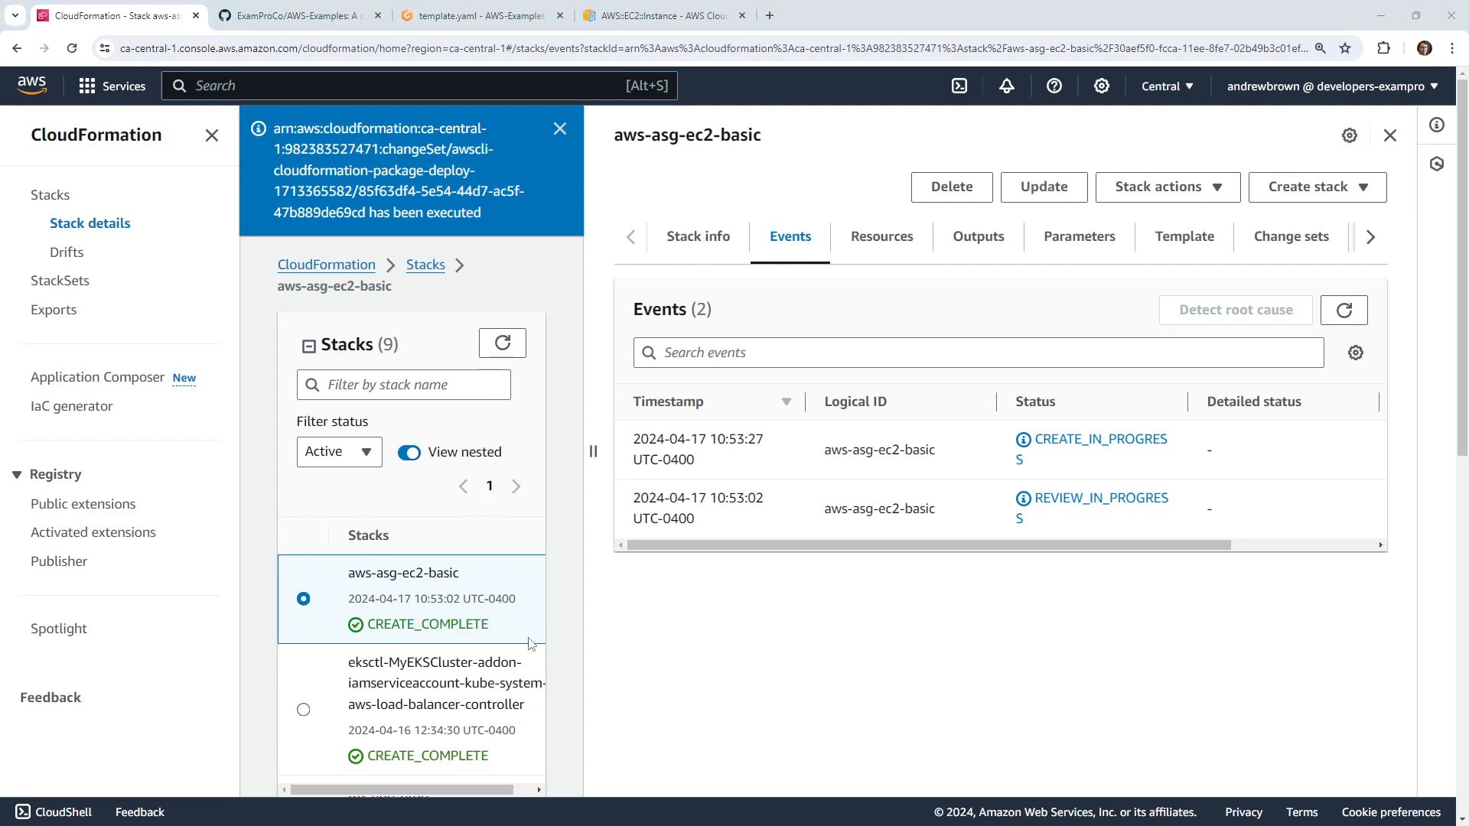
mouse_move(564, 283)
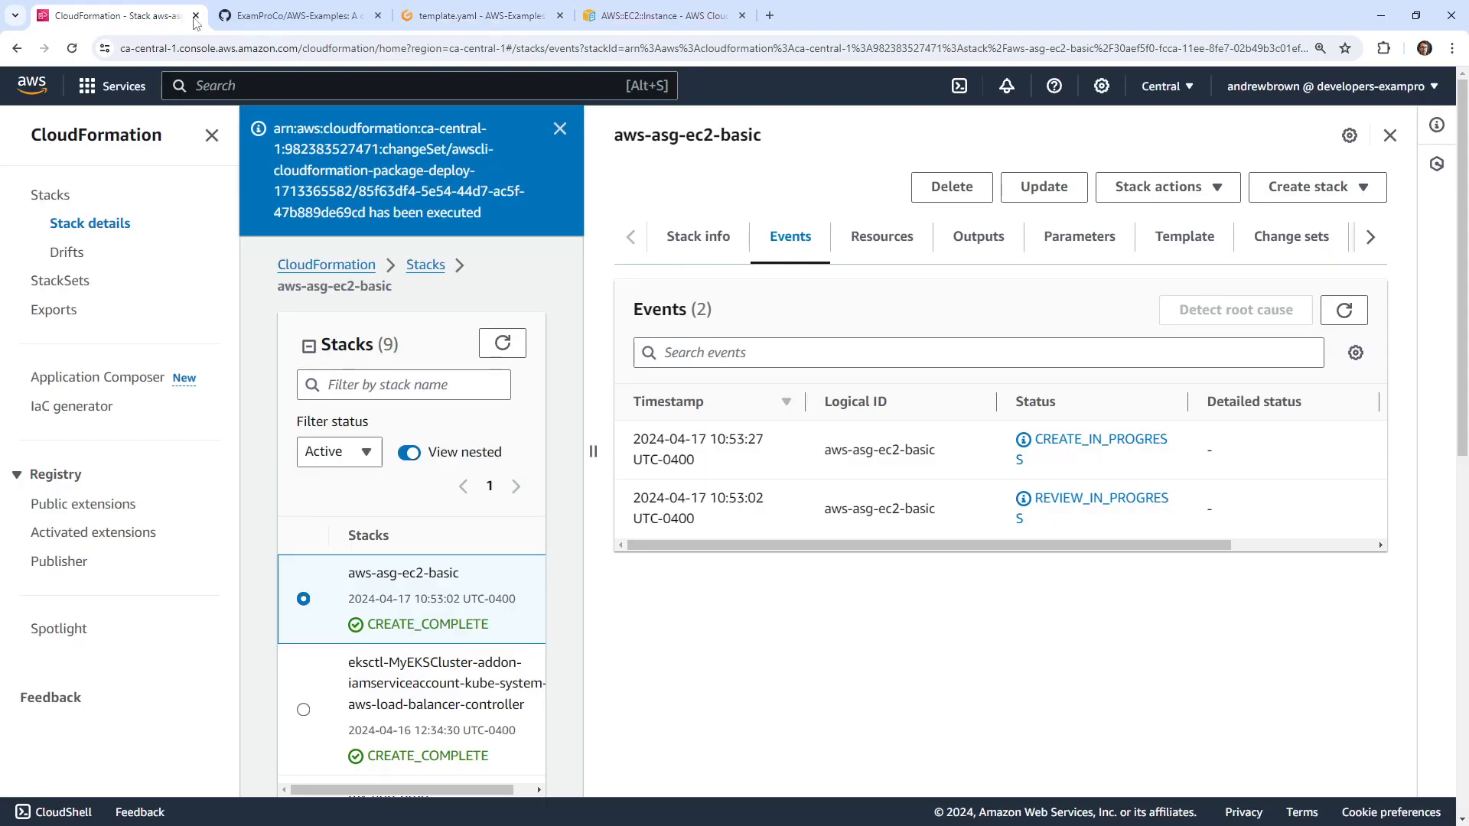
Step: Search the console for 'asg', then 'aws auto Scaling', and open AWS Auto Scaling
type("asg")
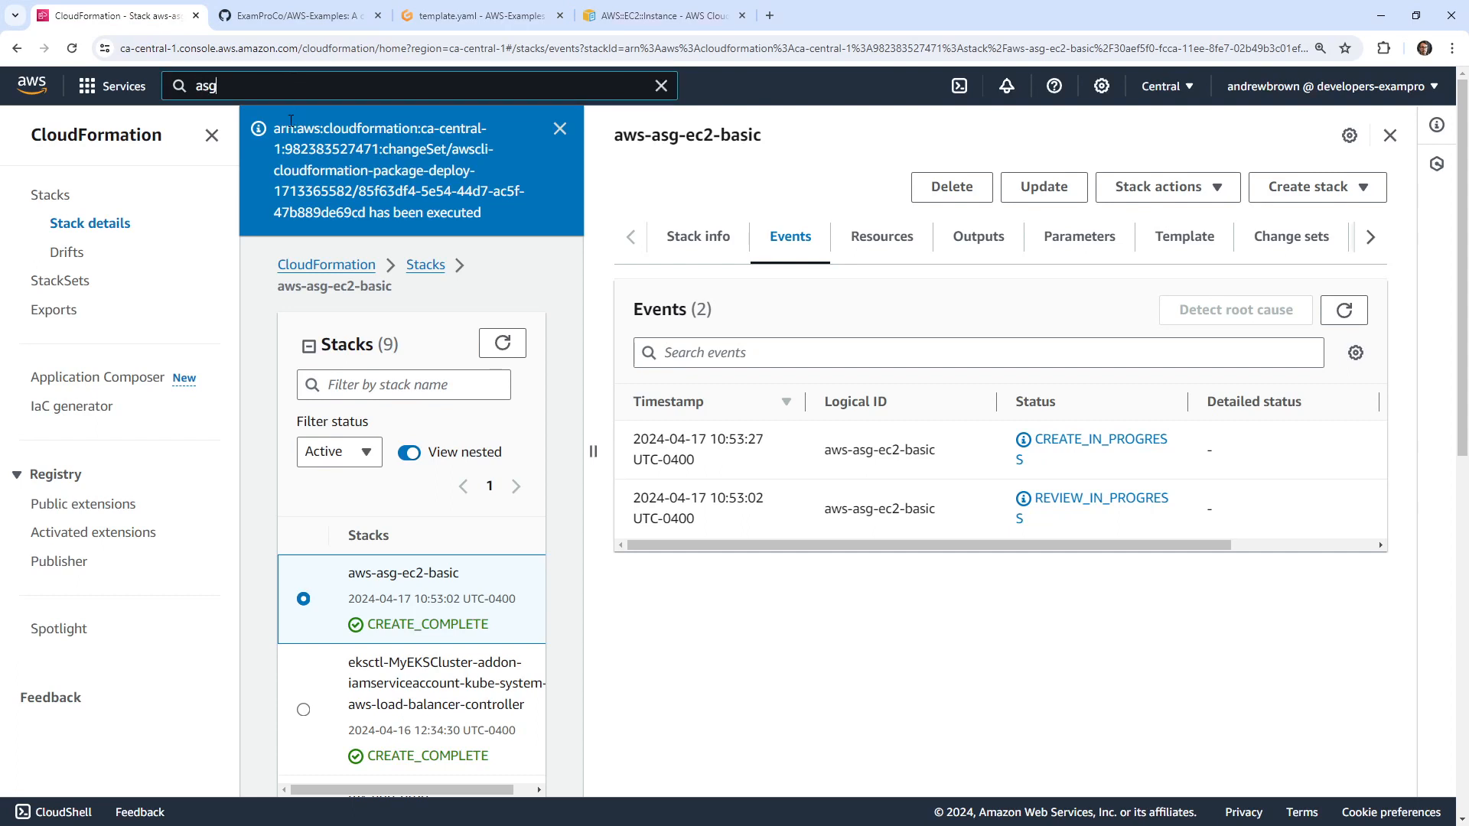
left_click(419, 85)
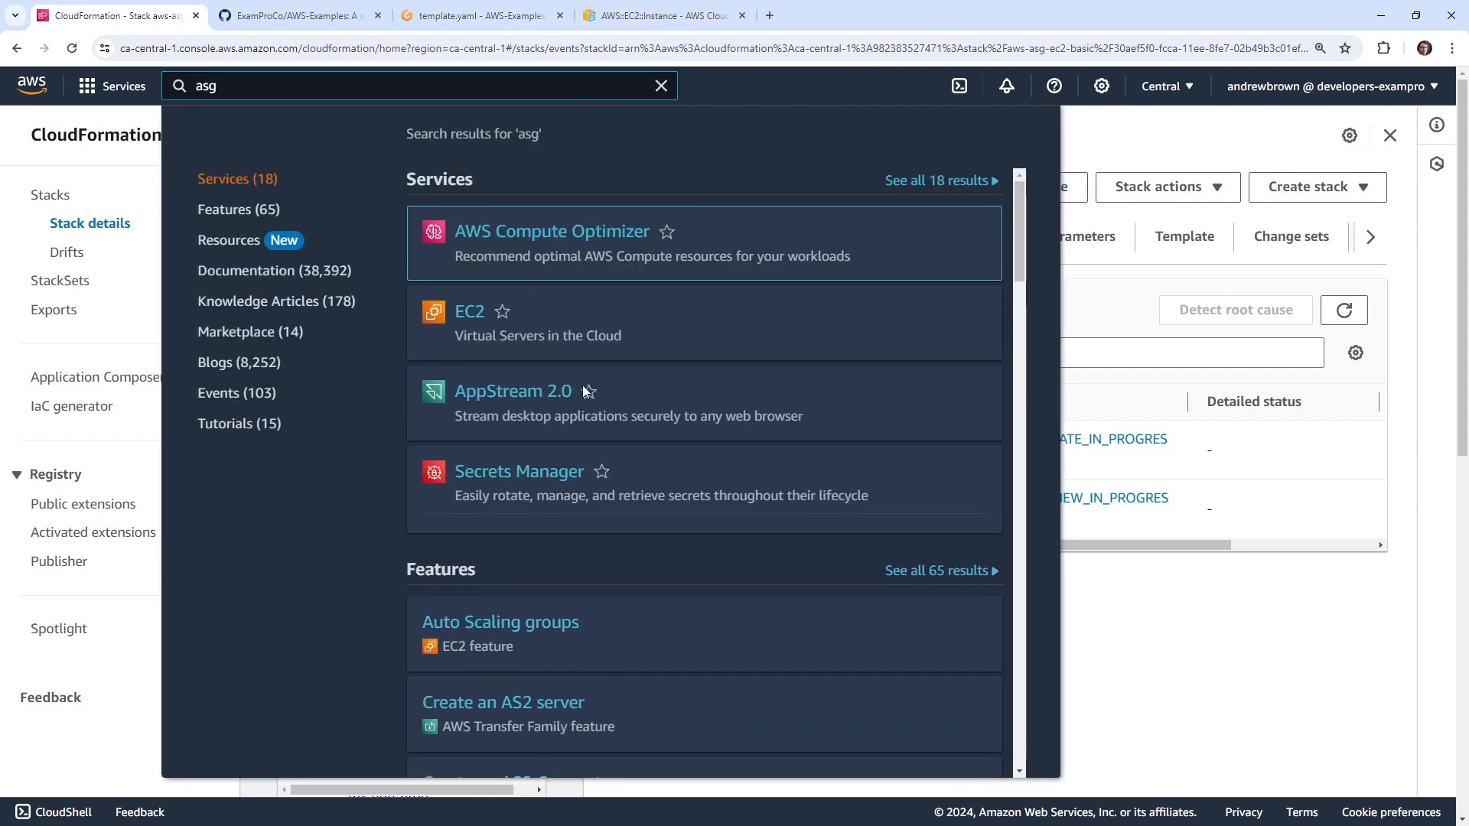
scroll("down", 3)
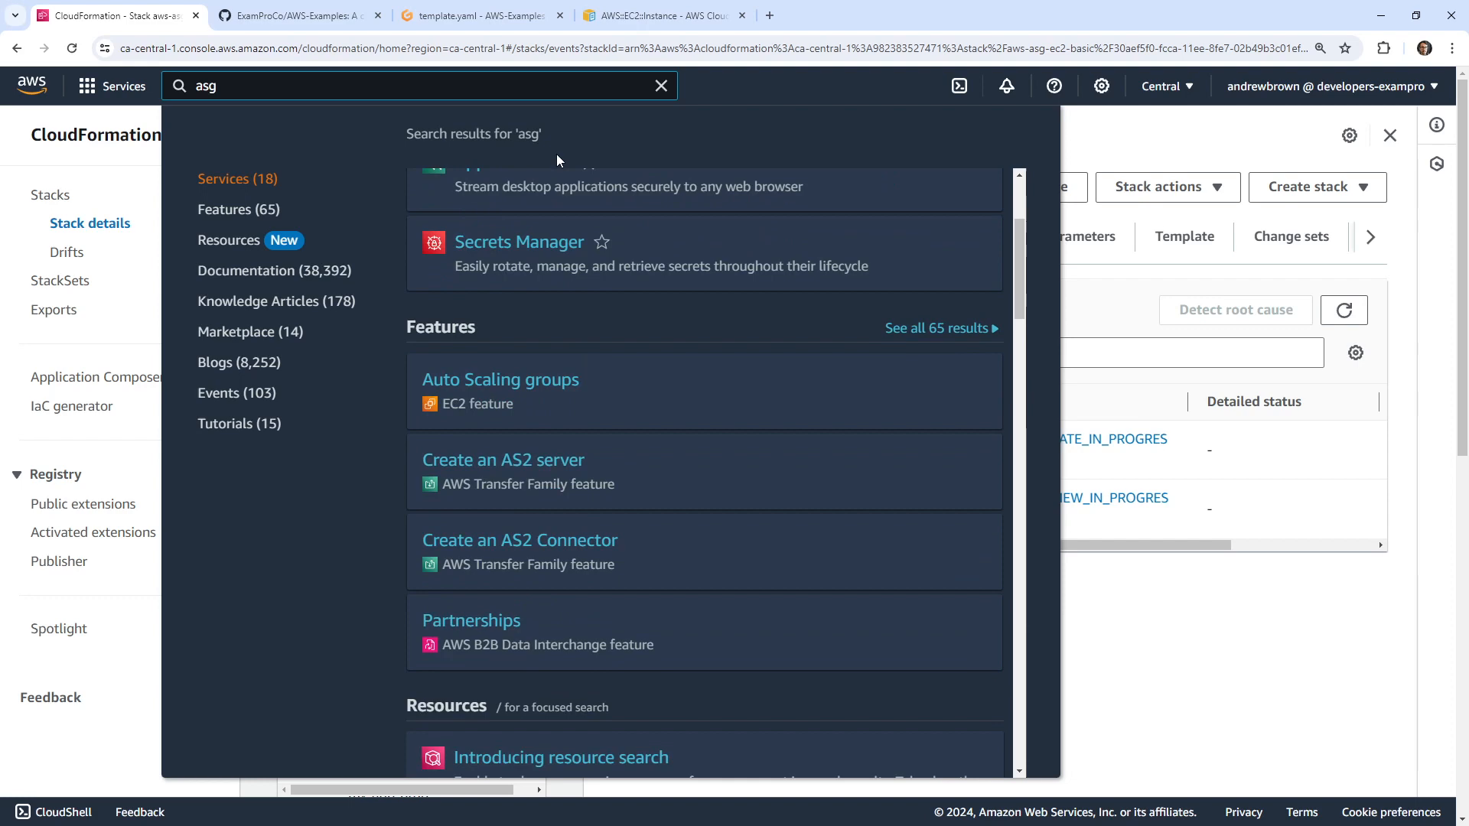
type("aws aut")
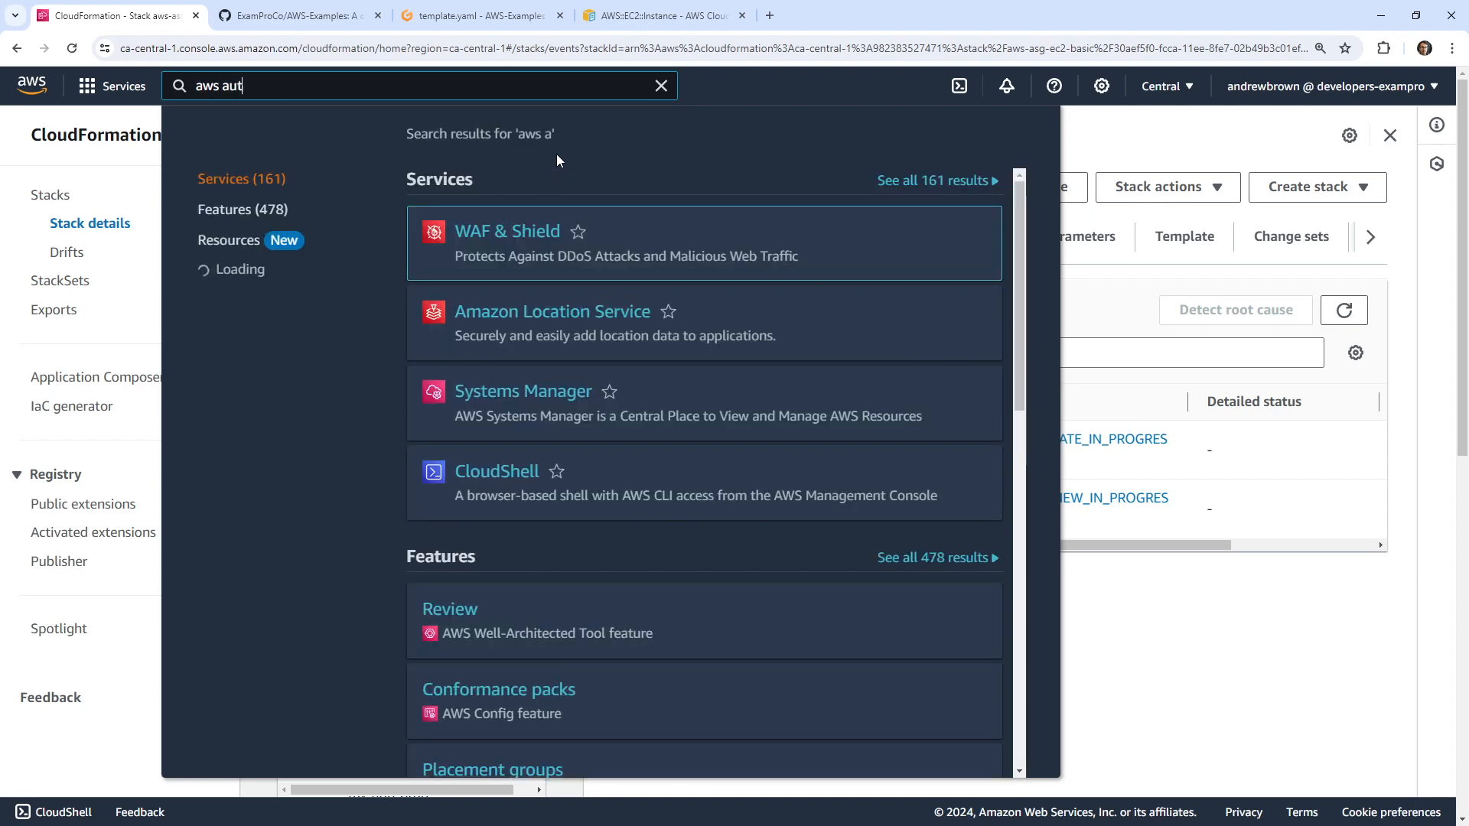
type("o Scaling")
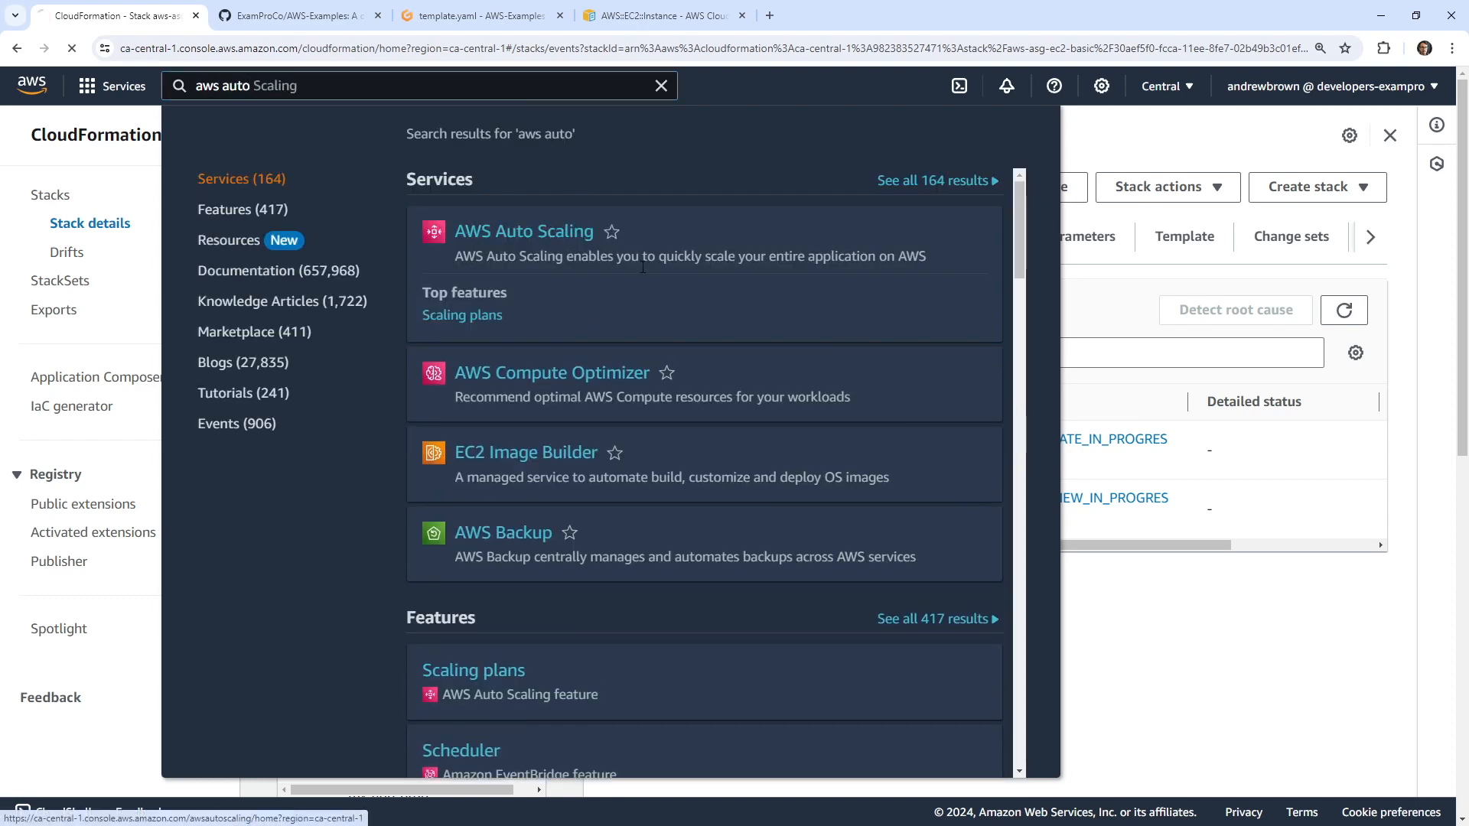
left_click(523, 231)
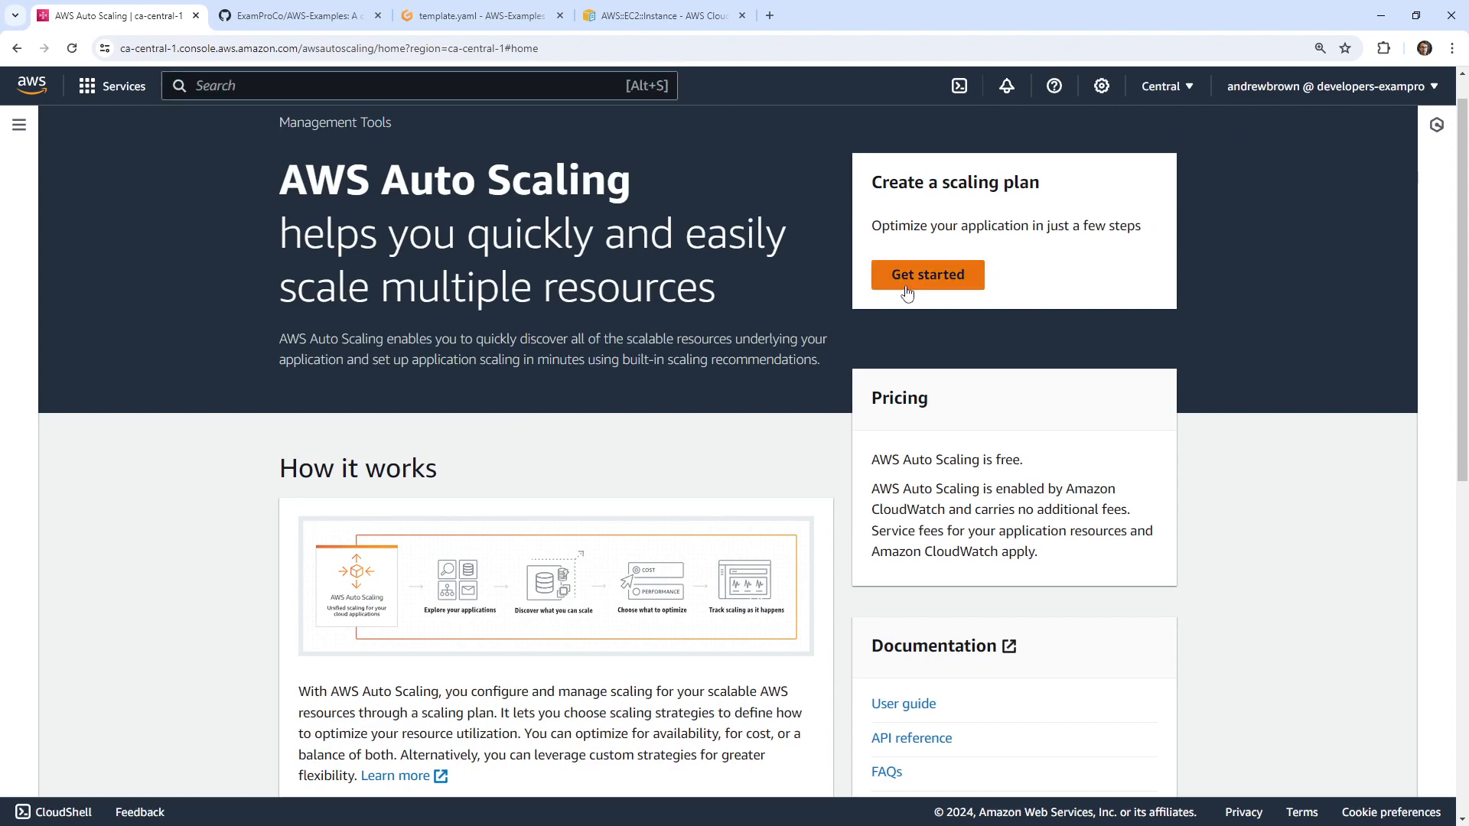
Step: Start a scaling plan, pick the aws-asg-ec2-basic stack, and view its summary
left_click(926, 274)
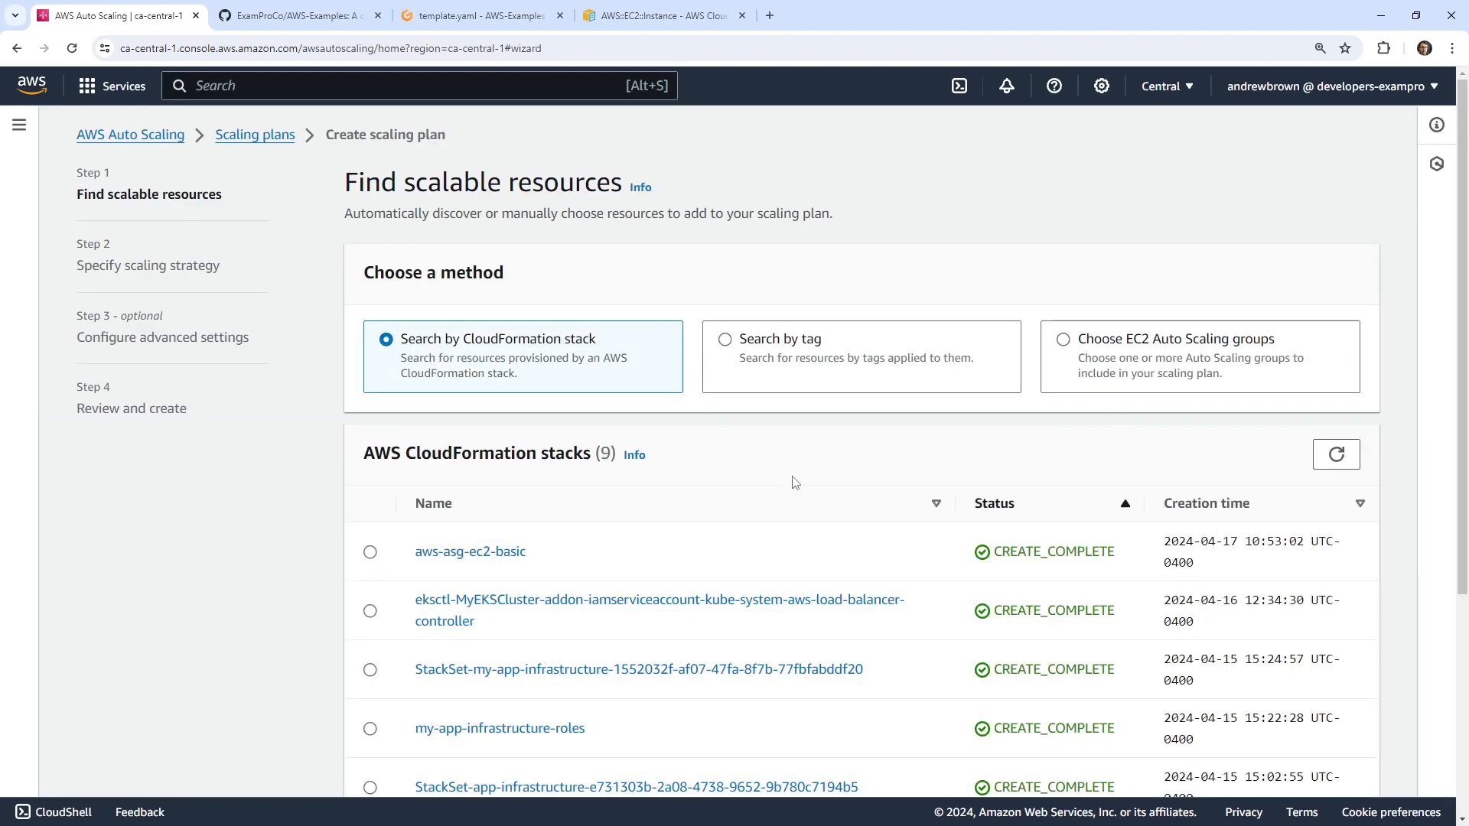
left_click(370, 551)
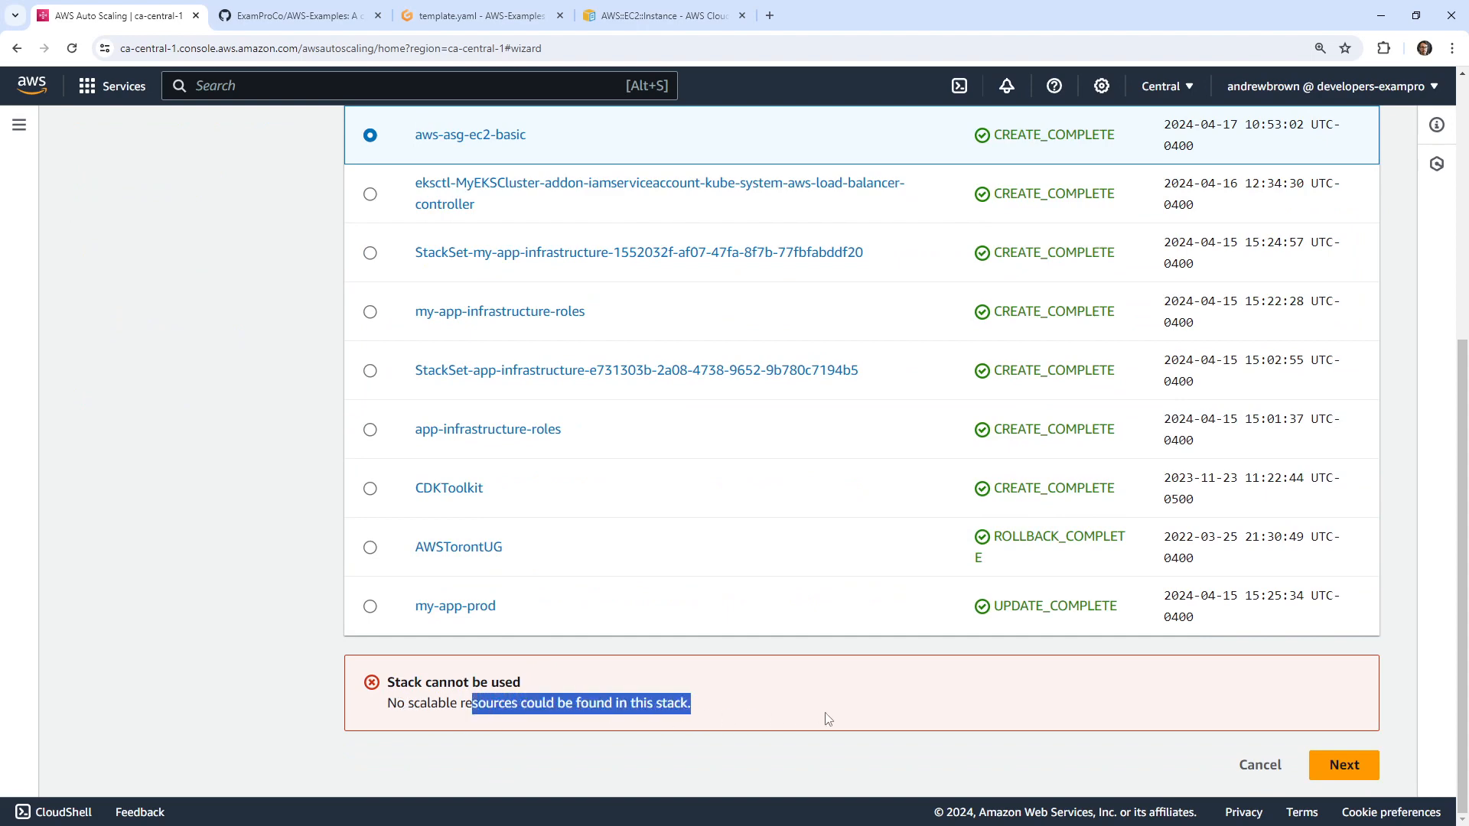
scroll("up", 3)
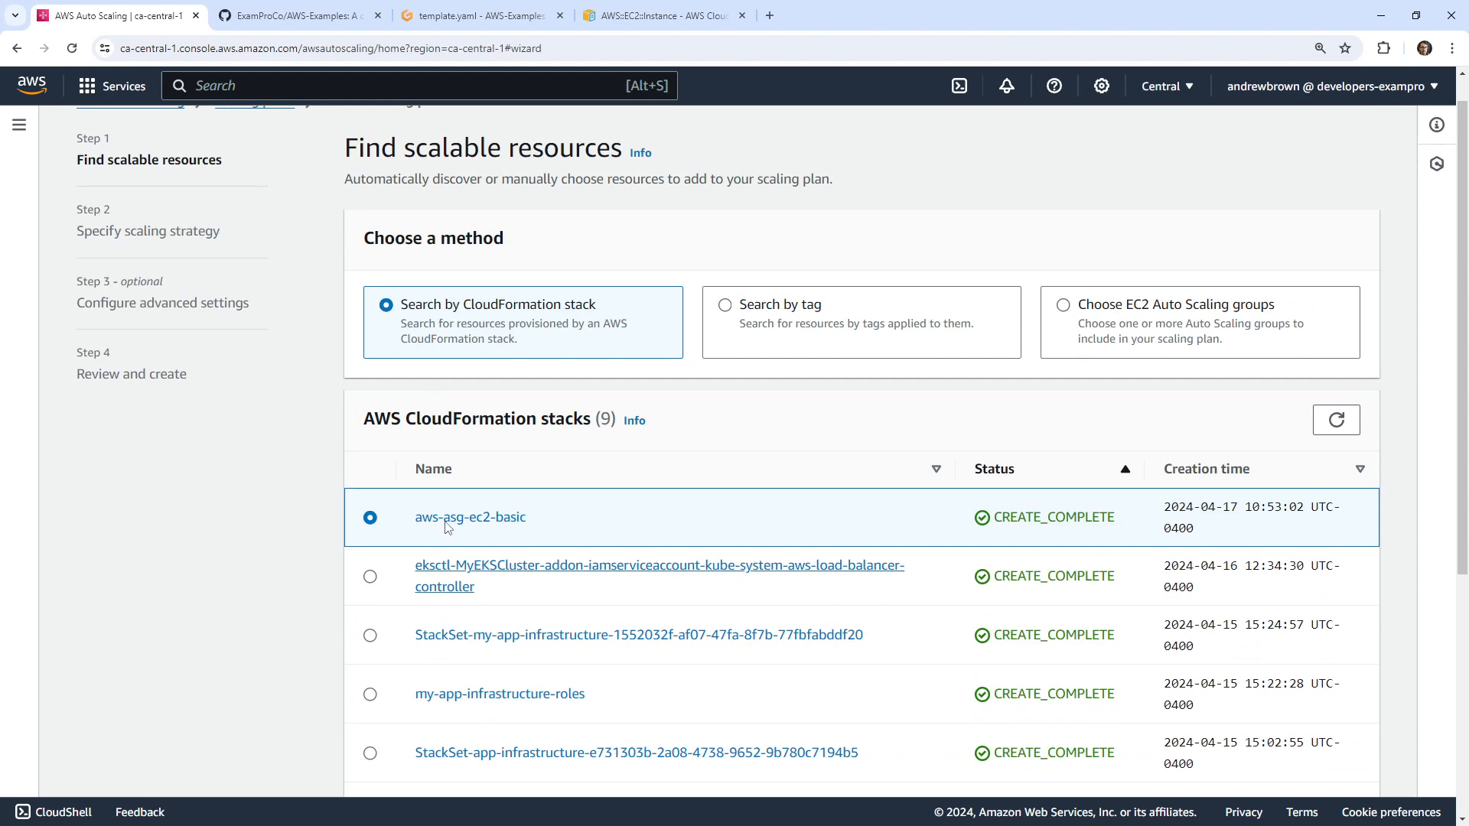
left_click(469, 516)
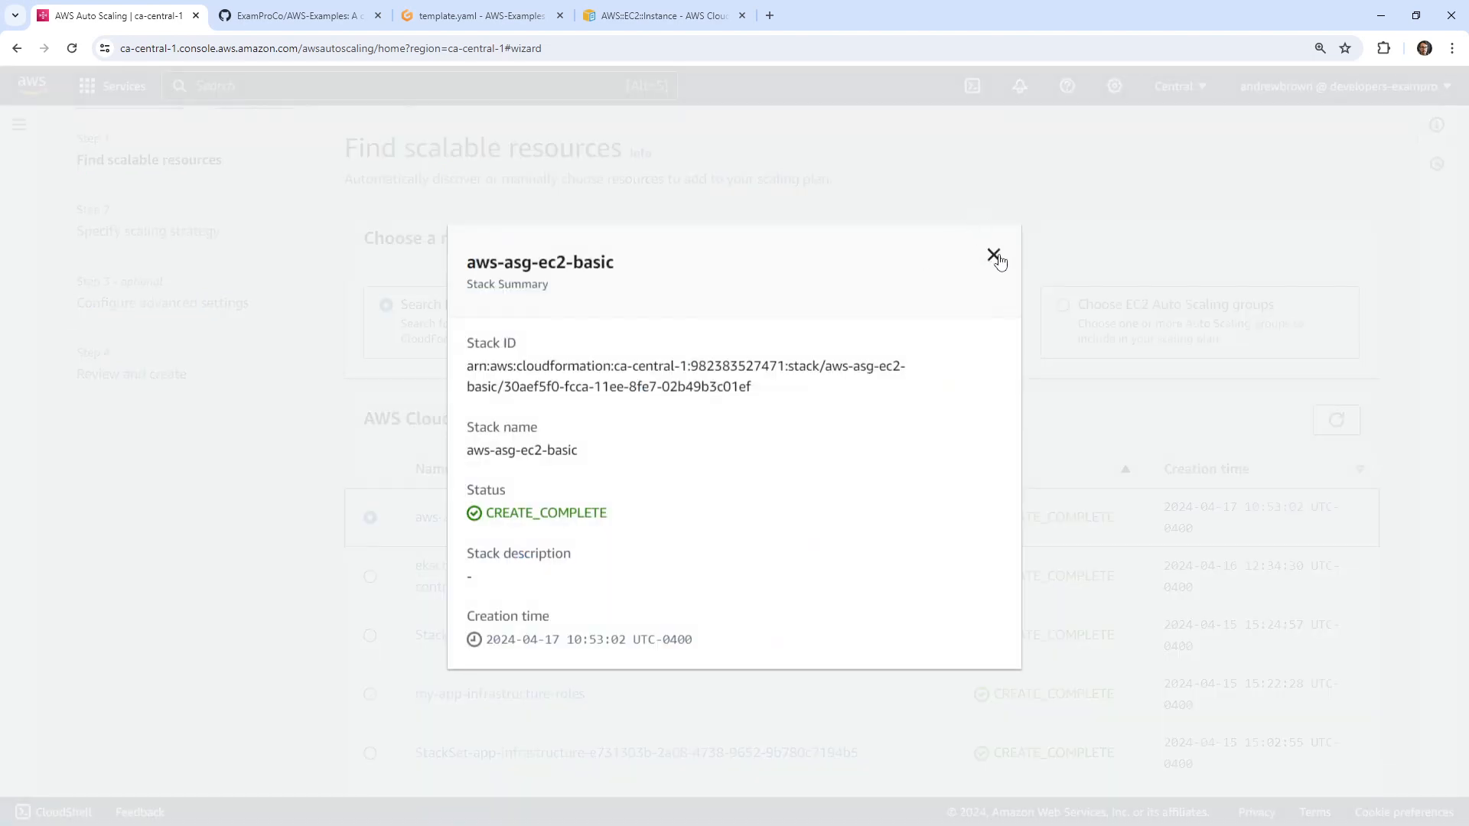
left_click(994, 254)
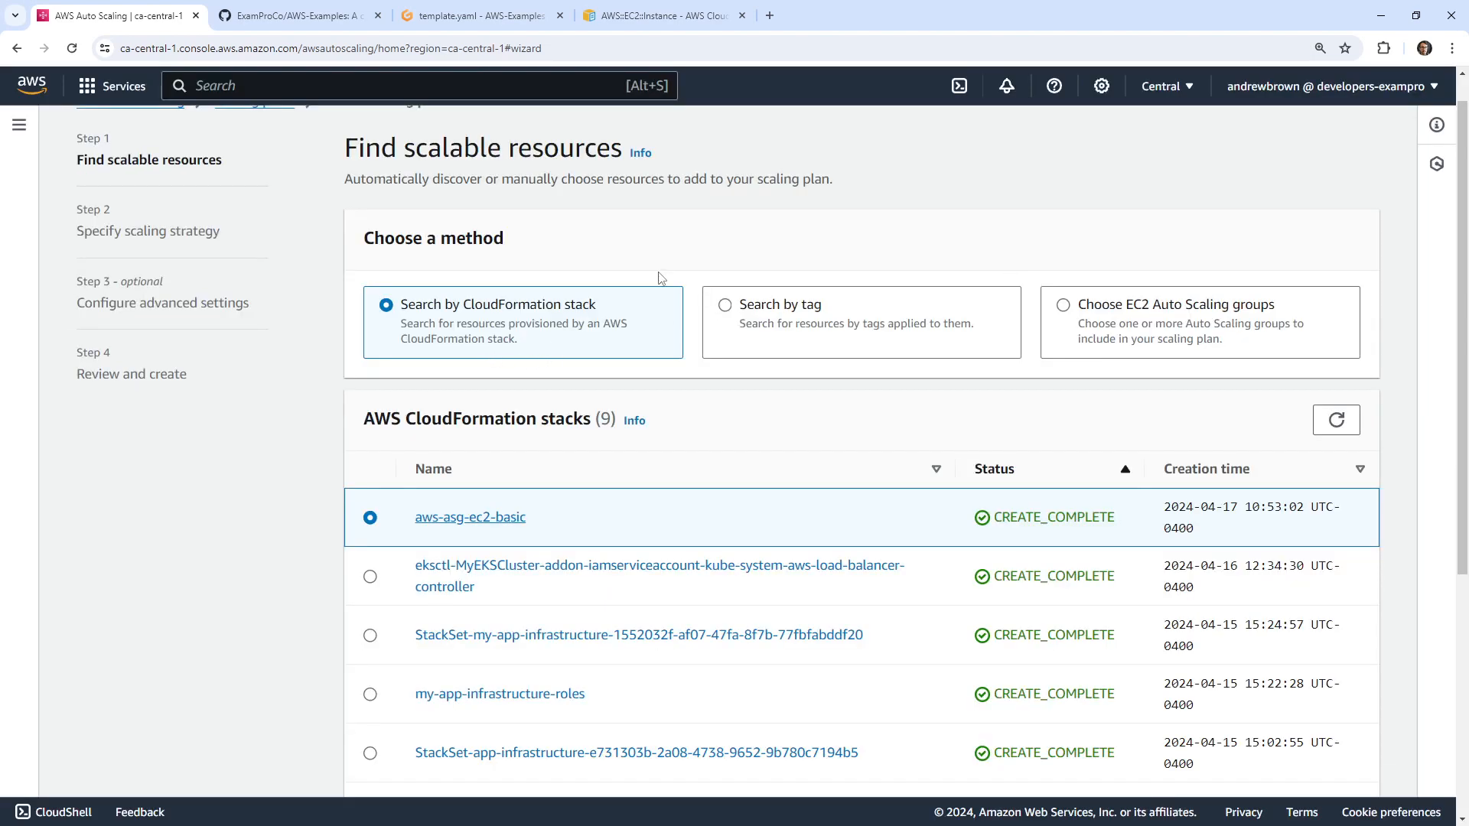
mouse_move(485, 435)
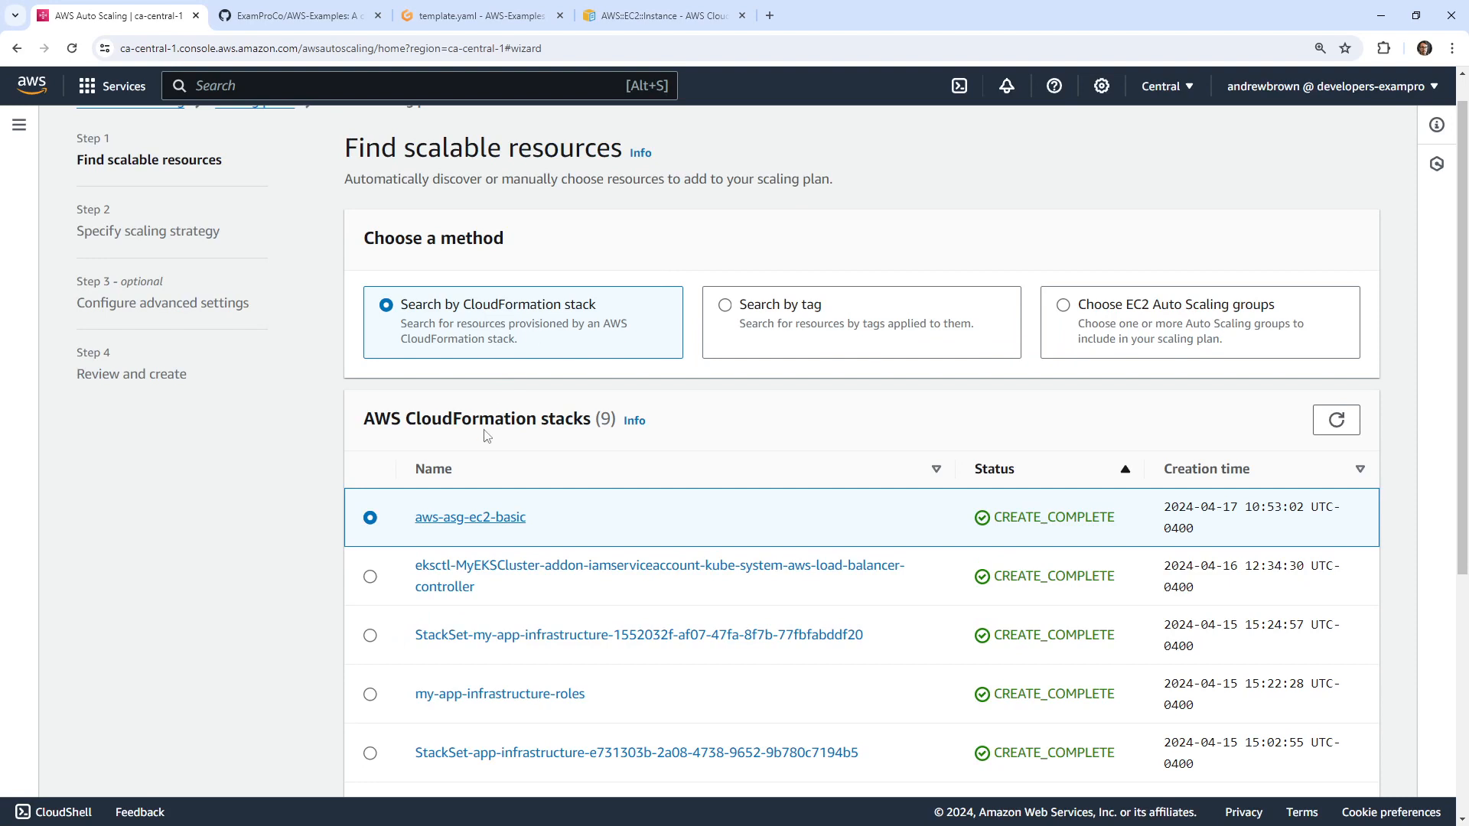
Step: Read the scalable-resources documentation, then restart the wizard using Search by CloudFormation stack
scroll("up", 3)
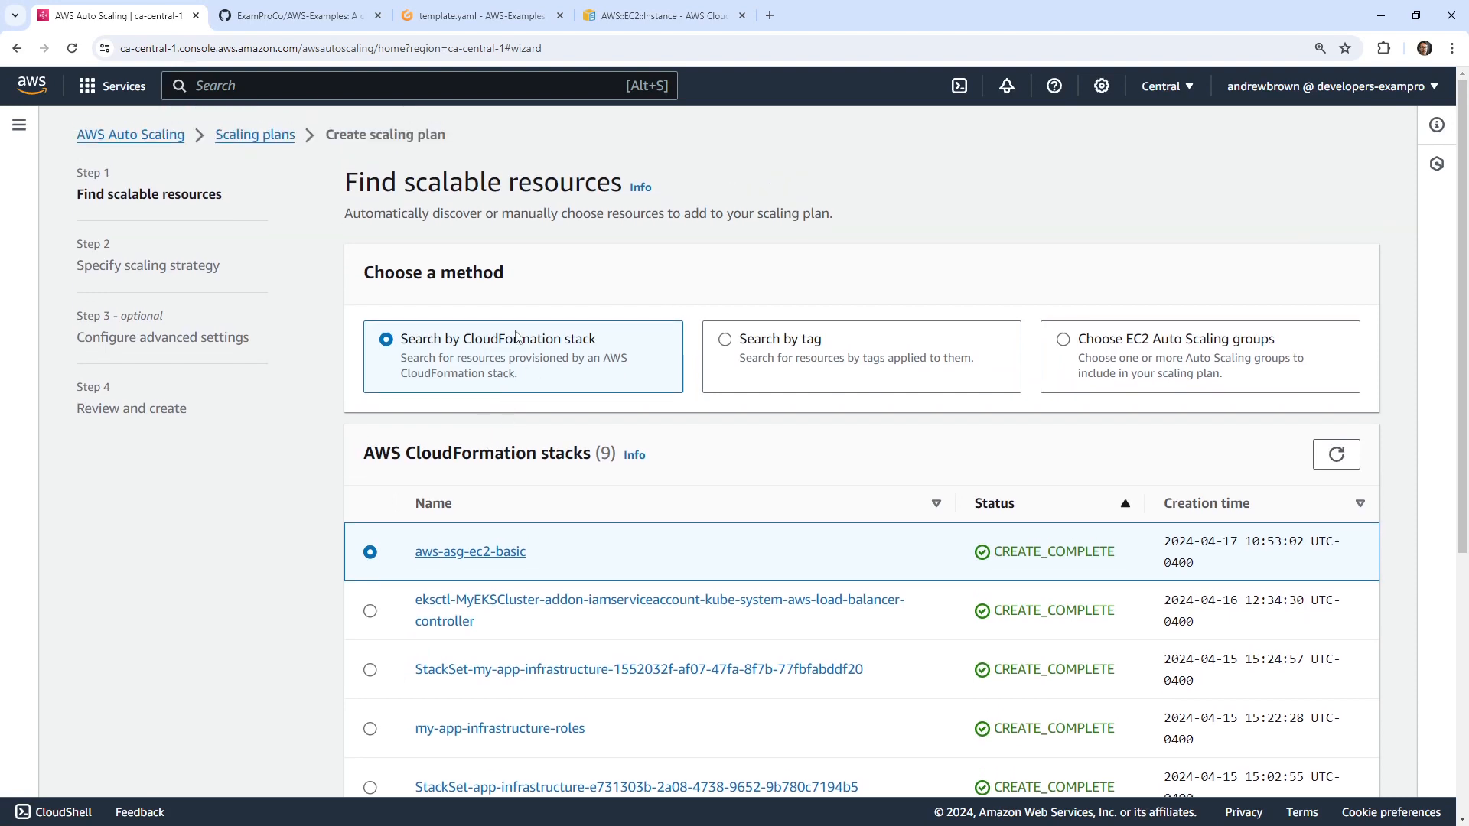
mouse_move(516, 337)
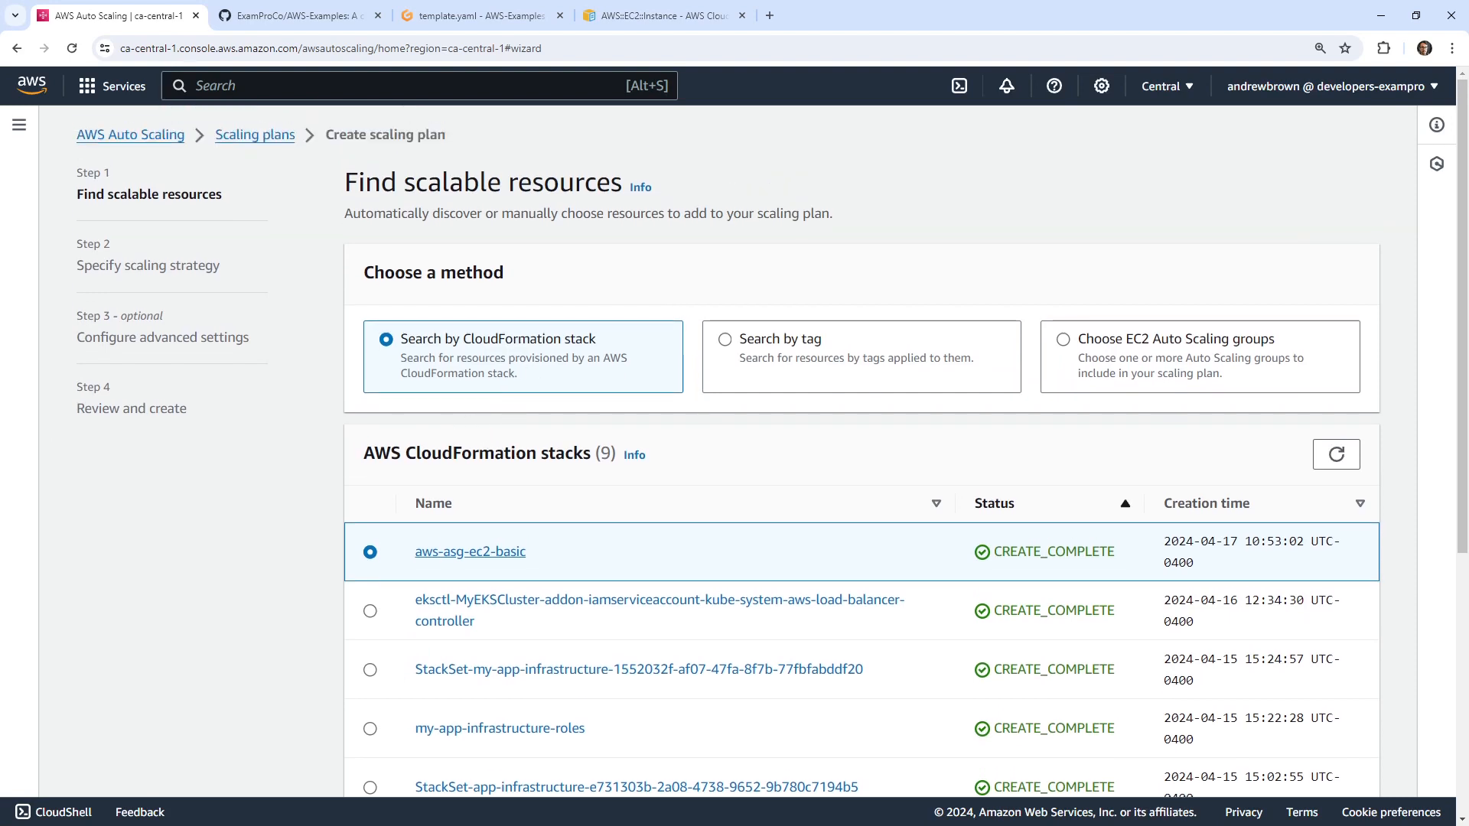
left_click(639, 186)
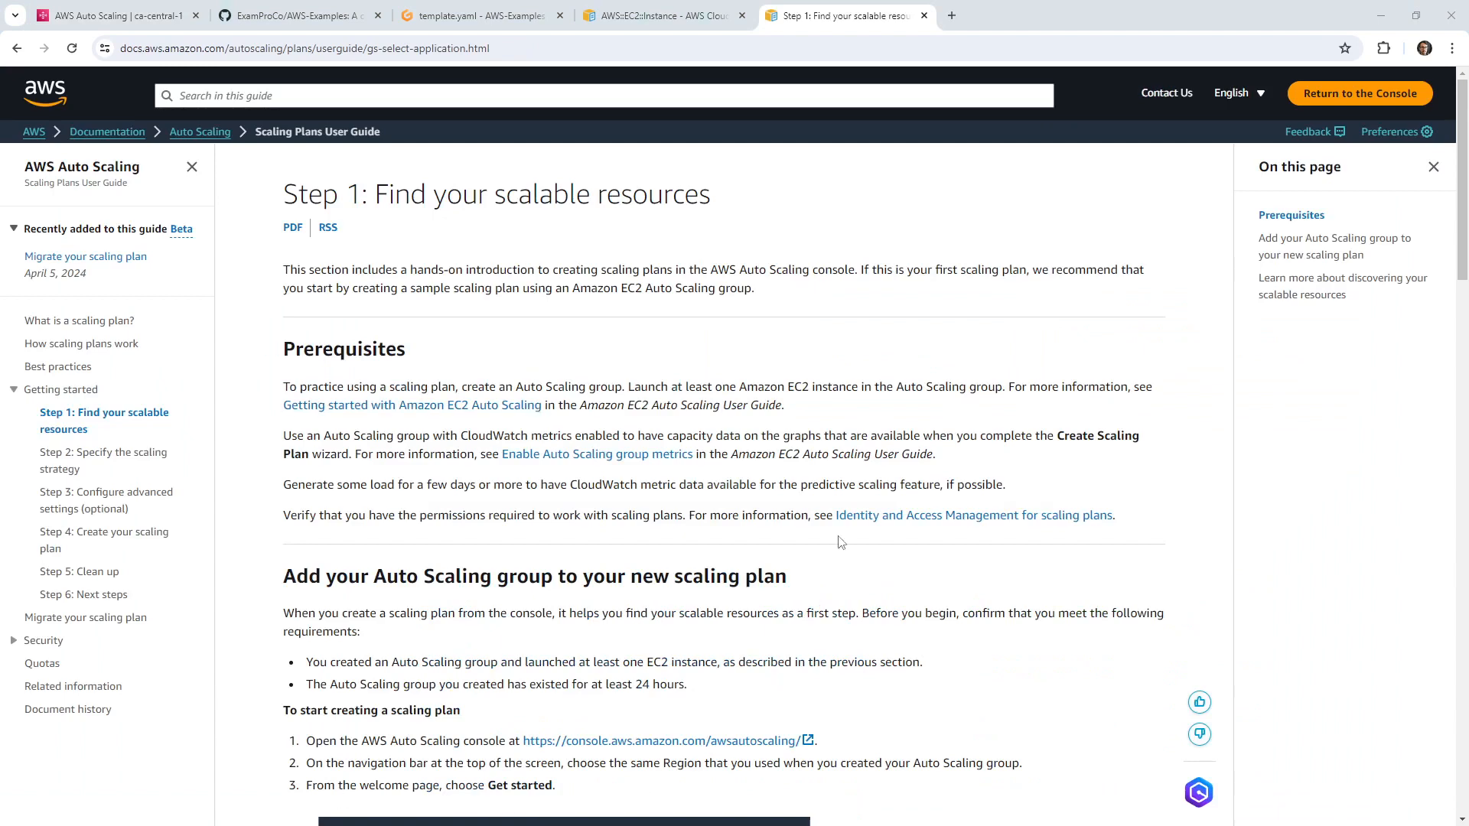
mouse_move(323, 119)
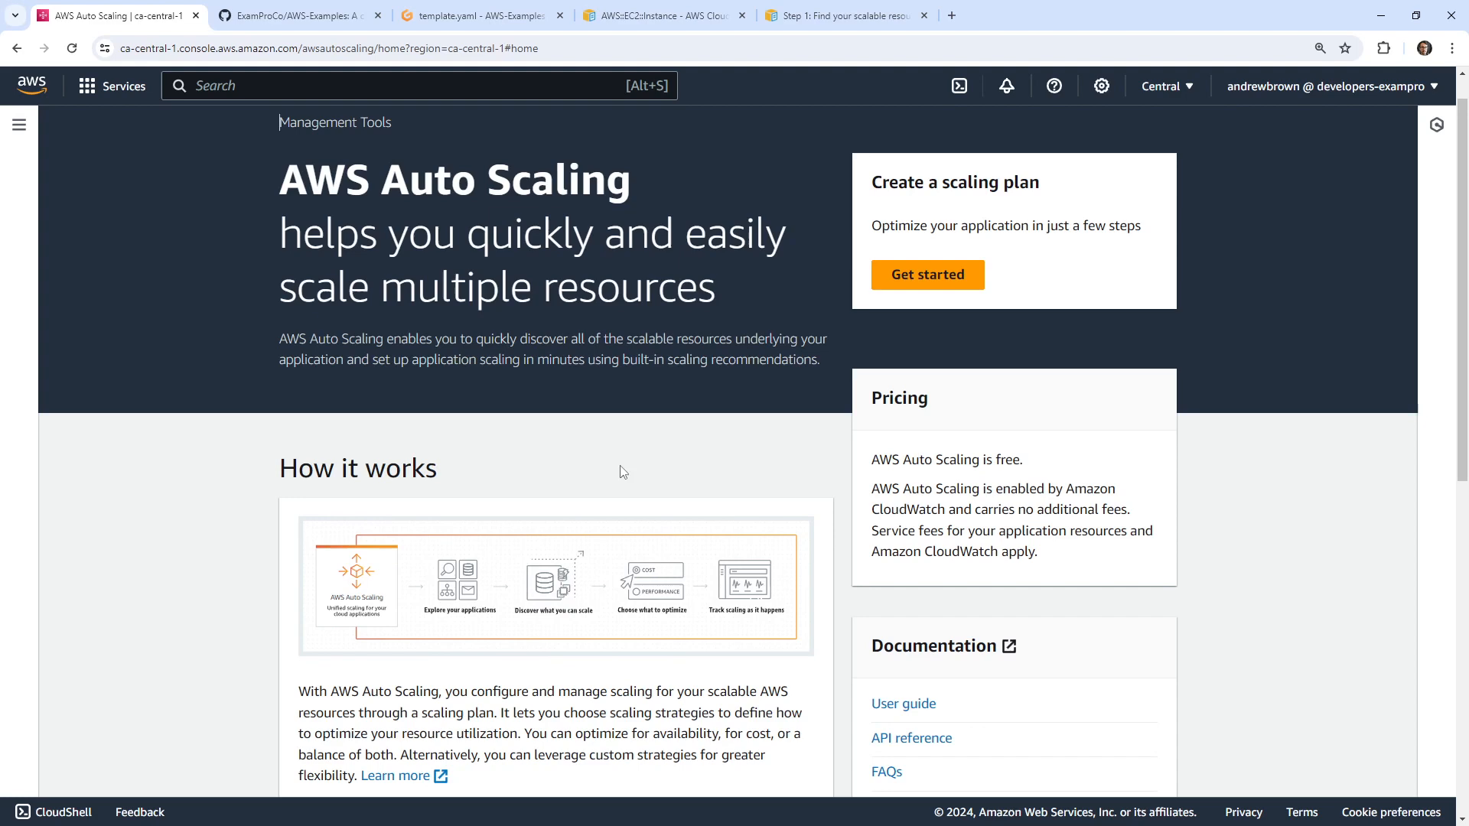
left_click(927, 275)
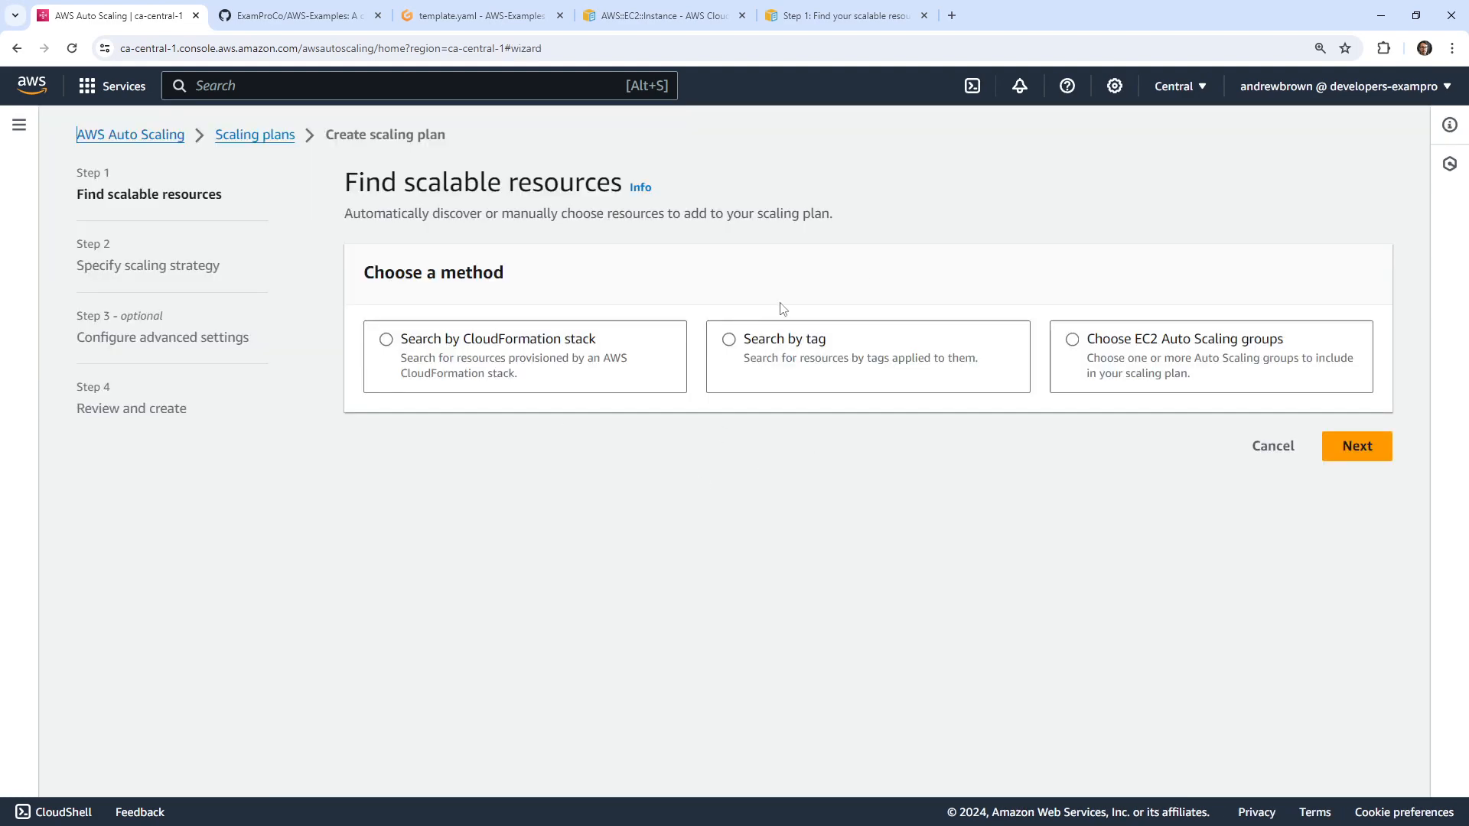
left_click(385, 338)
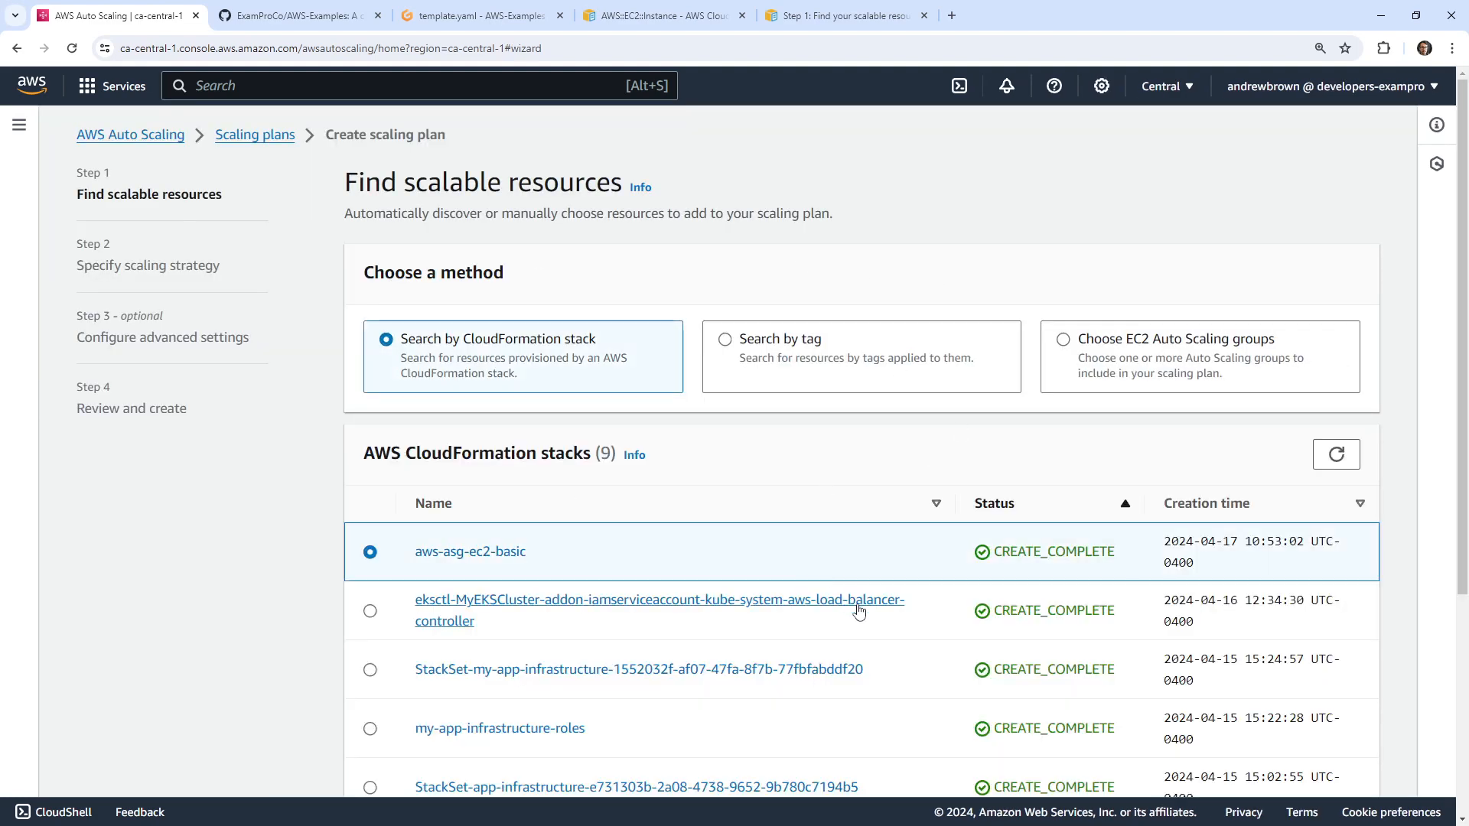
scroll("down", 3)
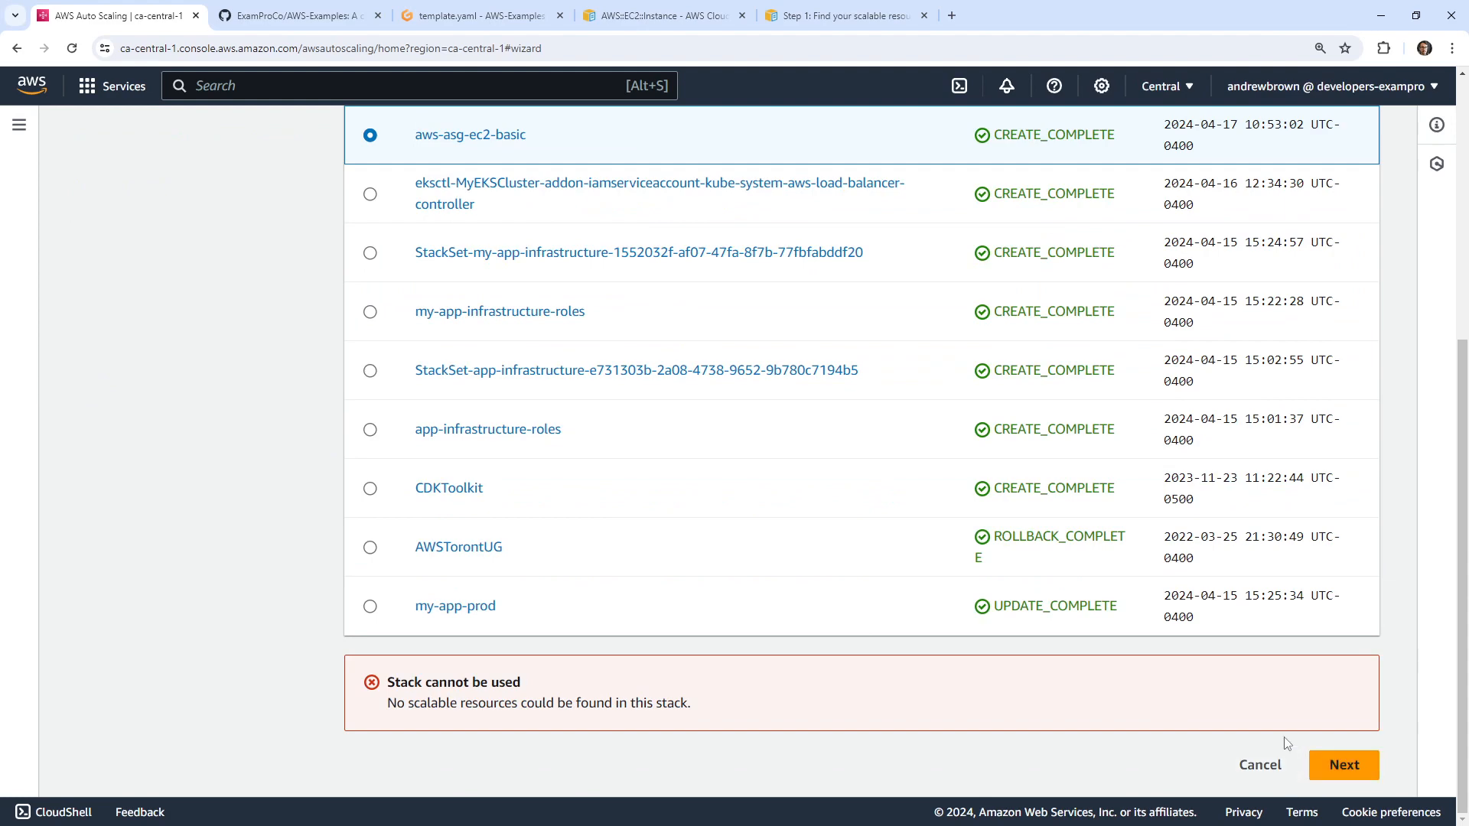
scroll("up", 3)
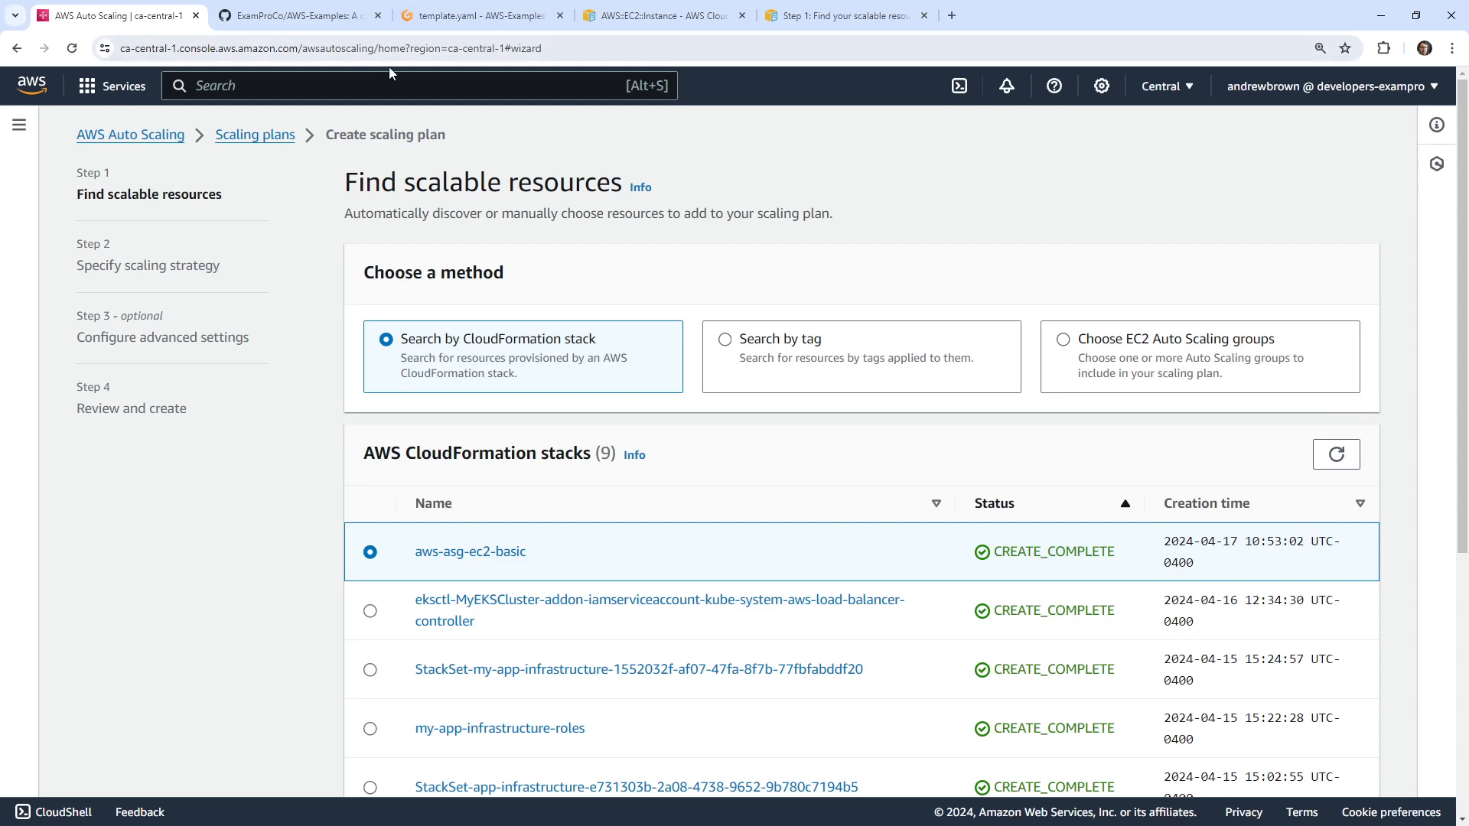
Step: Begin deleting the aws-asg-ec2-basic stack in CloudFormation, then call it off
type("cfn")
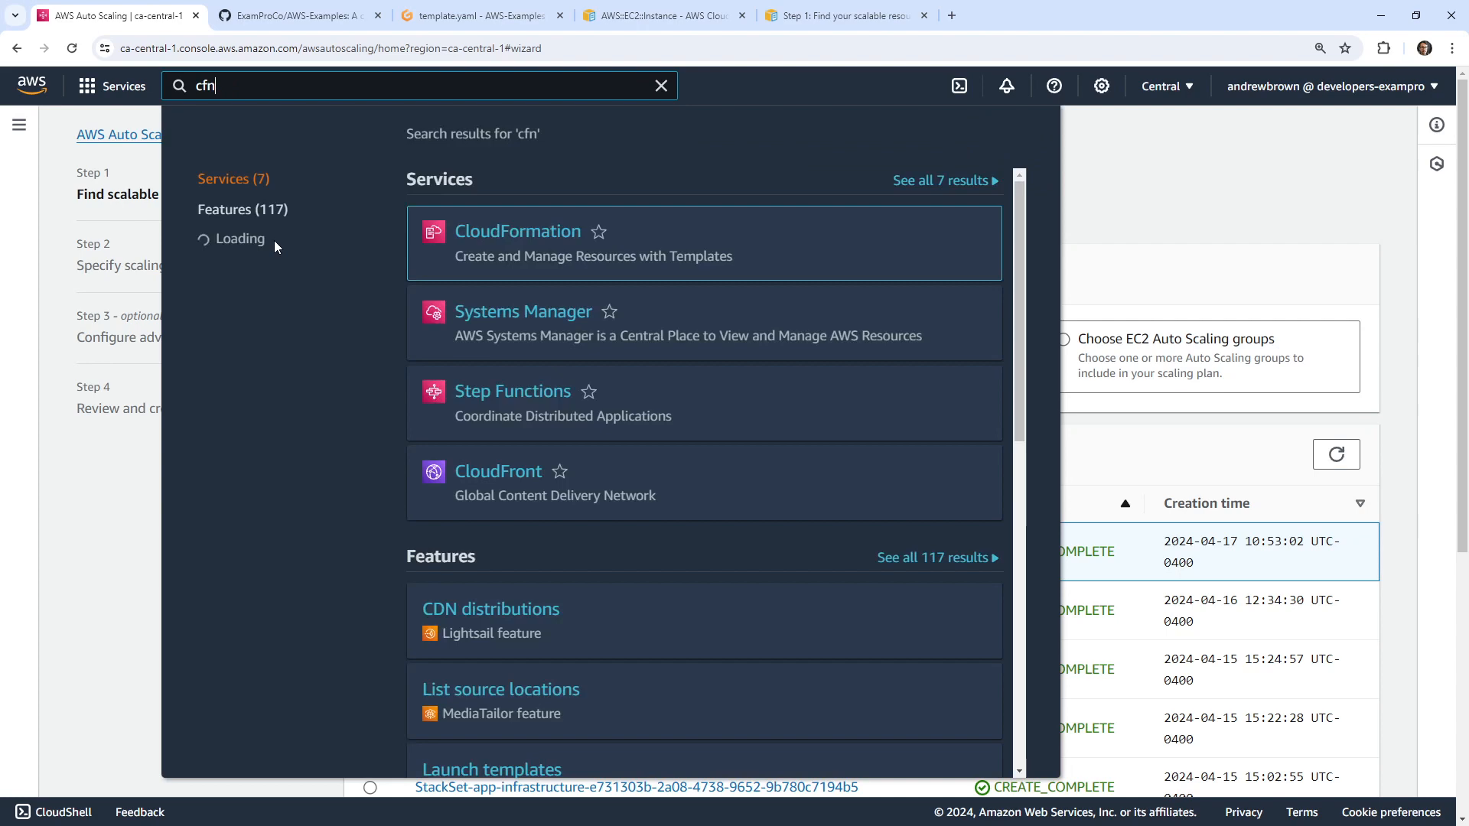
left_click(517, 231)
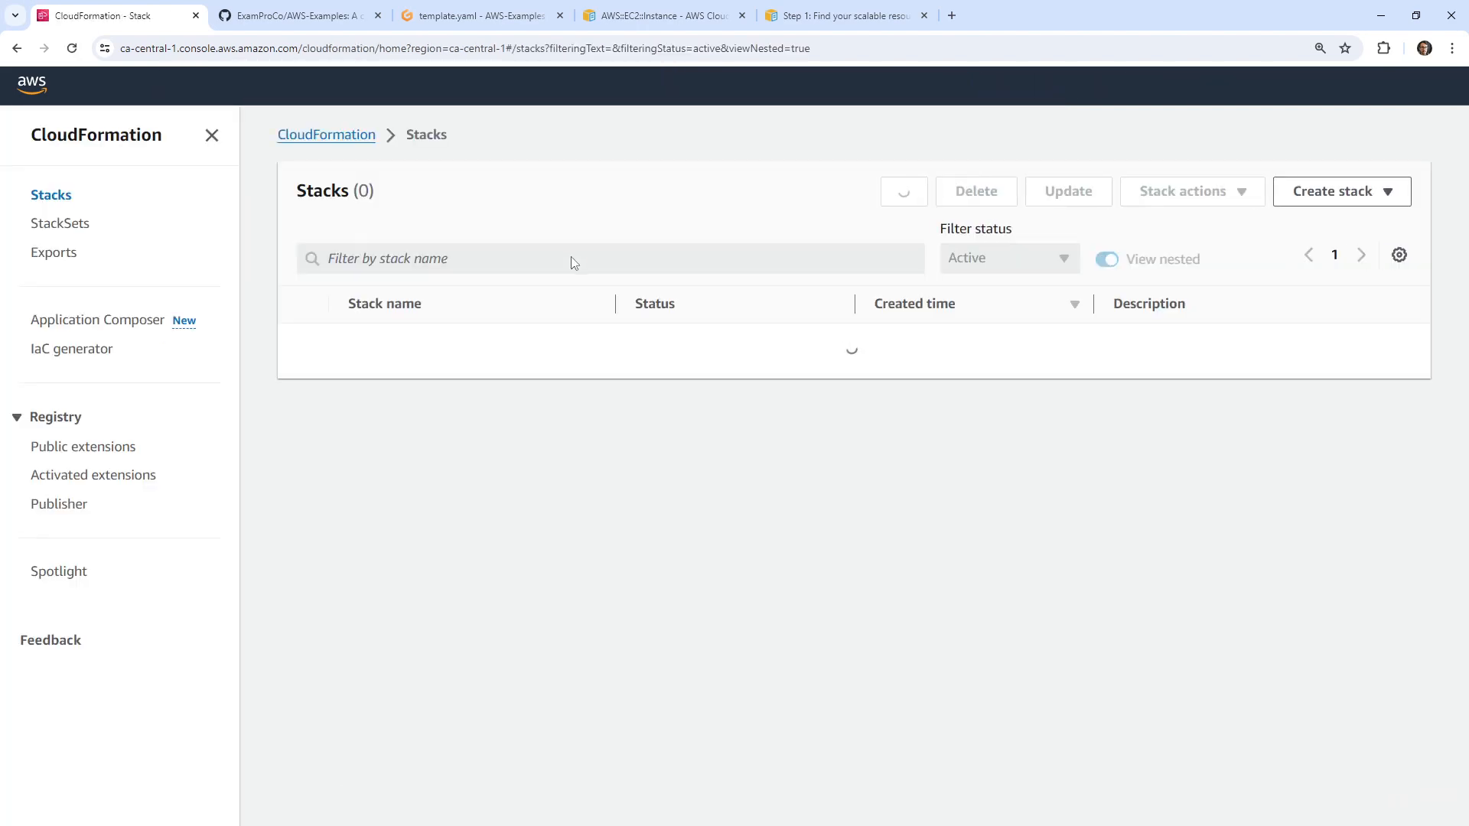
left_click(975, 192)
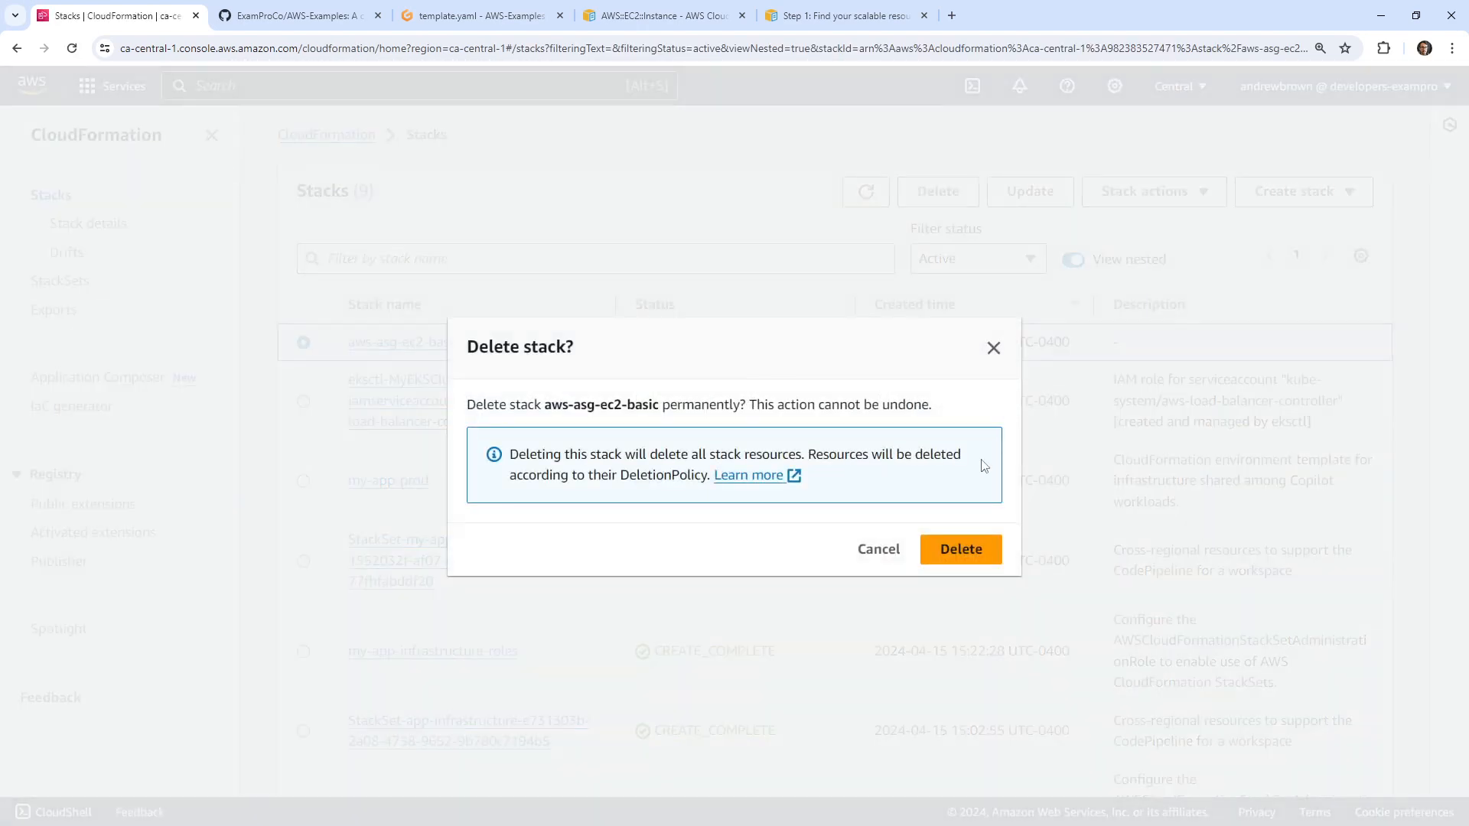
left_click(478, 15)
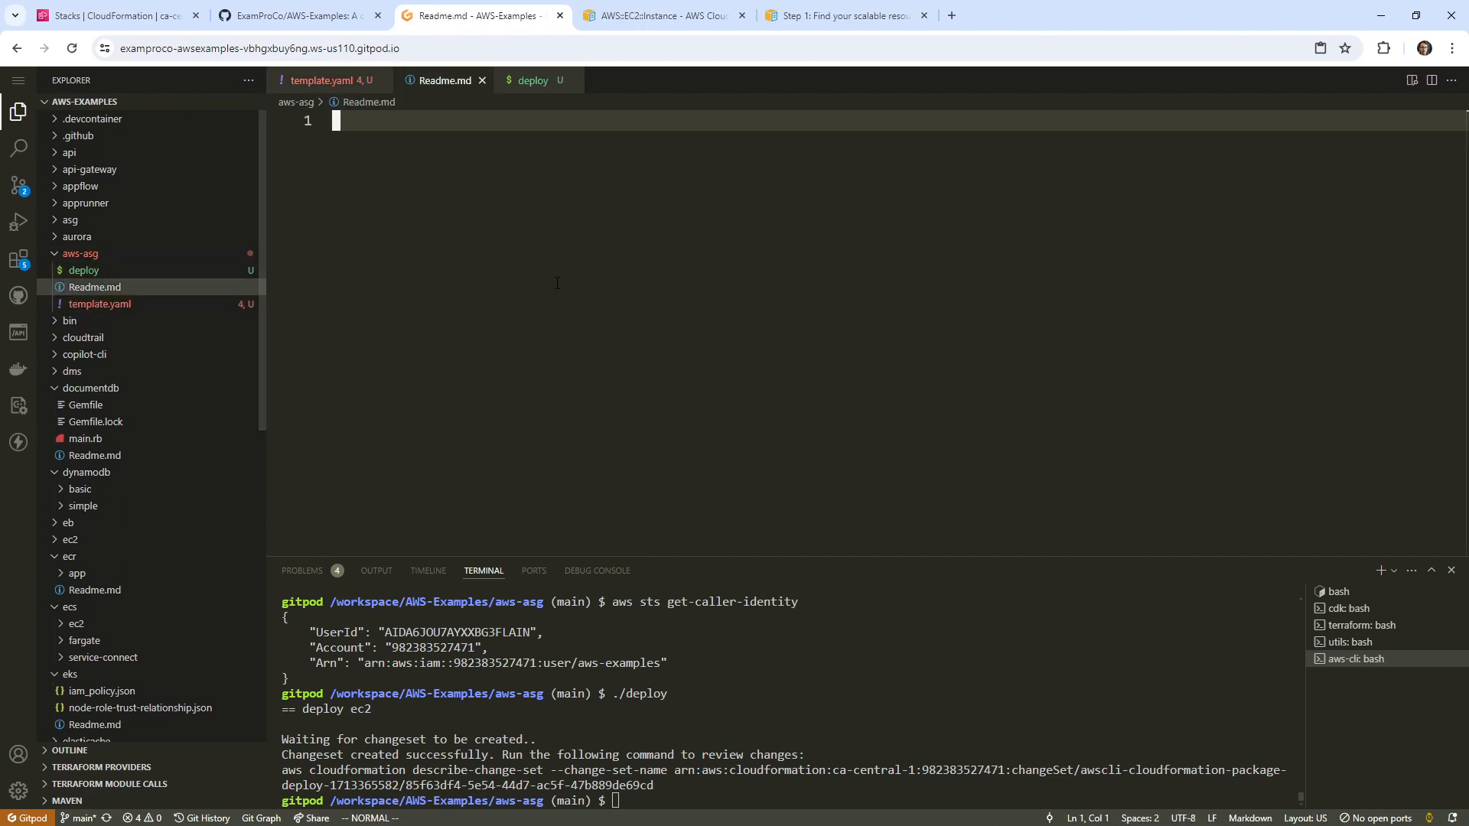
Step: Write in Readme.md that AWS ASG does not automatically turn resources into scalable resources
type("AWS ASG d")
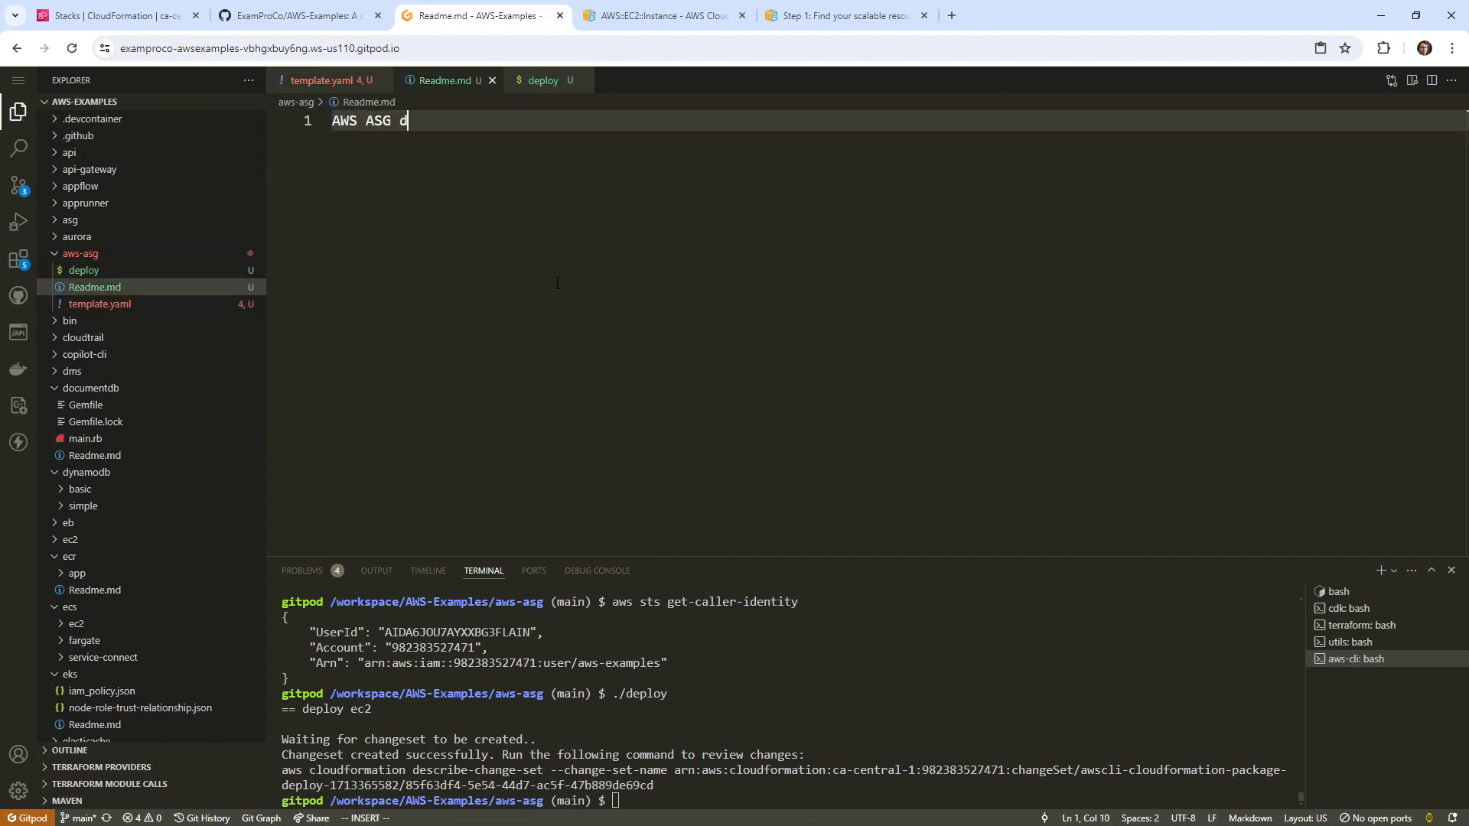
type("oes not asca")
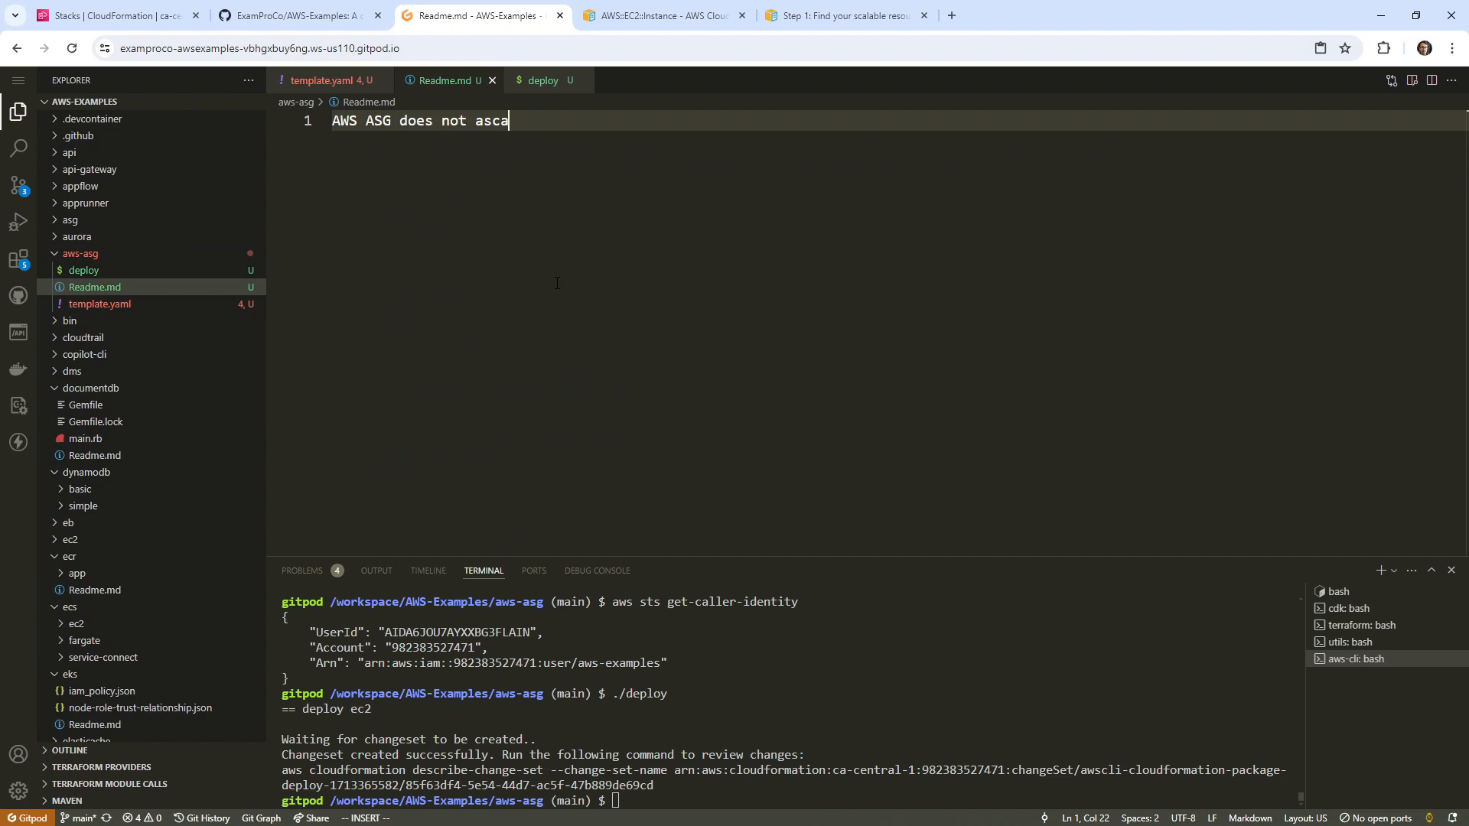
type("aut")
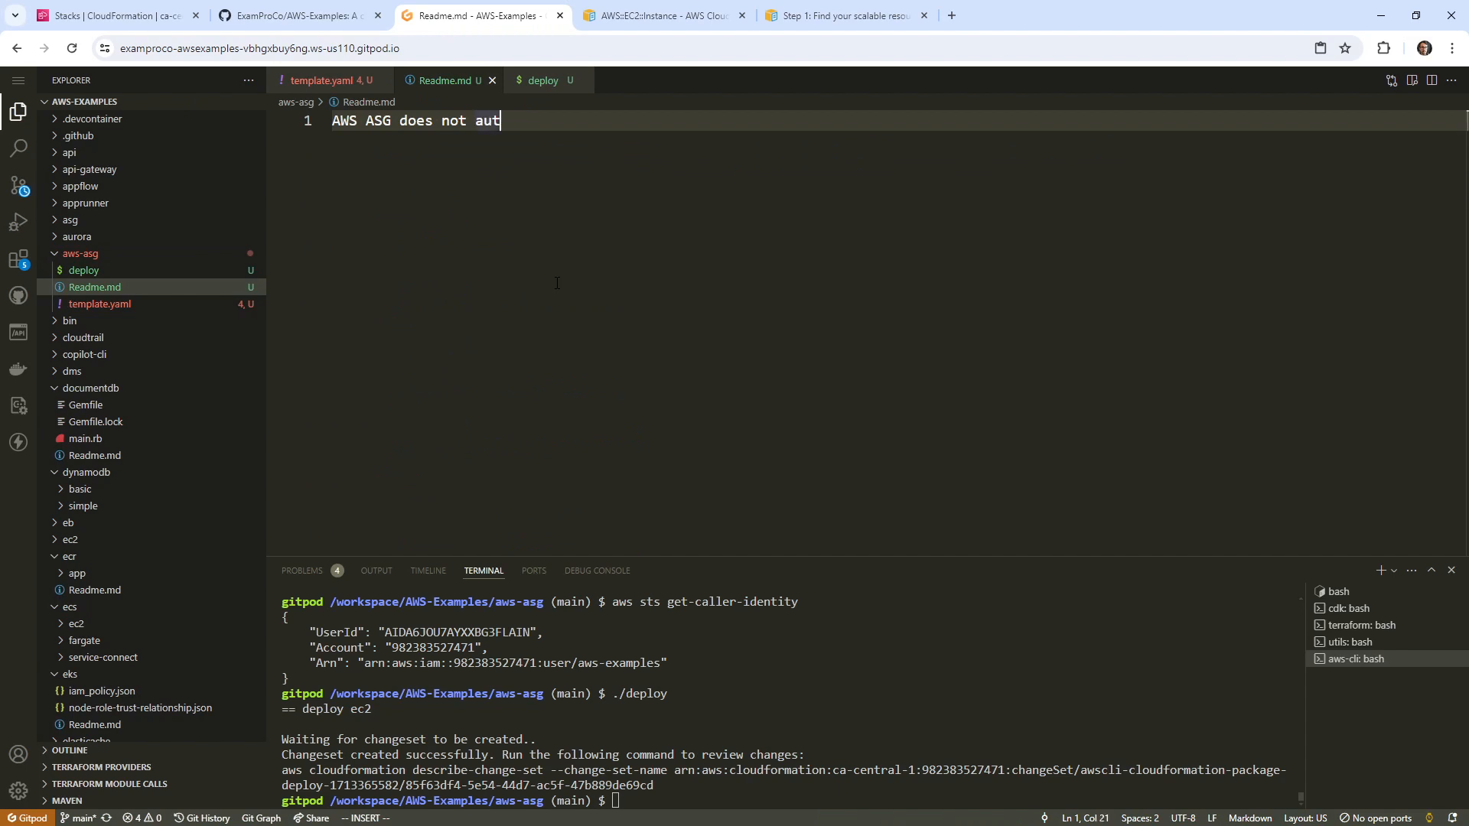
type("omatically turn r")
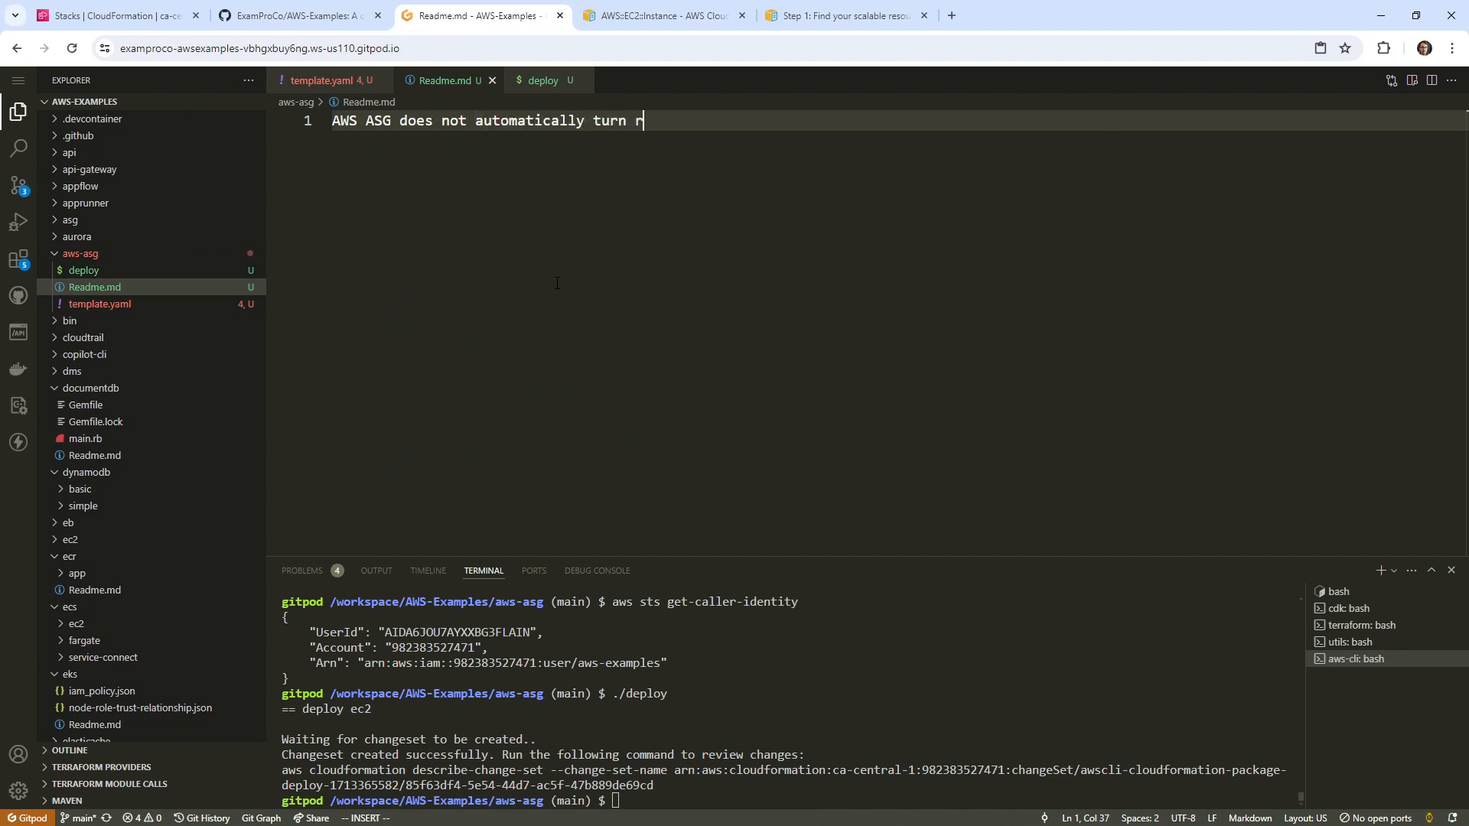
type("resources into")
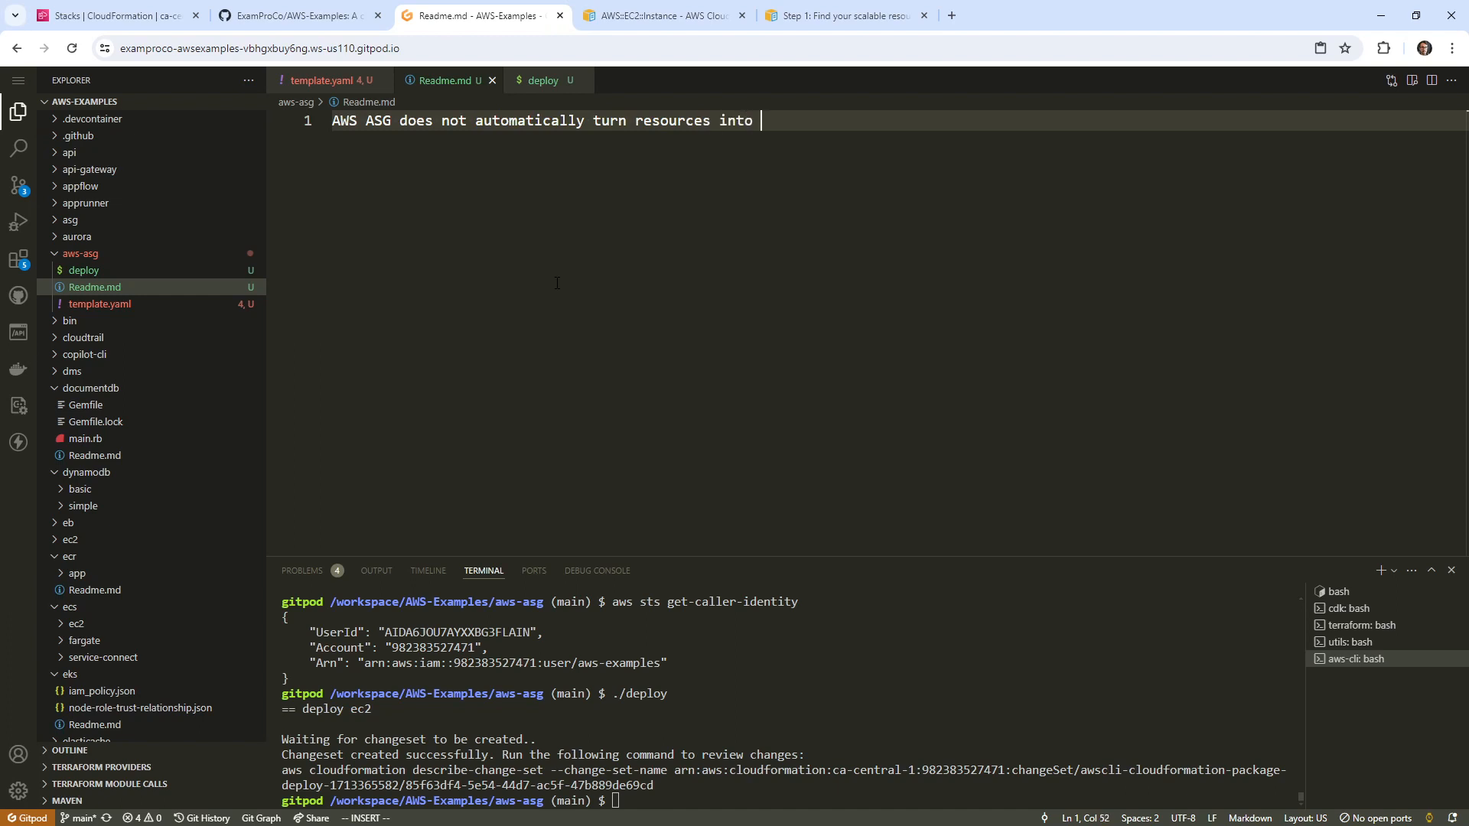
type("scalable")
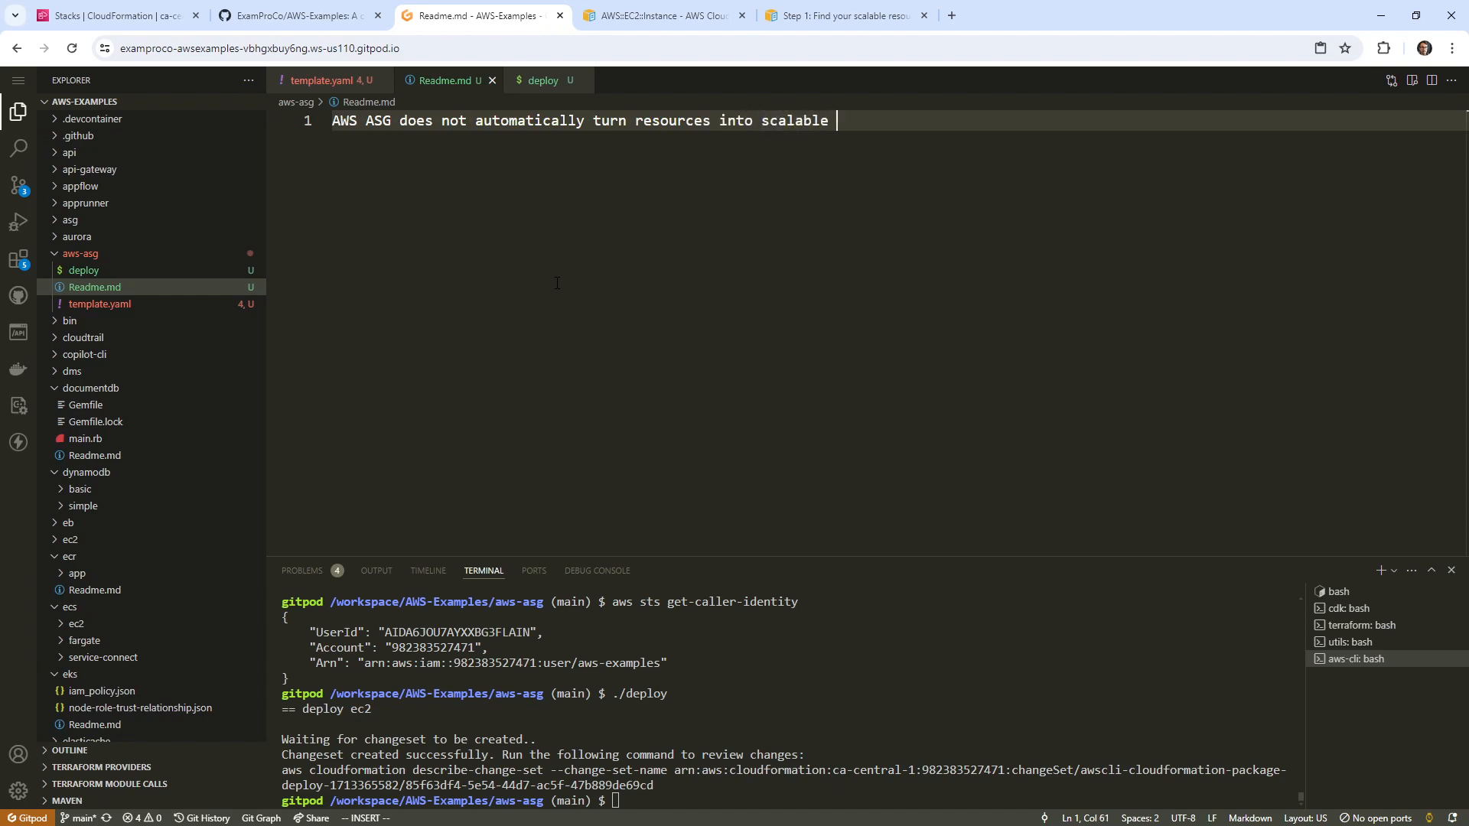
type("resource")
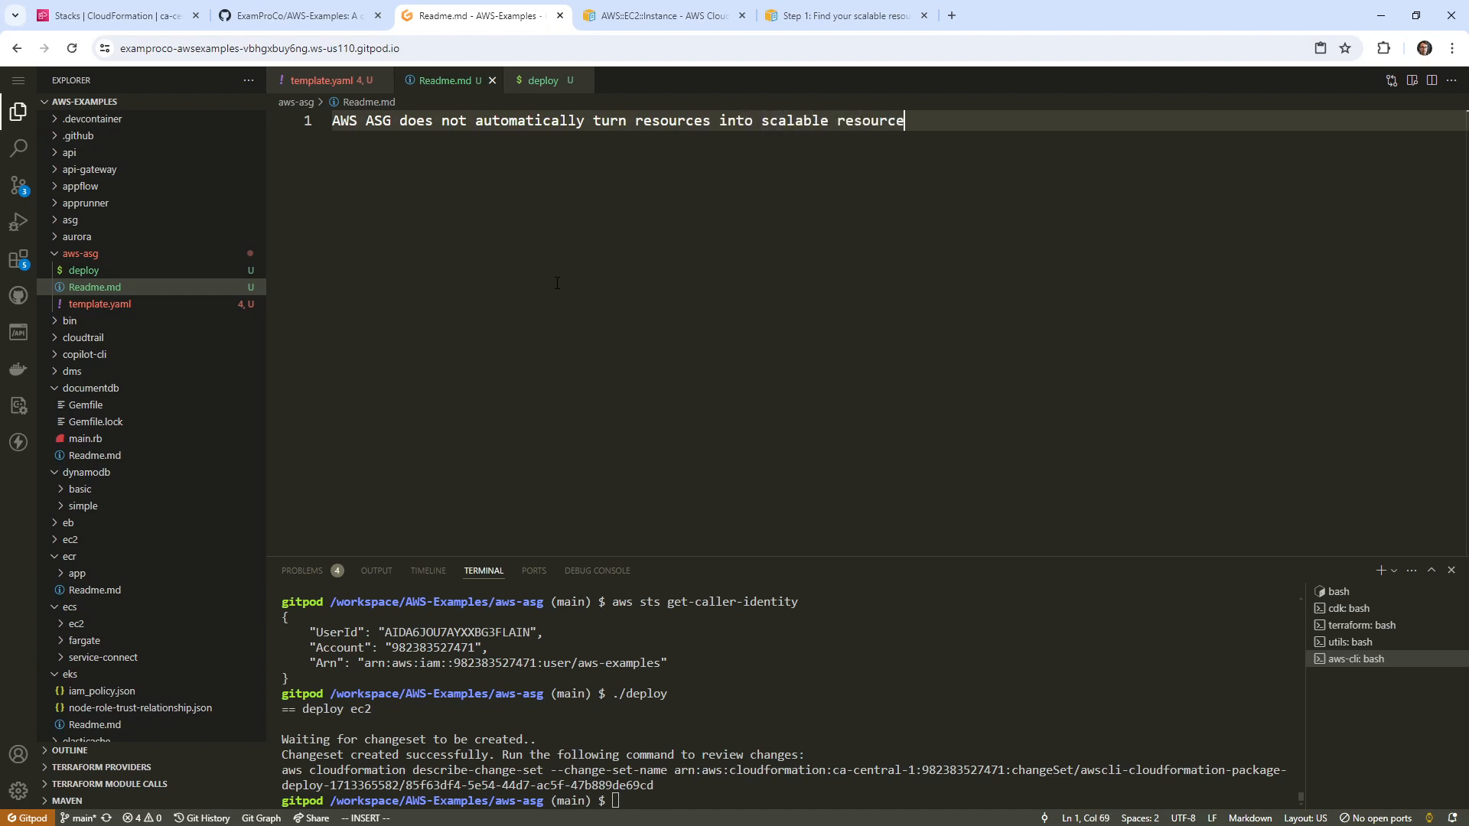
type("s.")
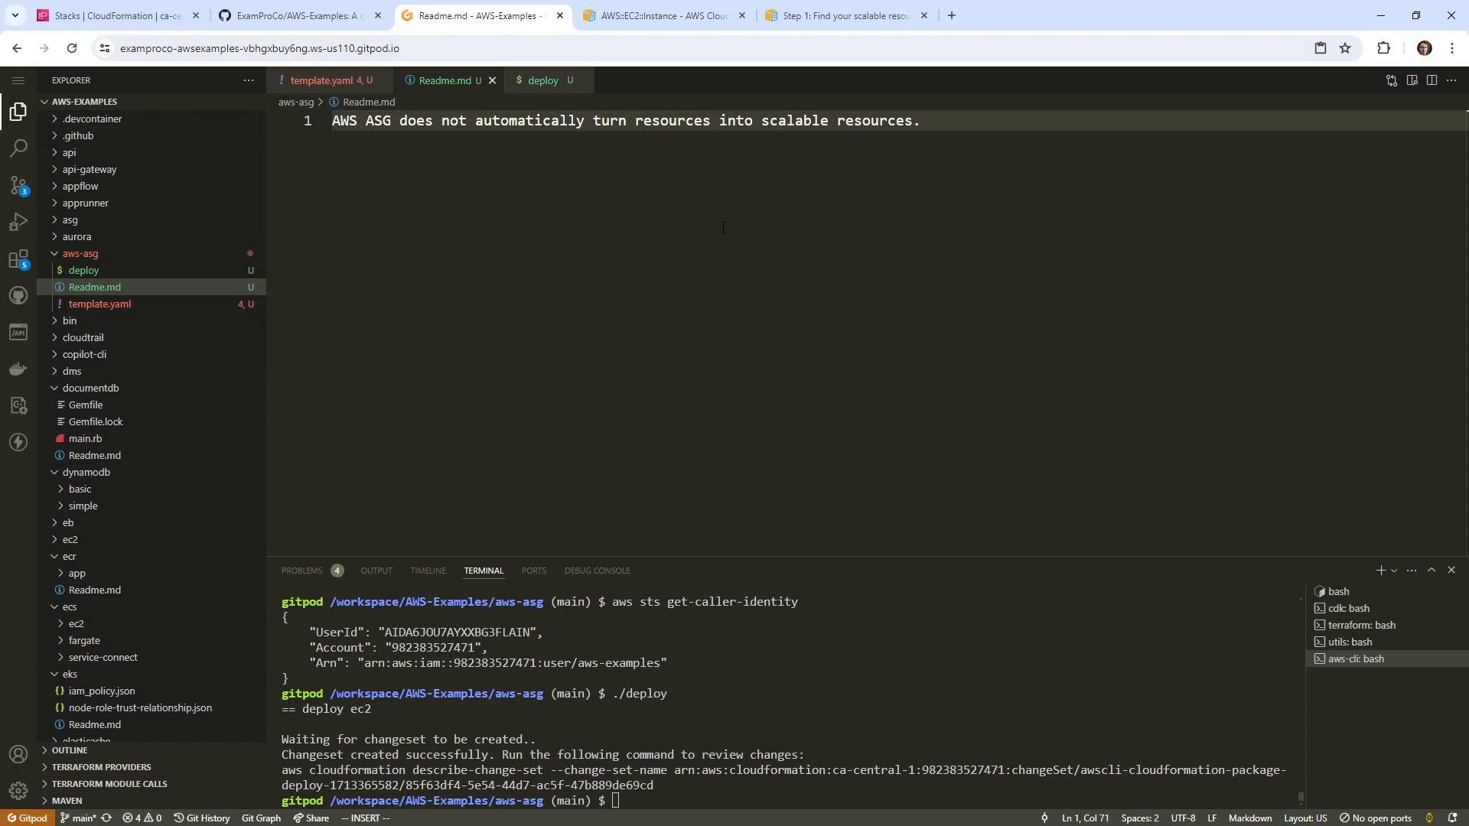
Step: Stage all three changed files and commit them with a message
left_click(18, 185)
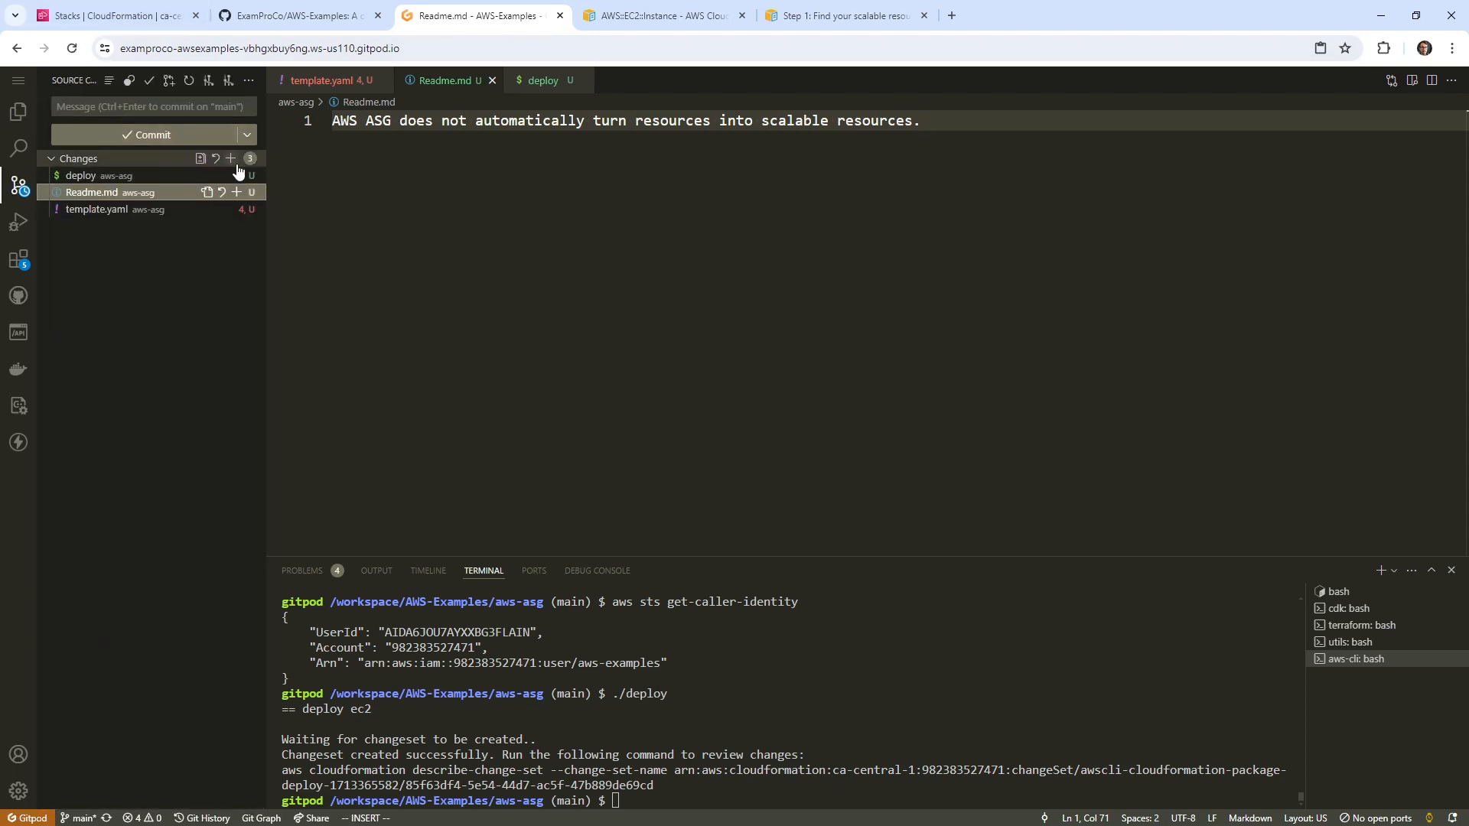
left_click(228, 158)
type("CFN template is usel")
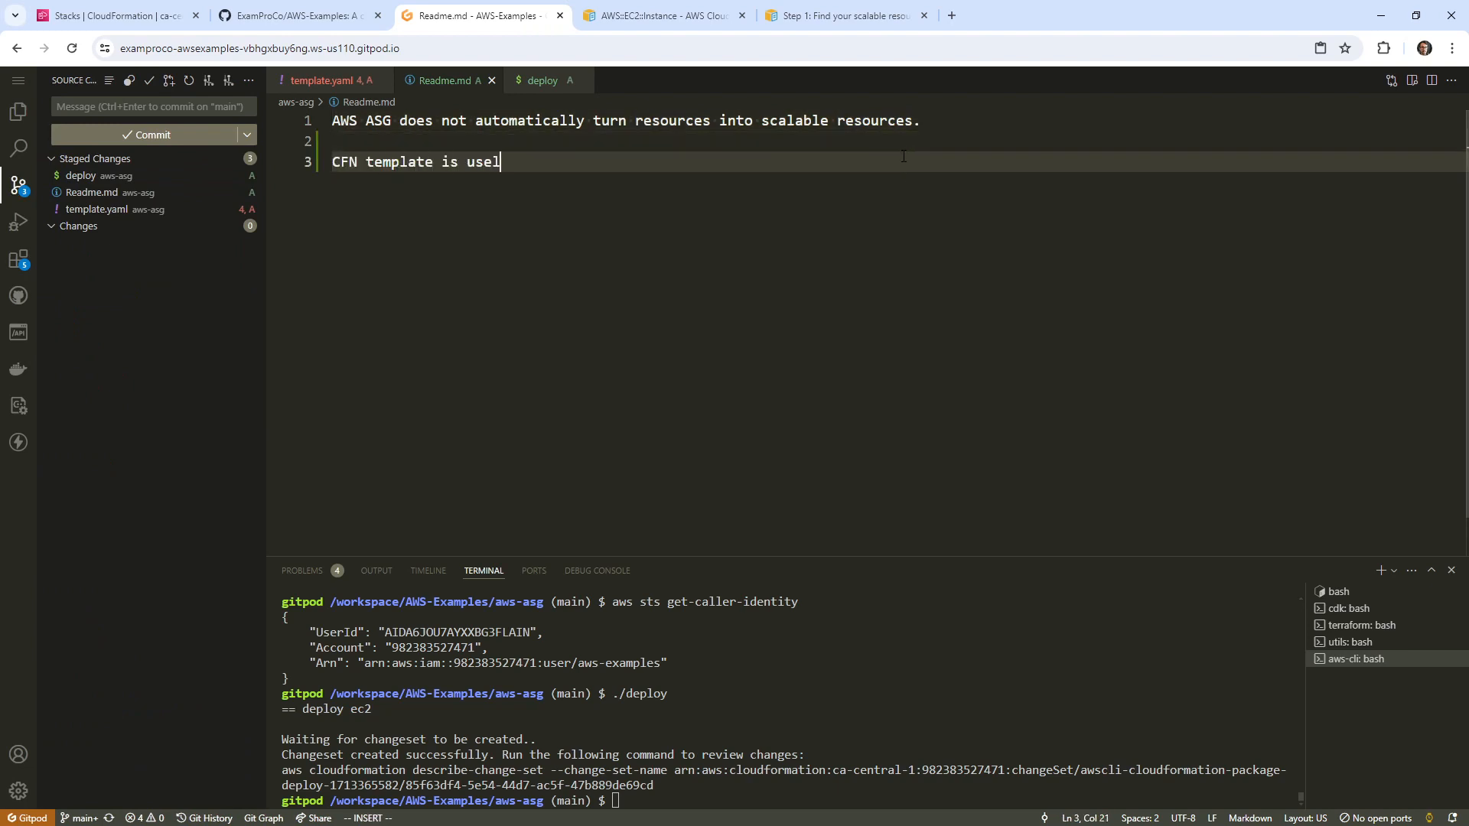
left_click(146, 134)
type("ess here,")
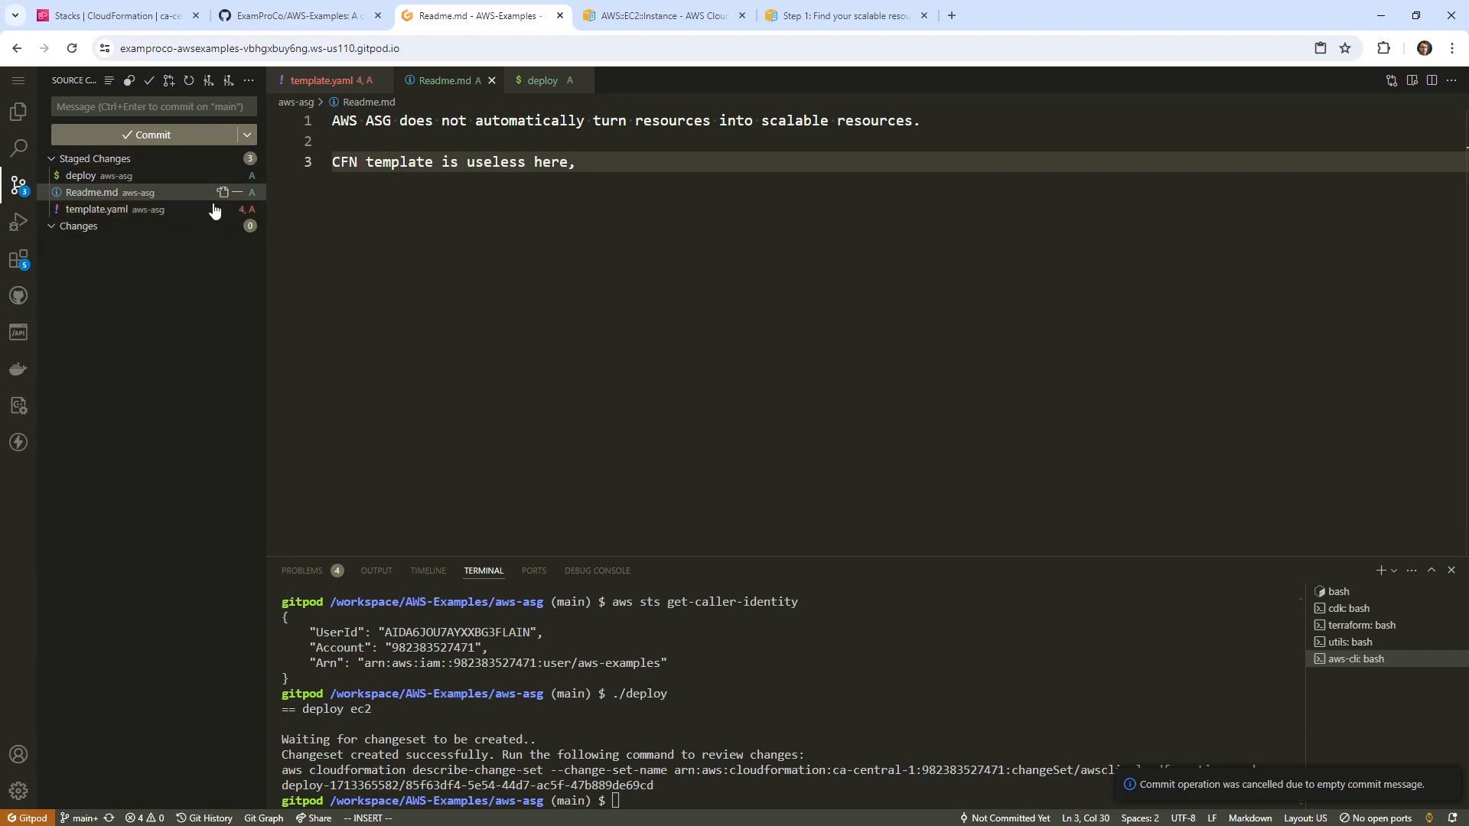
type("aw")
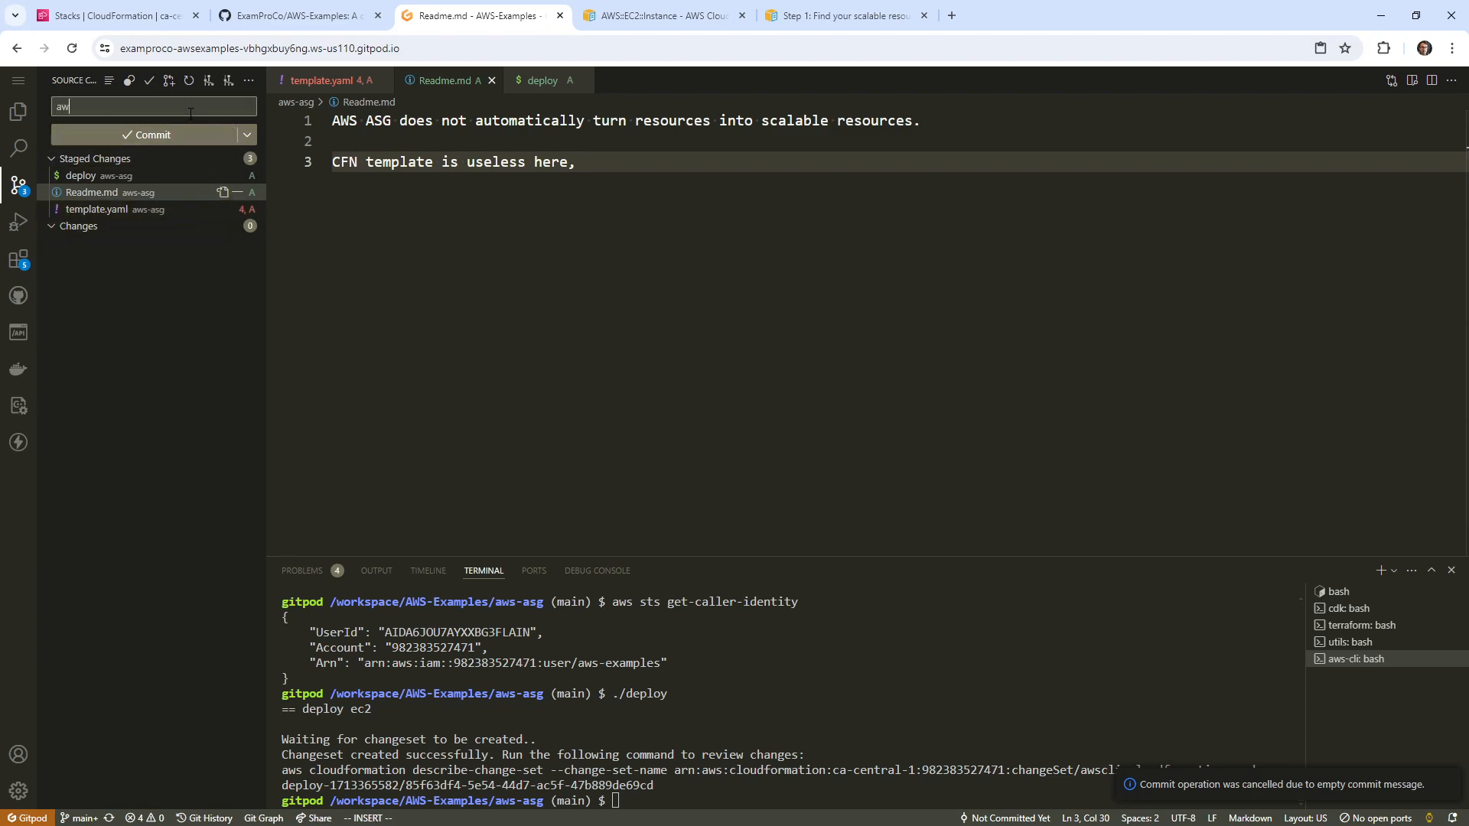
left_click(153, 134)
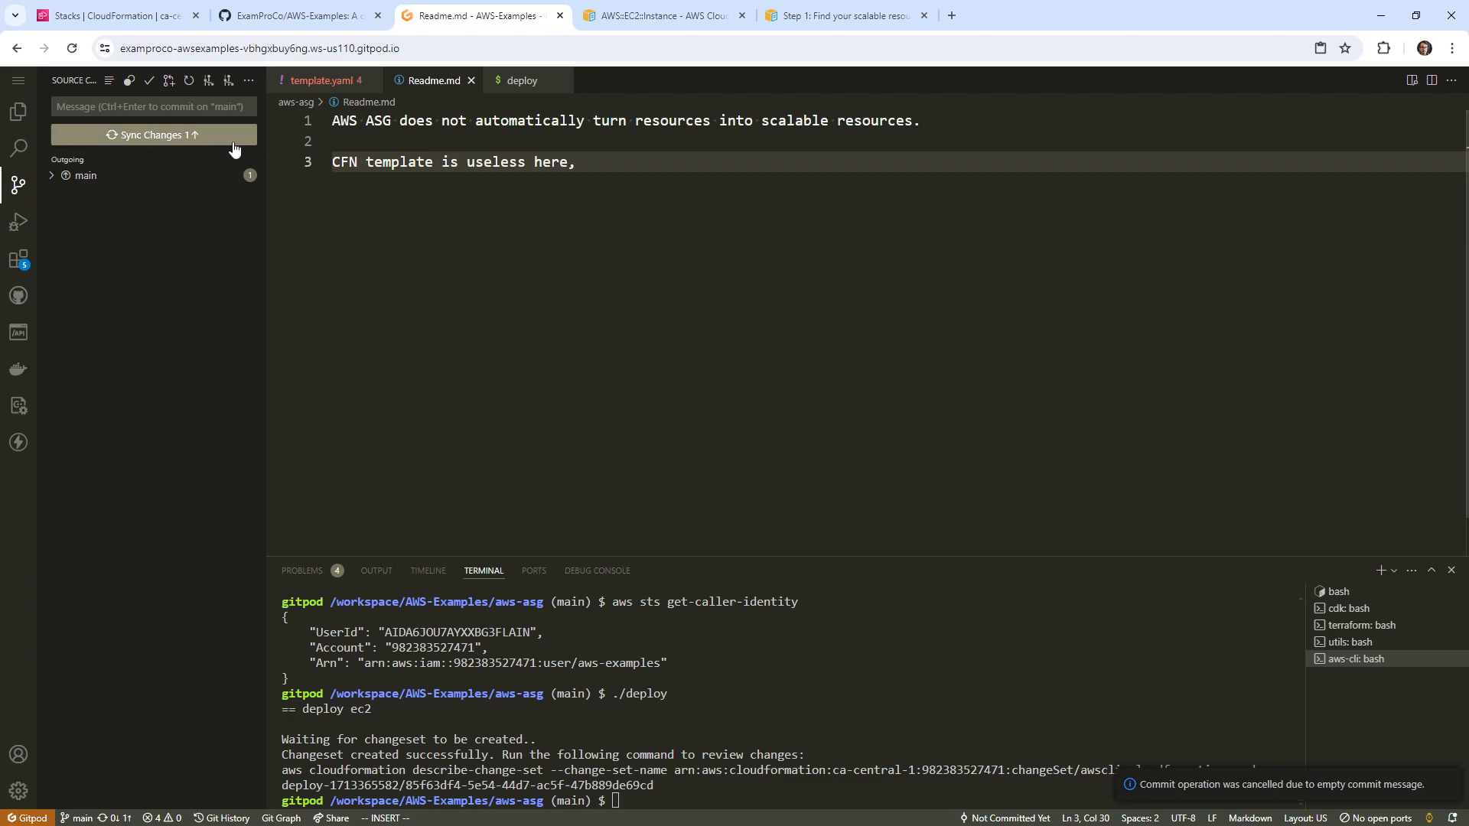
left_click(113, 15)
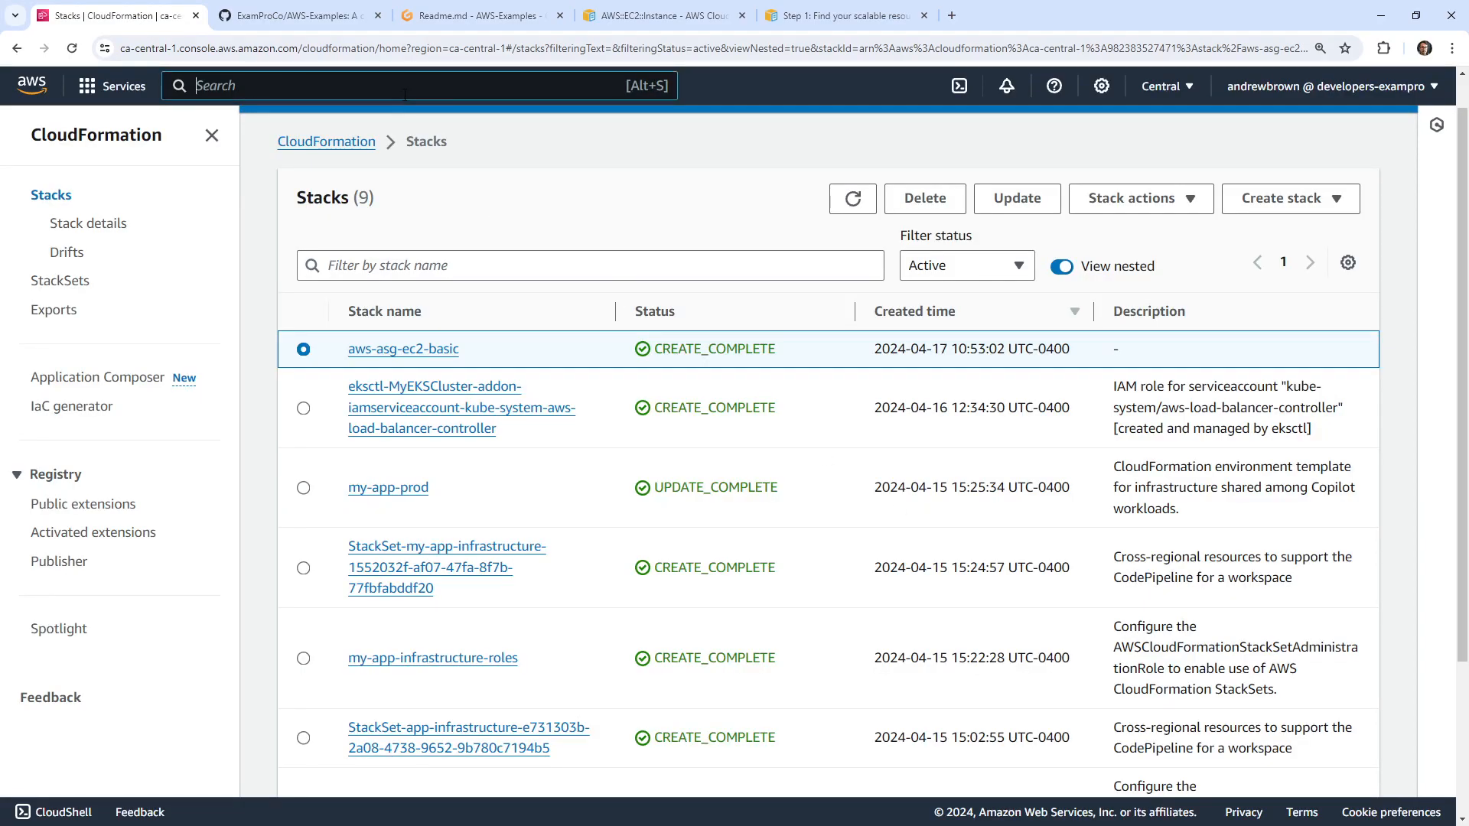
type("asC")
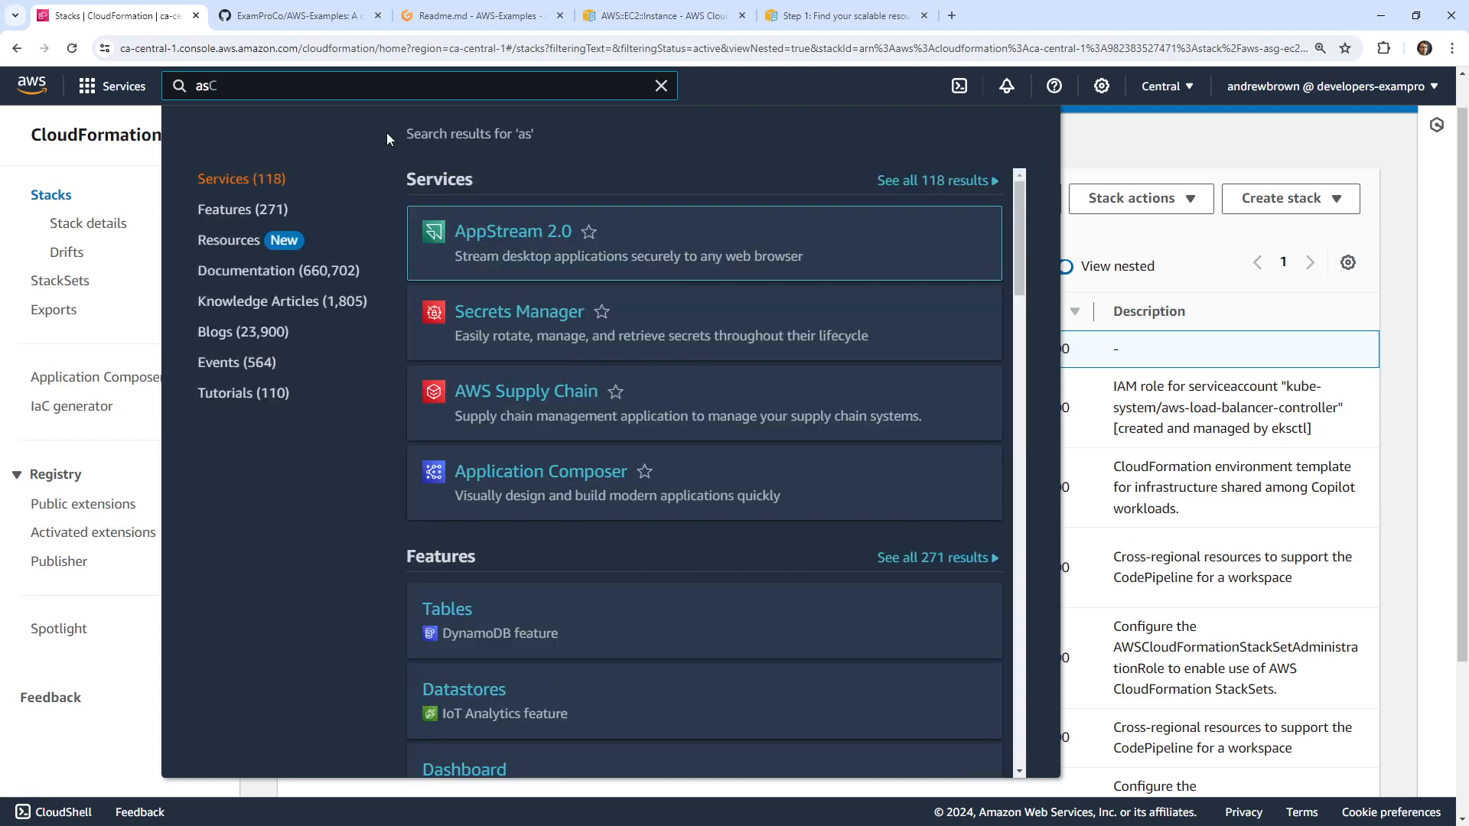
left_click(477, 16)
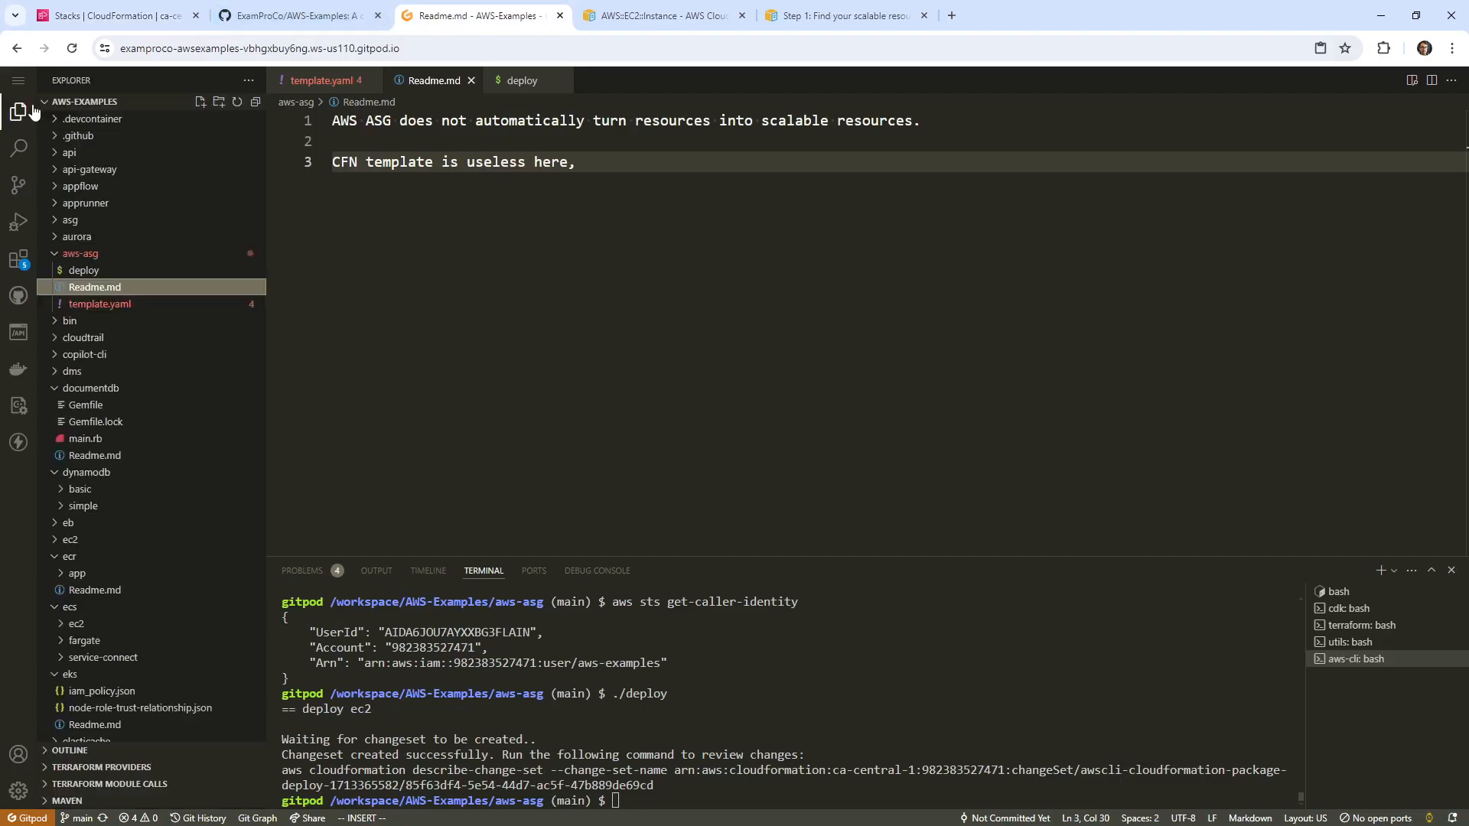
Step: Open asg/basic template.yaml, scroll to its VPC ID and subnet parameters, then return to AWS
left_click(80, 253)
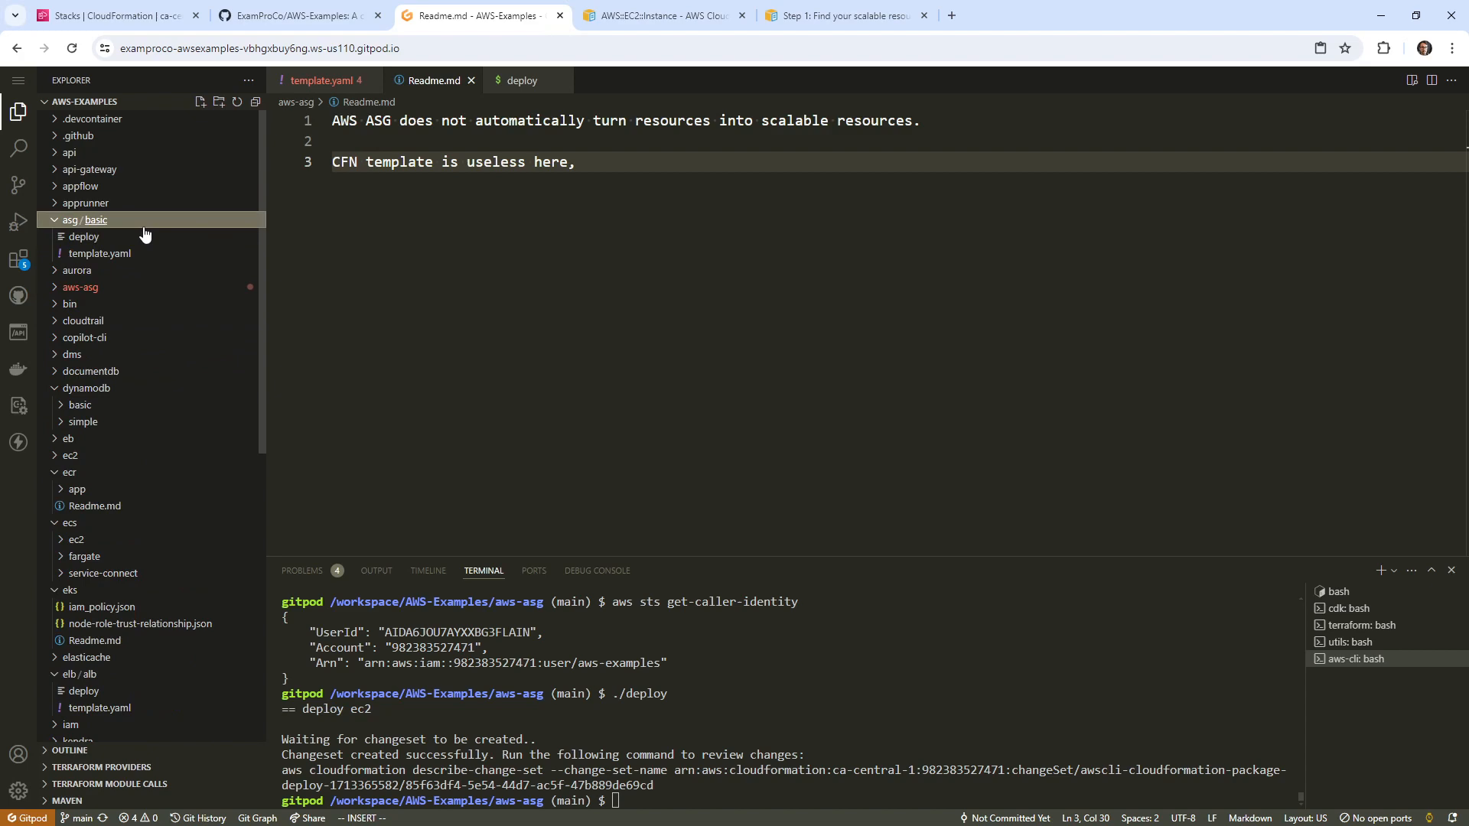
left_click(100, 253)
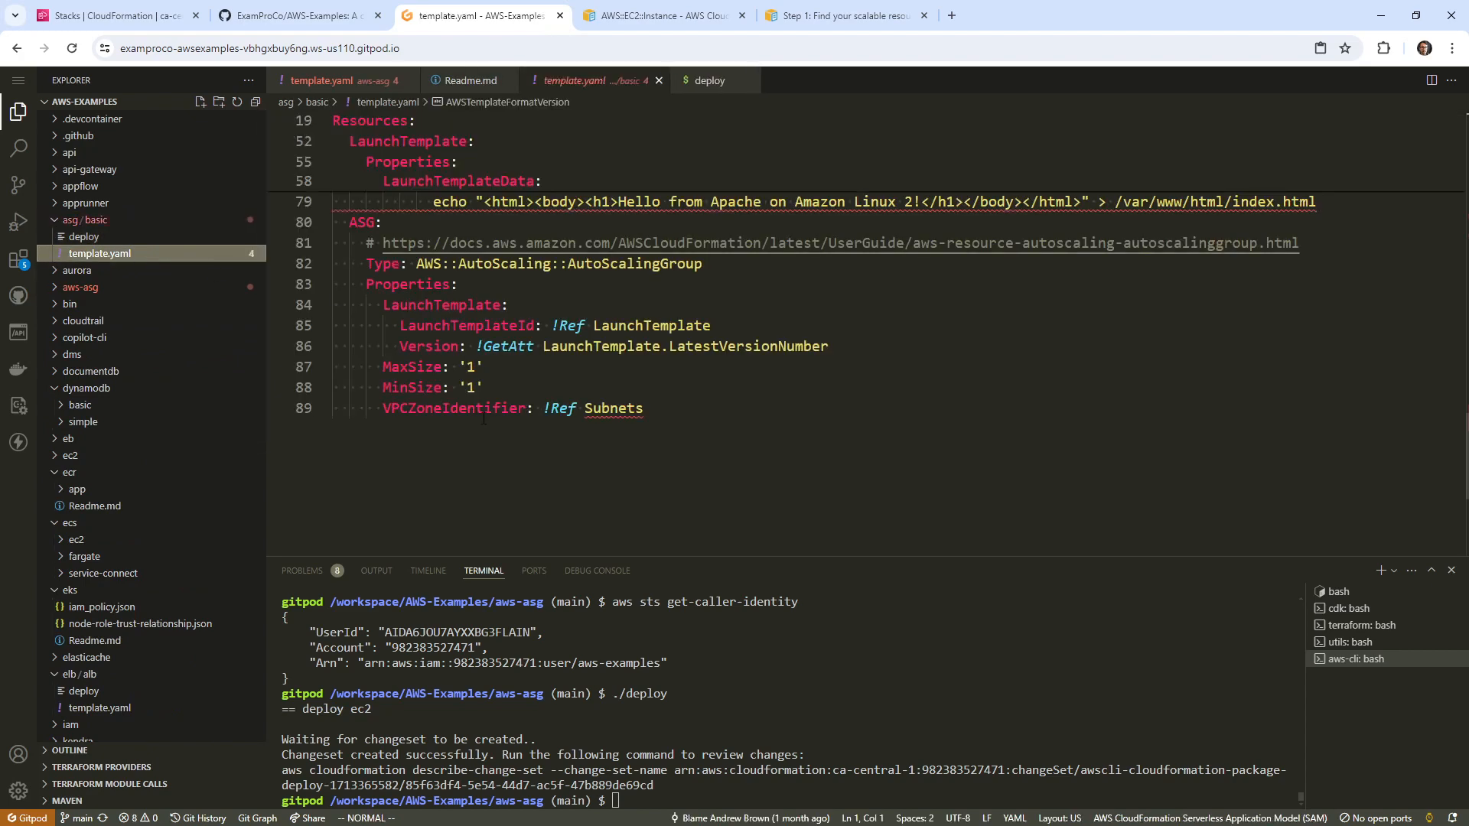
scroll("up", 3)
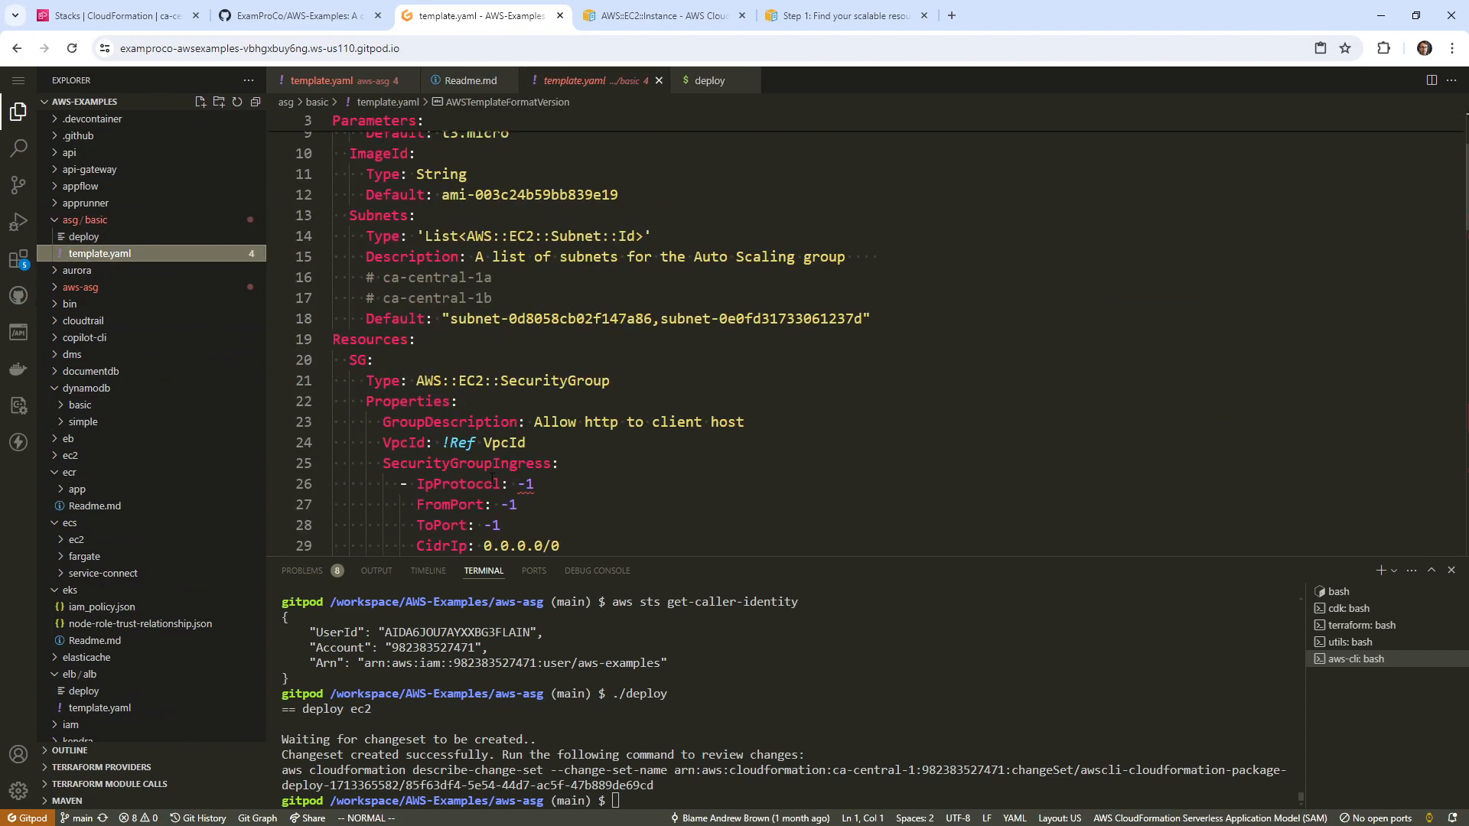
scroll("up", 3)
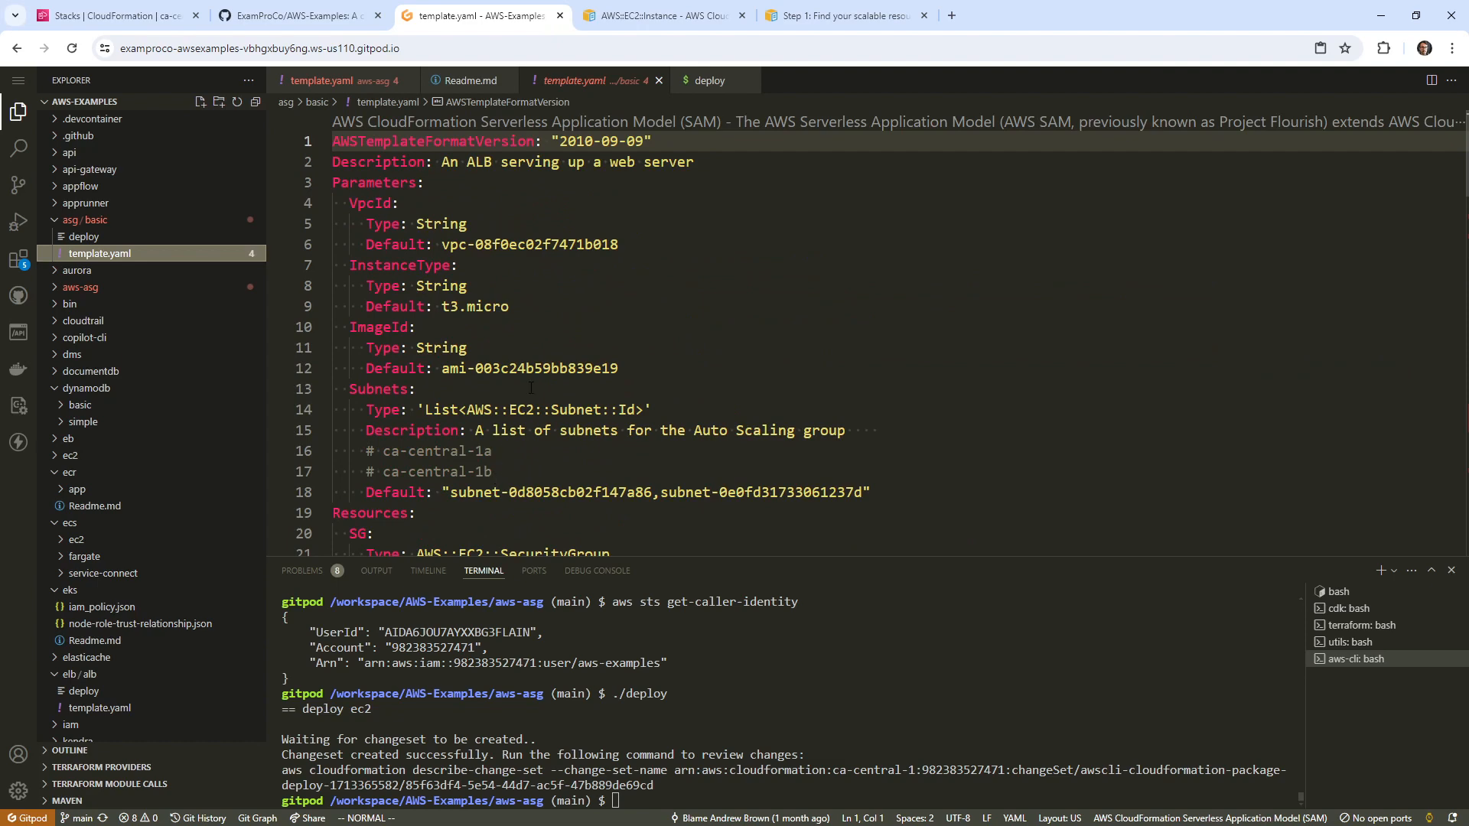
left_click(113, 15)
type("cfn")
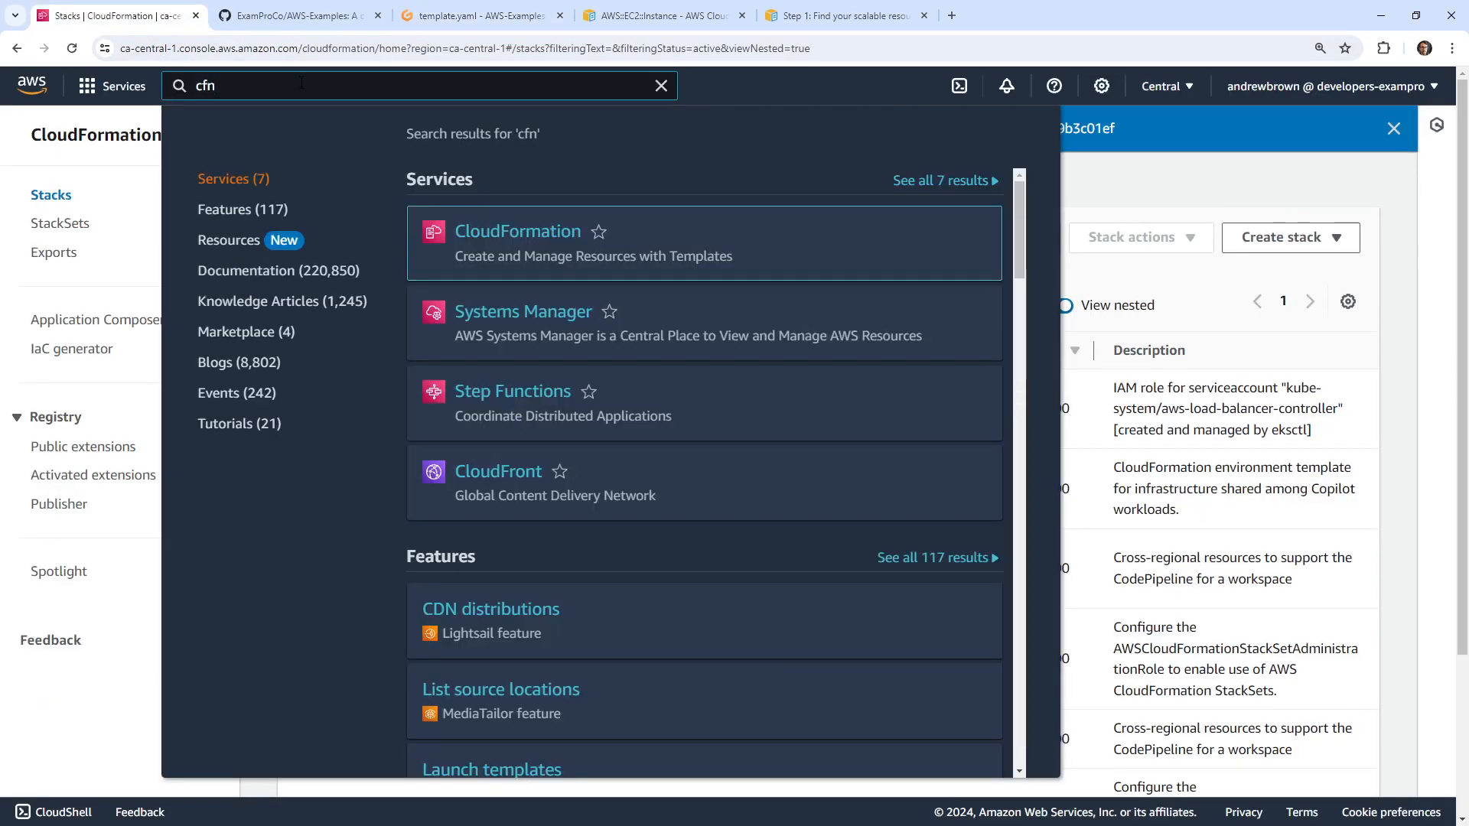
Step: Check Your VPCs to confirm default VPC vpc-08f0ec02f7471b018, then return to Gitpod
left_click(517, 230)
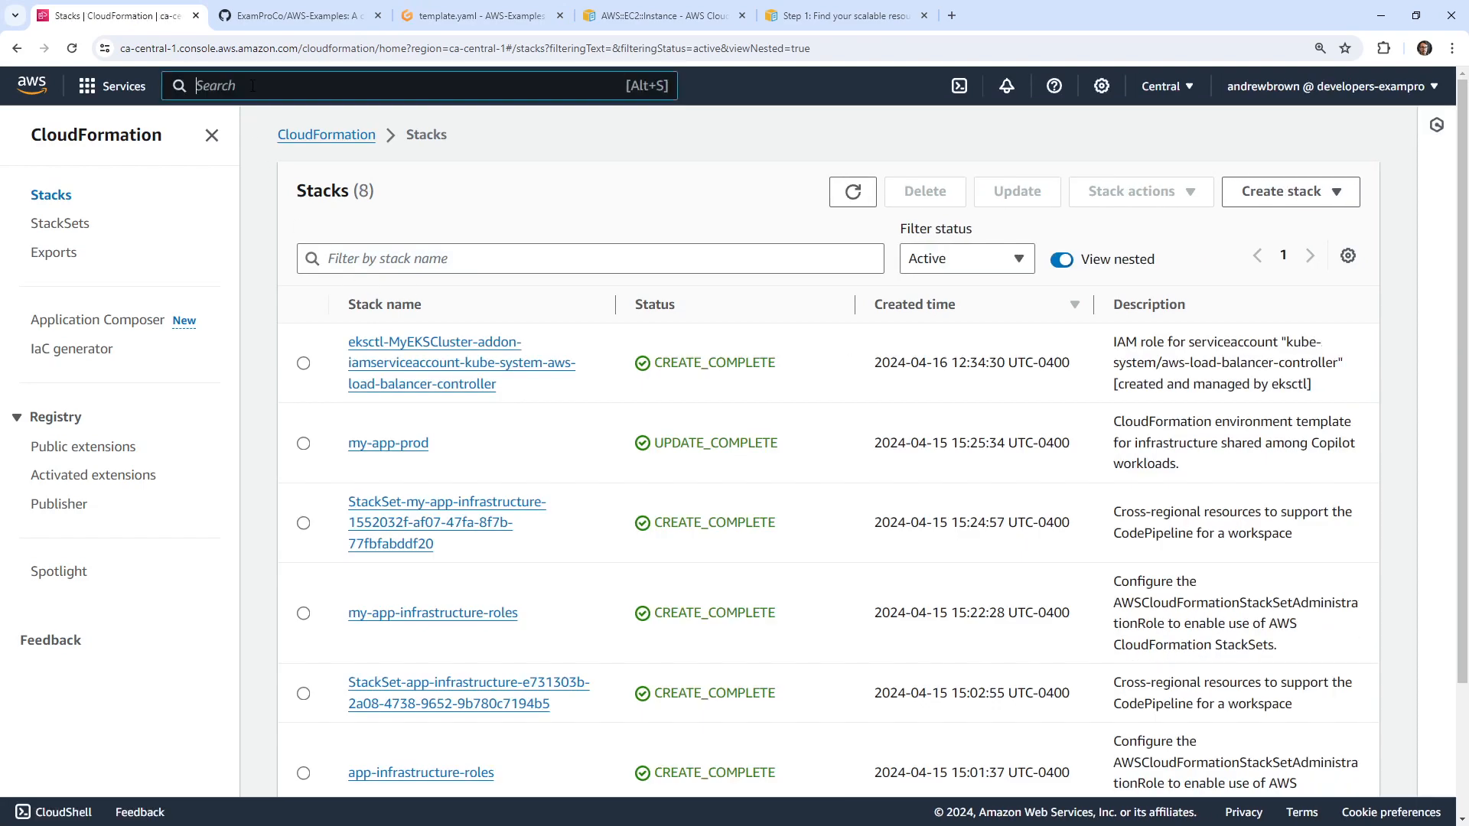
type("vpc")
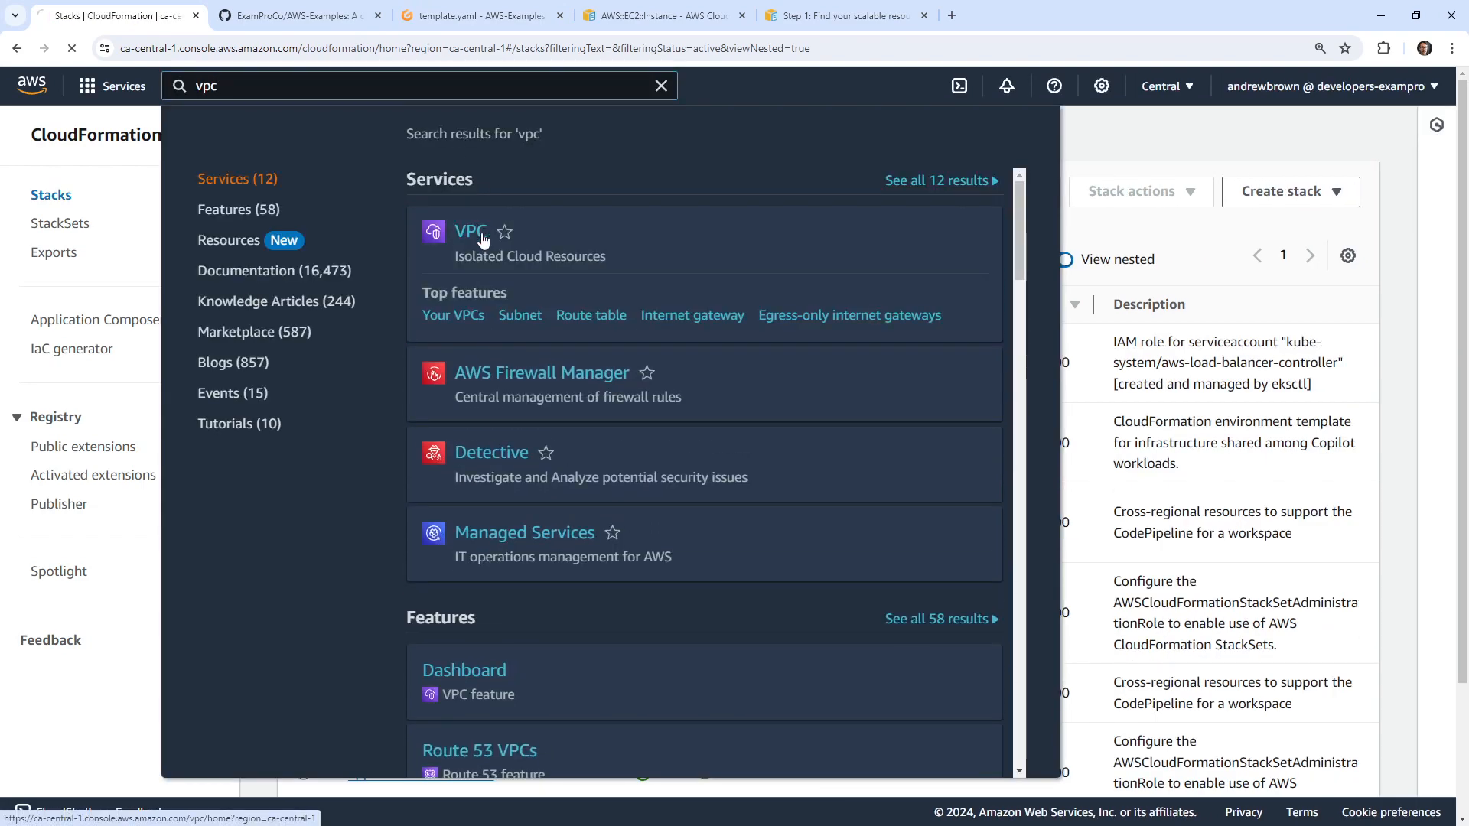
left_click(471, 231)
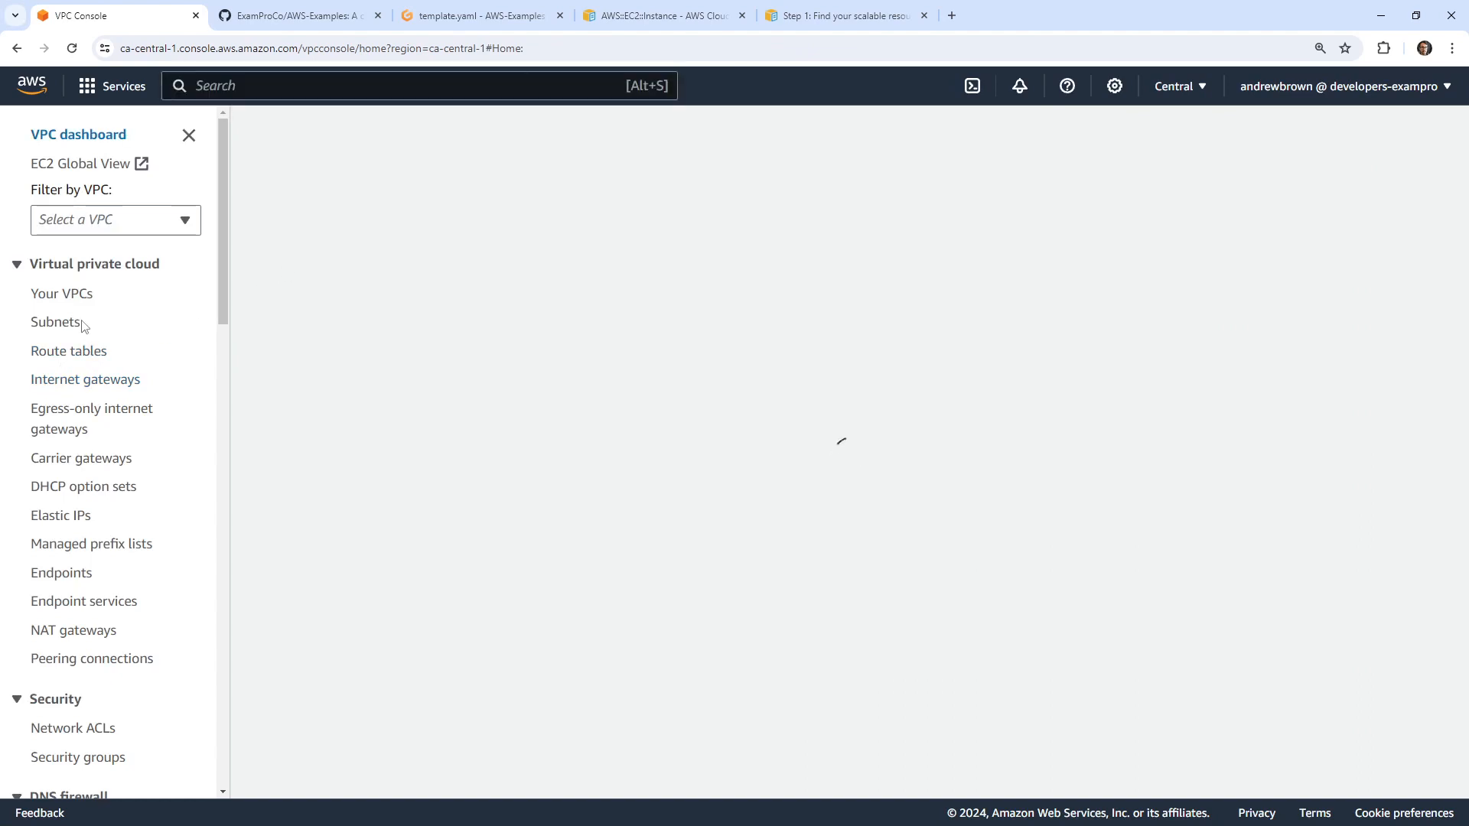
left_click(63, 293)
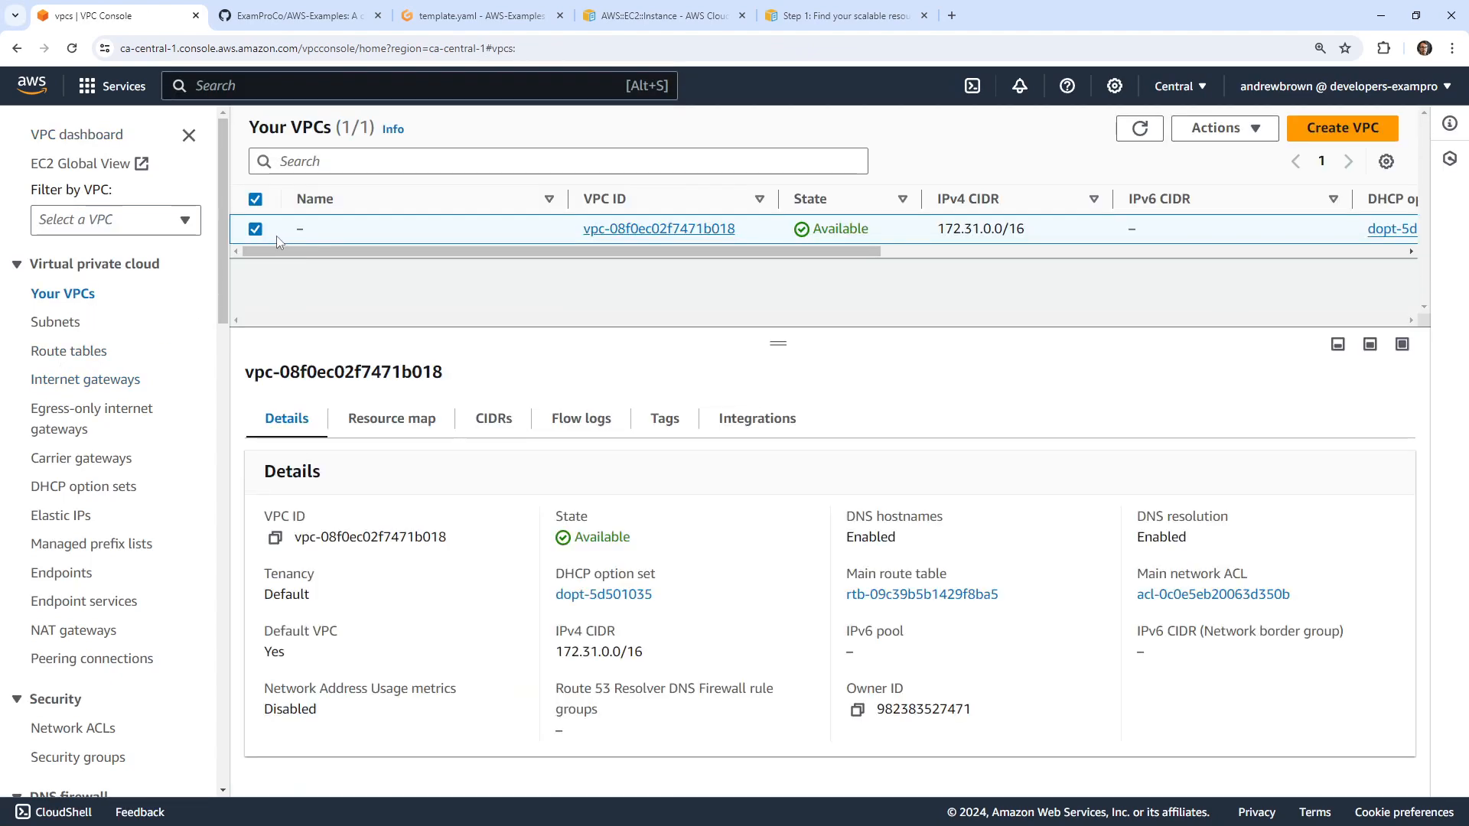
mouse_move(335, 68)
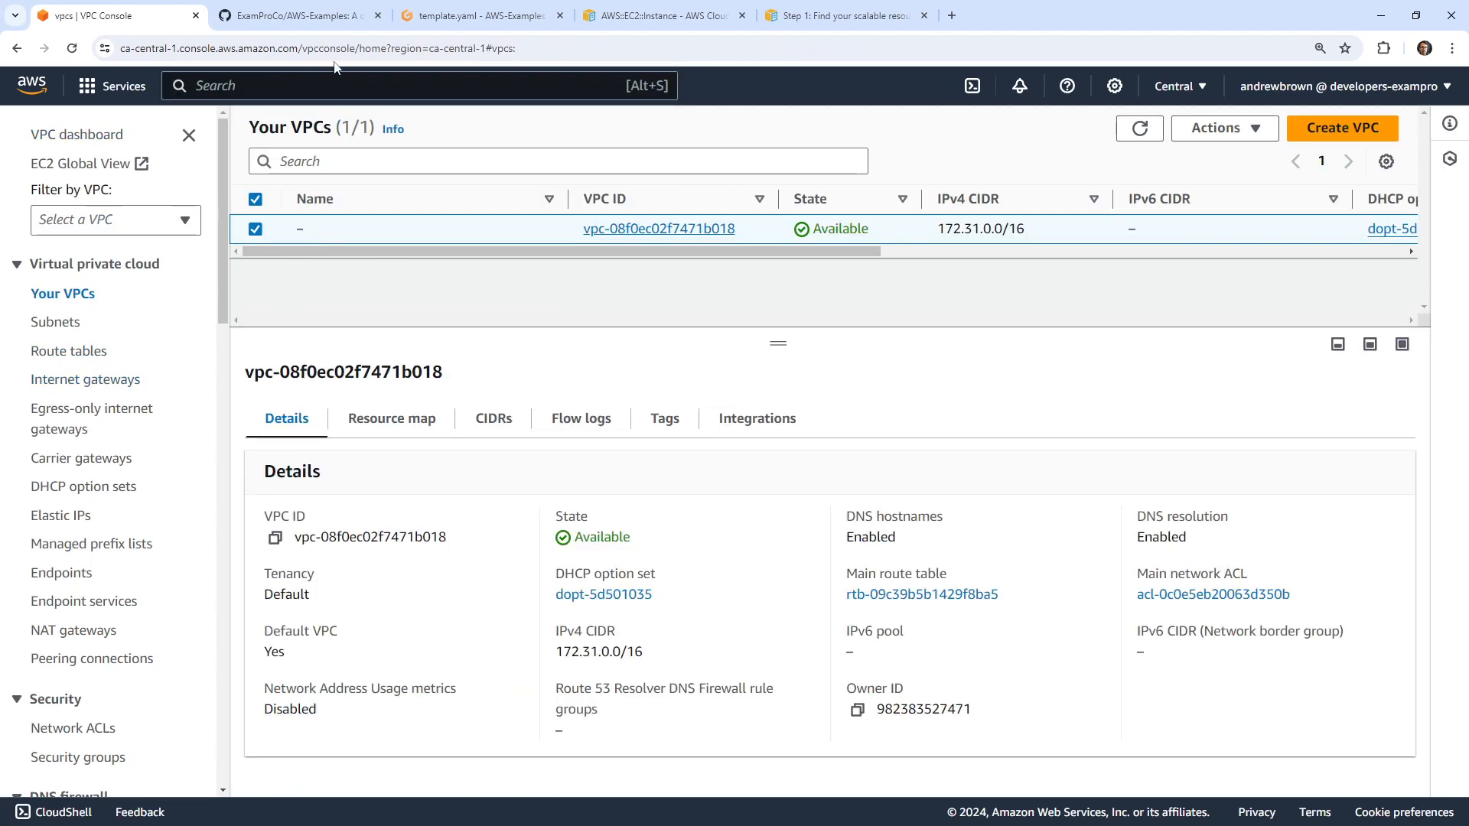
left_click(478, 16)
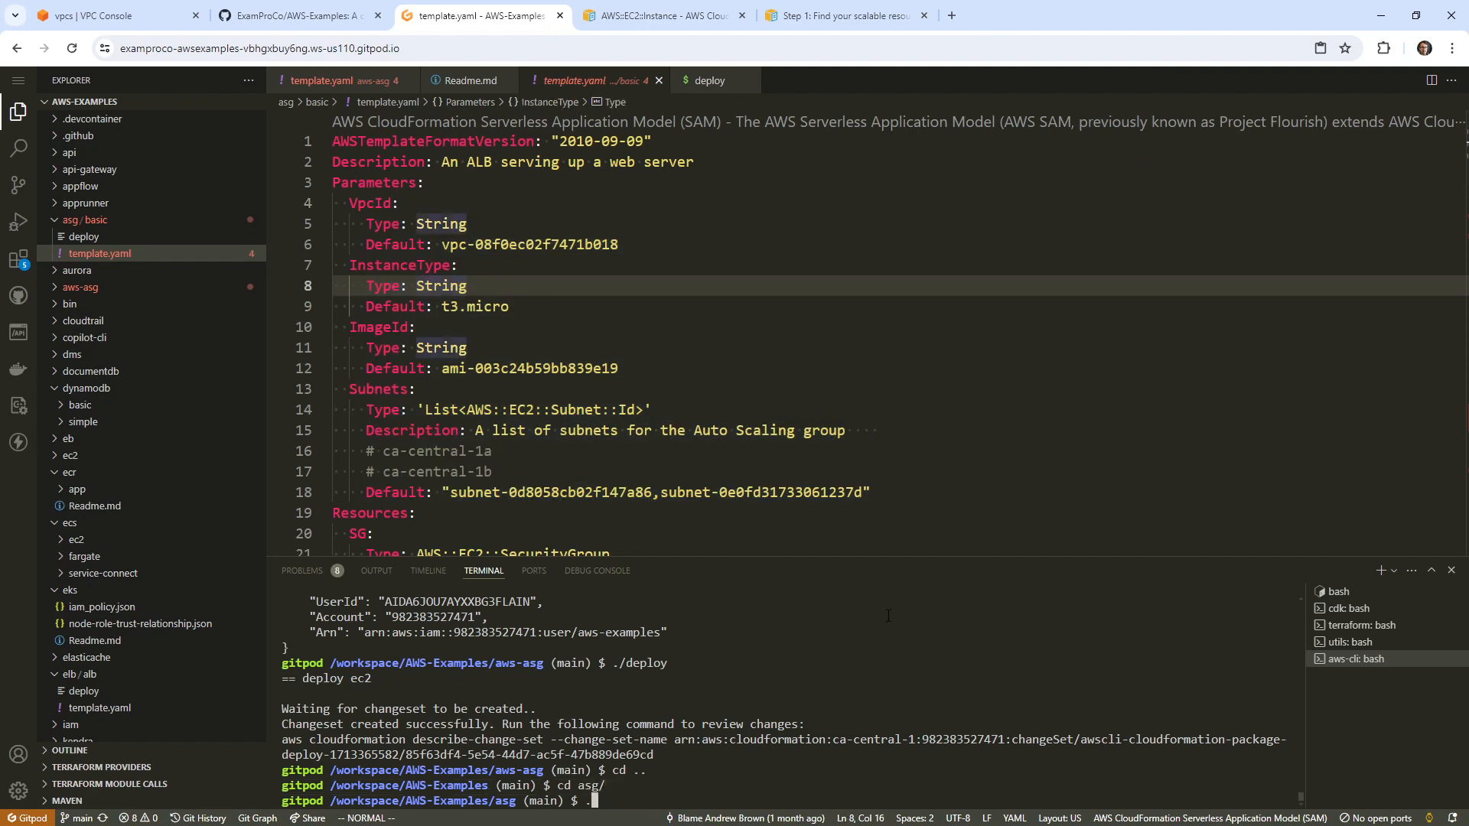
Step: Run ./deploy in asg/basic to create the change set, then return to AWS
type("./de^C")
type("./deploy")
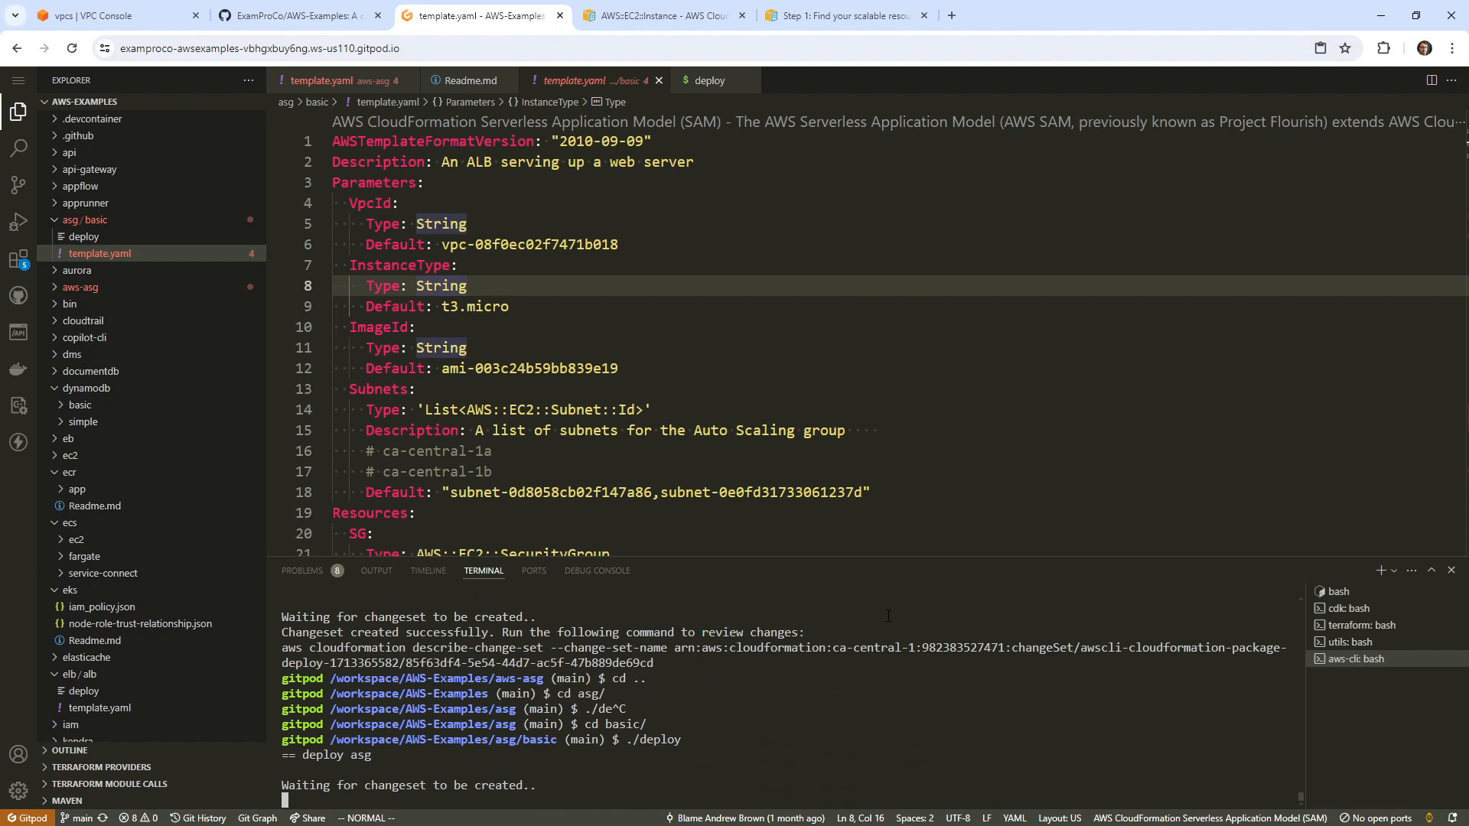
mouse_move(298, 240)
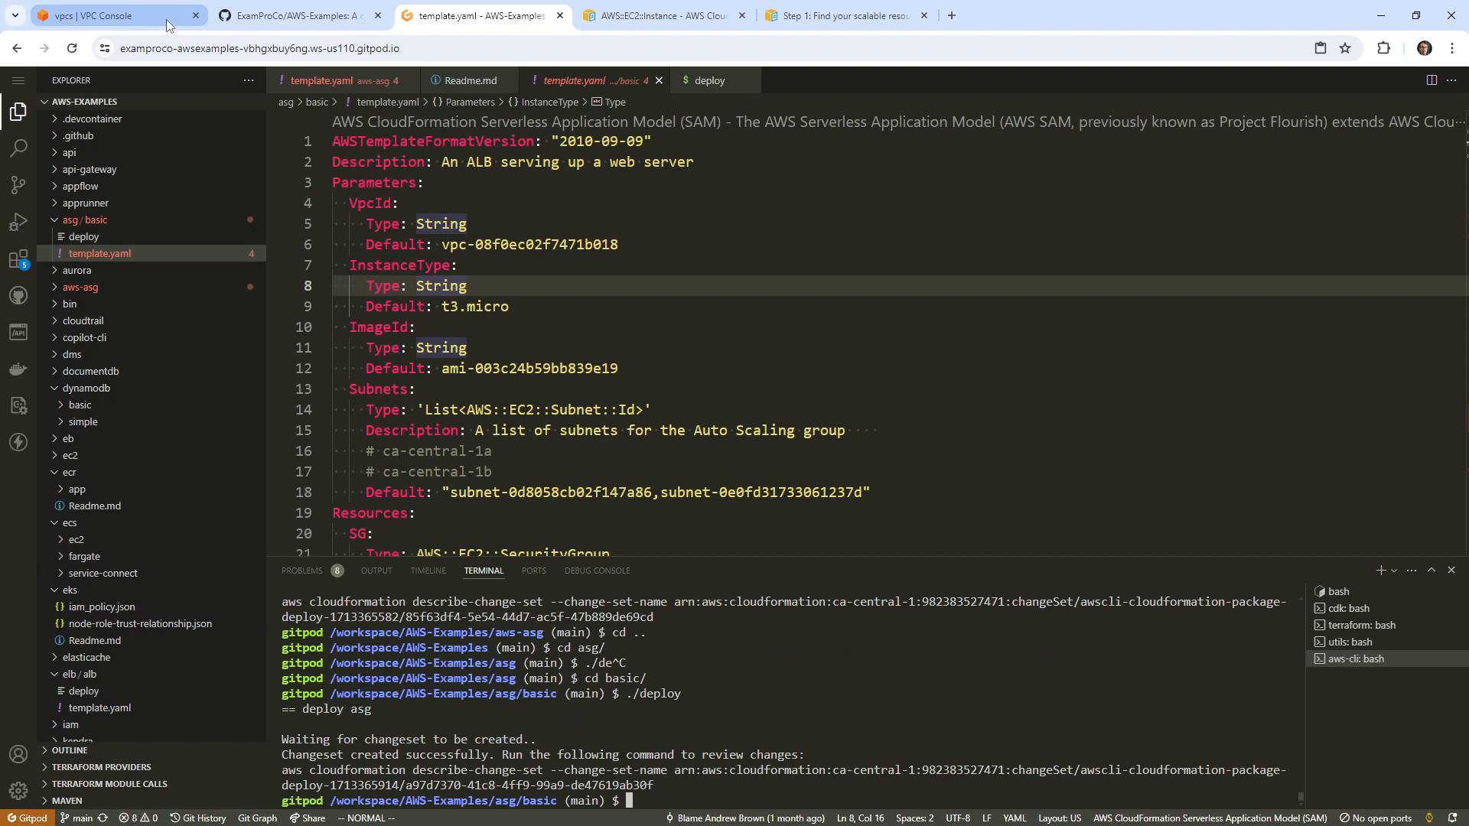
left_click(113, 16)
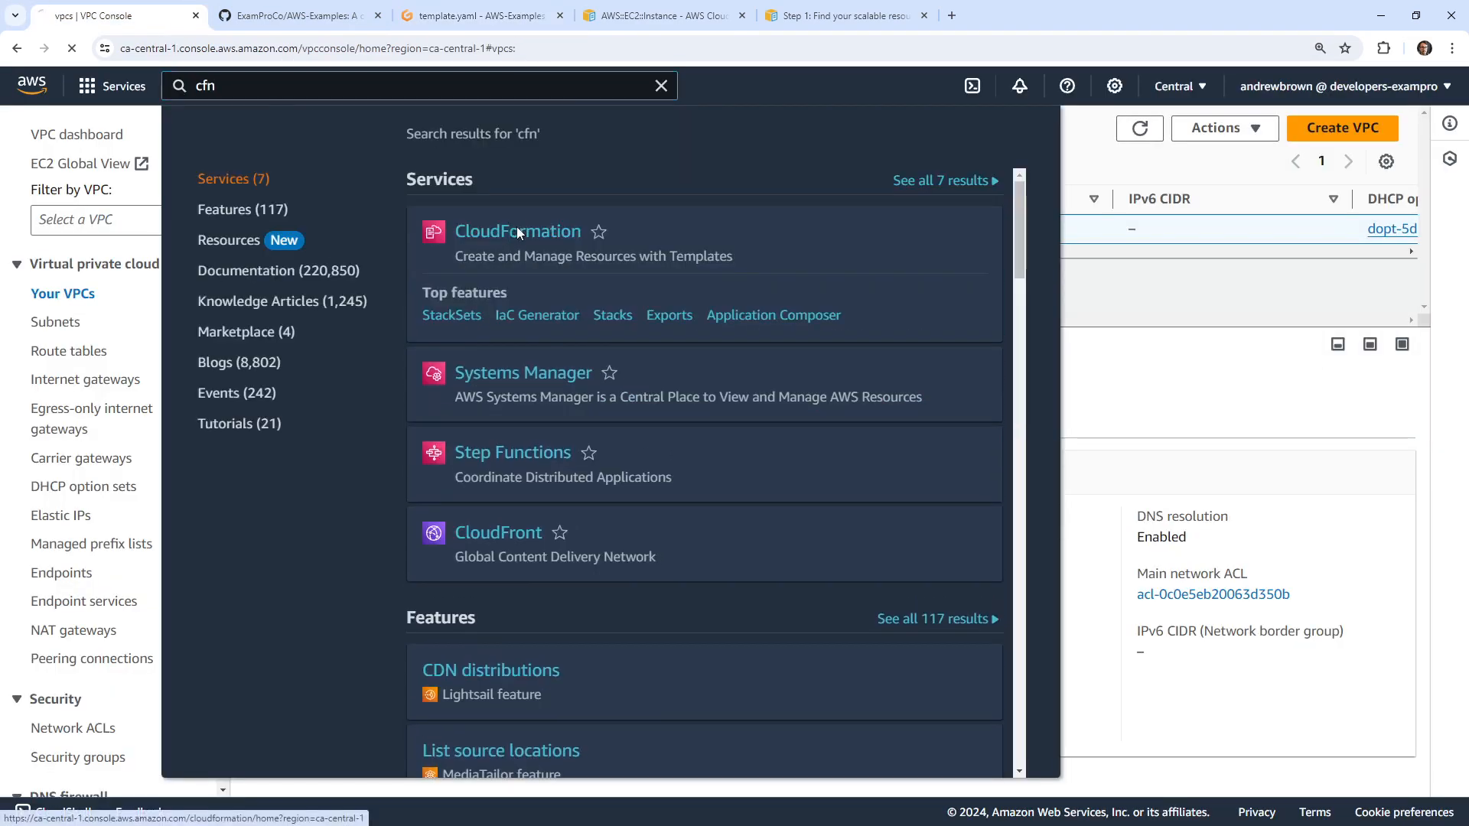
Step: Execute the pending change set on the asg-basic stack in CloudFormation
left_click(518, 231)
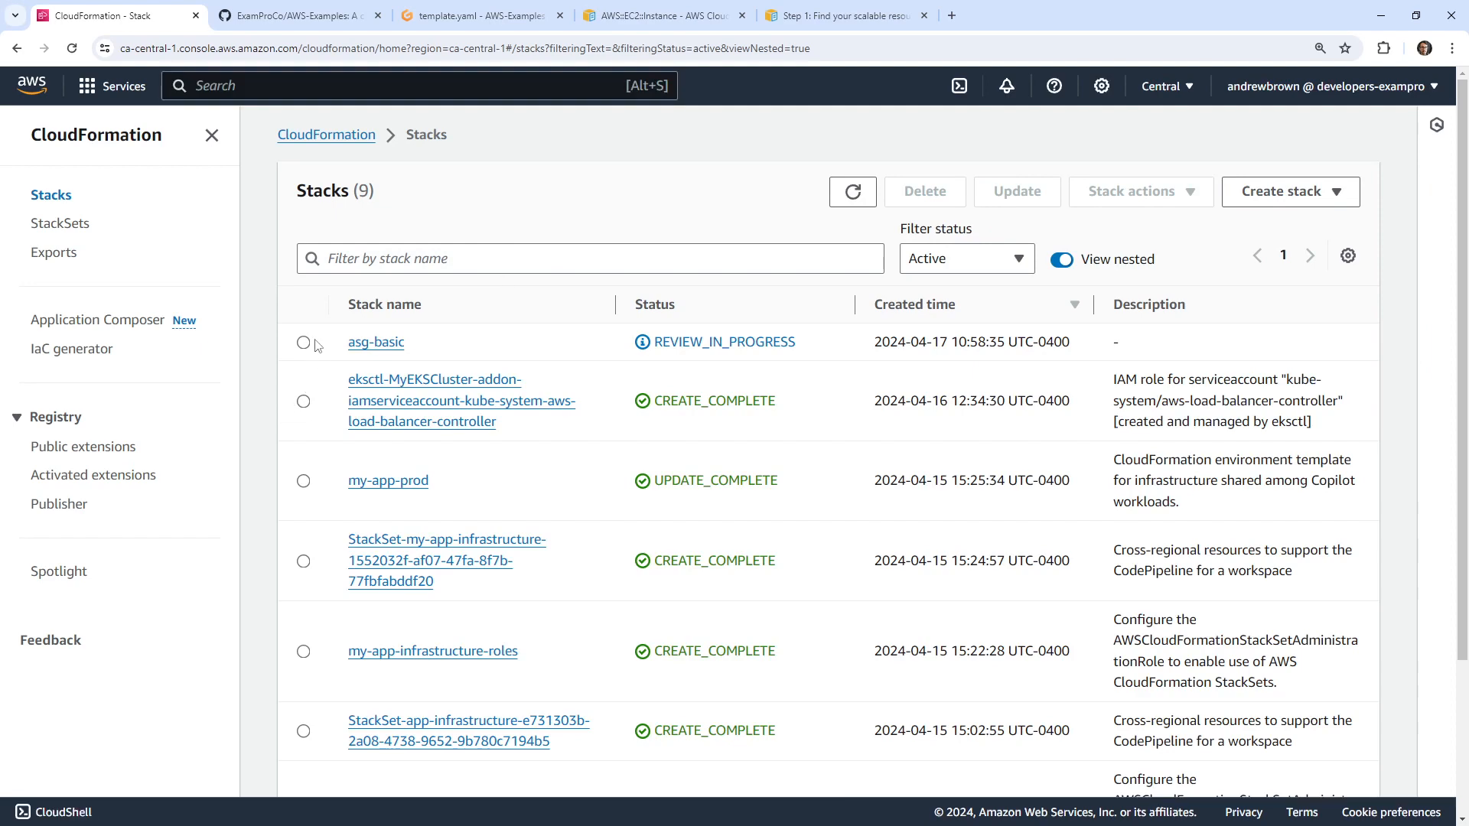
left_click(1140, 191)
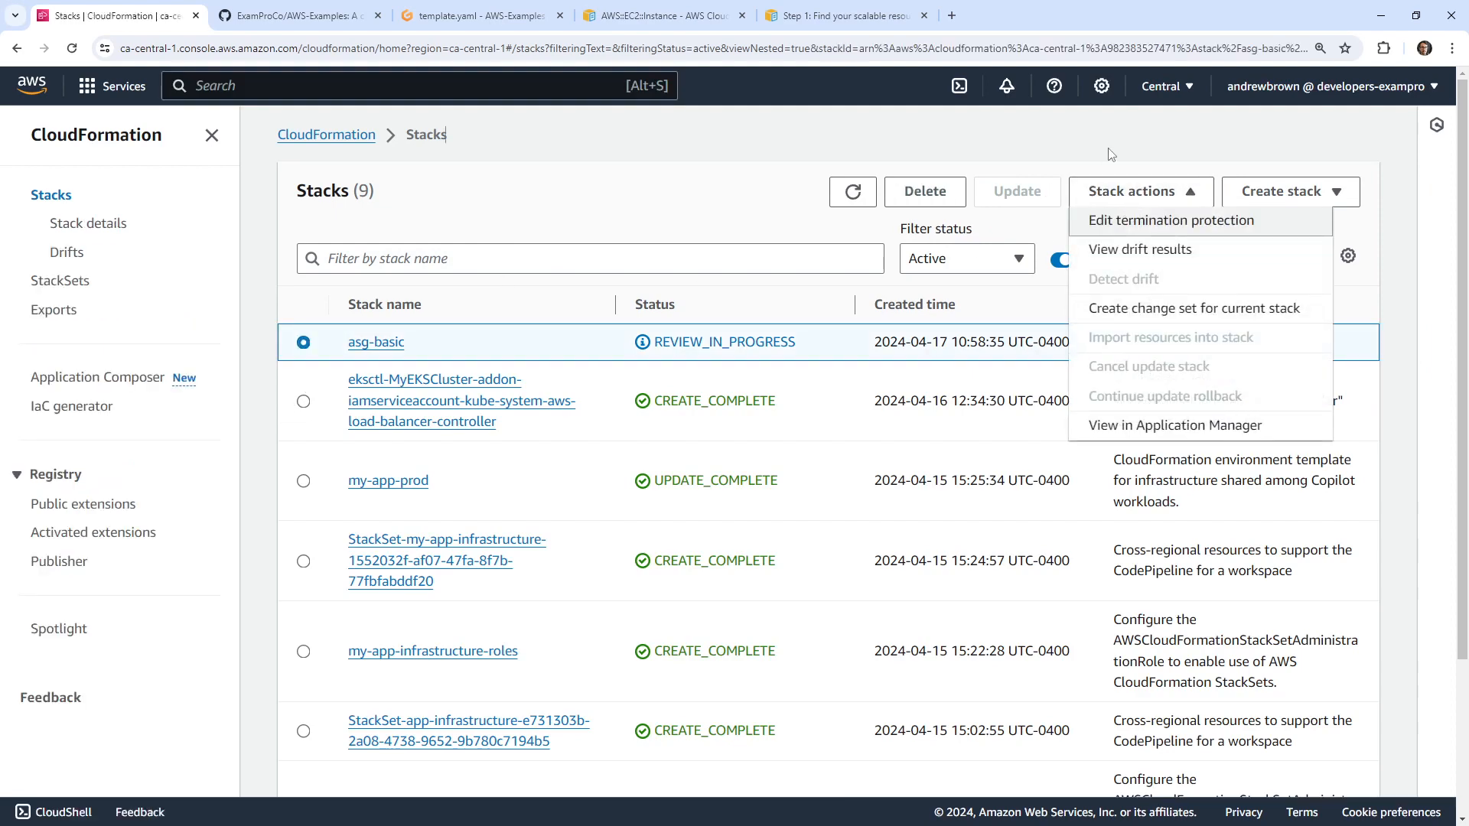
left_click(375, 342)
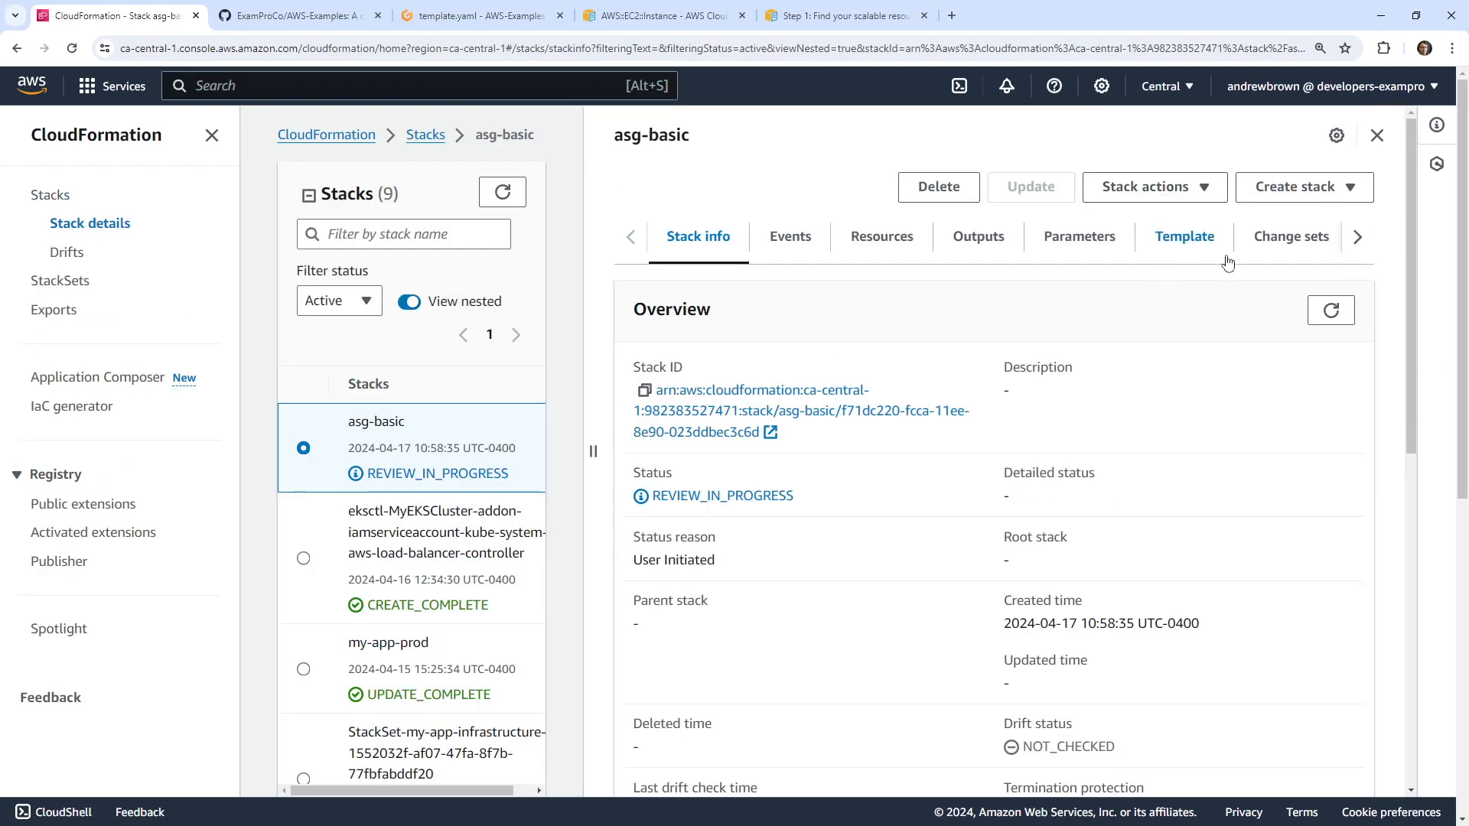
left_click(1290, 237)
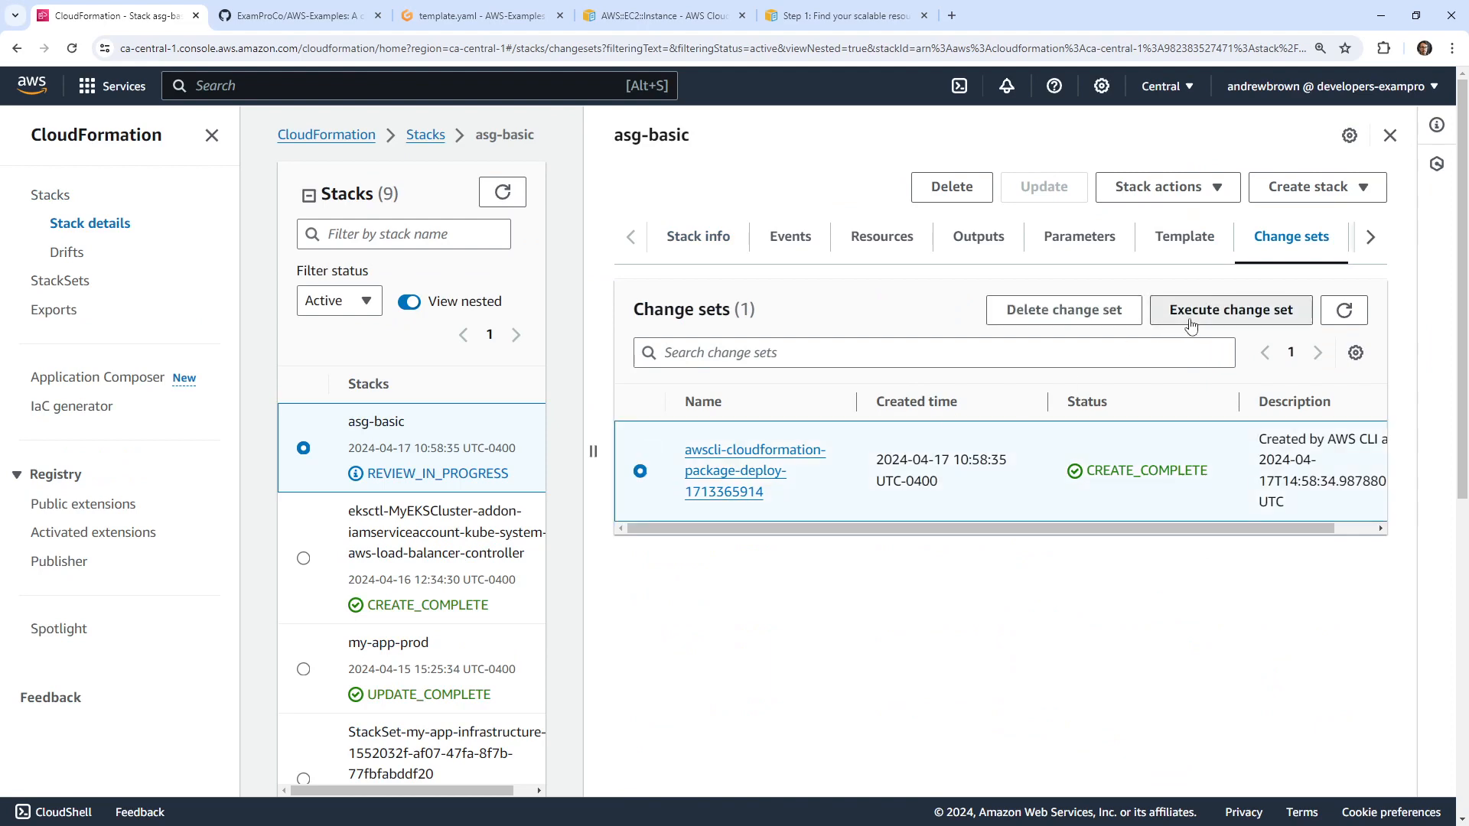
left_click(1230, 310)
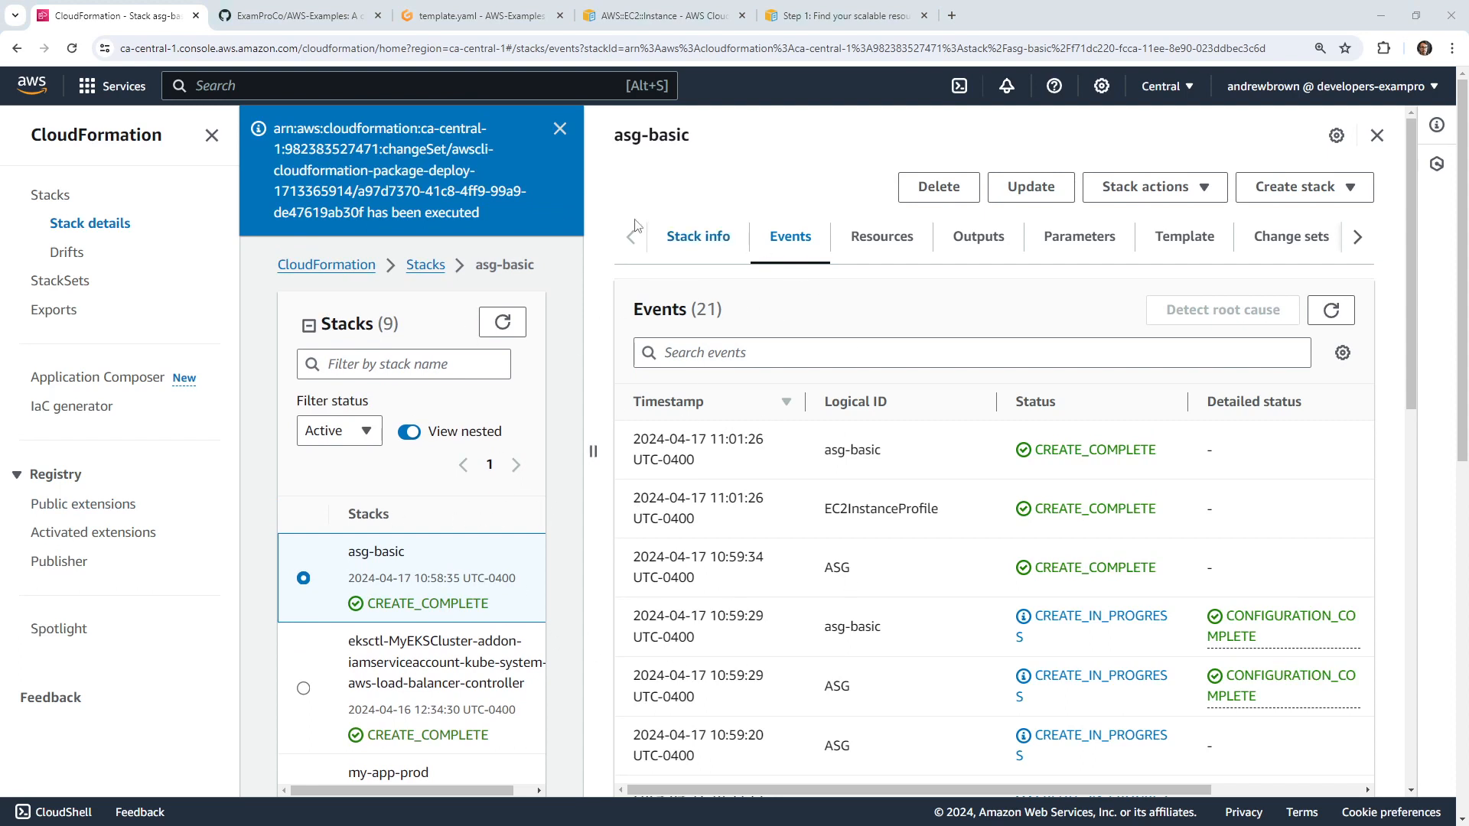
type("ec")
type("aws auto")
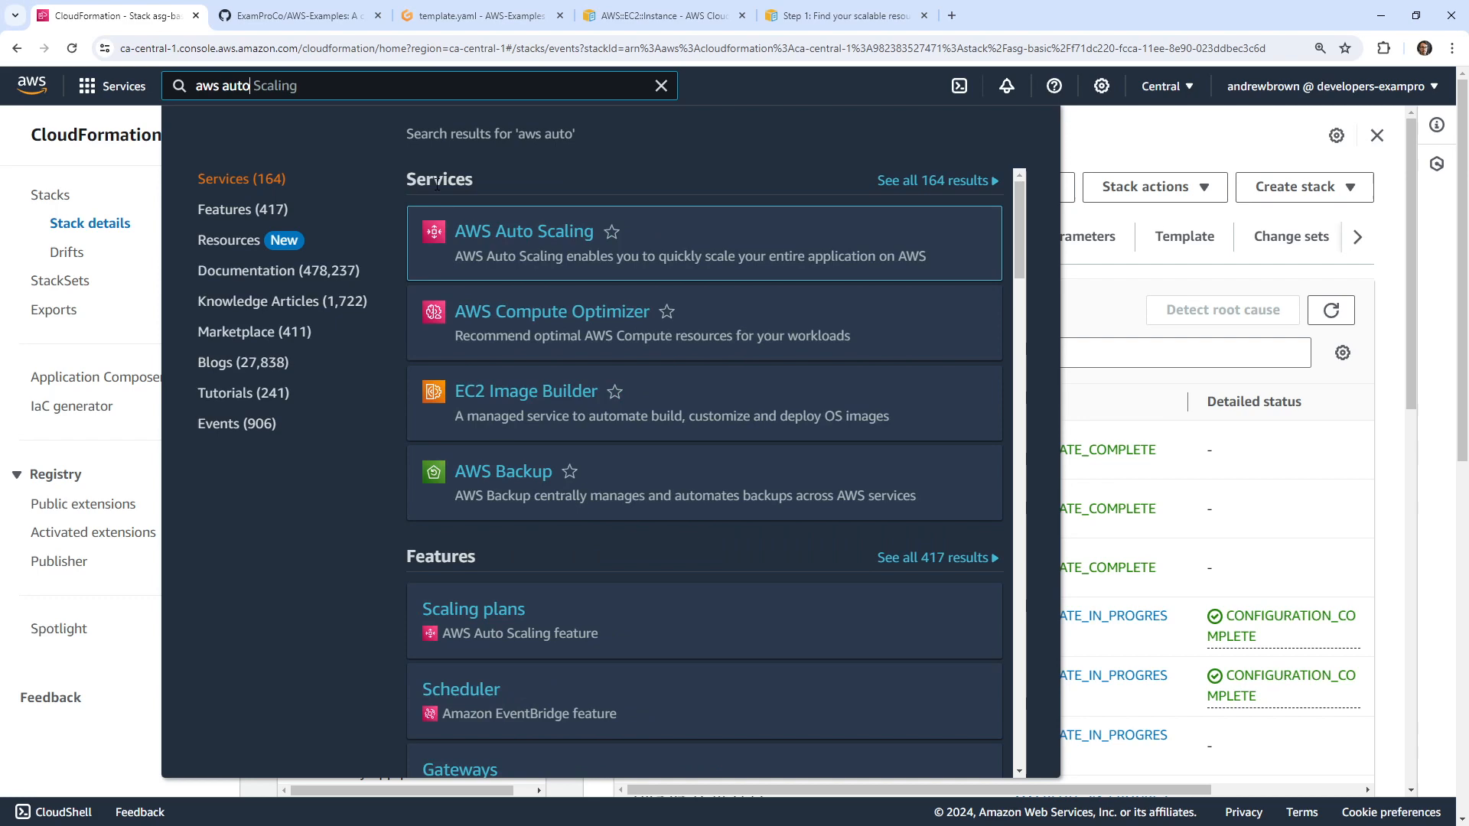
Step: Start a plan in AWS Auto Scaling from the asg-basic stack, named MyScalingPlan, optimizing for cost
left_click(473, 608)
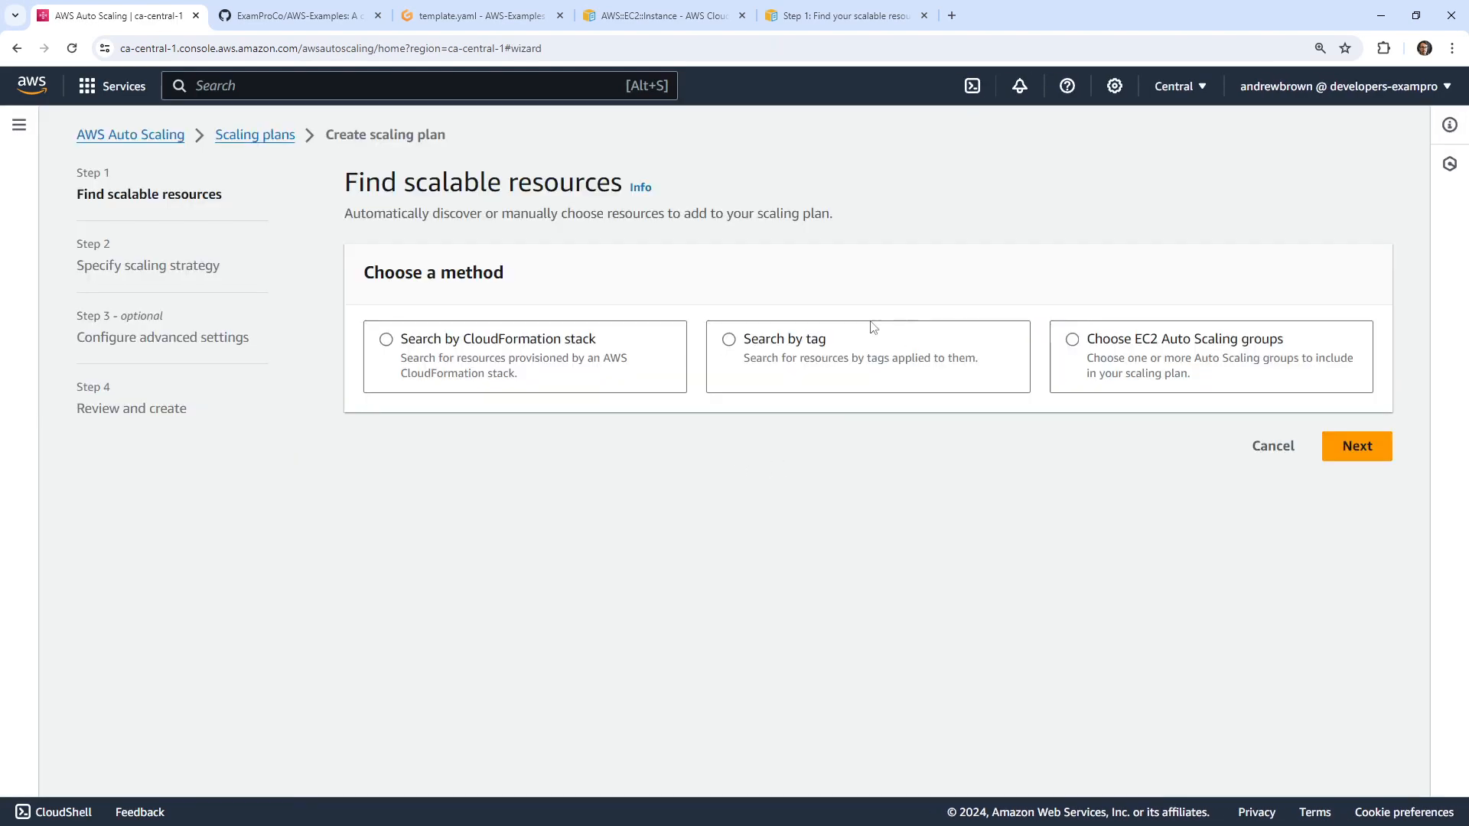
left_click(385, 339)
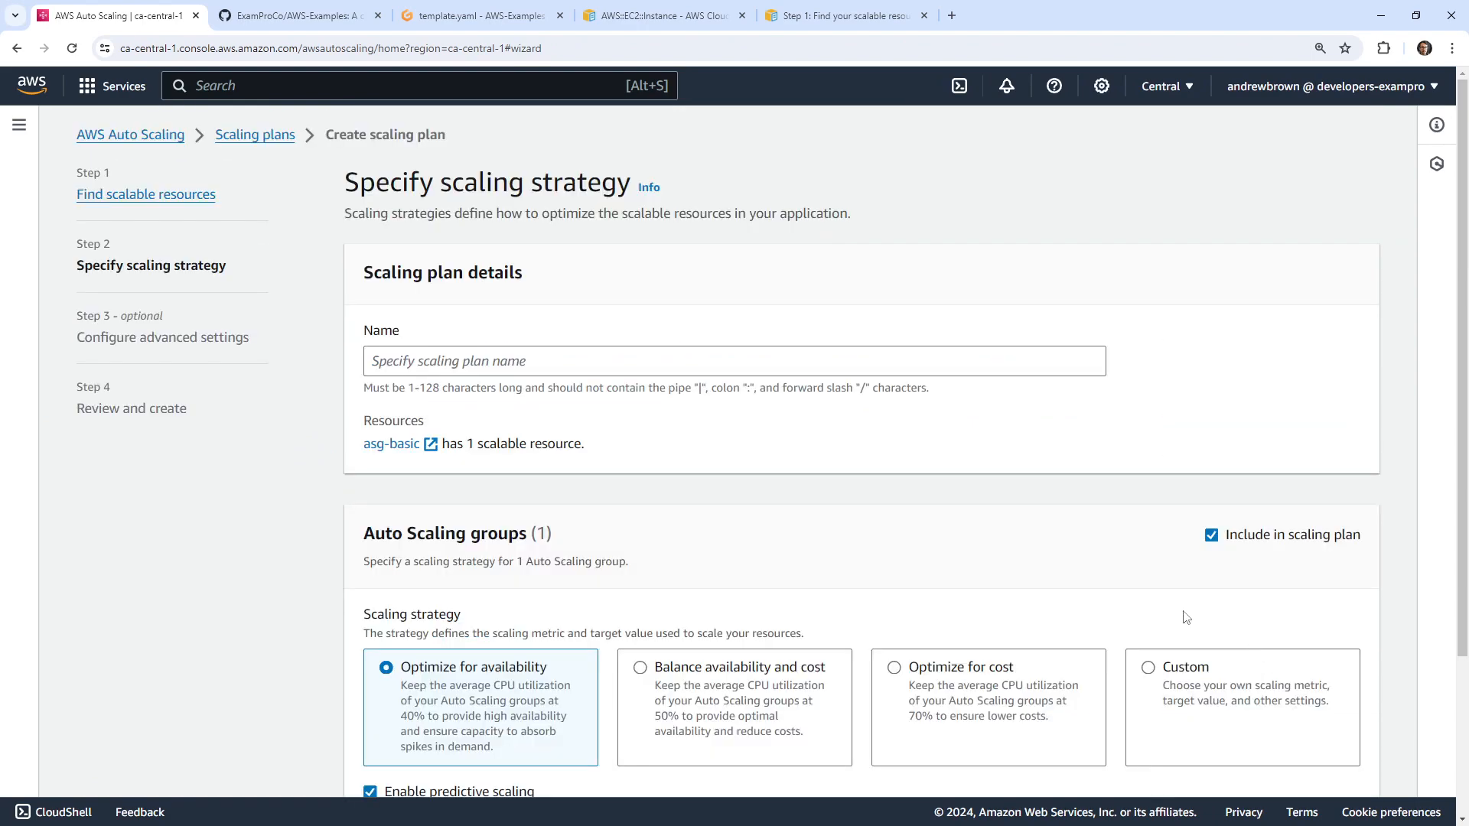
mouse_move(722, 531)
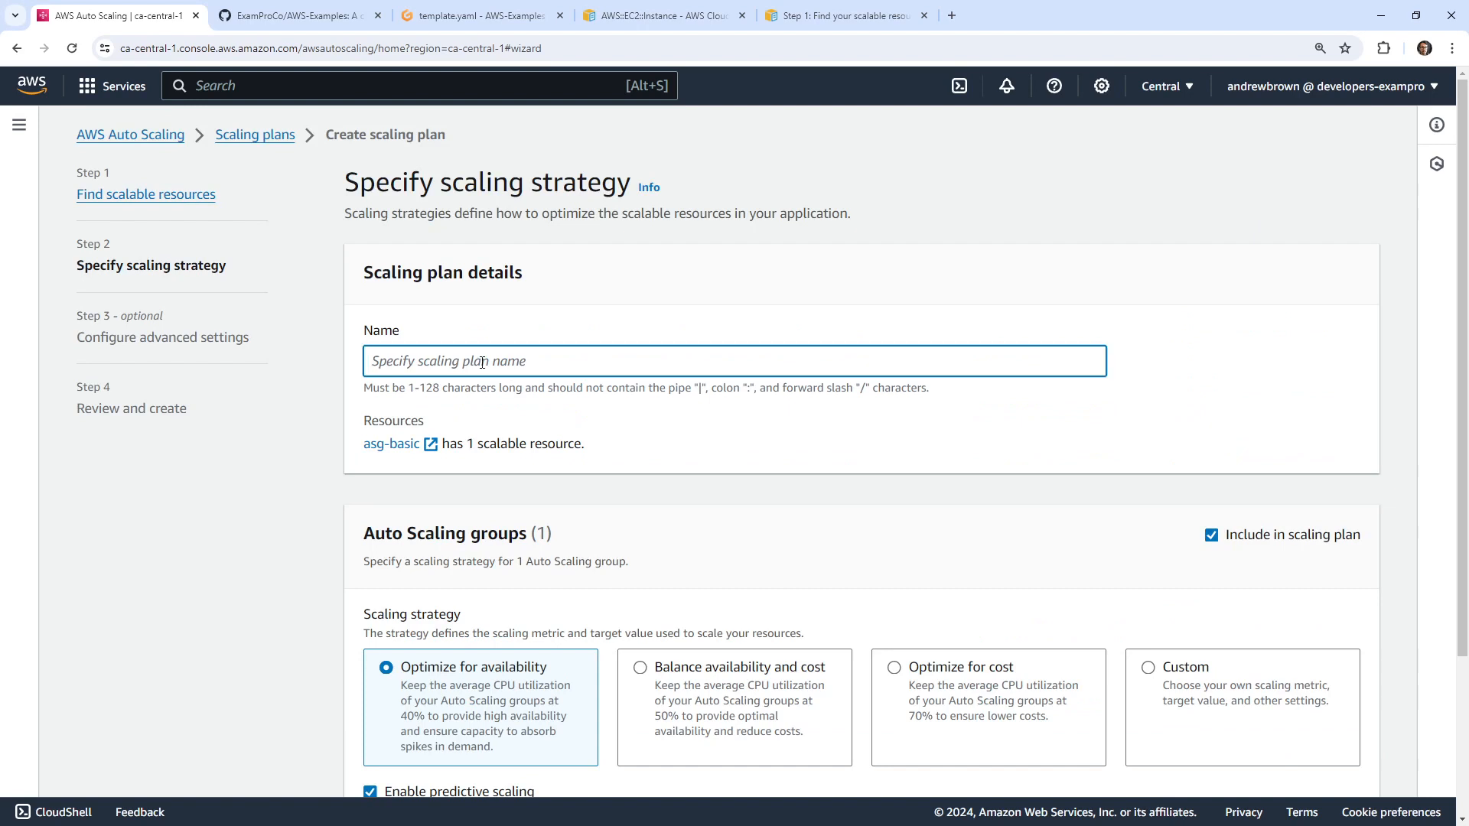
type("MyScalingPlan")
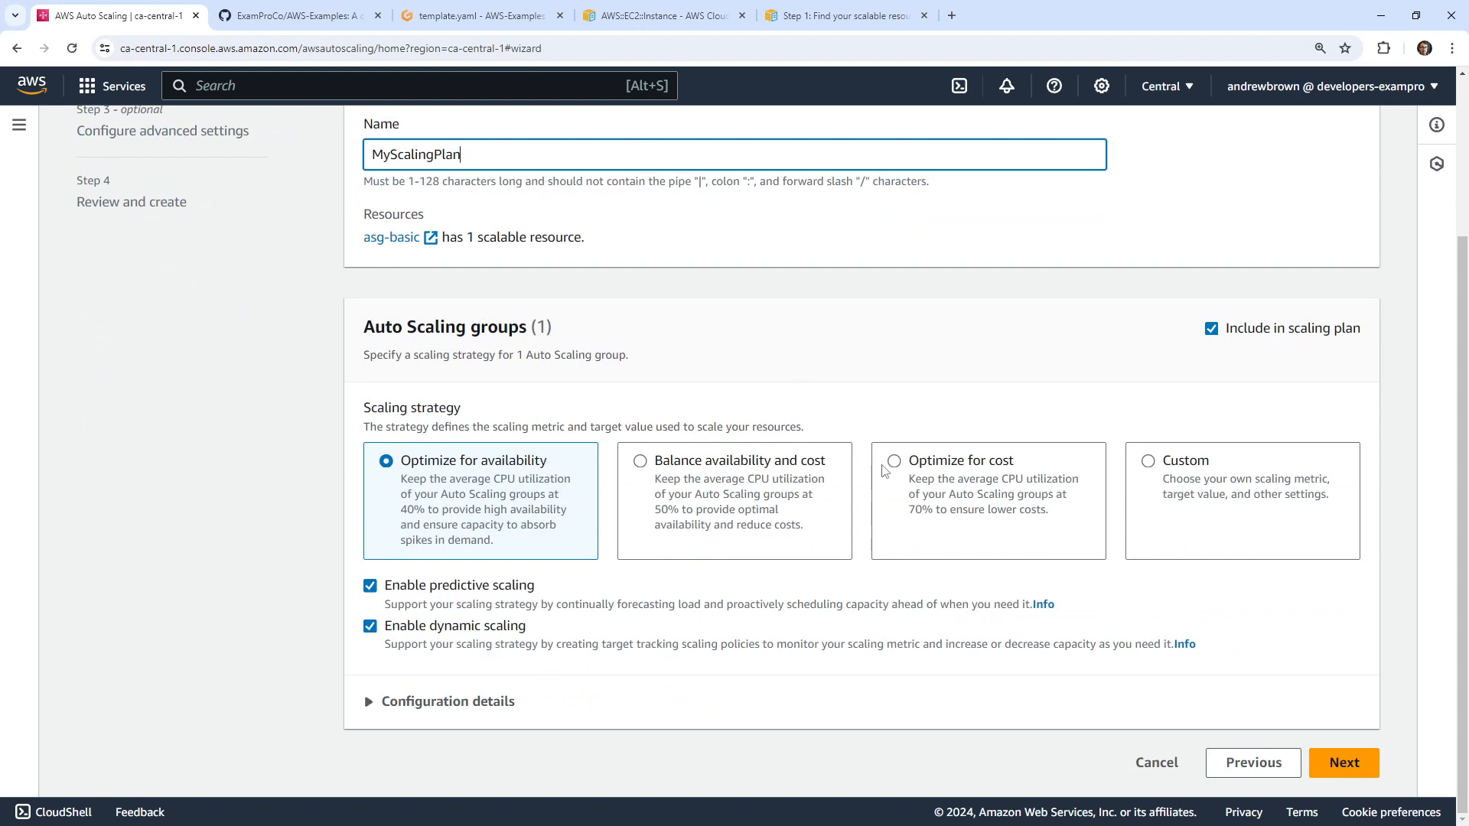
left_click(893, 460)
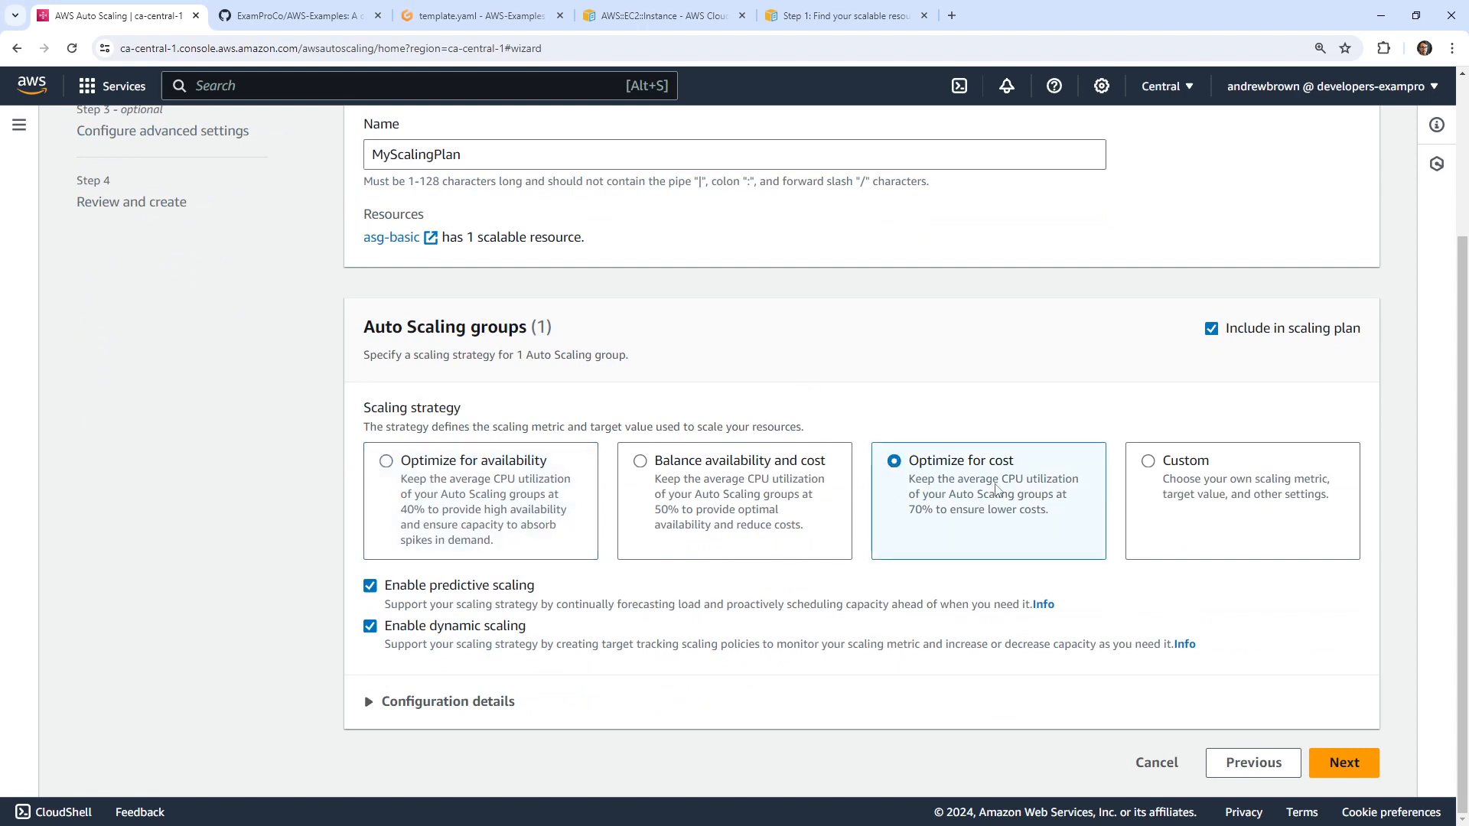
mouse_move(939, 515)
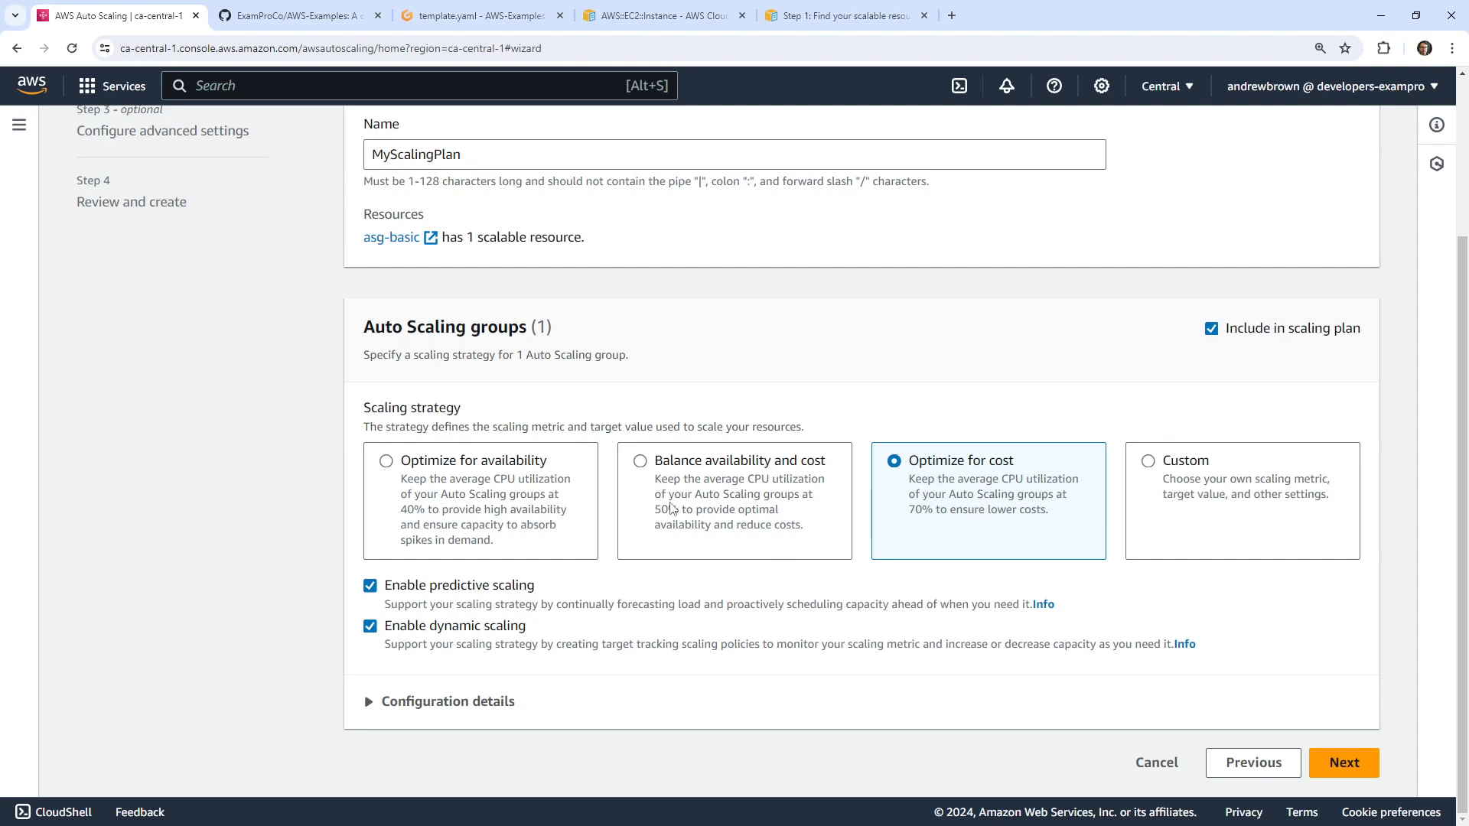
mouse_move(768, 562)
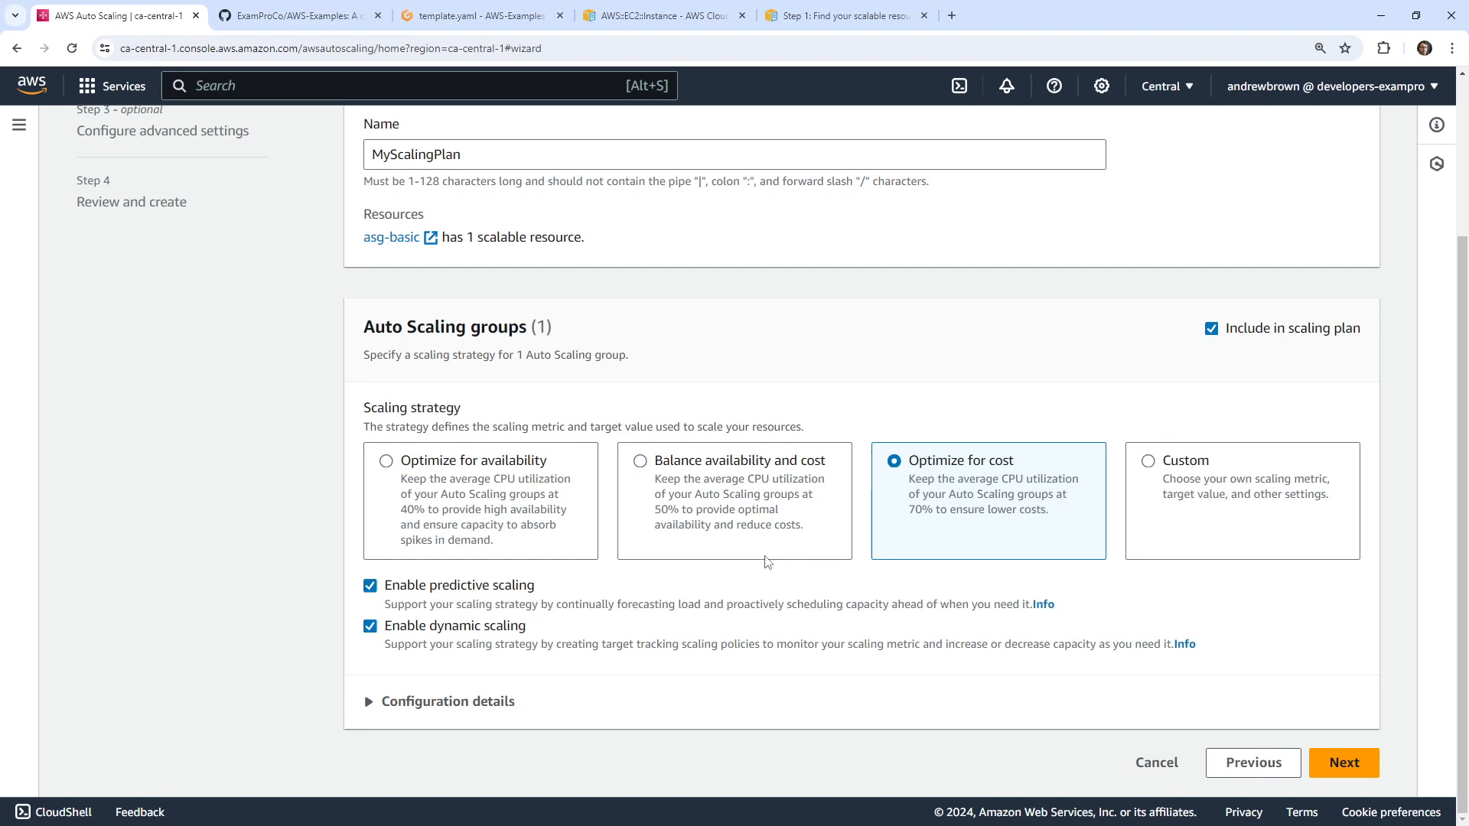
mouse_move(924, 560)
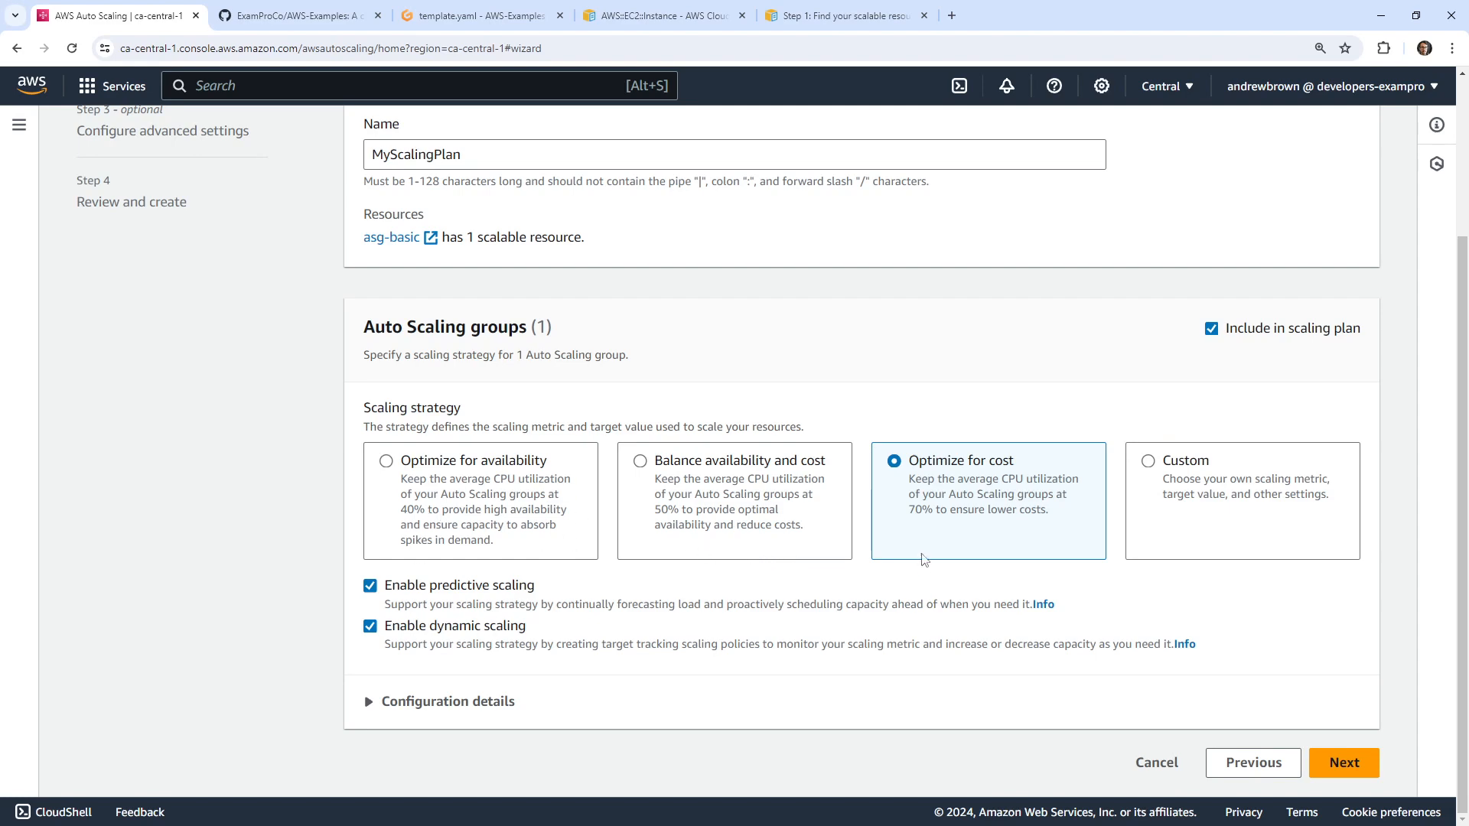
mouse_move(460, 661)
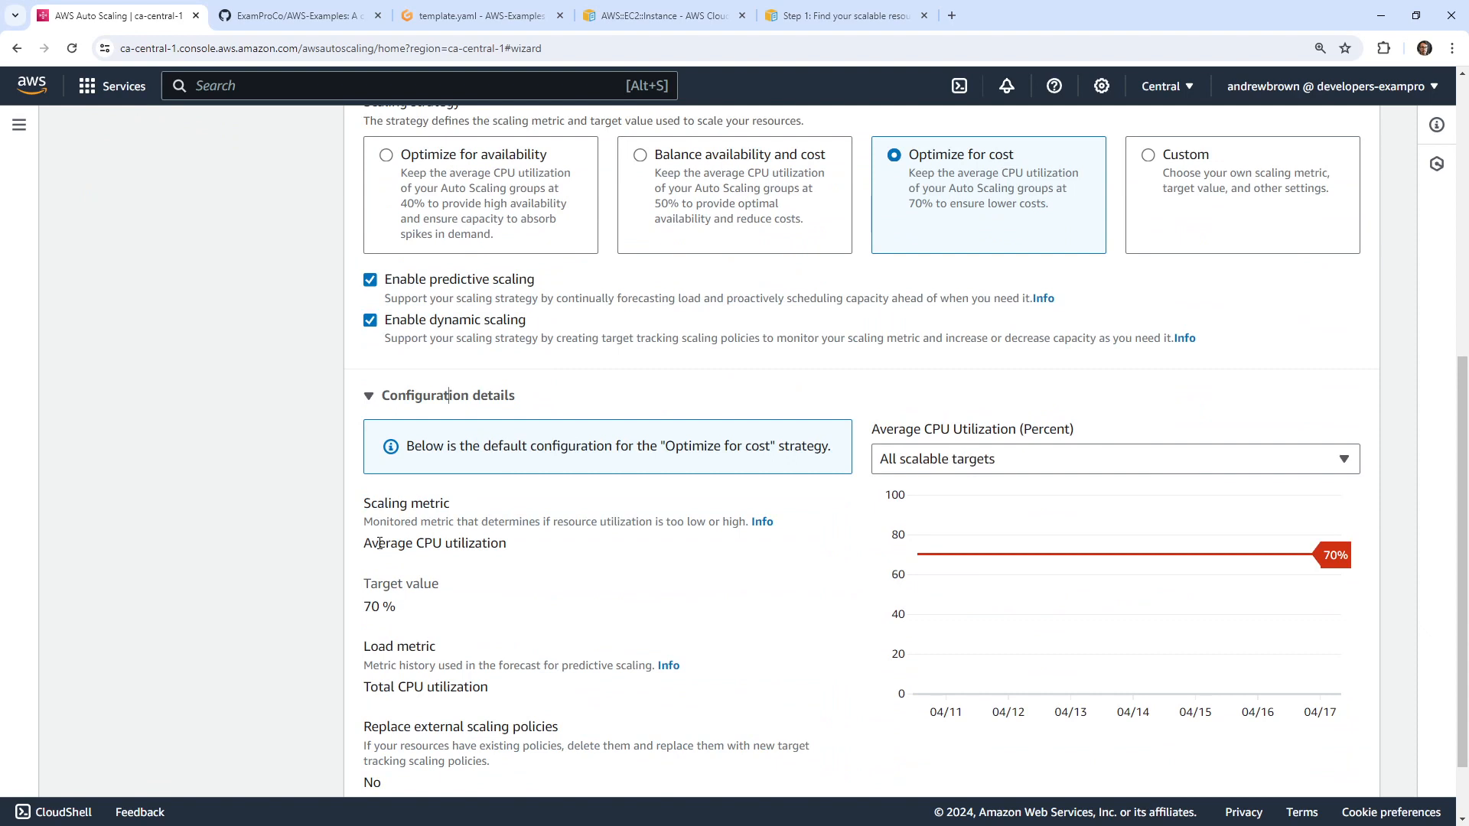
Step: Pass through advanced settings and review, create MyScalingPlan, and refresh its status
scroll("down", 3)
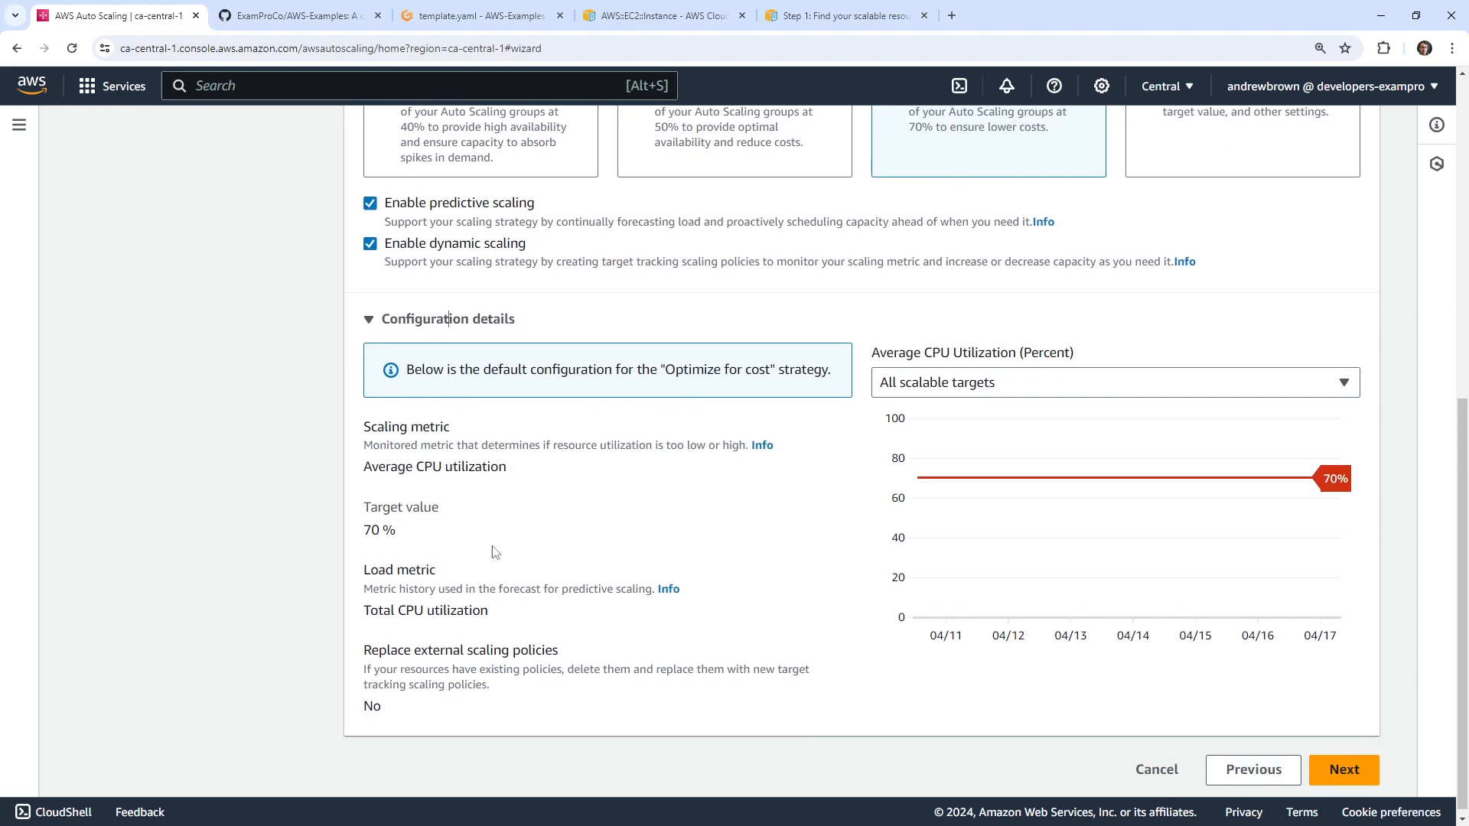
left_click(1342, 769)
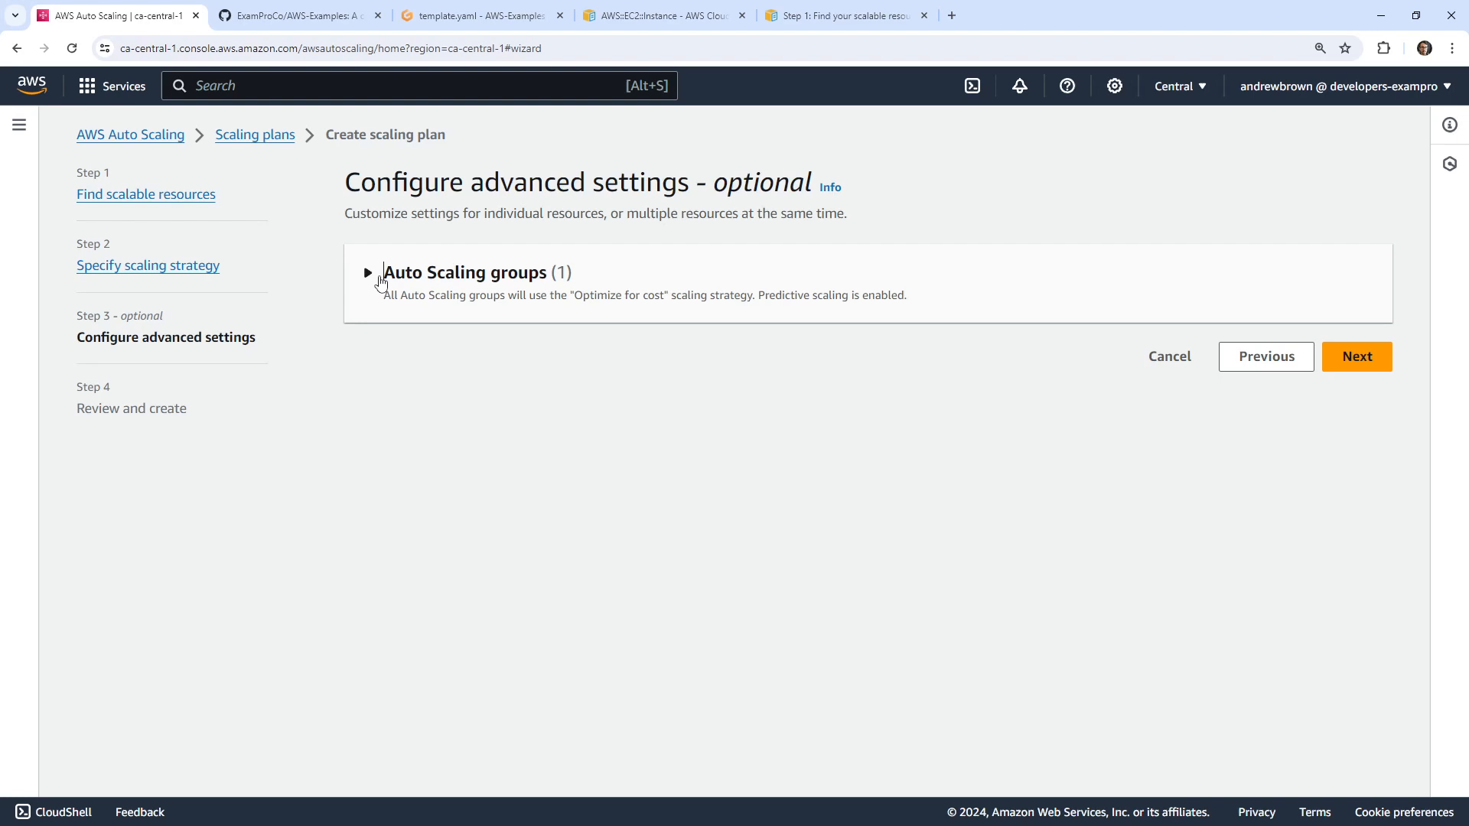
left_click(368, 272)
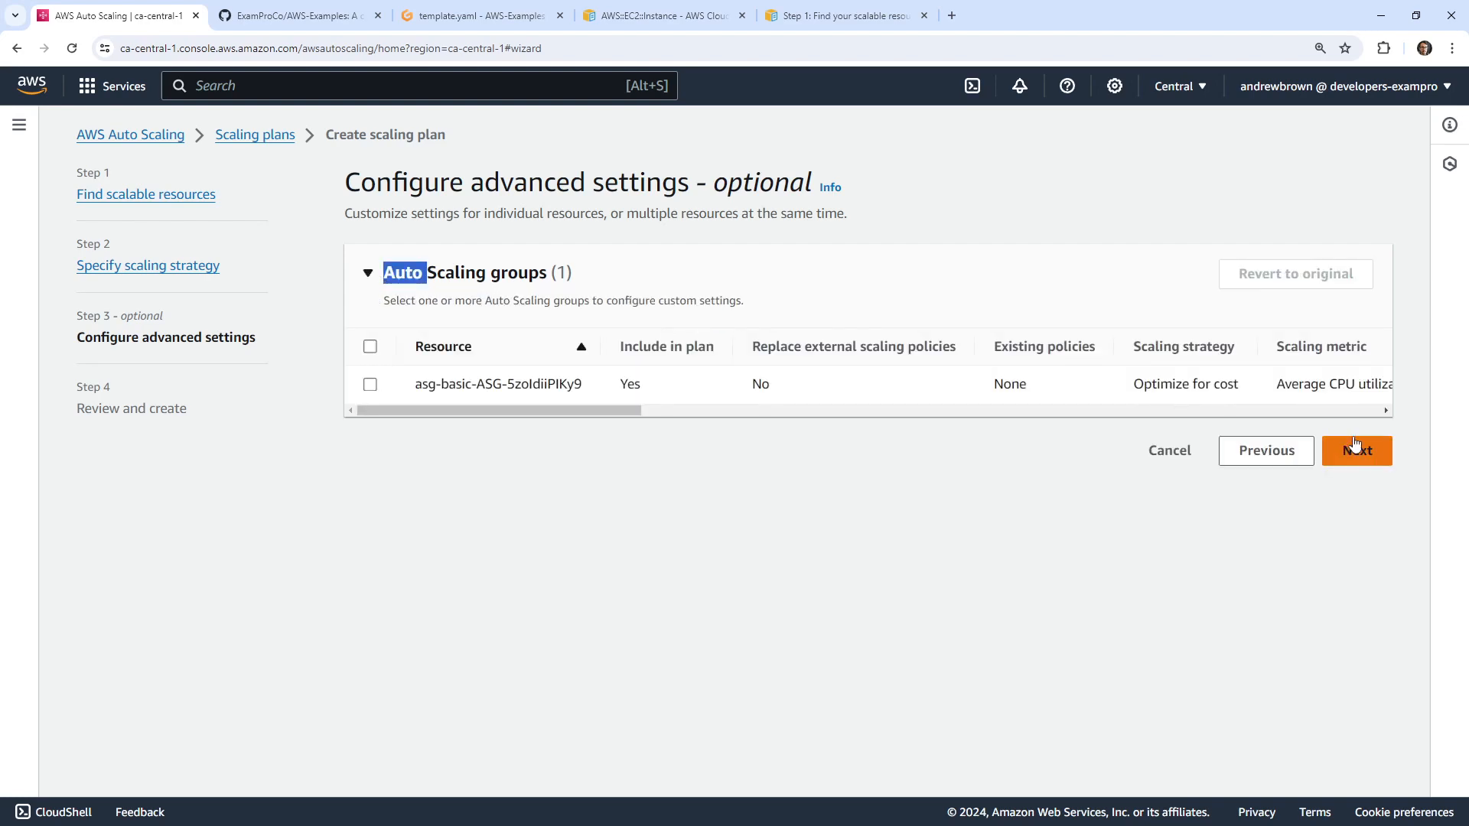
left_click(1356, 451)
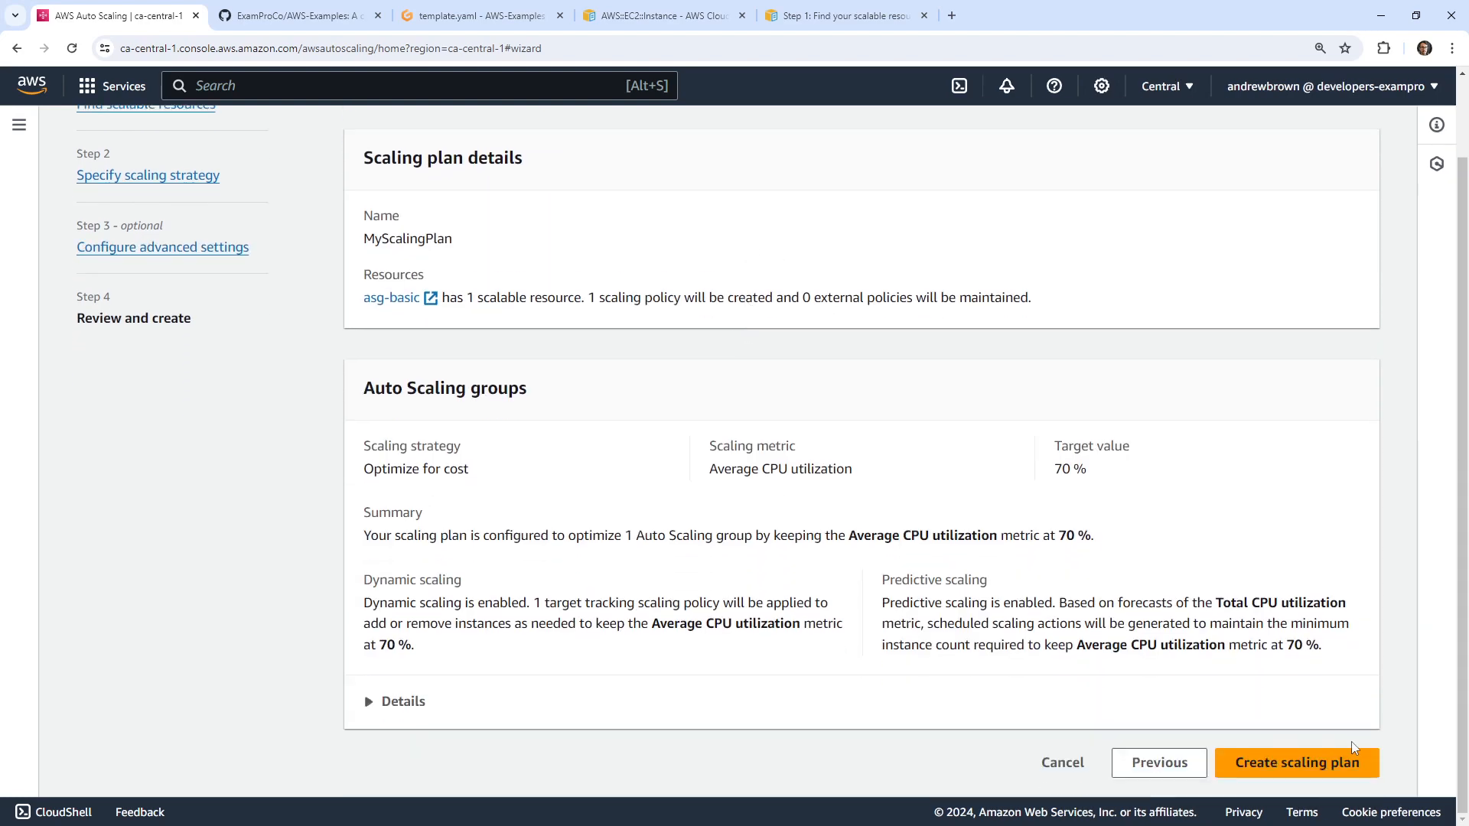
left_click(1296, 762)
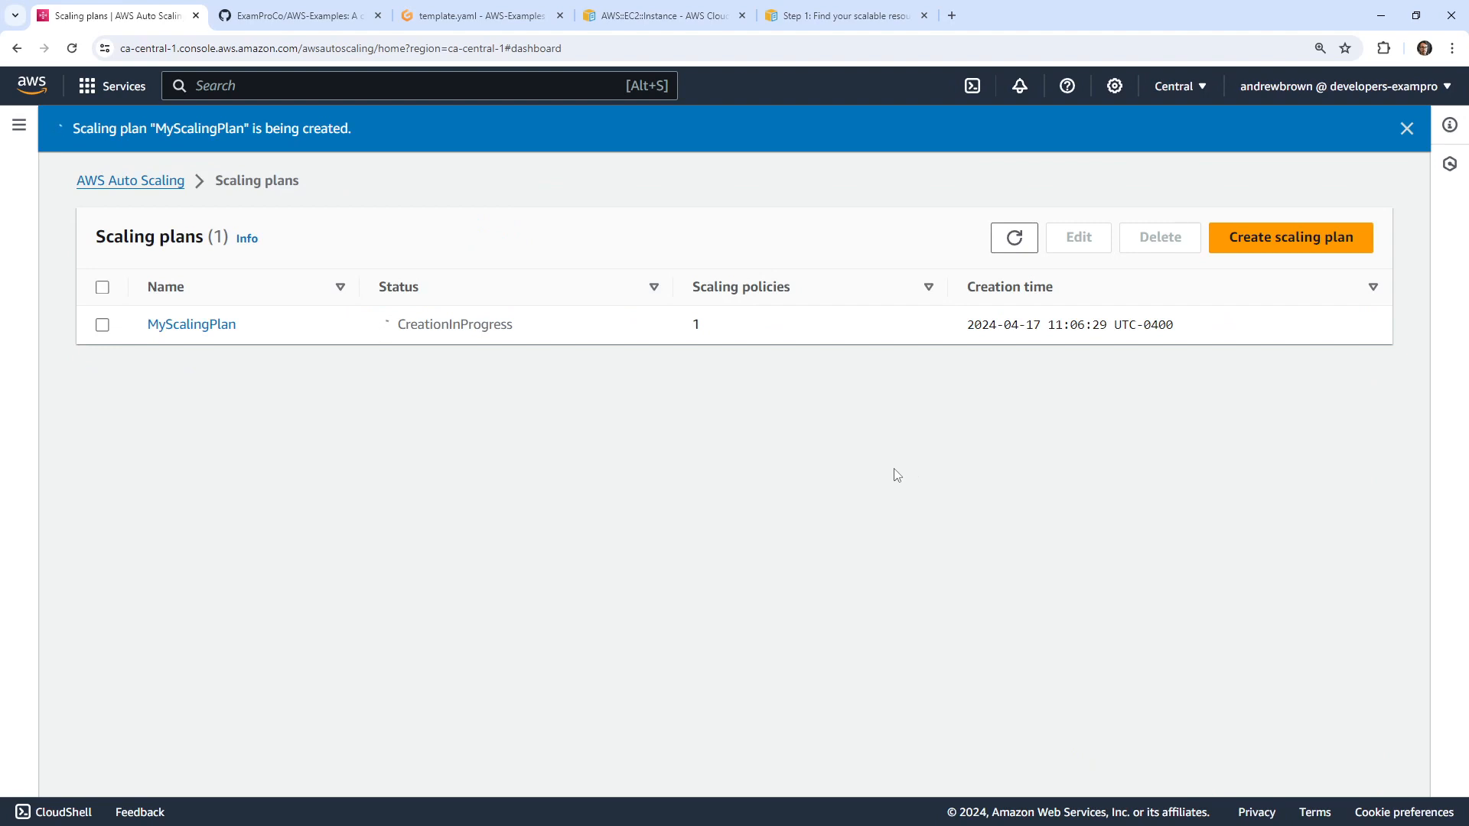
left_click(192, 324)
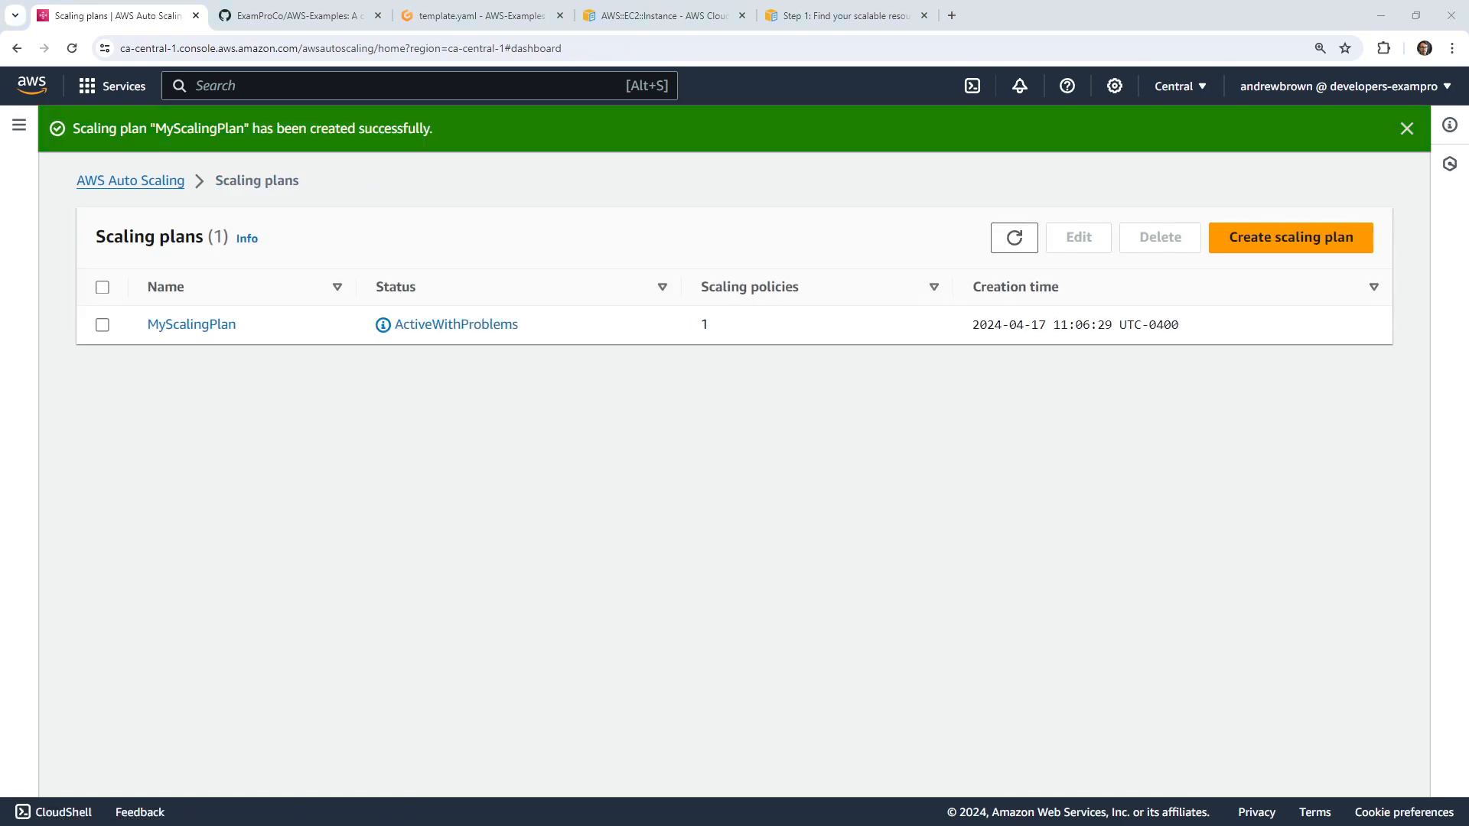
mouse_move(191, 324)
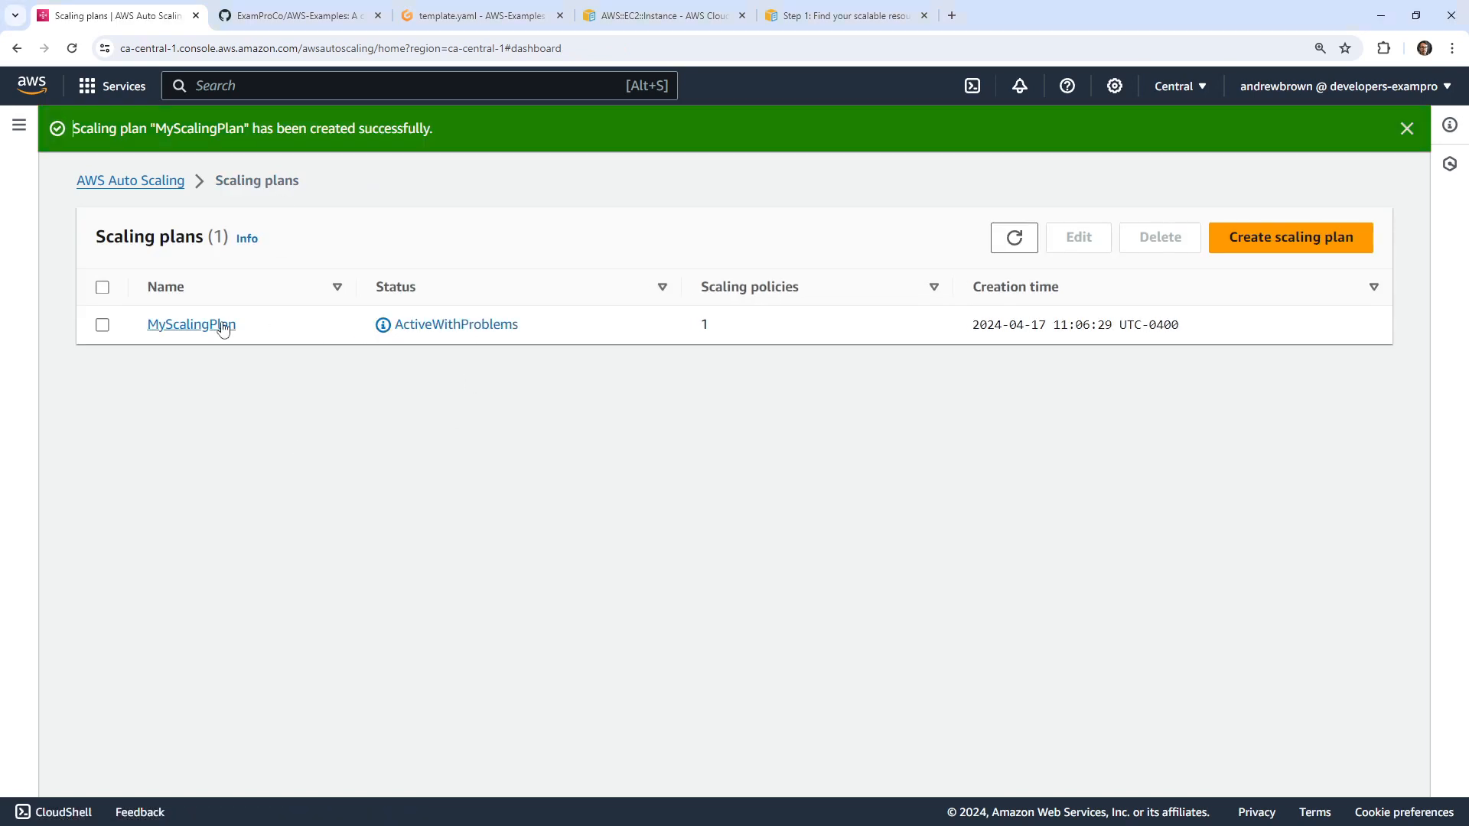
Step: Open MyScalingPlan, highlight its problems note, and open the asg-basic group resource
left_click(191, 324)
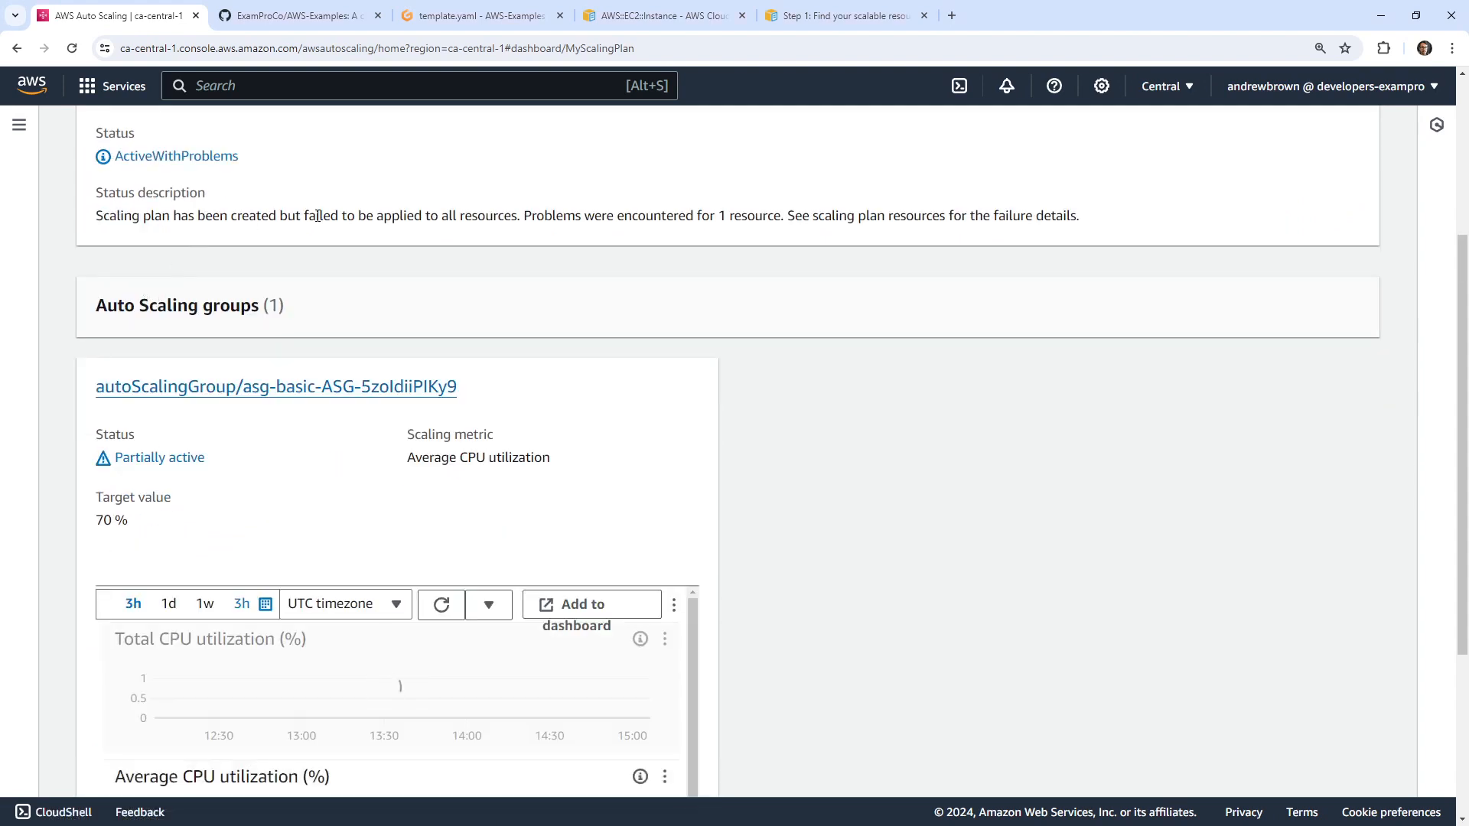
left_click_drag(317, 216, 513, 216)
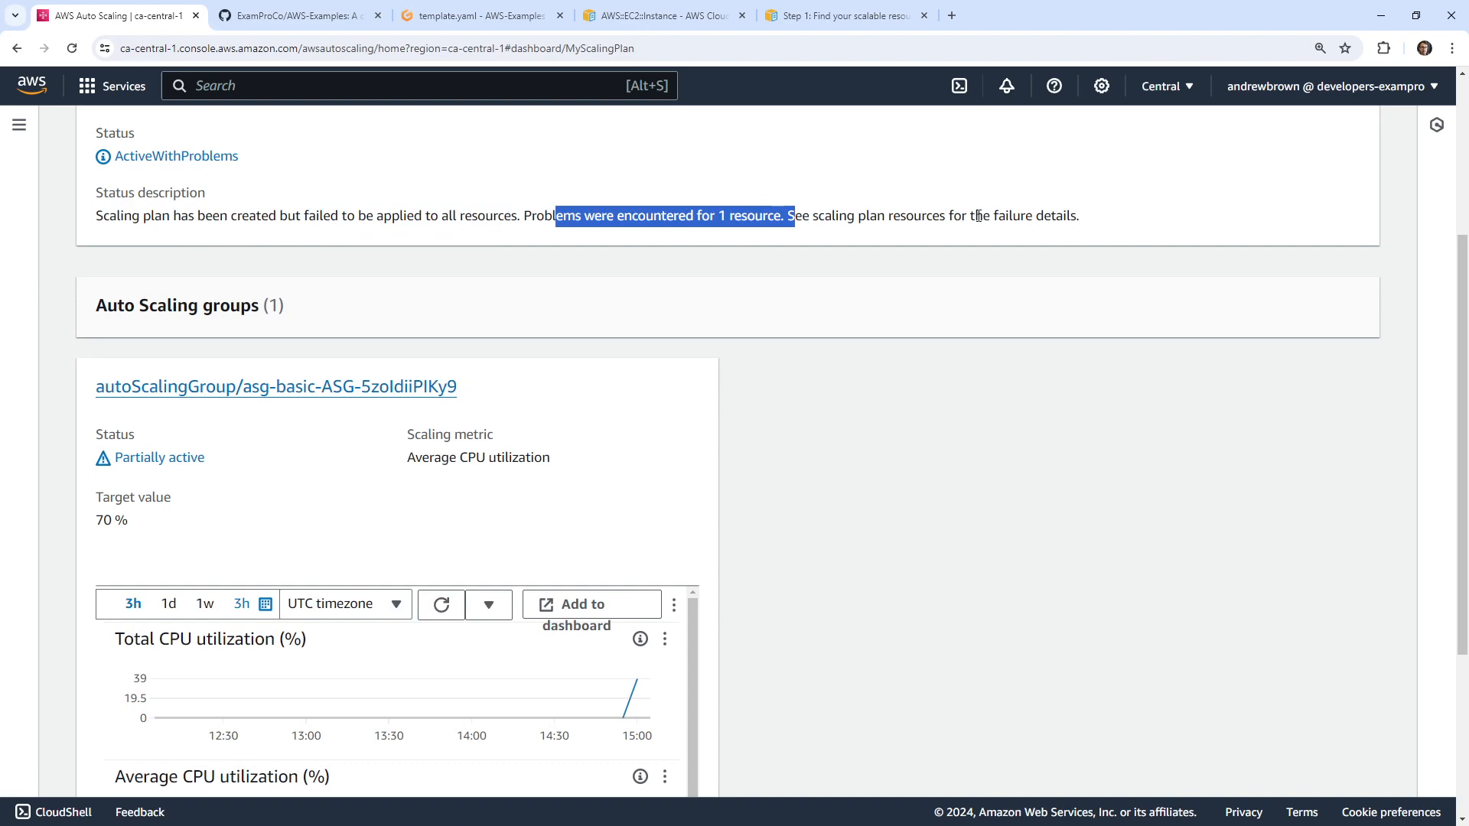
mouse_move(949, 231)
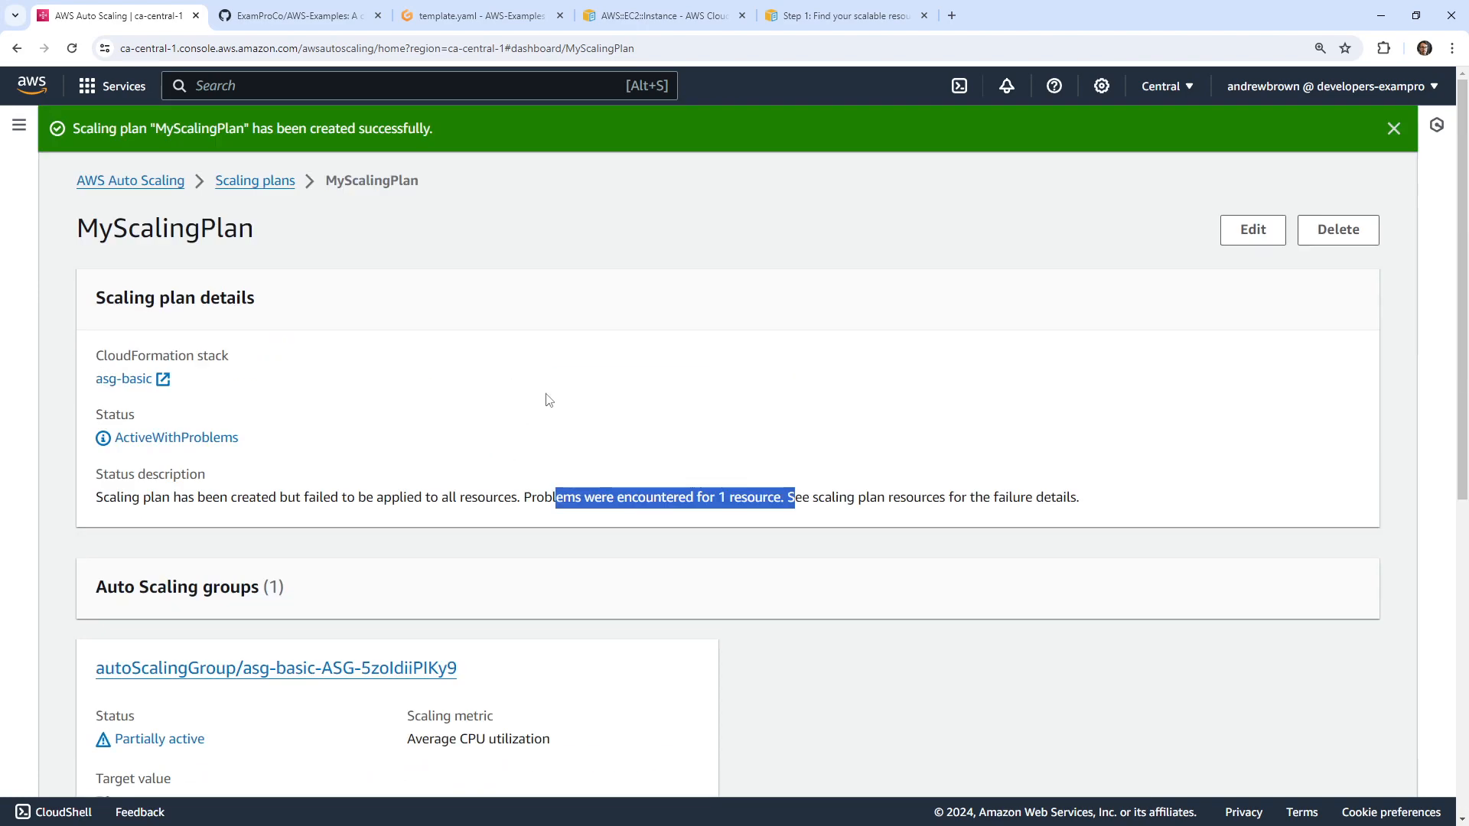
mouse_move(612, 521)
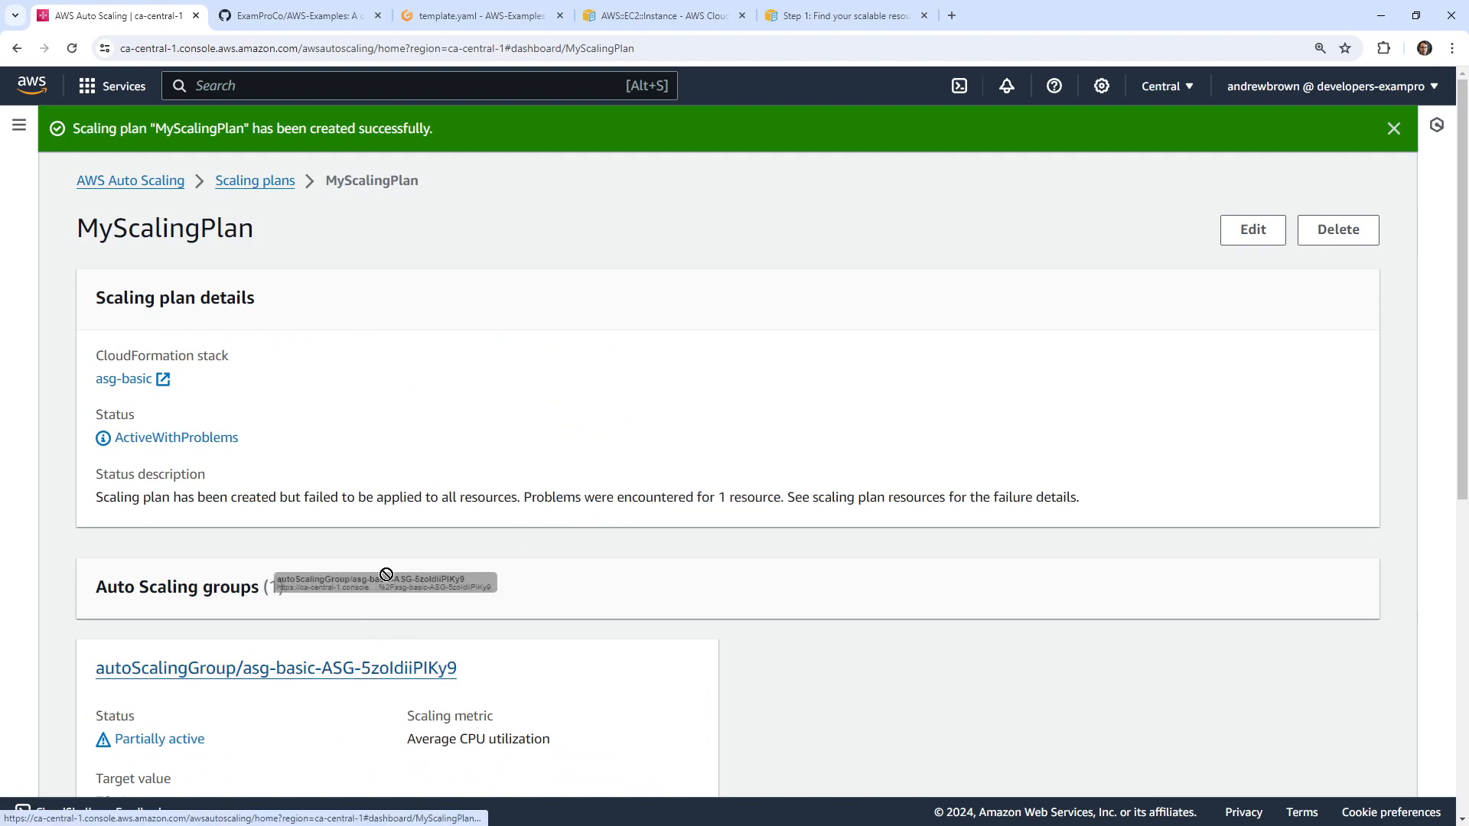
left_click(276, 668)
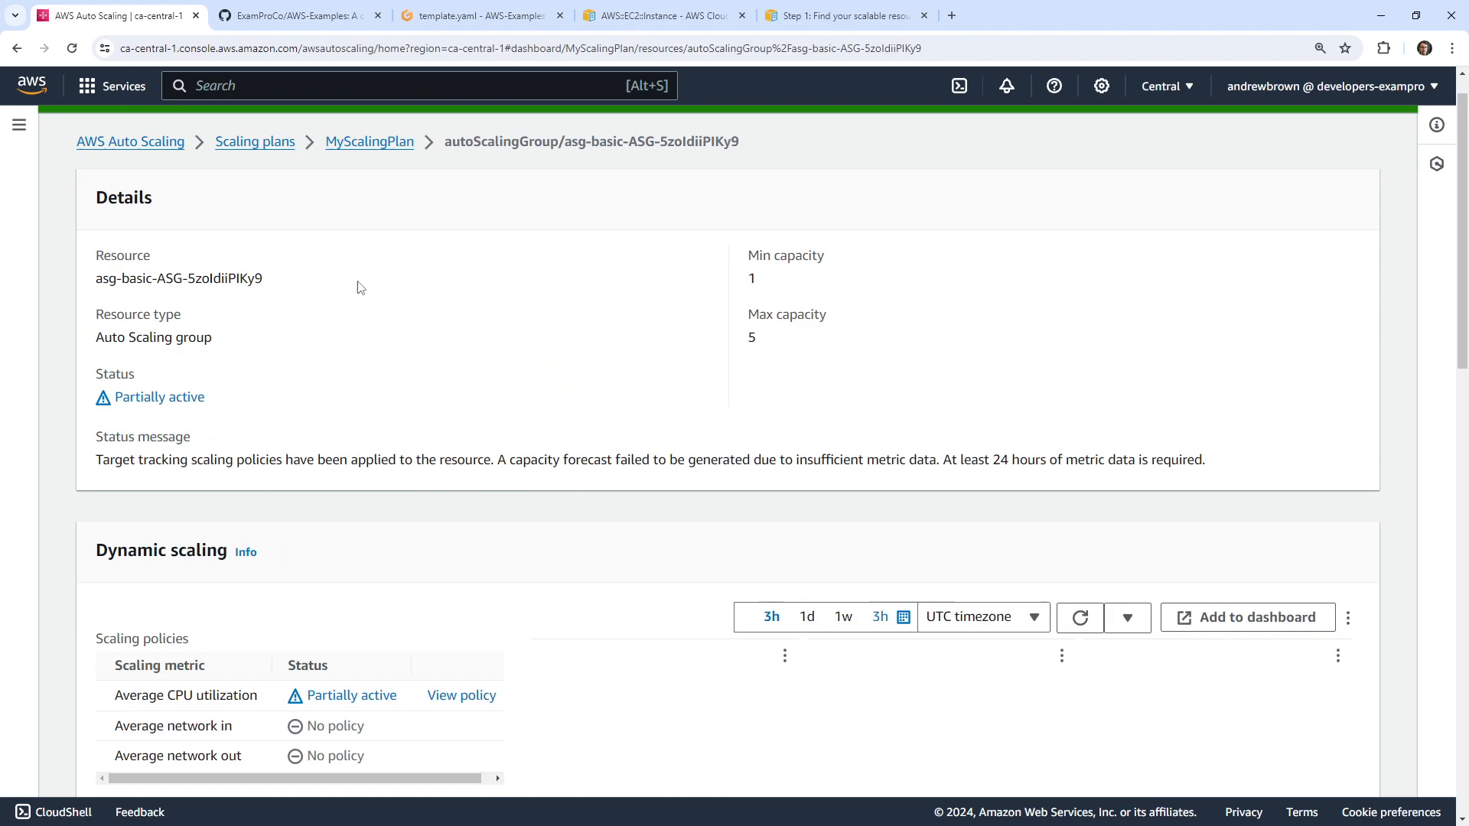
Step: Review the asg-basic resource details and open Console Home in a new tab
scroll("down", 3)
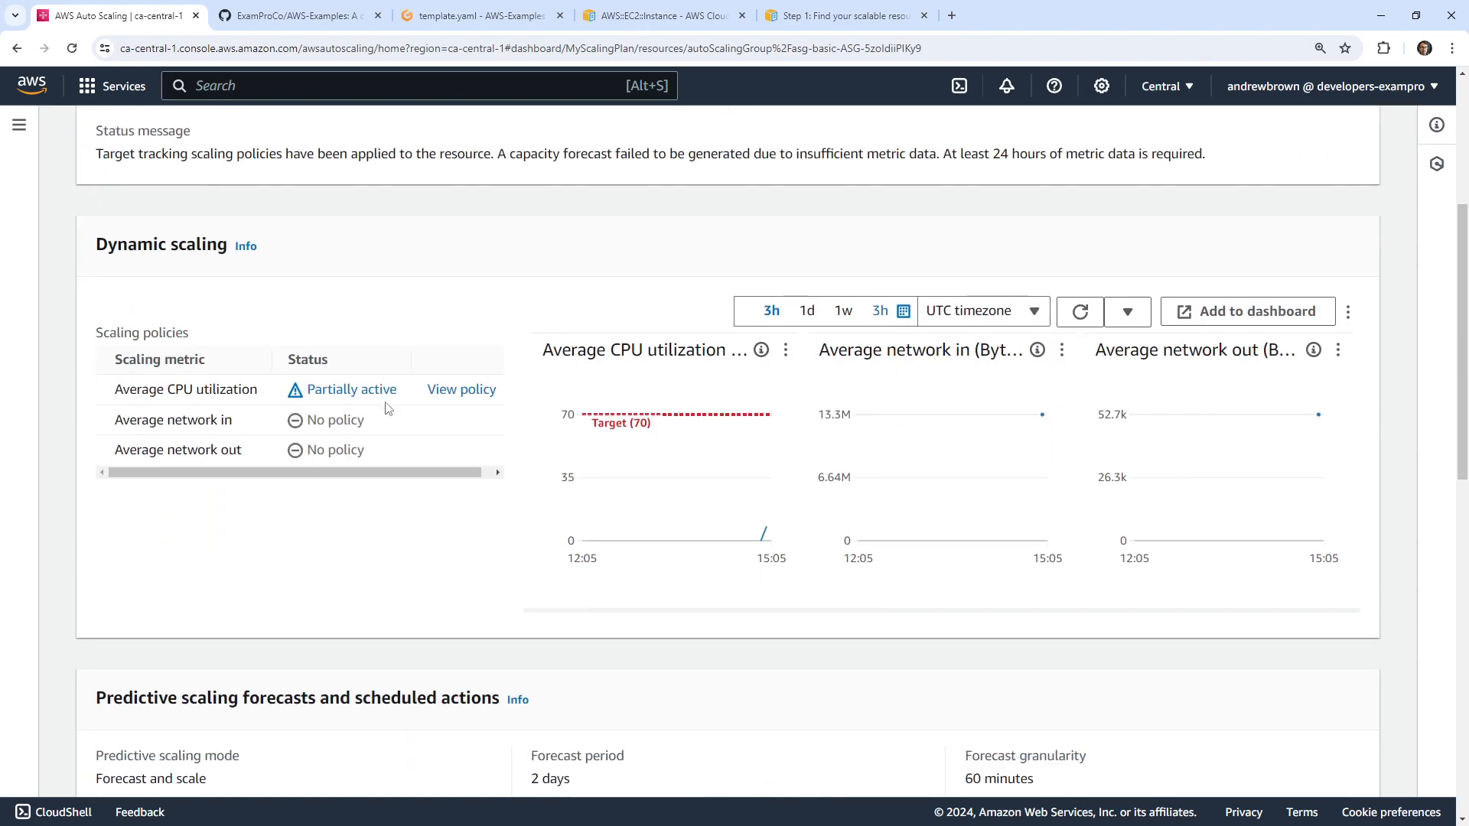
scroll("down", 3)
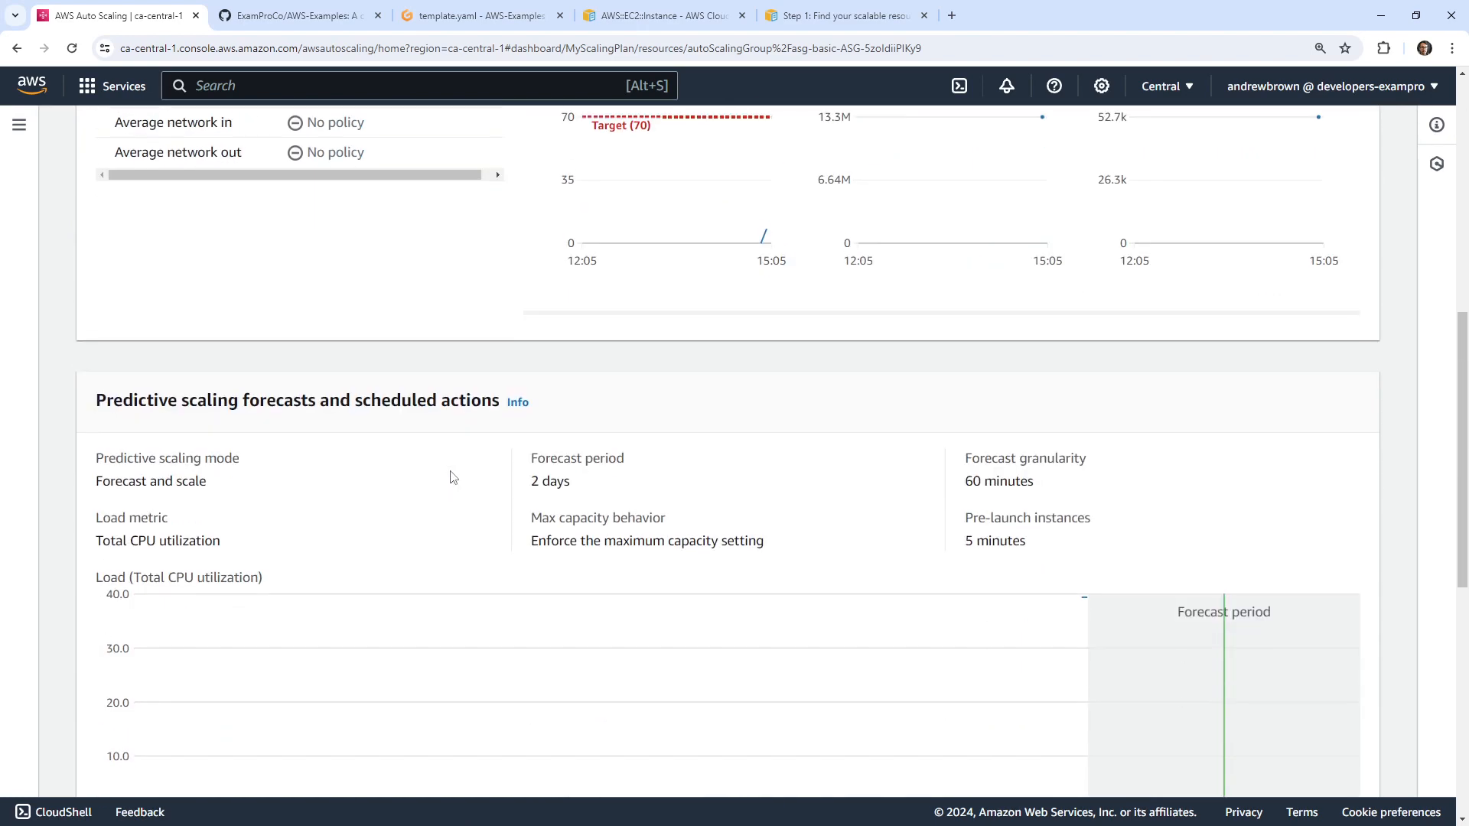
scroll("down", 3)
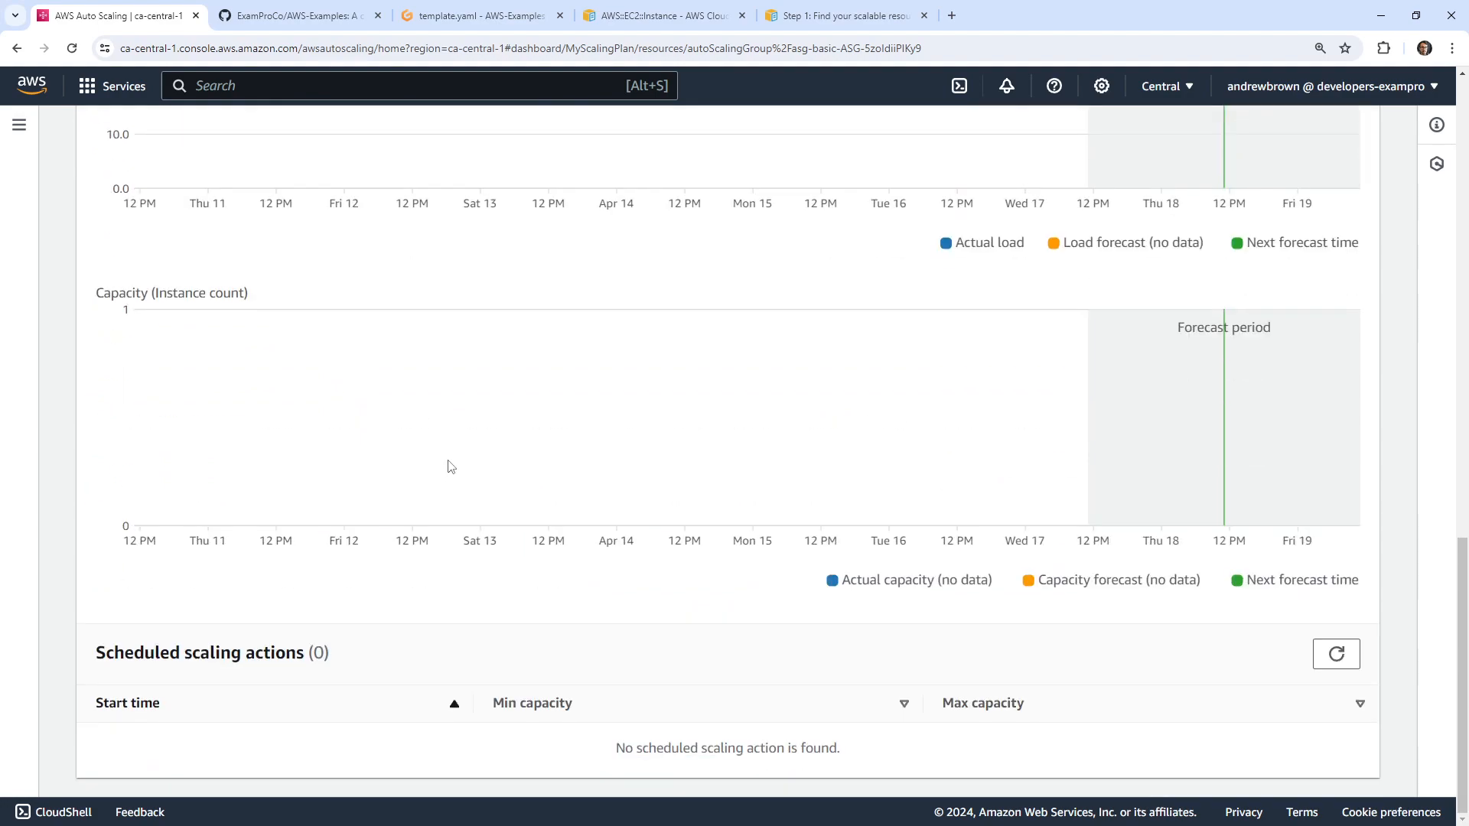
scroll("up", 3)
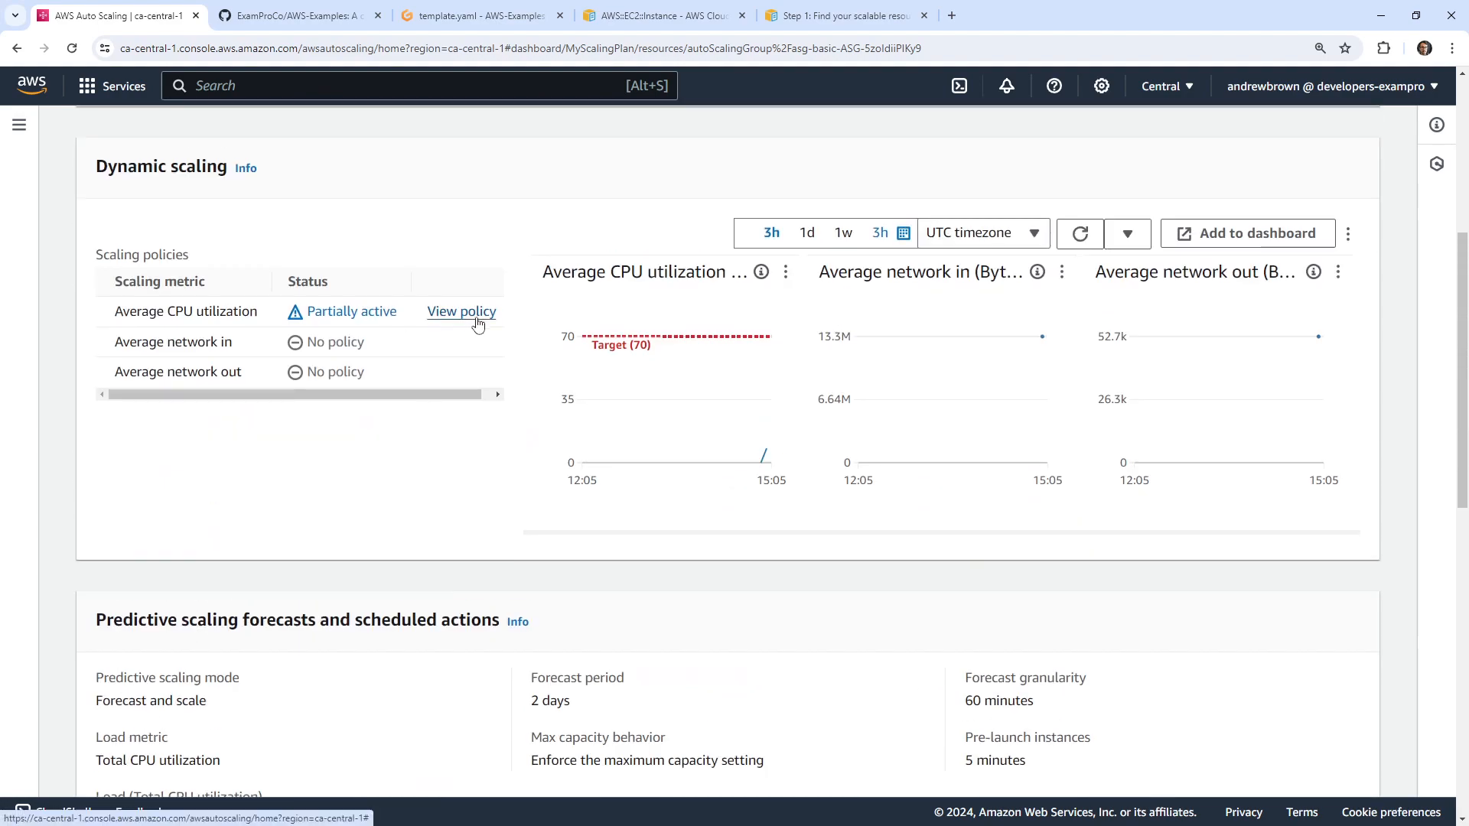
scroll("up", 3)
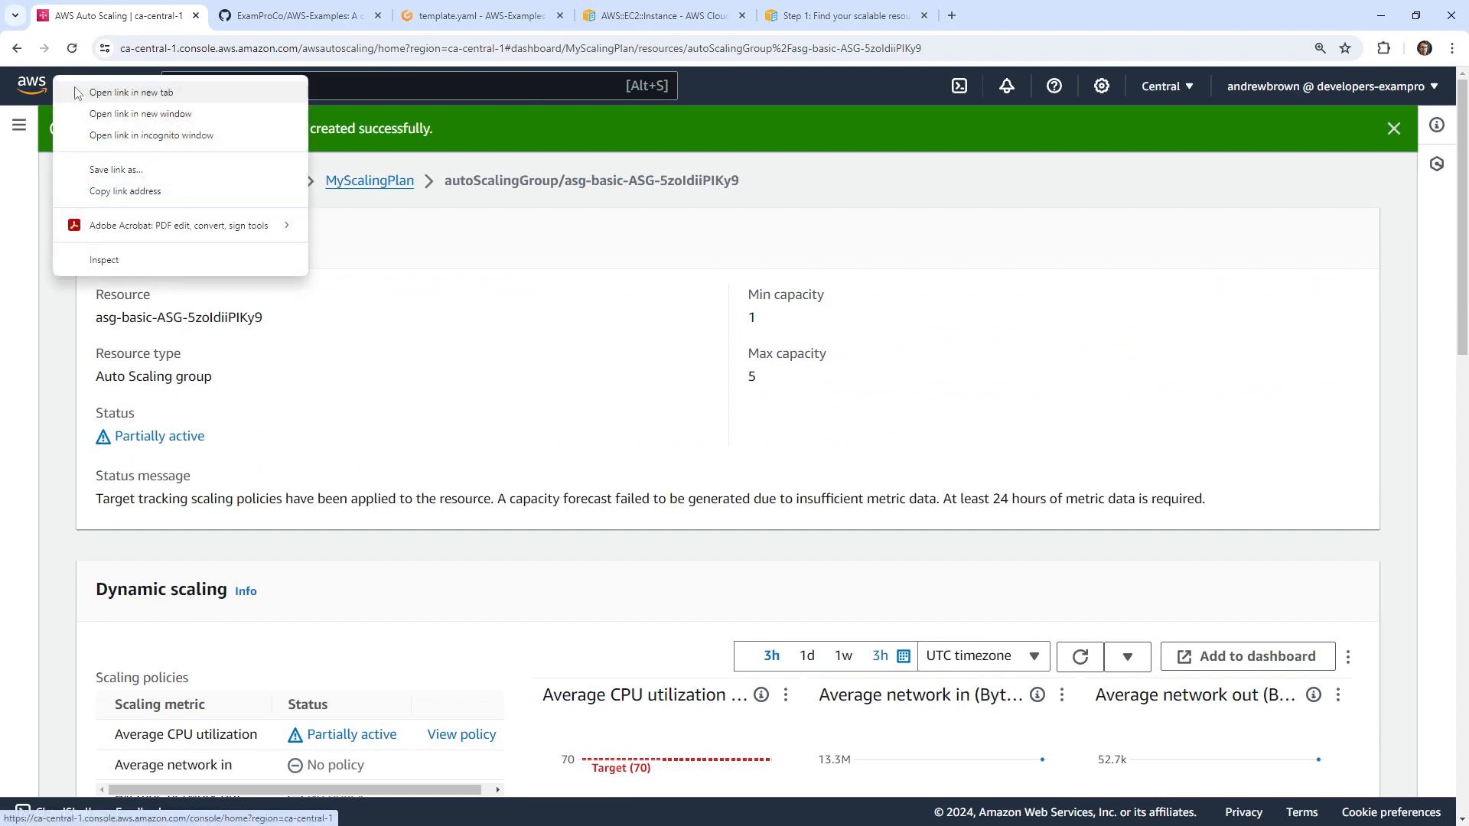
left_click(132, 91)
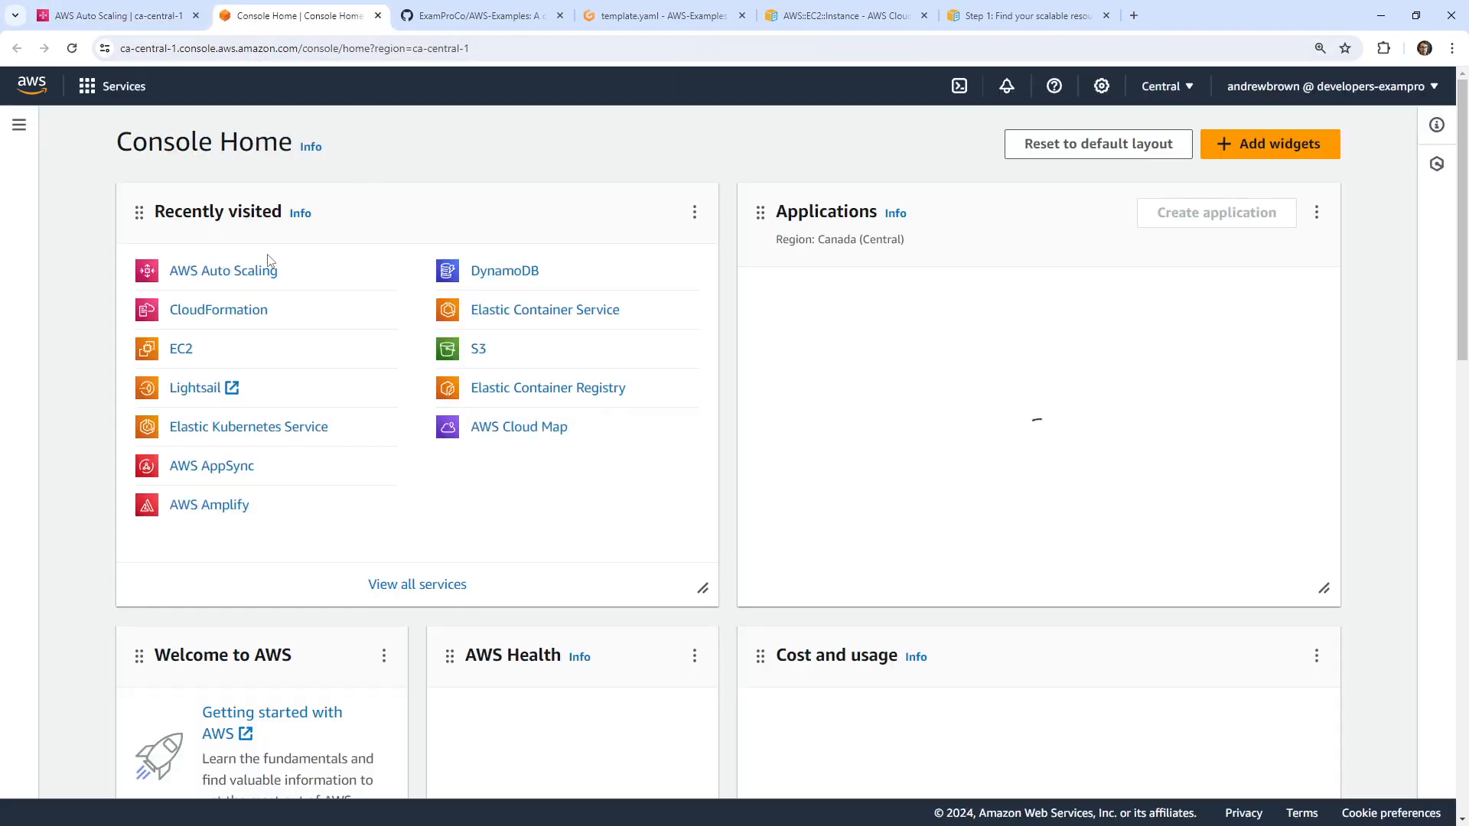
Step: View the asg-basic Auto Scaling group in EC2 (desired 1, min 1, max 5)
left_click(223, 271)
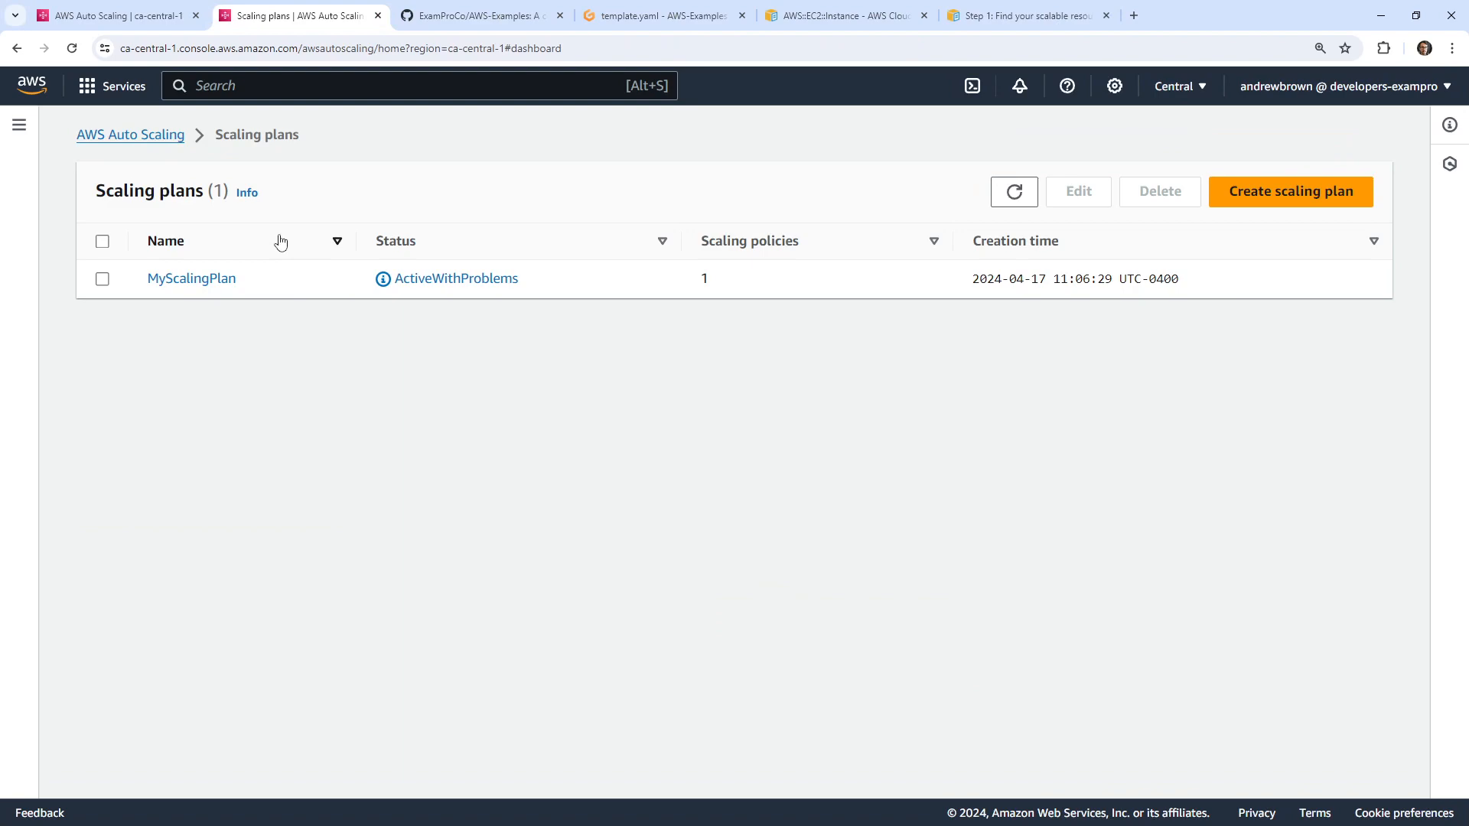
type("ec2")
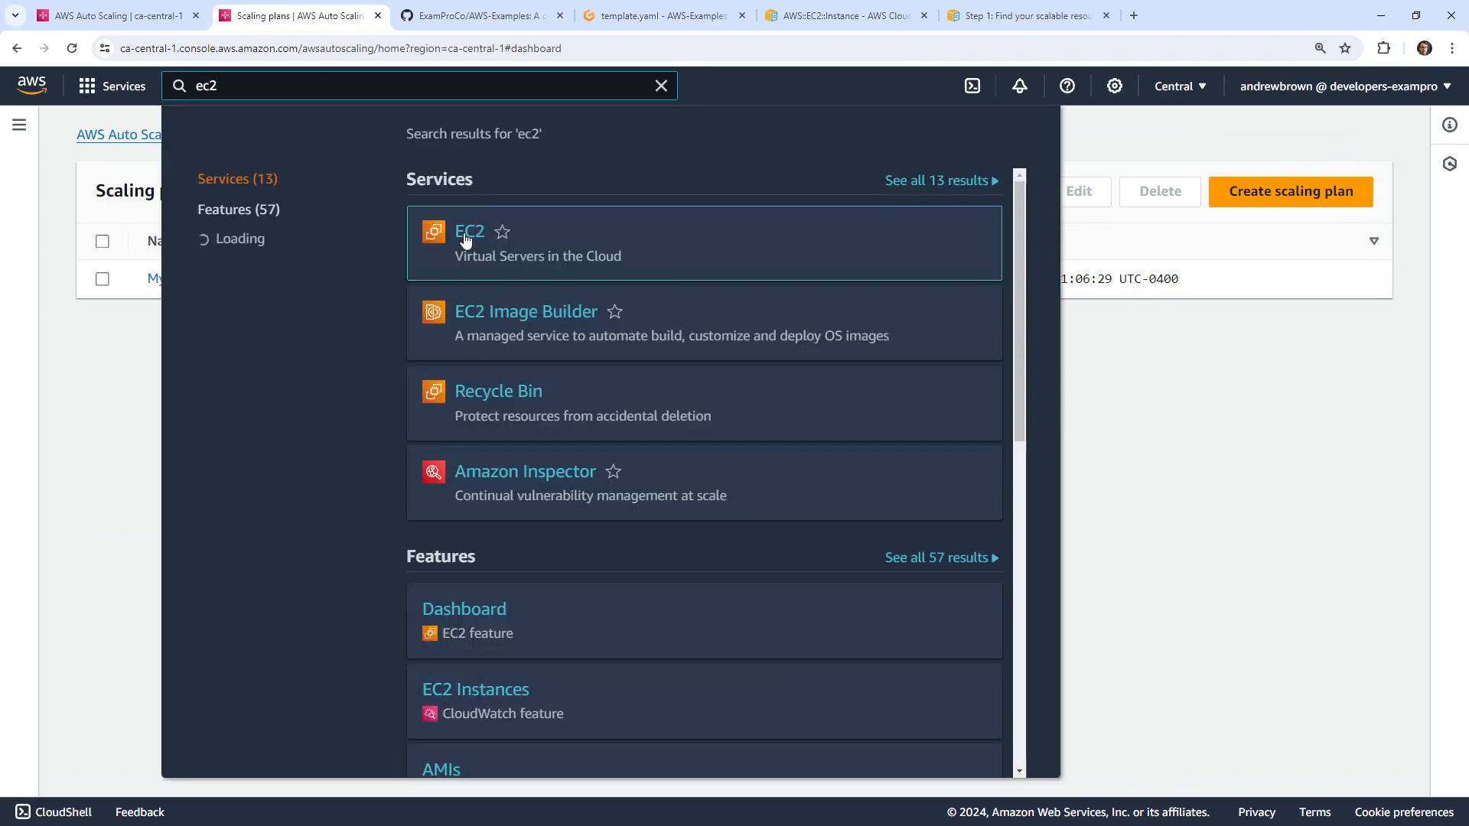
left_click(469, 231)
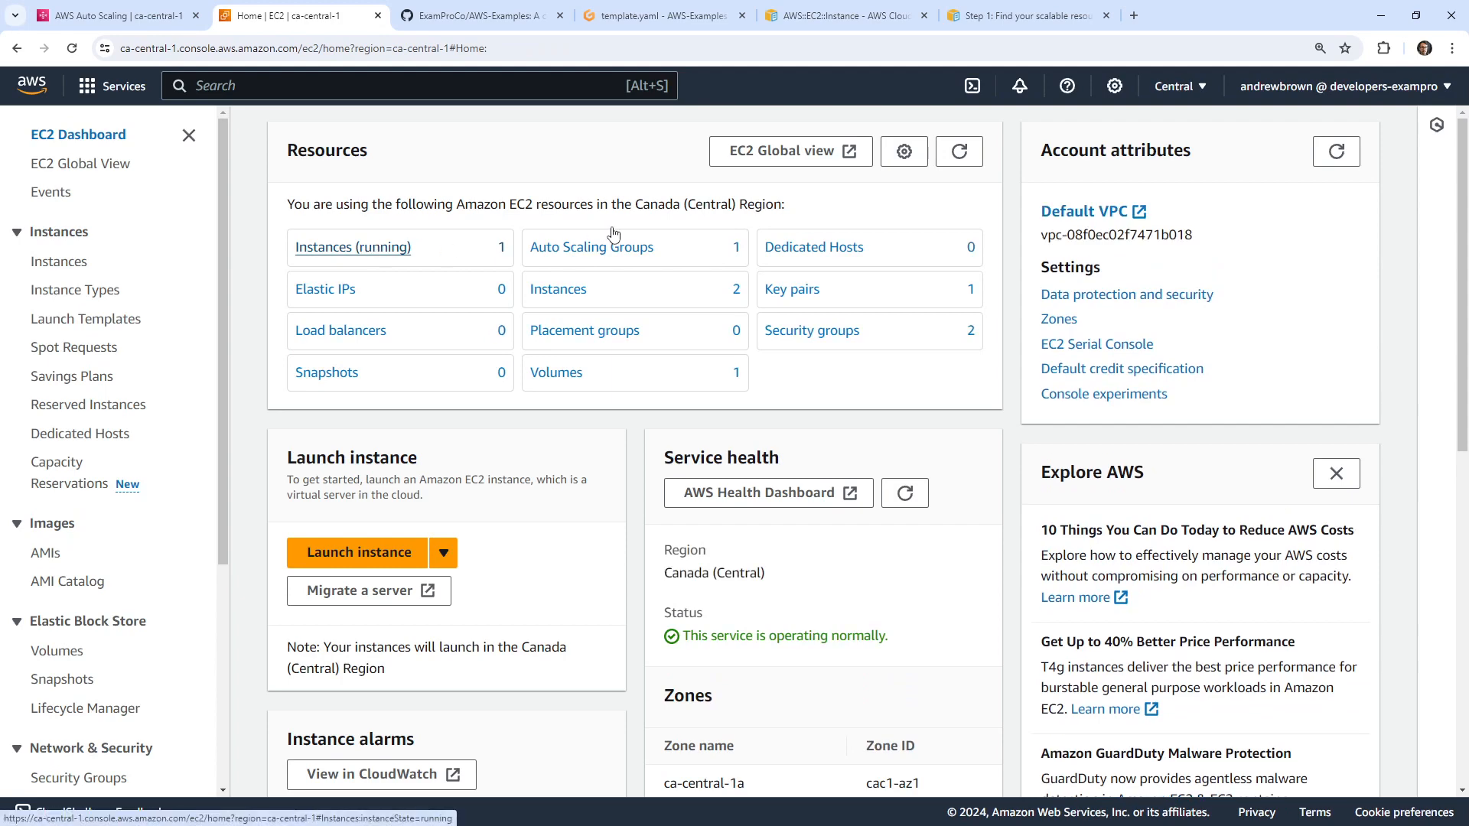
left_click(352, 247)
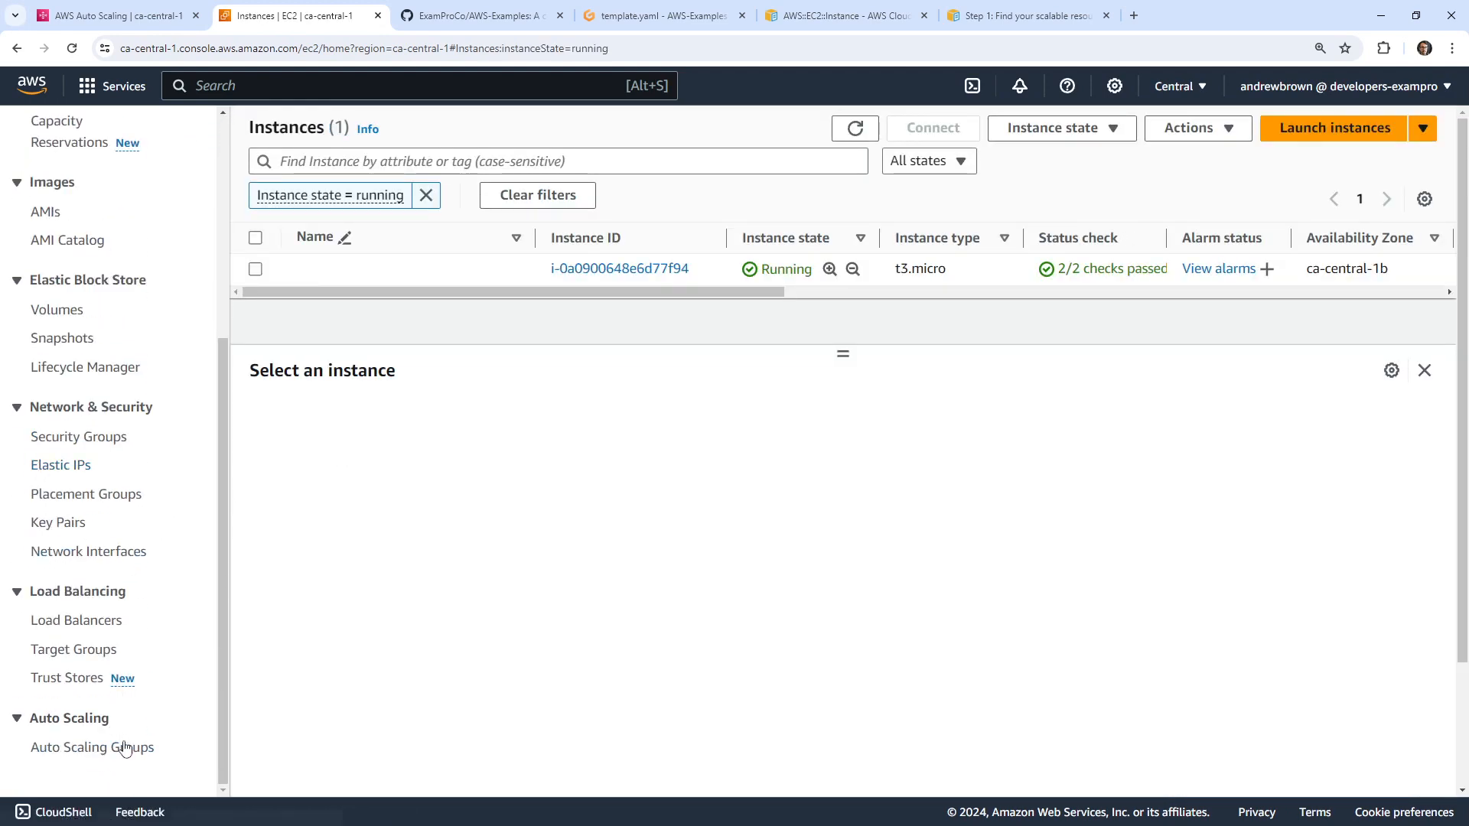
left_click(92, 747)
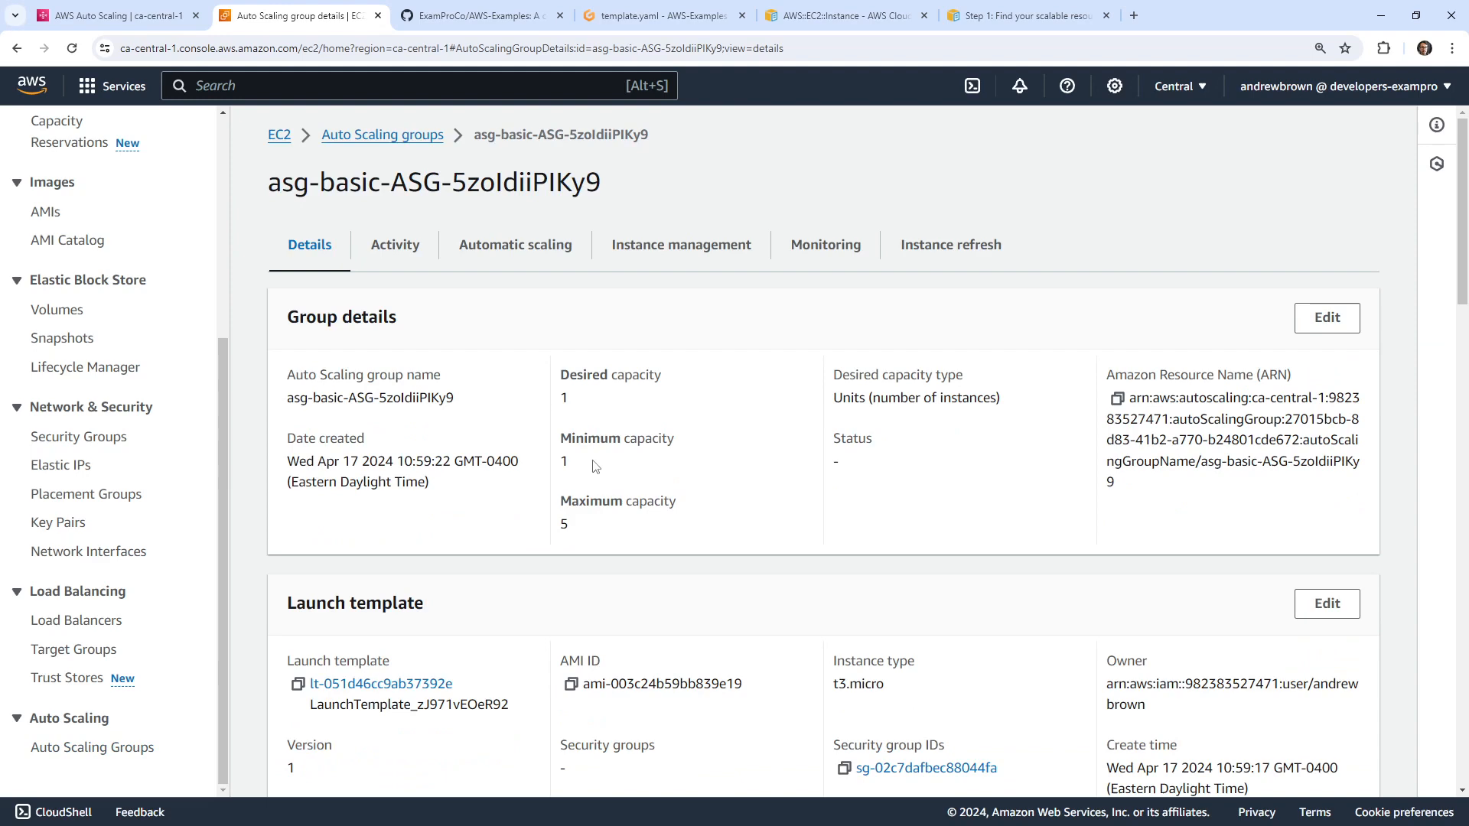
left_click(113, 15)
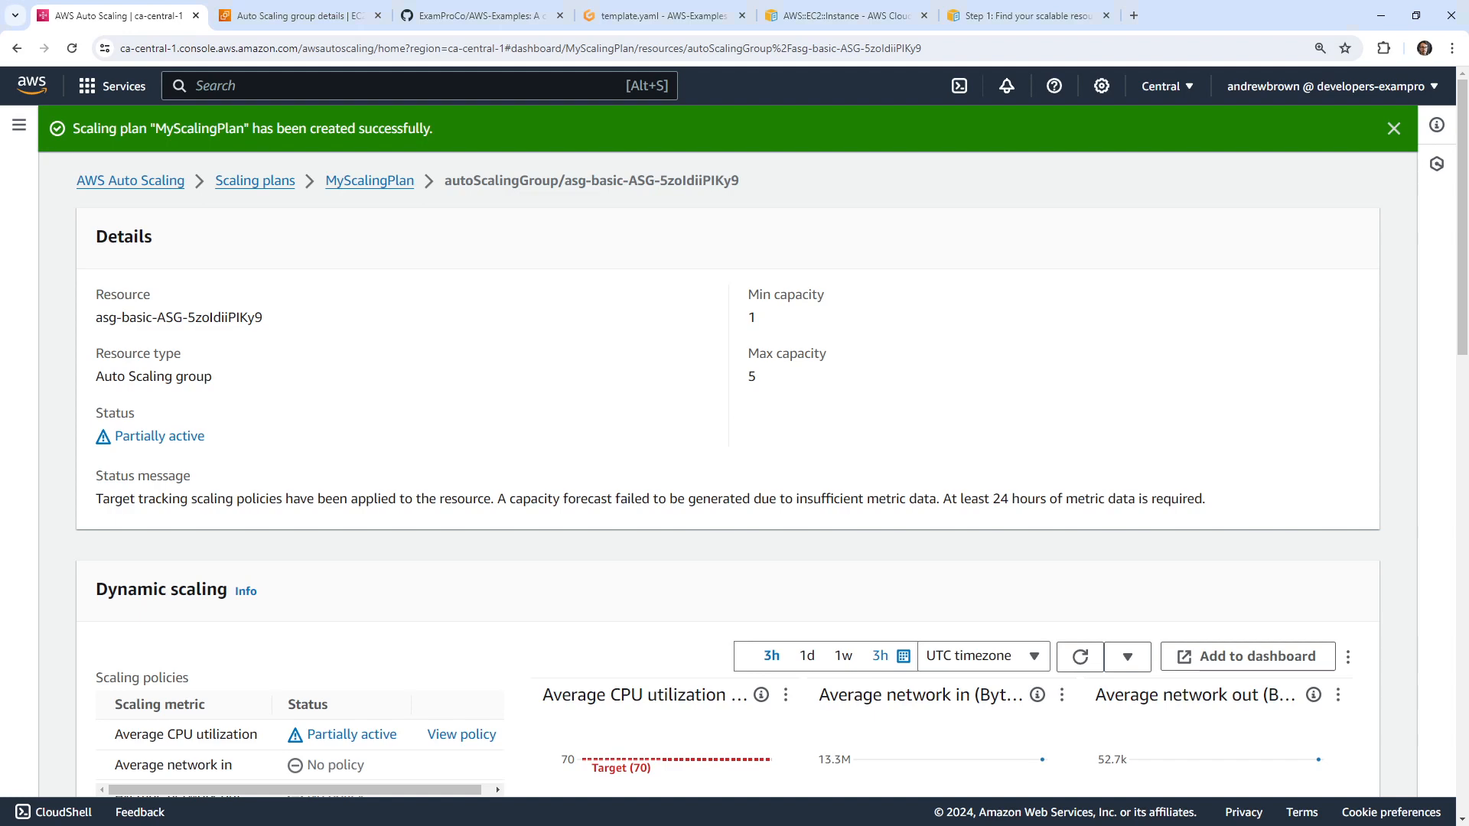
mouse_move(556, 469)
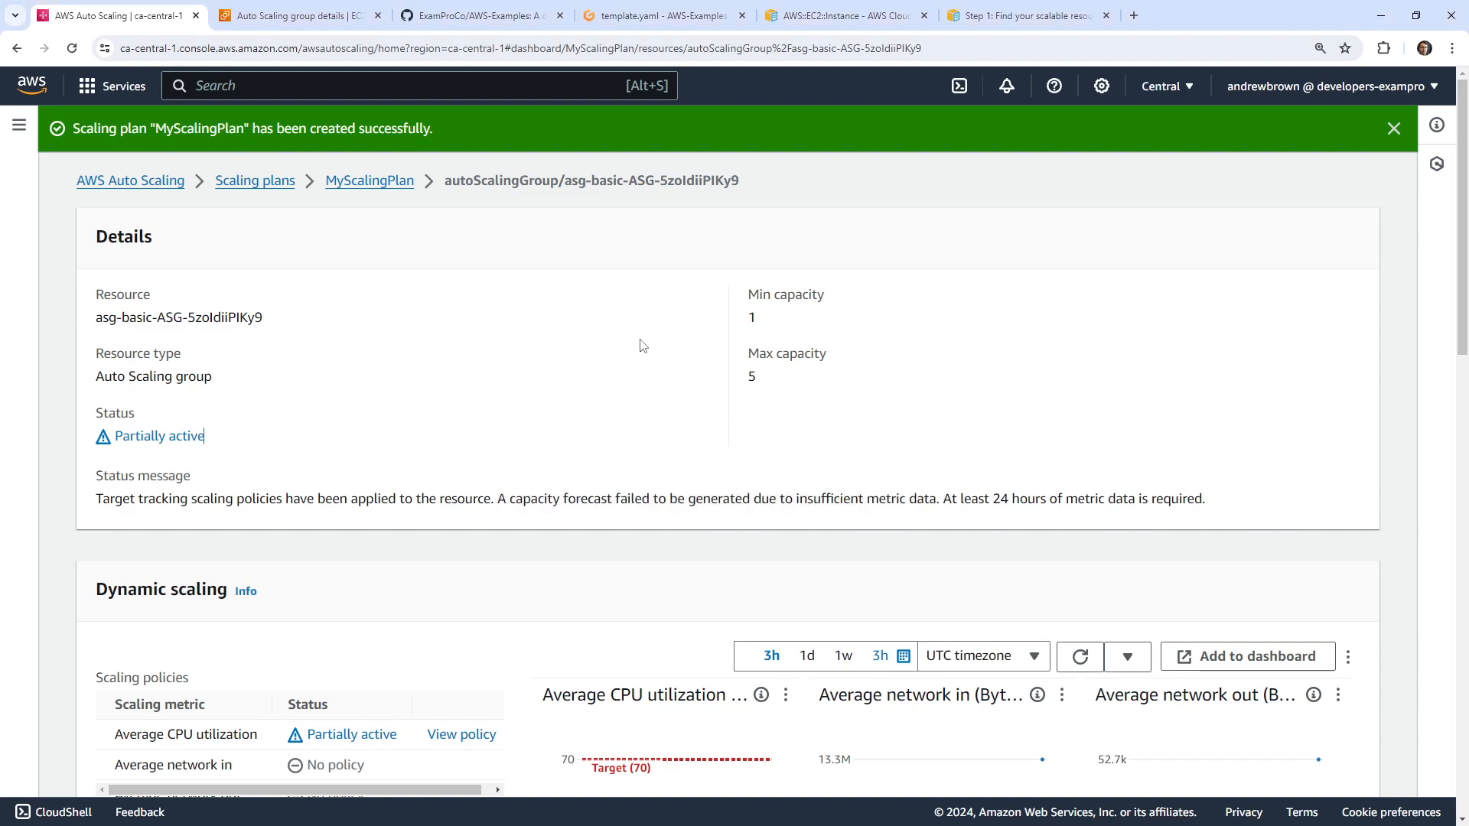
Step: Review the resource details and return to the scaling plans list showing MyScalingPlan
double_click(561, 498)
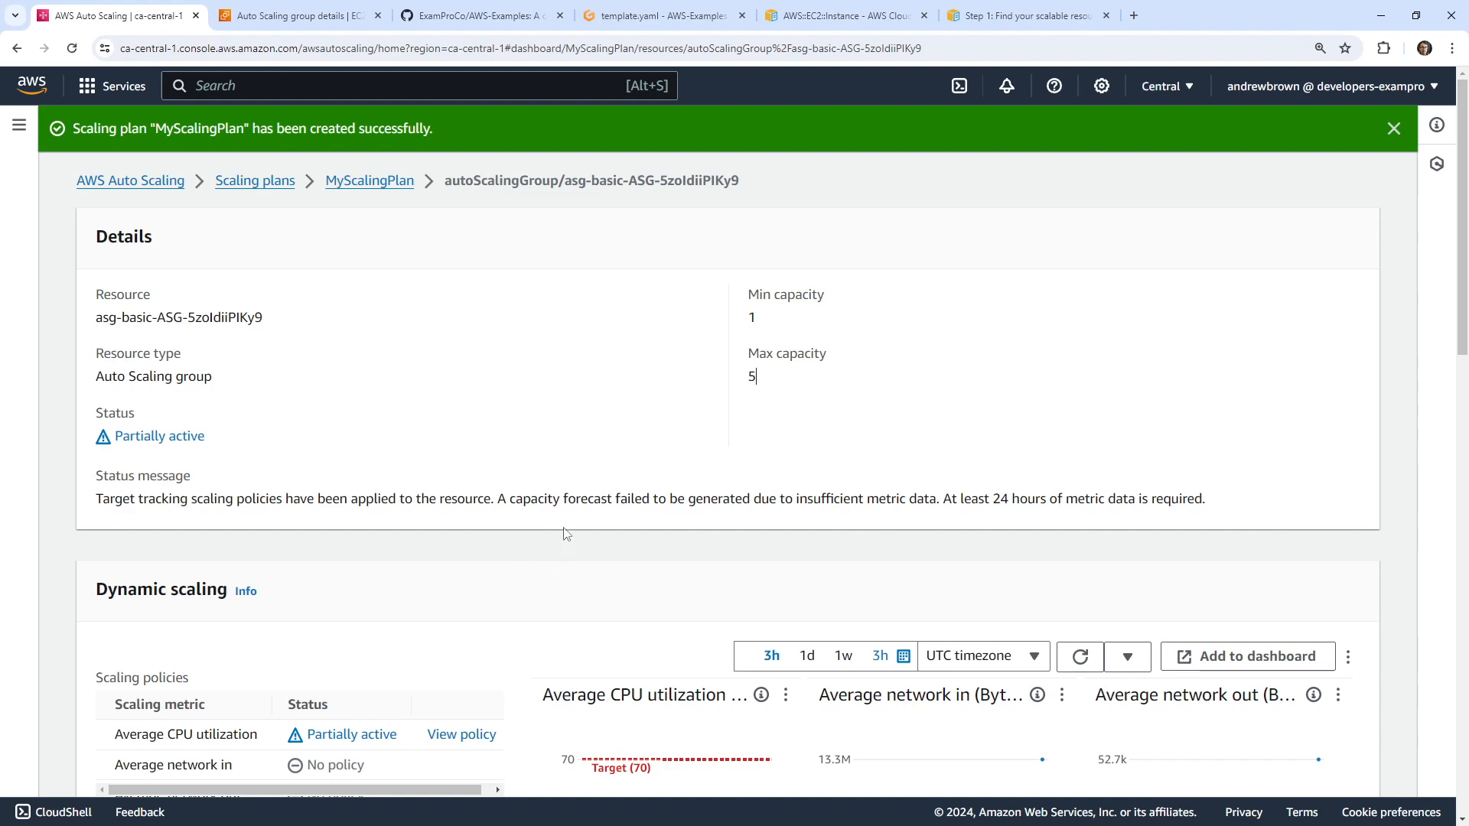
scroll("down", 3)
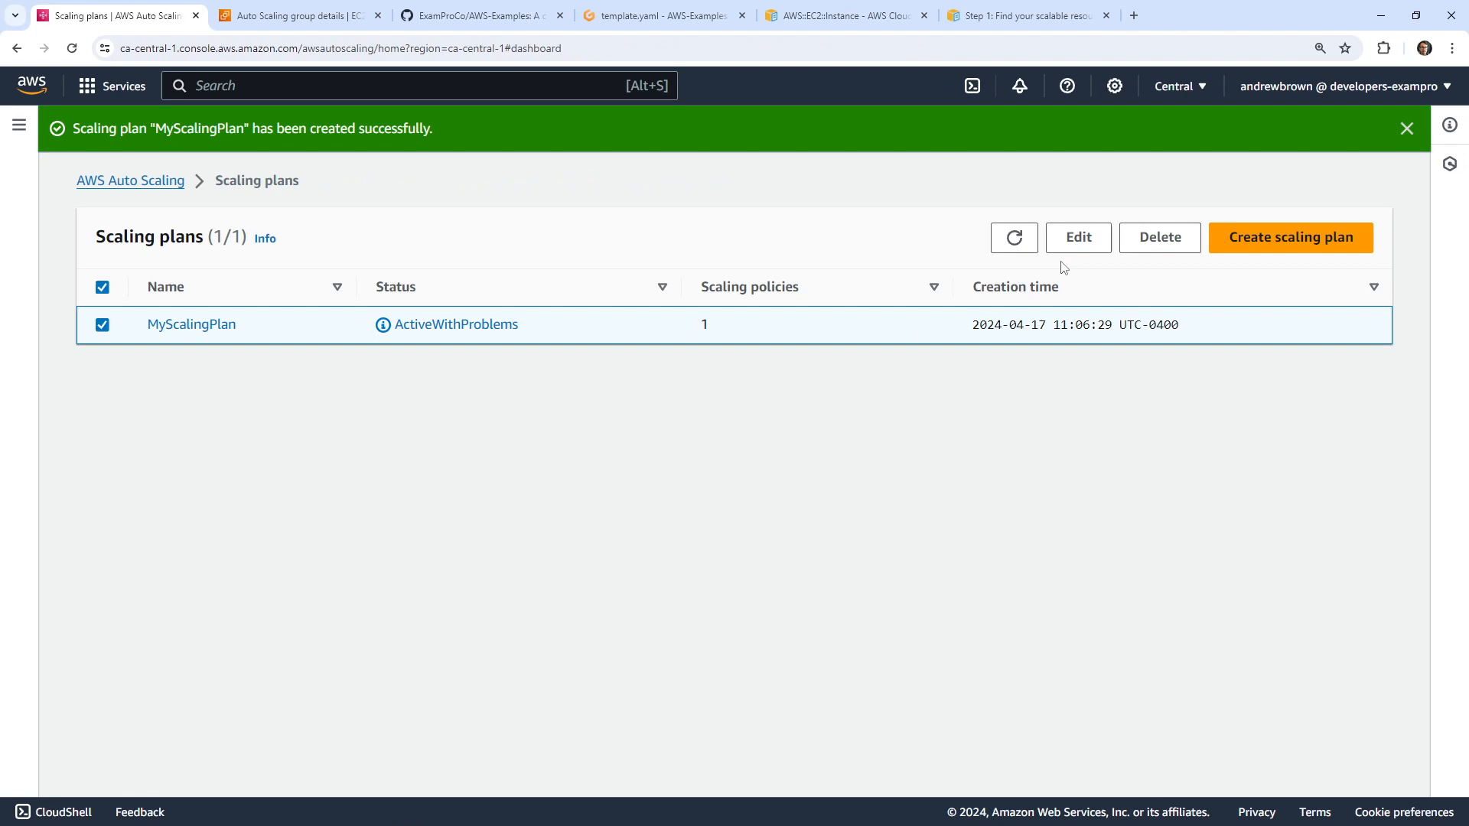
Step: Inspect MyScalingPlan's Auto Scaling group settings, delete the plan, and start a new one
left_click(1077, 237)
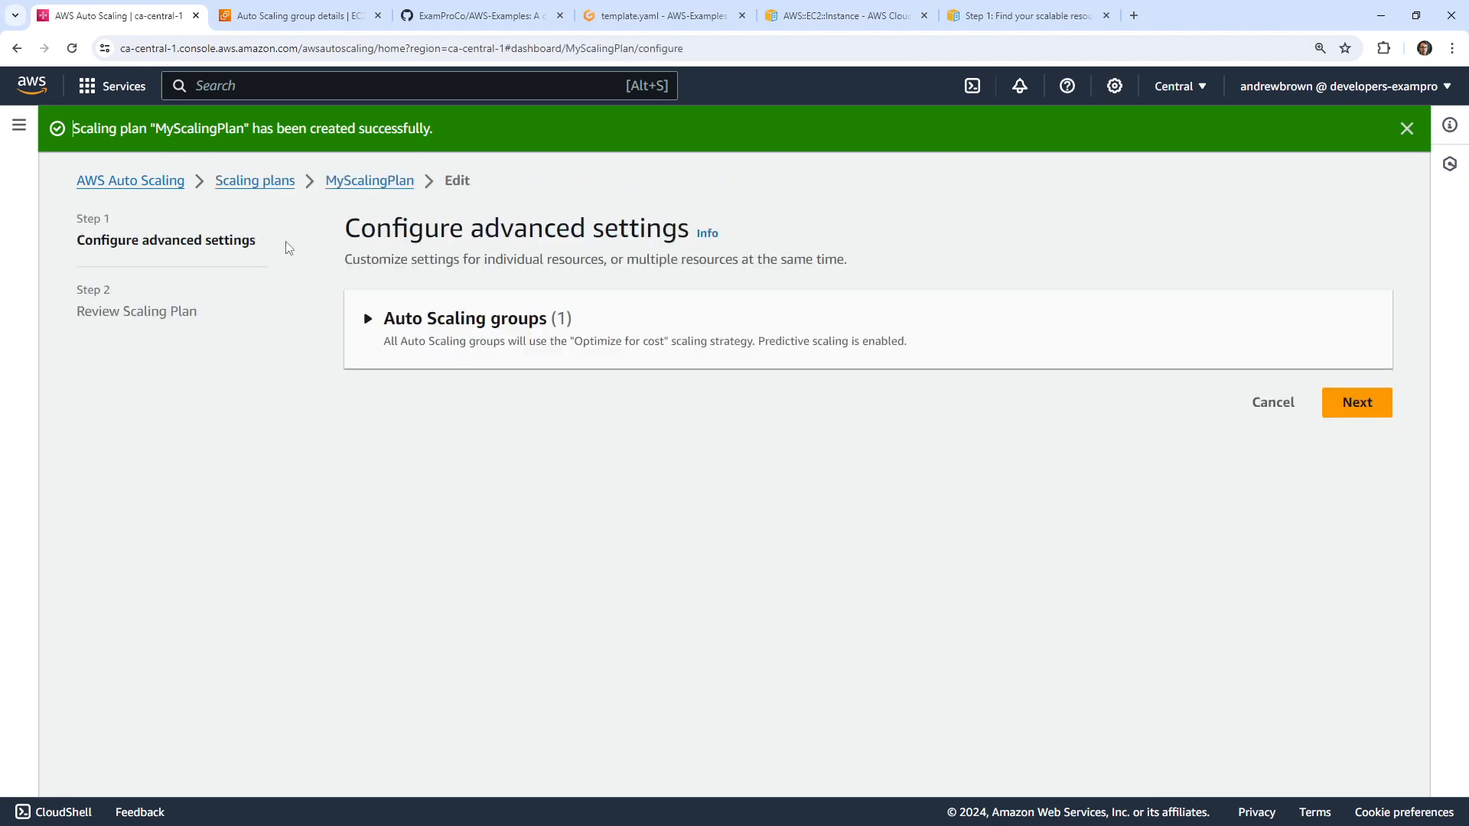
left_click(367, 318)
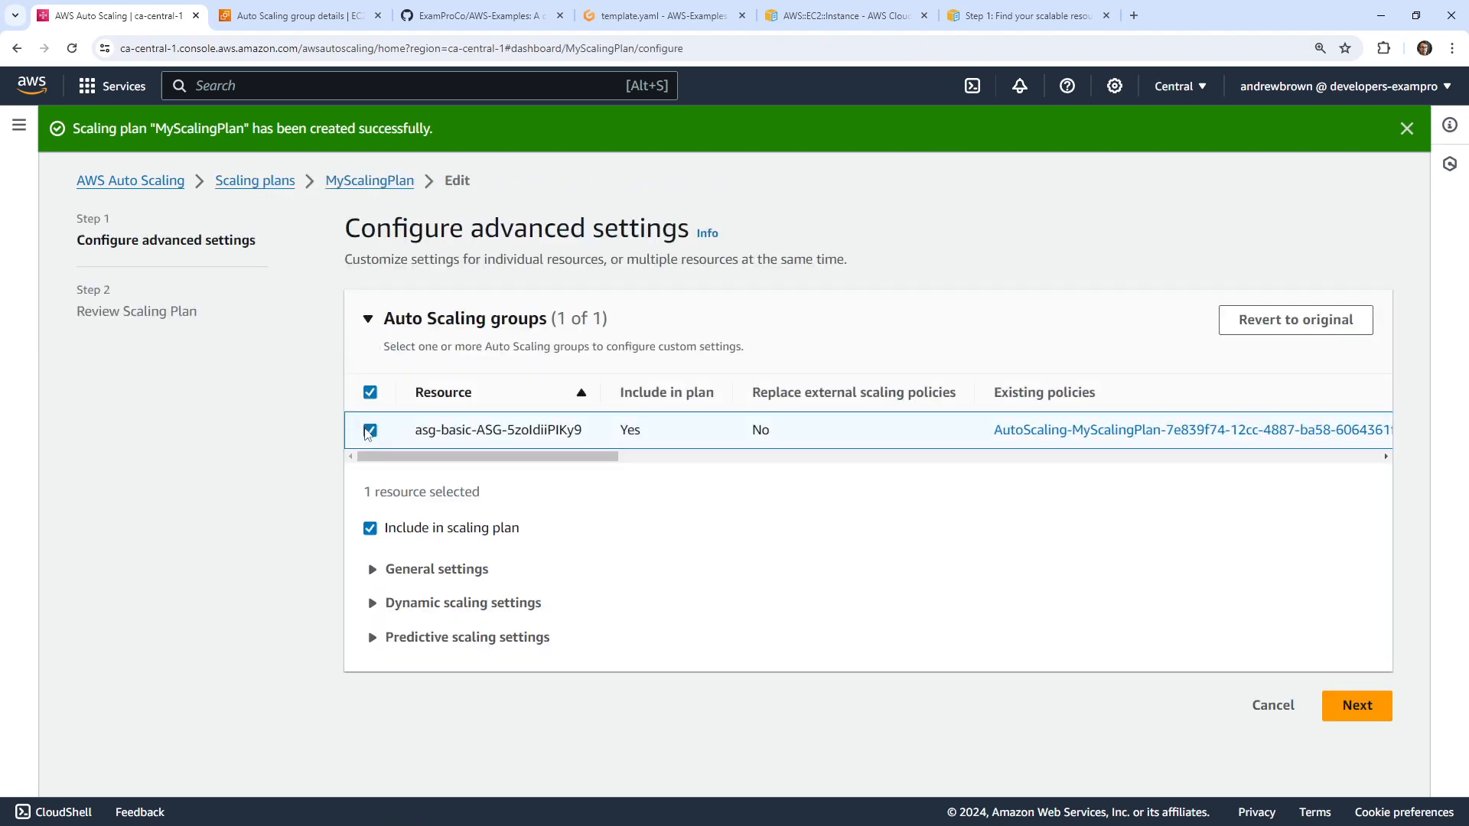
mouse_move(255, 180)
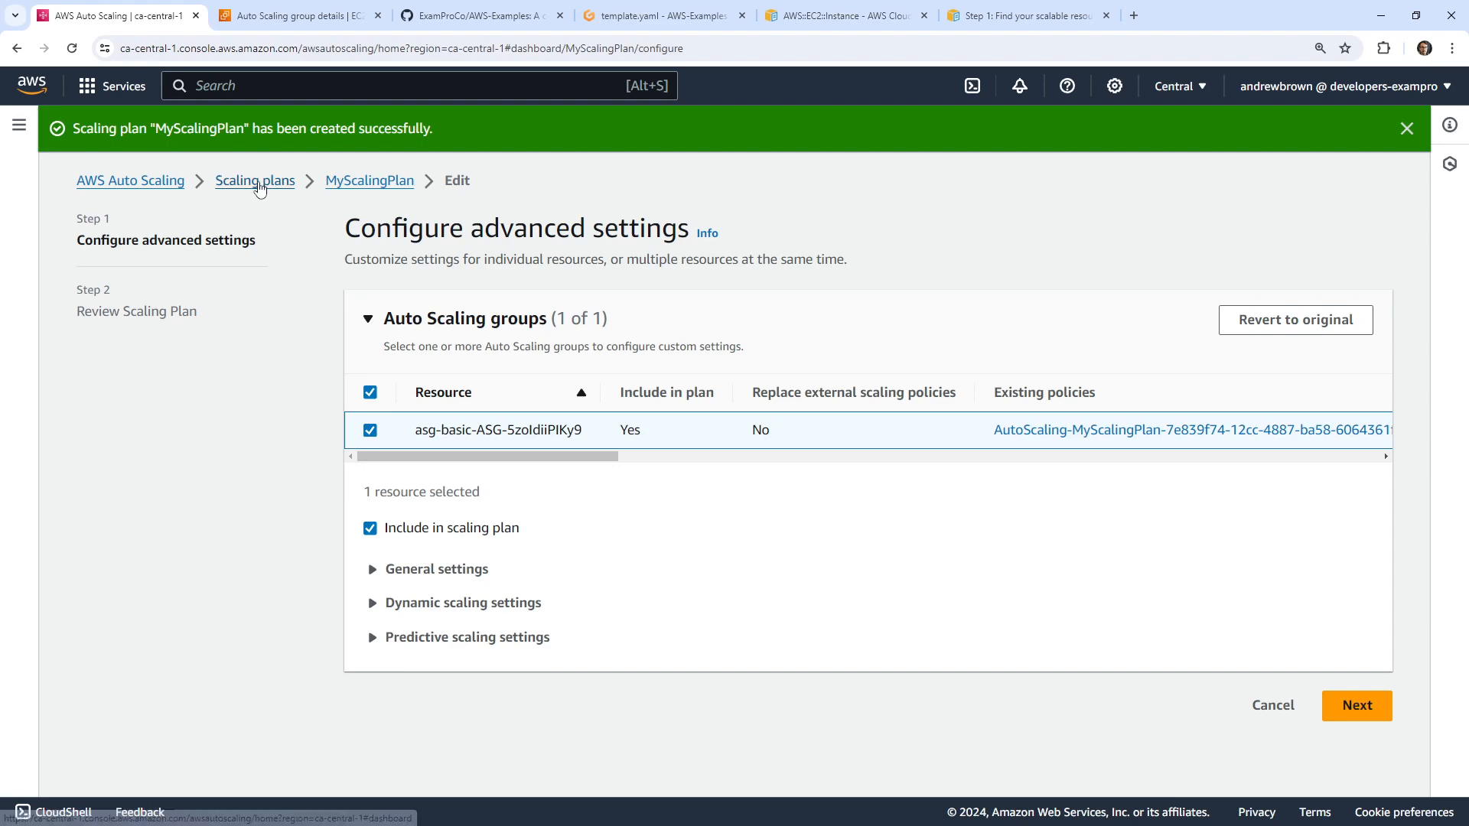
left_click(254, 180)
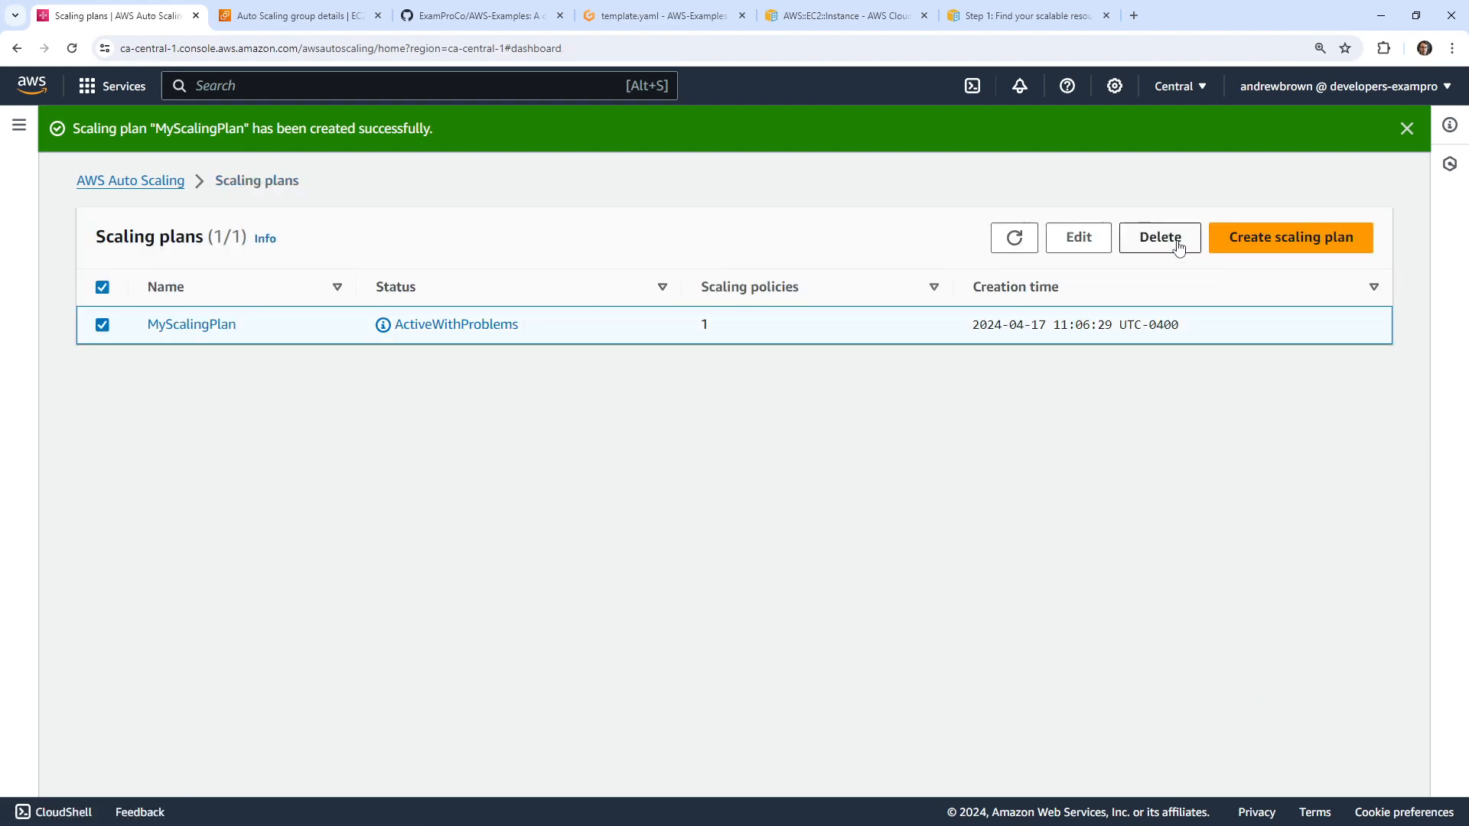
left_click(1159, 237)
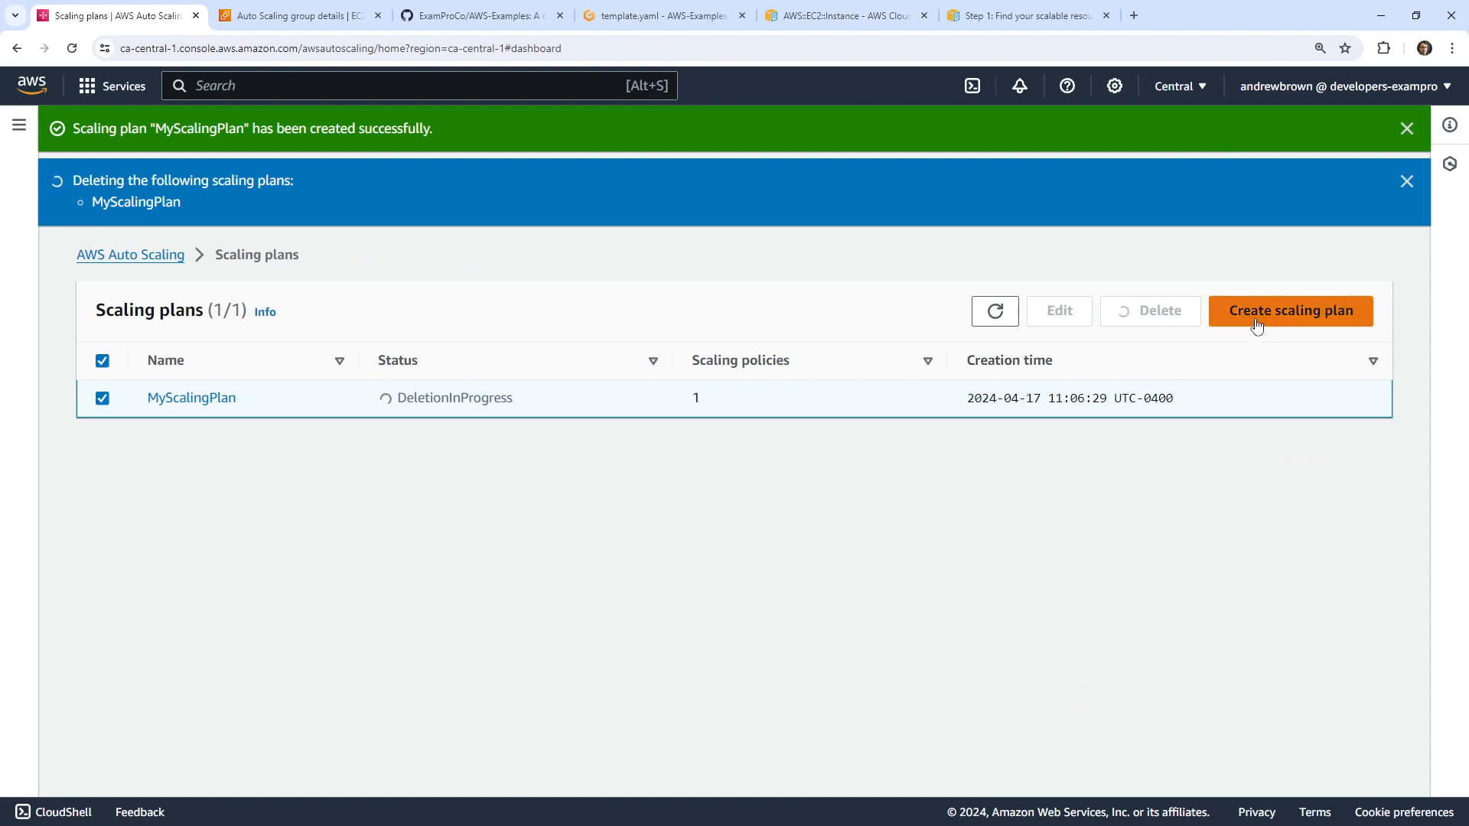
left_click(1290, 310)
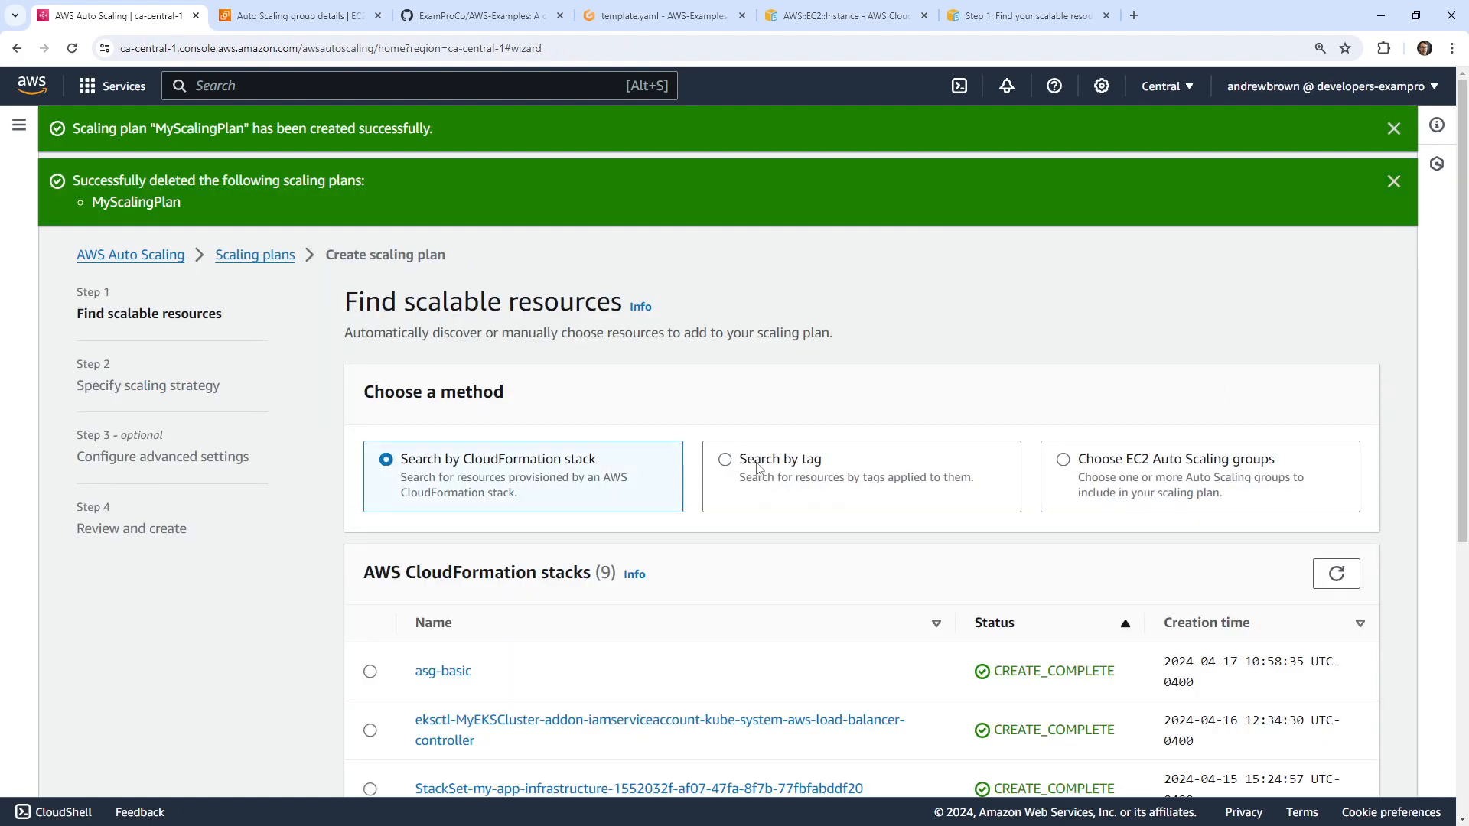
Step: Pick the asg-basic stack, keep Average CPU utilization metric, then abandon the wizard
left_click(370, 671)
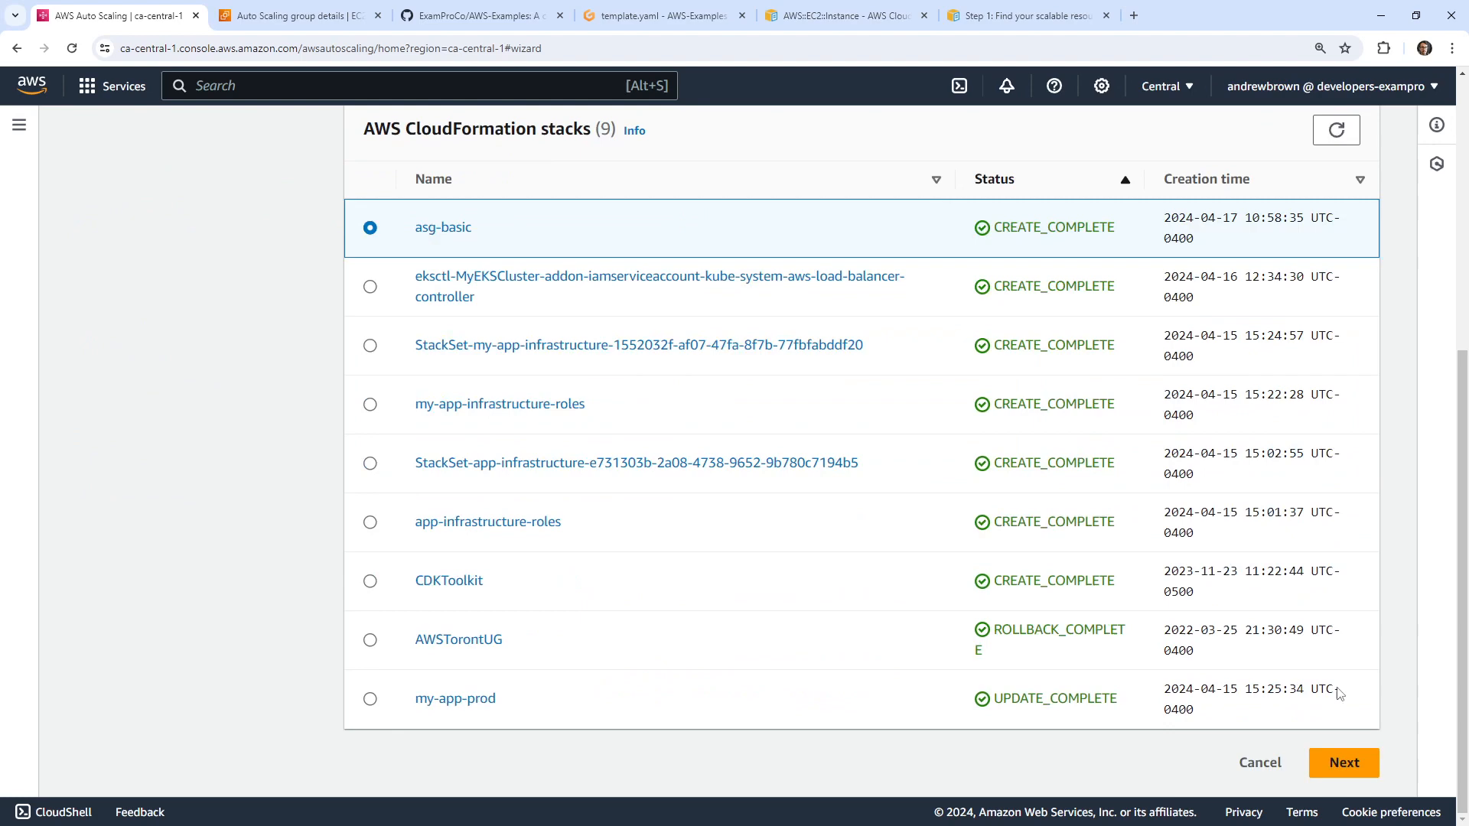
left_click(1344, 762)
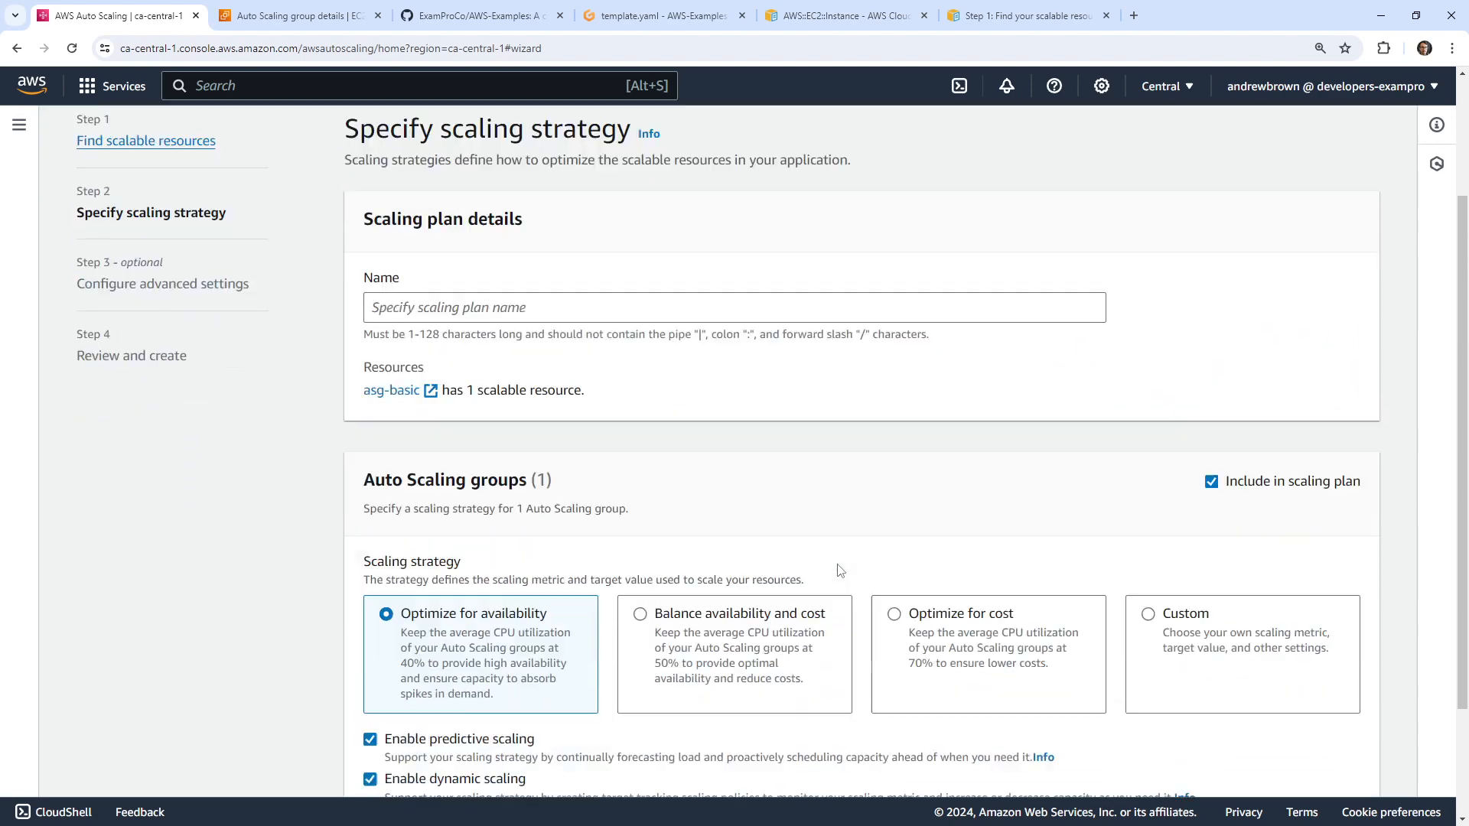
scroll("down", 3)
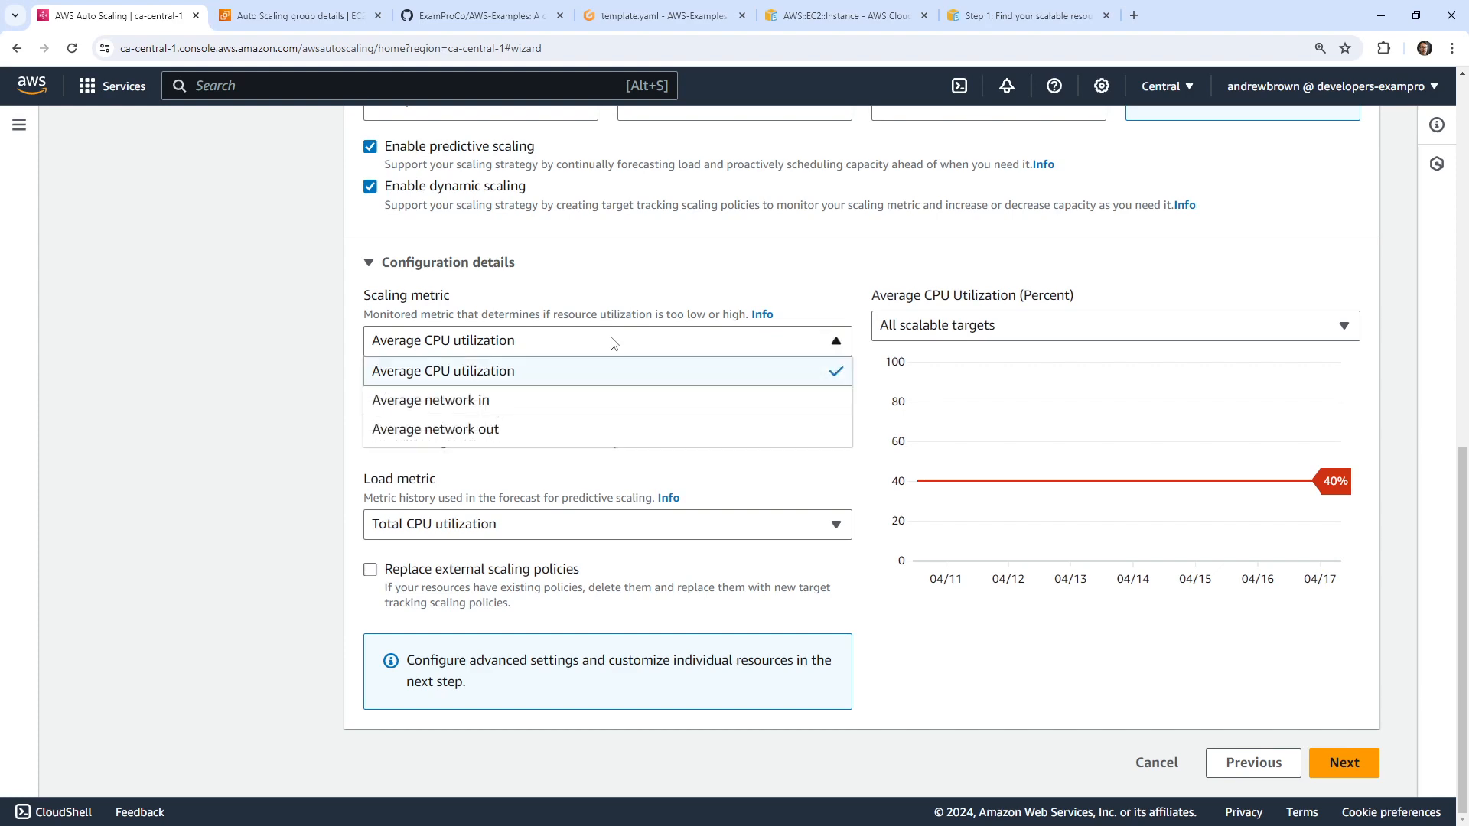
mouse_move(565, 357)
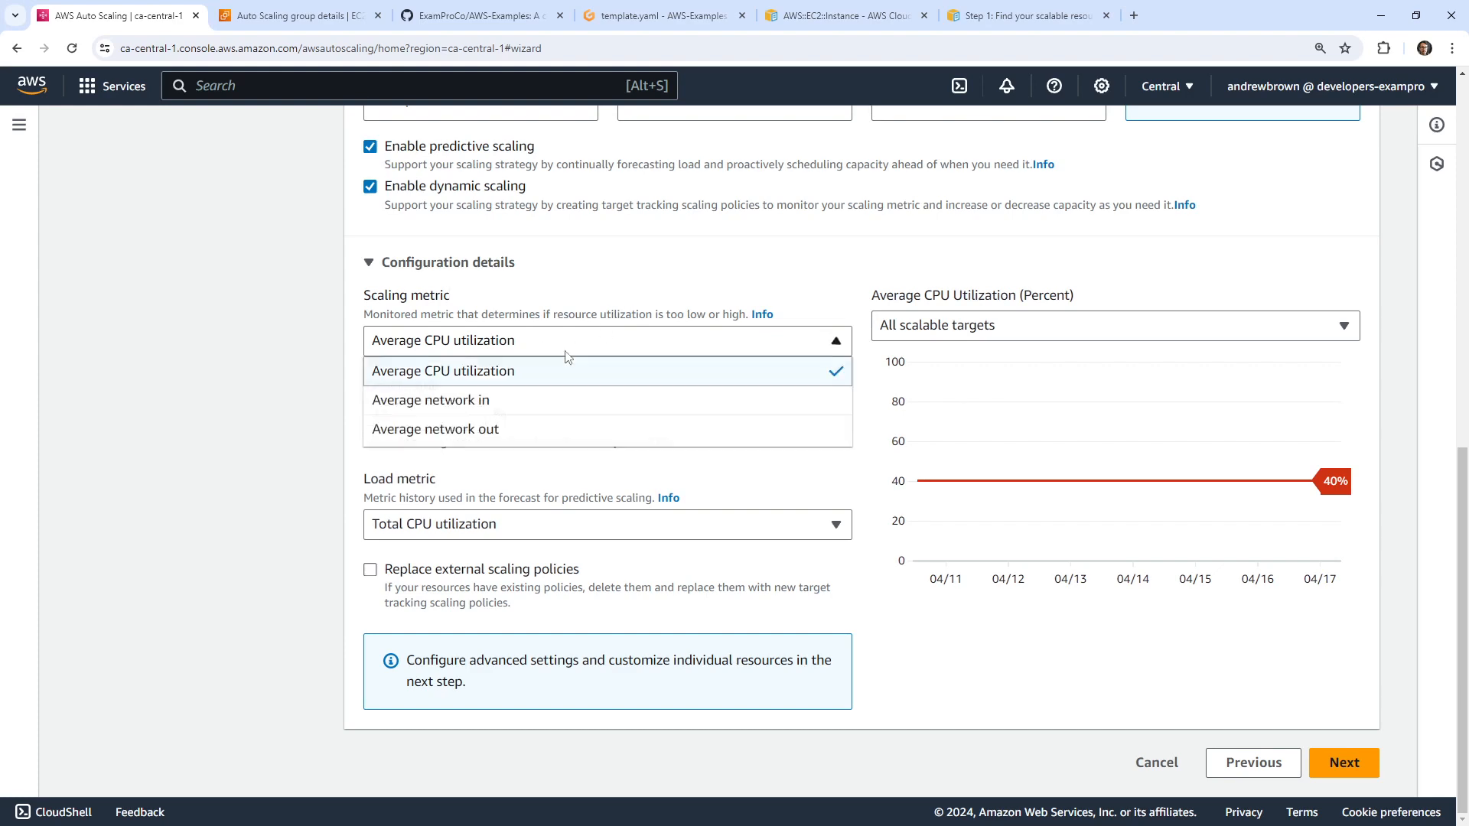
left_click(442, 370)
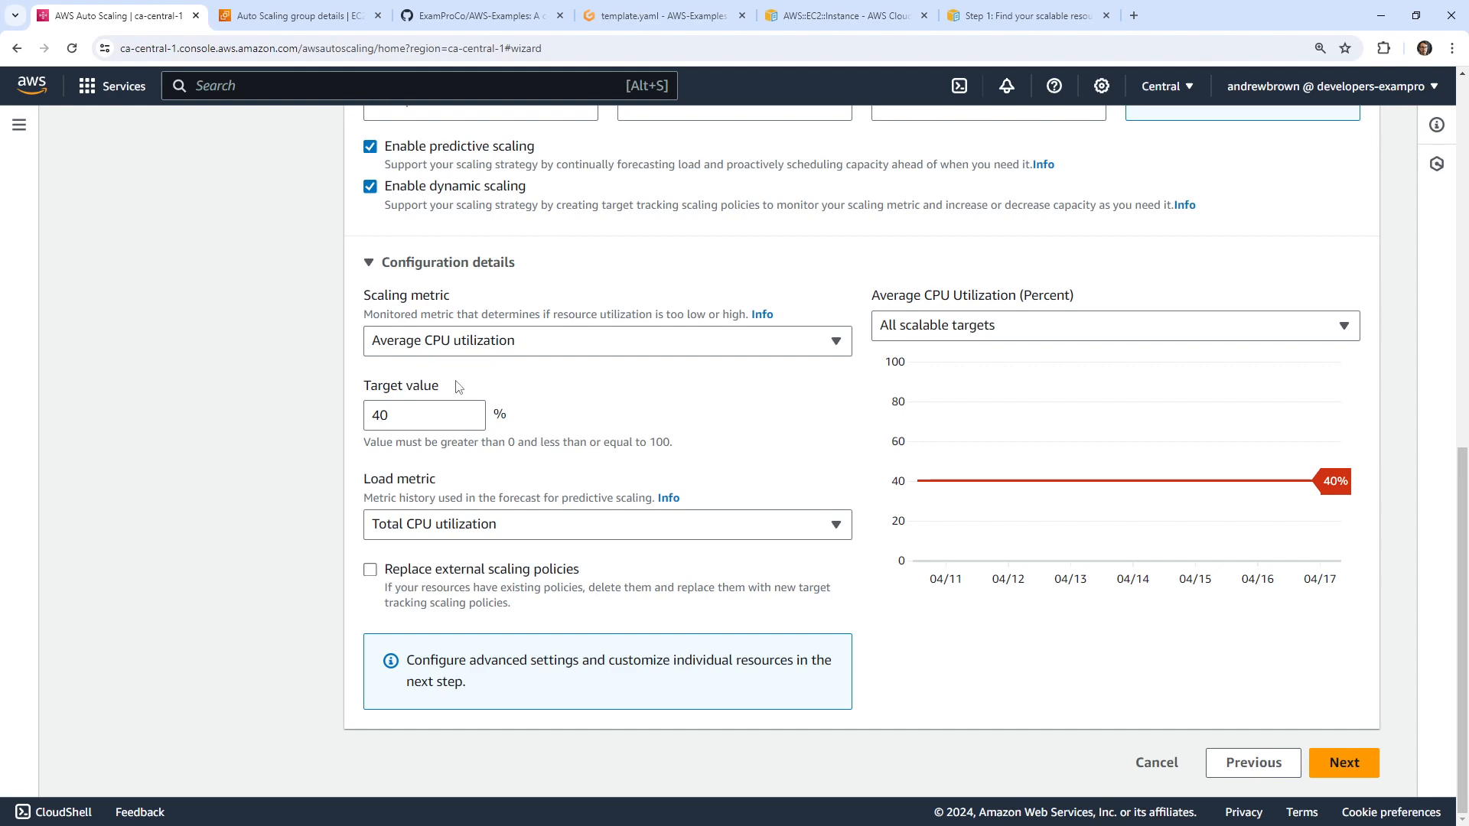
scroll("up", 3)
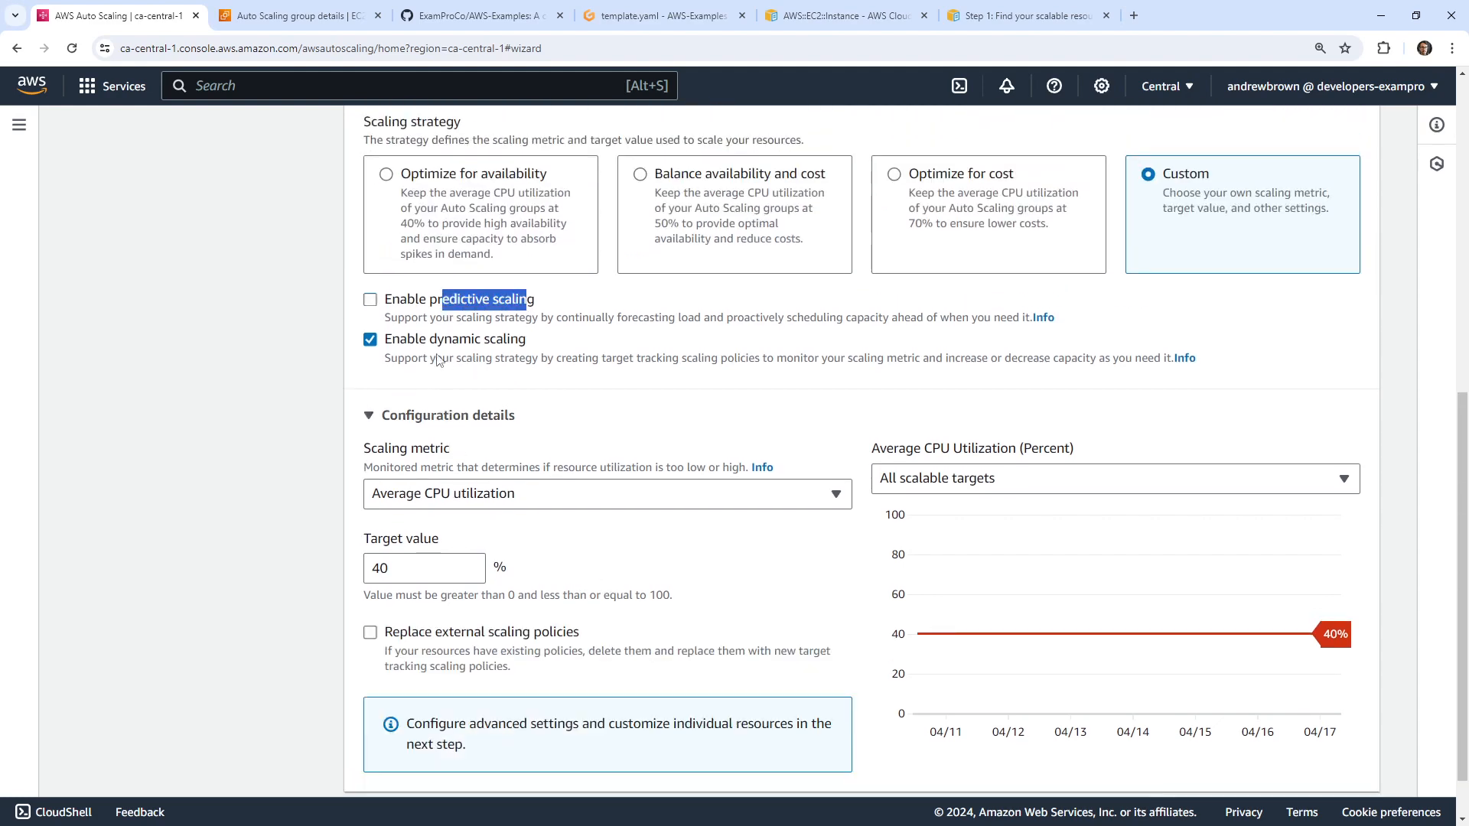
scroll("up", 3)
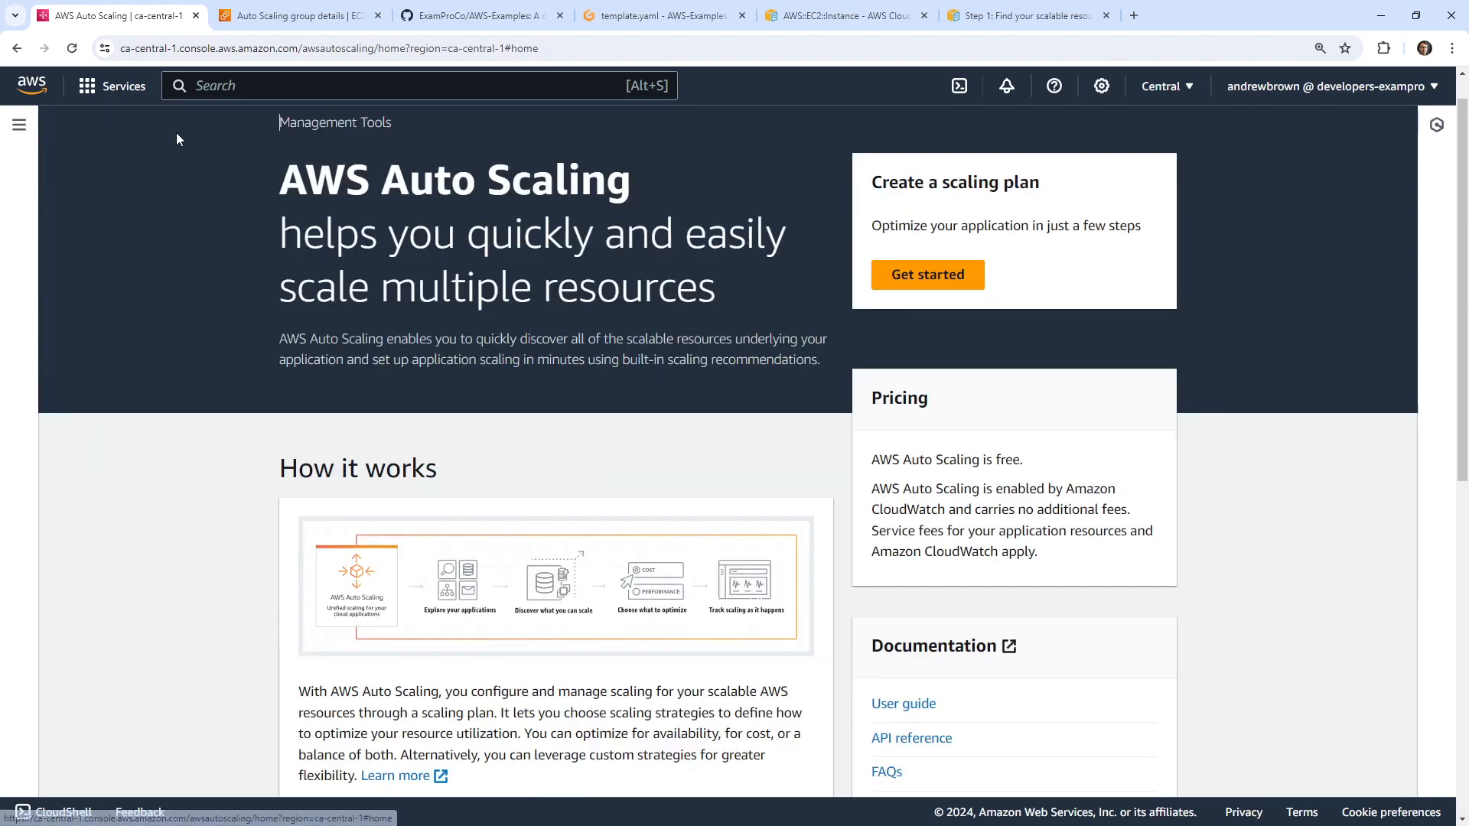
mouse_move(423, 271)
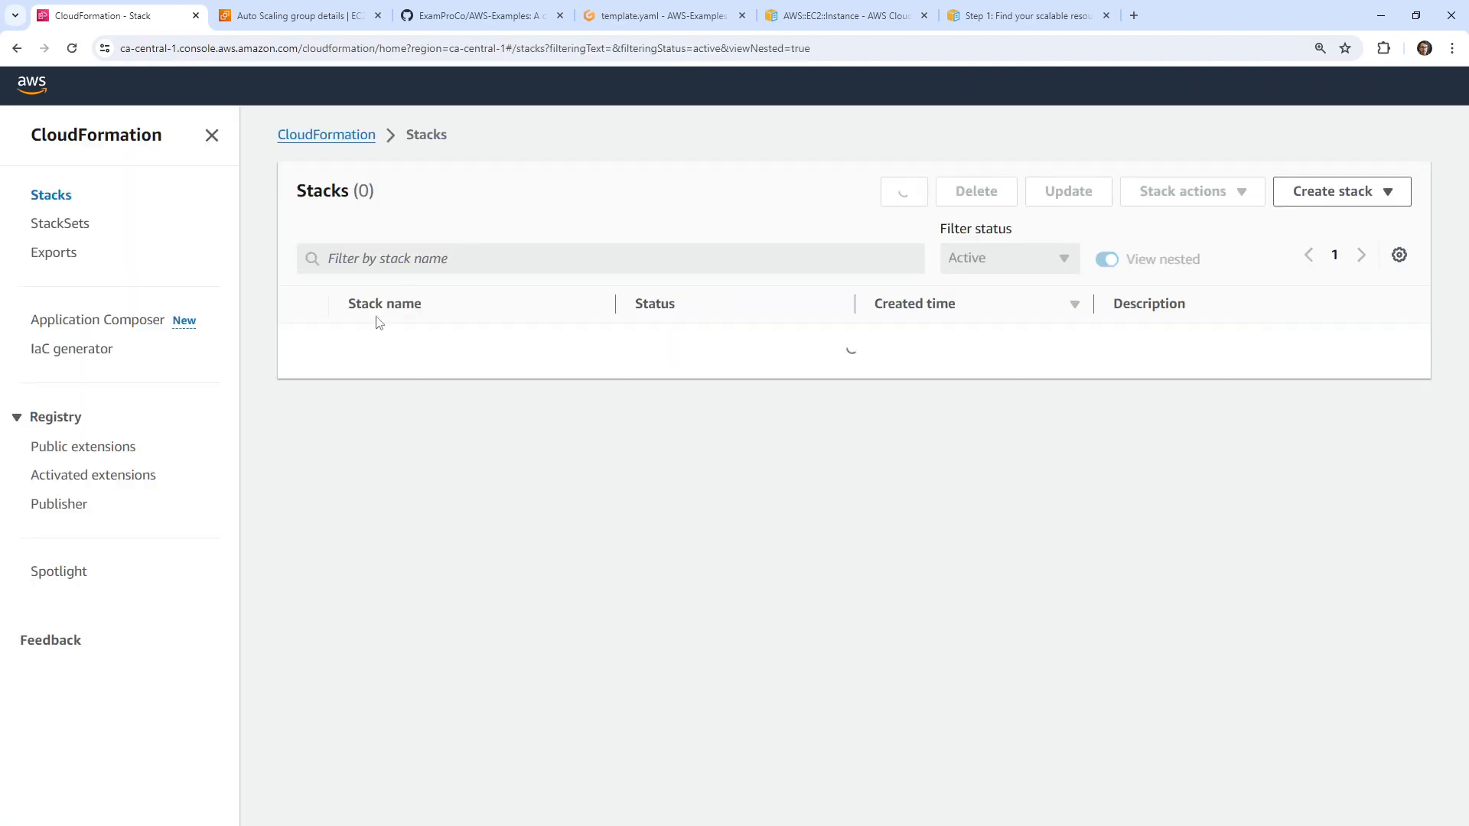
Step: Delete the asg-basic CloudFormation stack and confirm permanent deletion
left_click(976, 191)
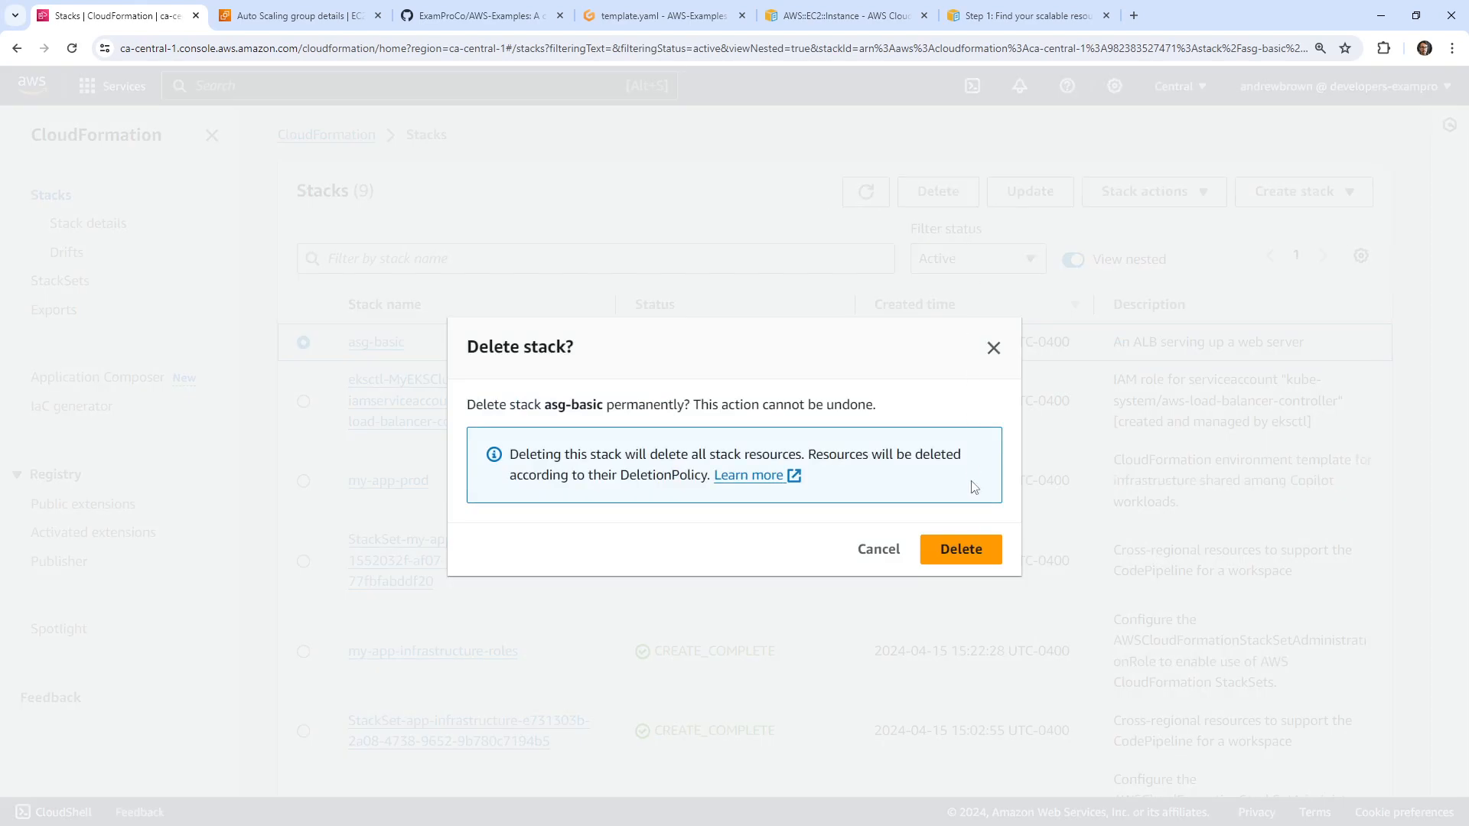
left_click(878, 550)
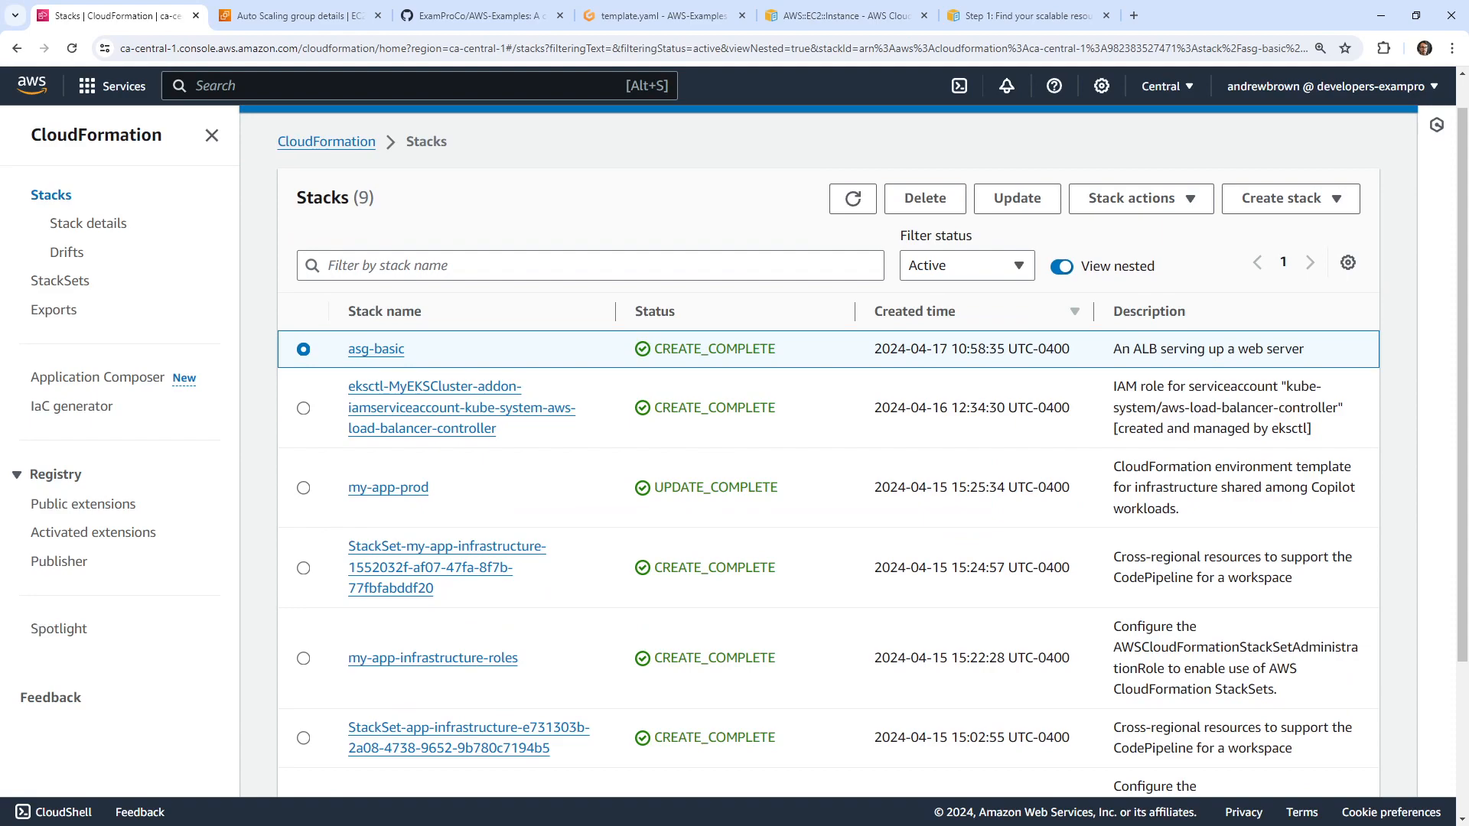